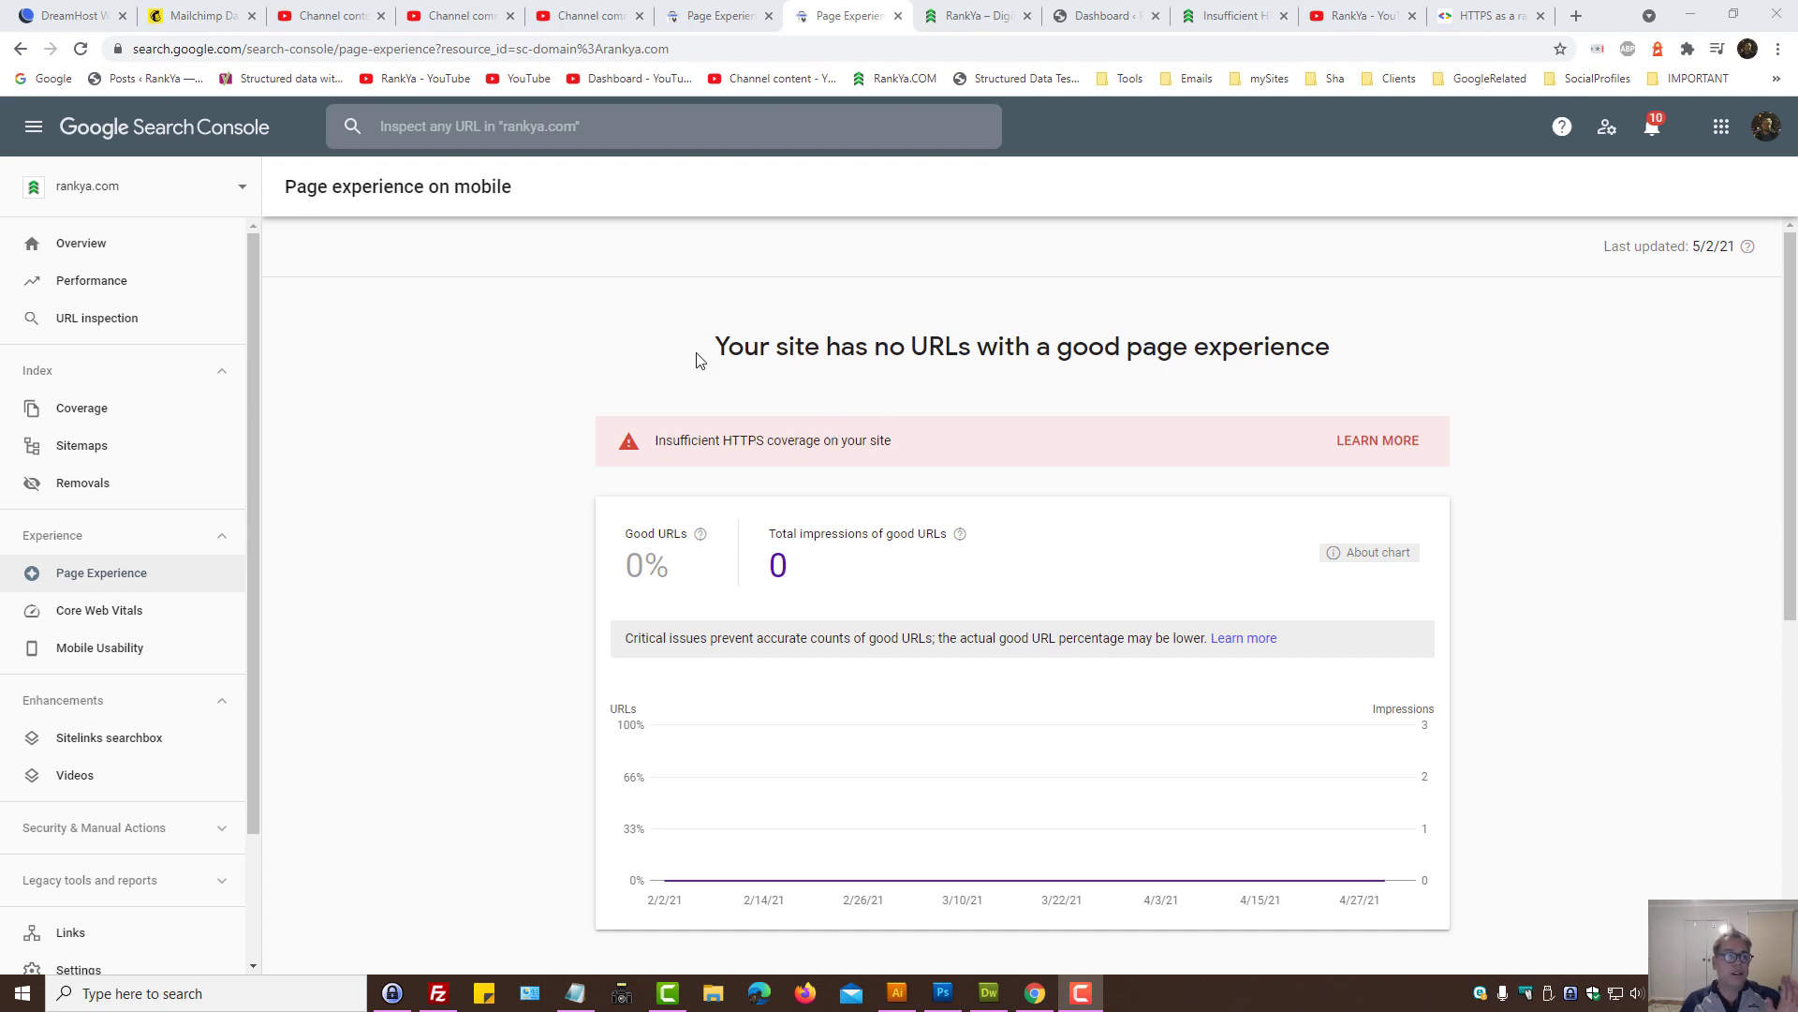
Step: Review the mobile Page experience report, then bring up the Dreamweaver notes of viewer questions
scroll("down", 3)
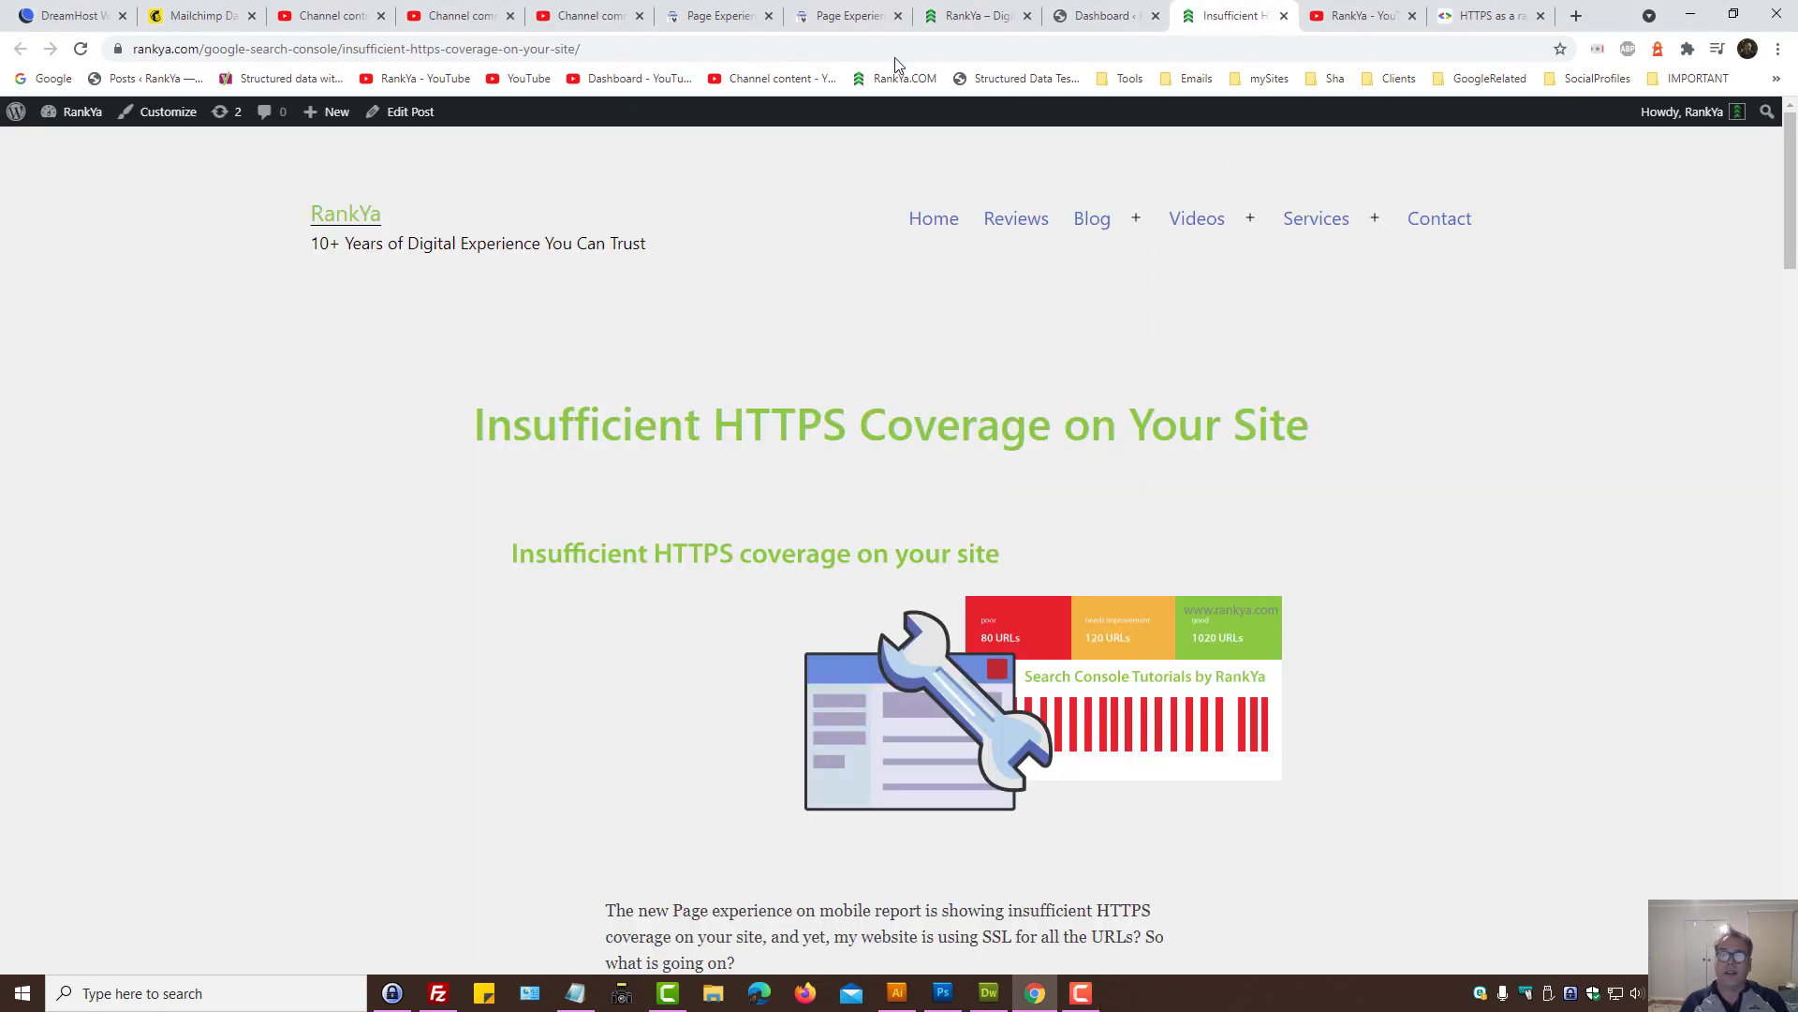
mouse_move(590, 15)
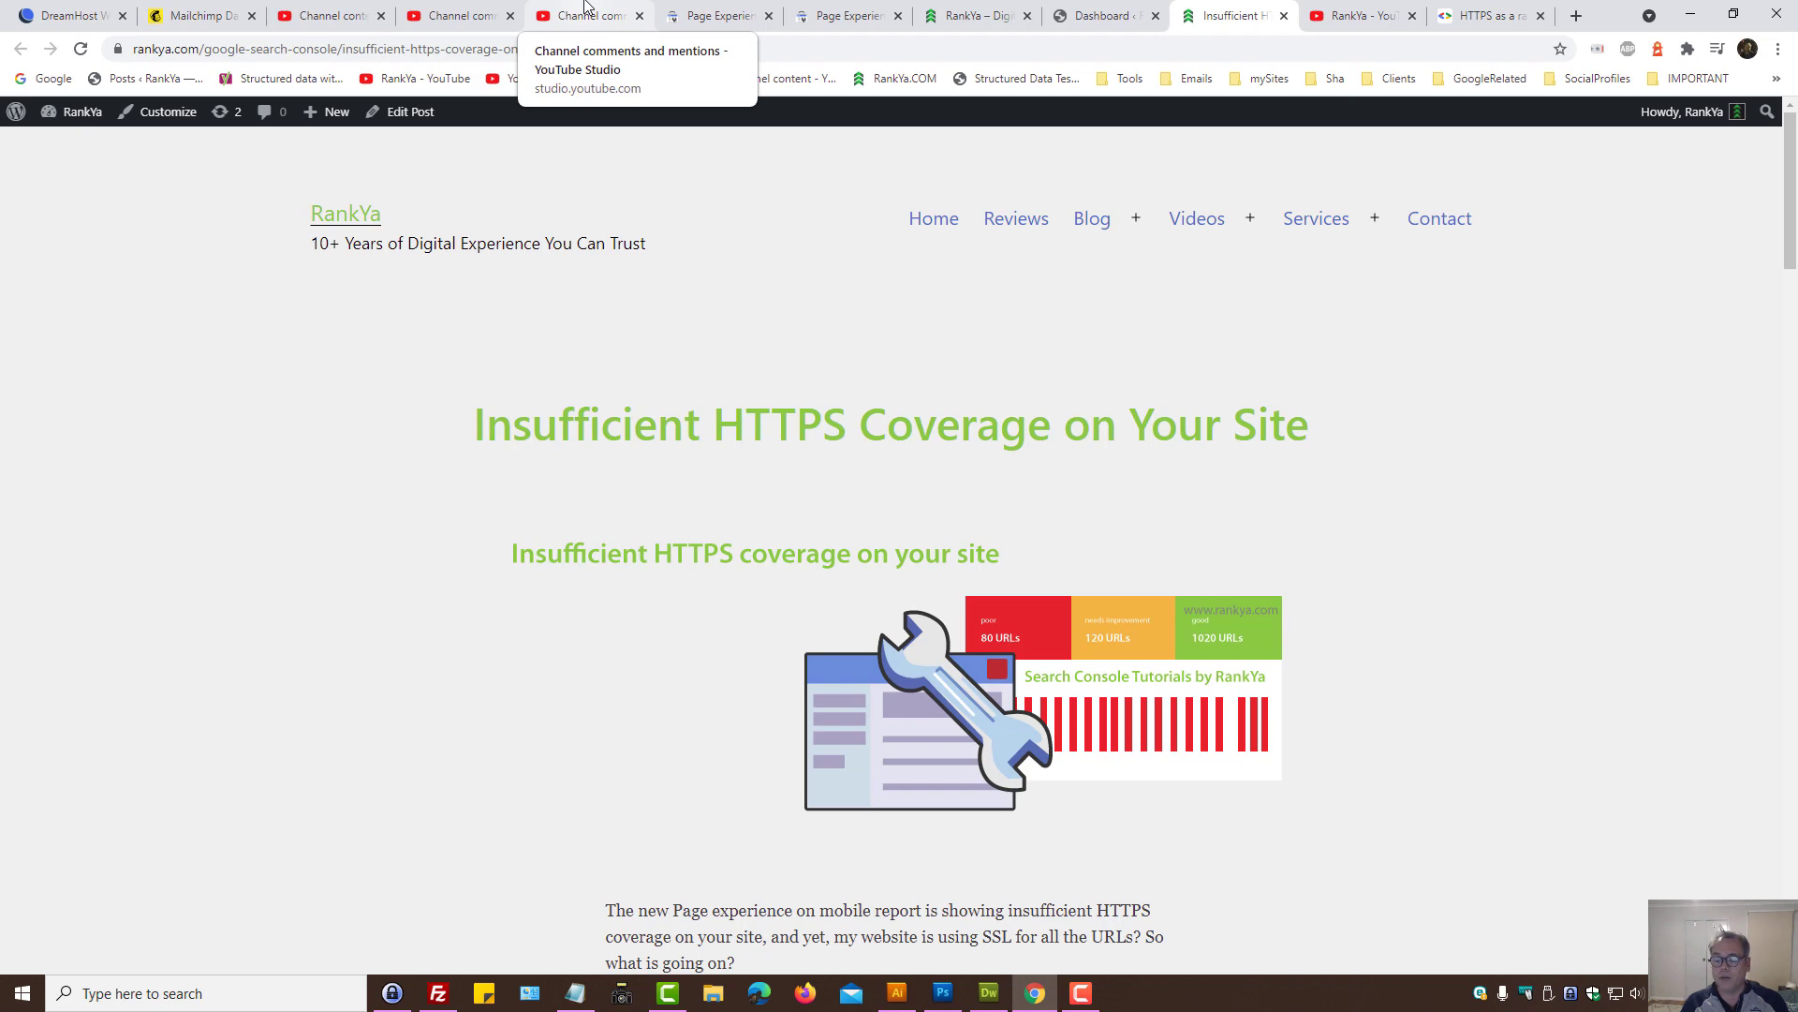
left_click(987, 993)
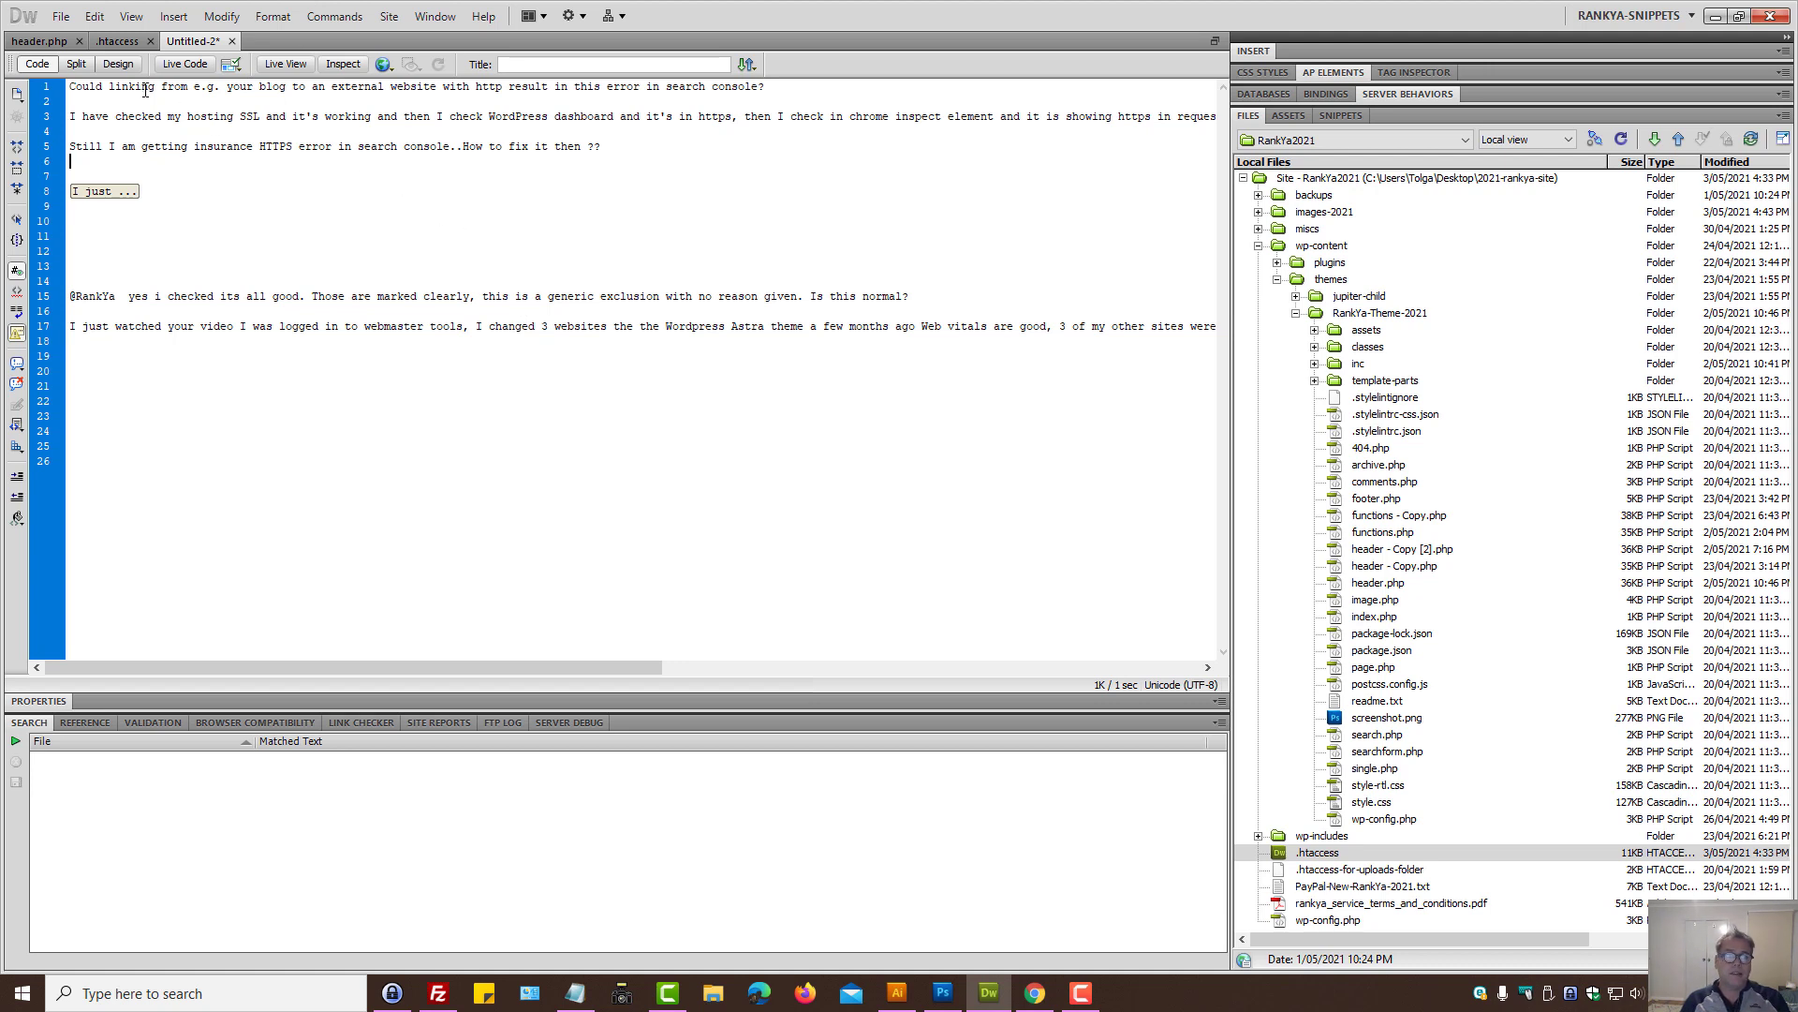
Step: Highlight the first viewer question about linking to http sites in Untitled-2
double_click(128, 87)
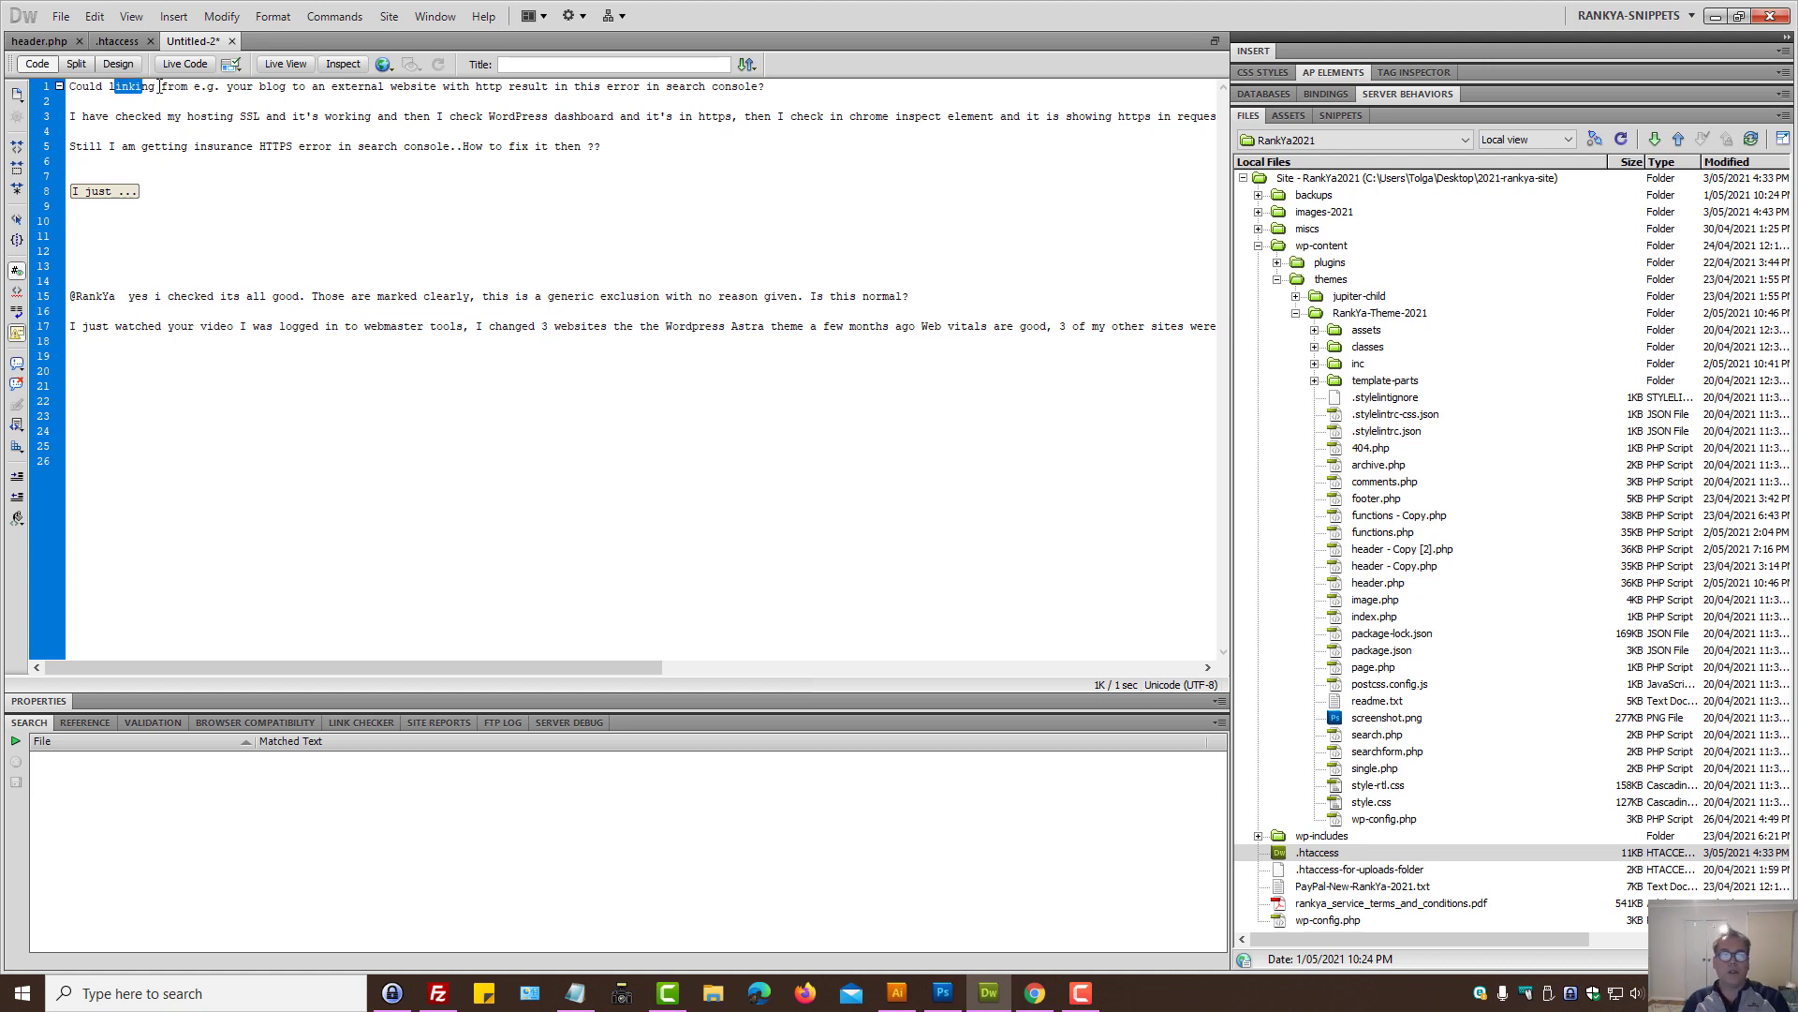
left_click_drag(115, 86, 431, 86)
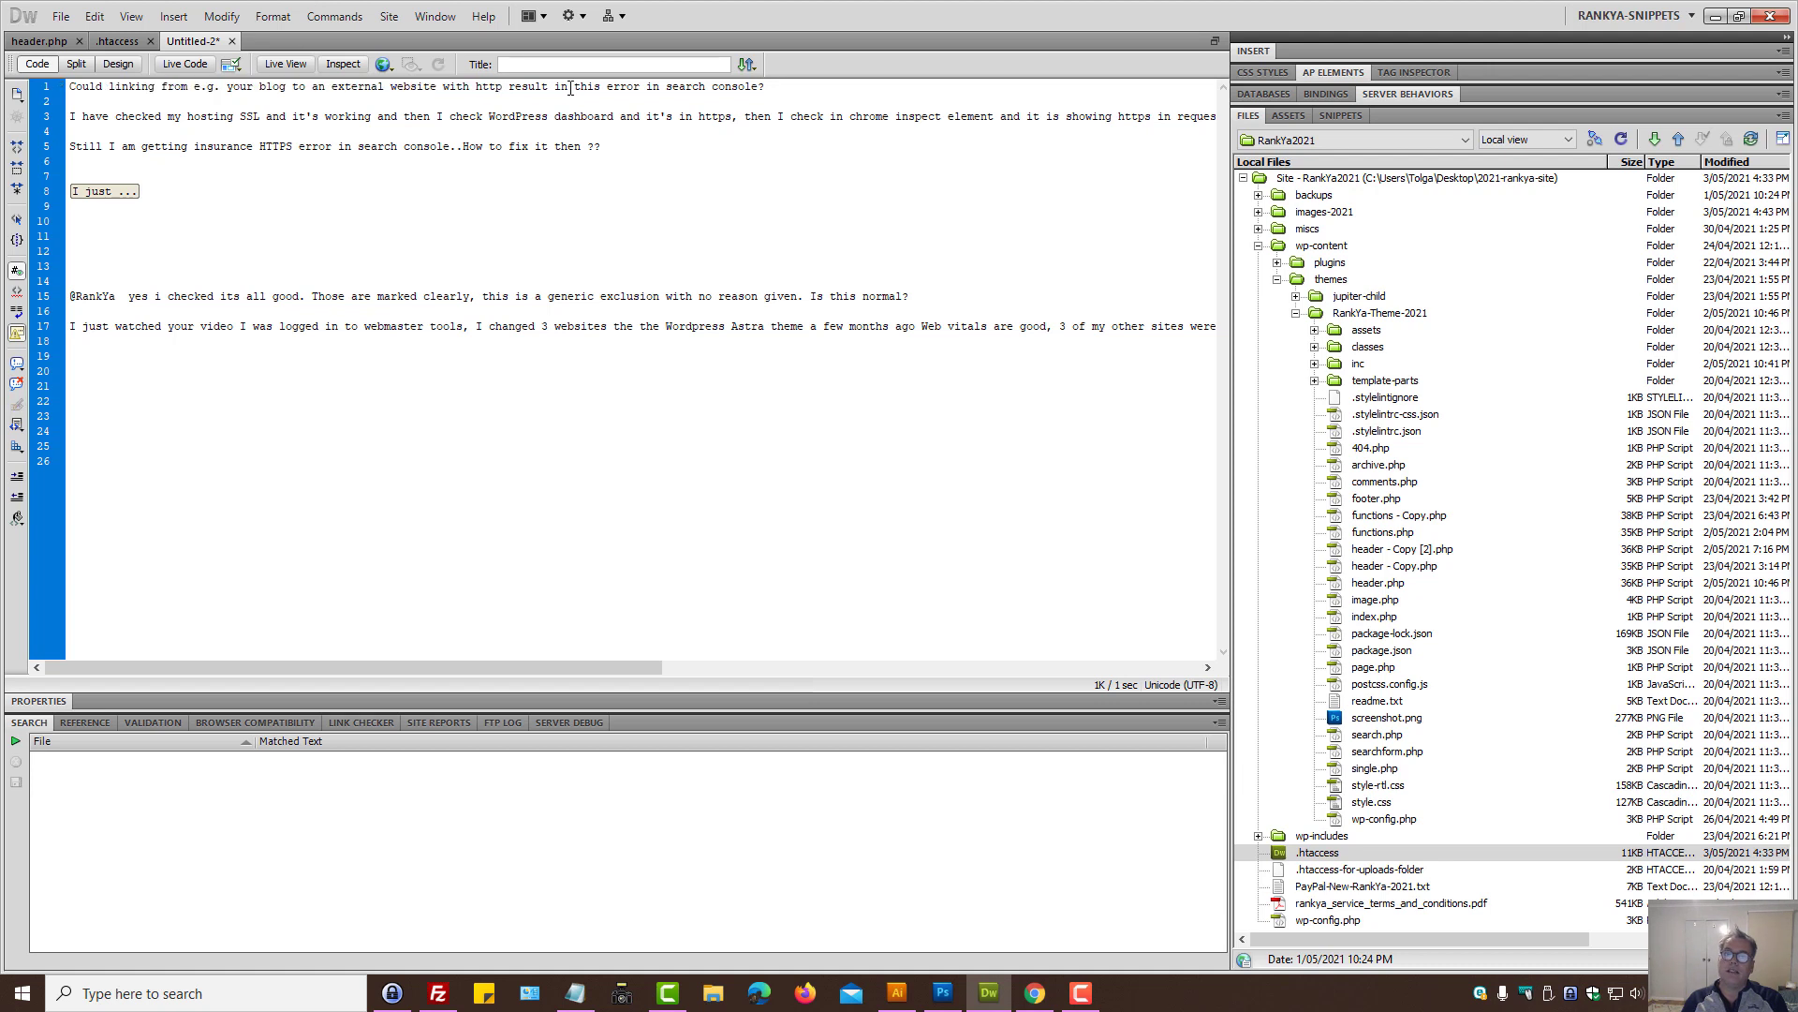
left_click_drag(569, 86, 736, 86)
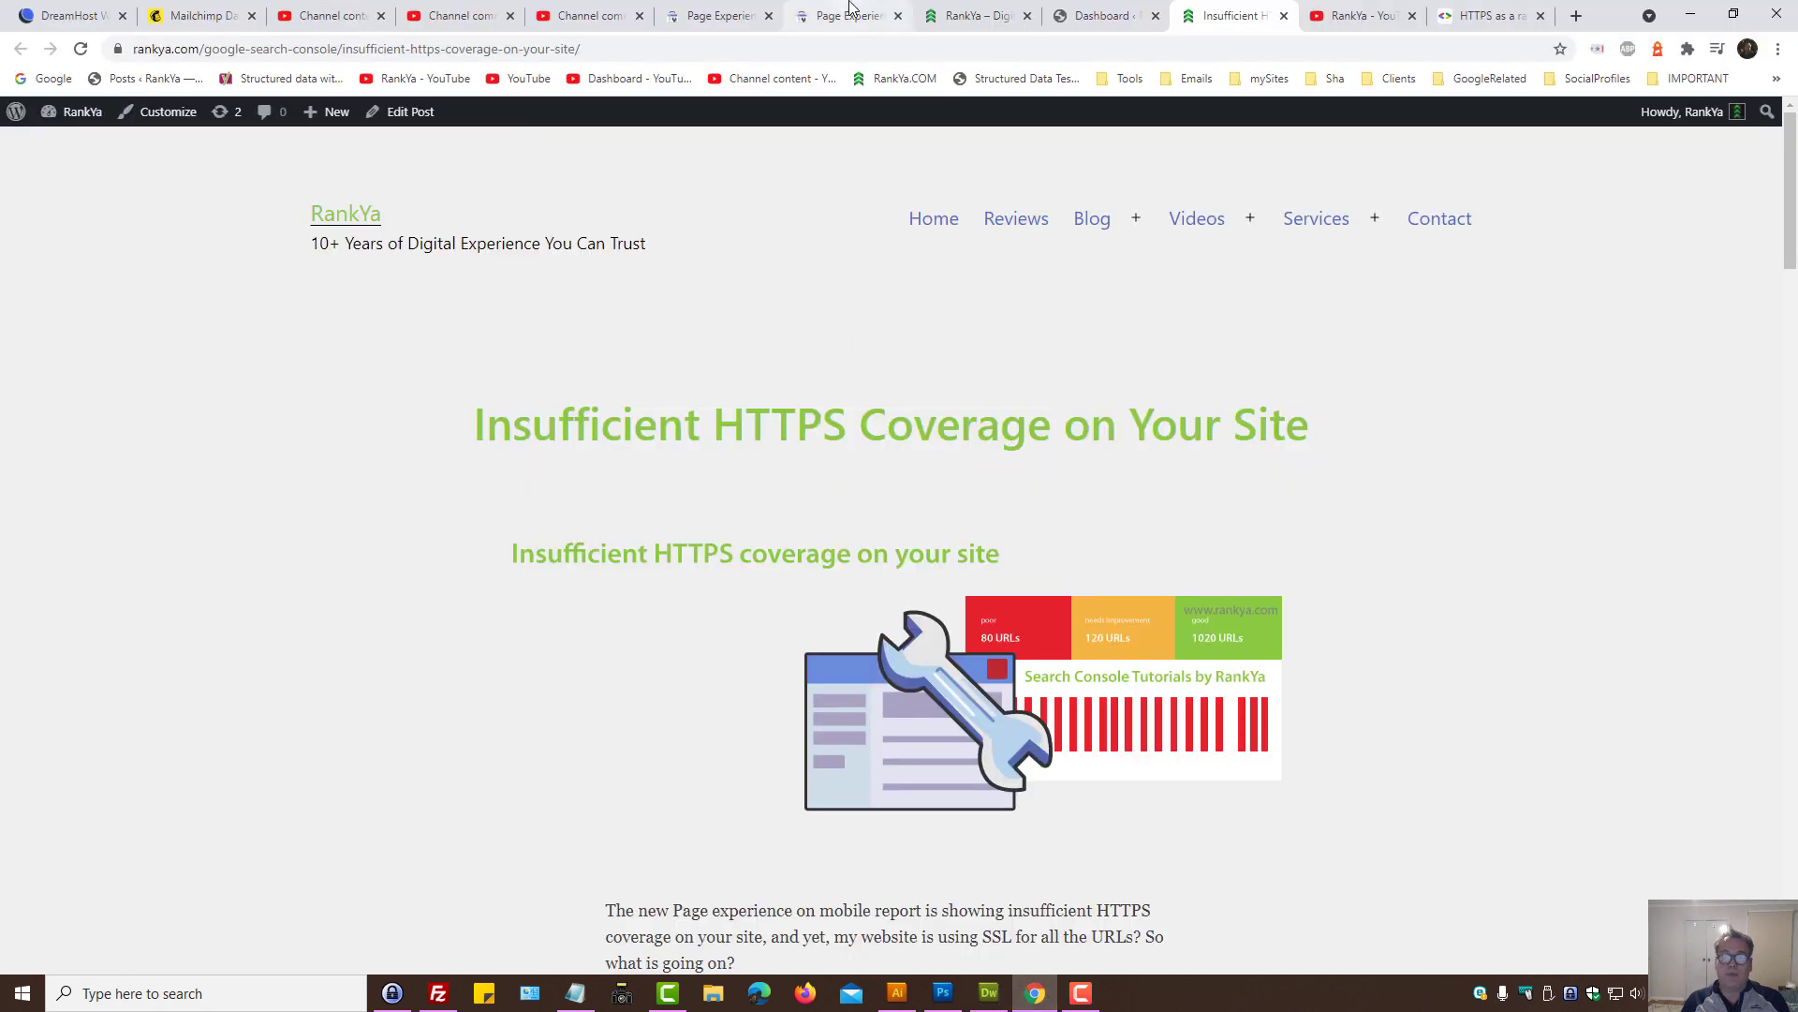
Step: Check the Insufficient HTTPS coverage warning on Page experience against the rankya.com article
left_click(847, 15)
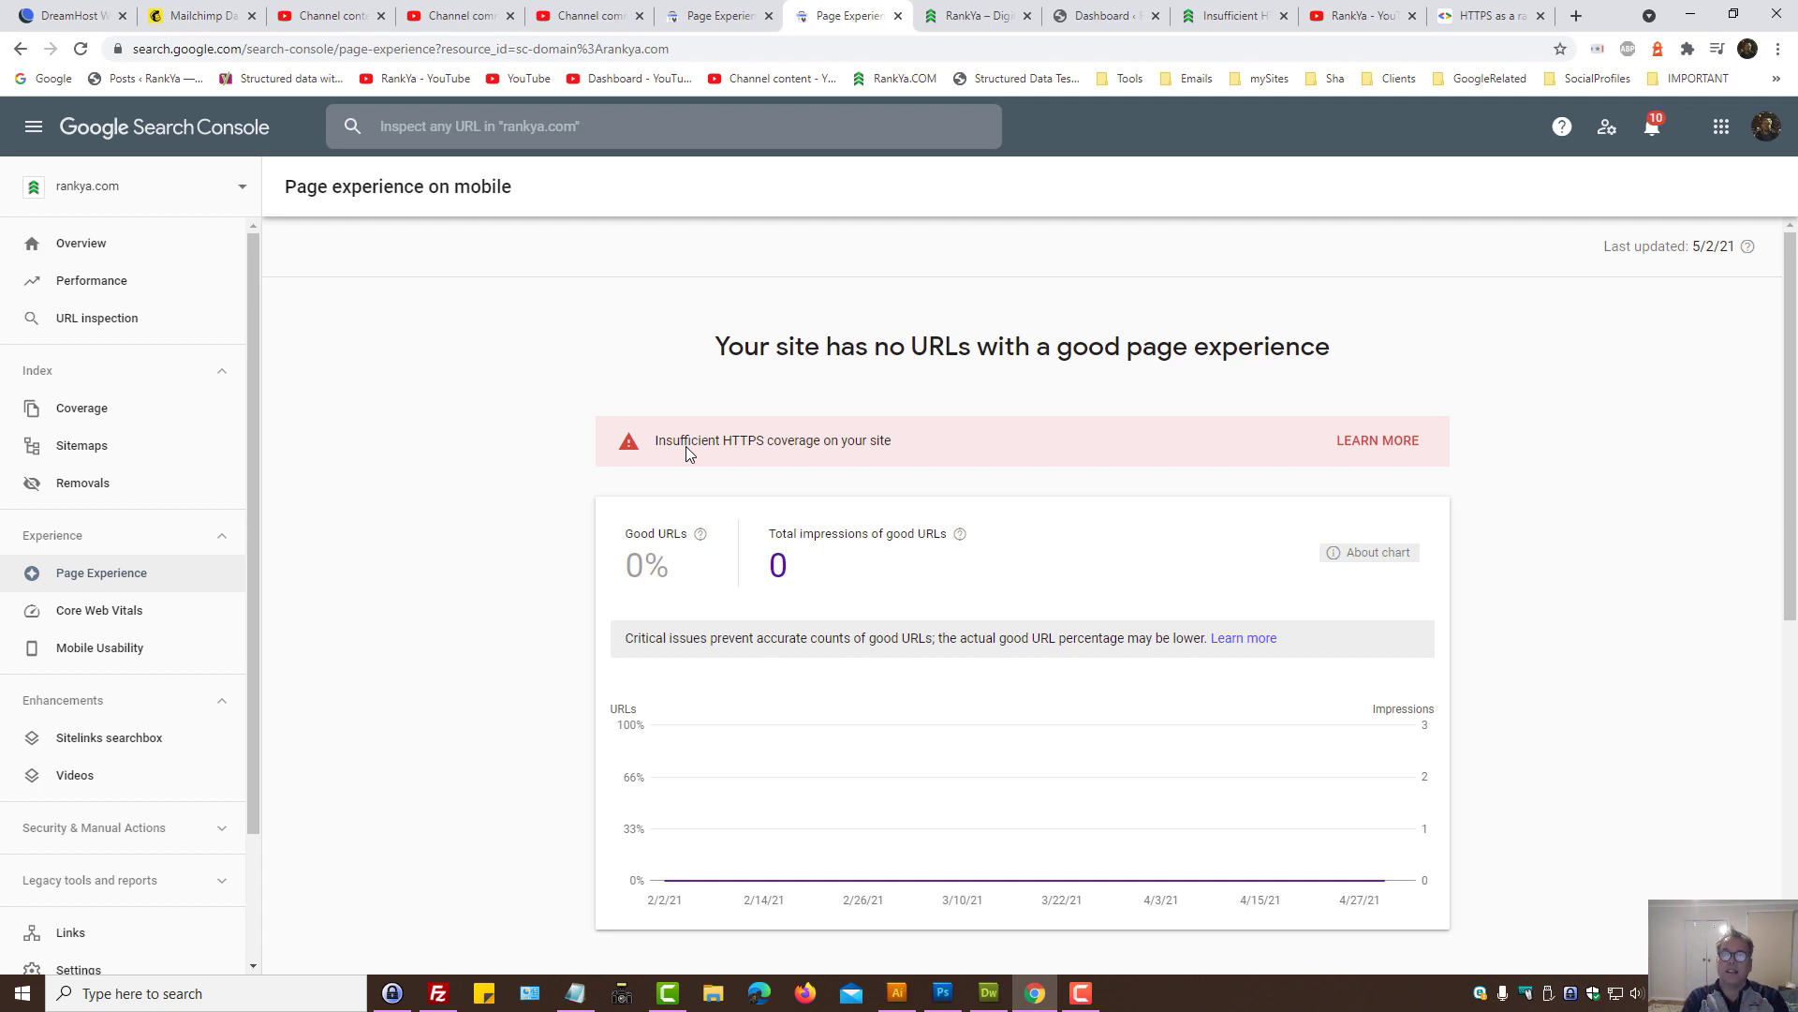
left_click(1233, 15)
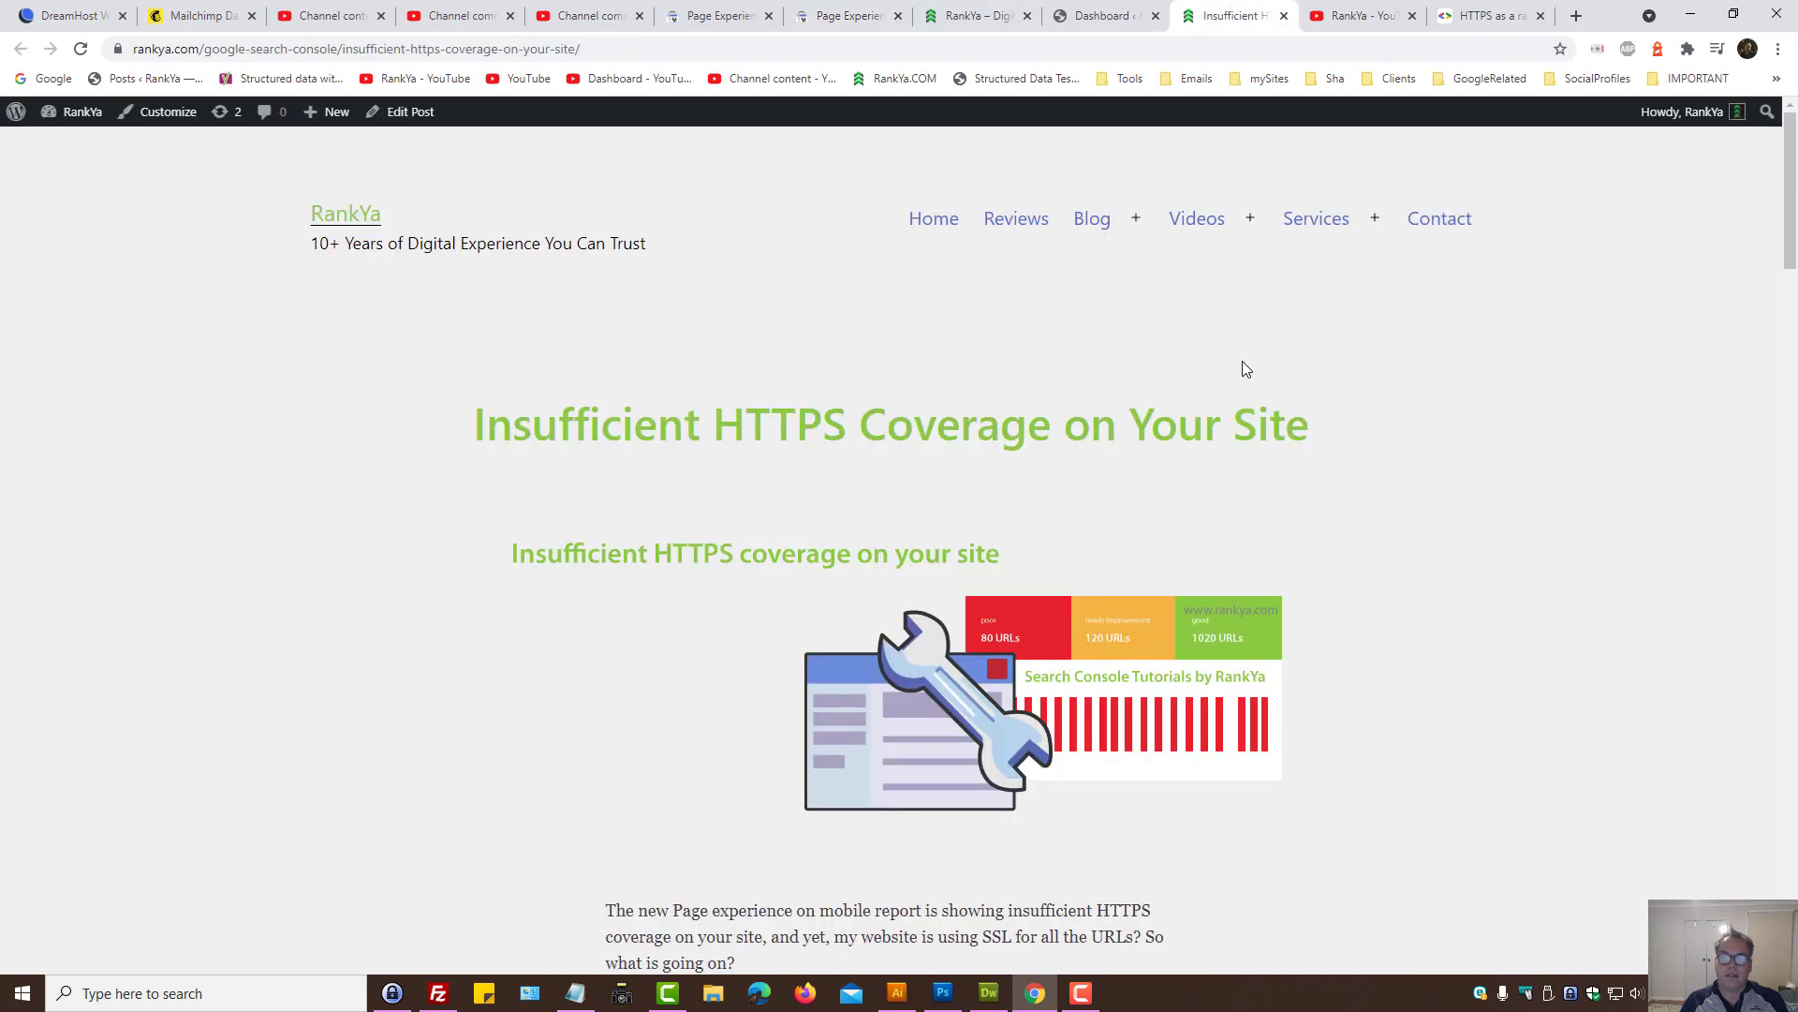
mouse_move(961, 528)
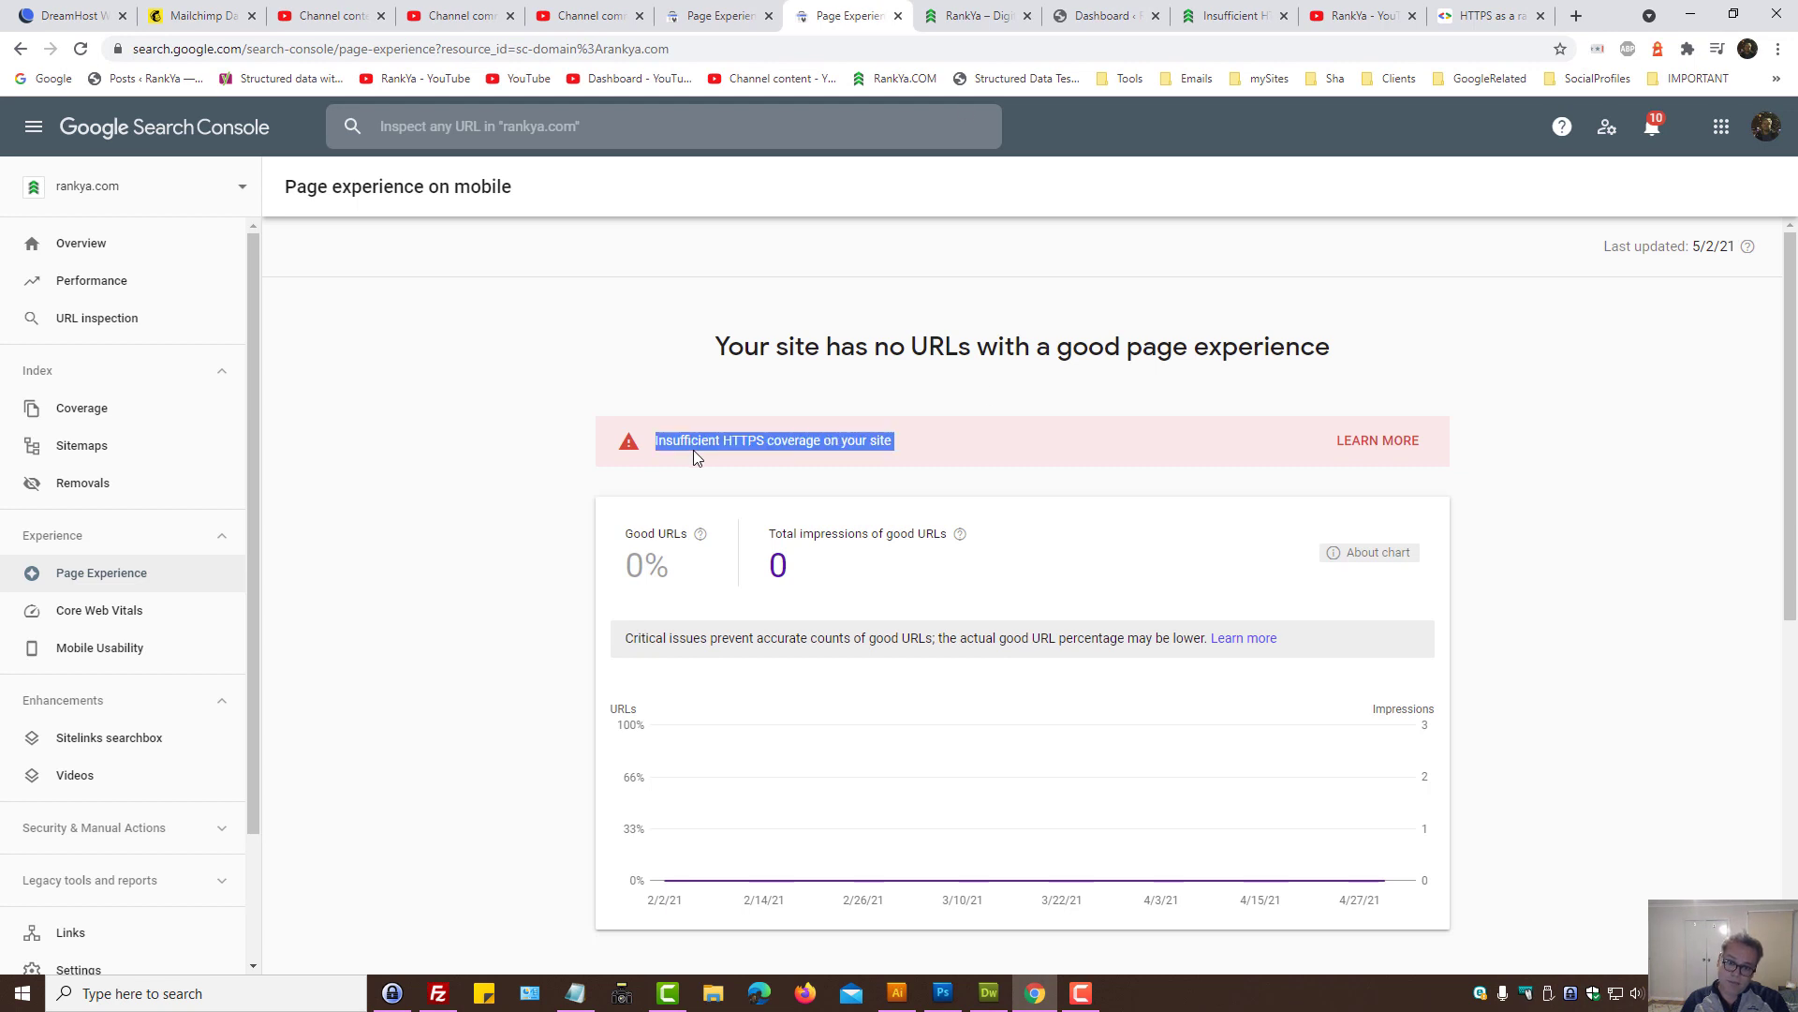
mouse_move(446, 256)
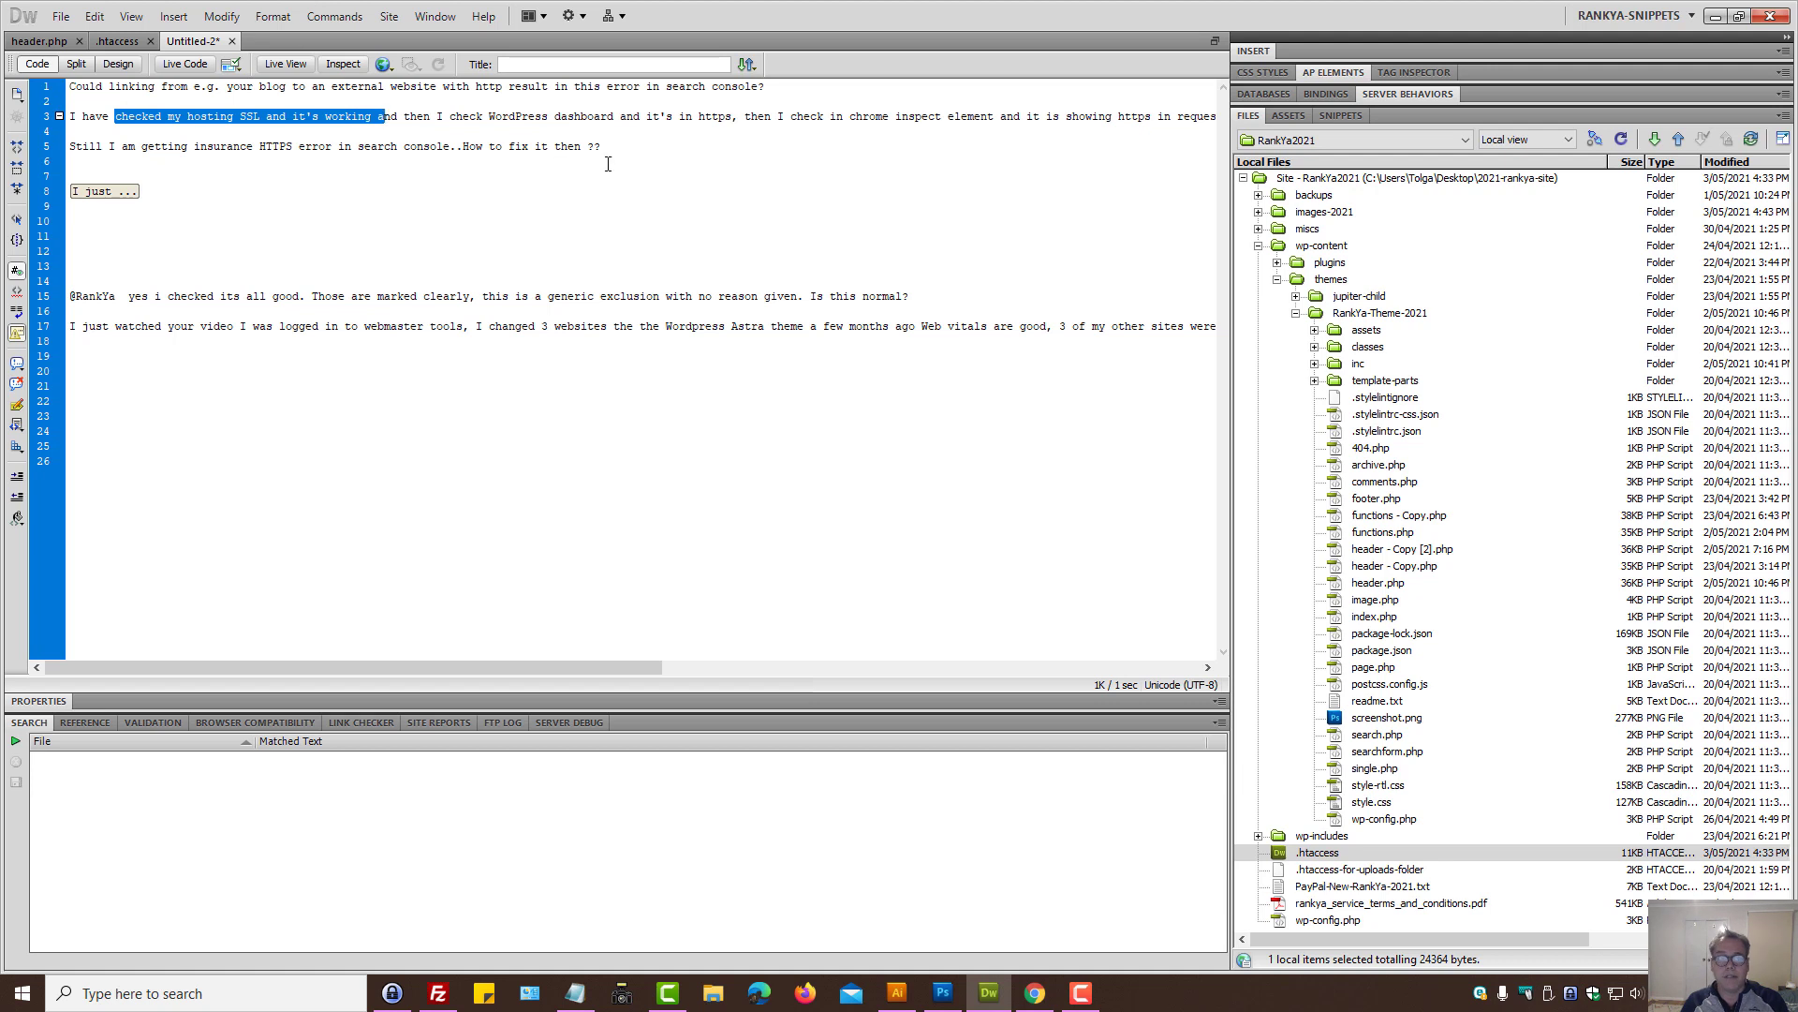
mouse_move(616, 164)
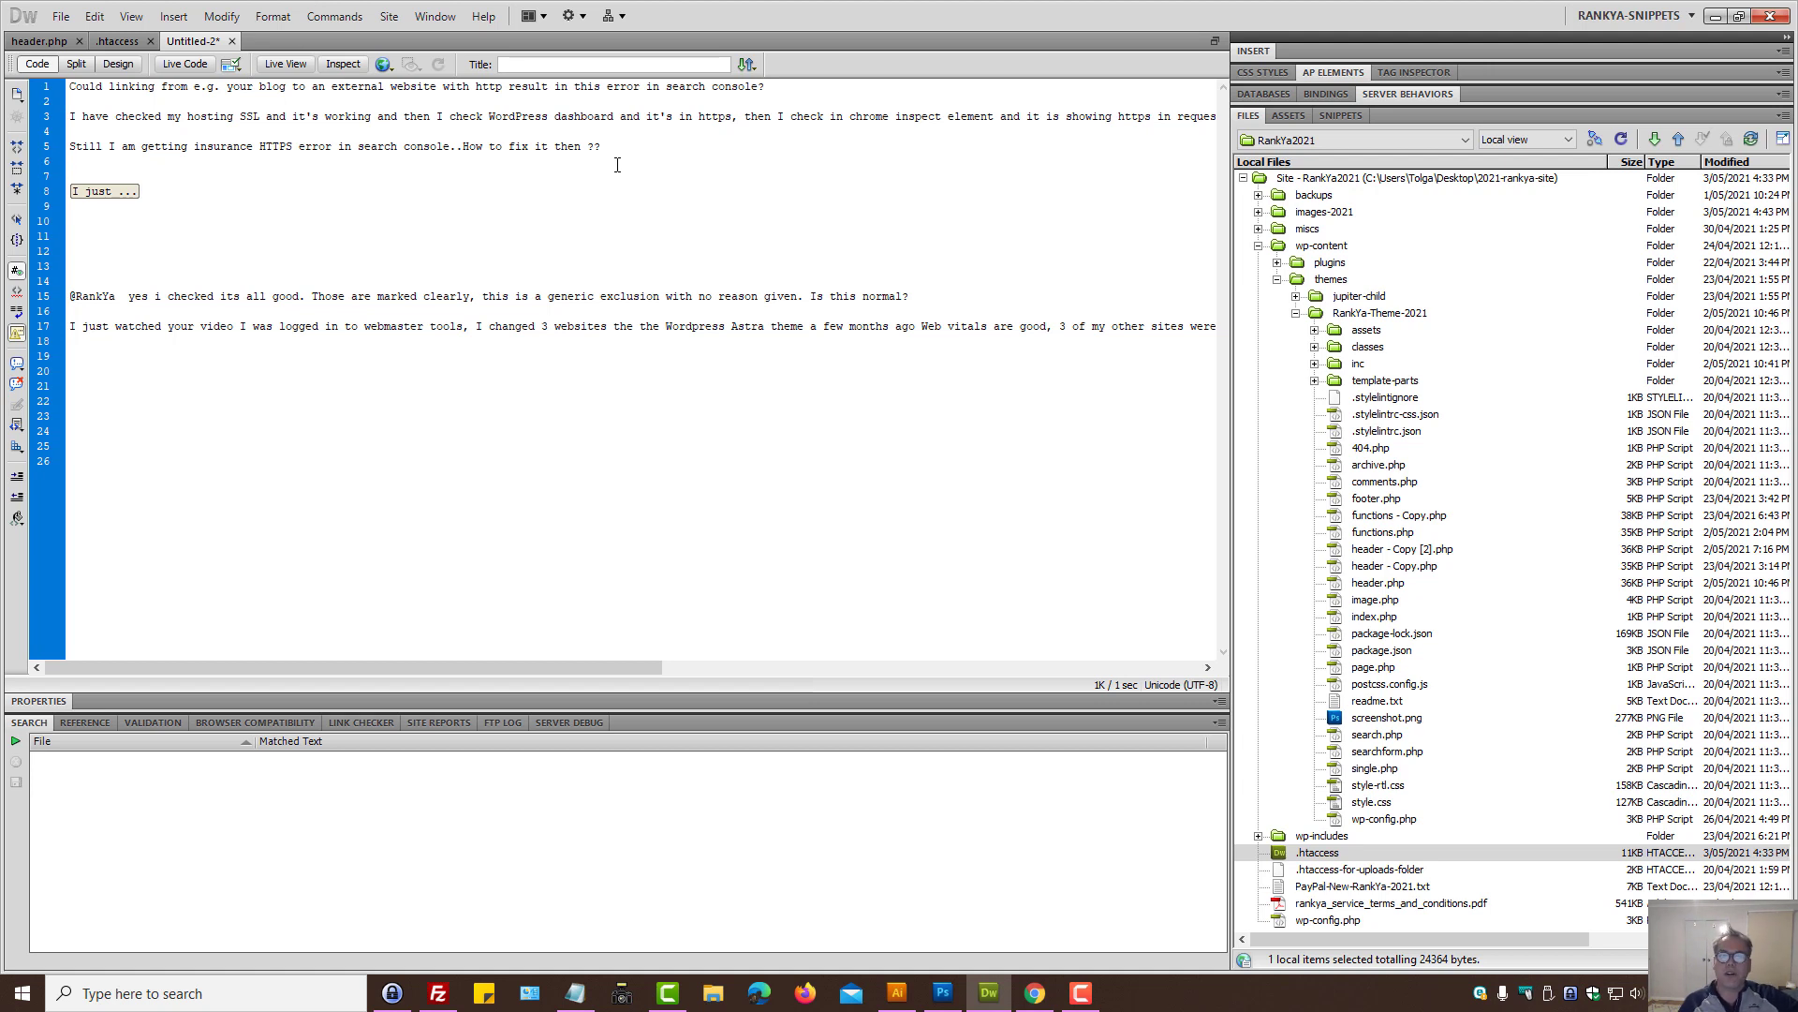
Step: Bring up rankya.com's WordPress dashboard with DevTools Elements showing
left_click(71, 161)
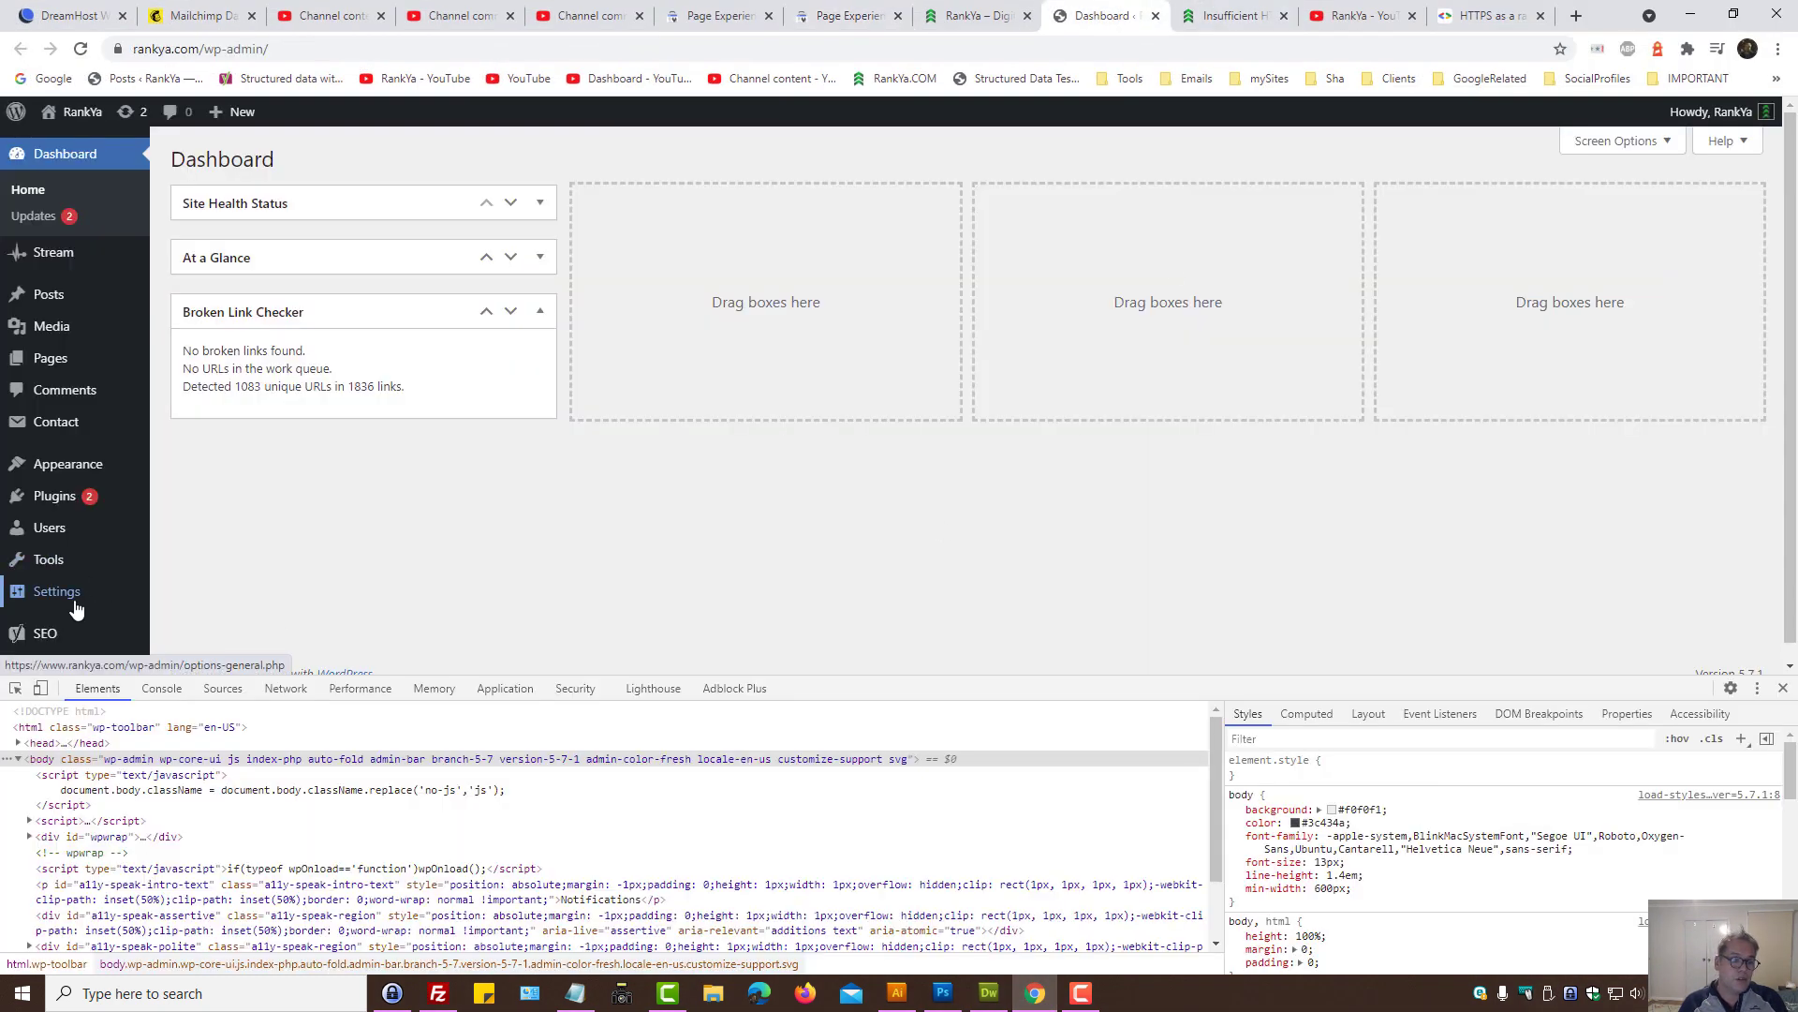
left_click(56, 590)
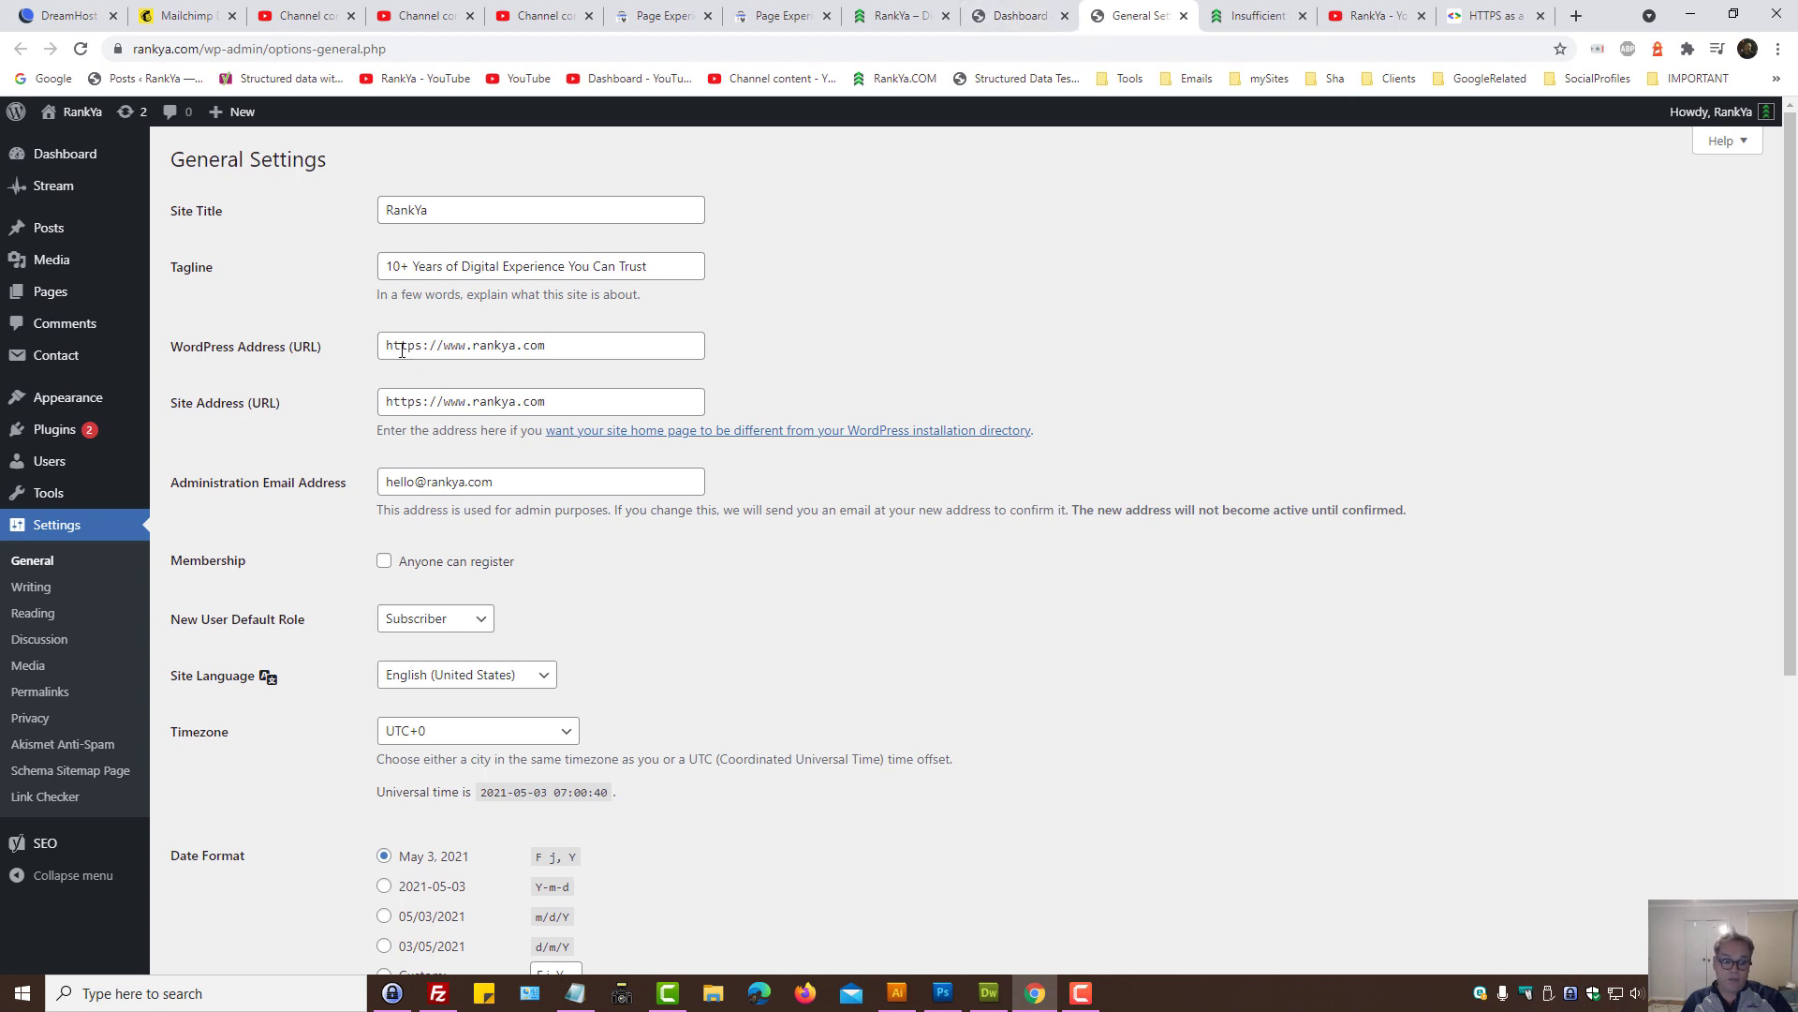
double_click(401, 345)
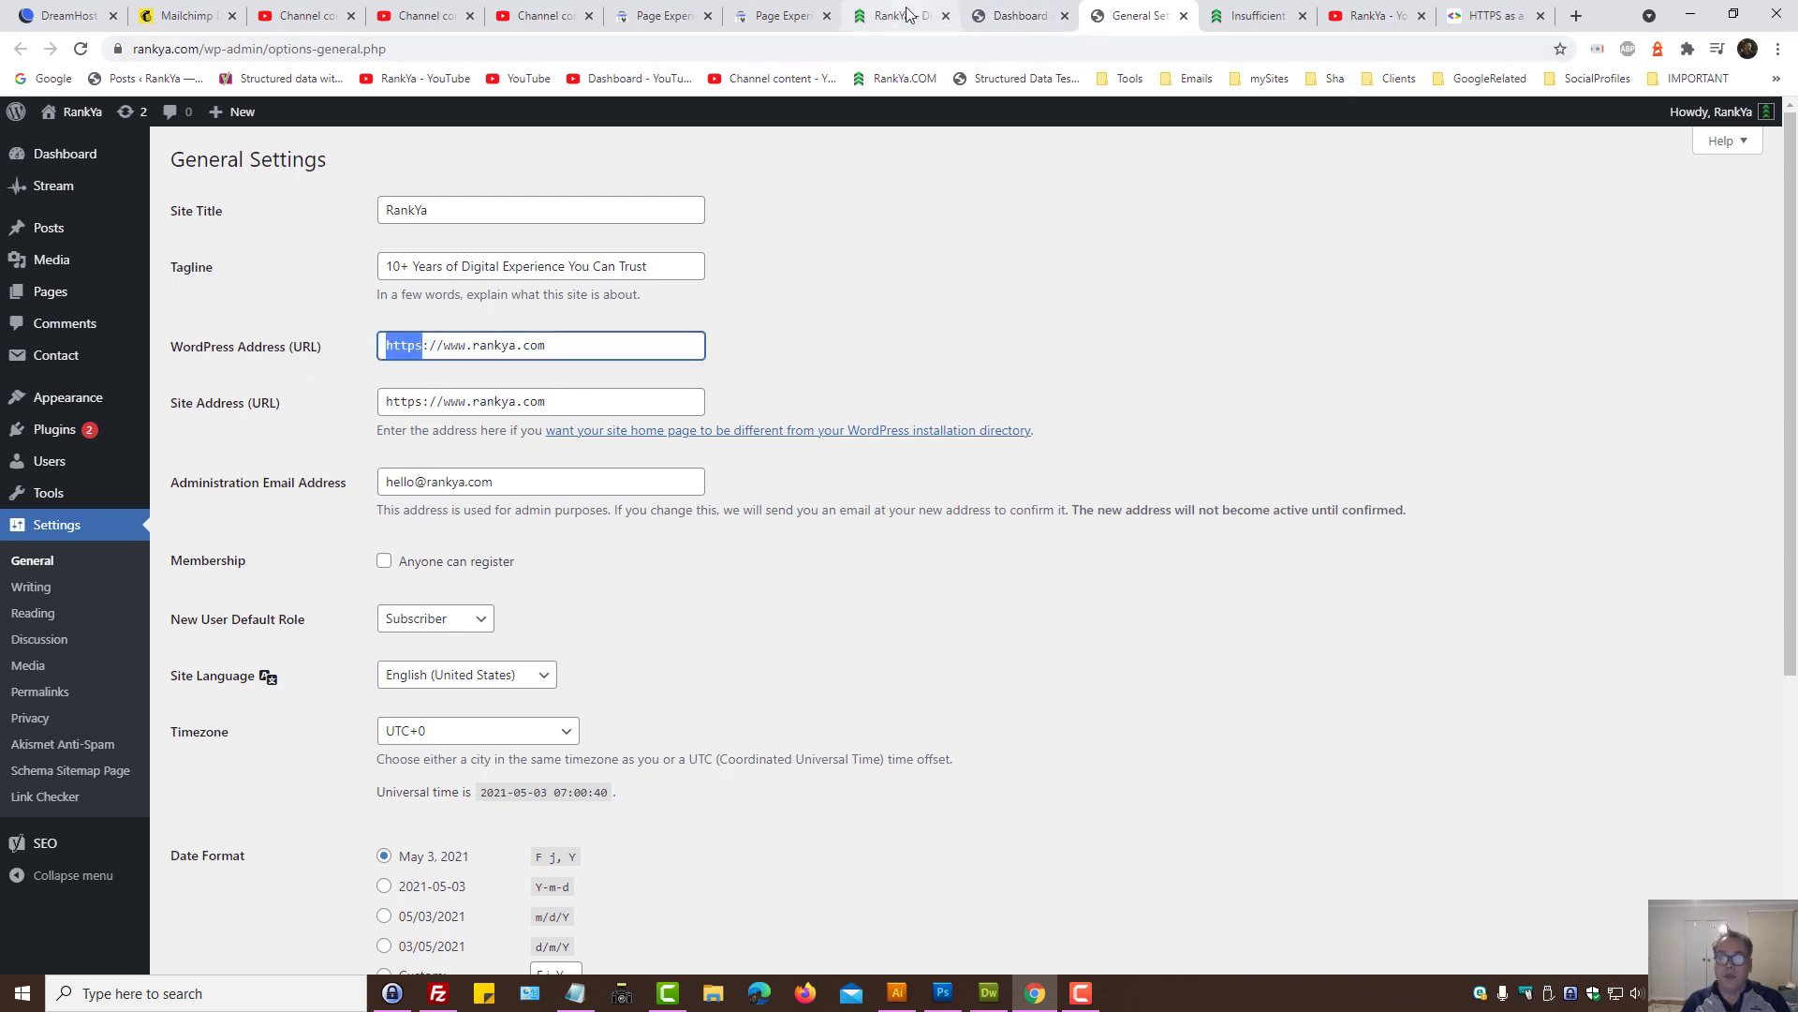
left_click(901, 15)
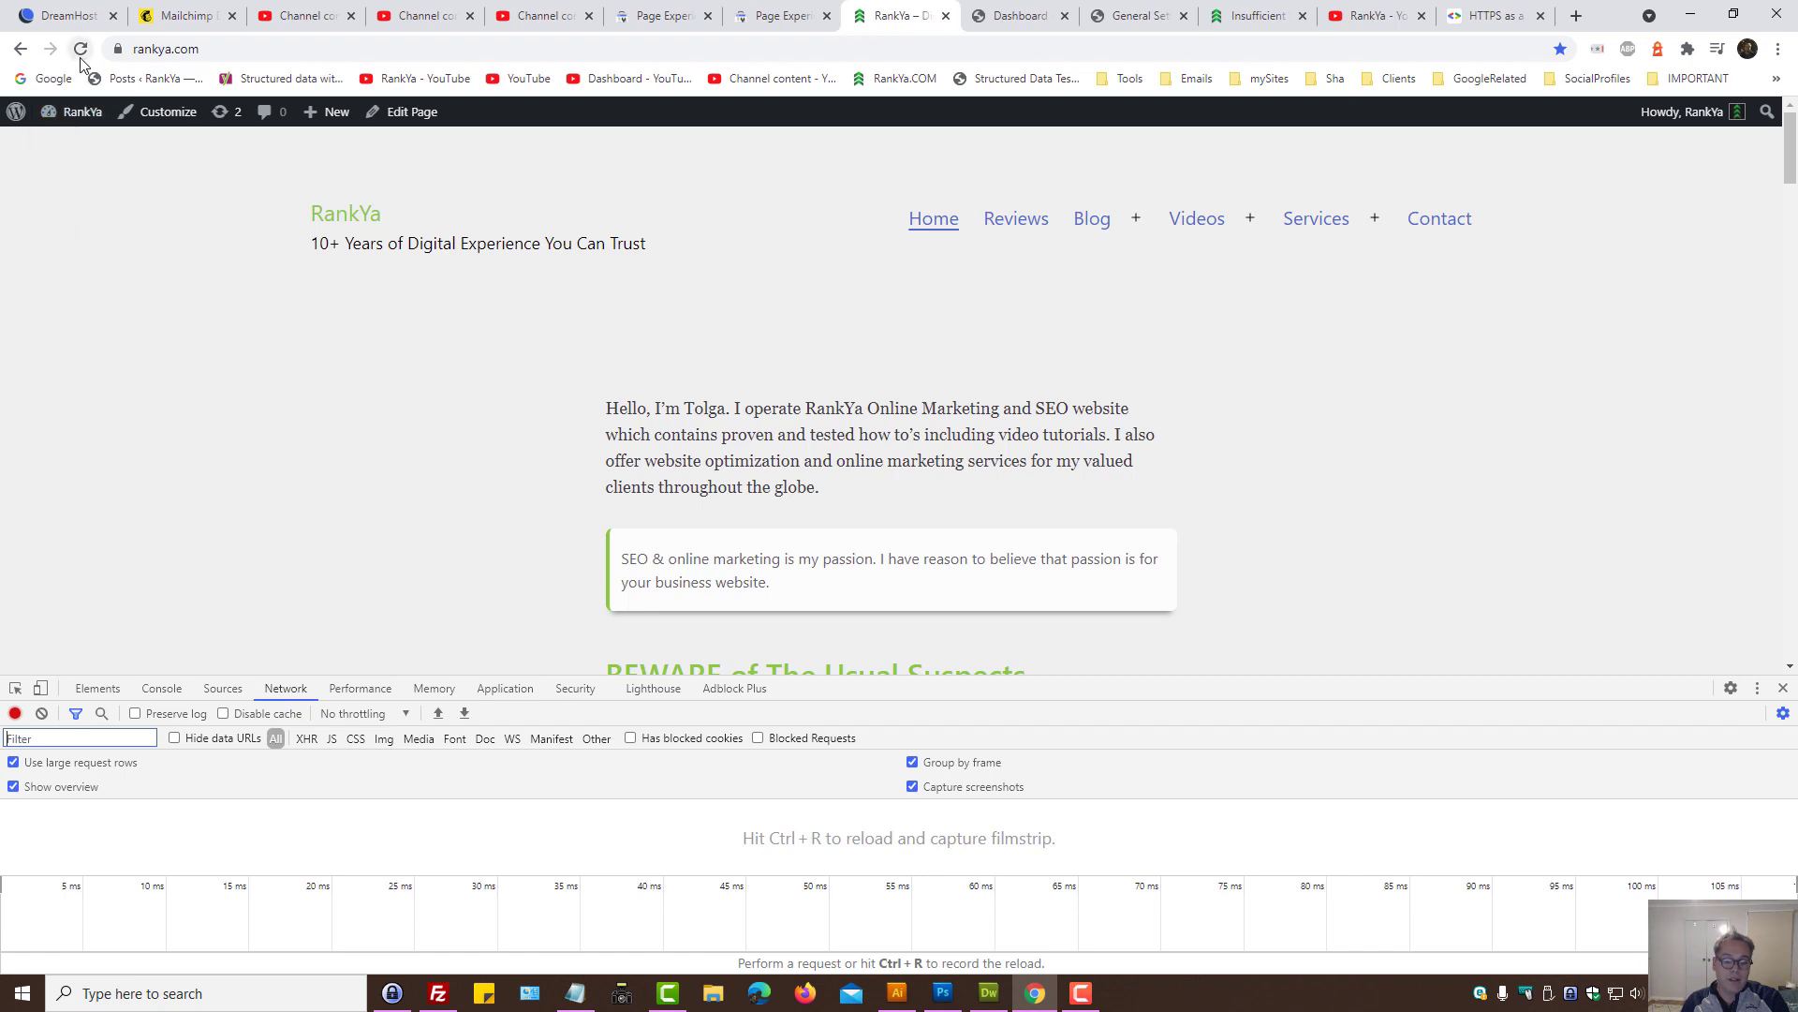
left_click(79, 49)
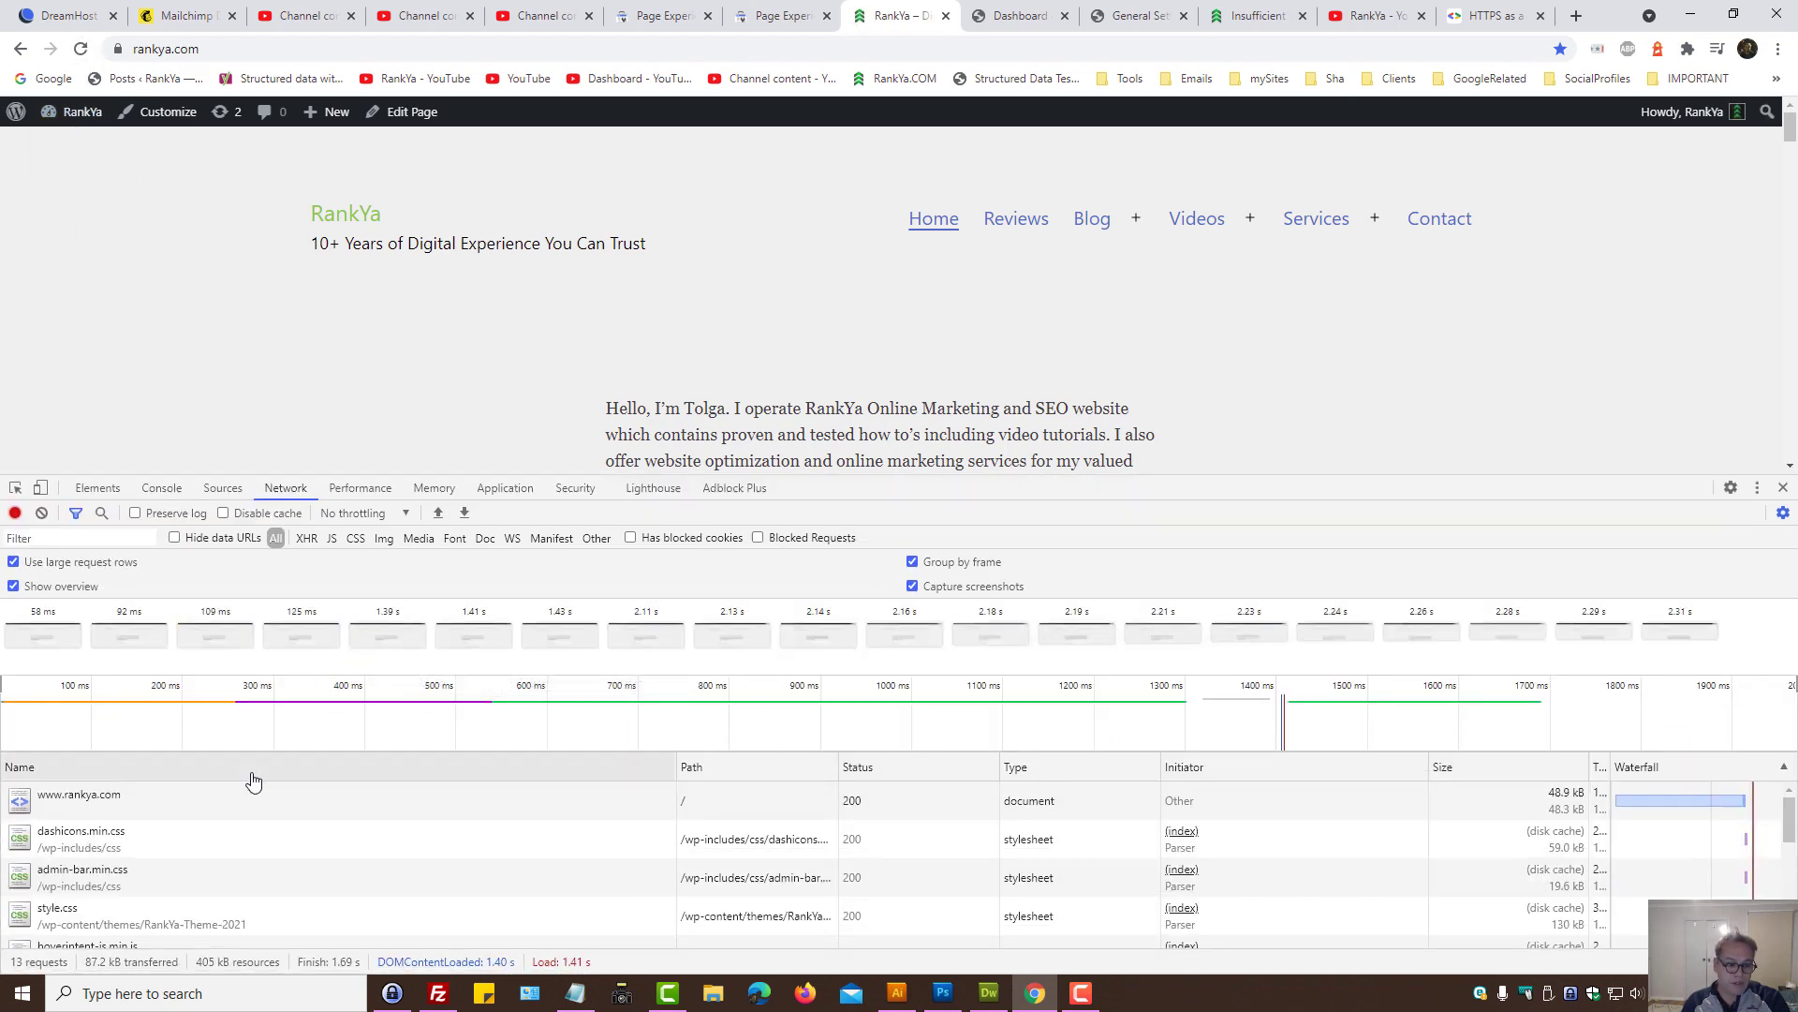
left_click(78, 794)
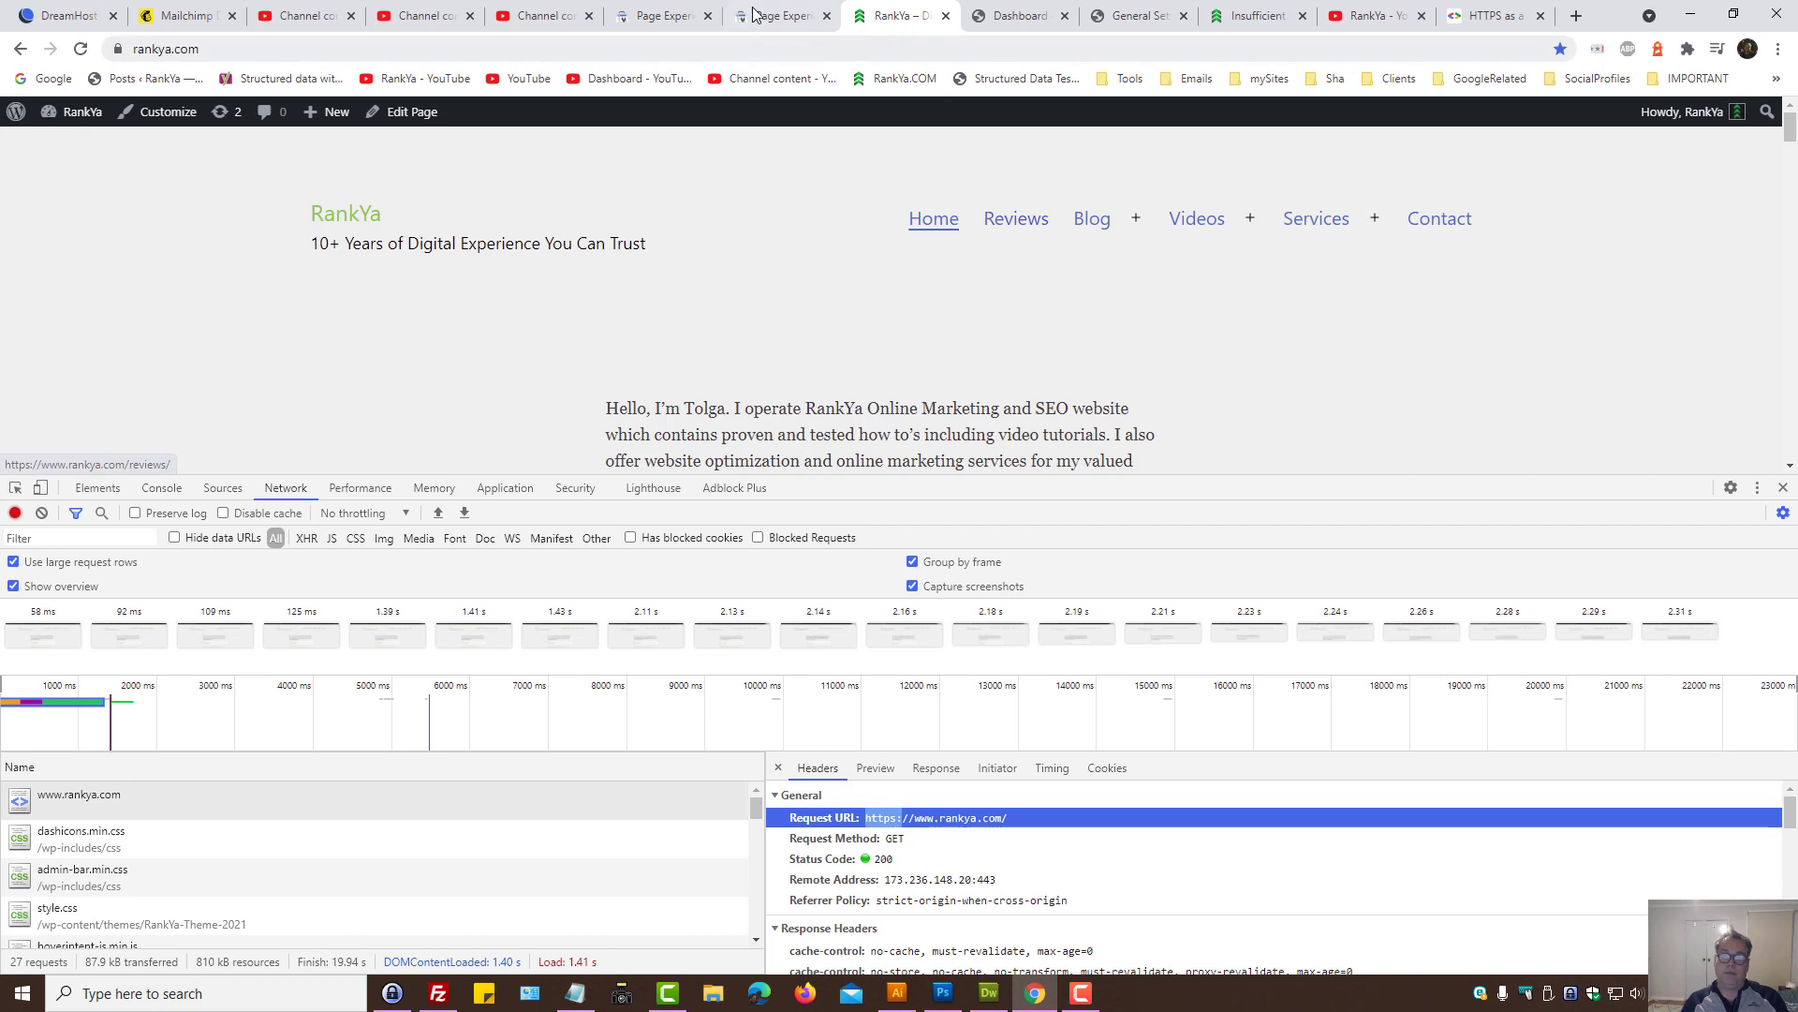
left_click(780, 15)
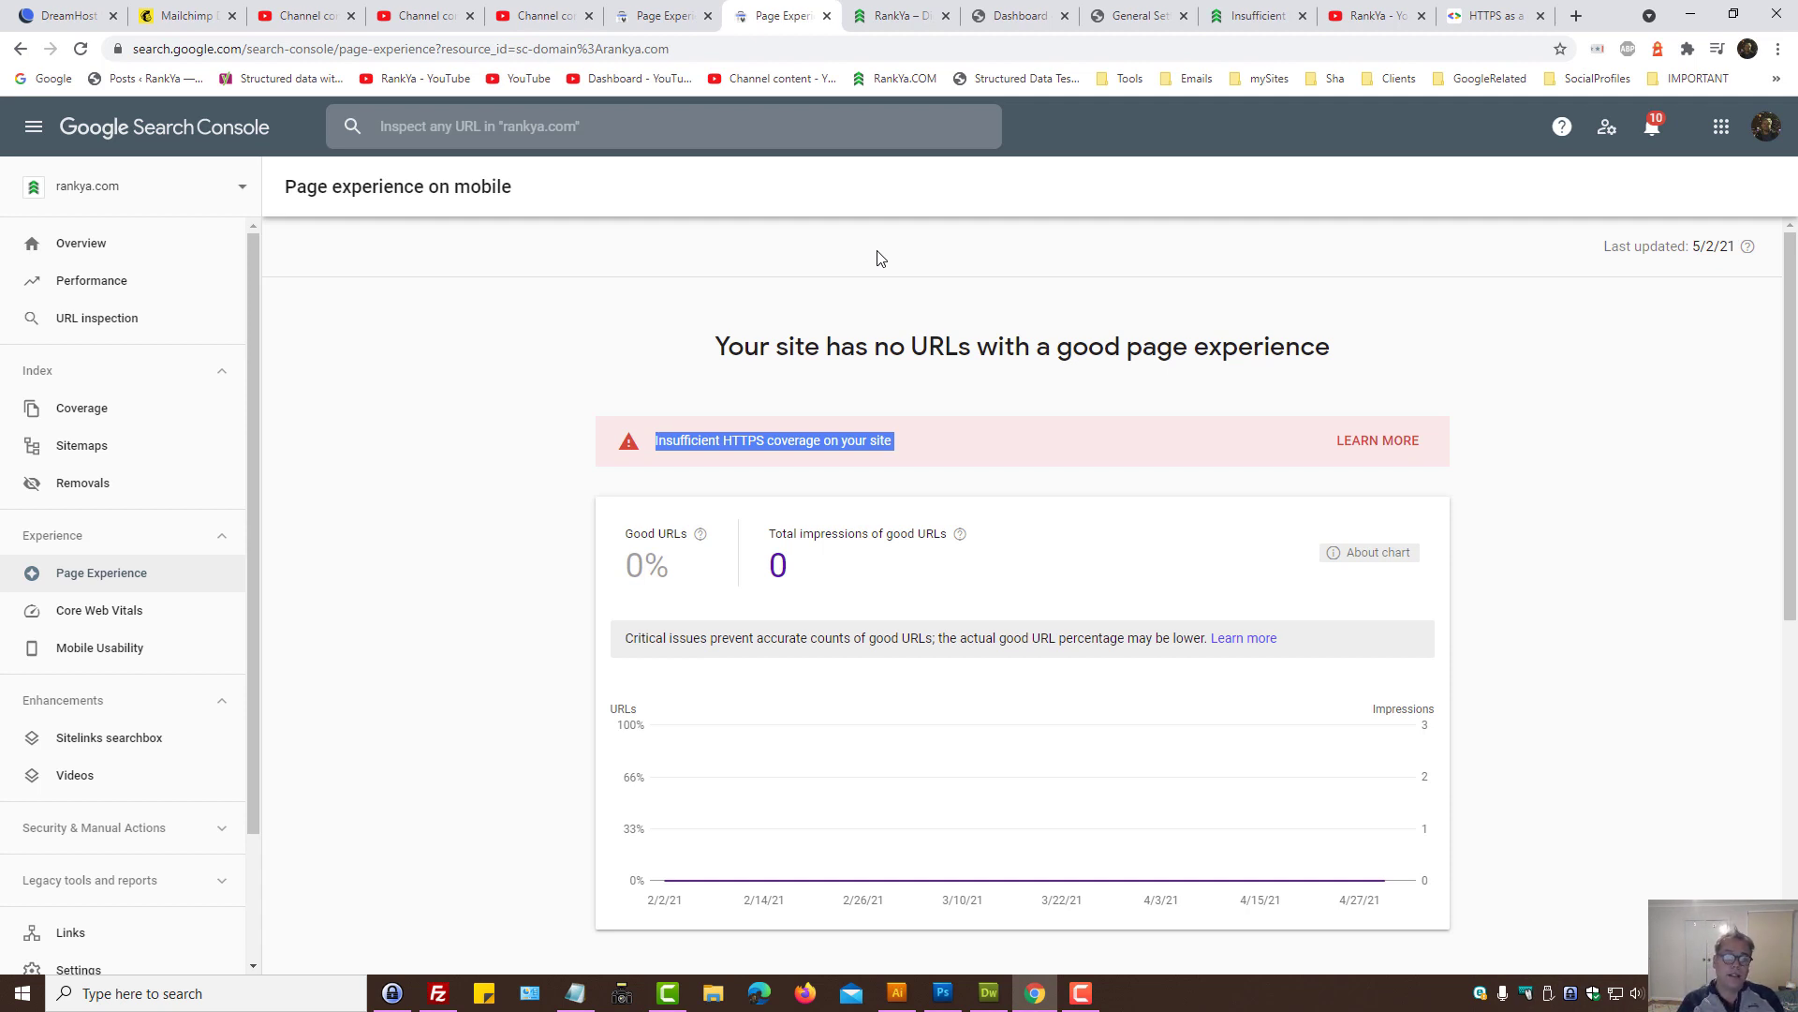
mouse_move(701, 294)
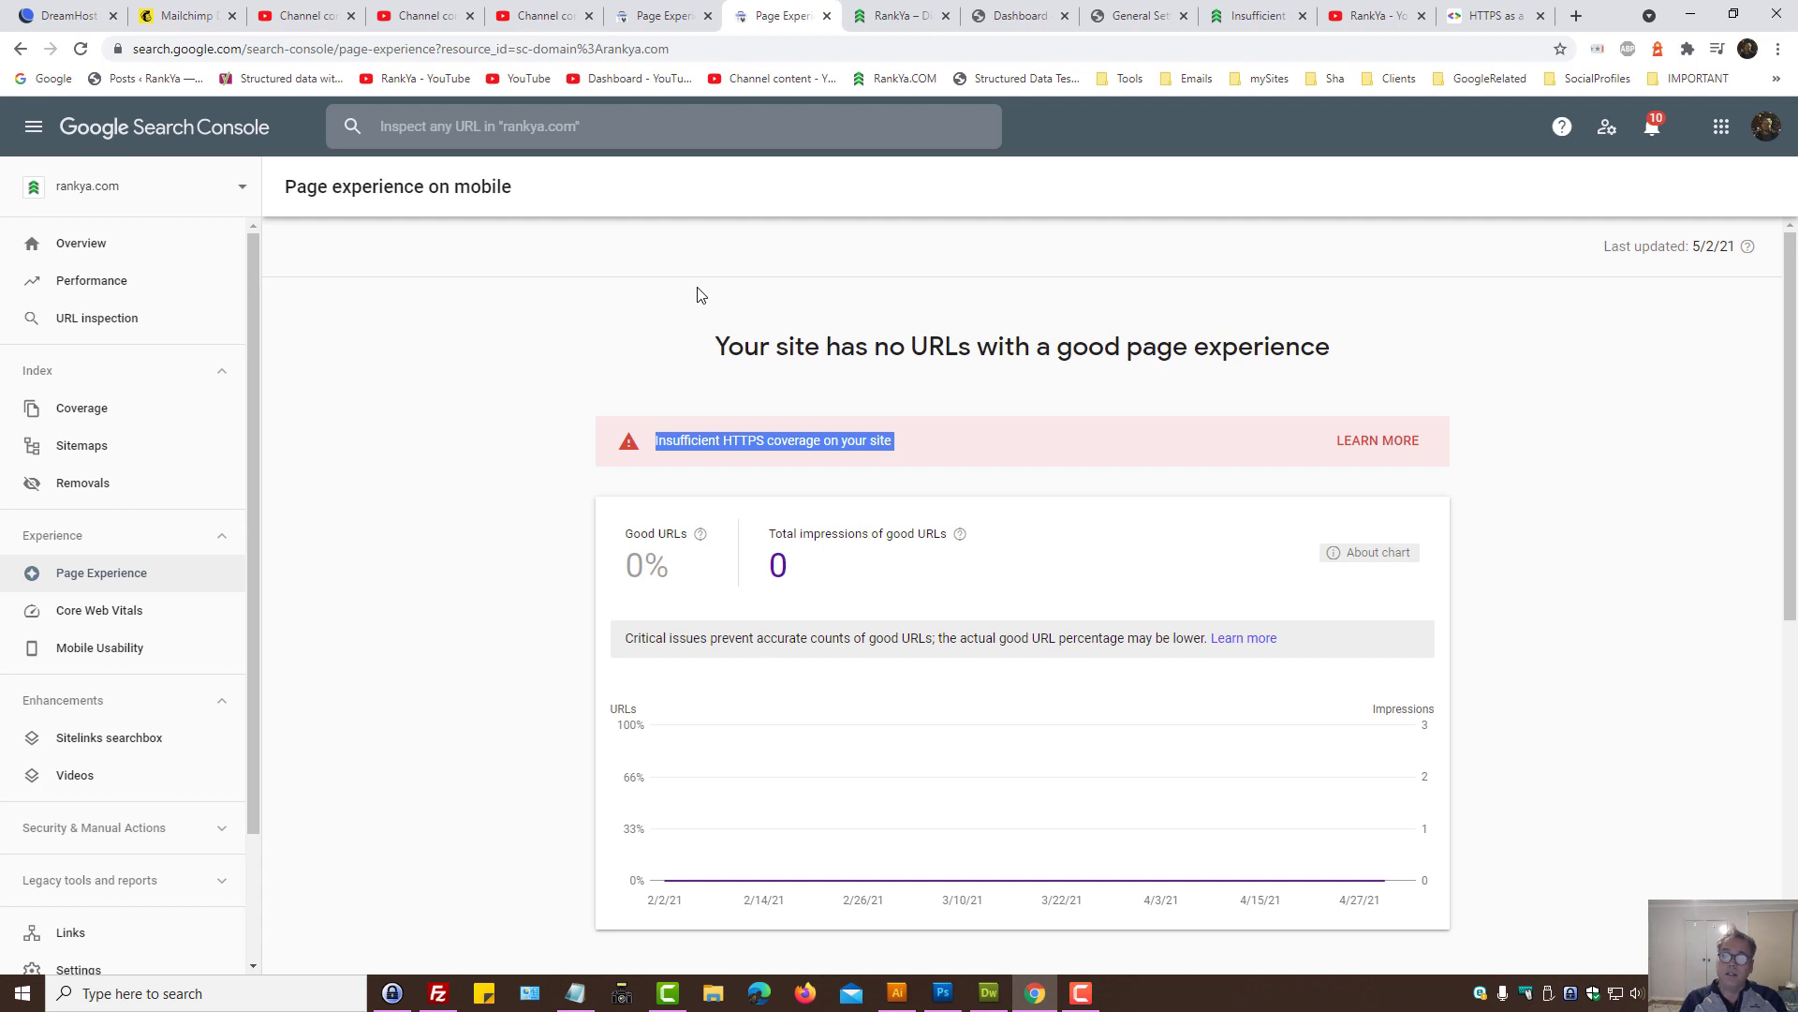
mouse_move(993, 882)
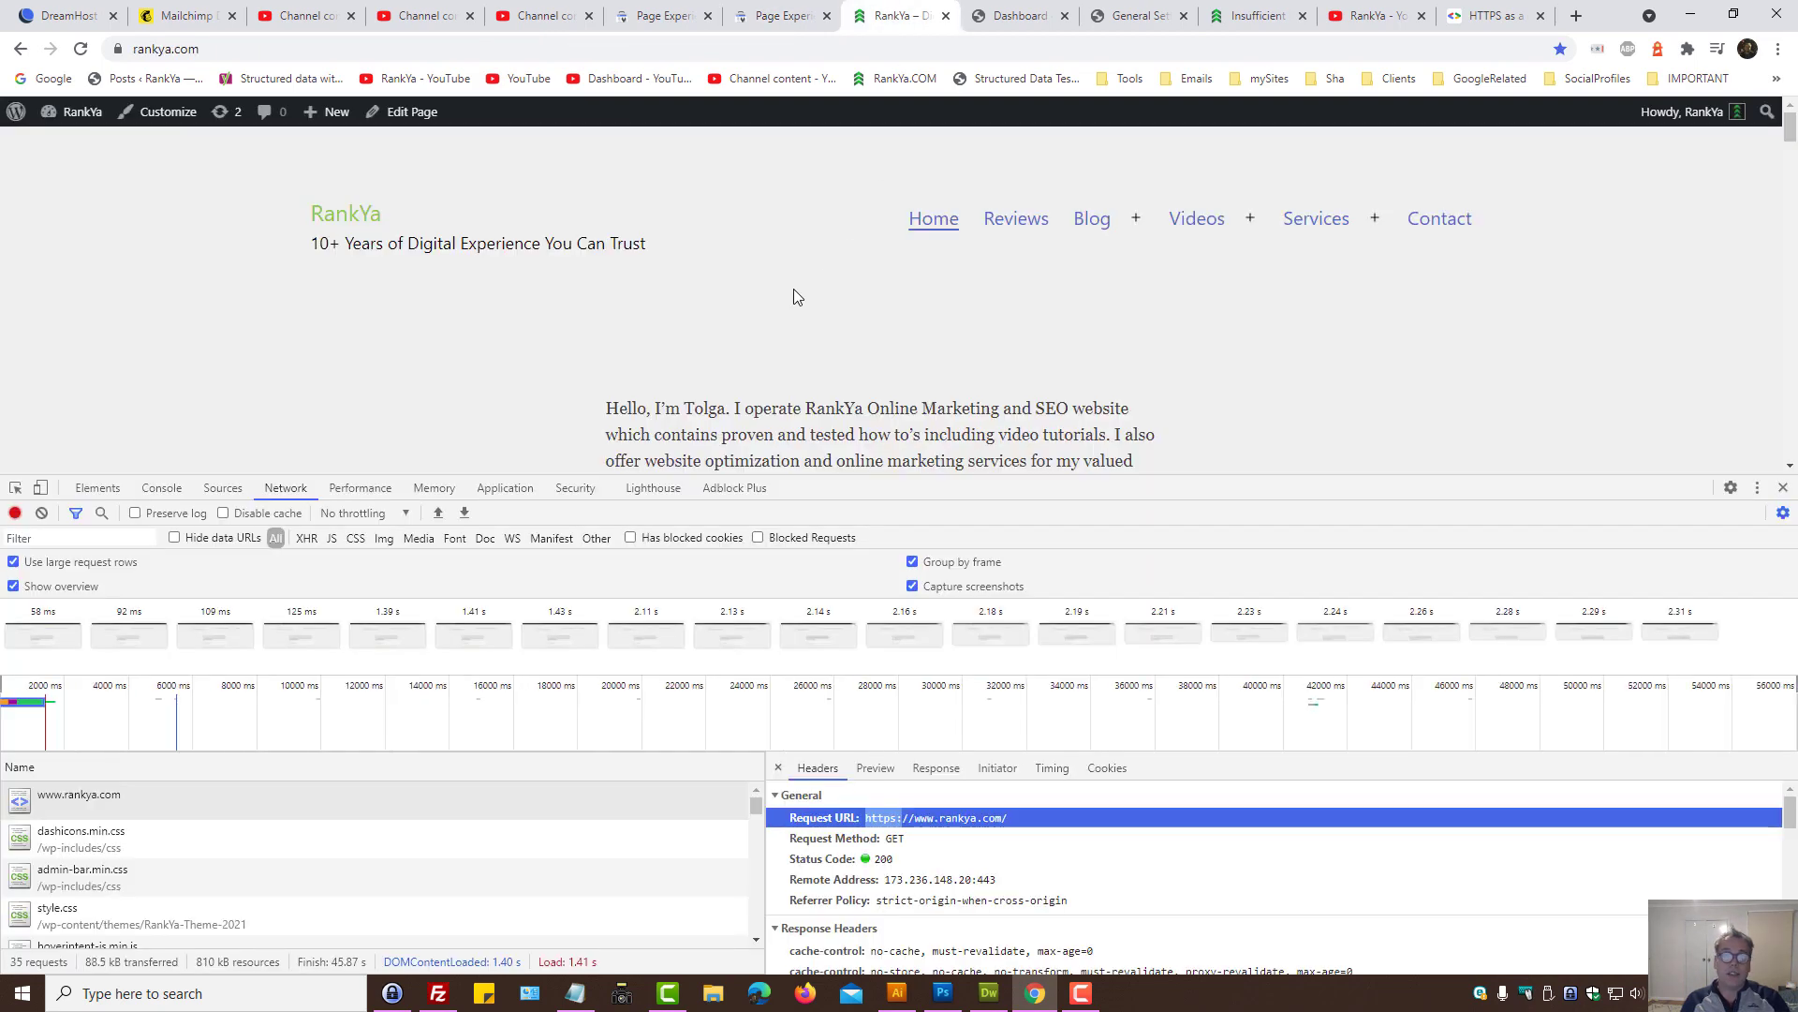
mouse_move(938, 176)
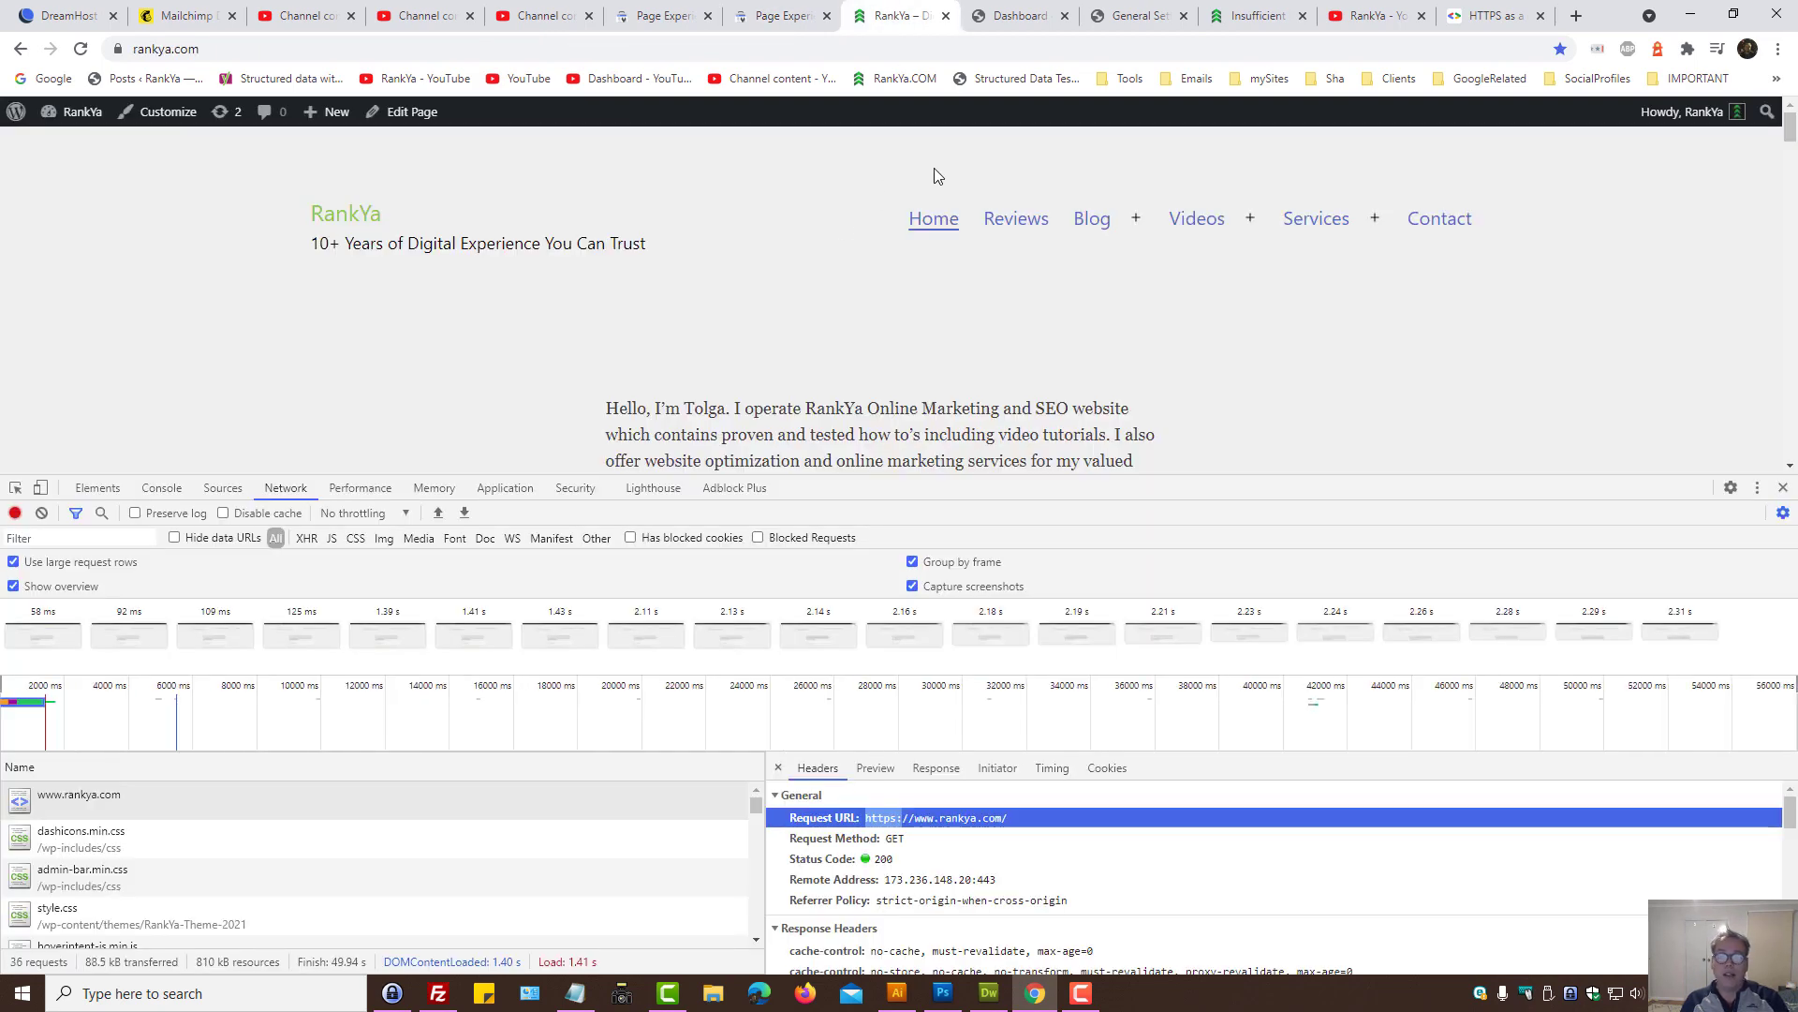
mouse_move(1316, 217)
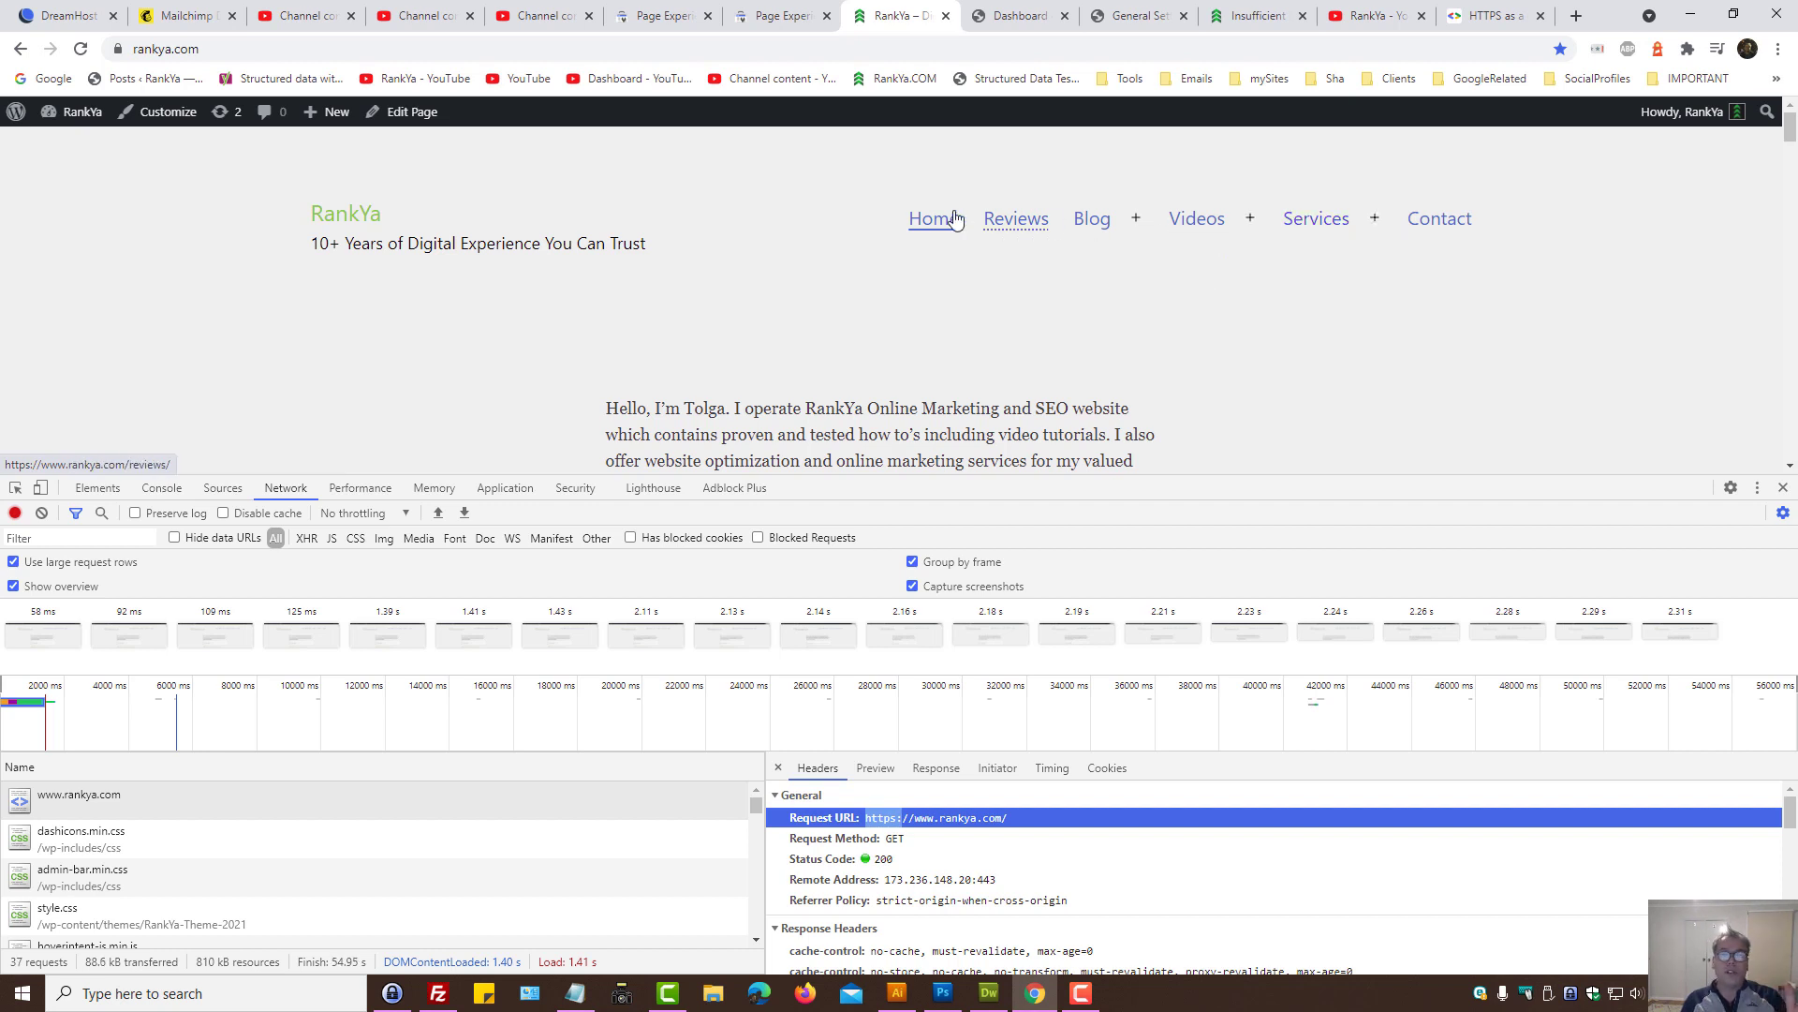
mouse_move(720, 236)
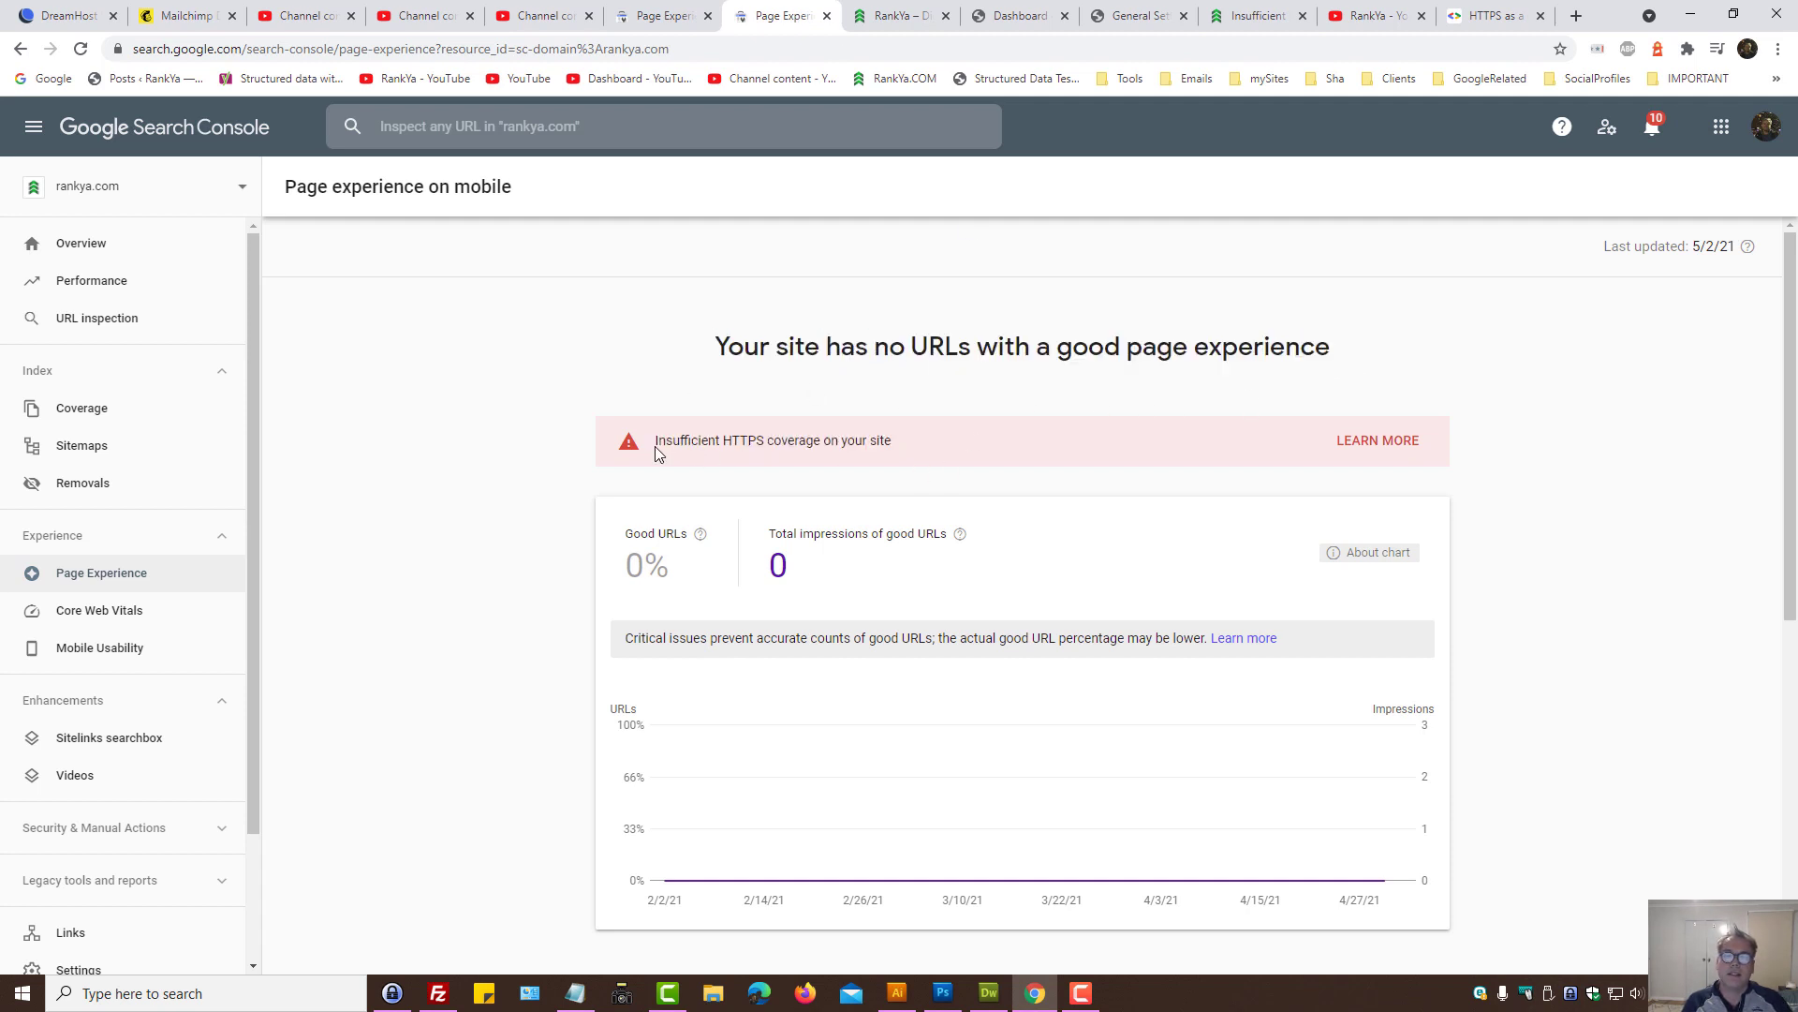
Step: Look over the Page experience signals showing HTTPS failing while other signals pass
double_click(744, 441)
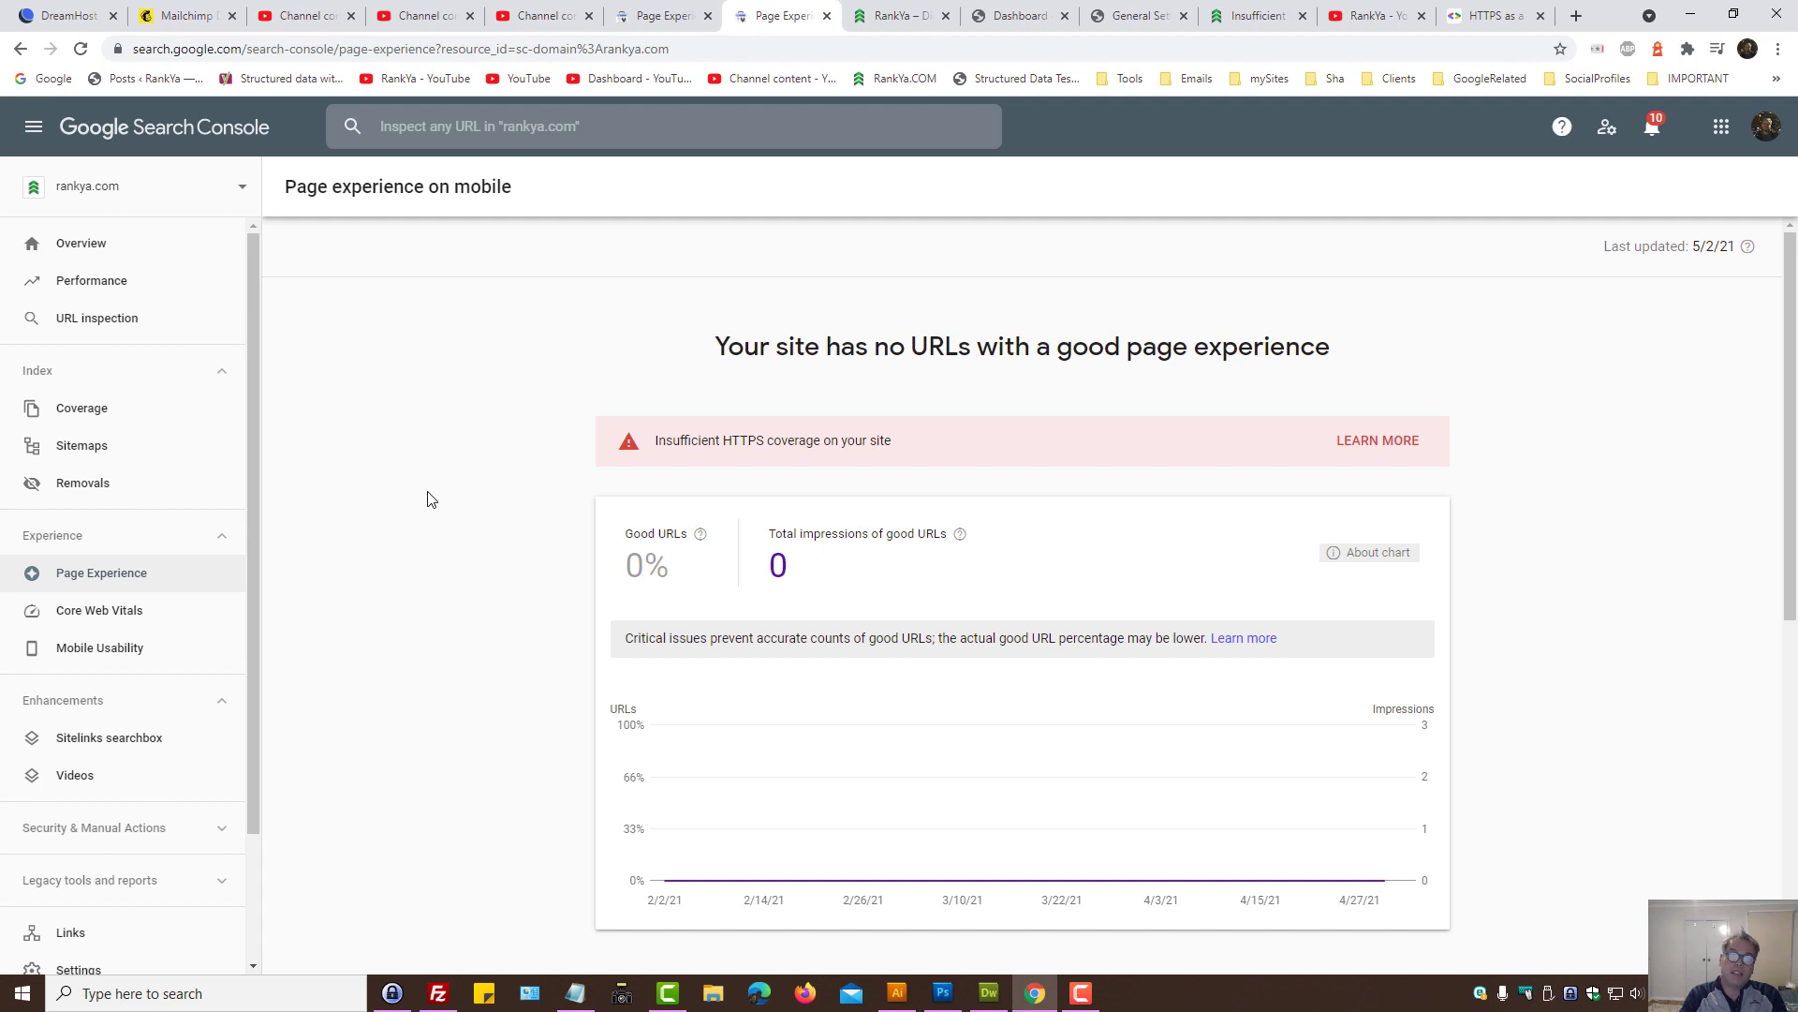
mouse_move(435, 498)
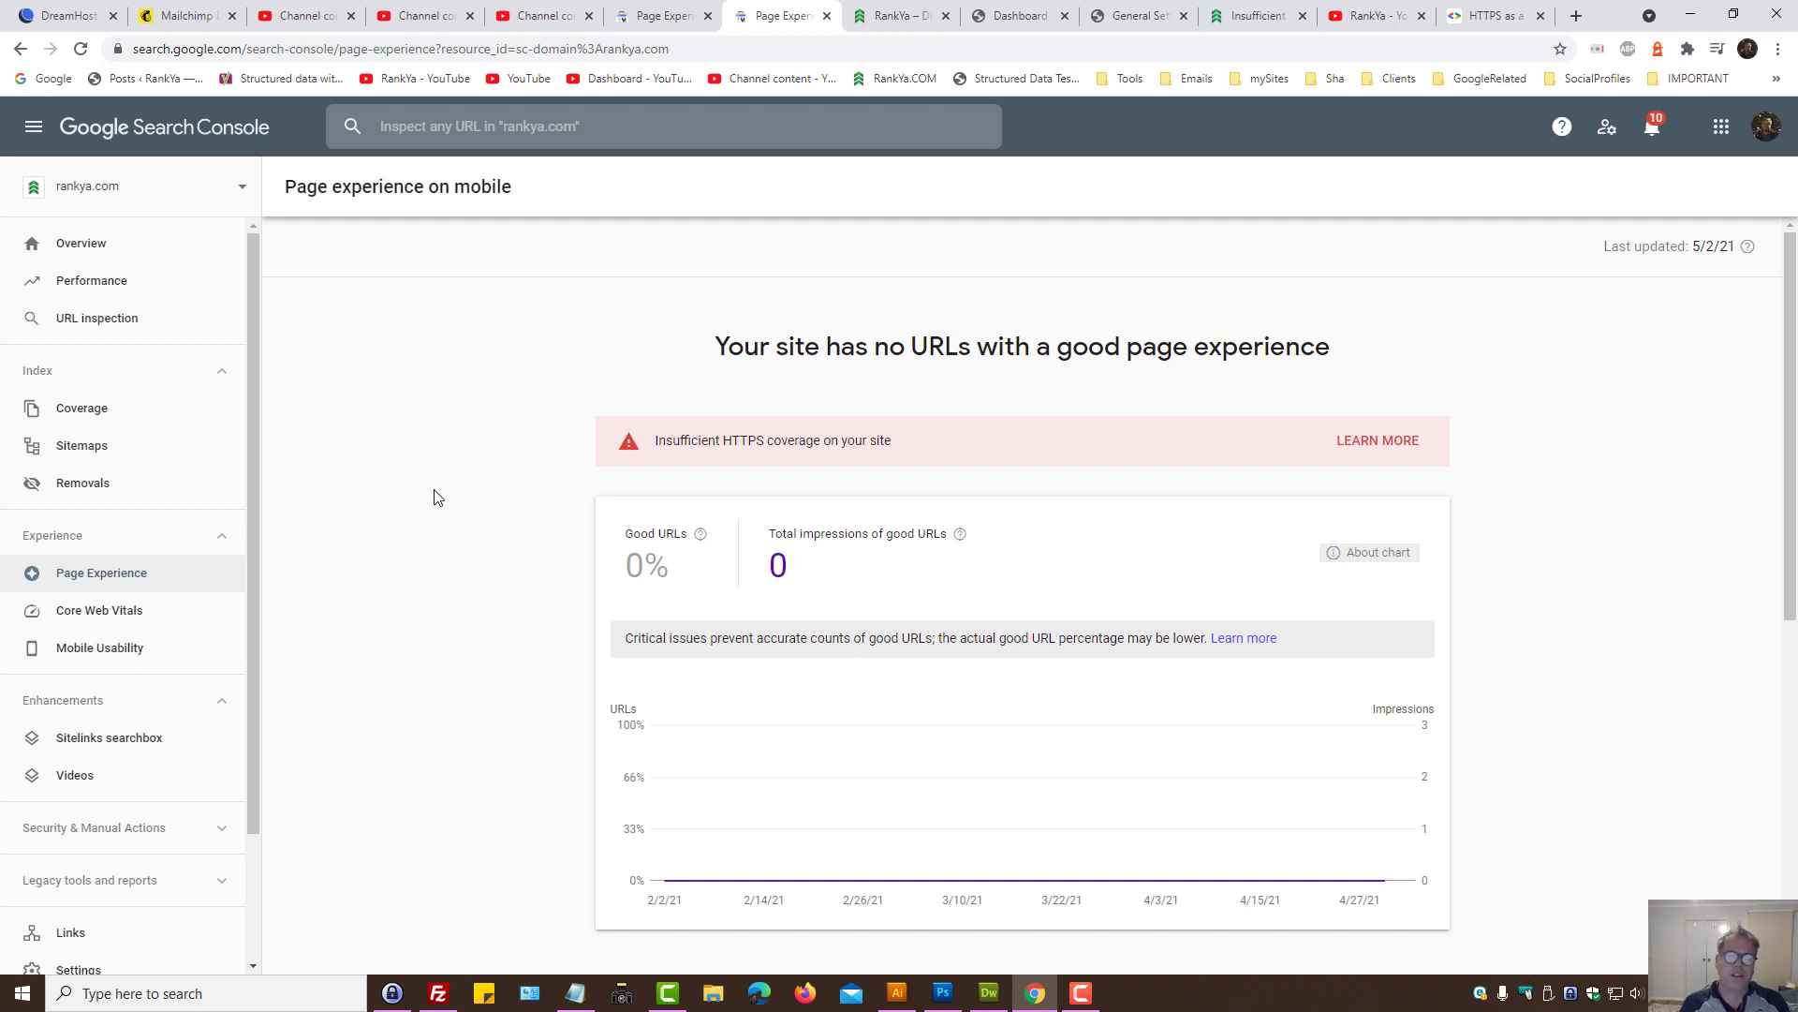
mouse_move(434, 479)
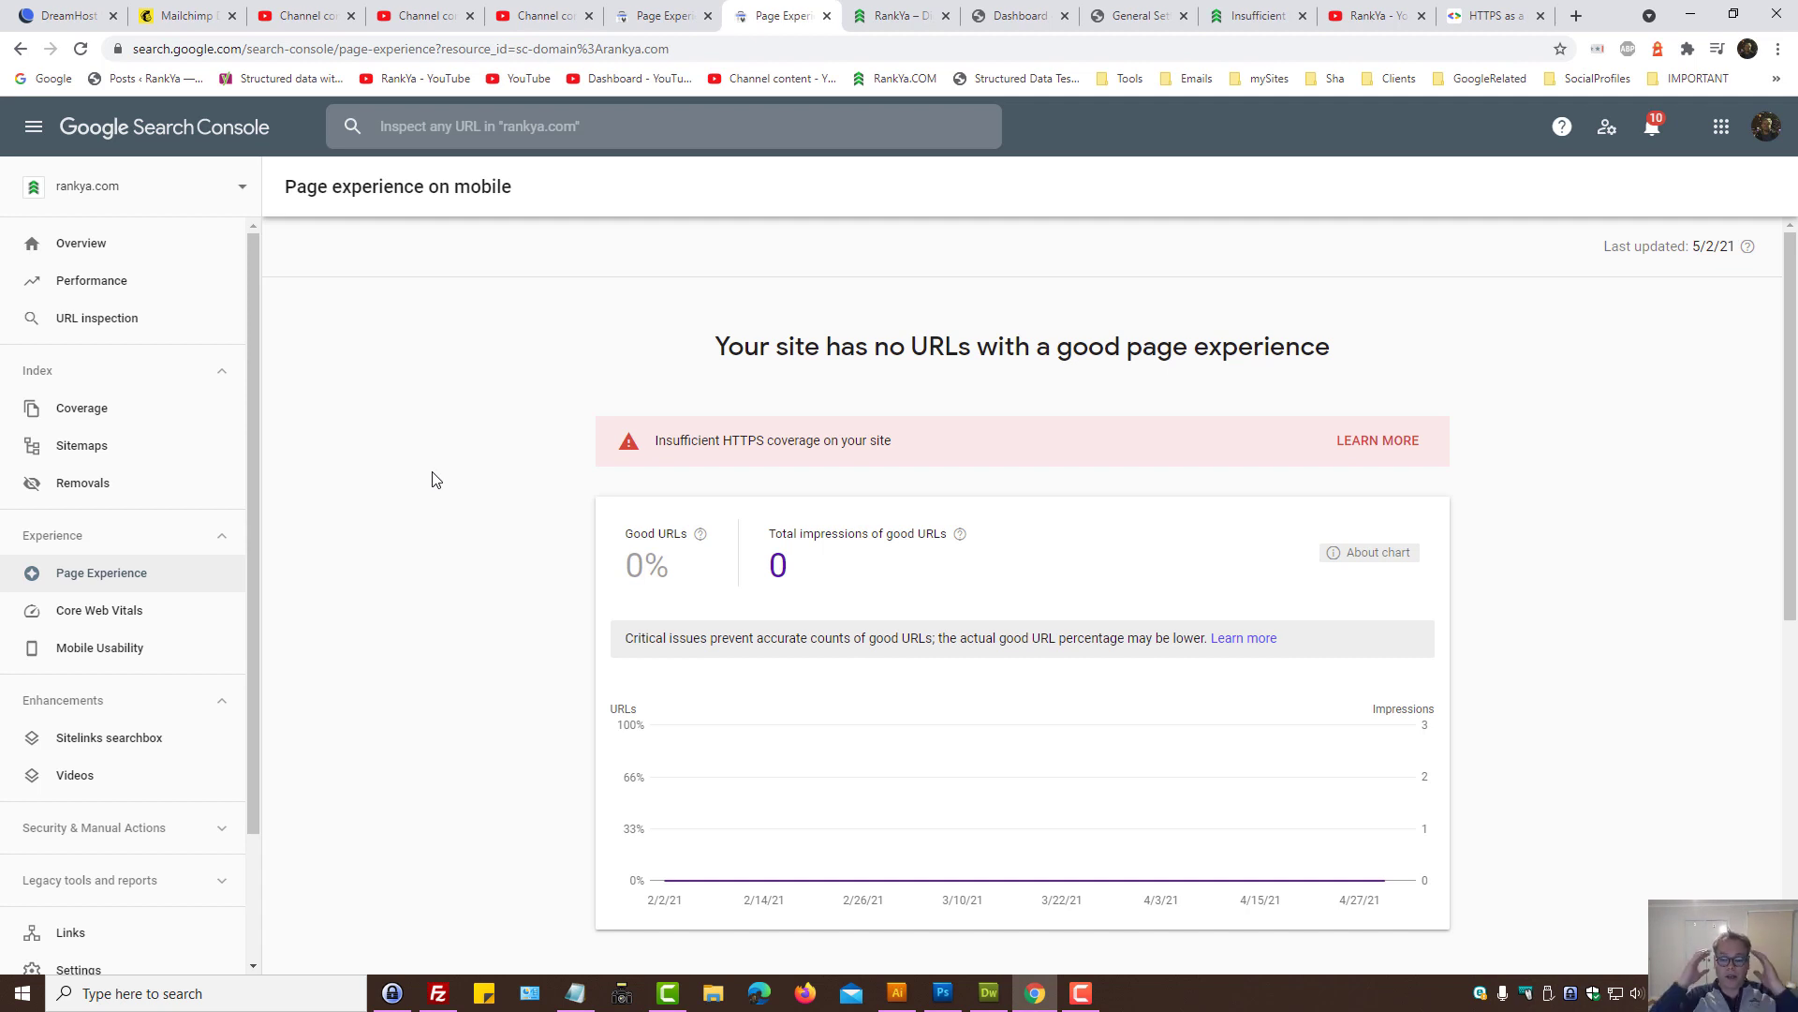
mouse_move(524, 468)
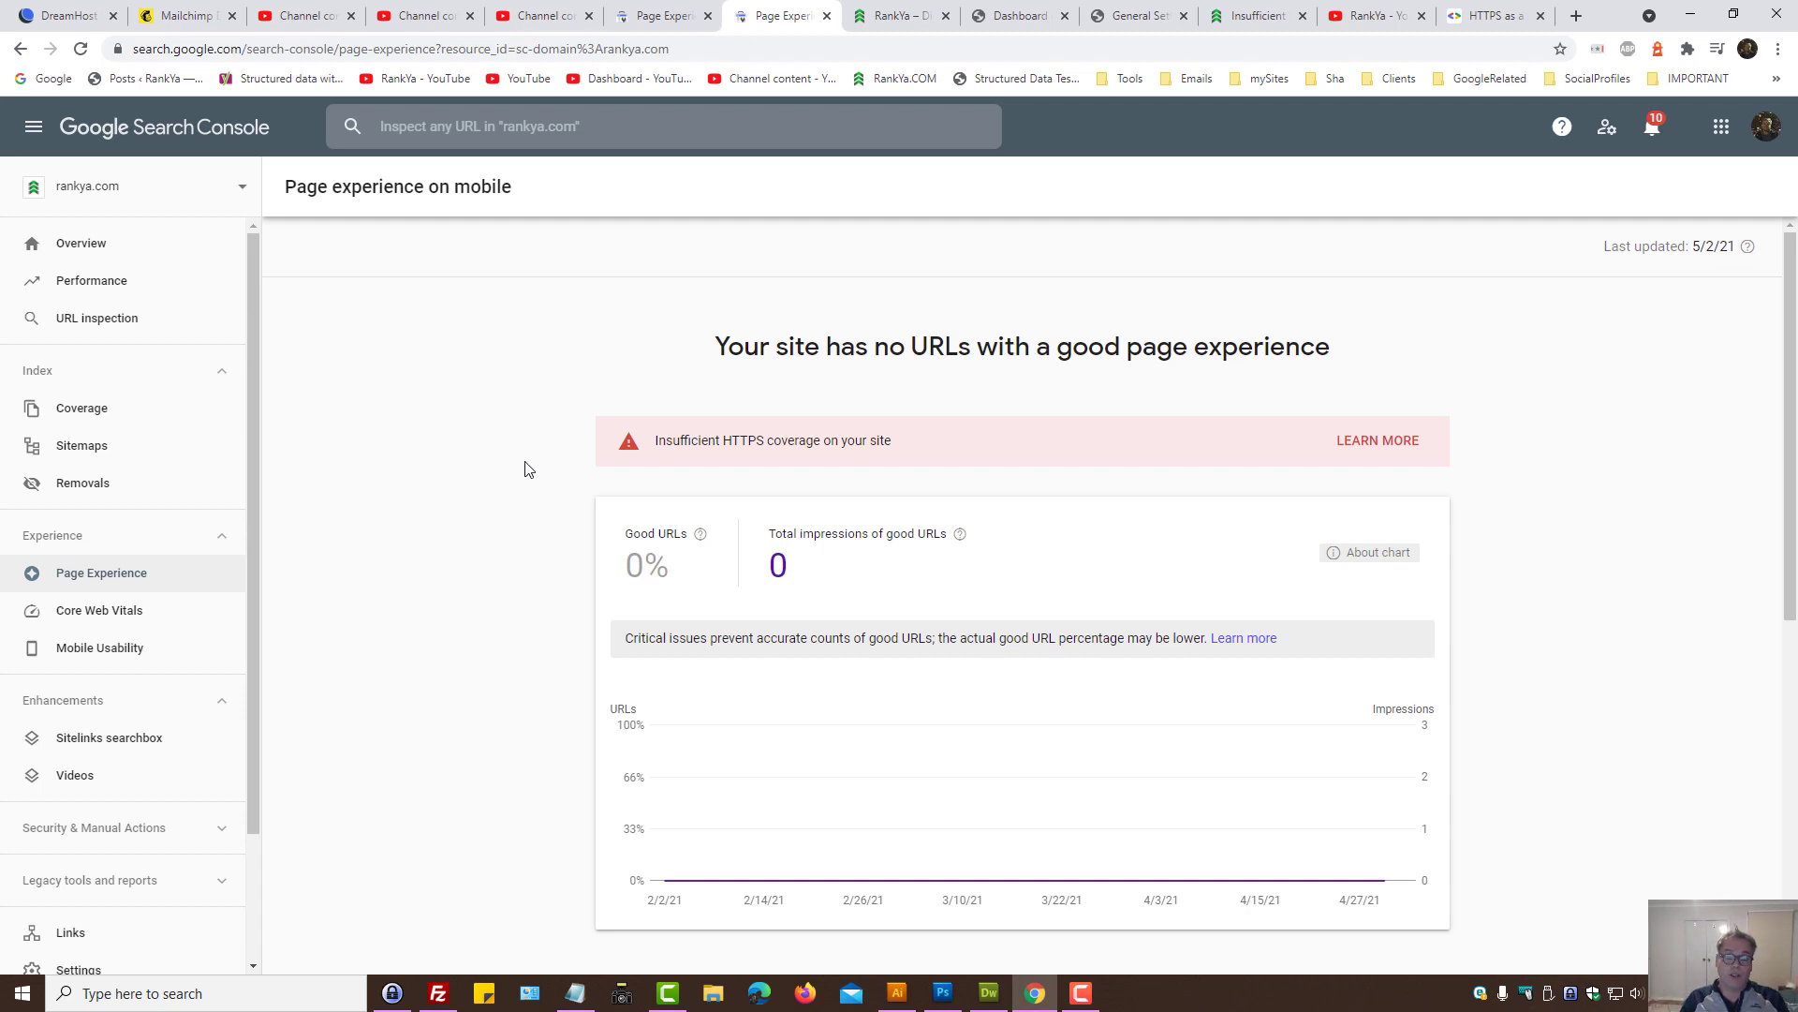
mouse_move(540, 478)
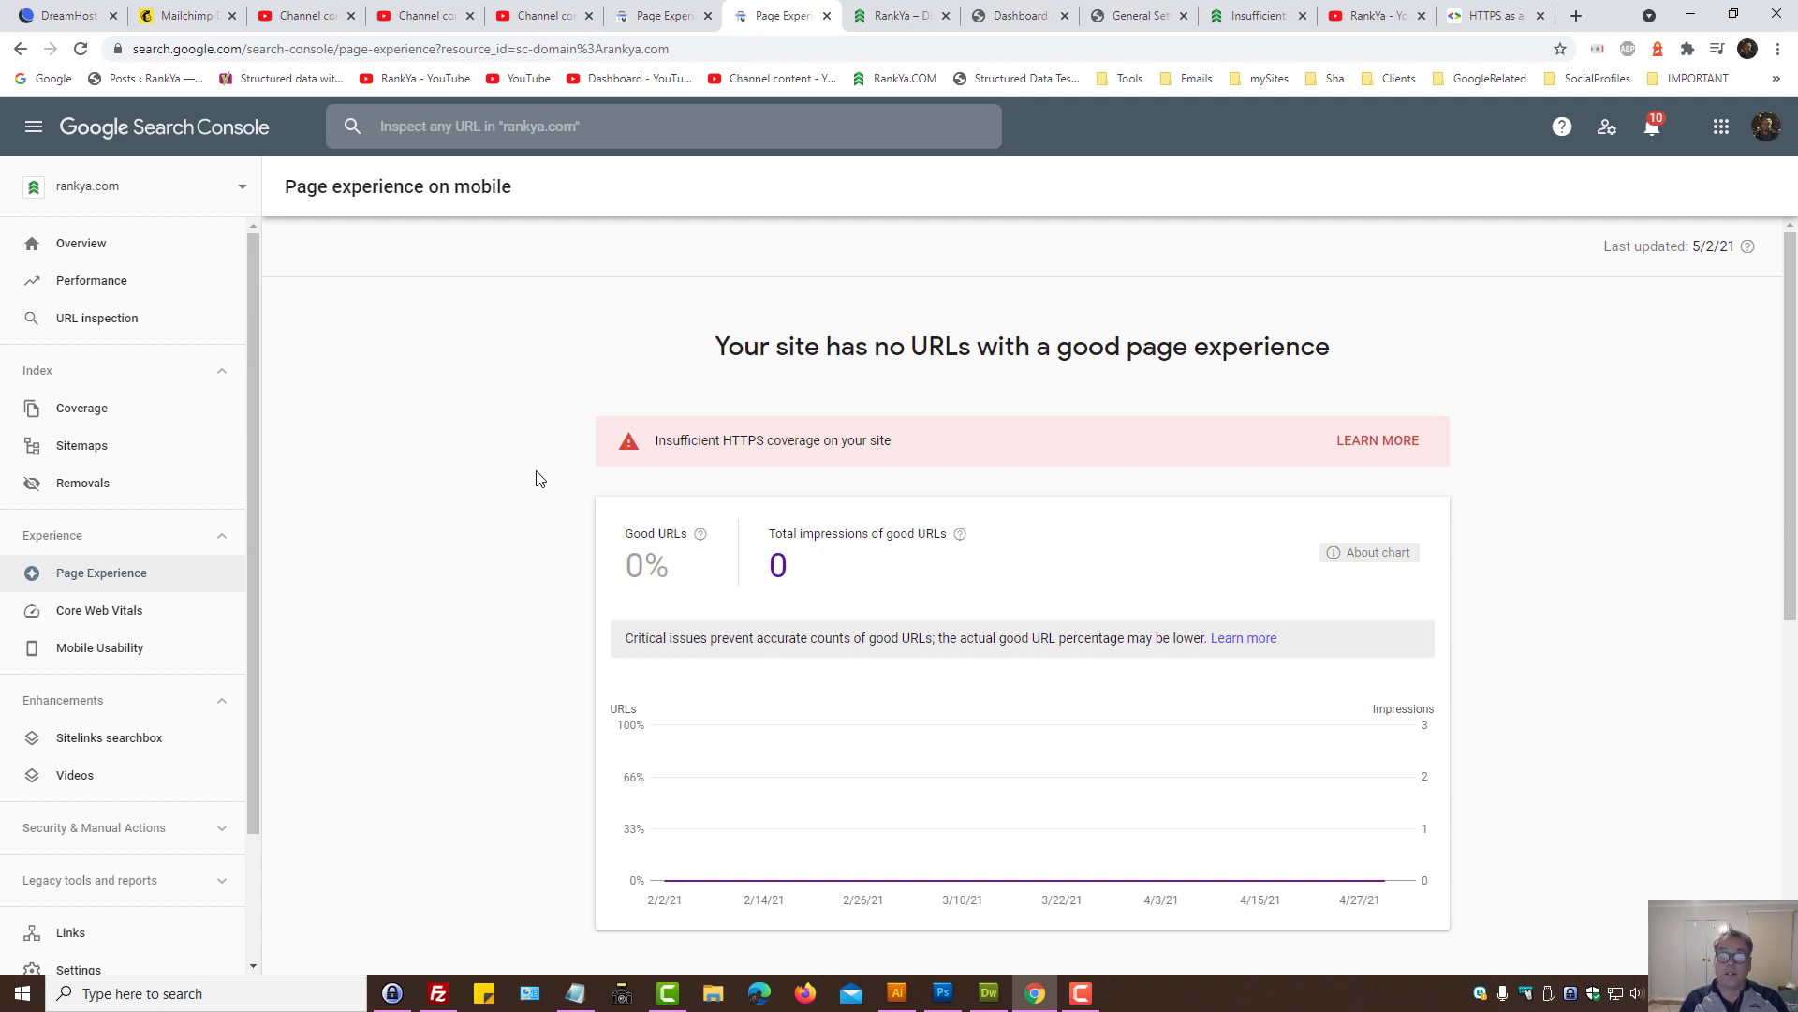
scroll("down", 3)
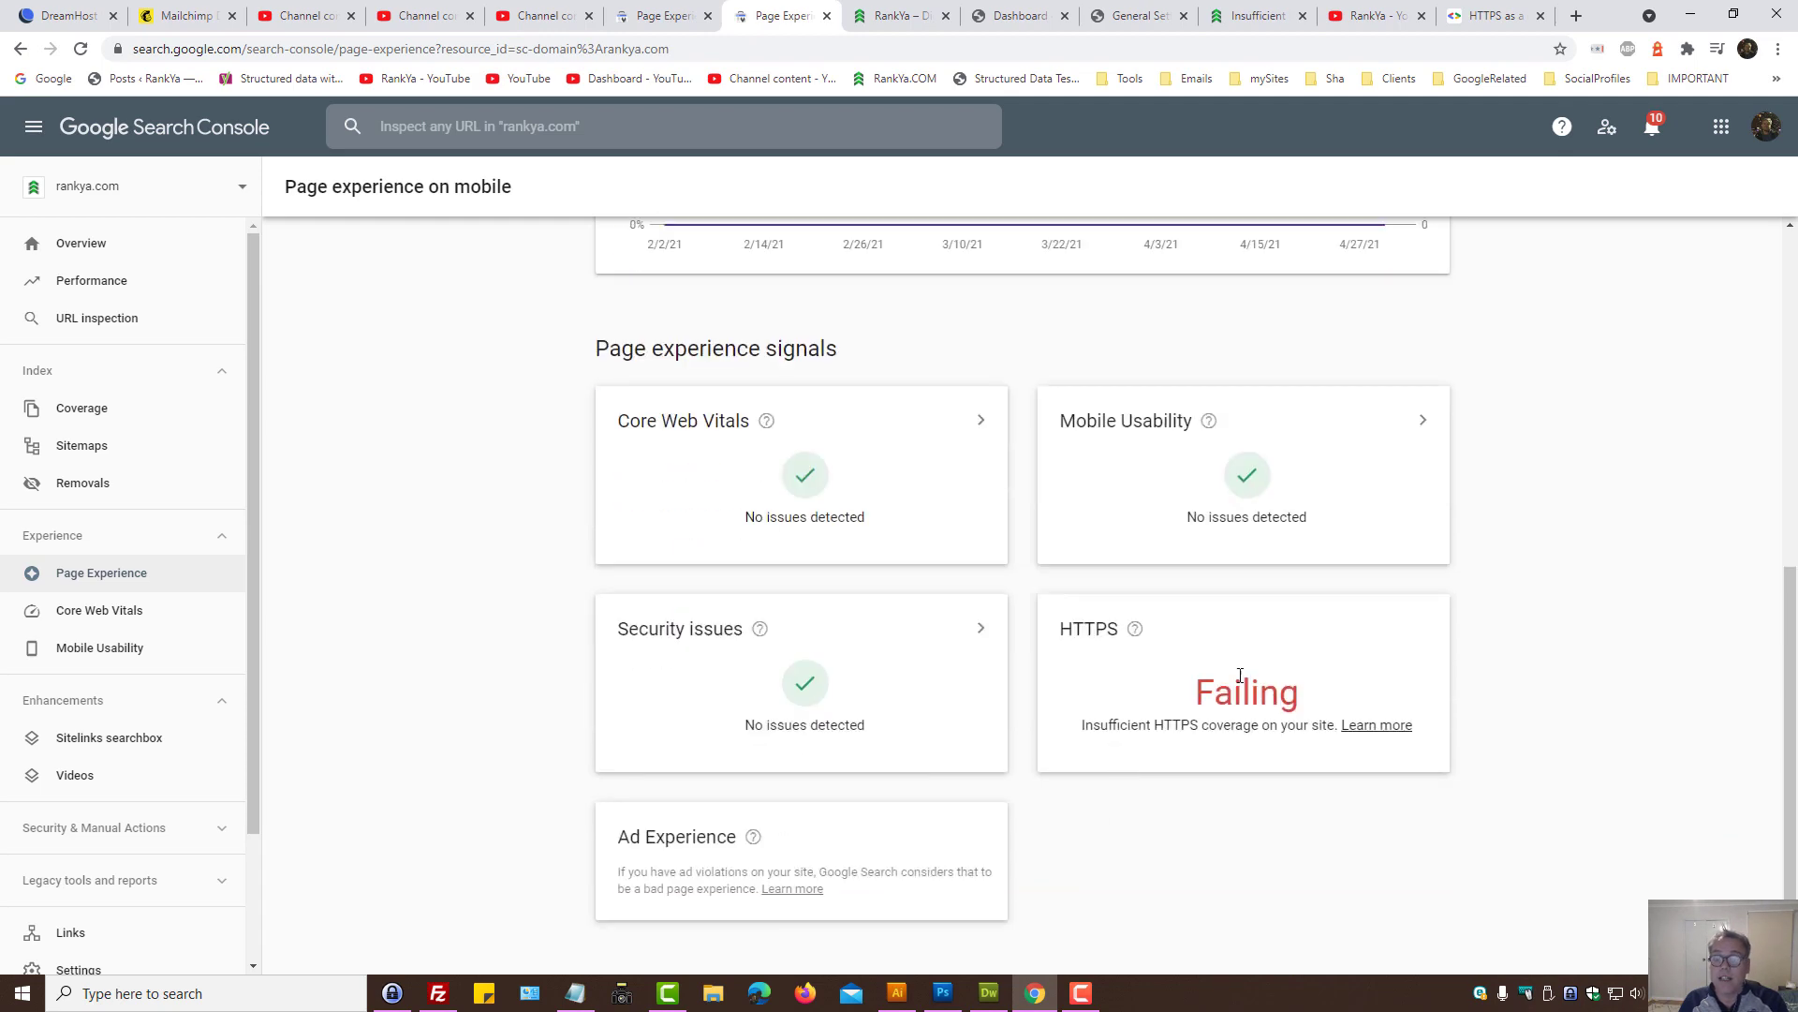
scroll("up", 3)
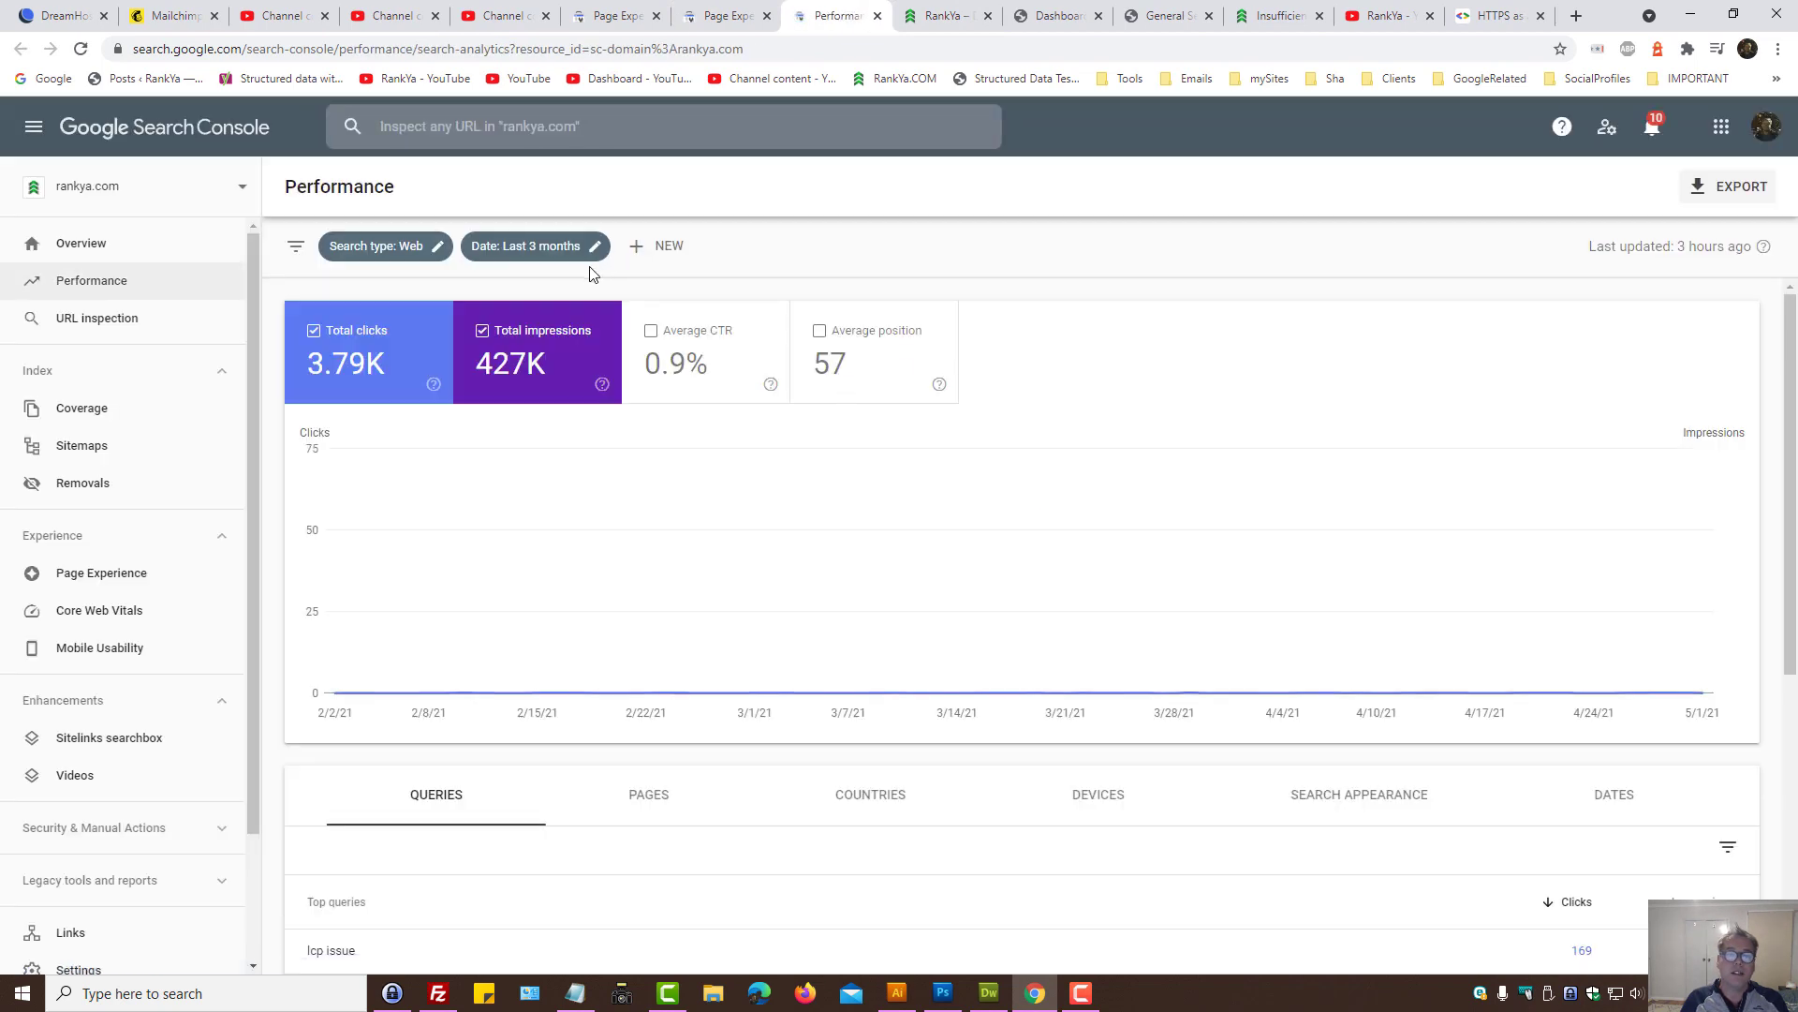
left_click(656, 246)
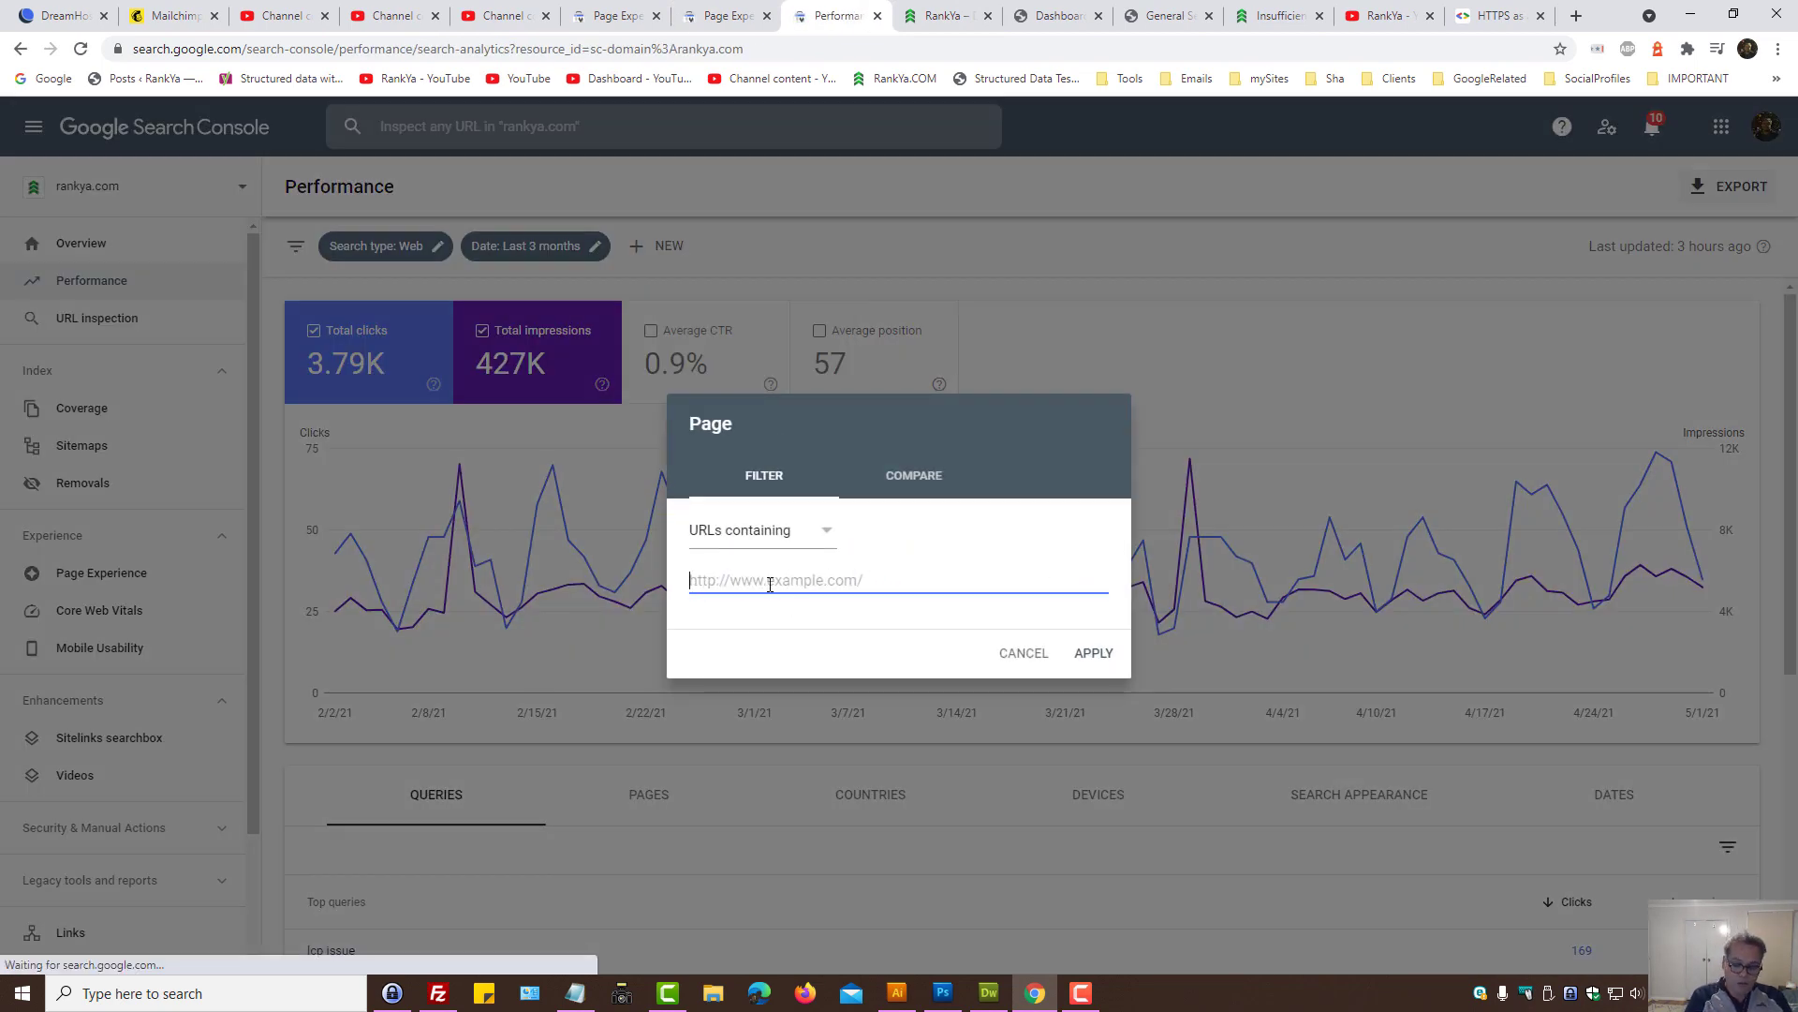
type("hp")
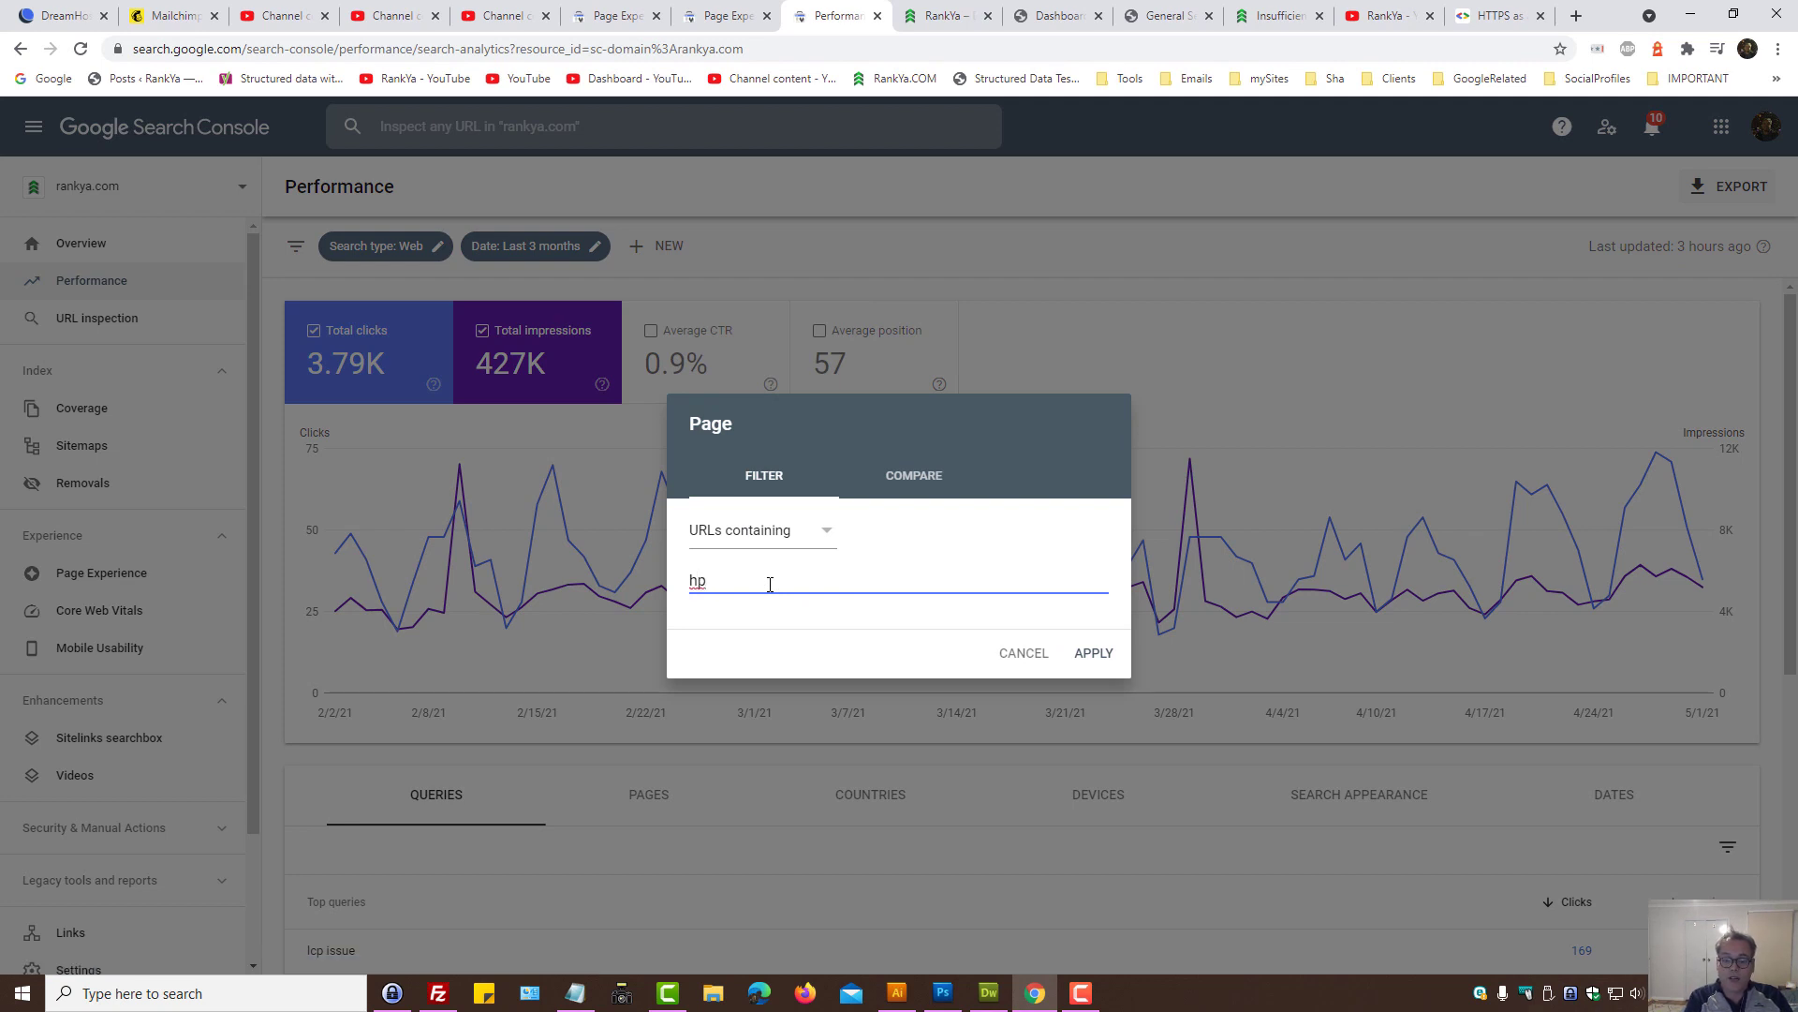
type("http://")
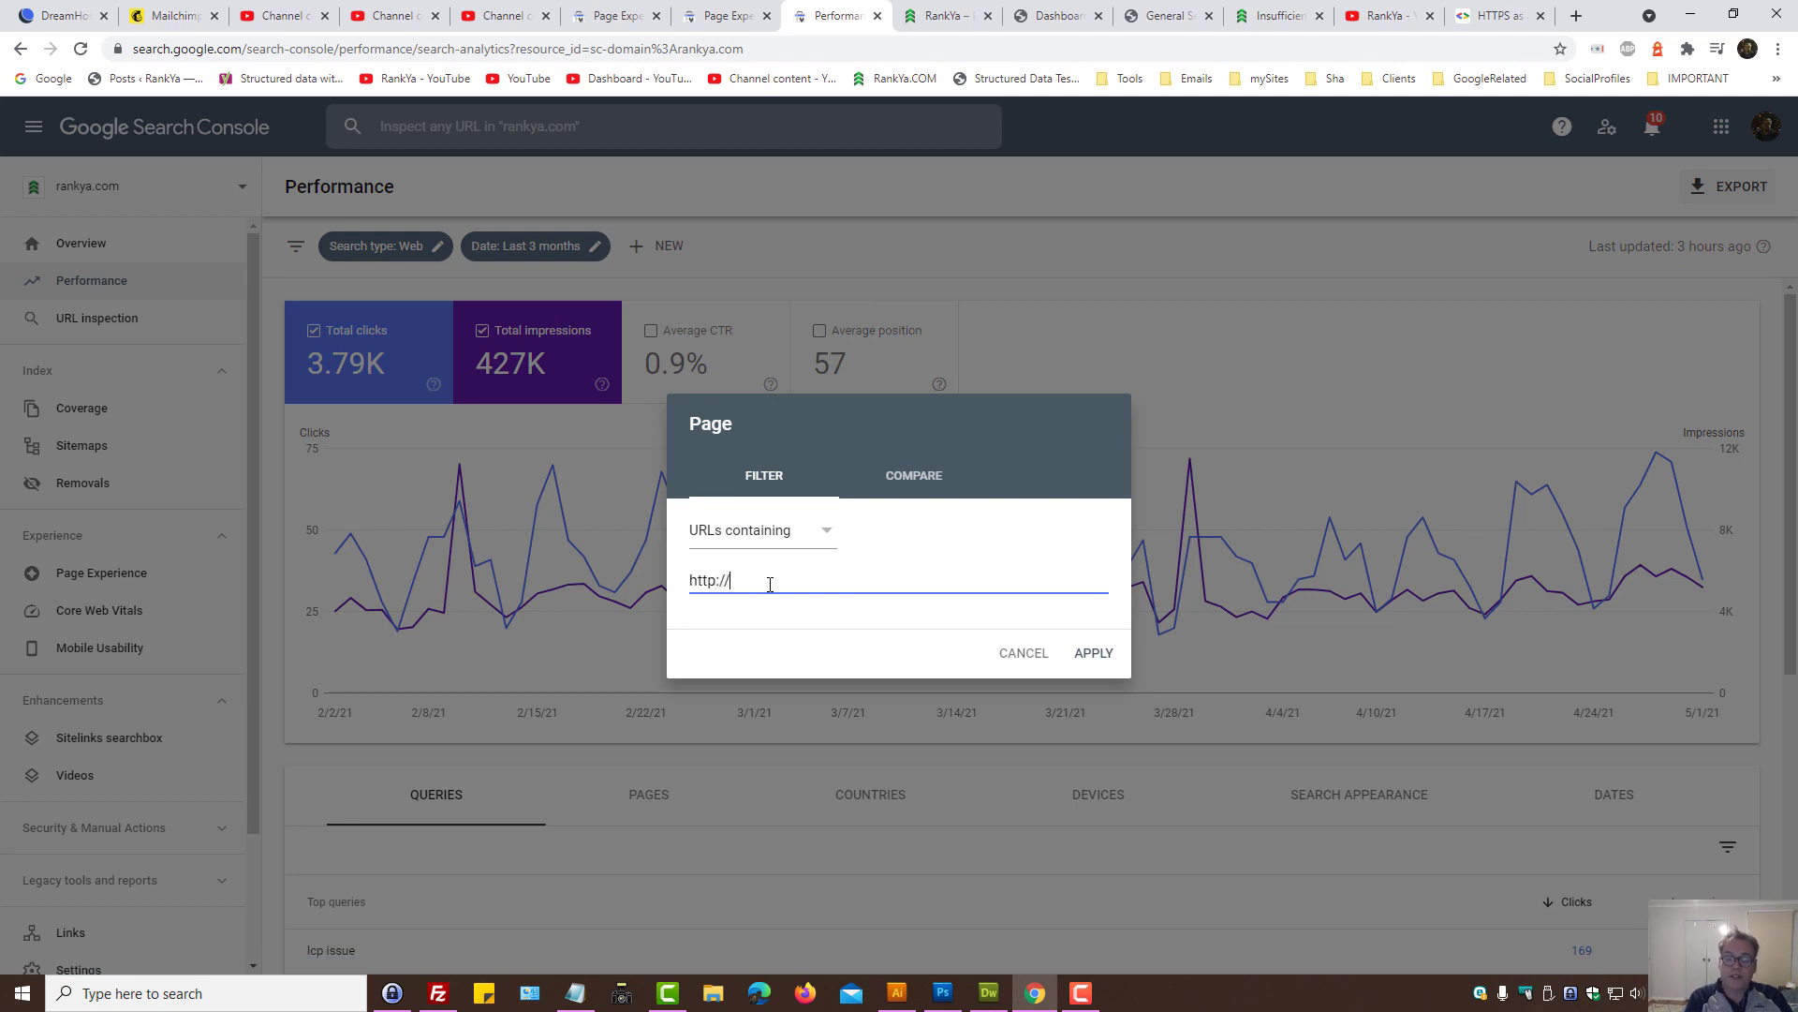
left_click(1090, 652)
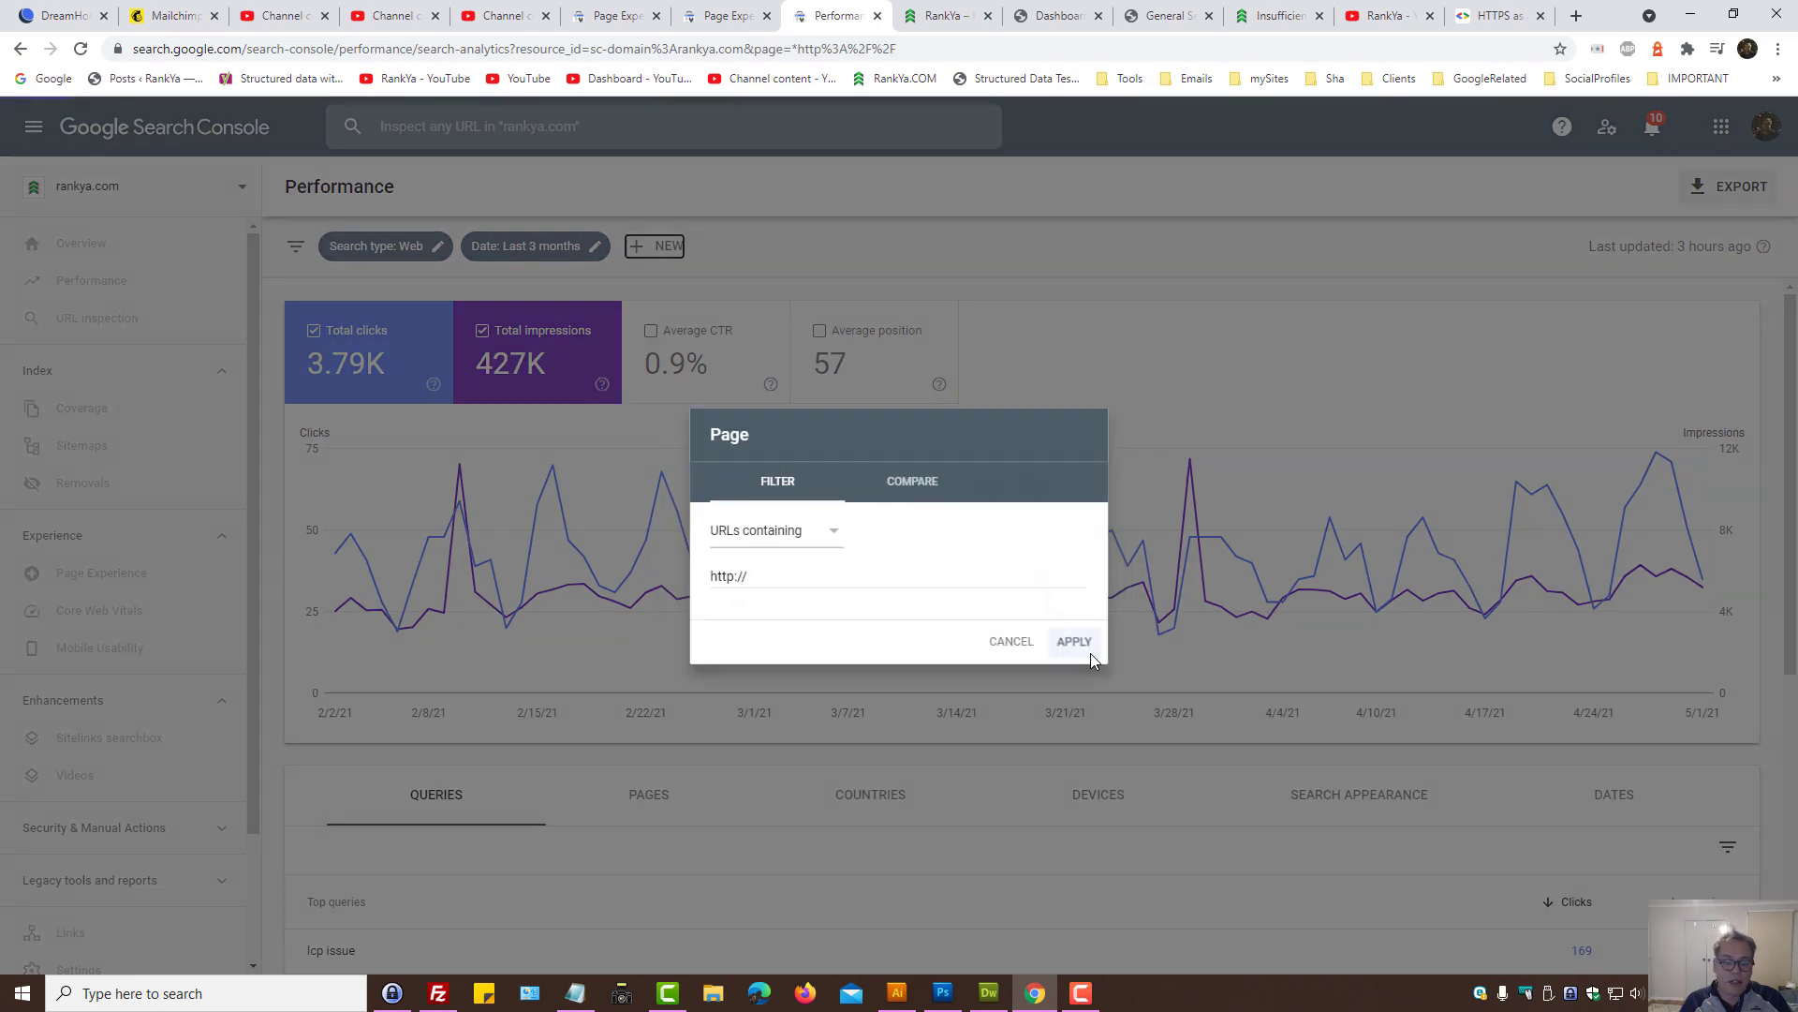
left_click(1073, 641)
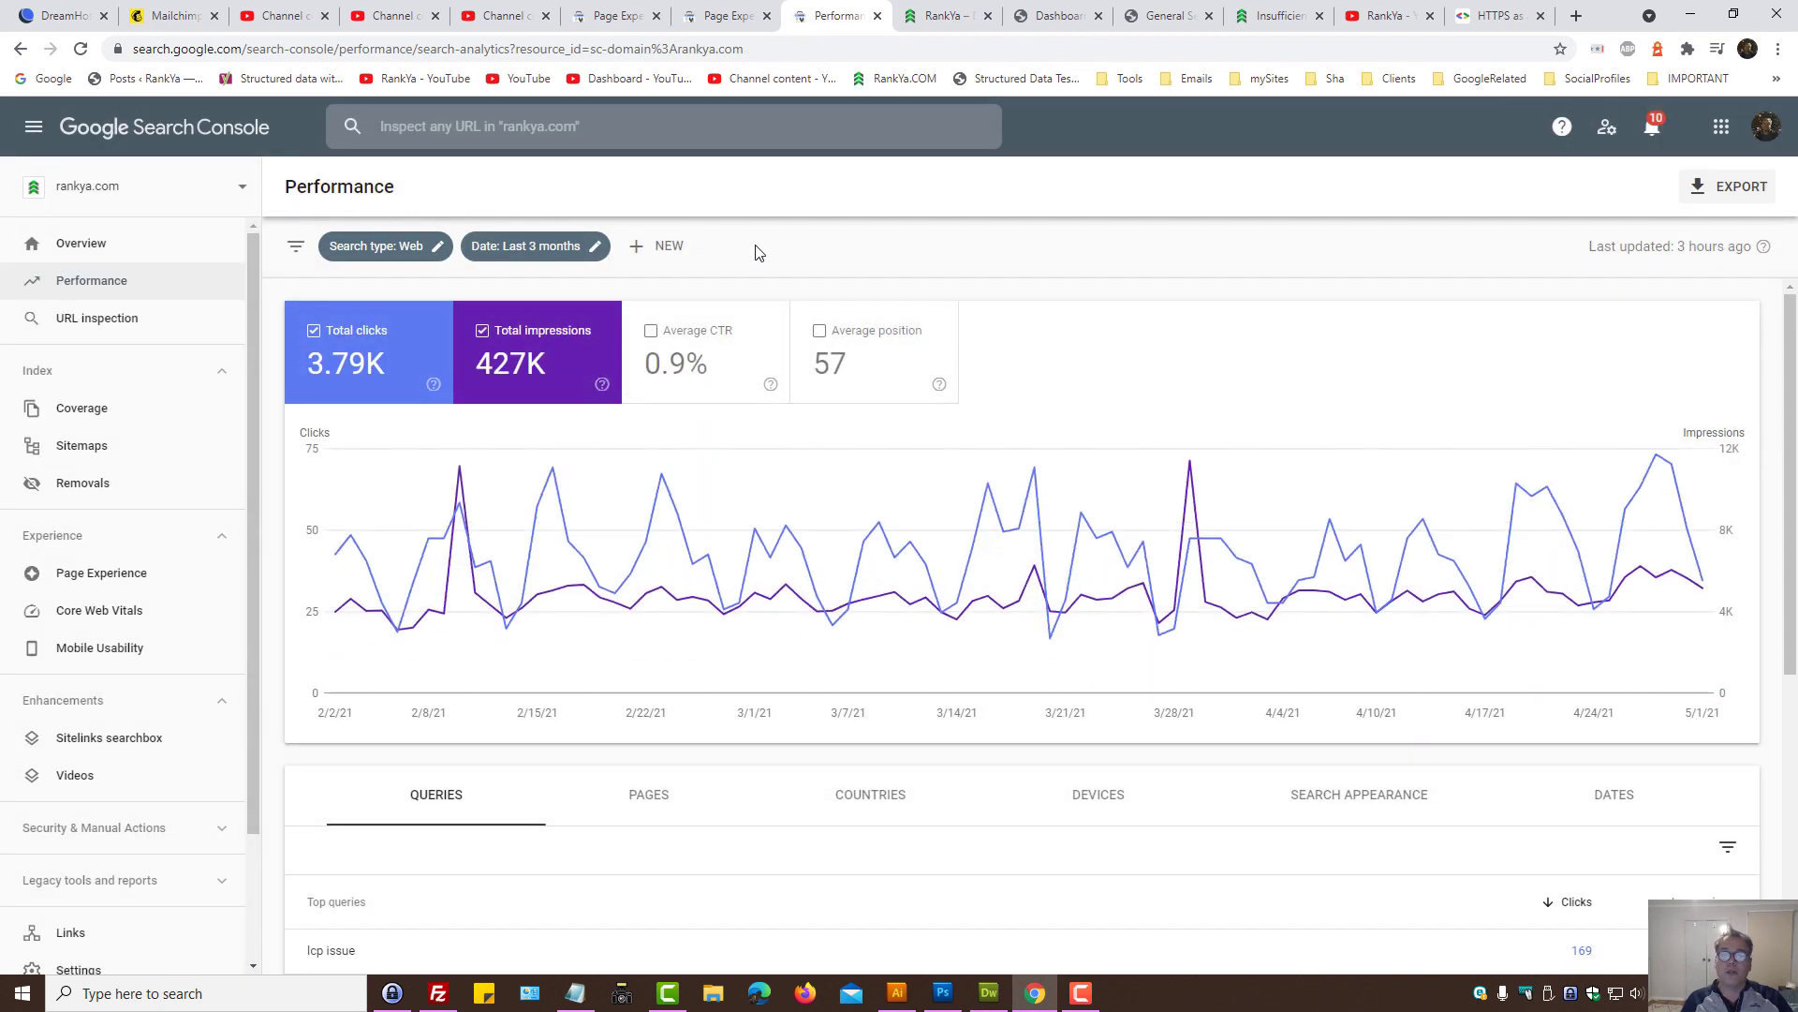
mouse_move(995, 259)
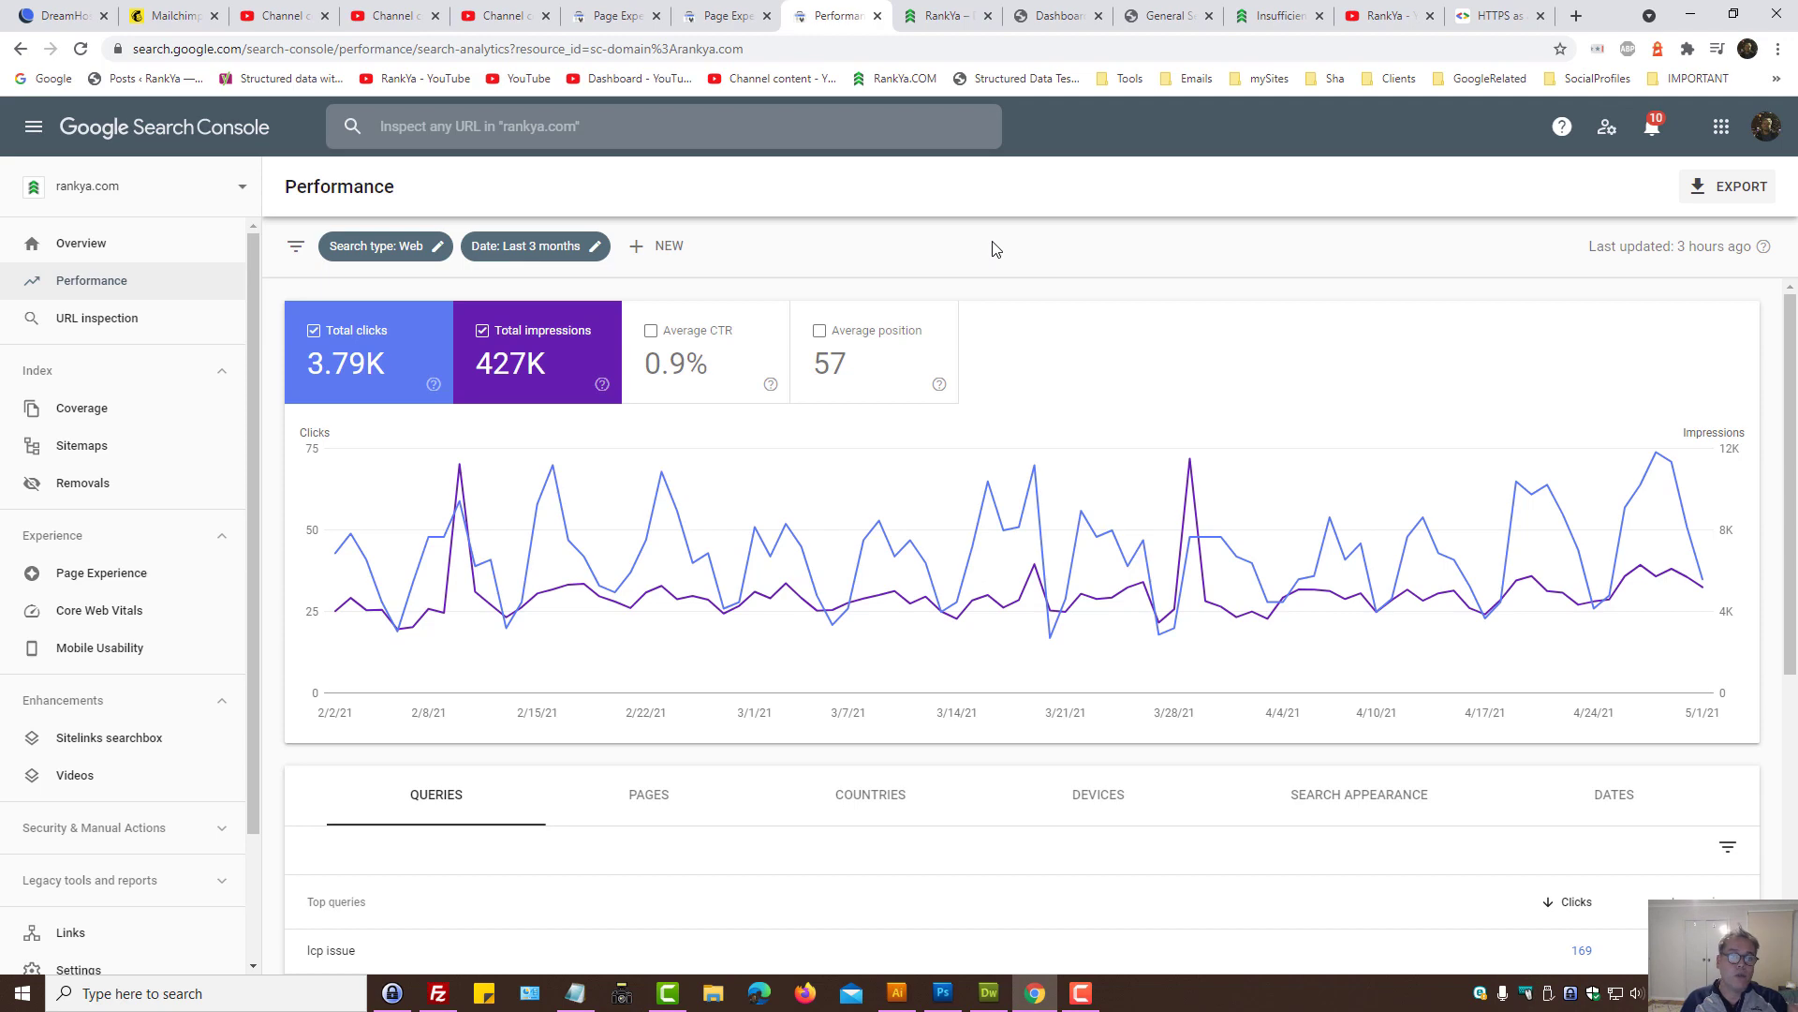
mouse_move(90, 274)
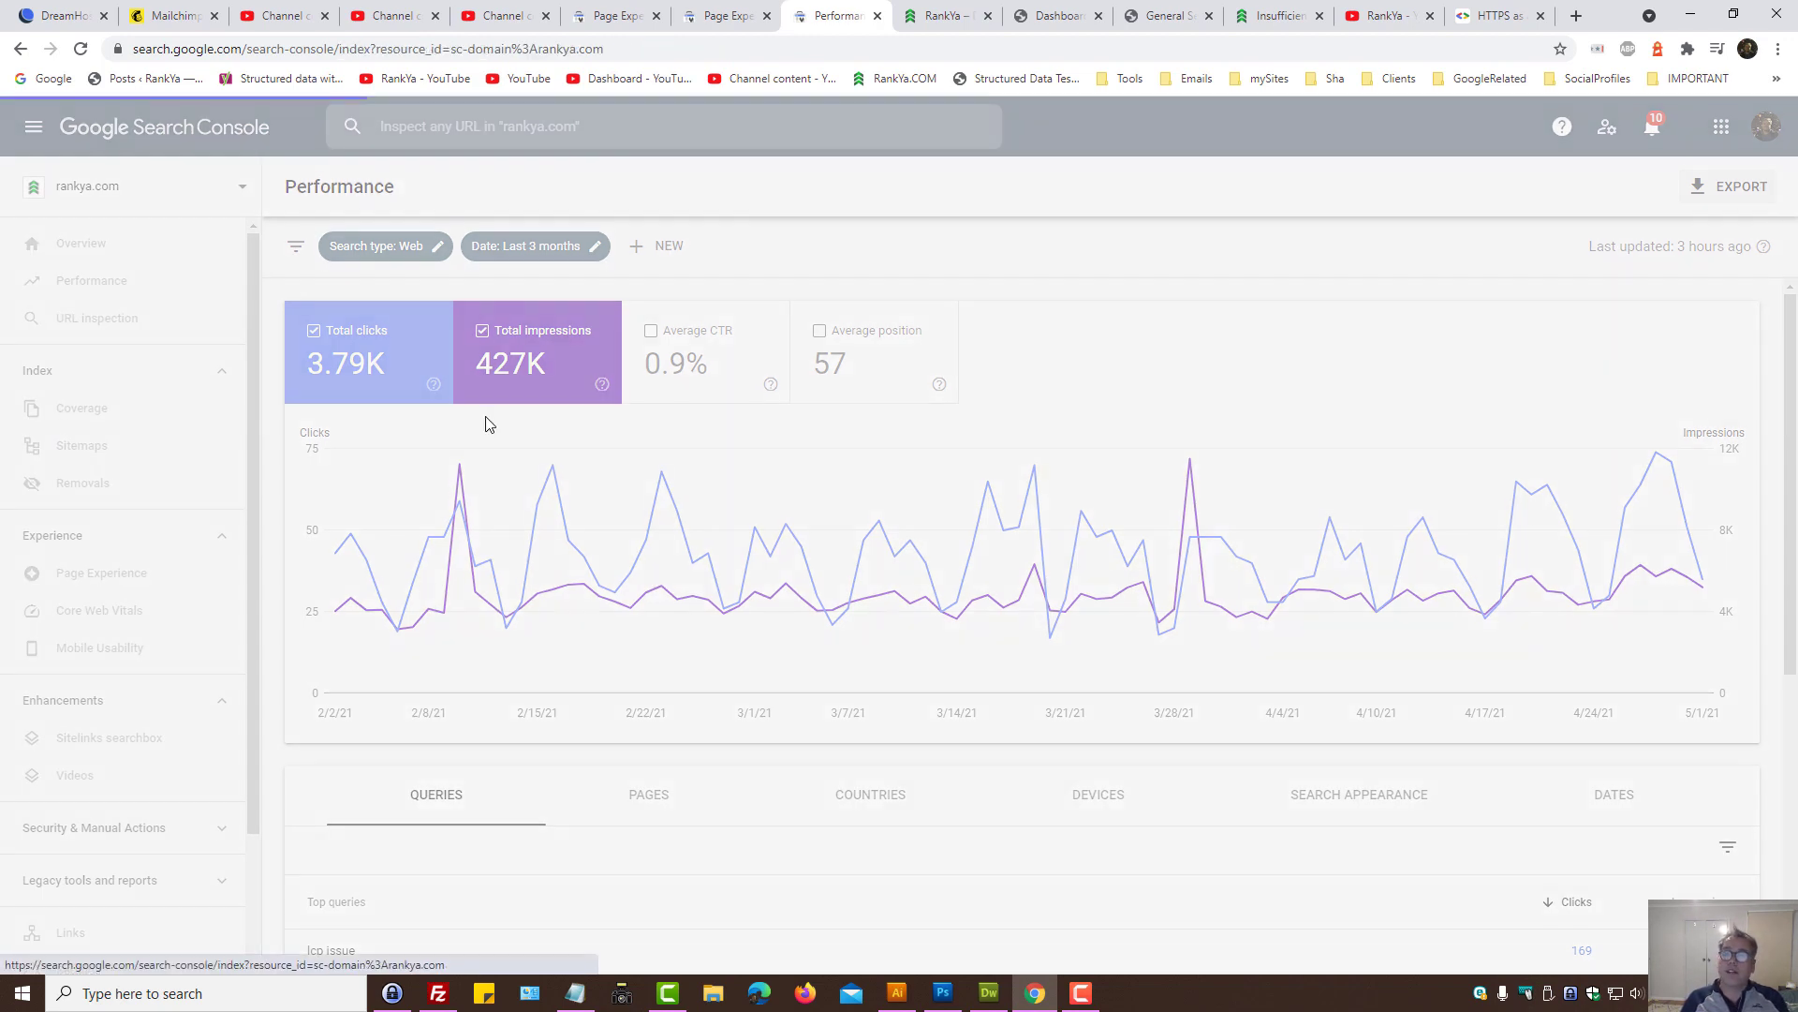
Step: Show the Coverage report with the 205 Valid pages tile ticked alongside errors
left_click(81, 406)
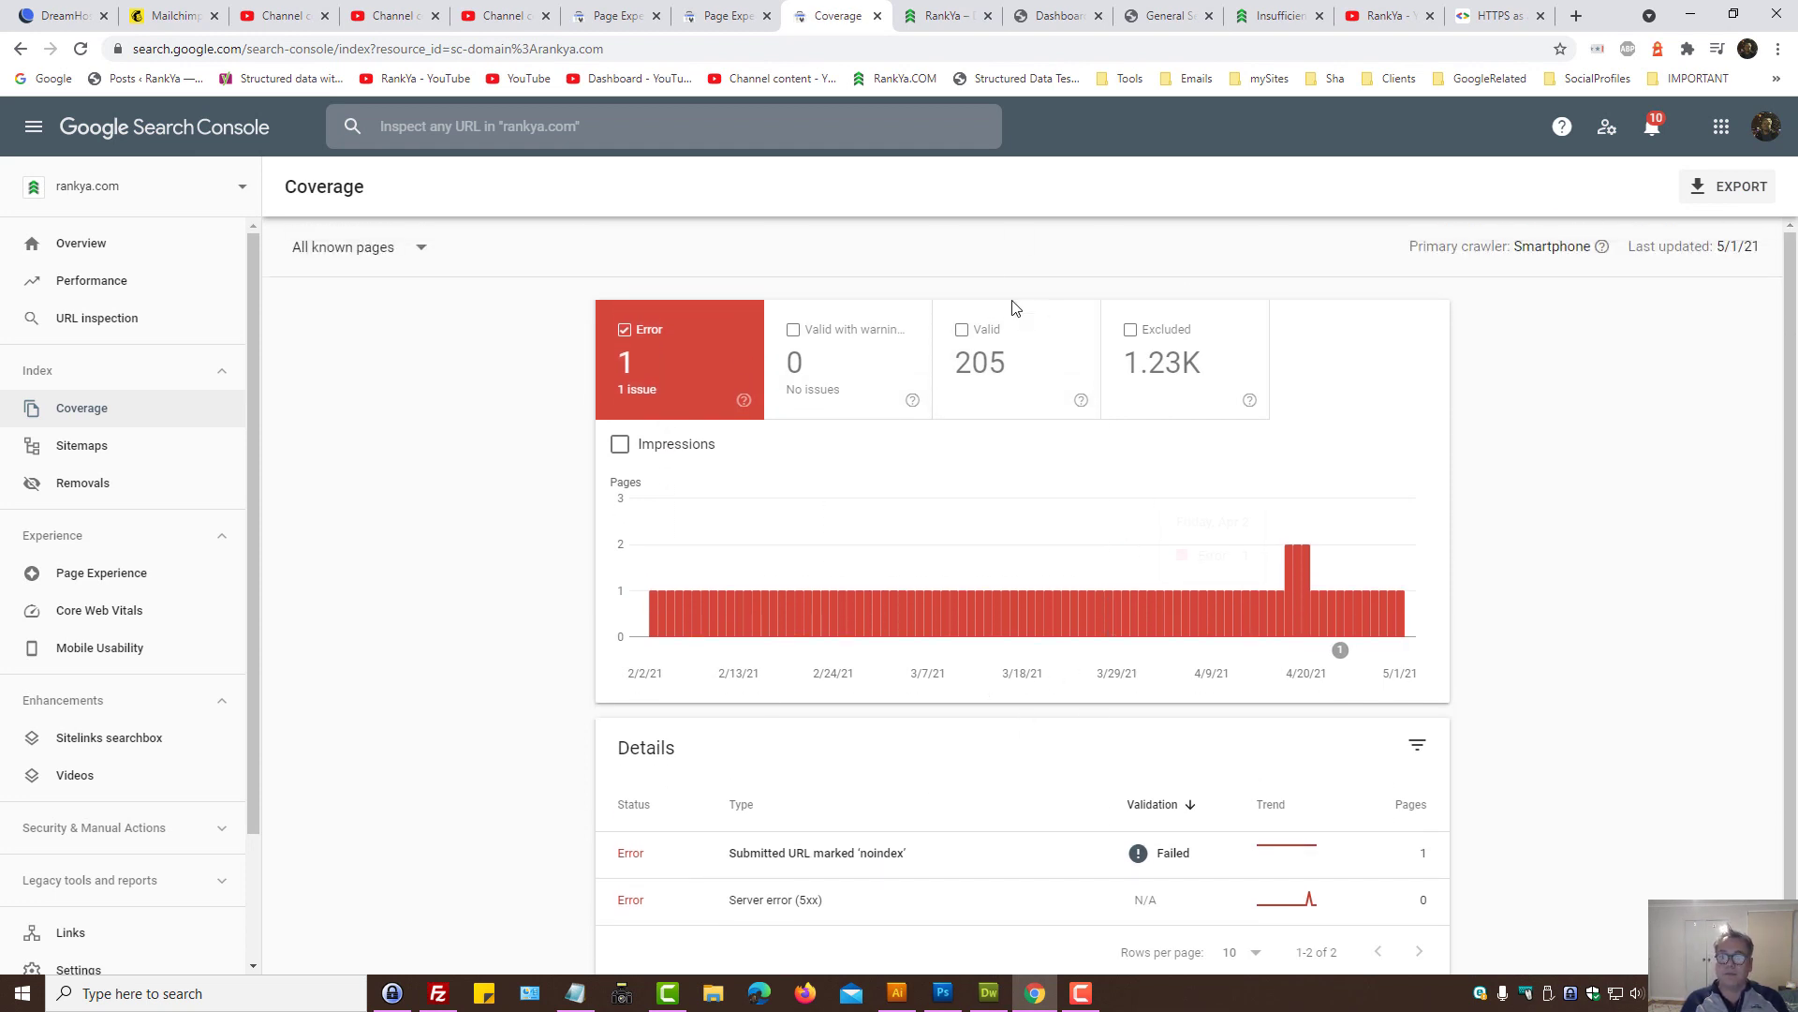
mouse_move(1060, 281)
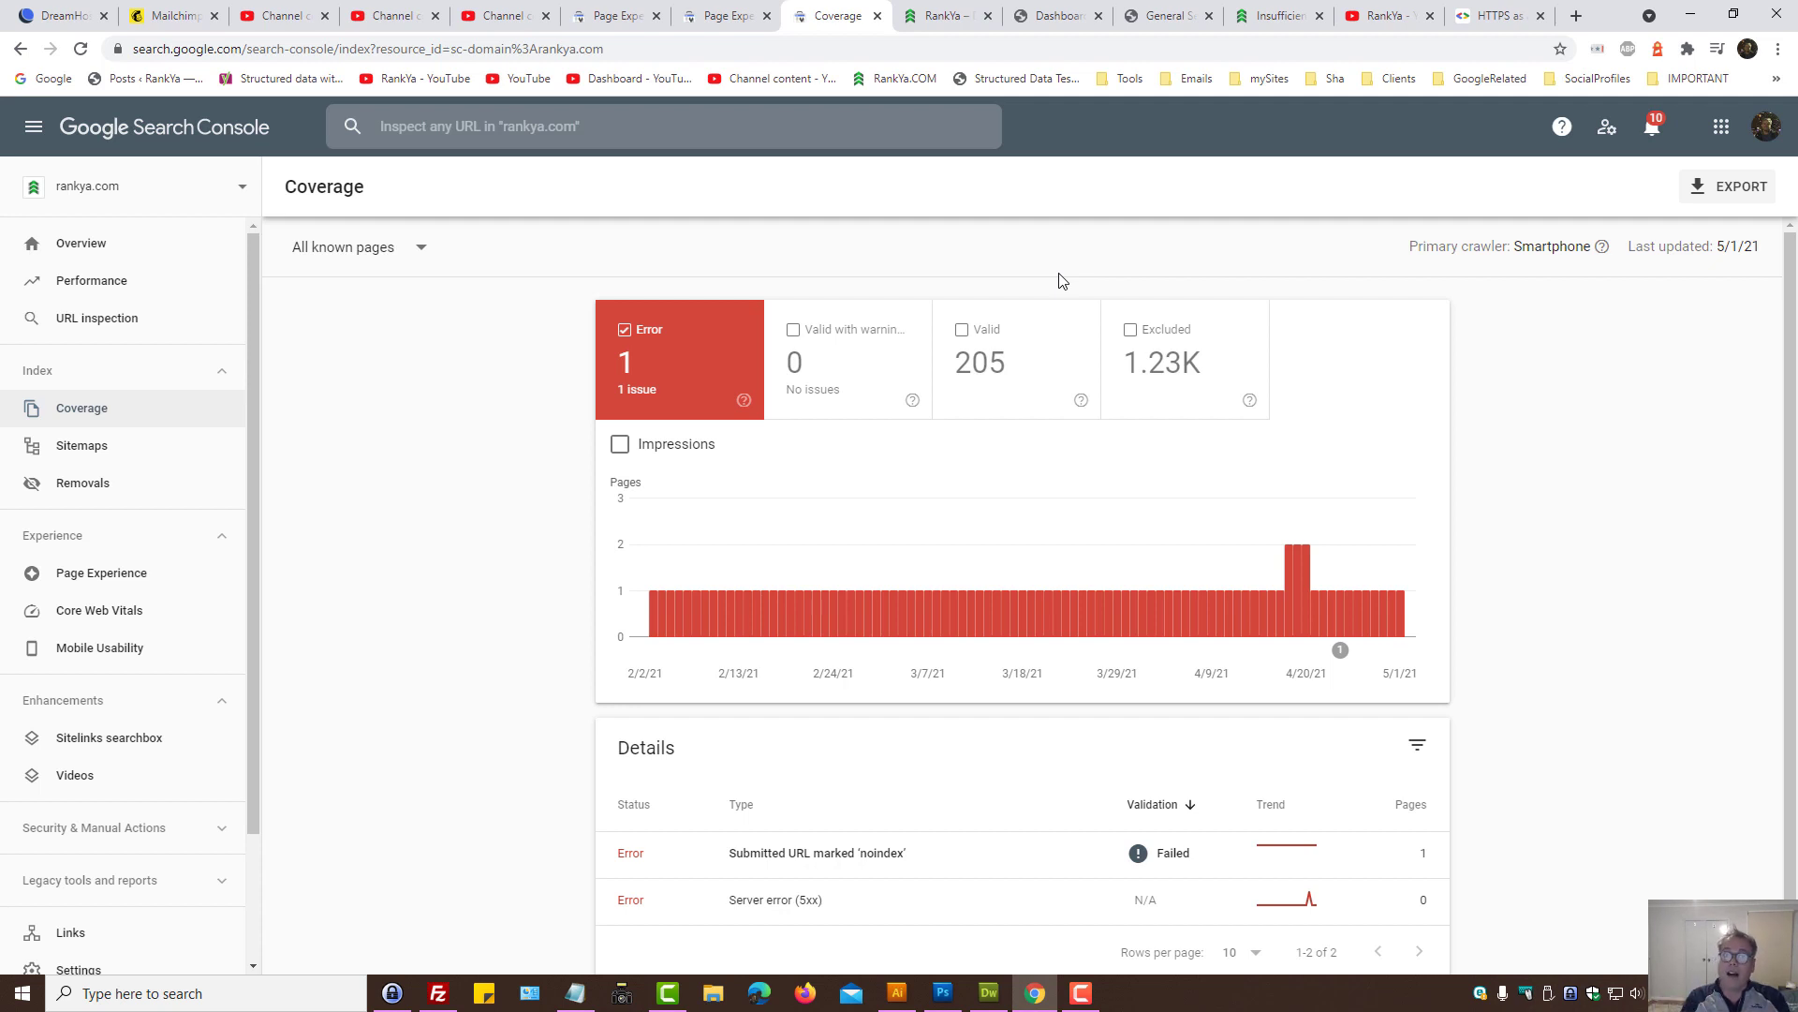
left_click(101, 573)
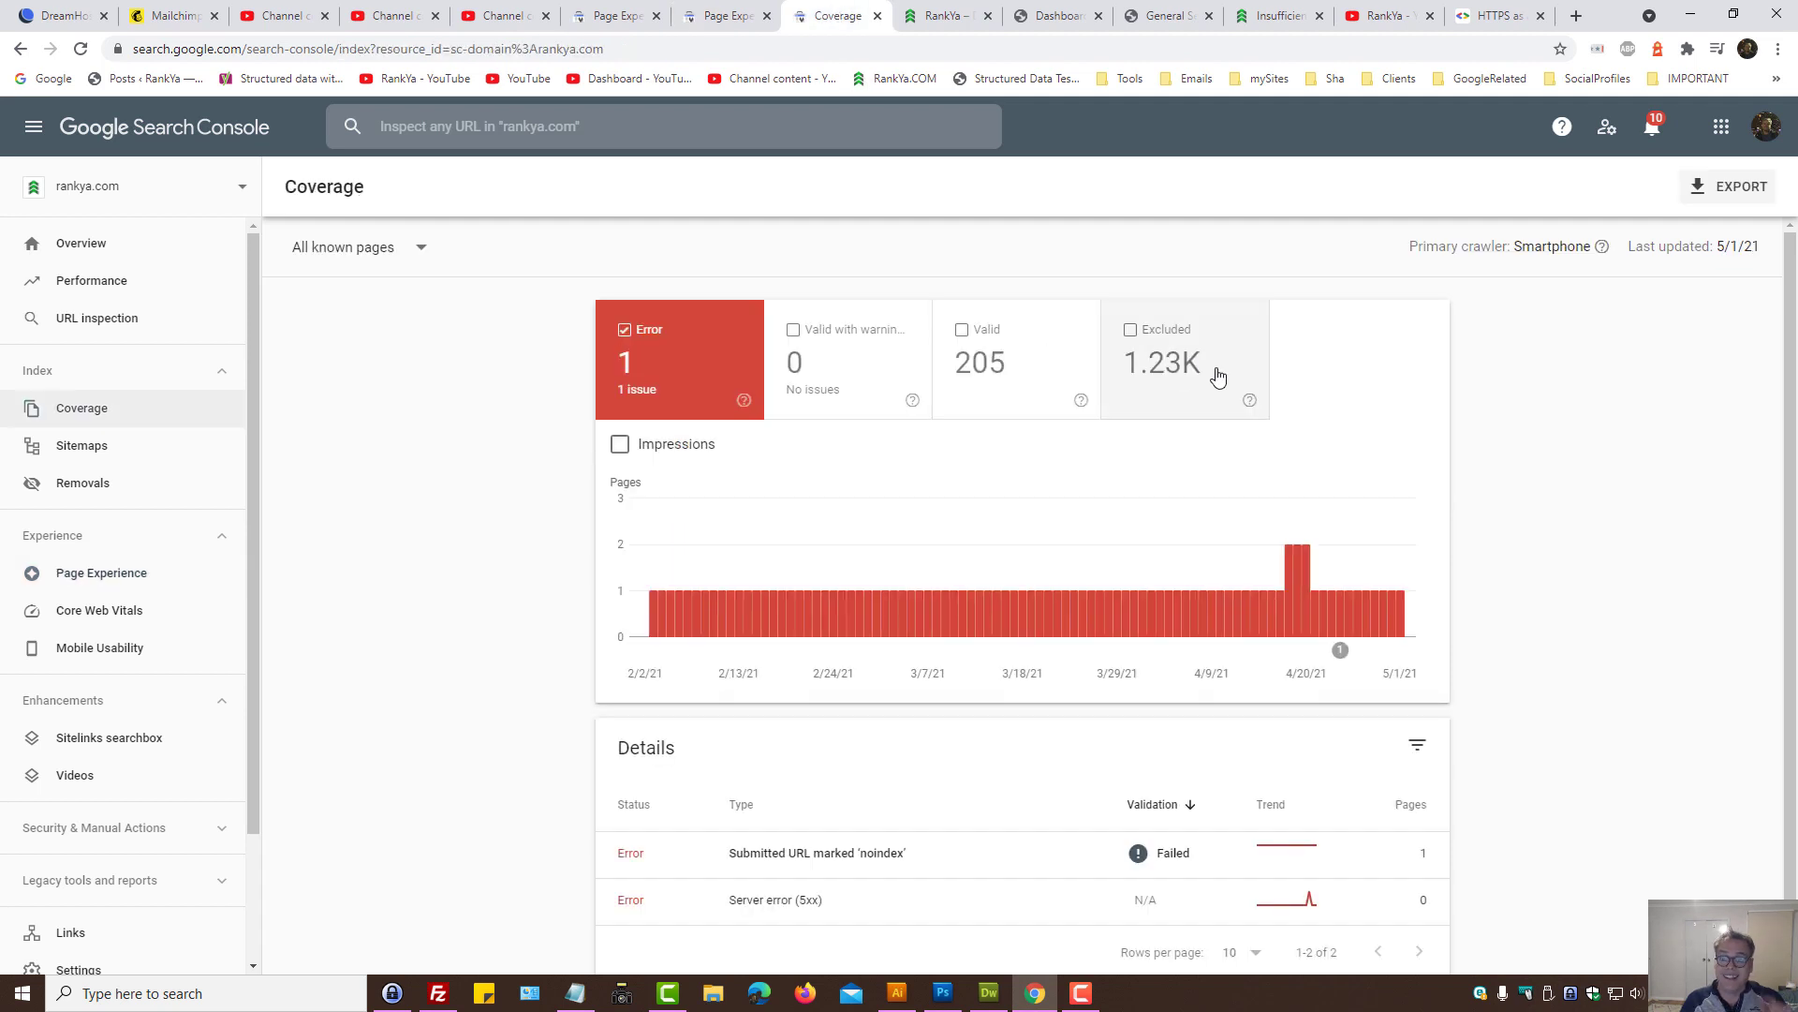
mouse_move(1219, 377)
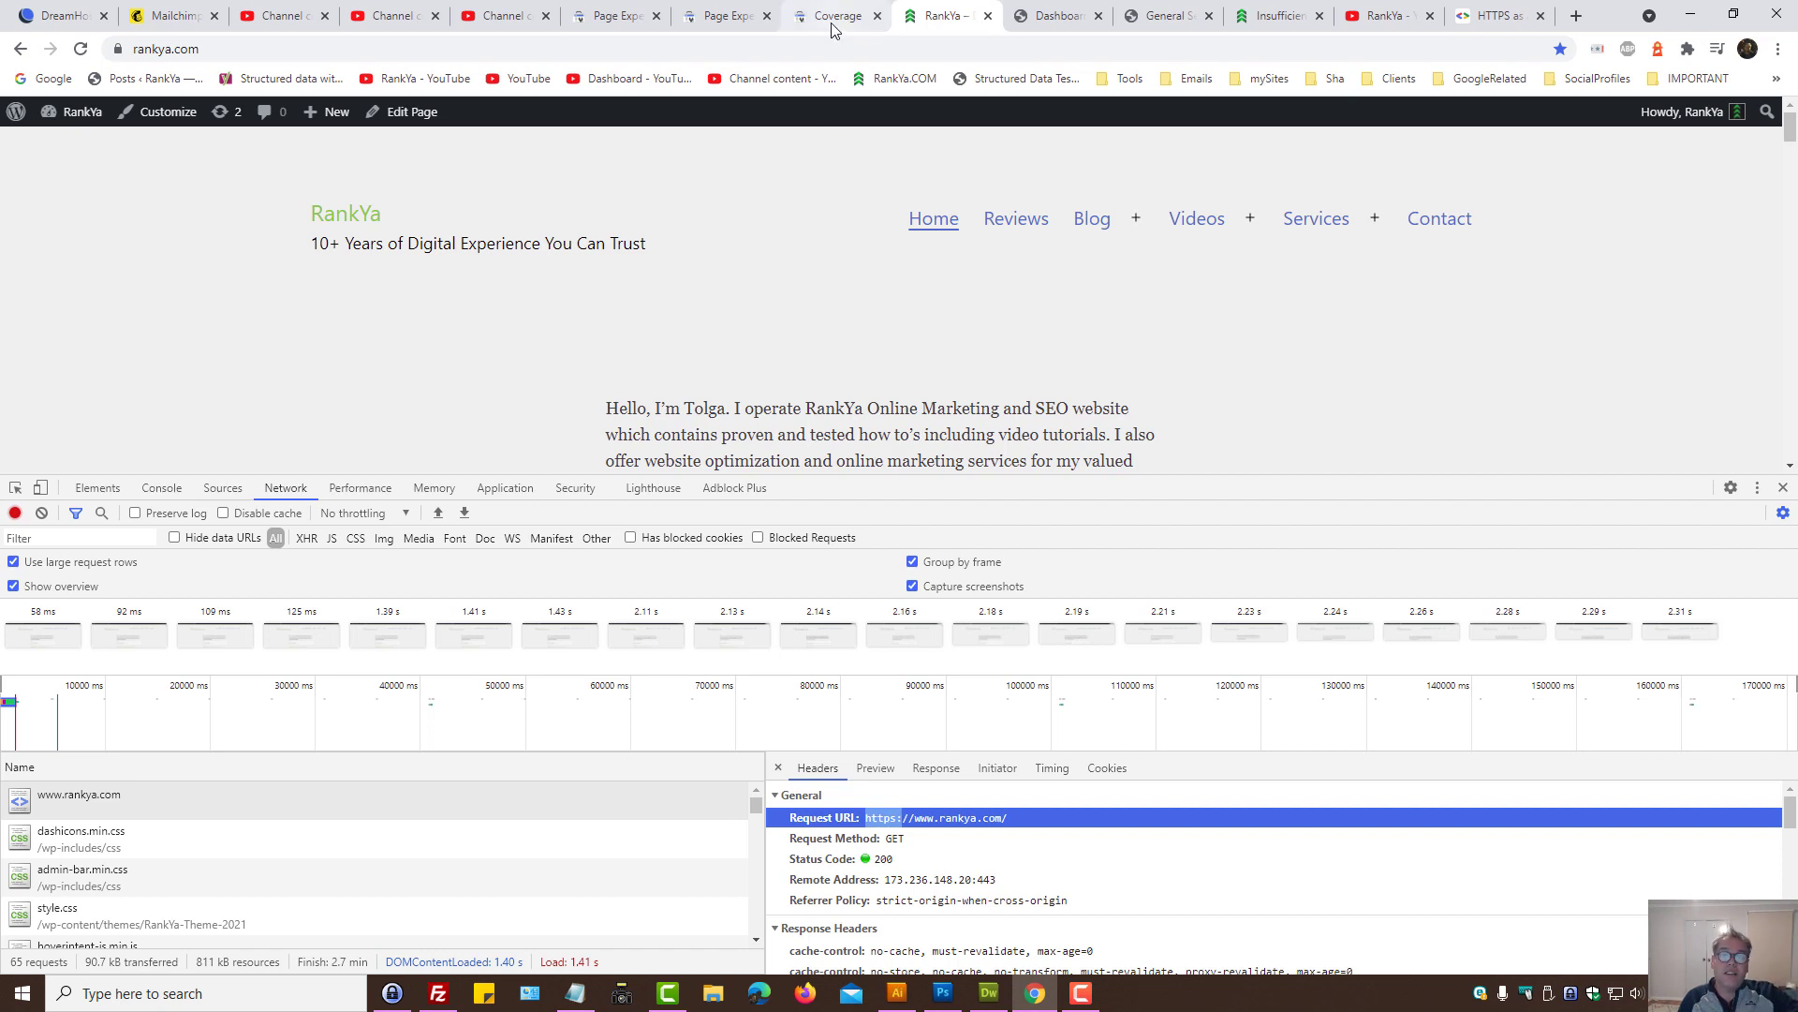
left_click(834, 15)
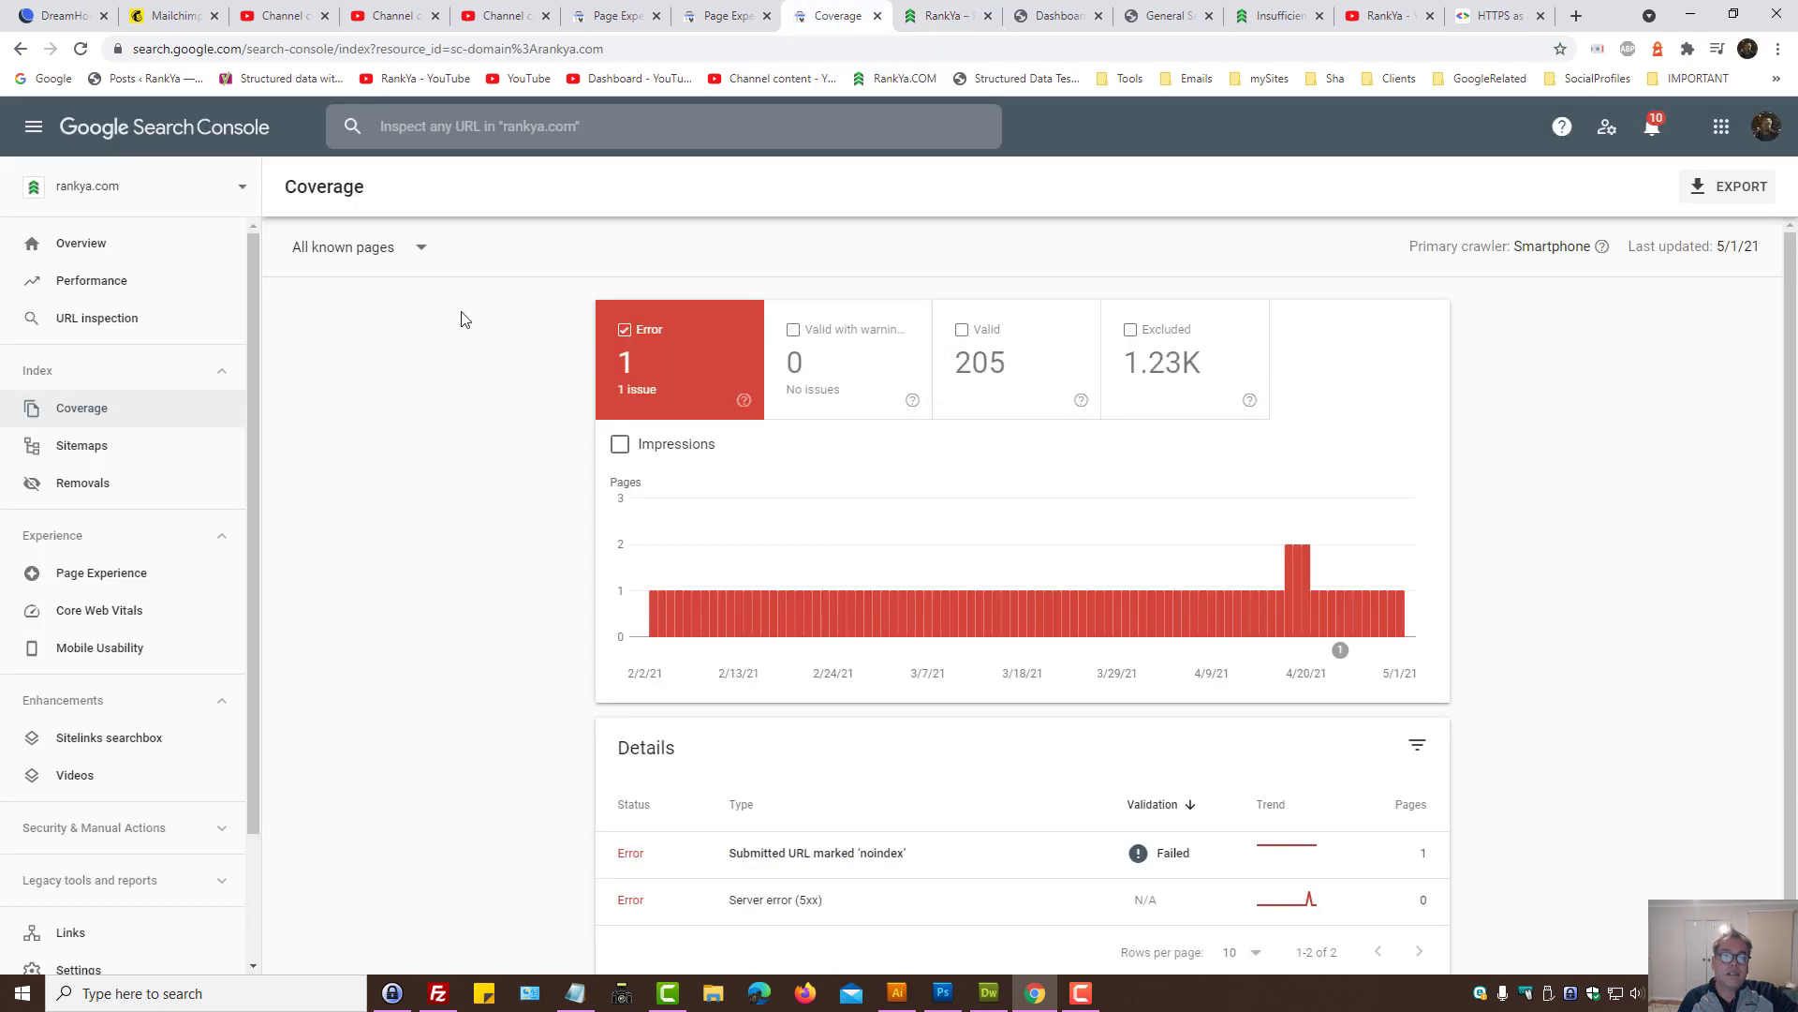
mouse_move(1079, 382)
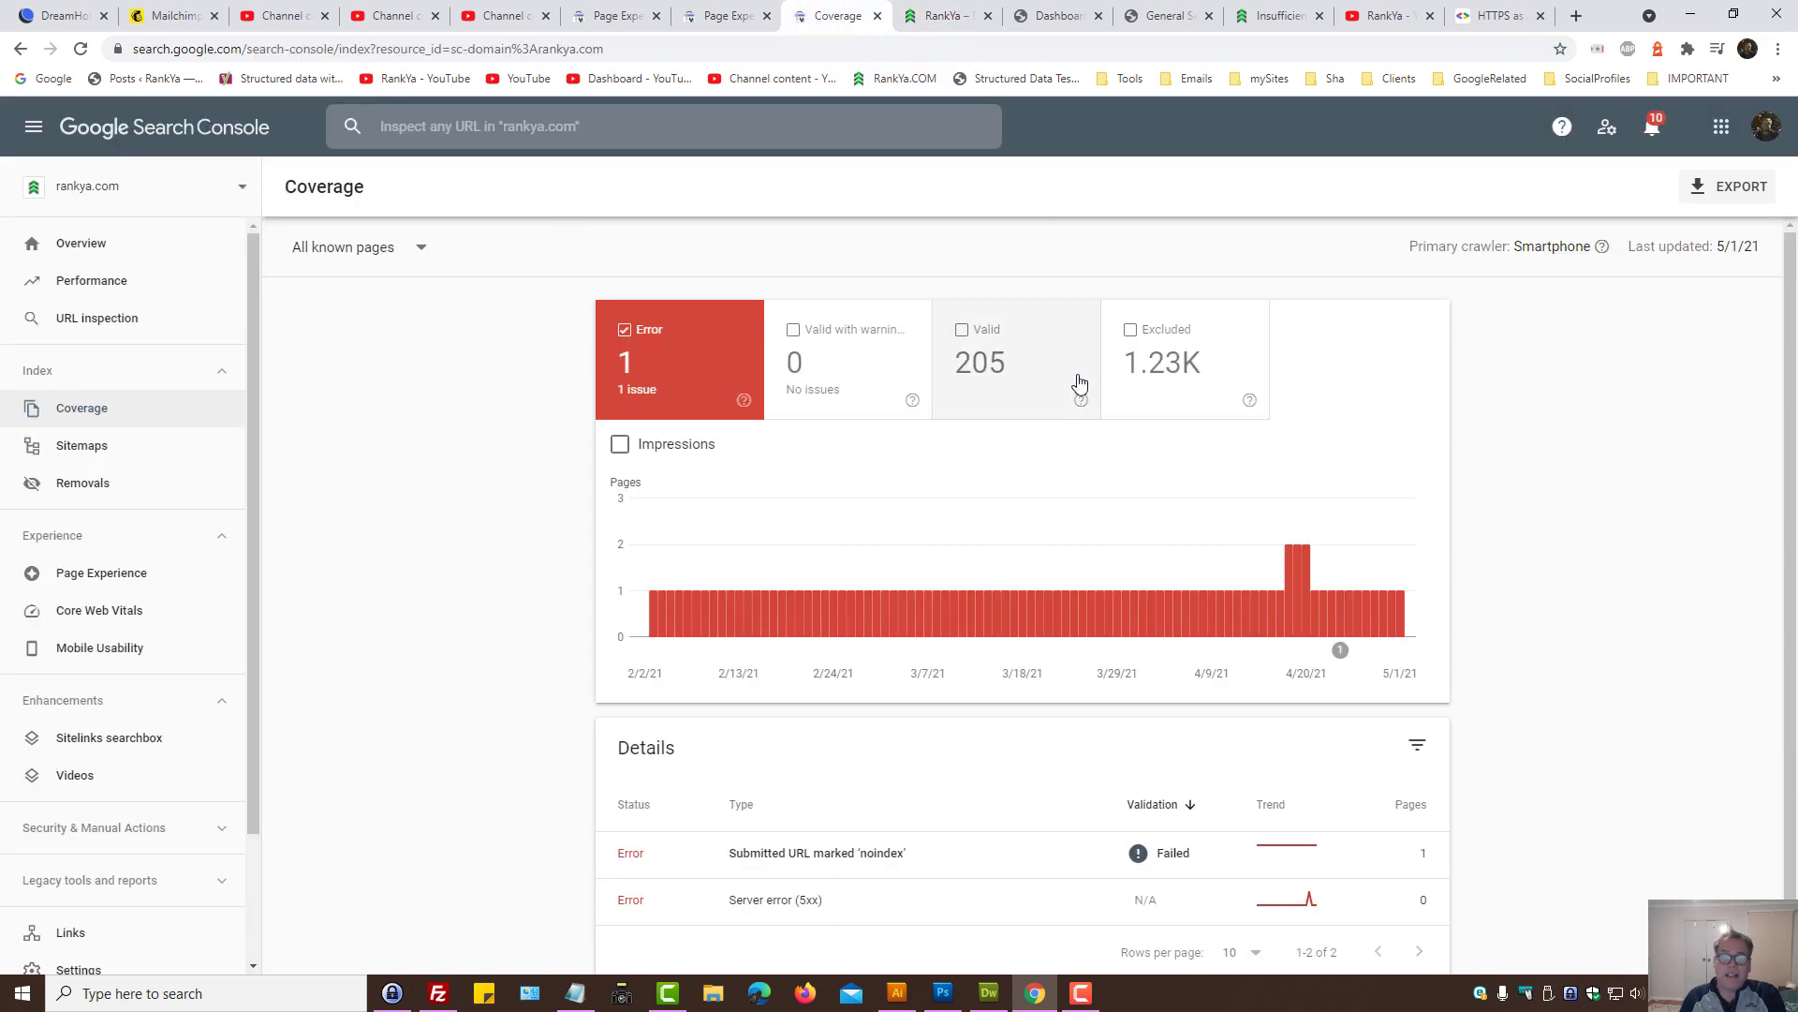
mouse_move(54, 427)
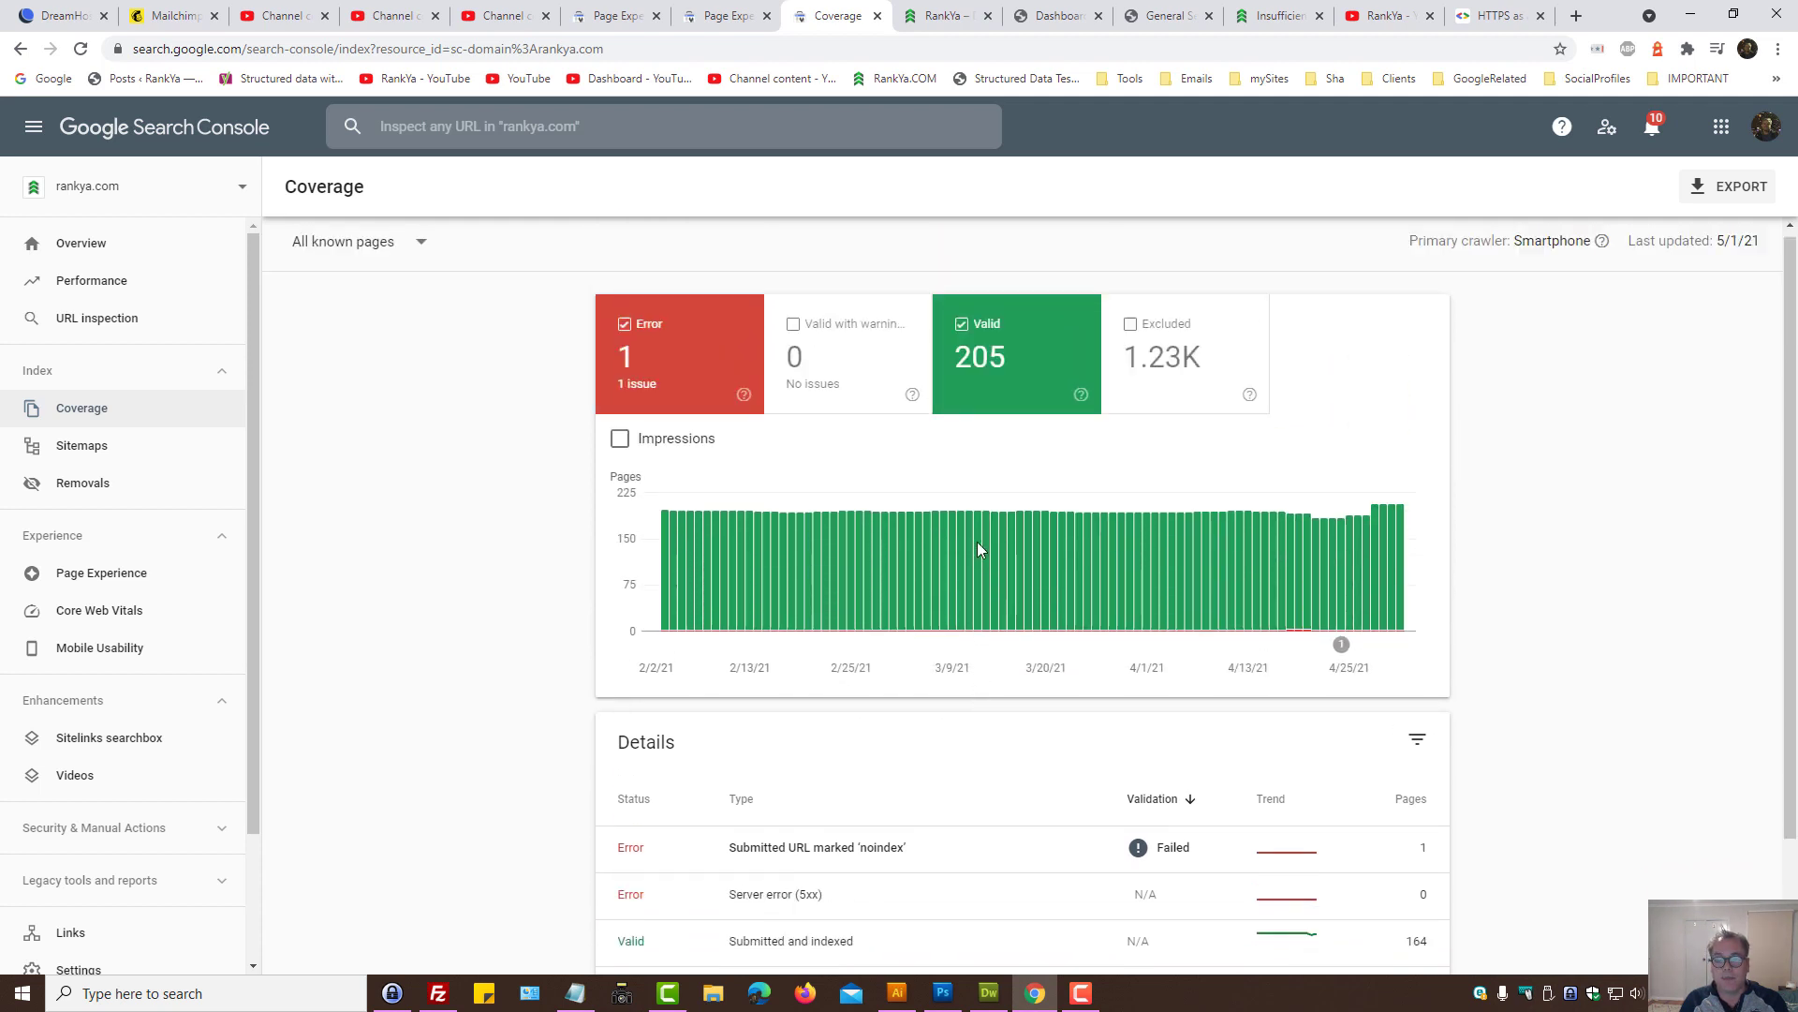
Step: Open the details for the 164 Submitted and indexed pages
scroll("down", 3)
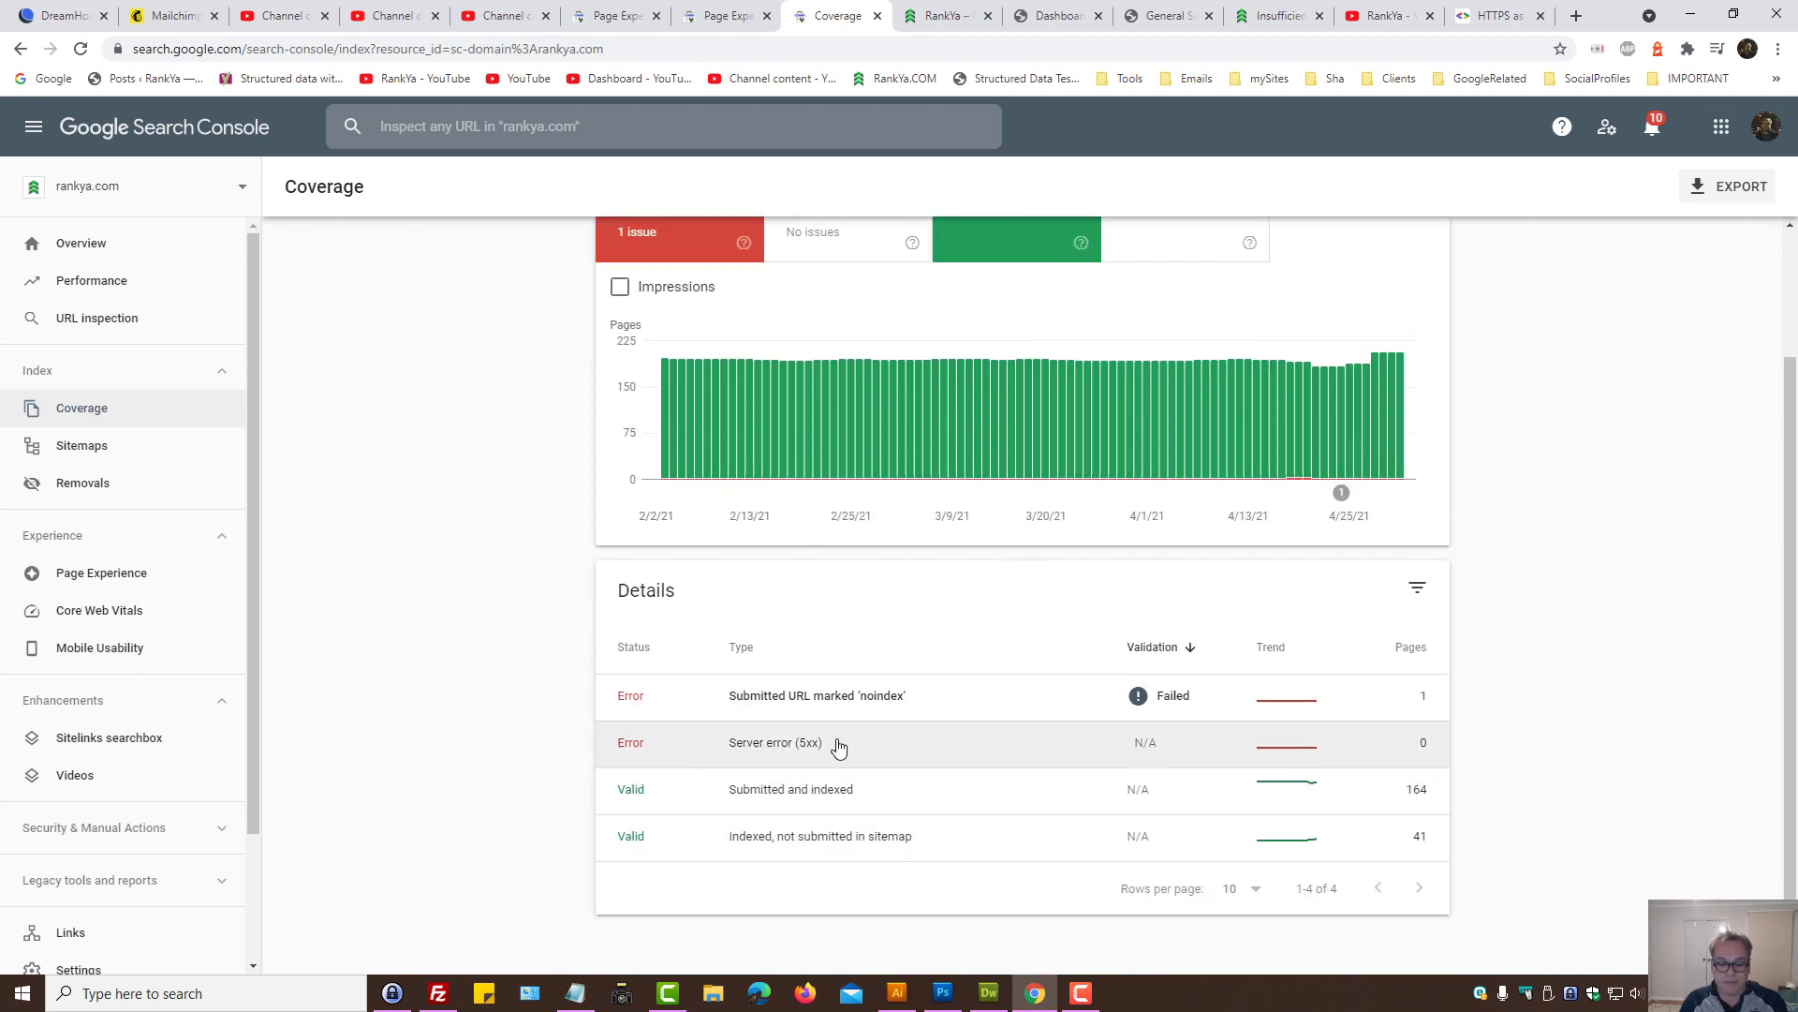
left_click(774, 742)
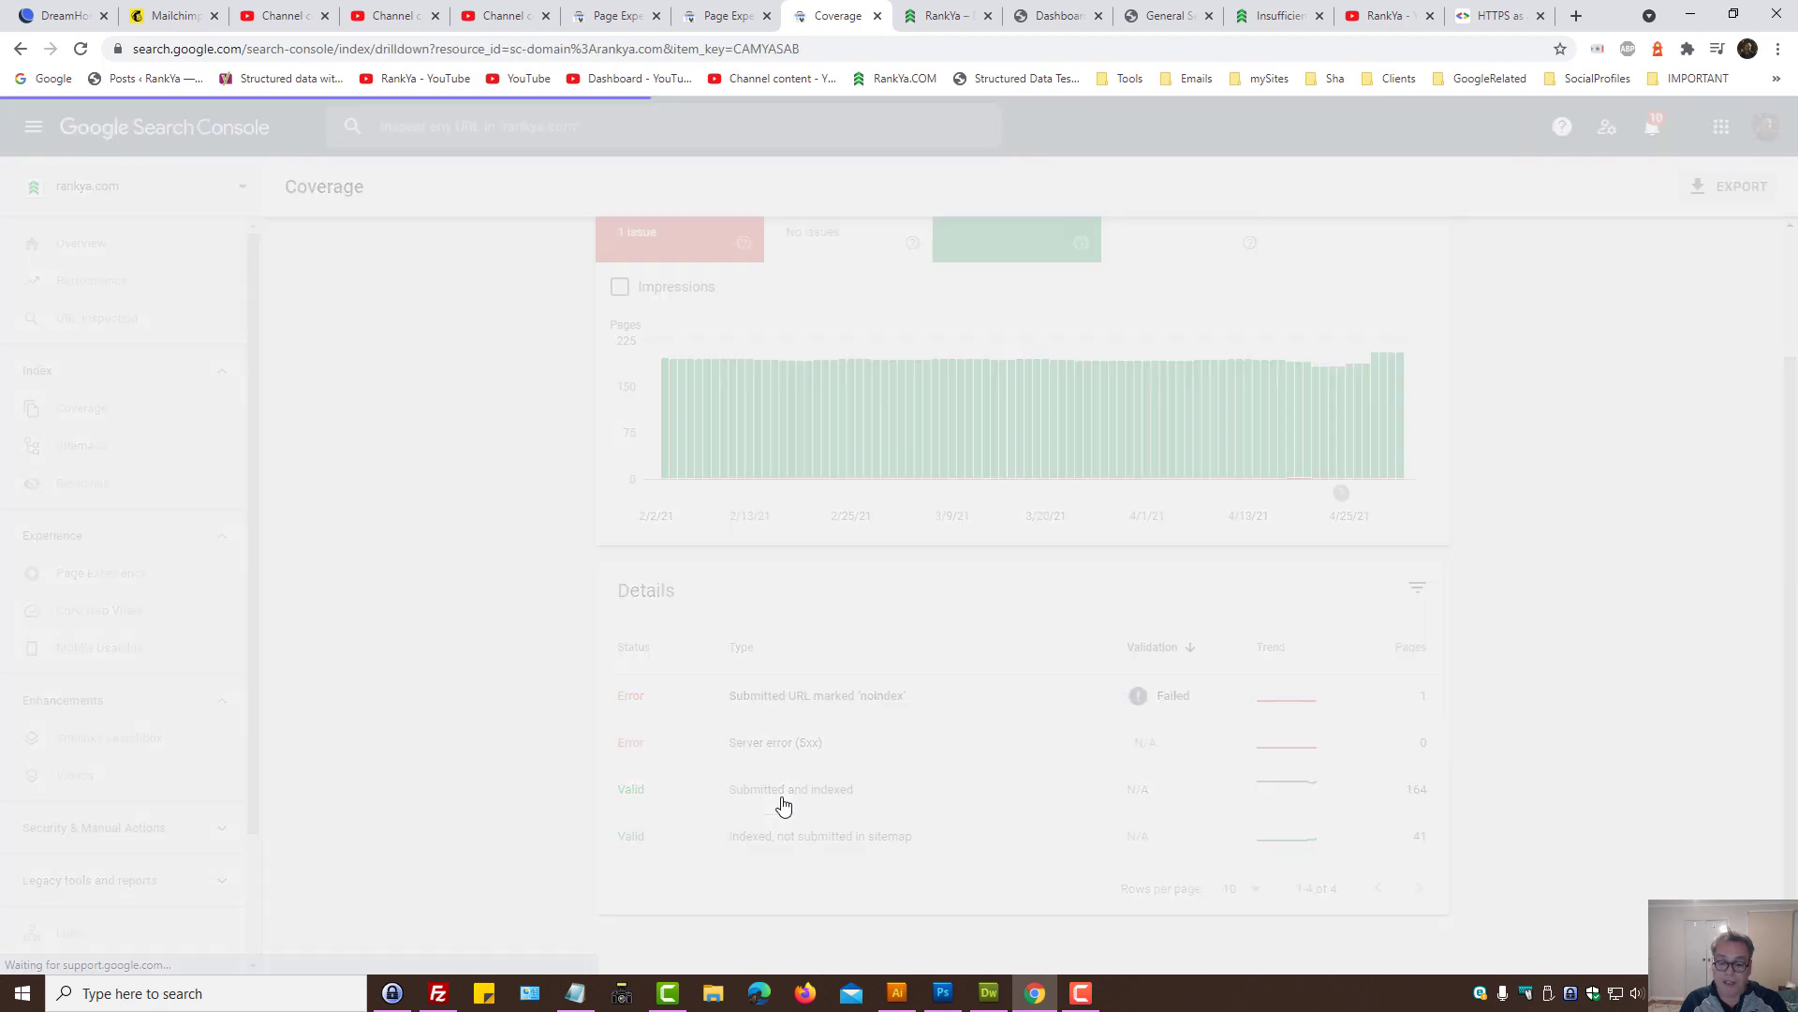
Step: List more example URLs per page and close the landing-page URL side panel
left_click(790, 789)
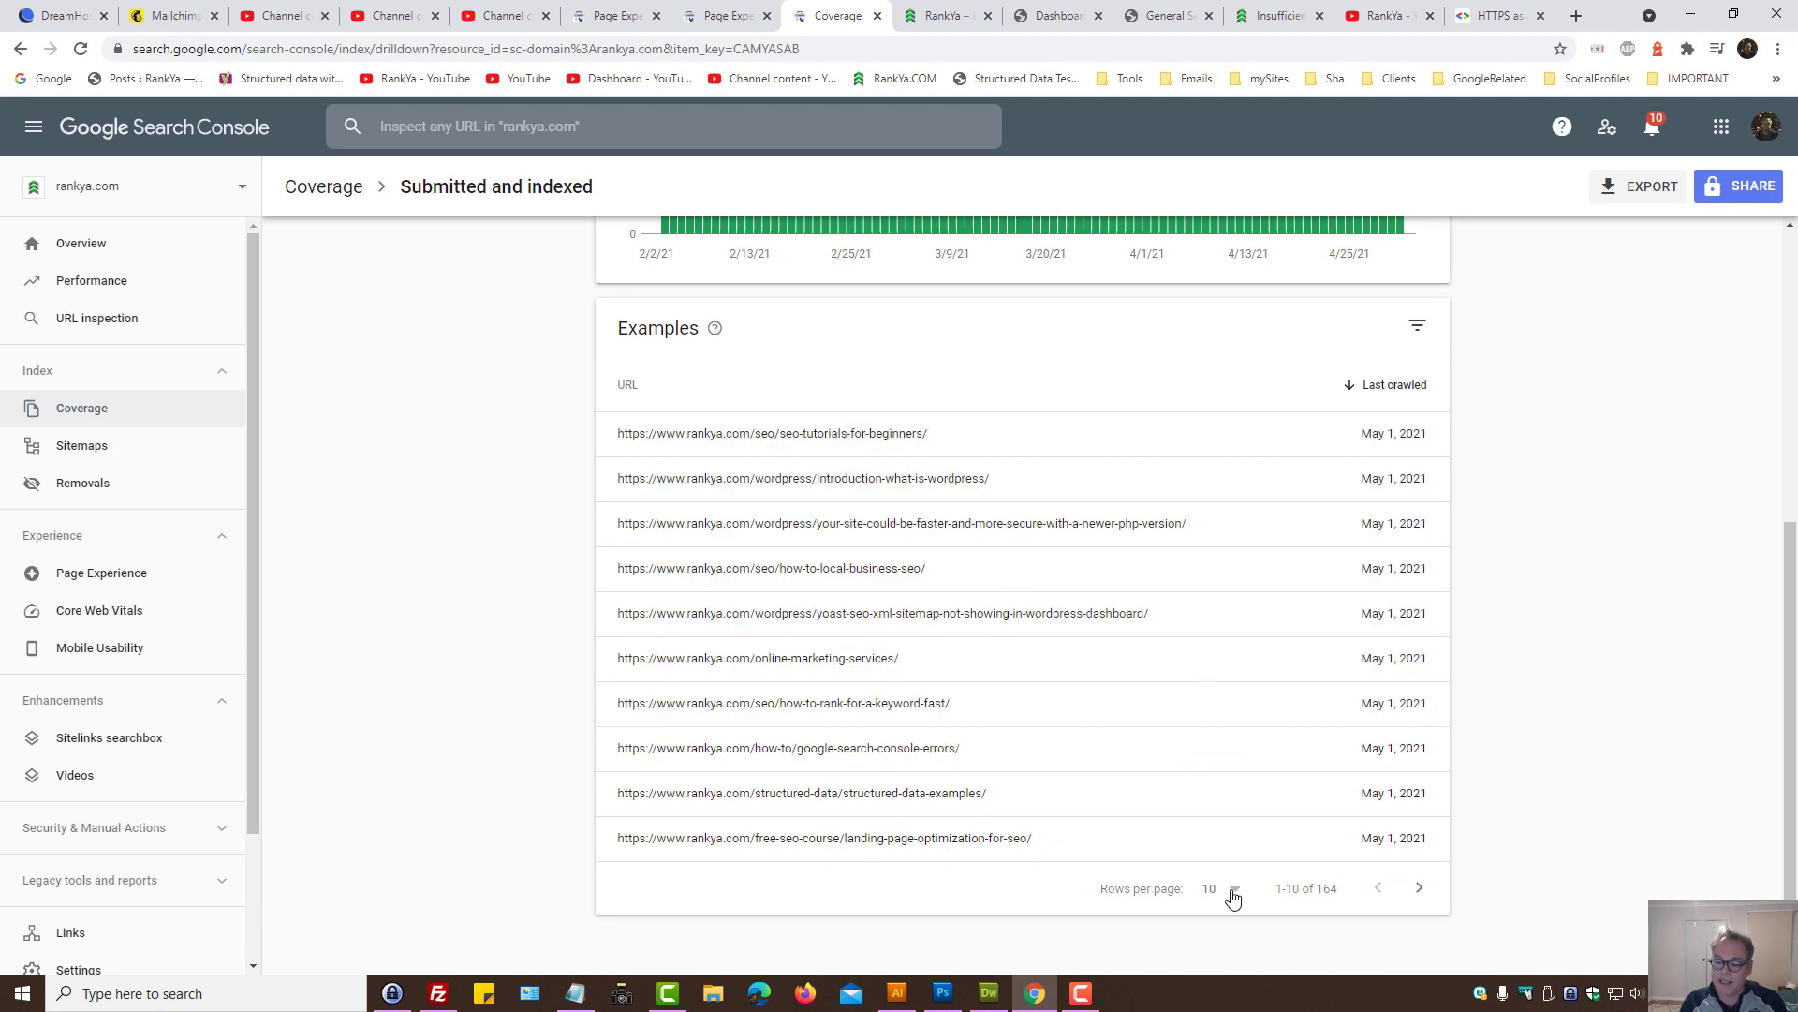
left_click(1221, 888)
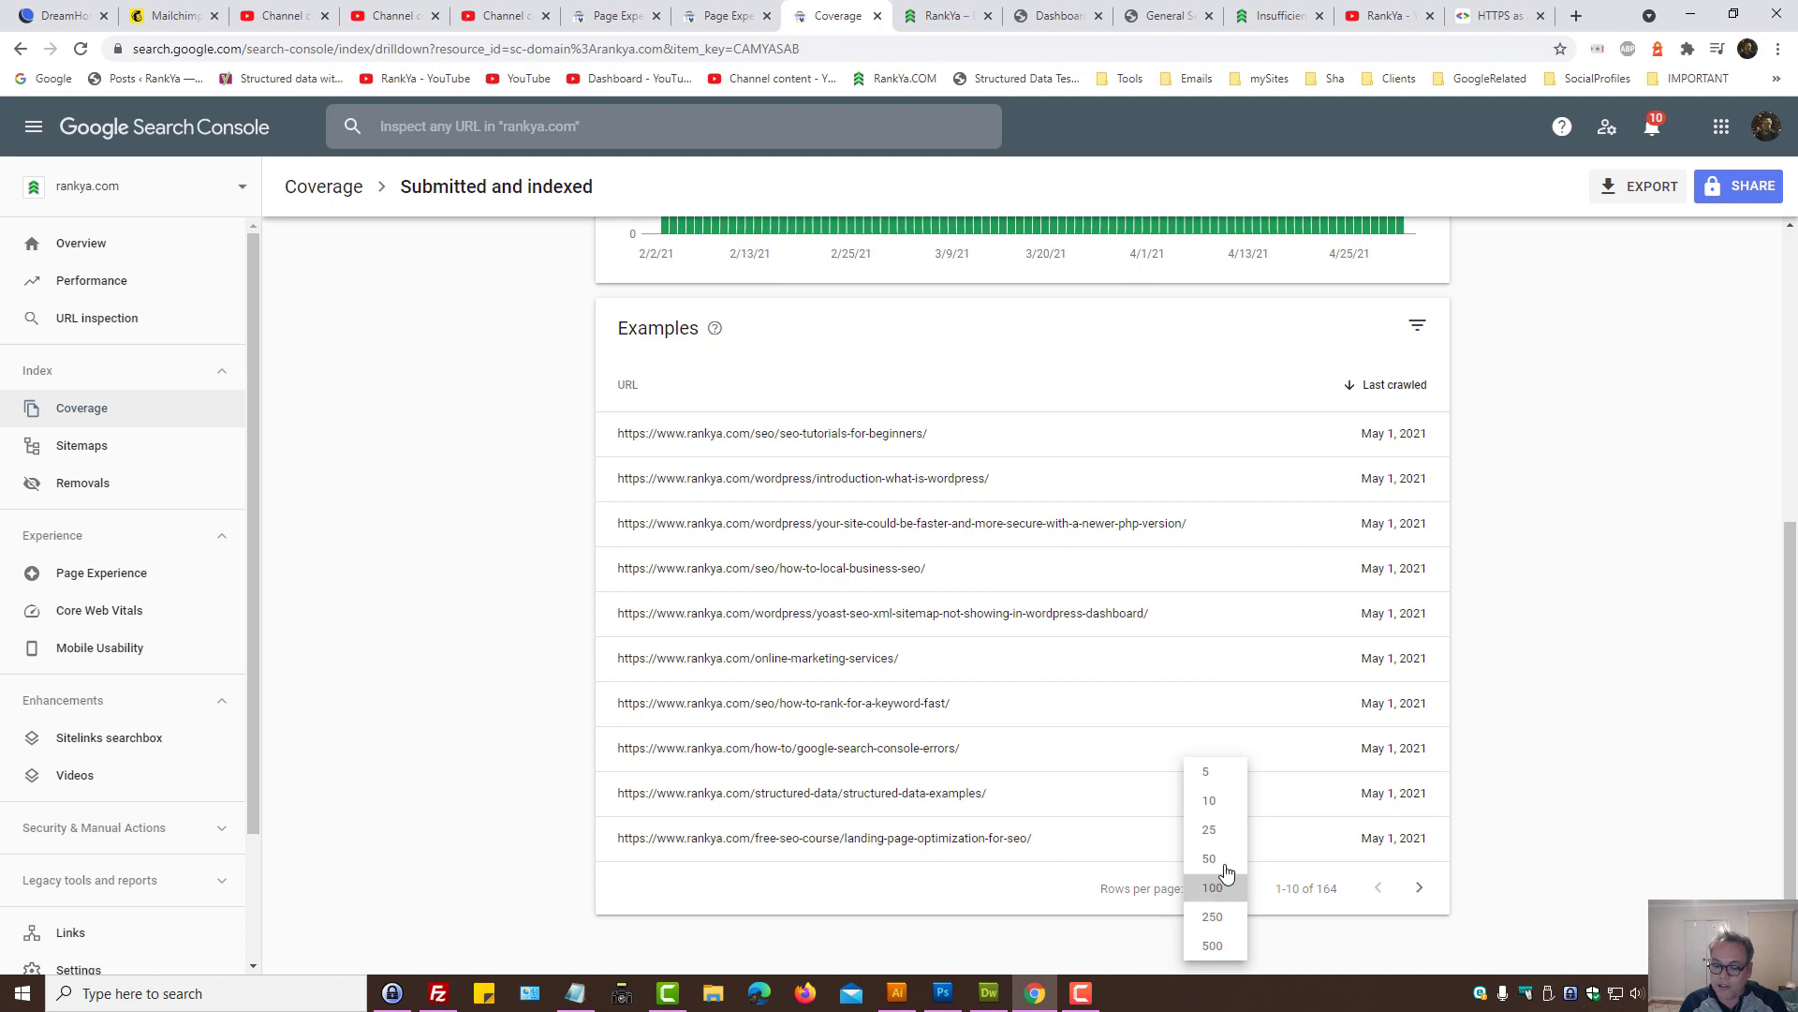
left_click(820, 837)
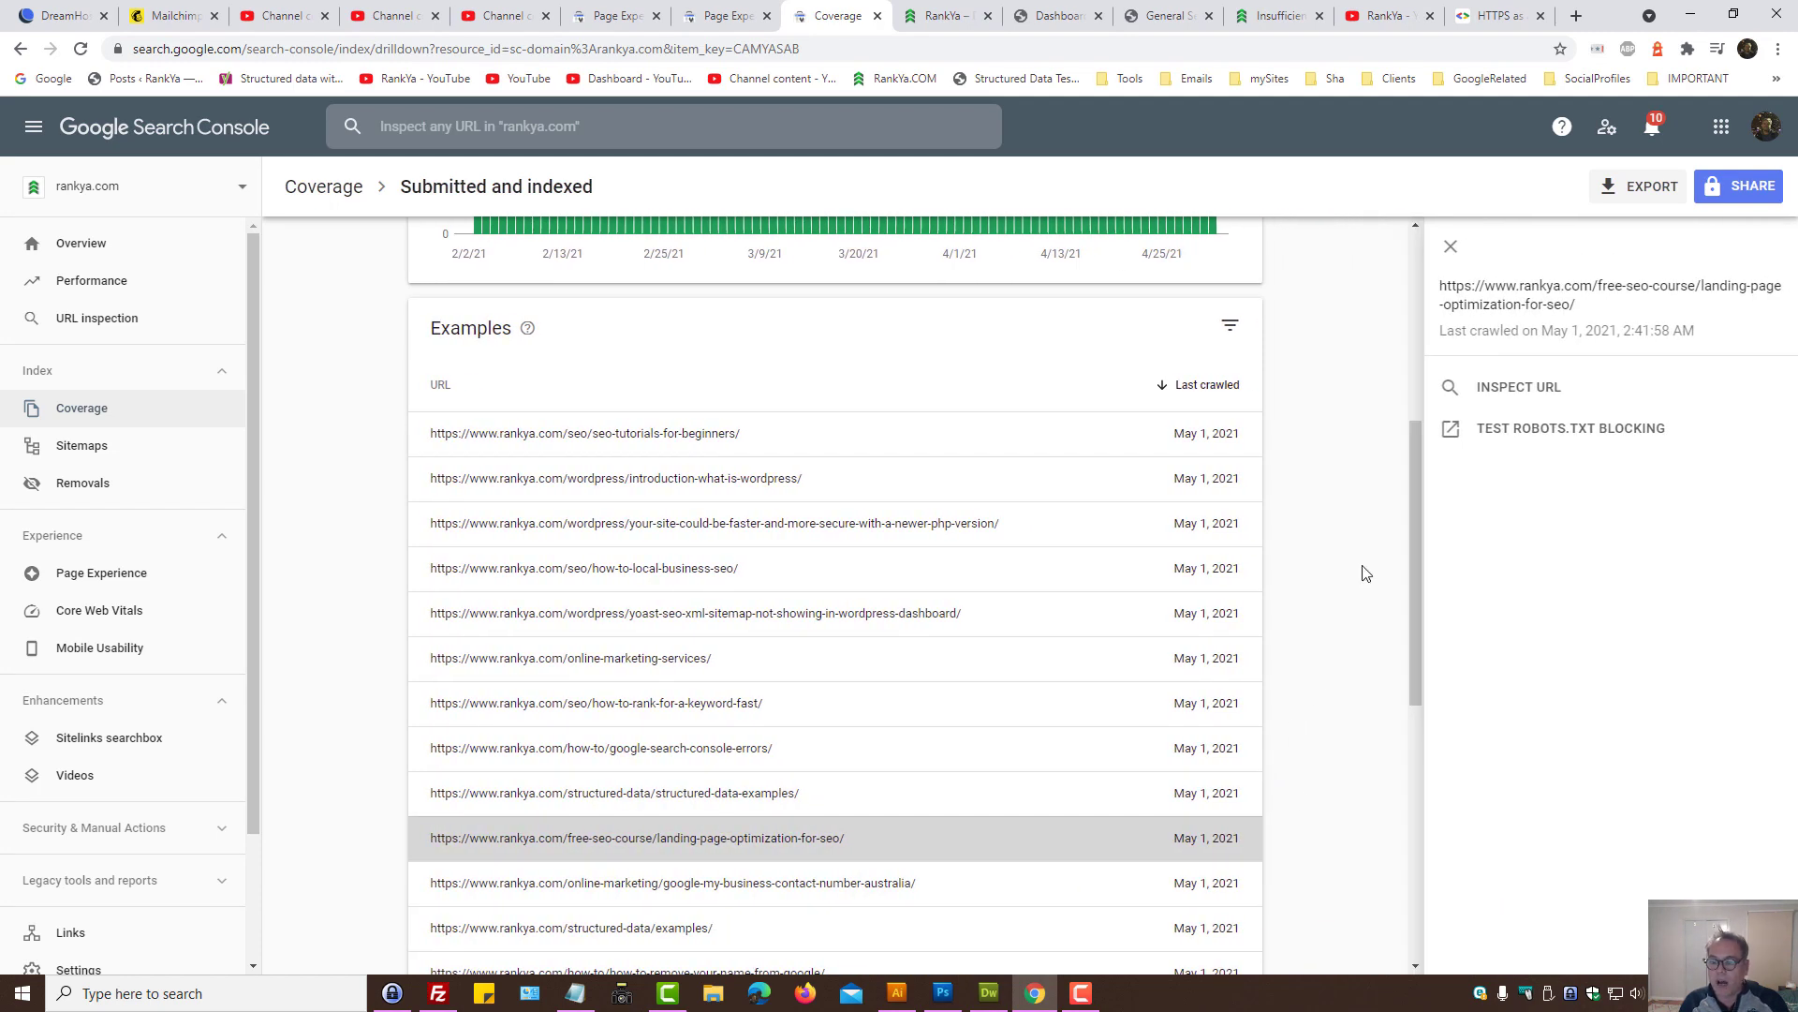
mouse_move(1450, 247)
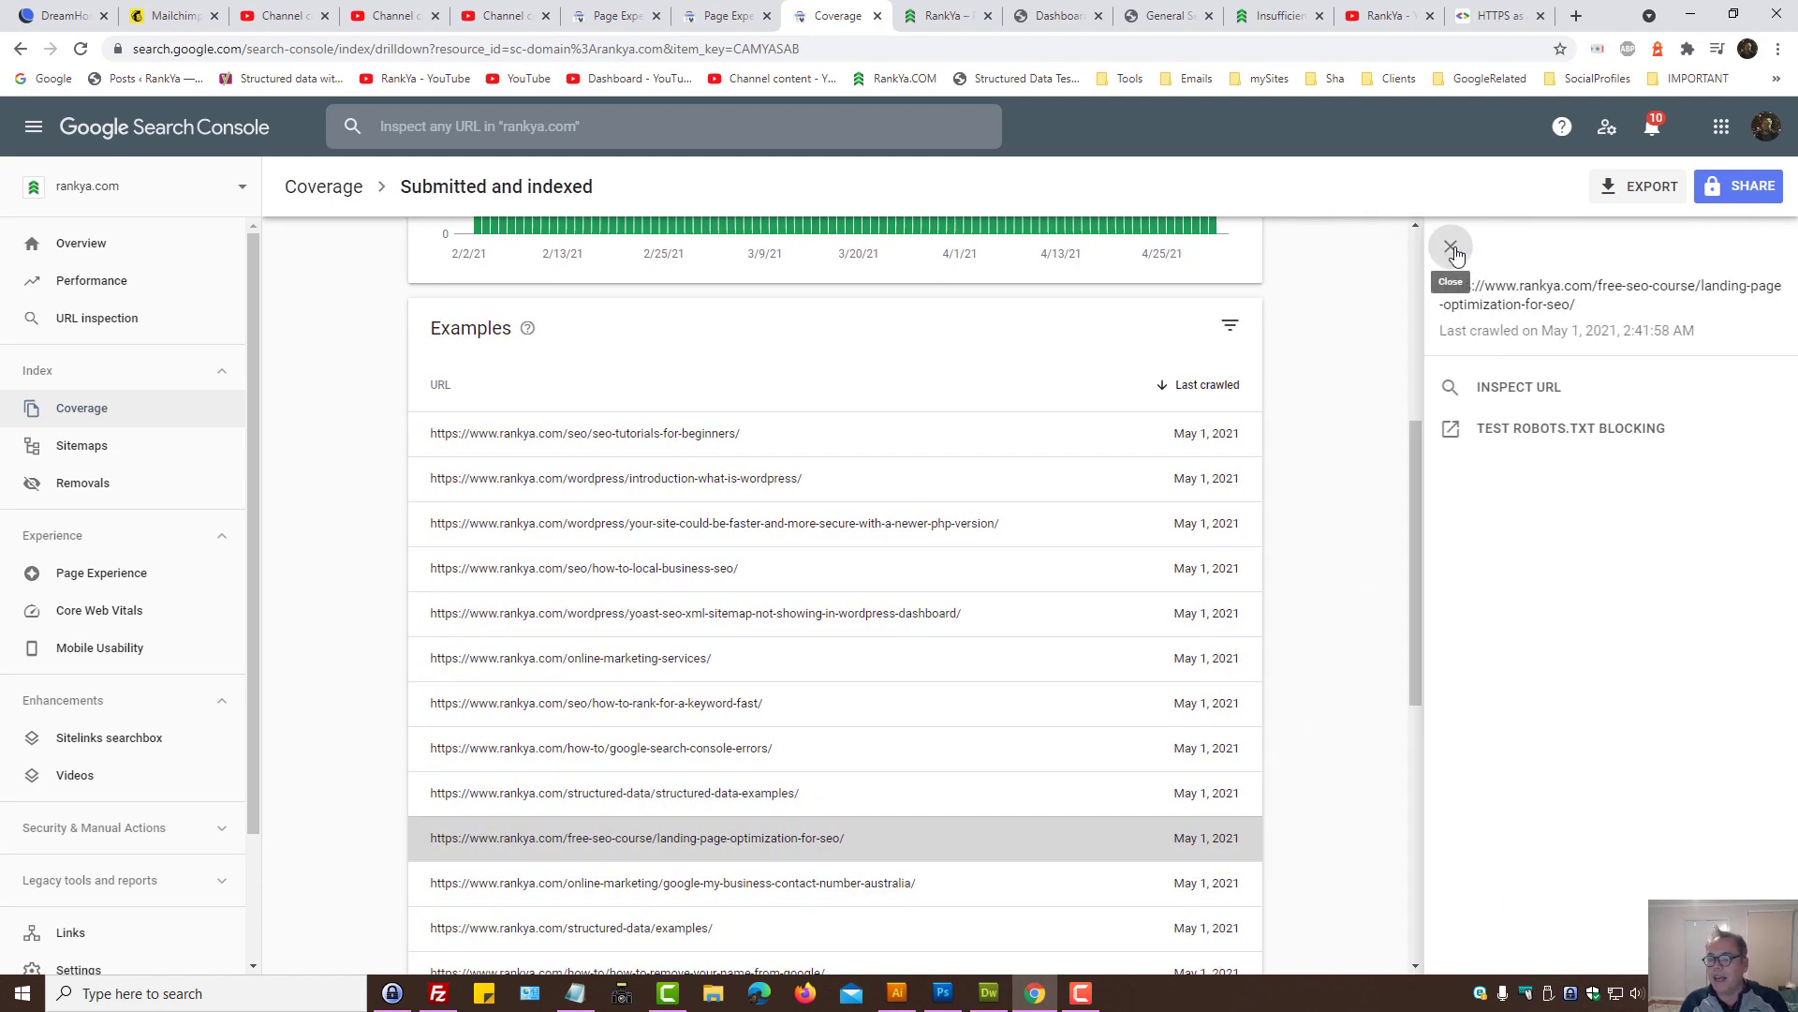
left_click(585, 432)
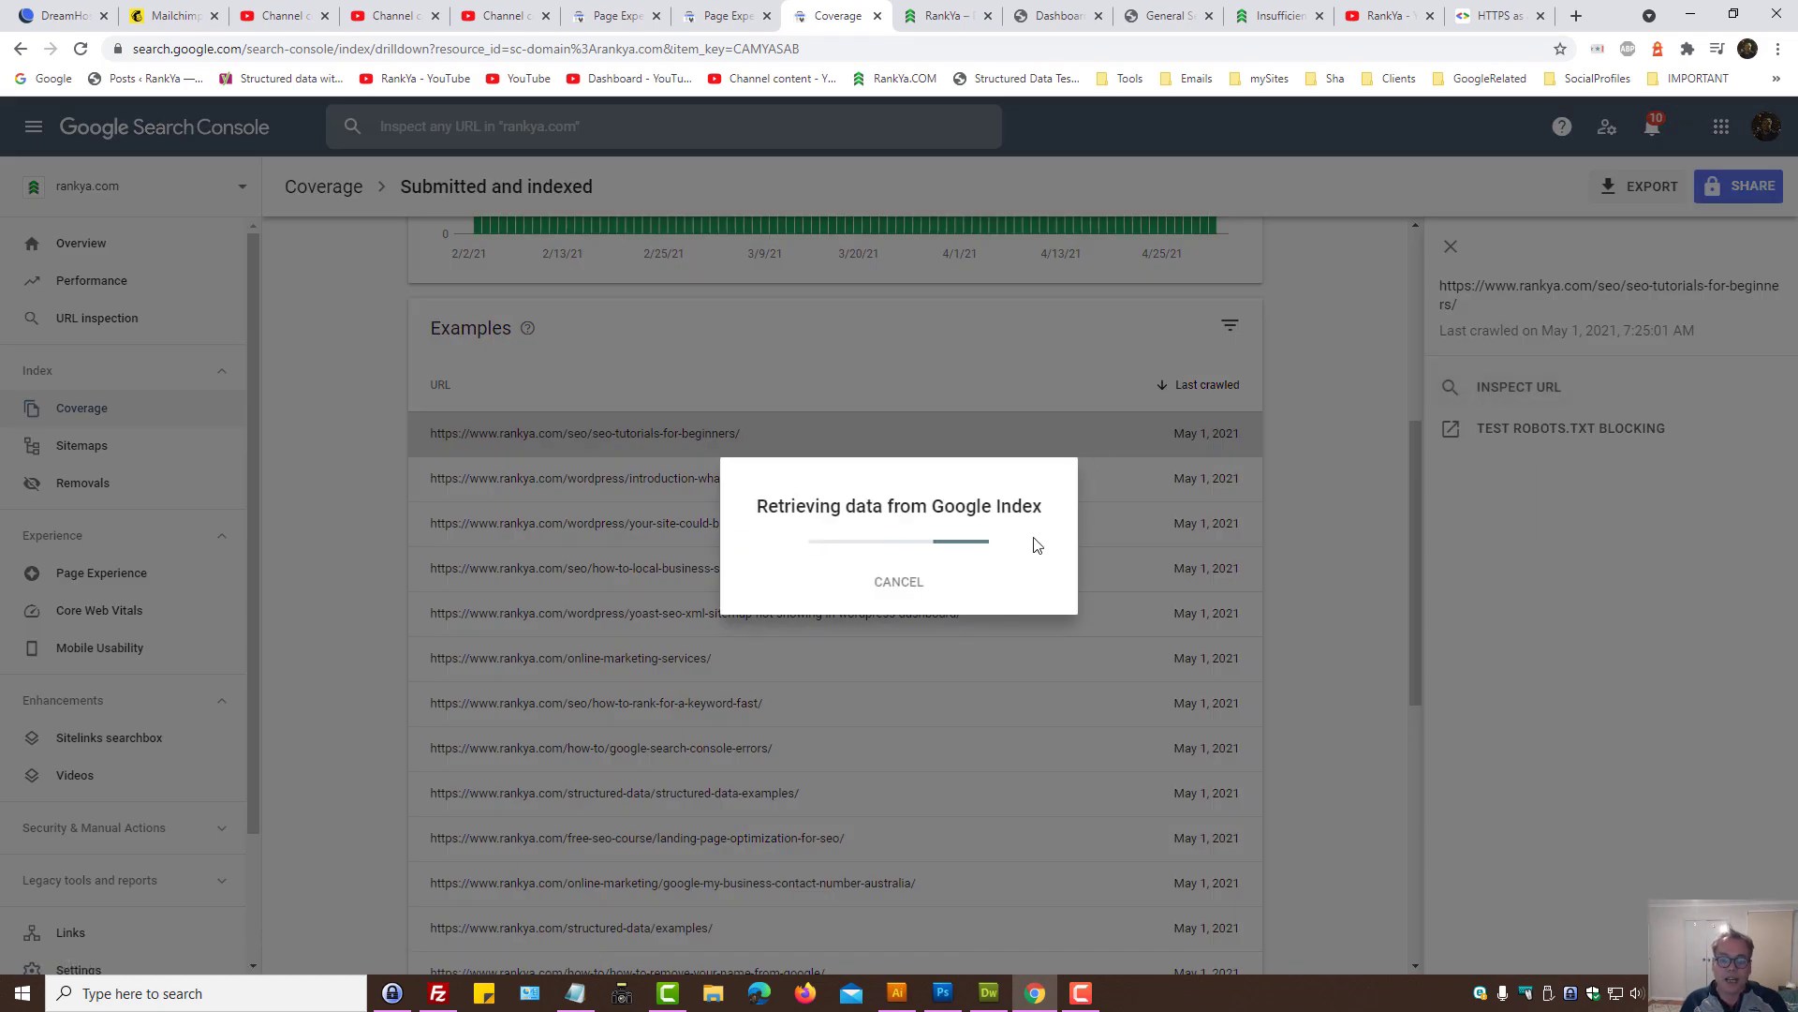
mouse_move(1038, 534)
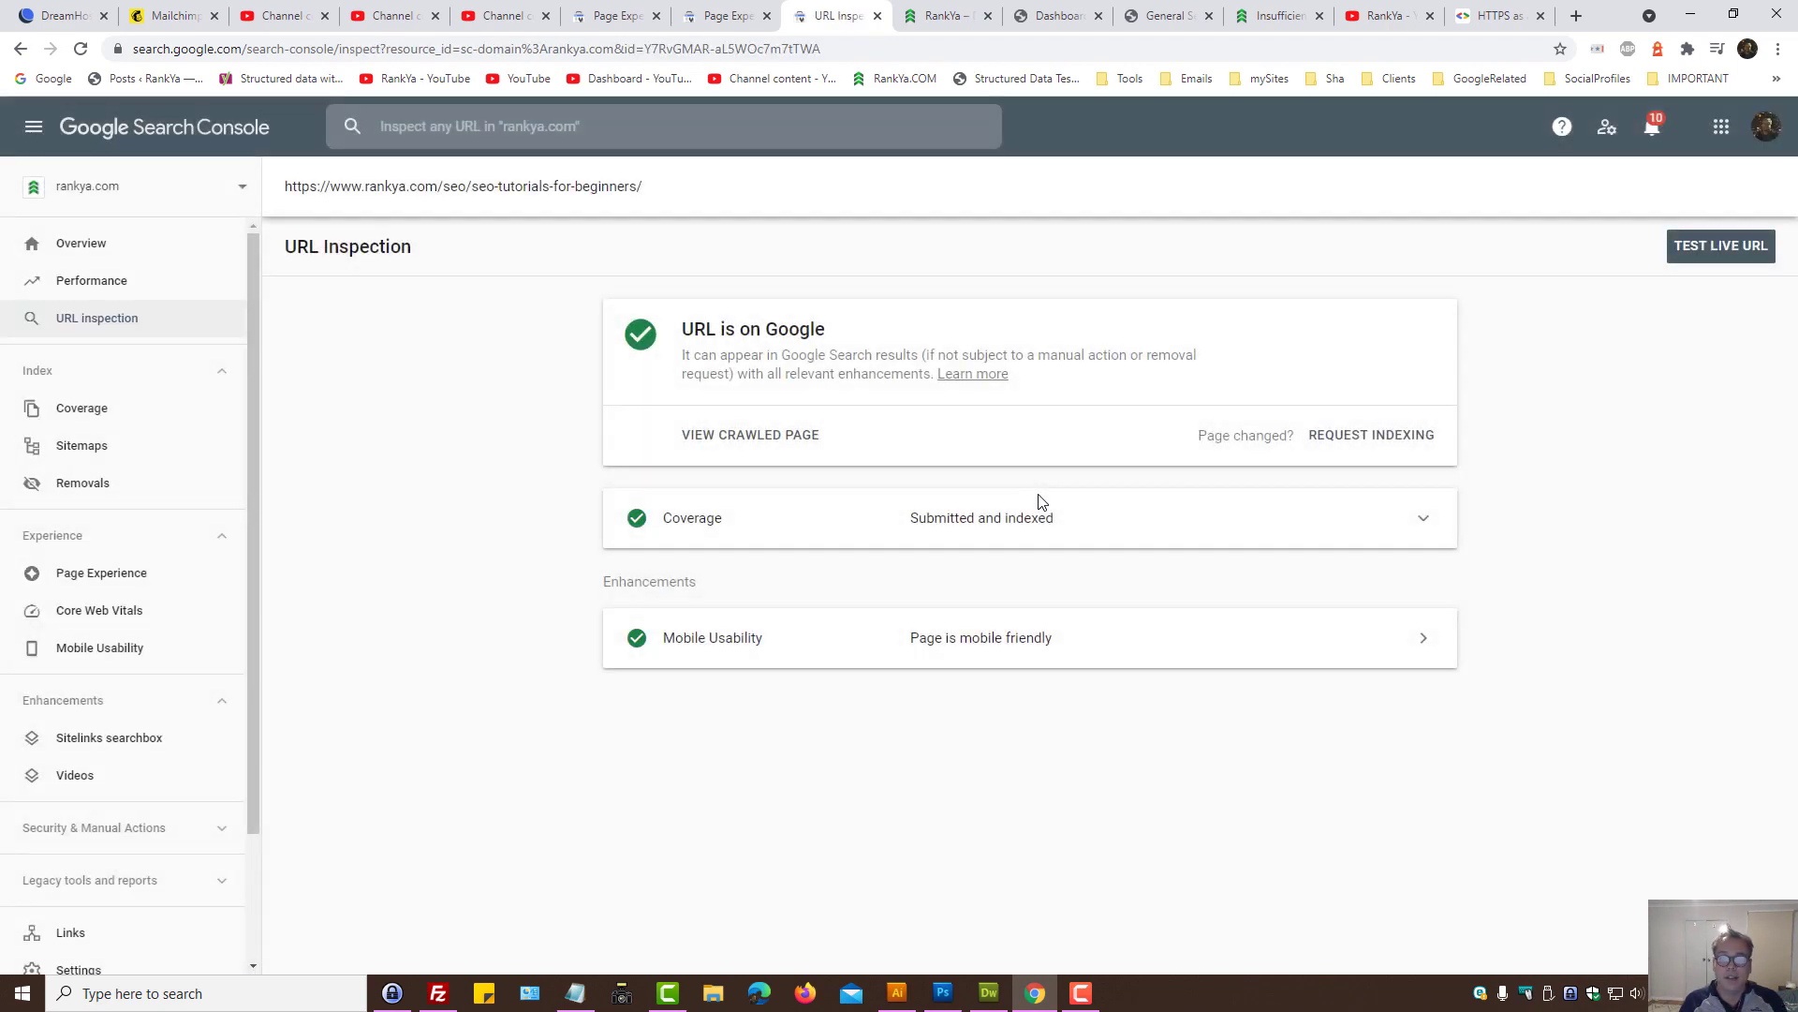
Step: Expand the seo-tutorials-for-beginners URL's coverage details confirming it is on Google
left_click(1424, 518)
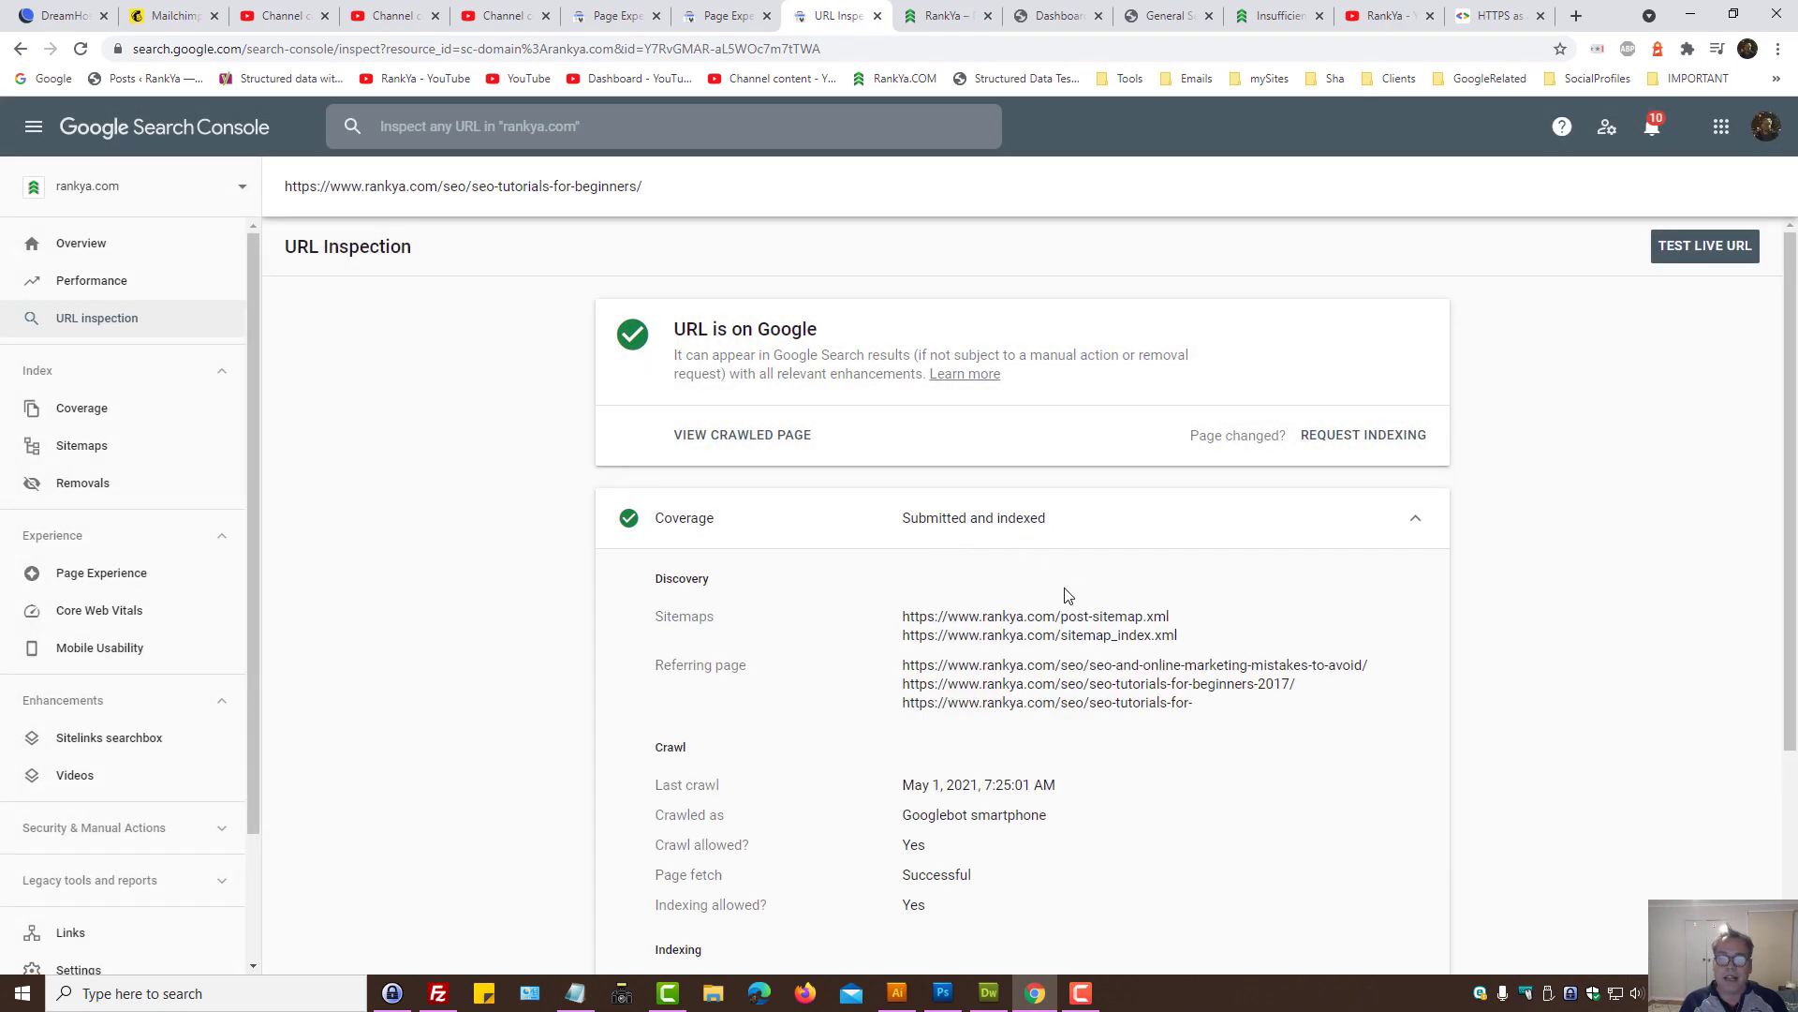
double_click(918, 616)
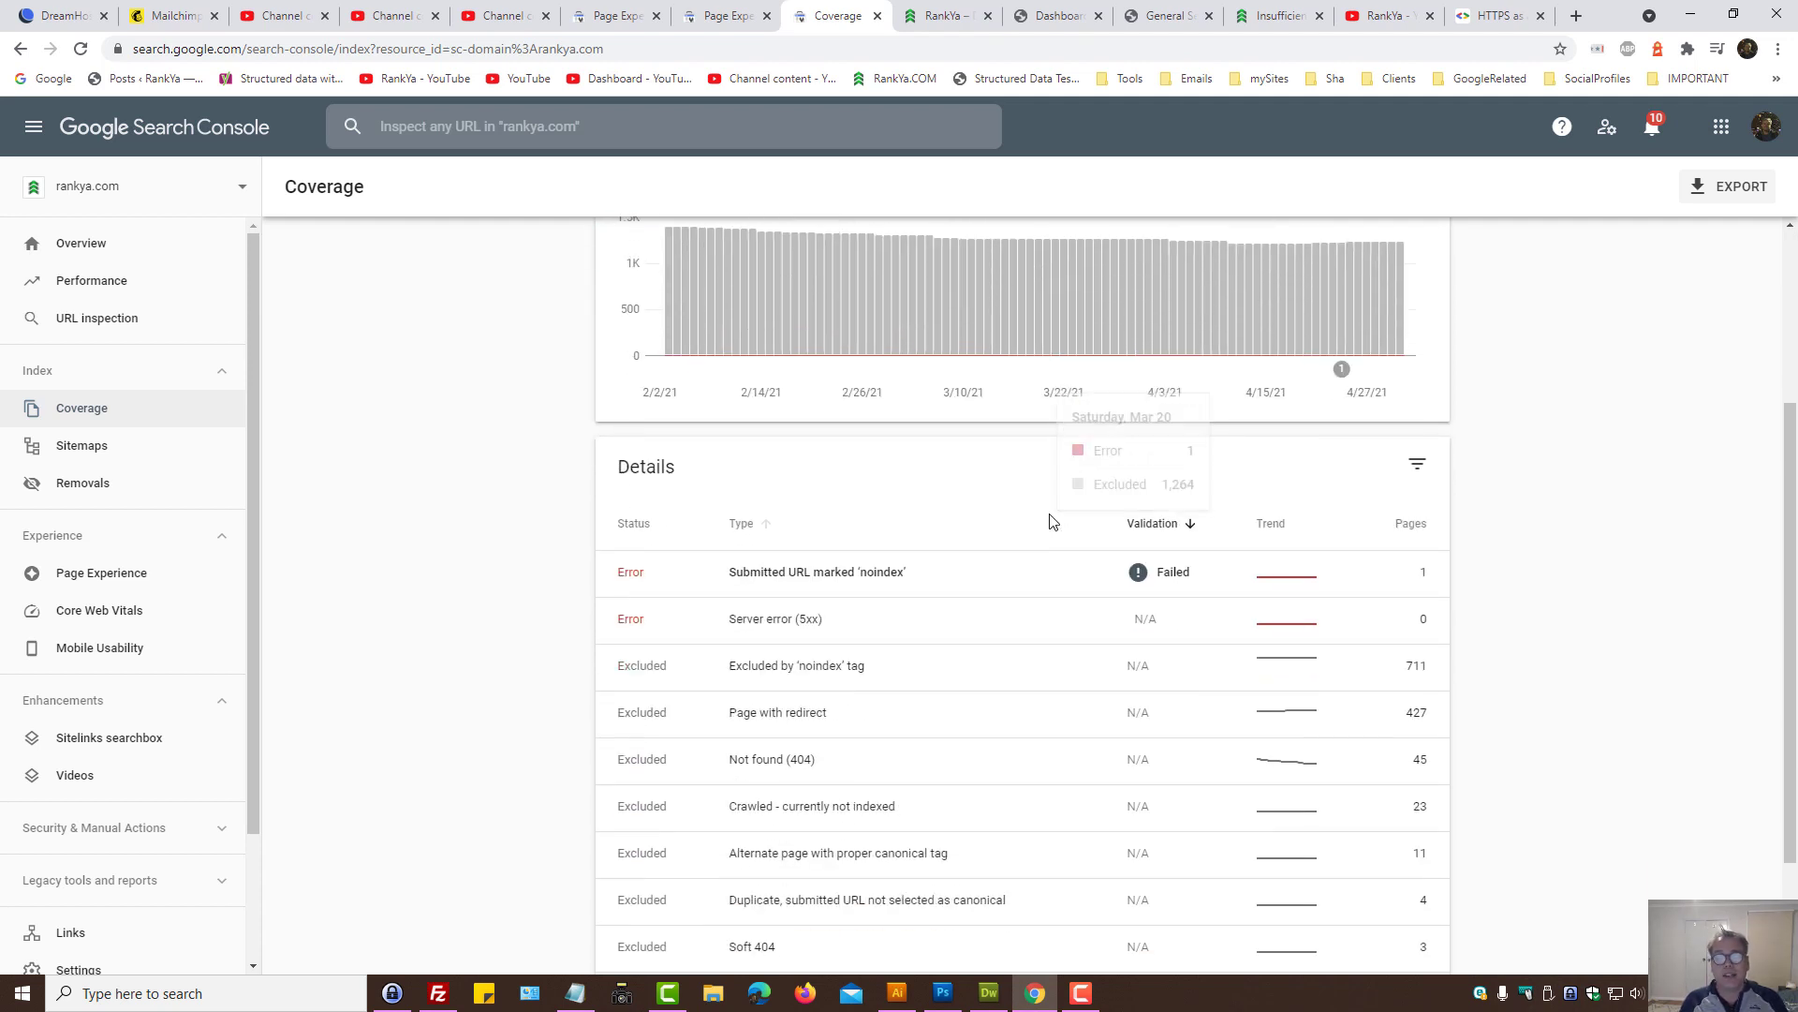
mouse_move(1027, 539)
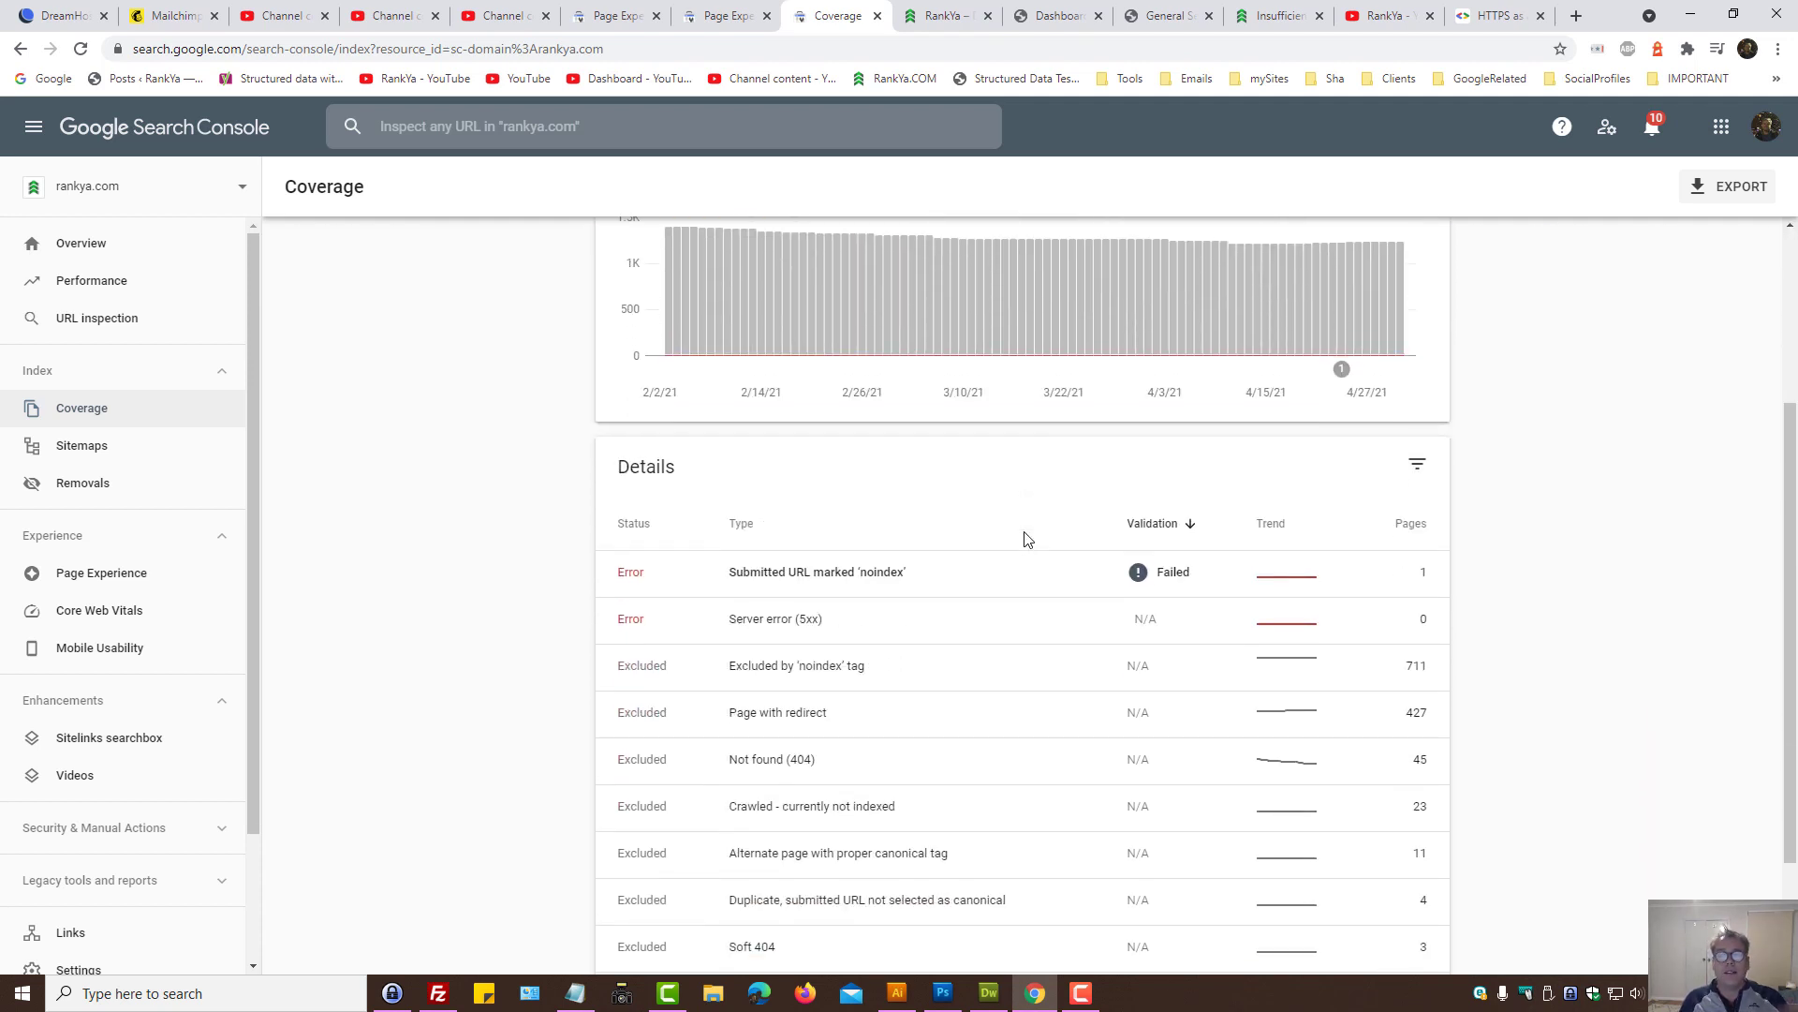
mouse_move(805, 658)
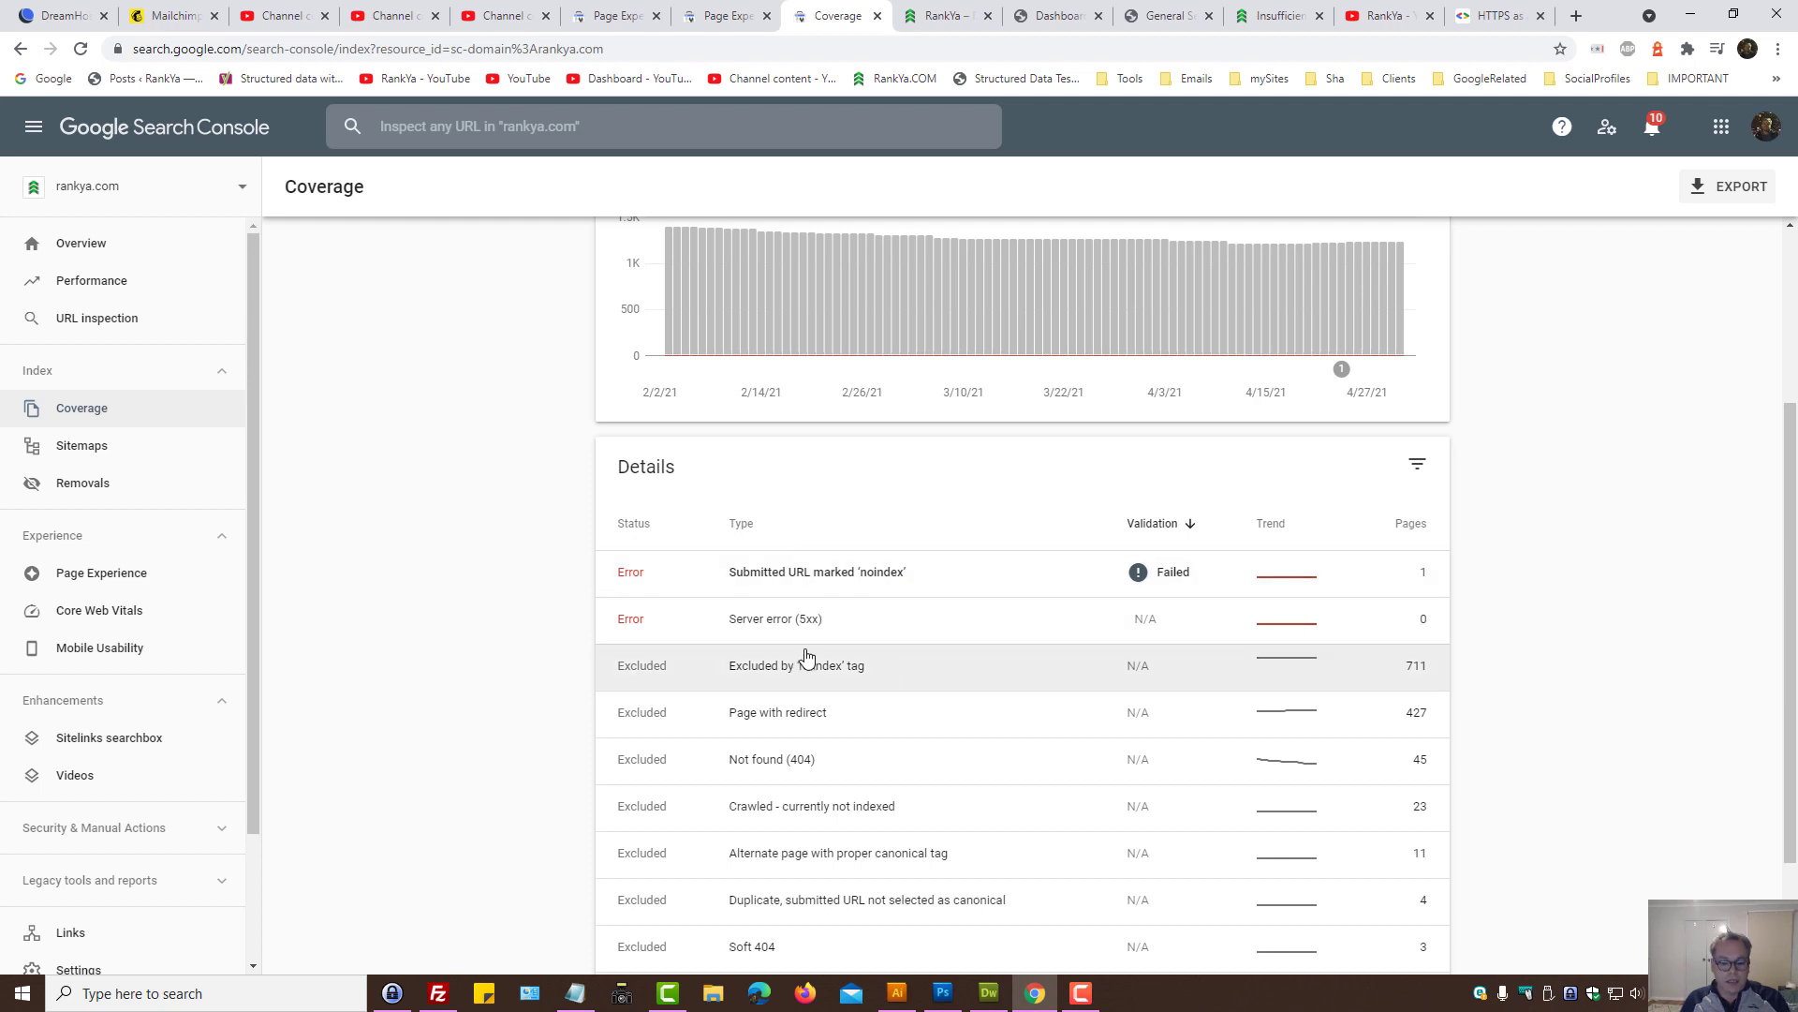
Step: Glance at the Page experience HTTPS warning, then return to Coverage for the 427 'Page with redirect' pages
scroll("down", 3)
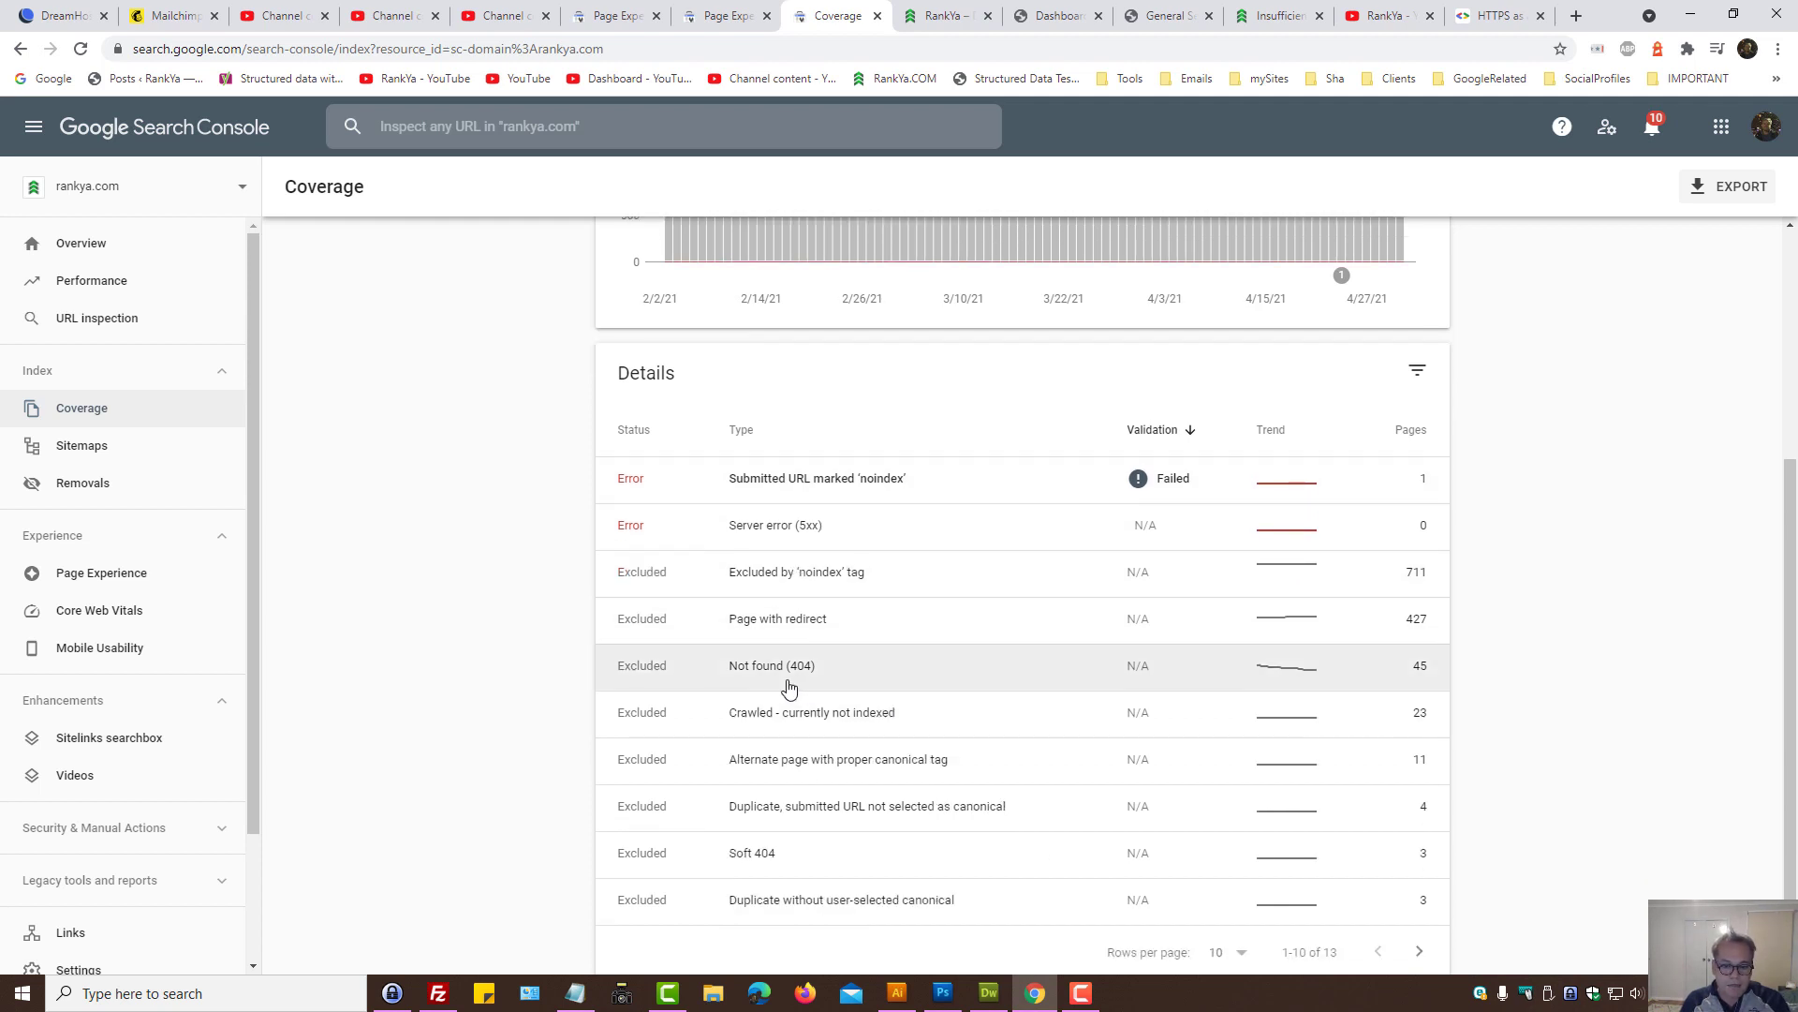
mouse_move(753, 639)
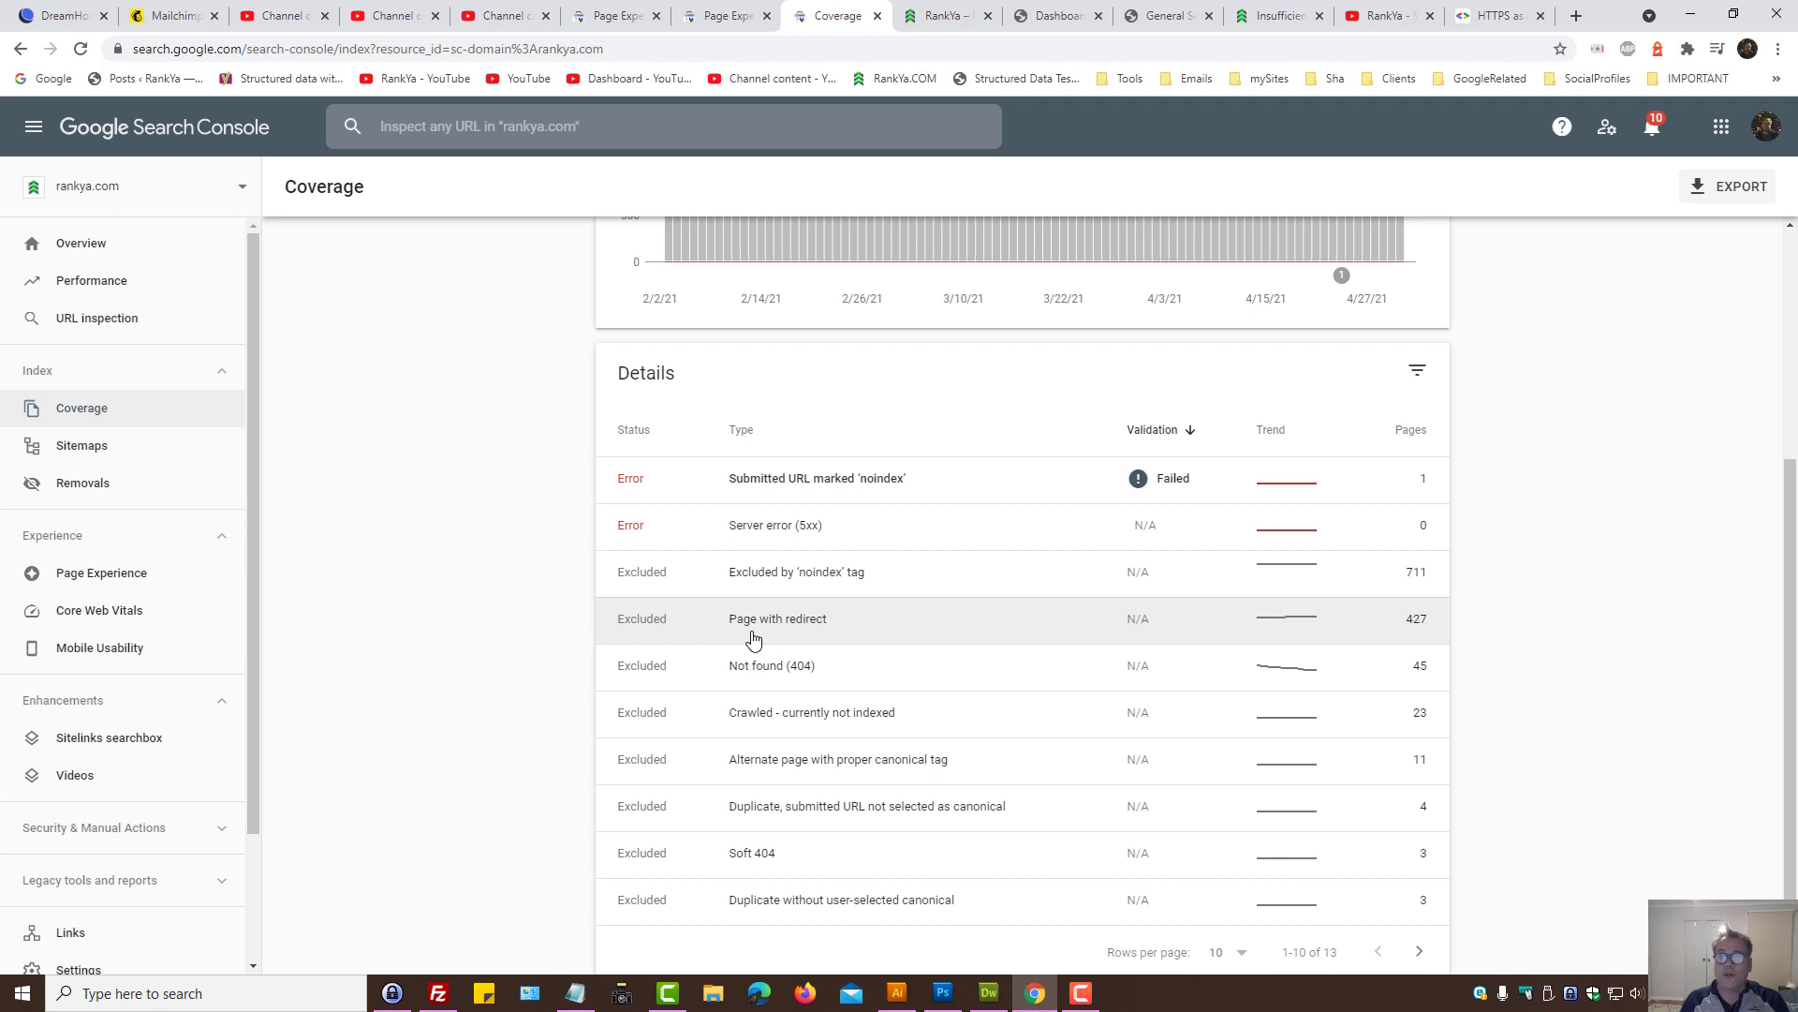
left_click(614, 15)
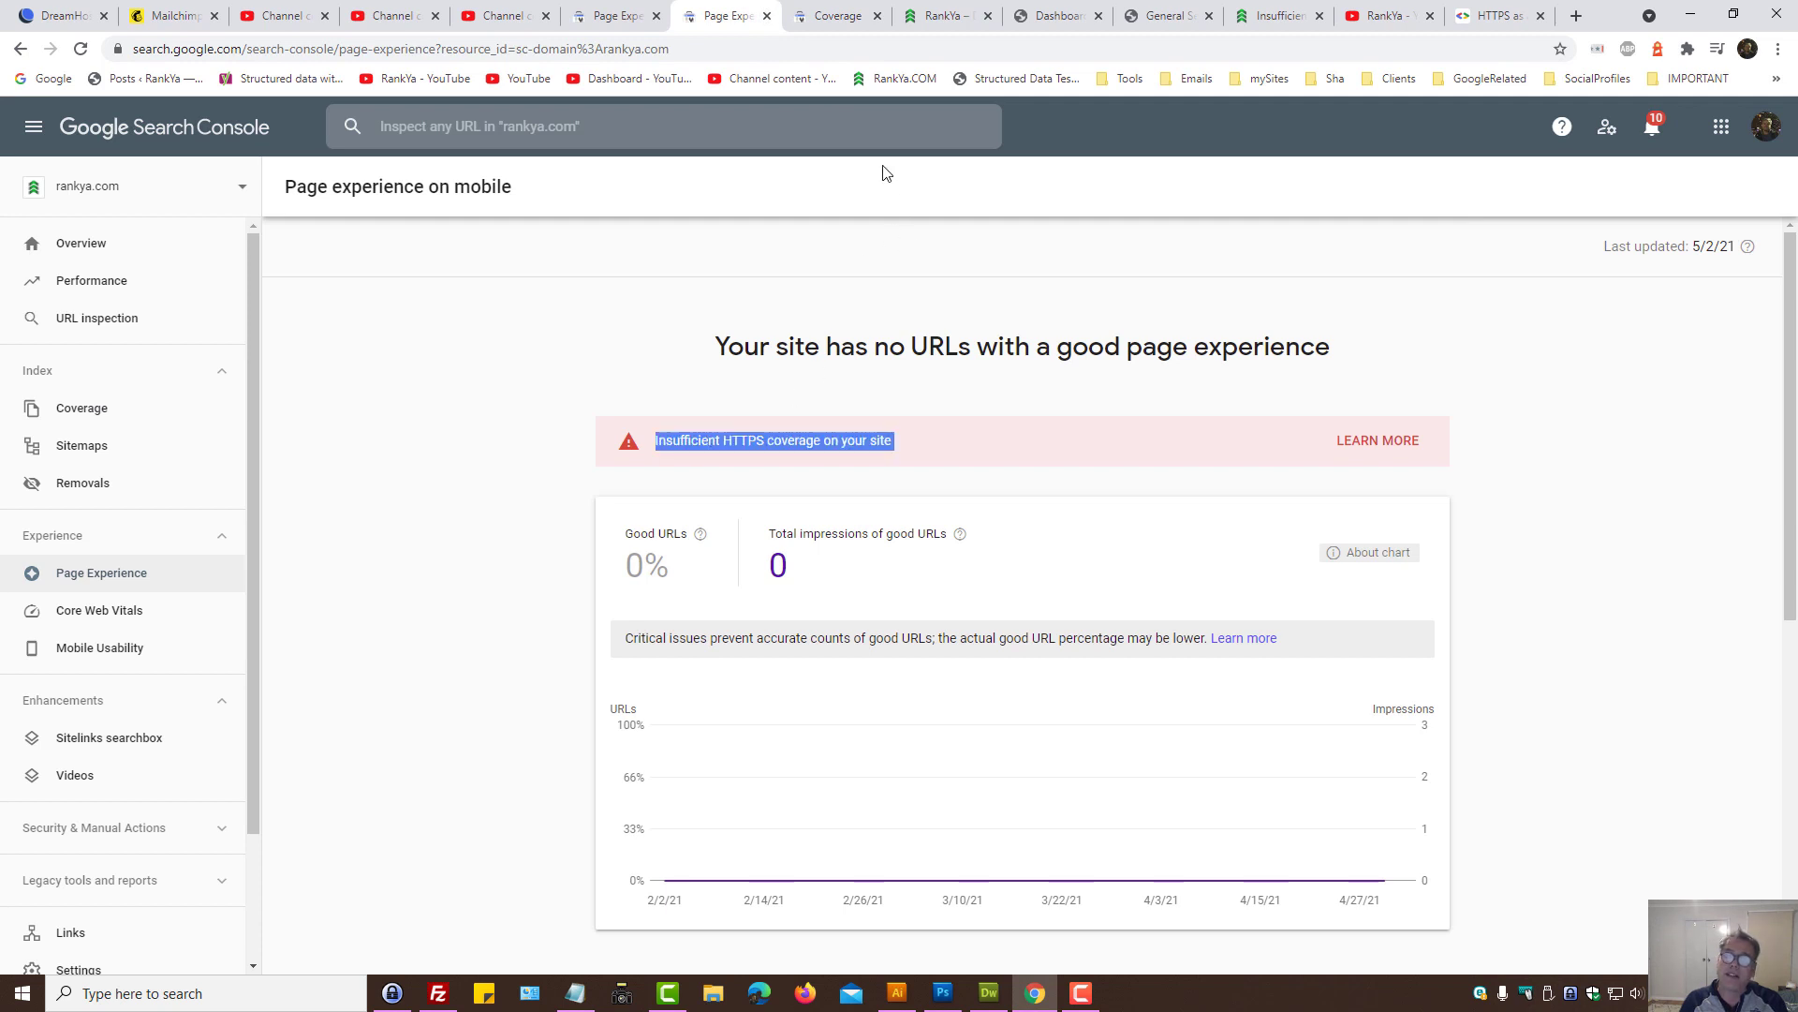
mouse_move(839, 15)
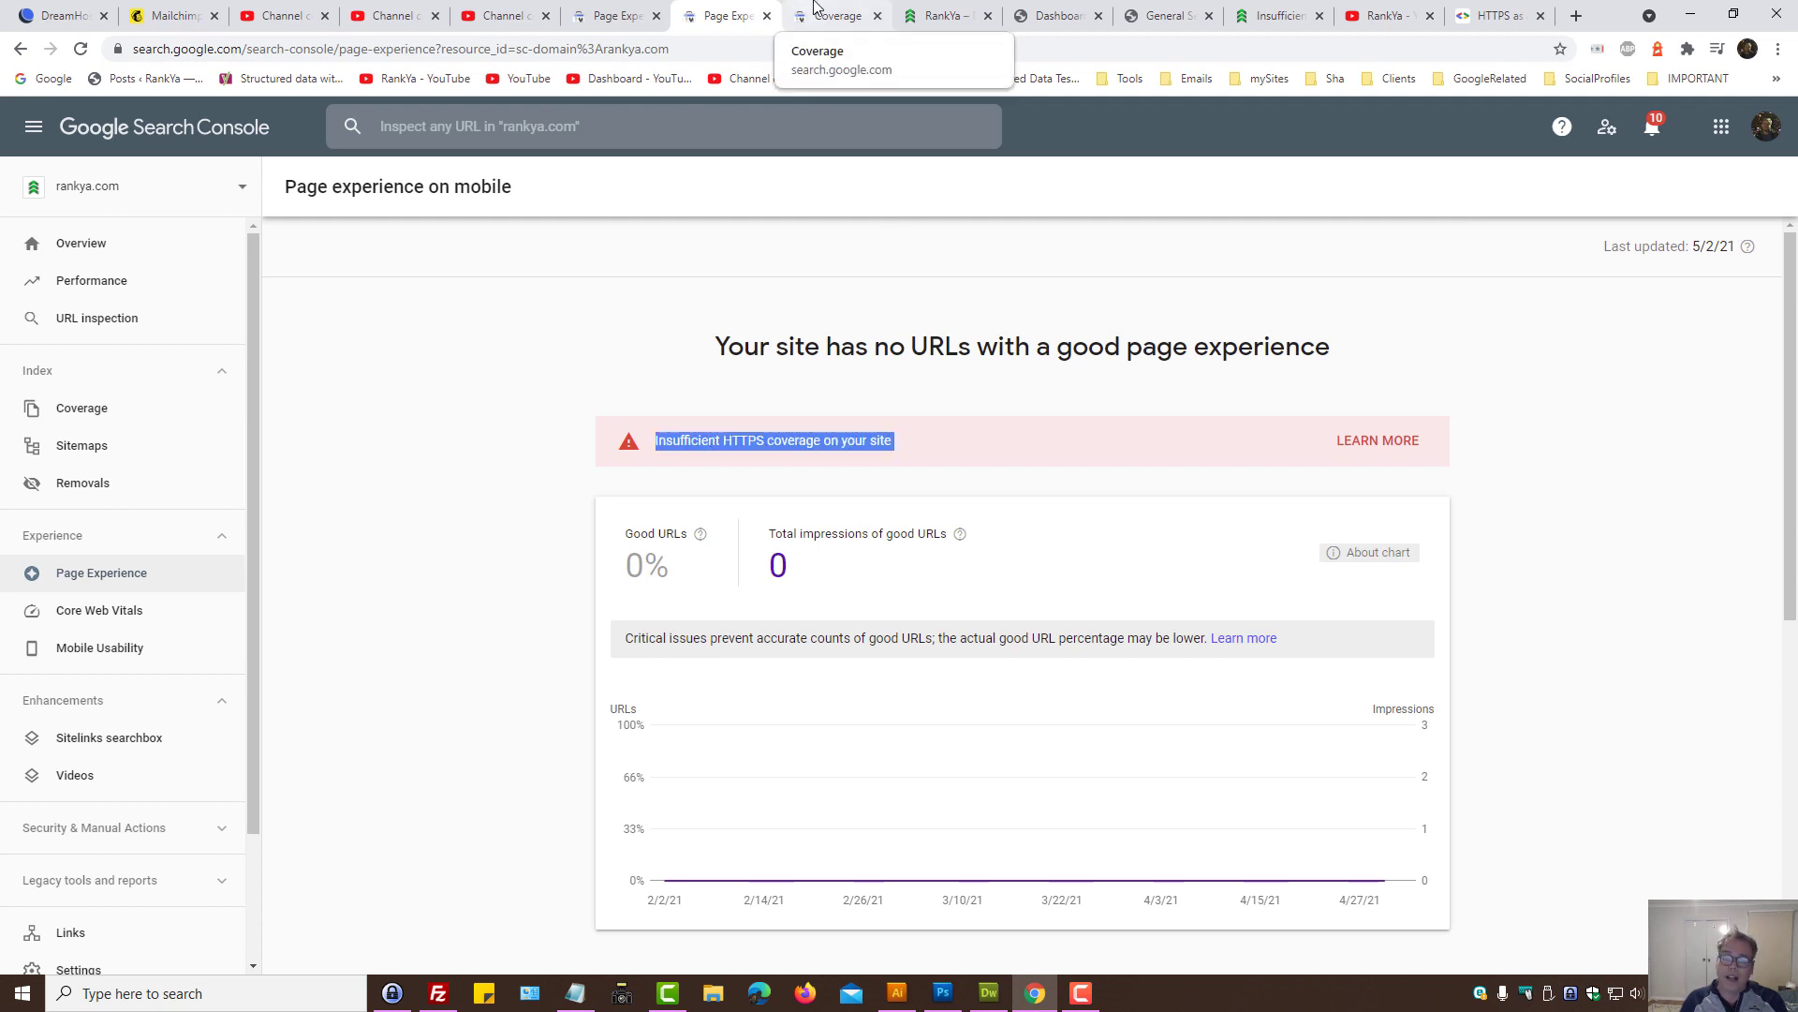
left_click(835, 15)
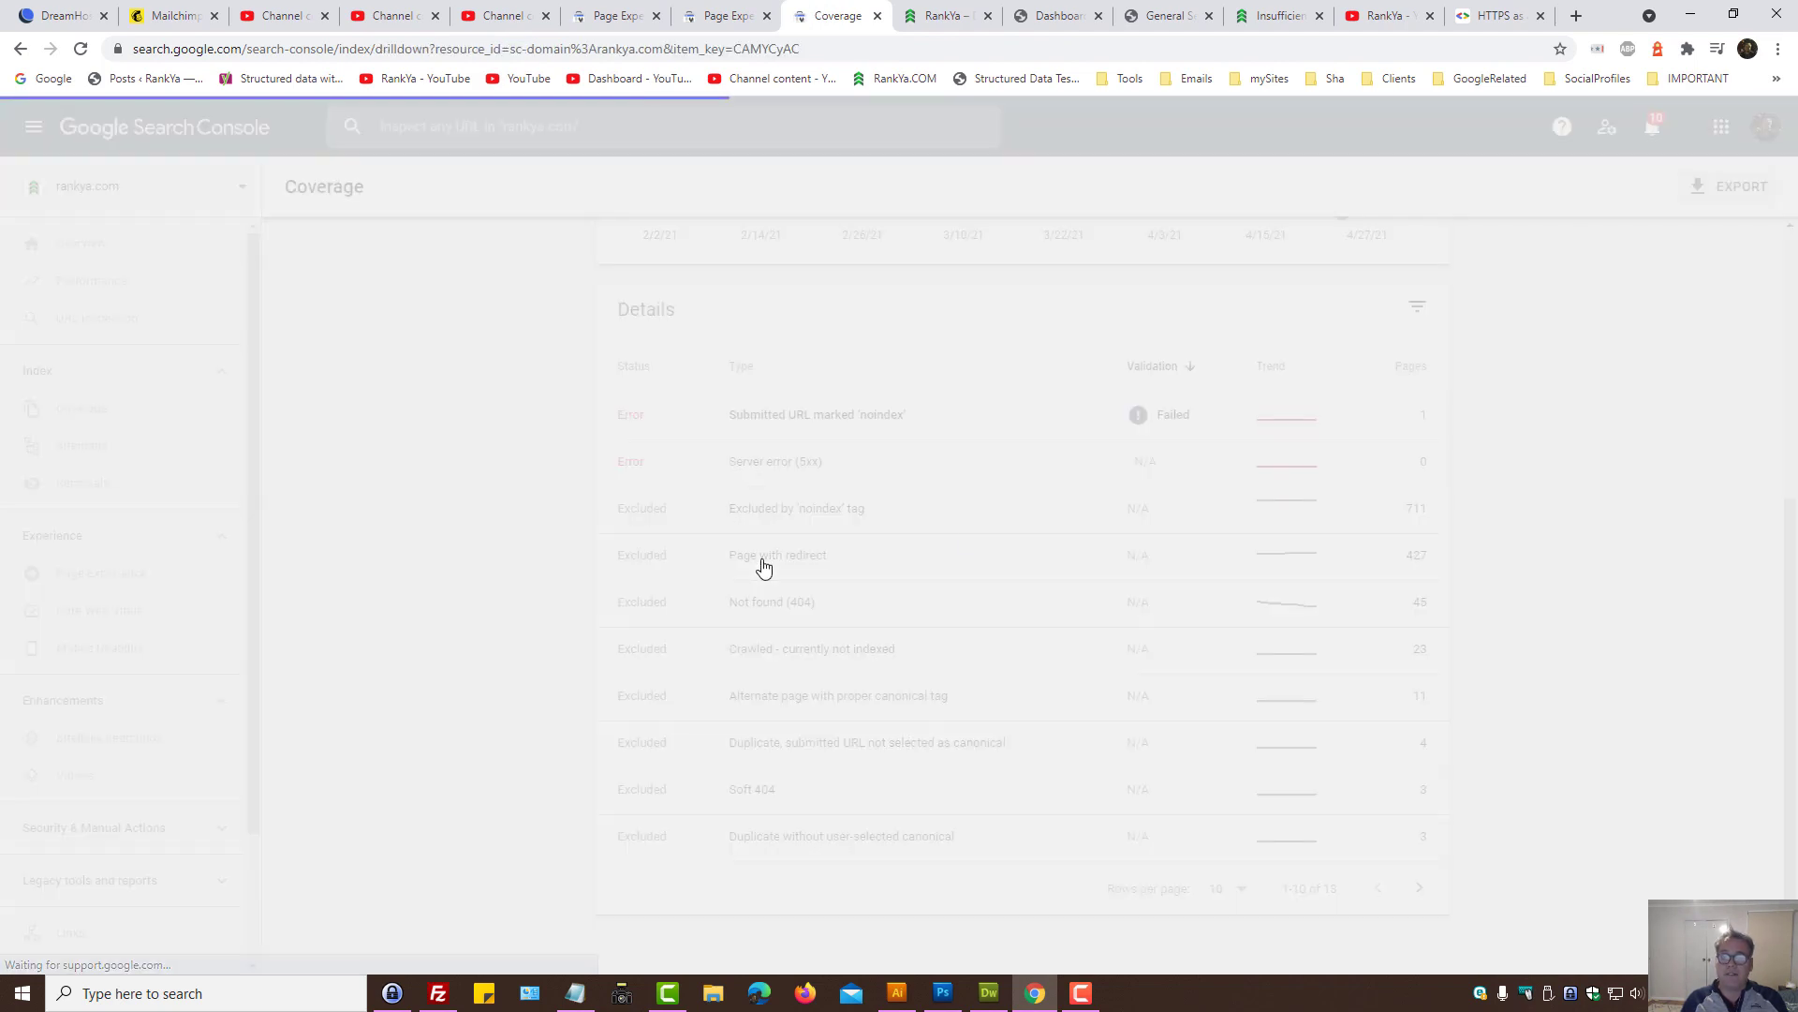
Step: Show more Page with redirect example URLs per page and scan the longer list
left_click(777, 554)
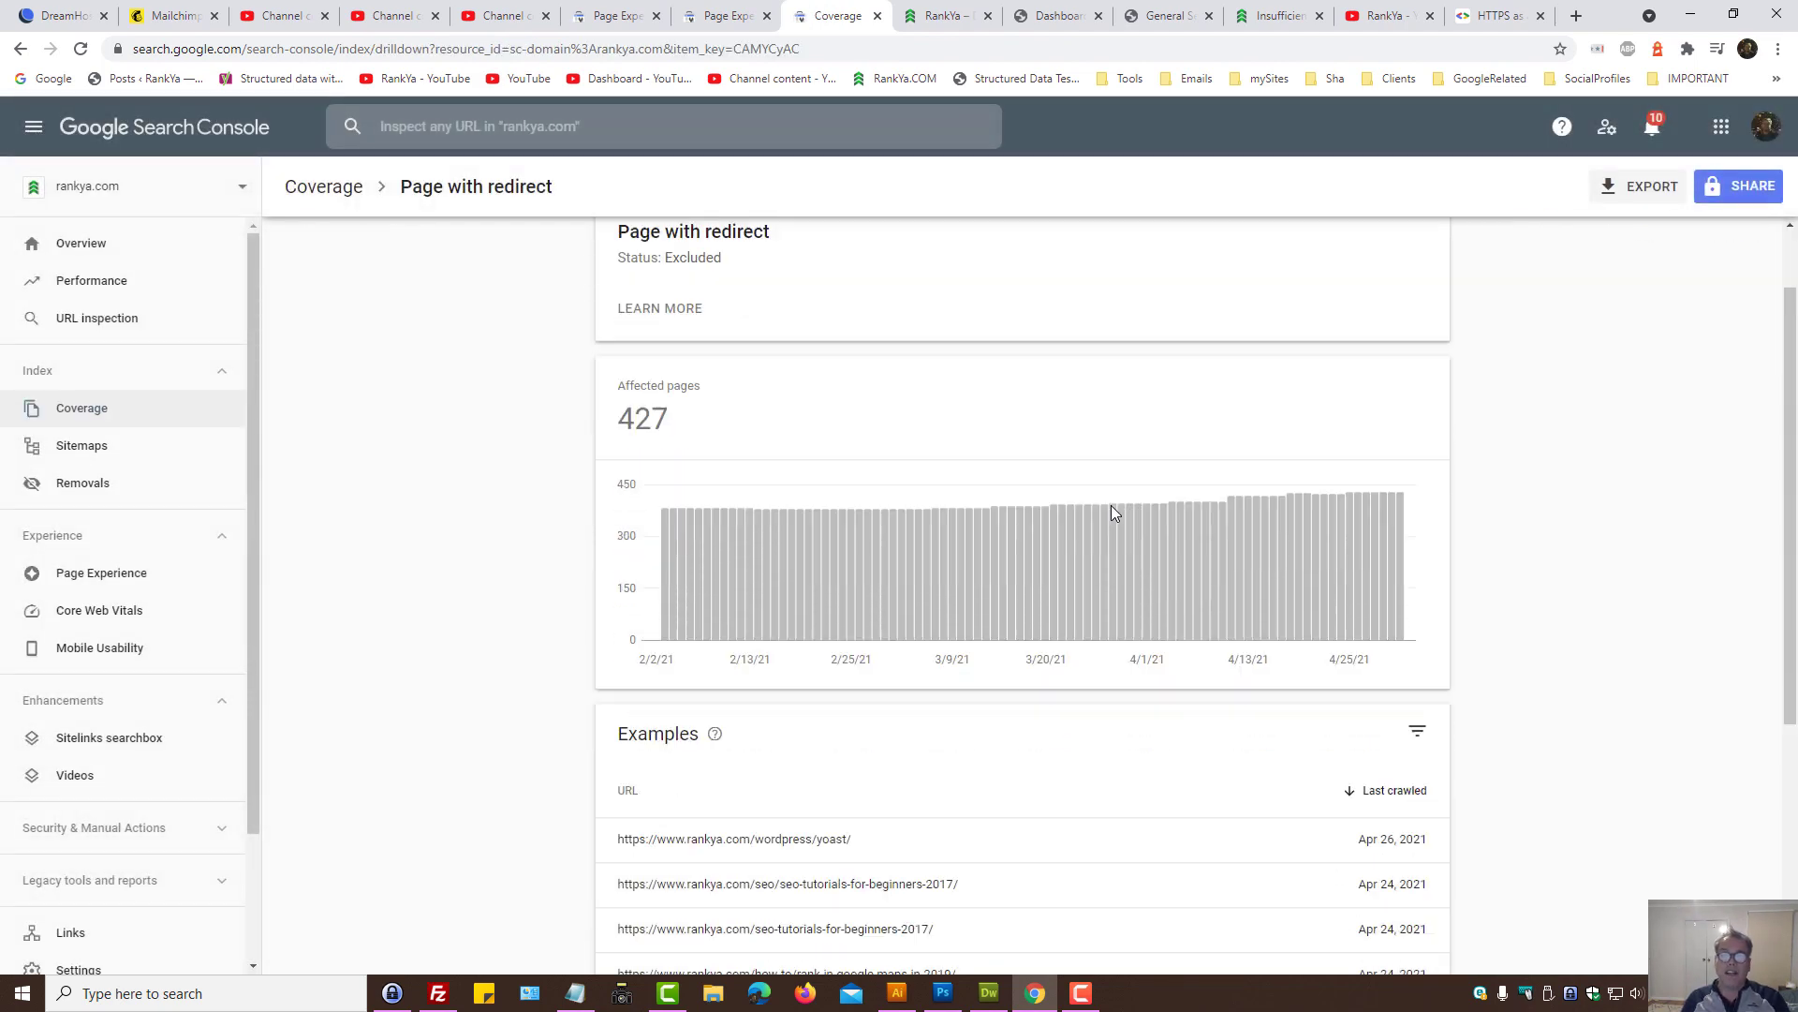
scroll("down", 3)
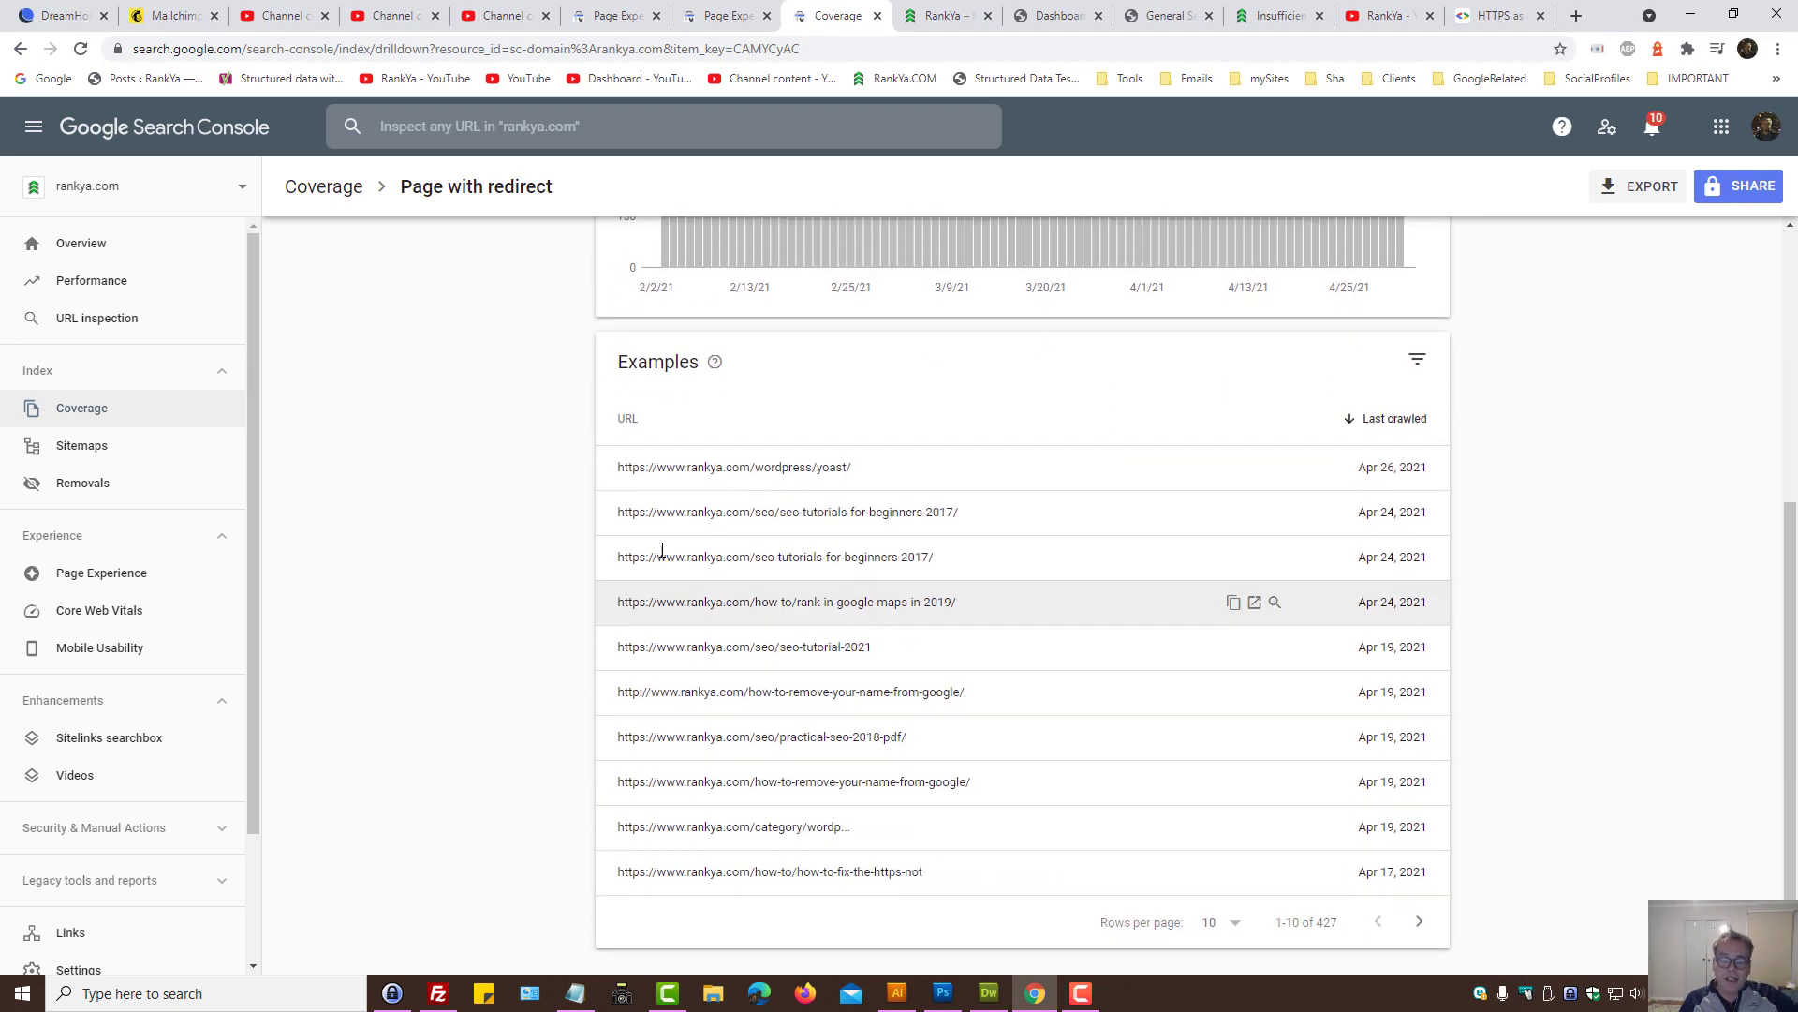
mouse_move(862, 871)
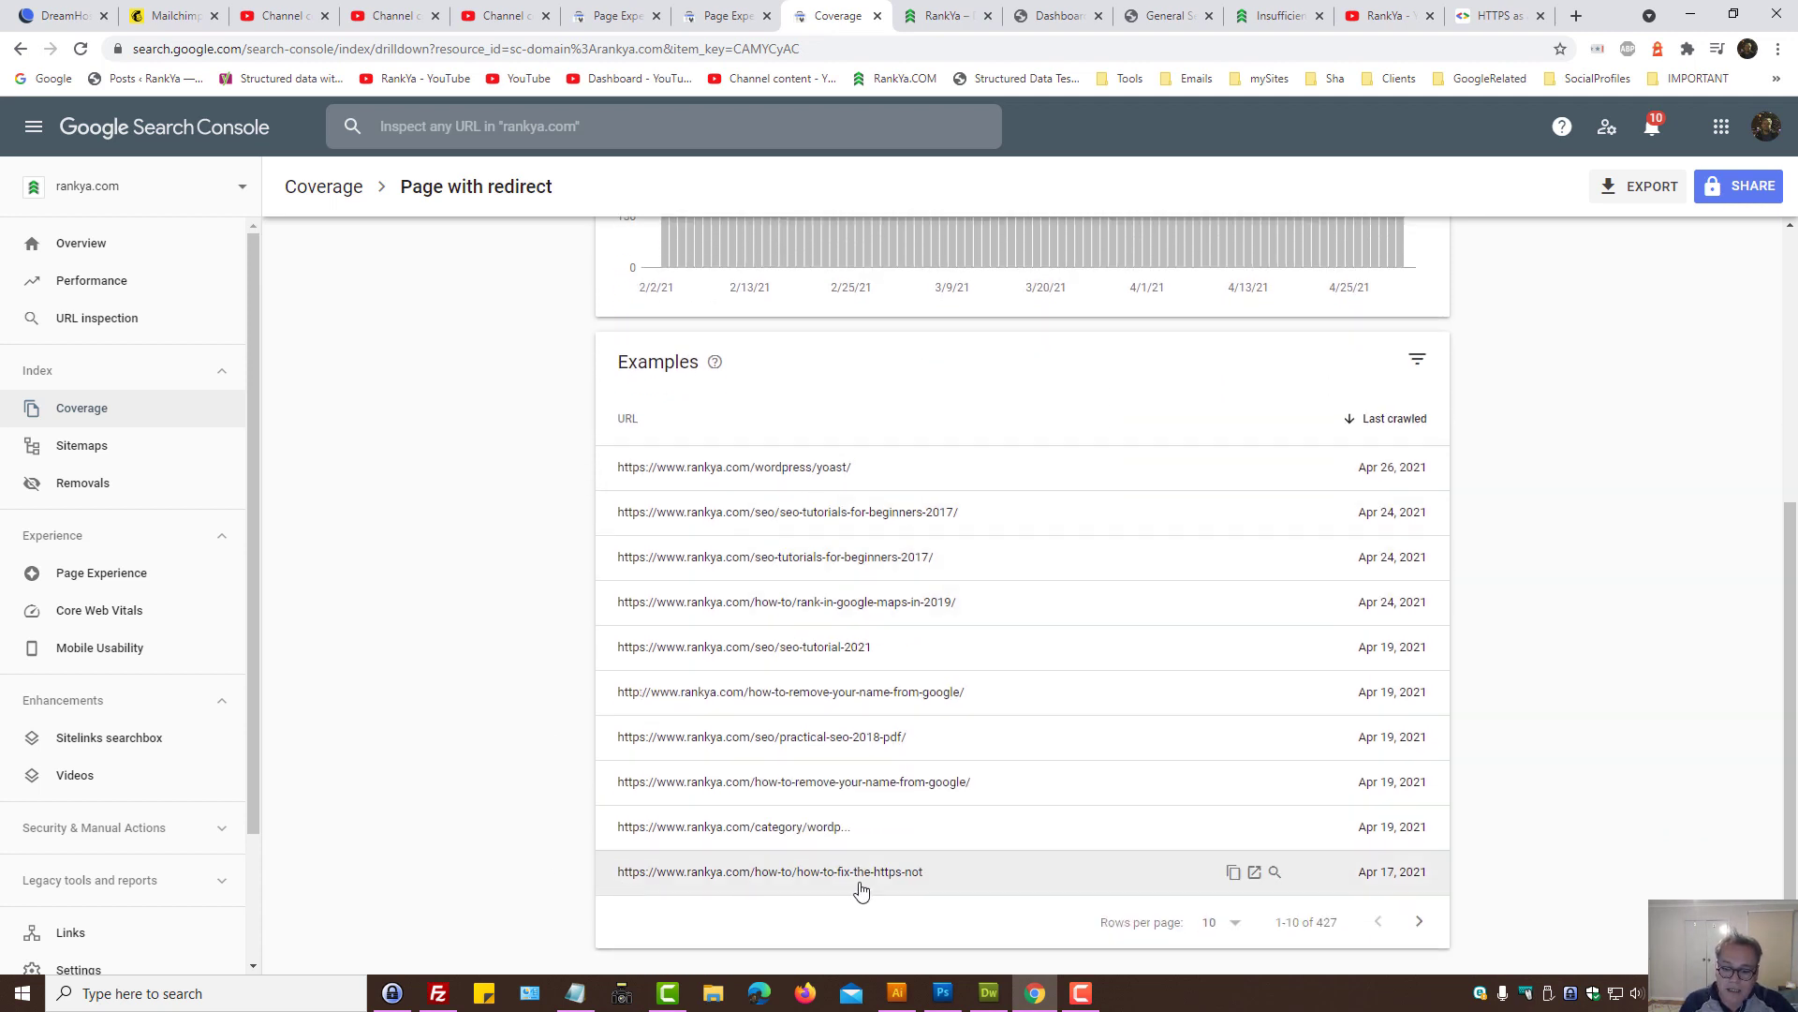
left_click(1222, 922)
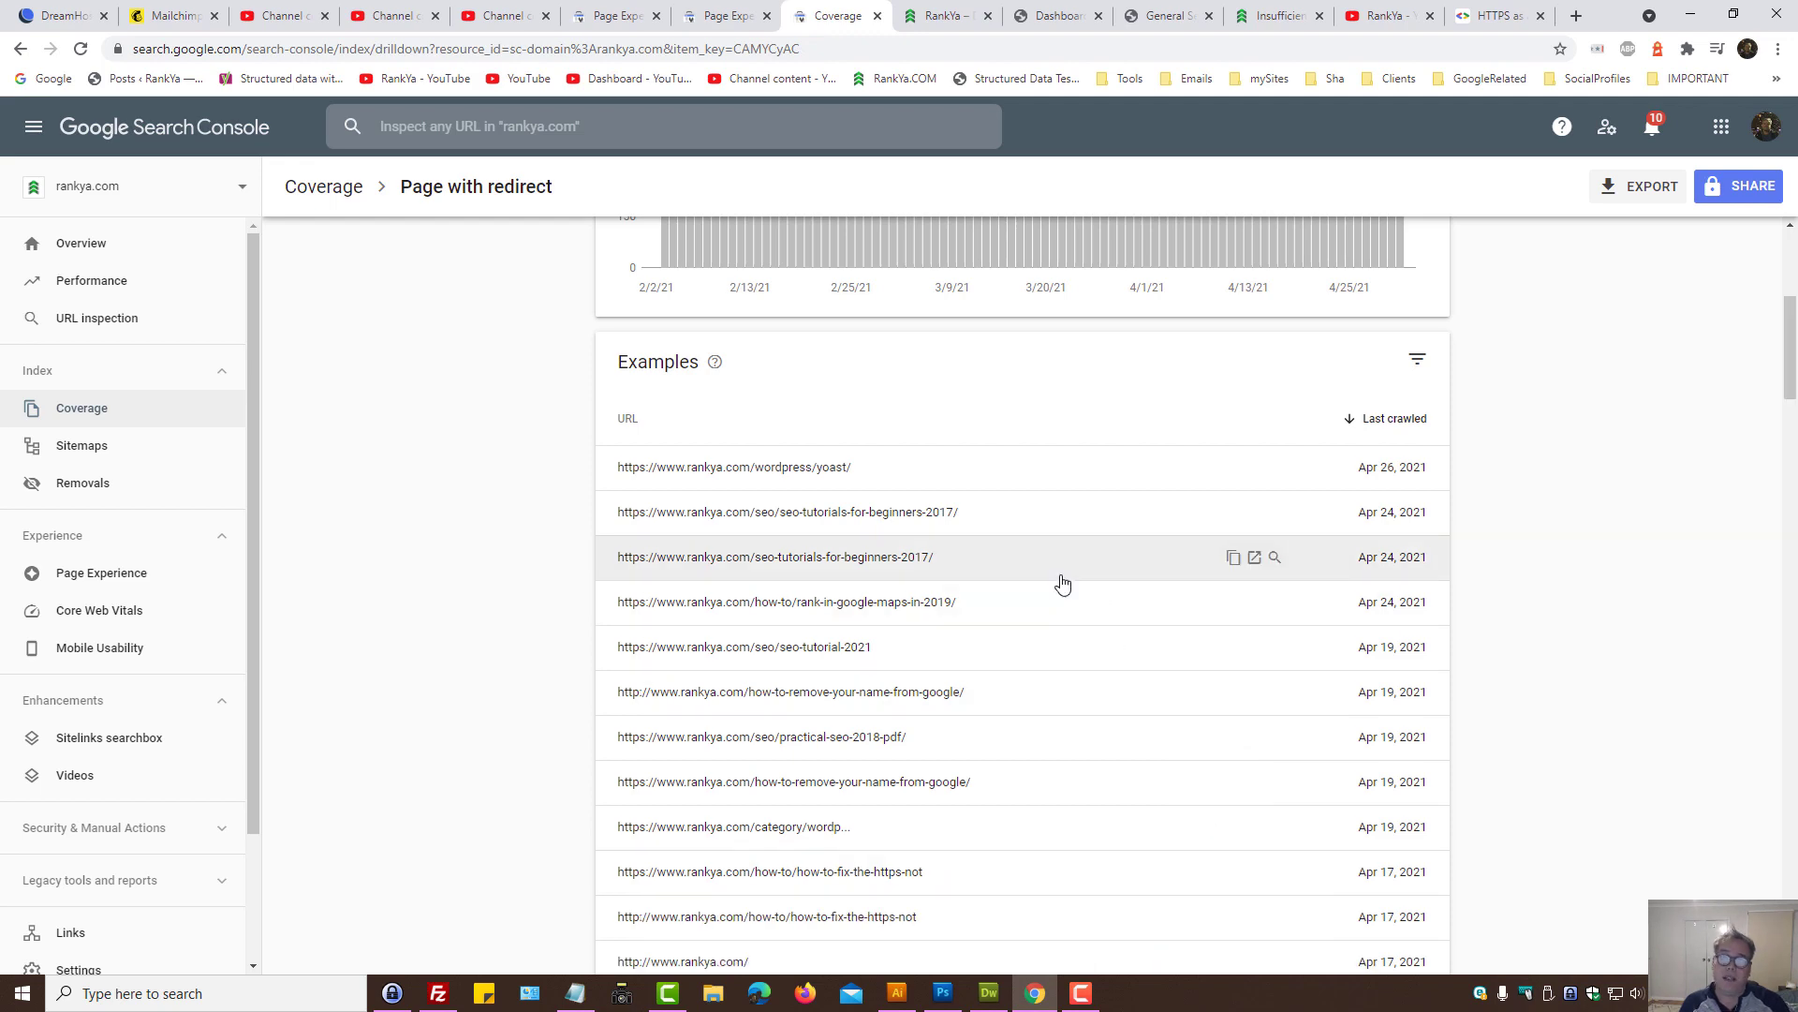
scroll("down", 3)
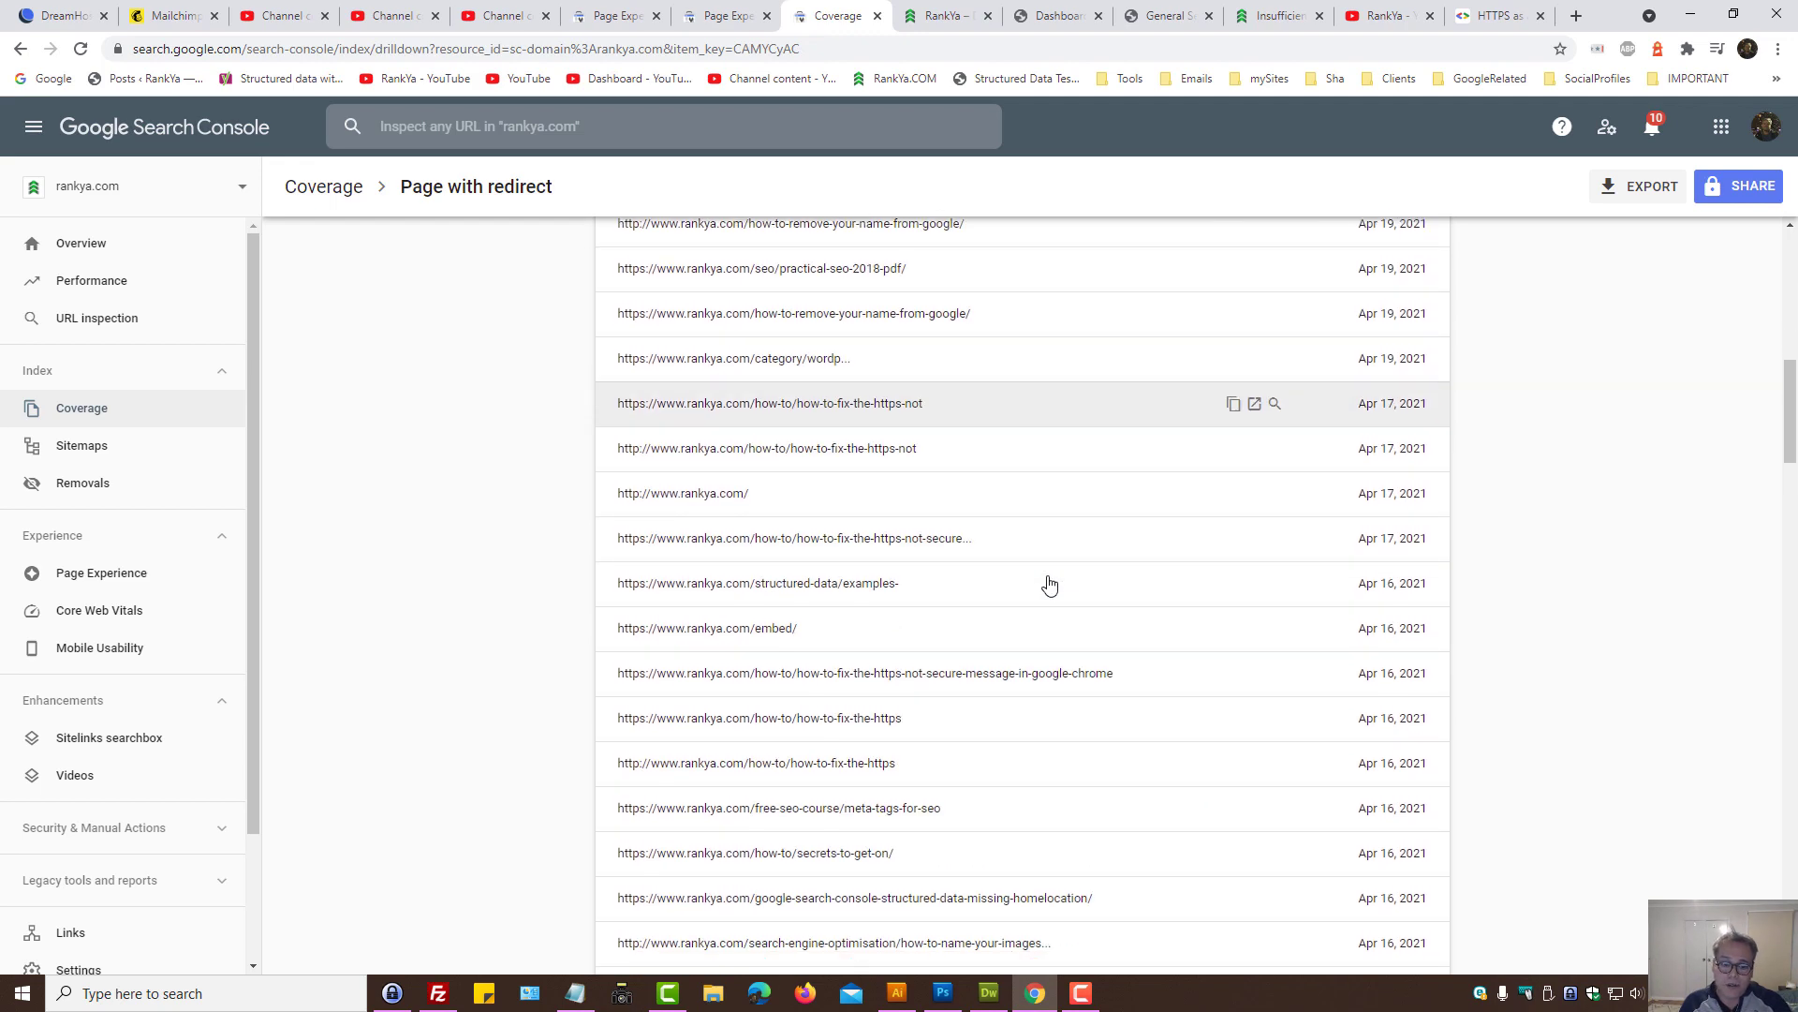
scroll("down", 3)
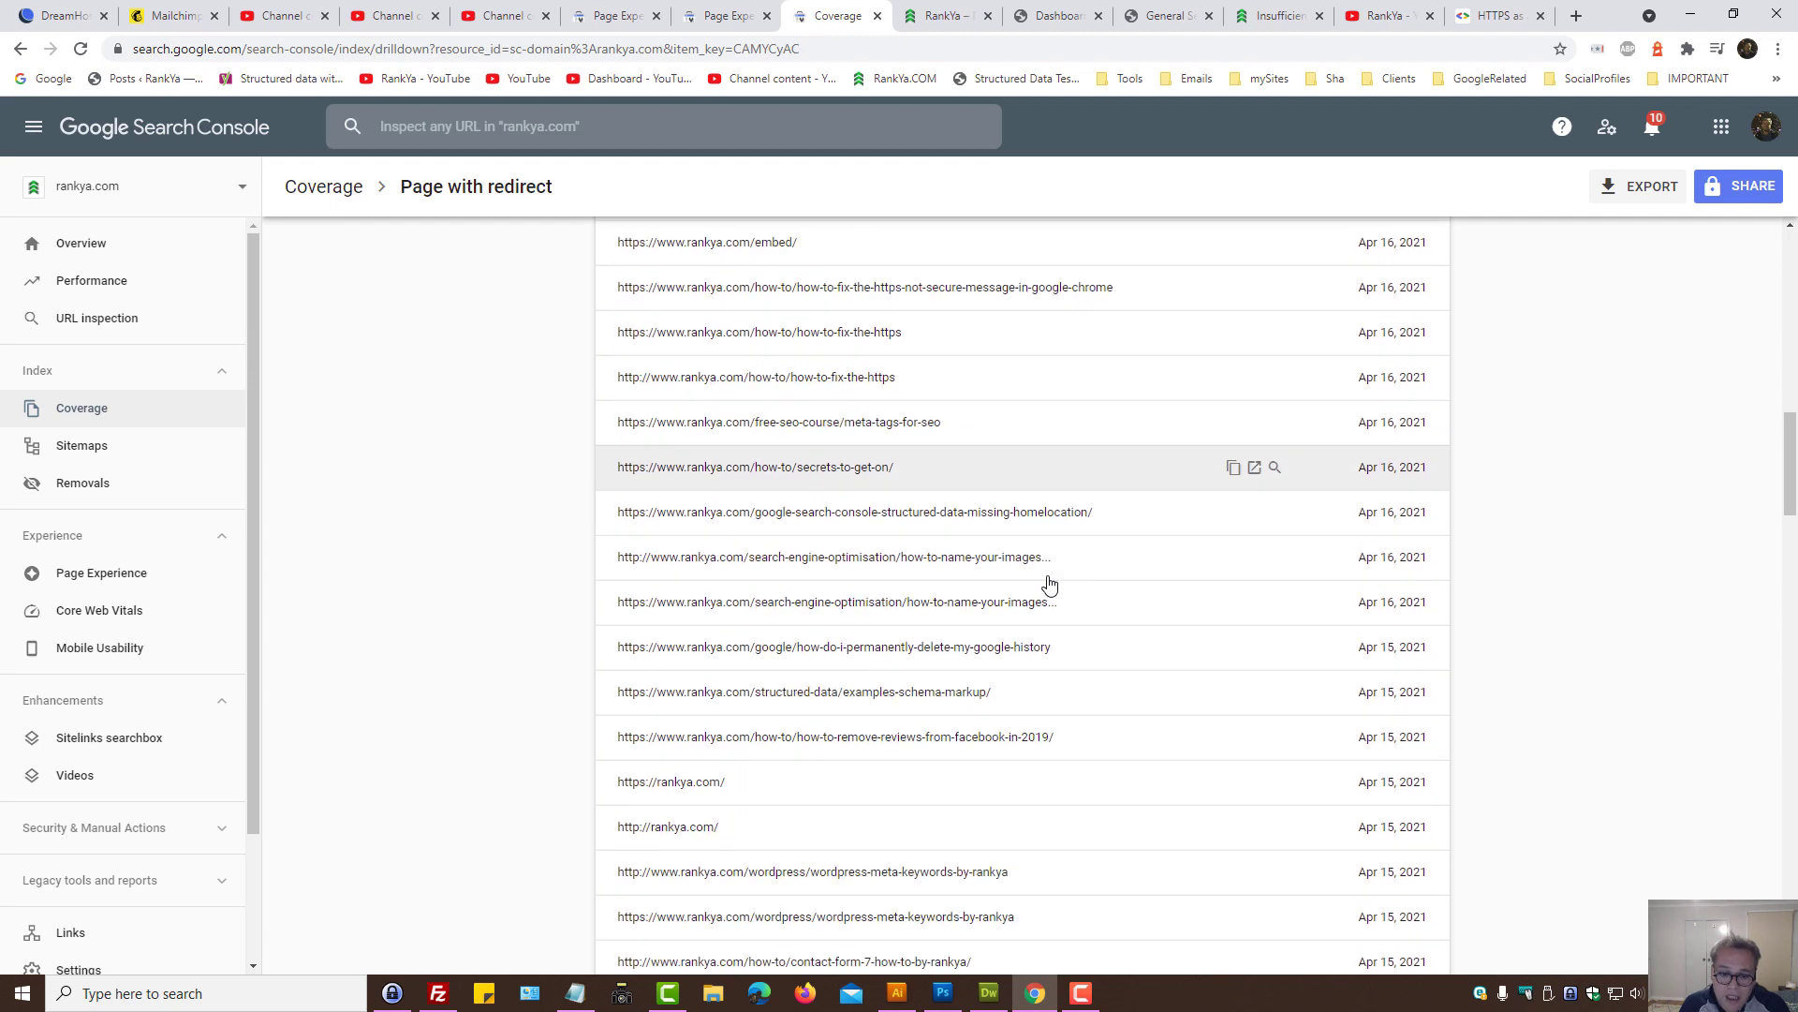
scroll("down", 3)
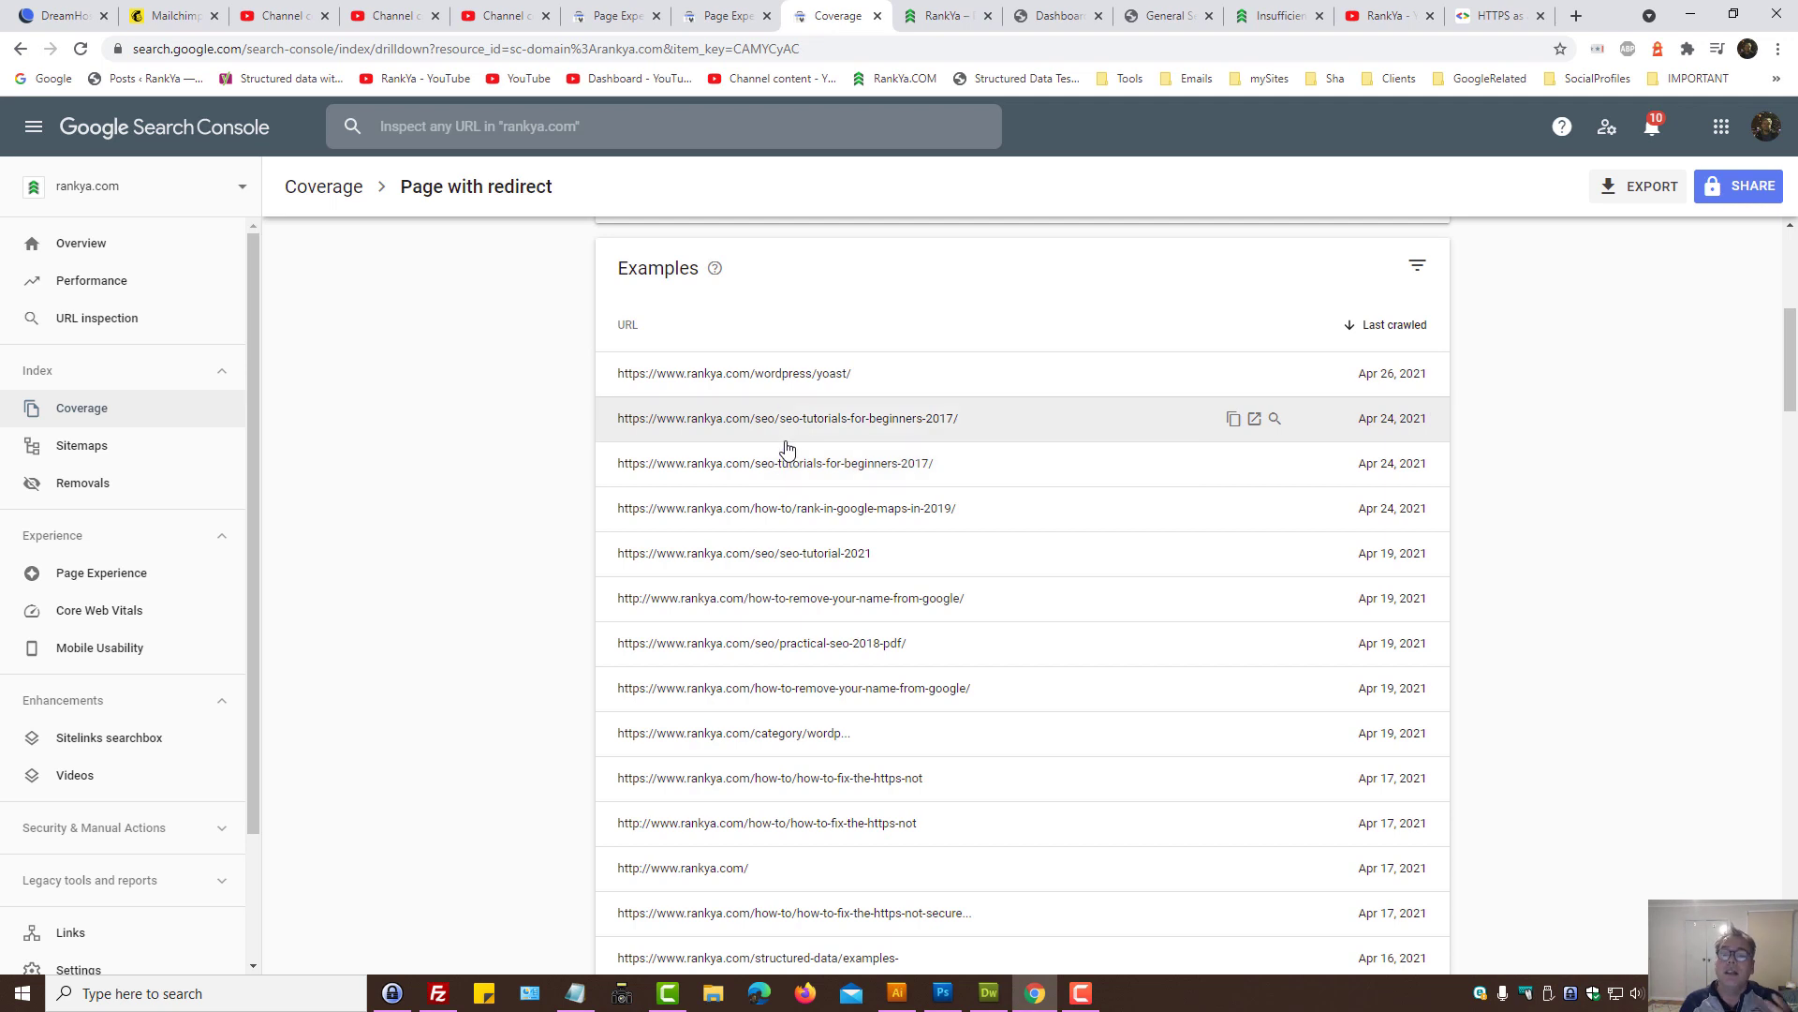
mouse_move(616, 477)
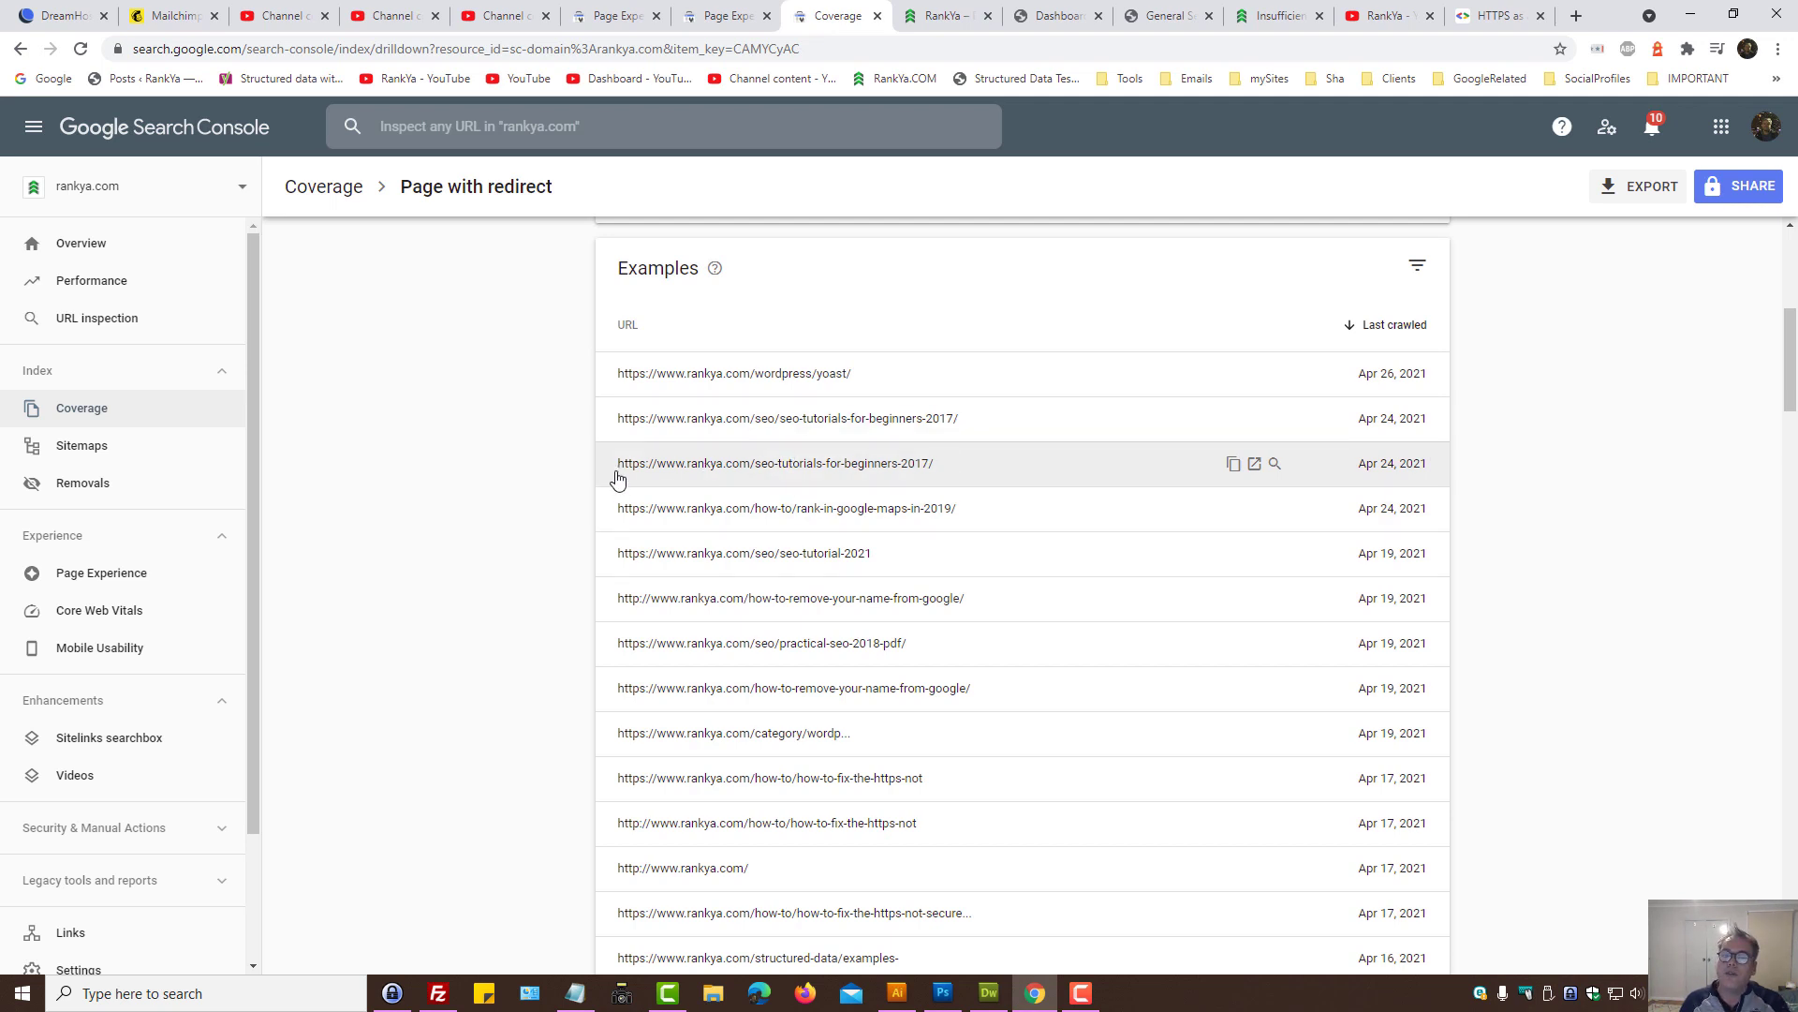
Step: Pick out the https portion of a redirected URL and review the remaining http/https examples
double_click(630, 463)
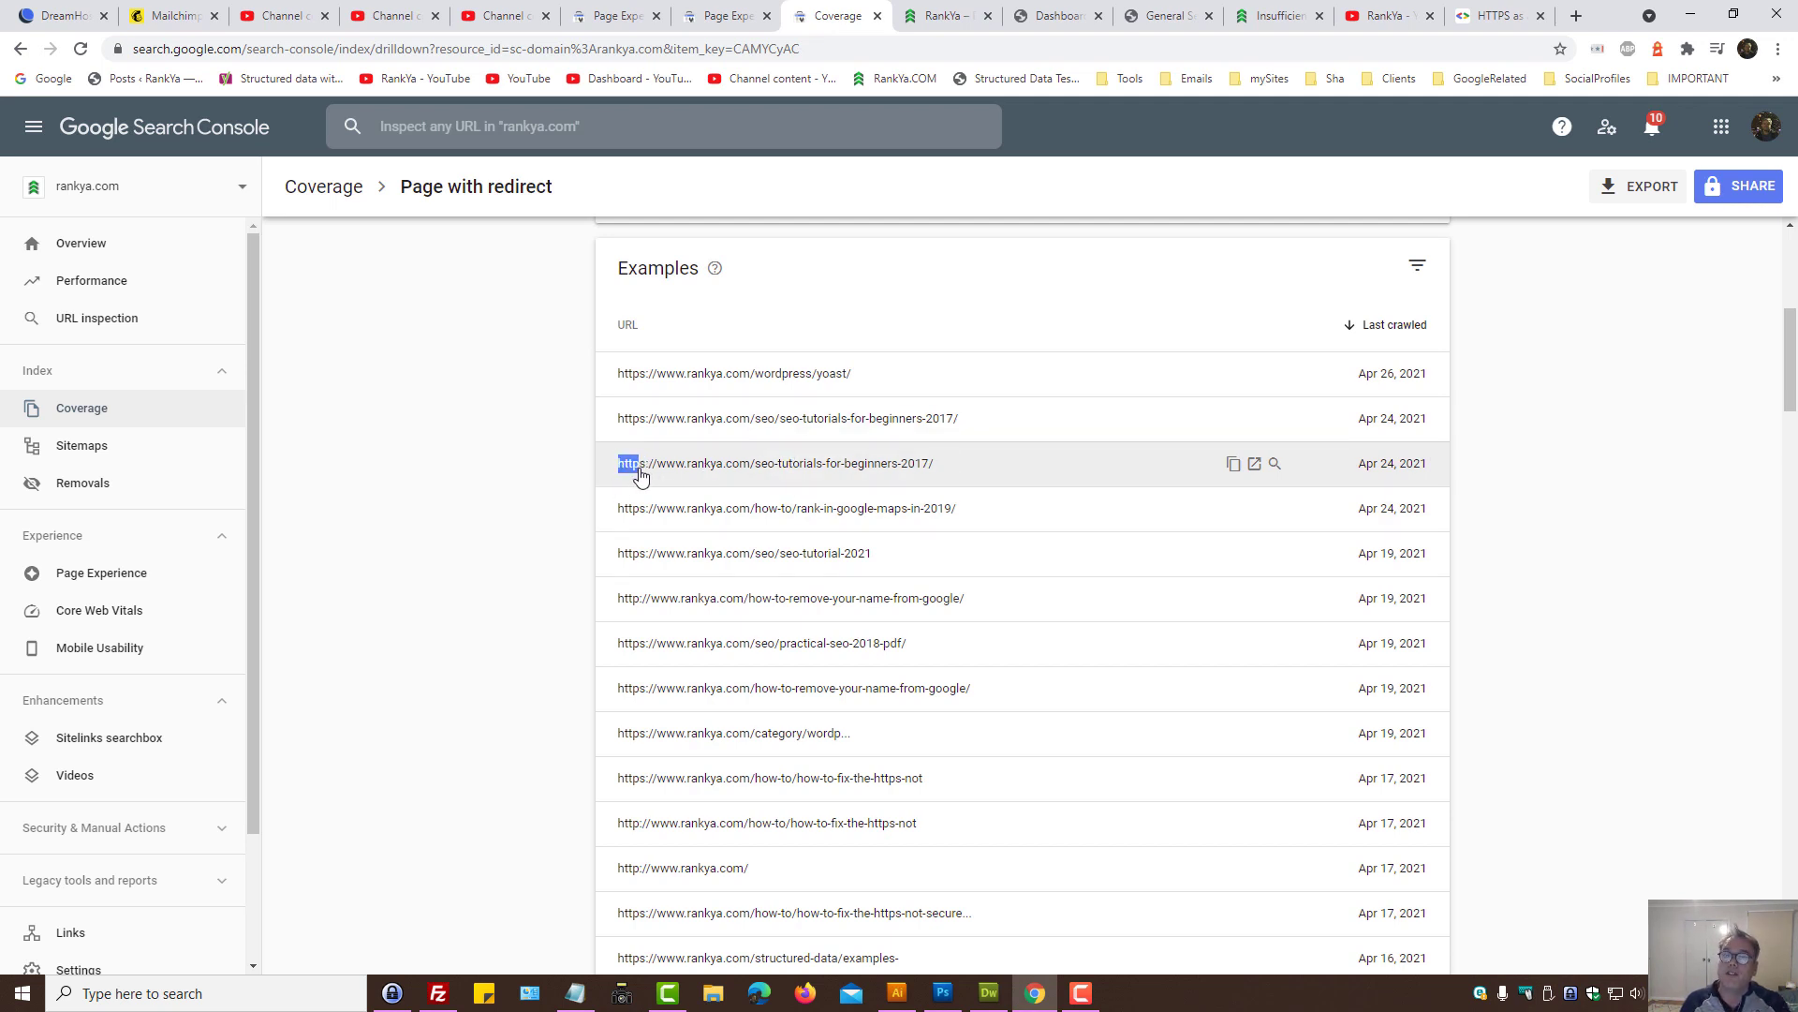
scroll("down", 3)
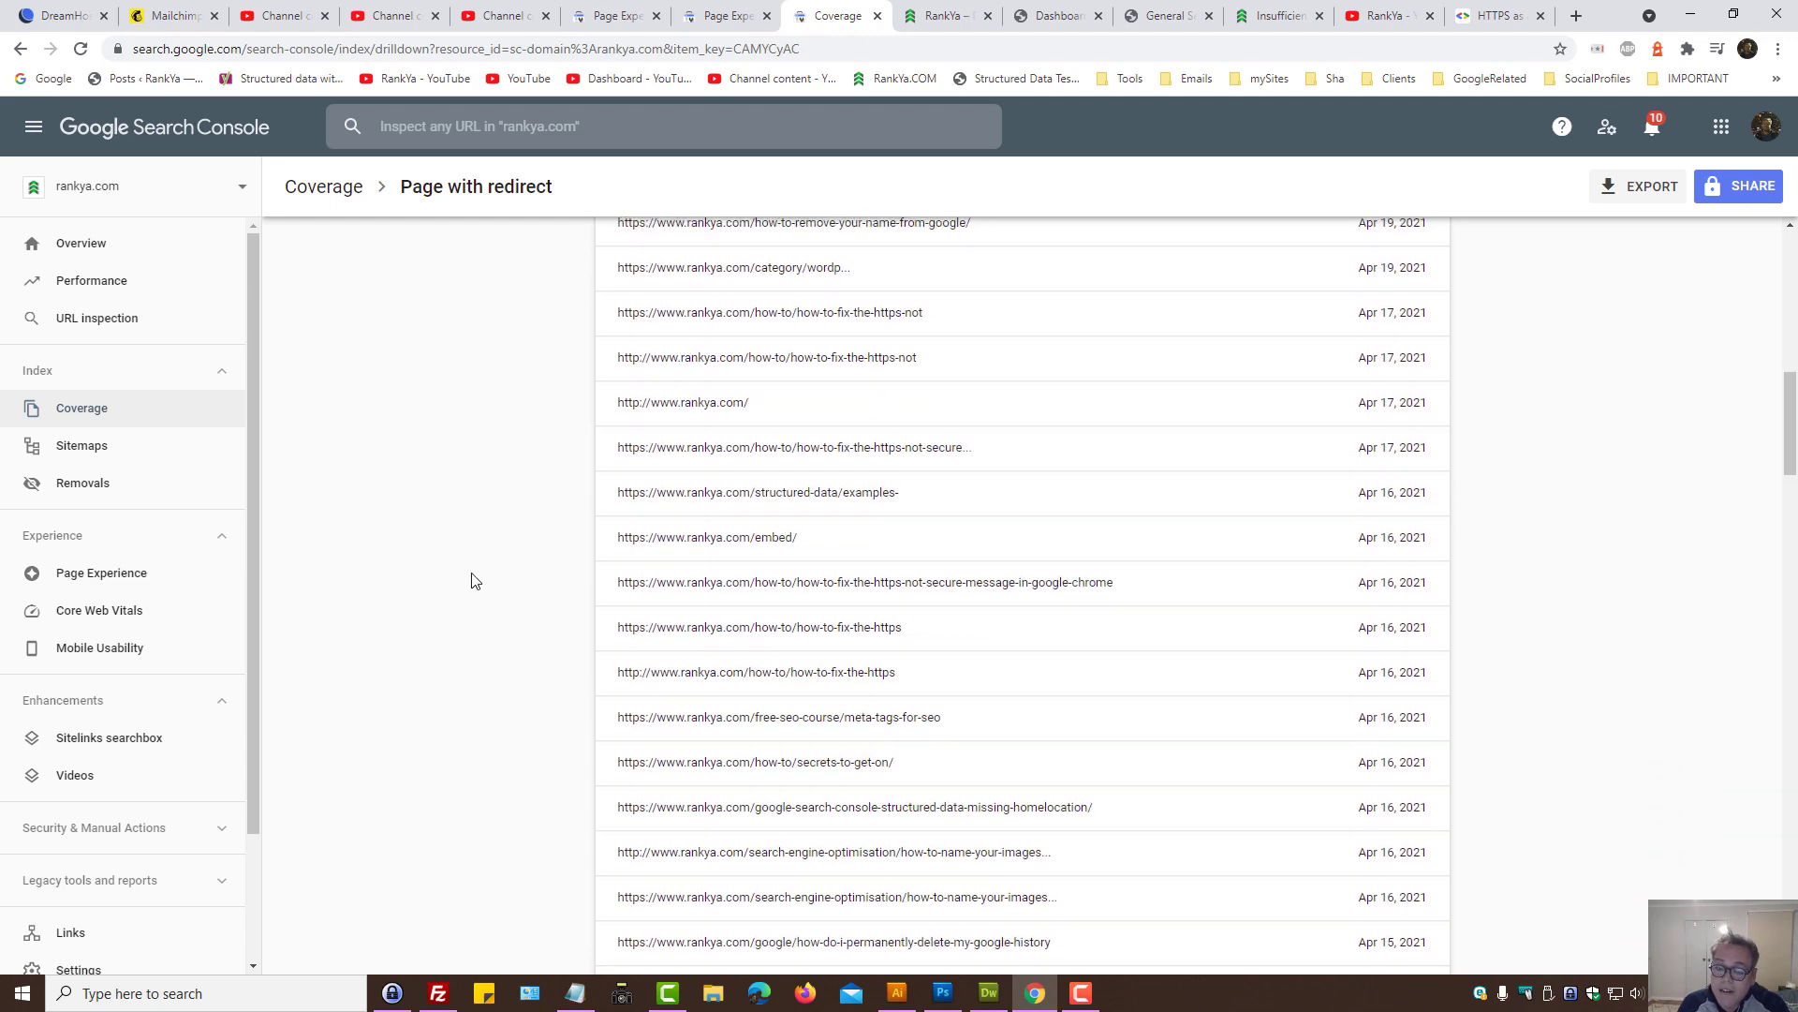
scroll("down", 3)
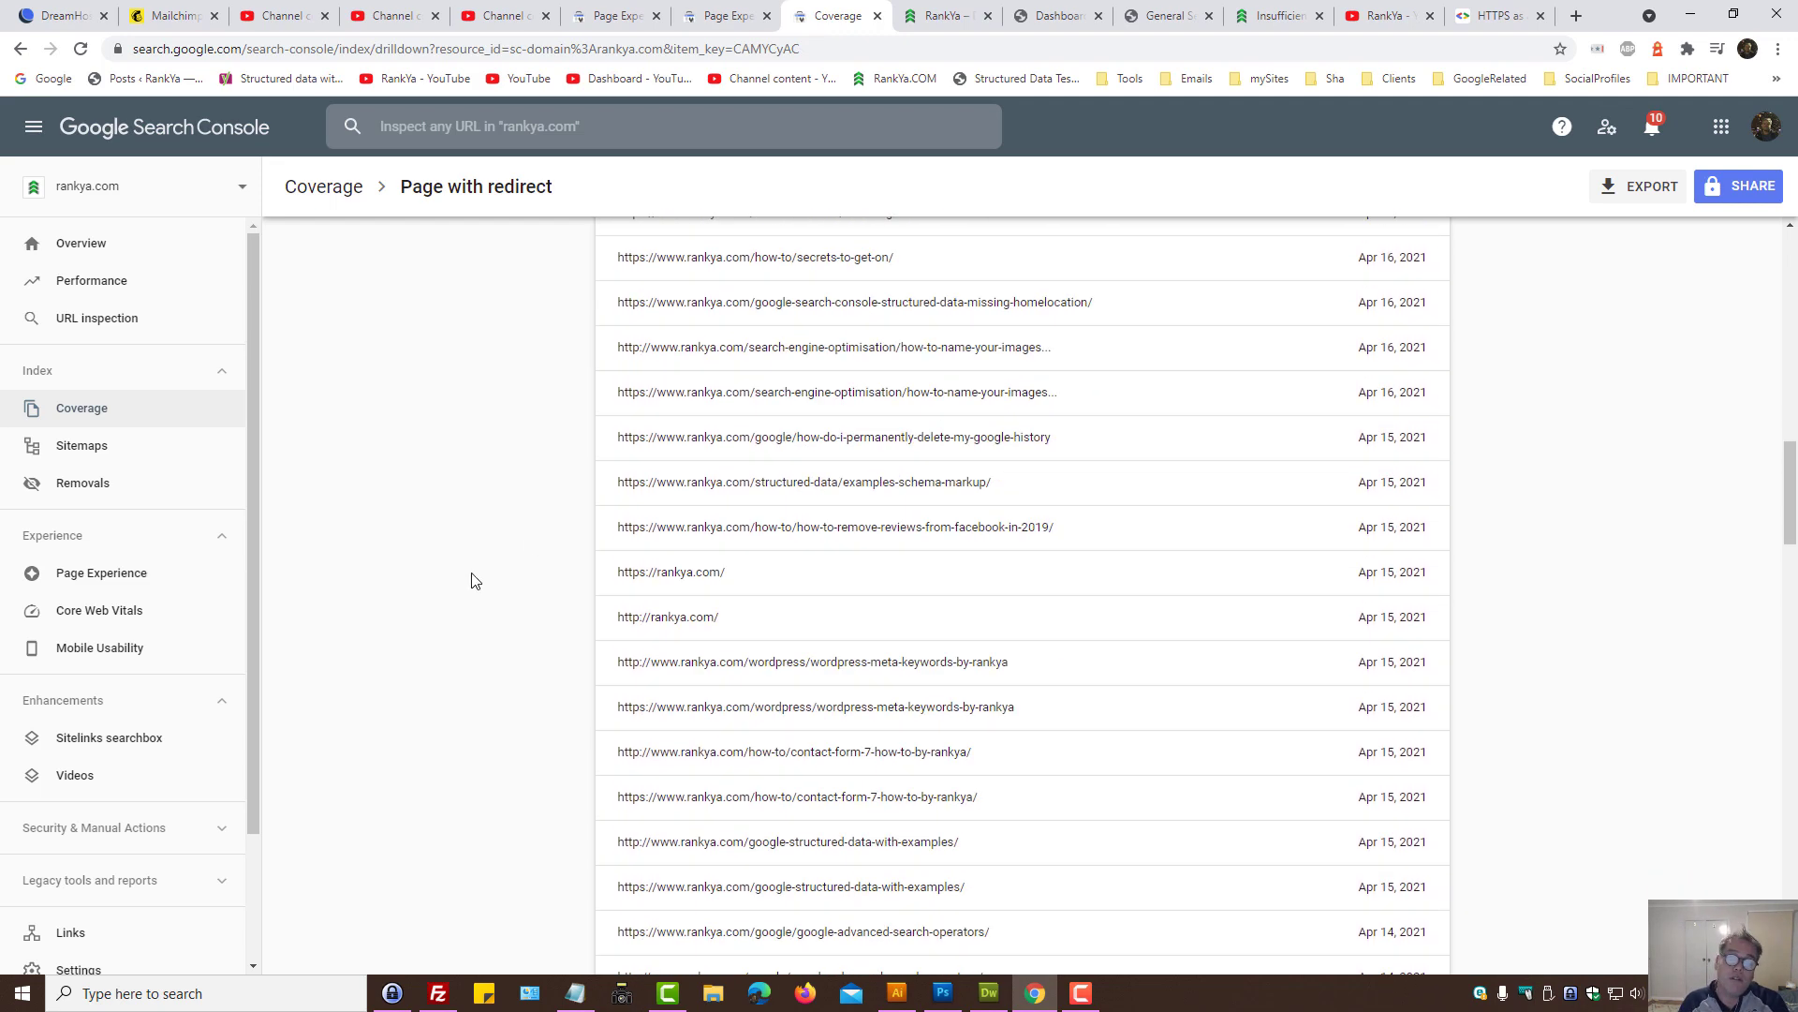
scroll("down", 3)
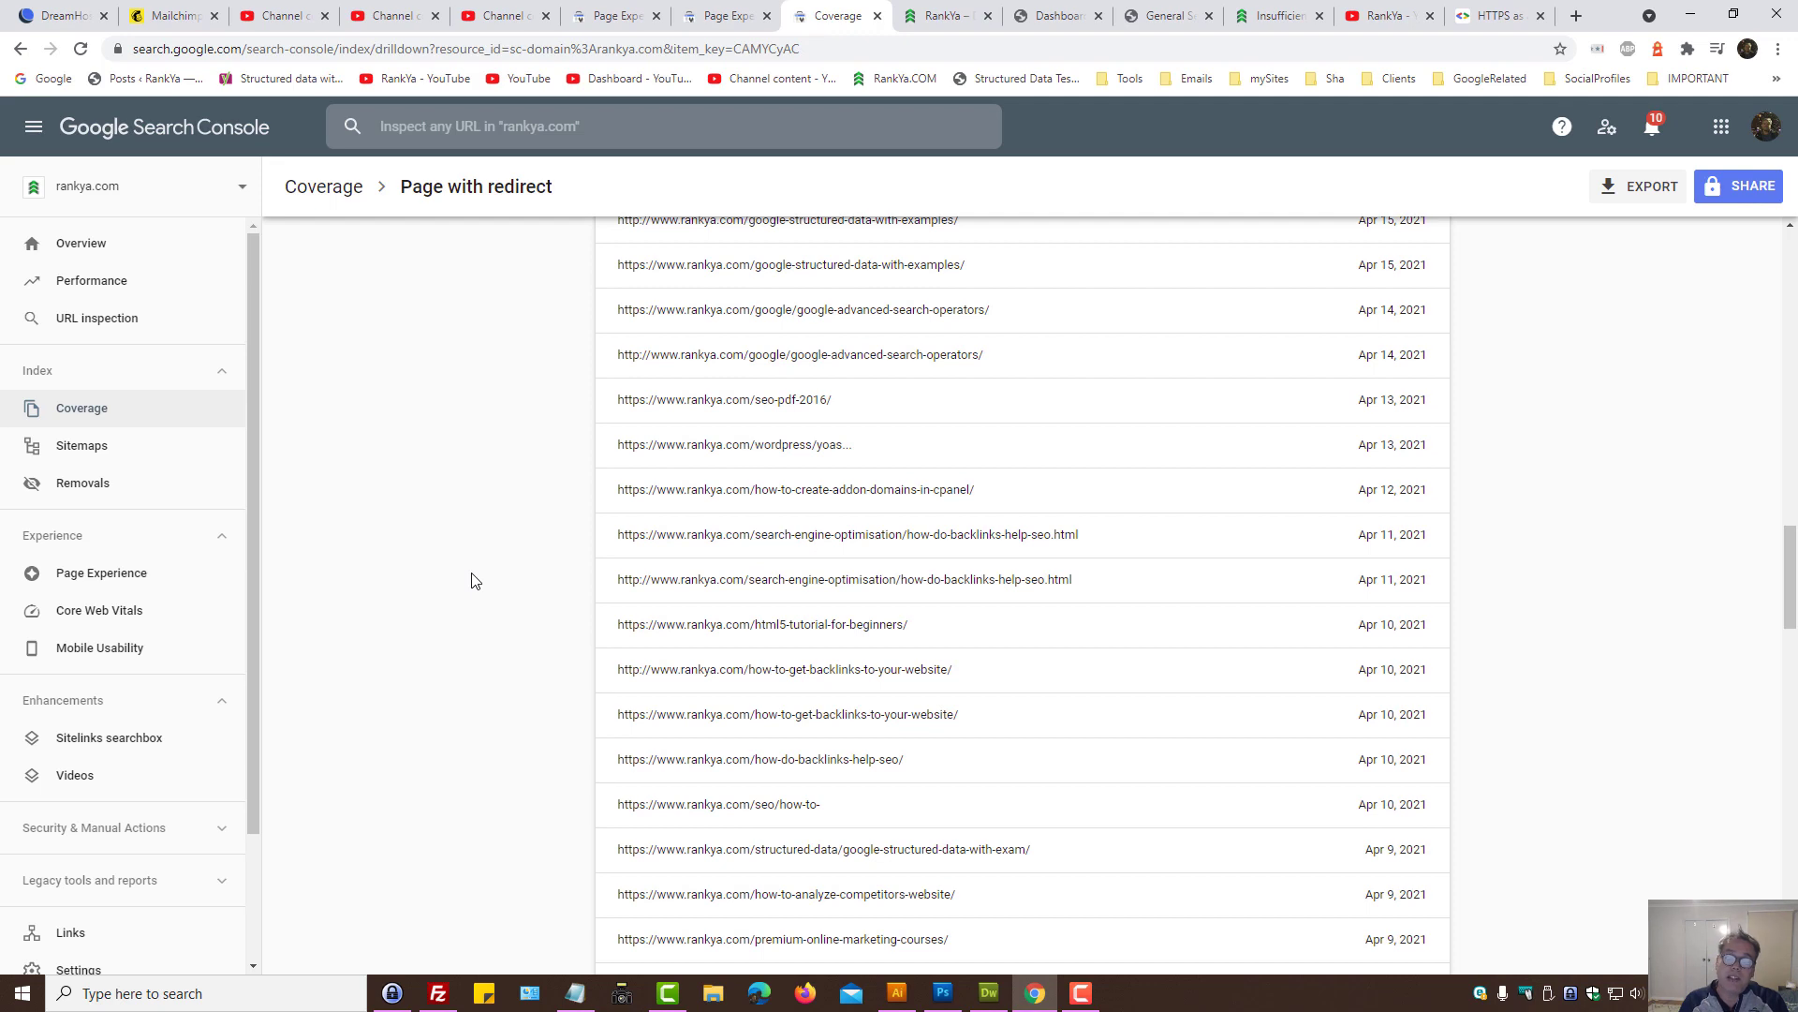
scroll("down", 3)
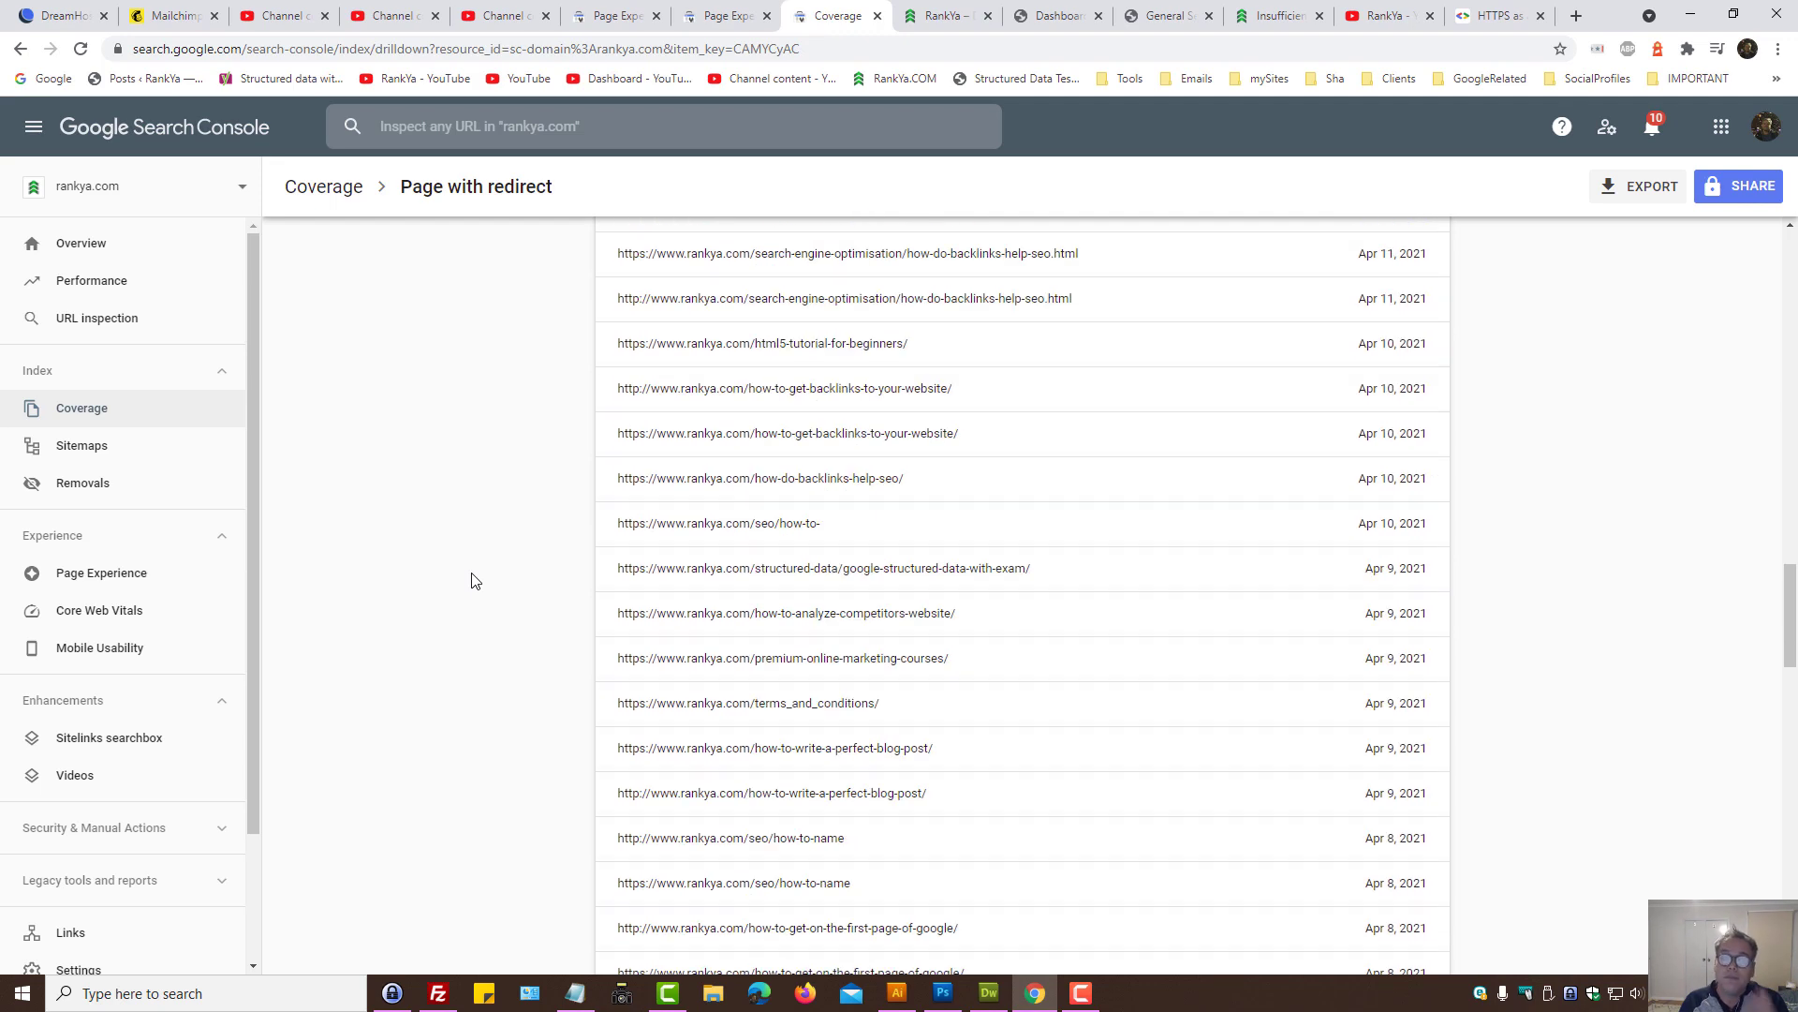
mouse_move(506, 573)
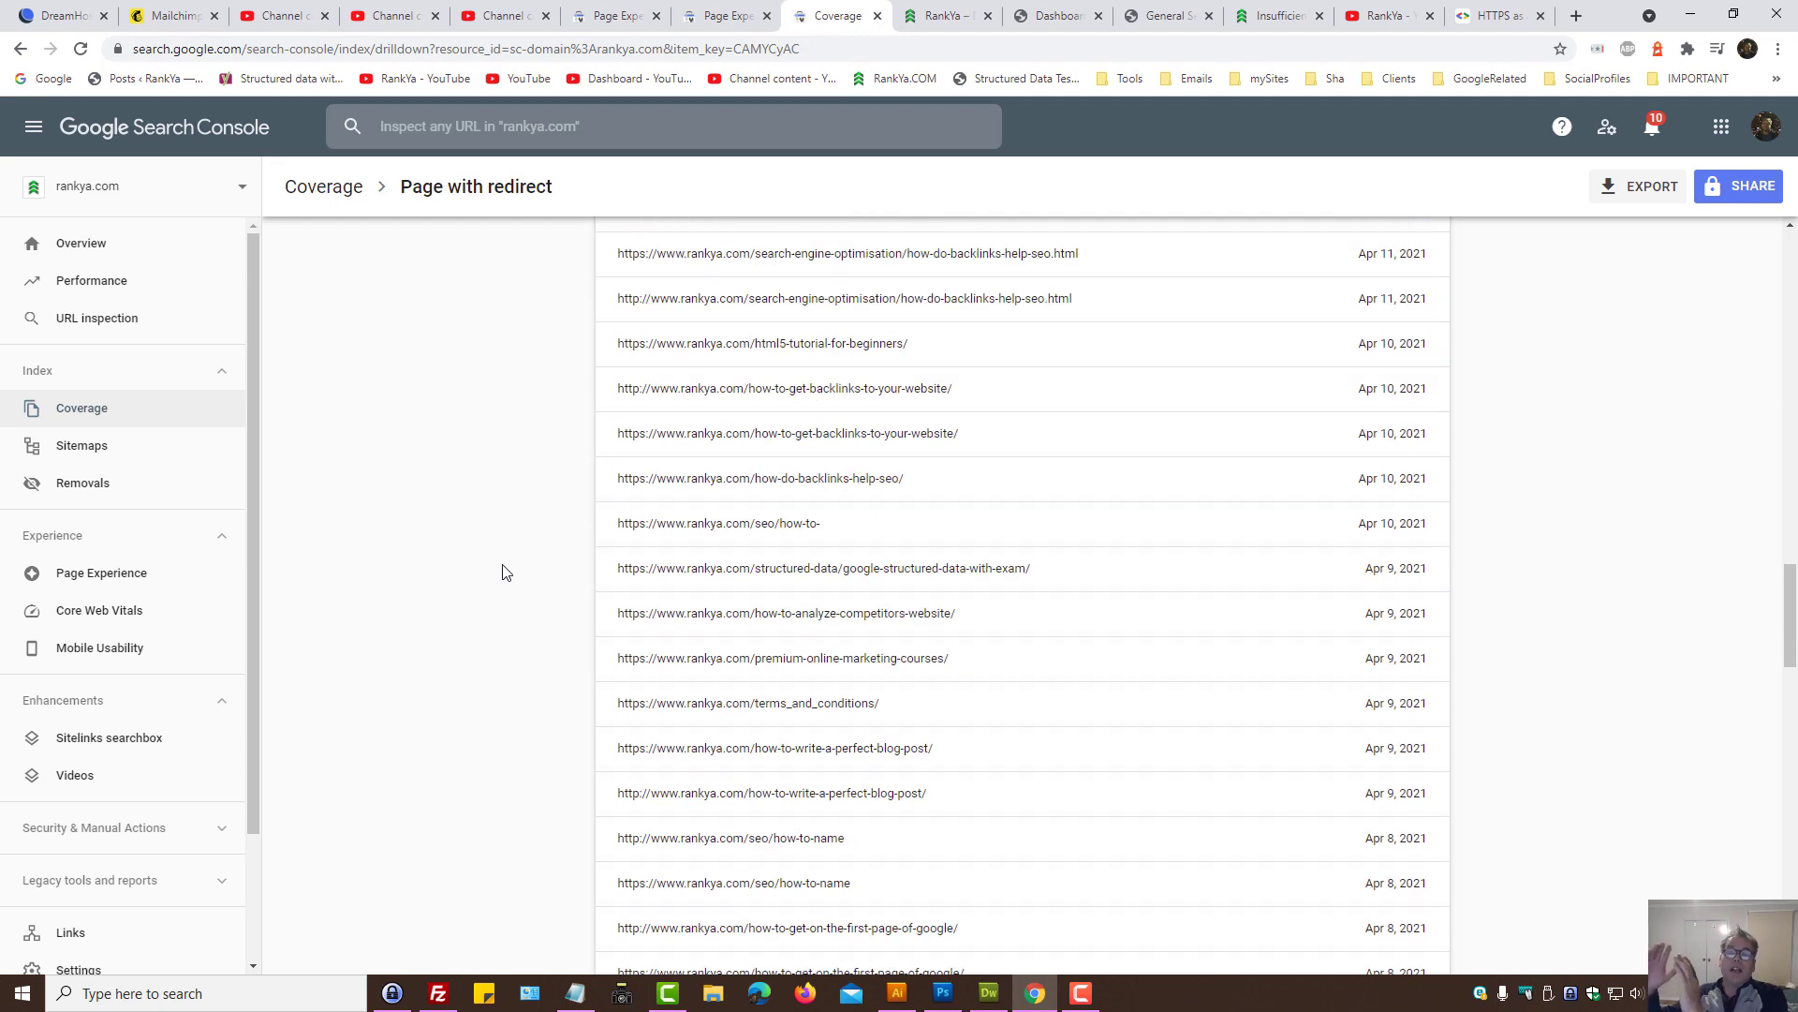
mouse_move(564, 457)
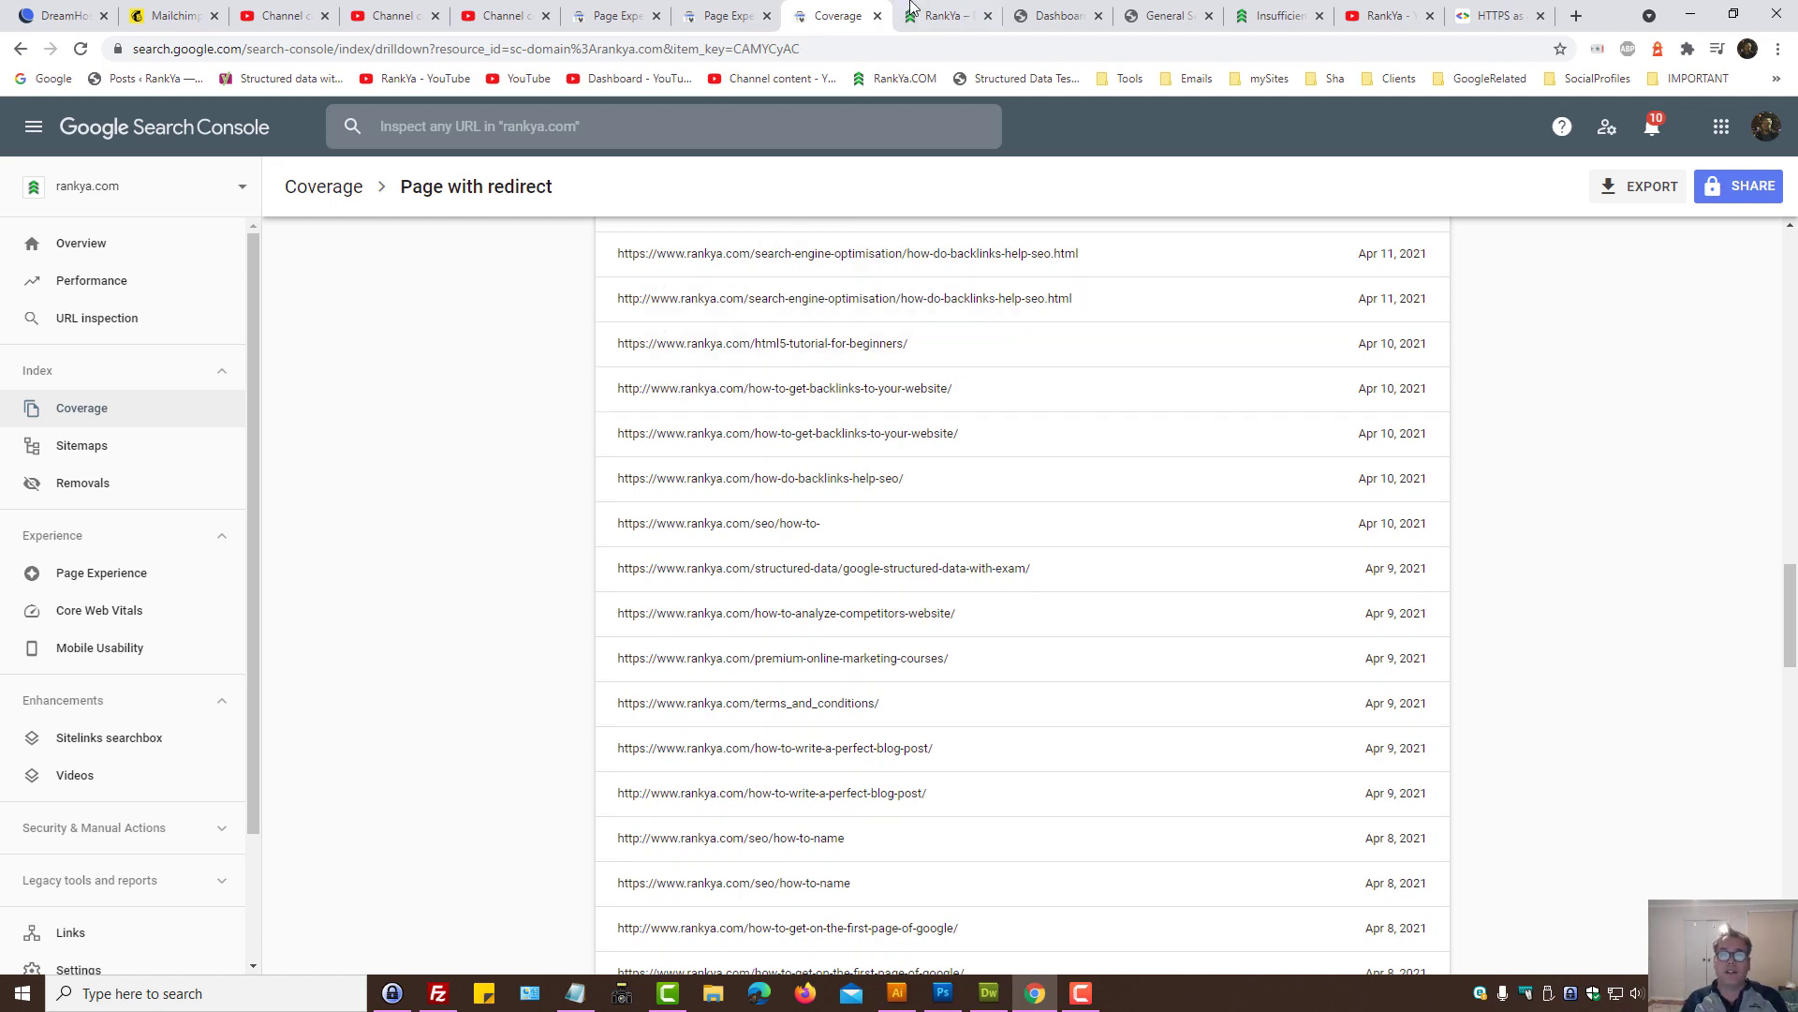
left_click(940, 15)
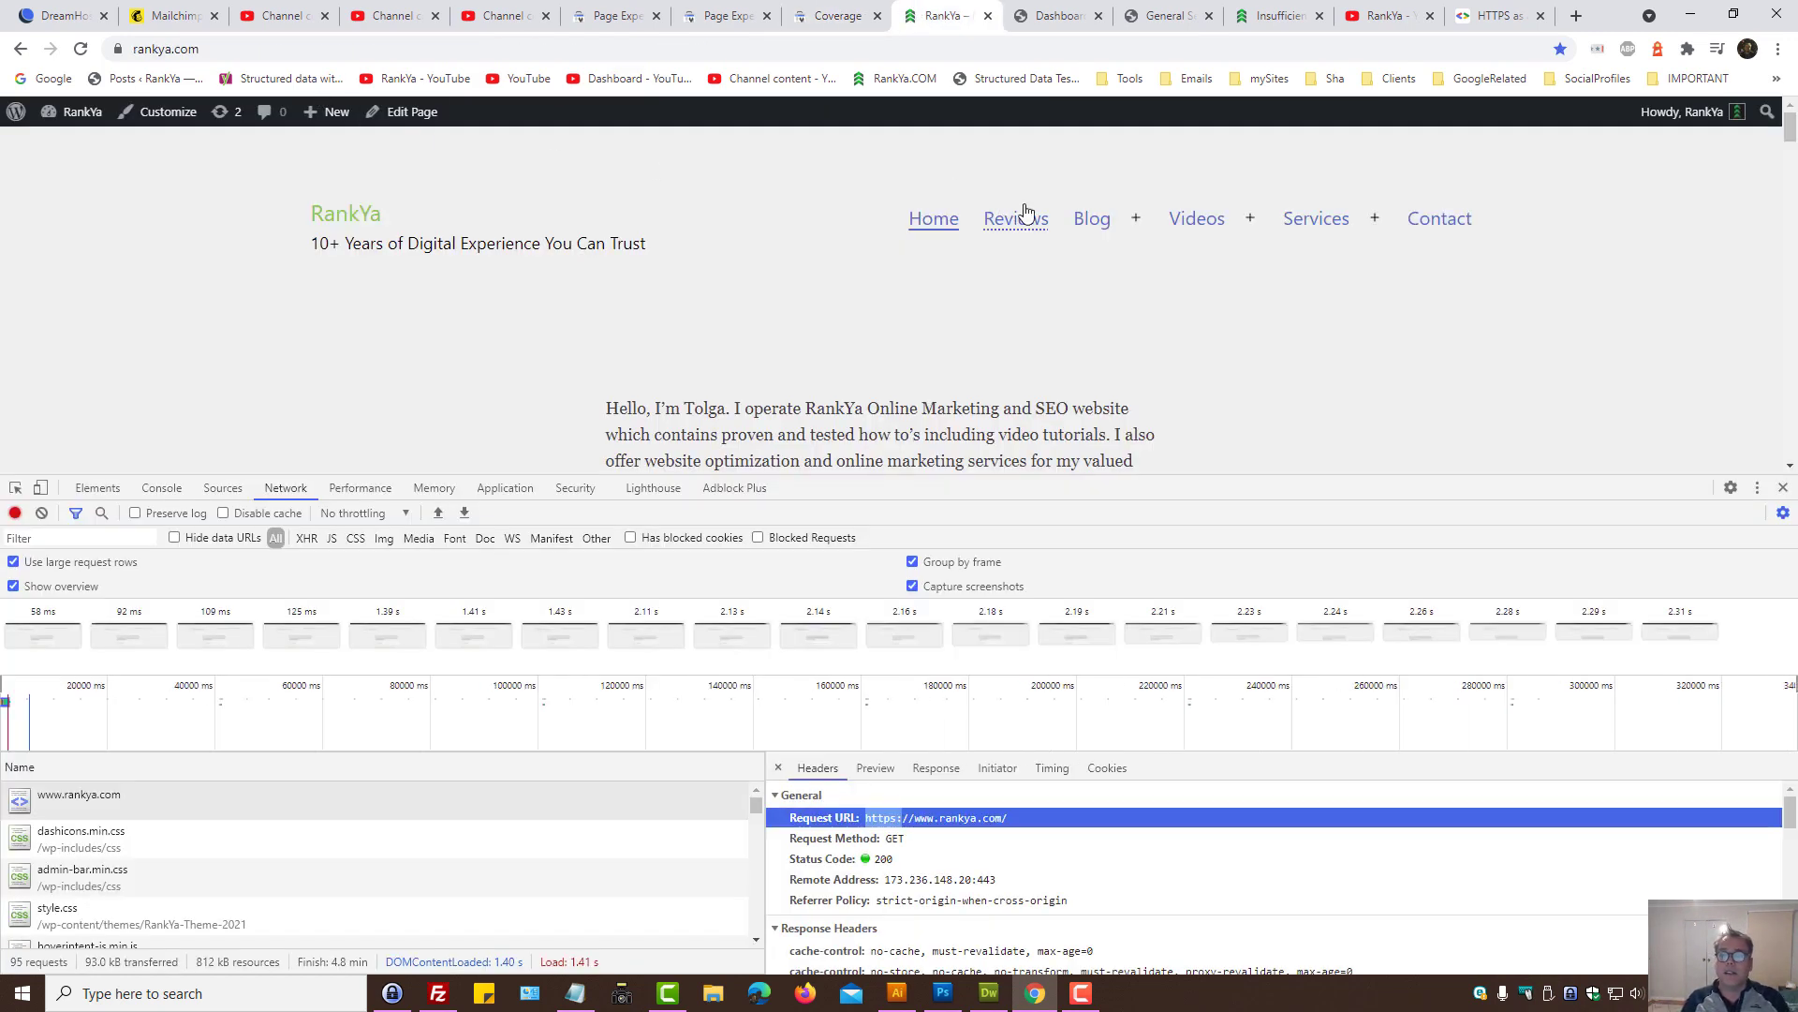
left_click(1014, 217)
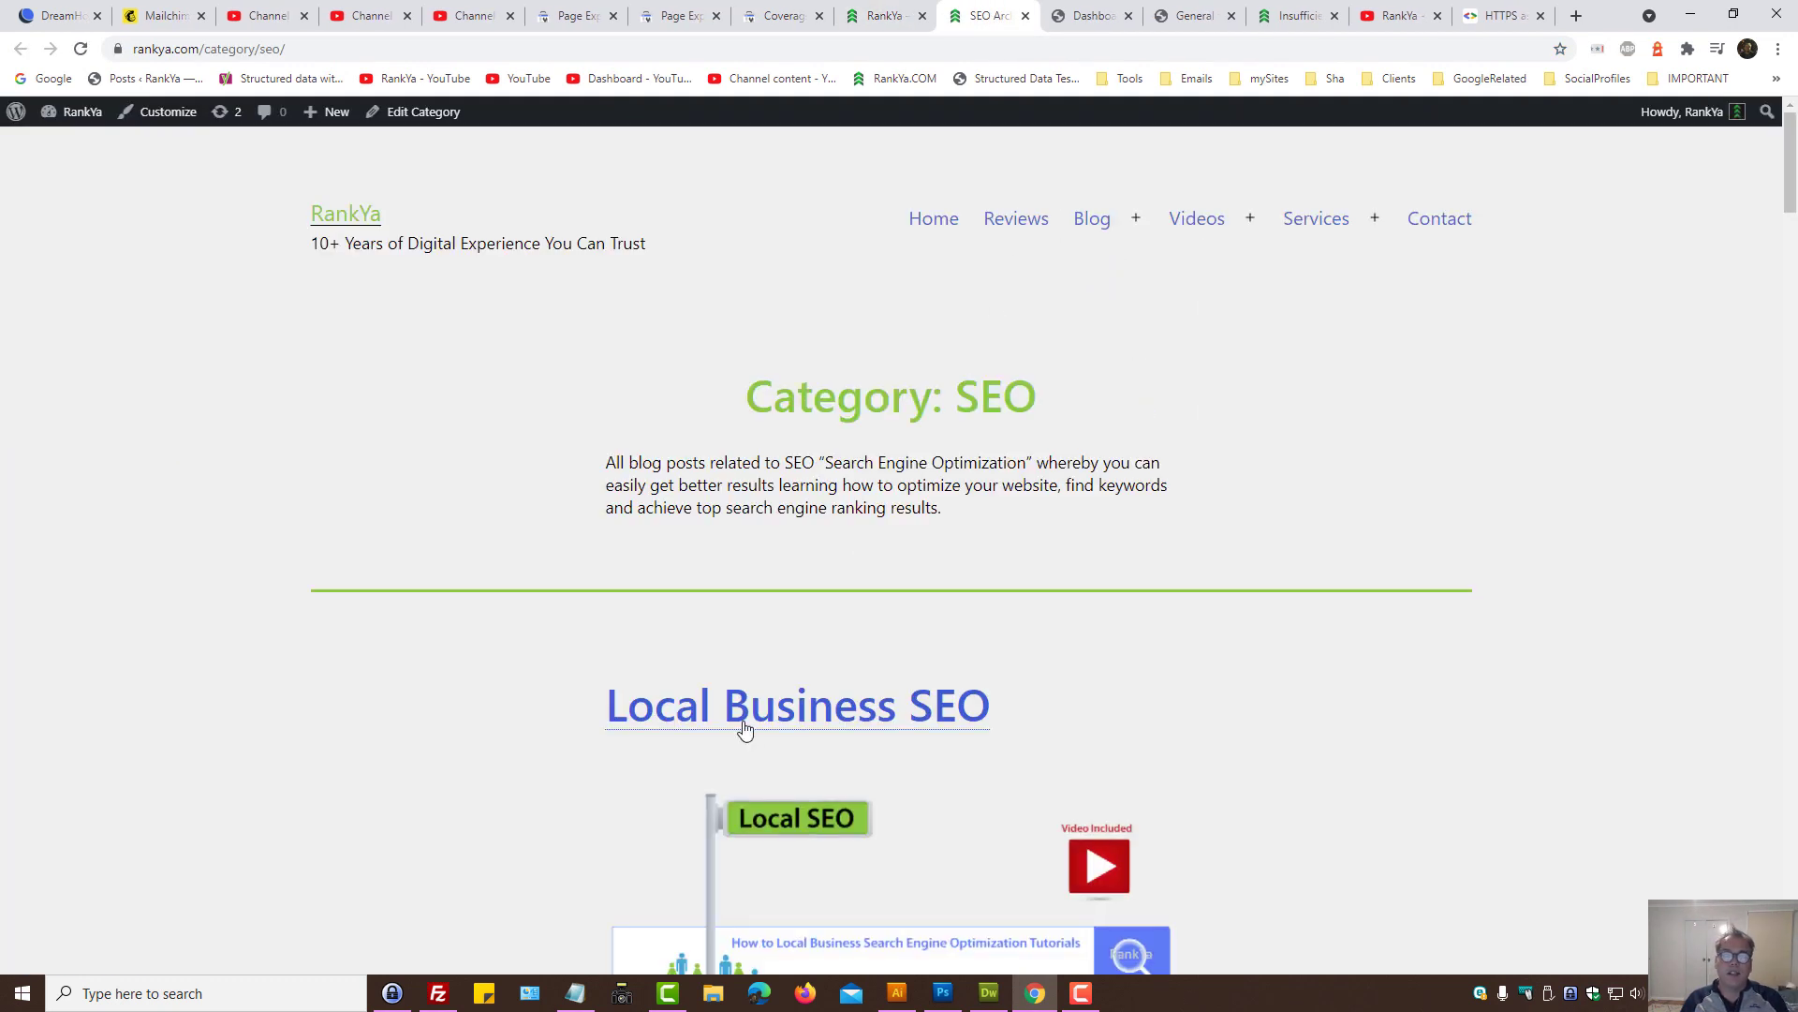
left_click(796, 706)
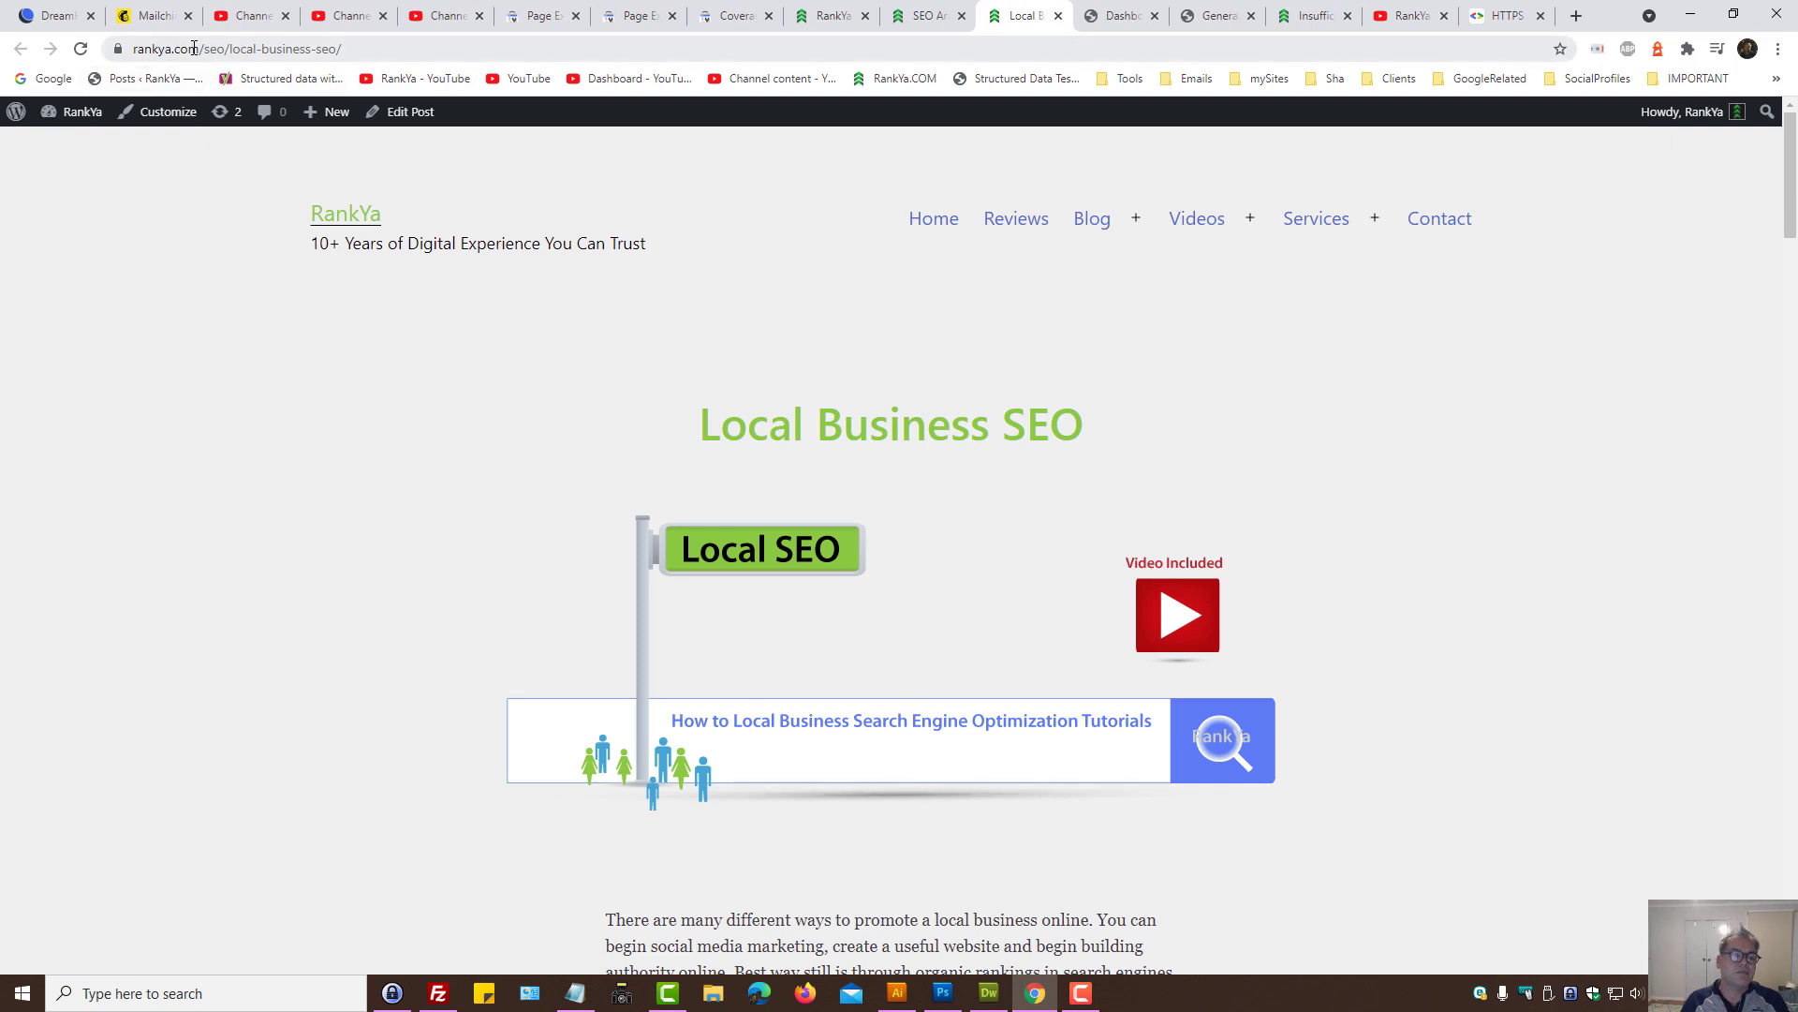
left_click(264, 48)
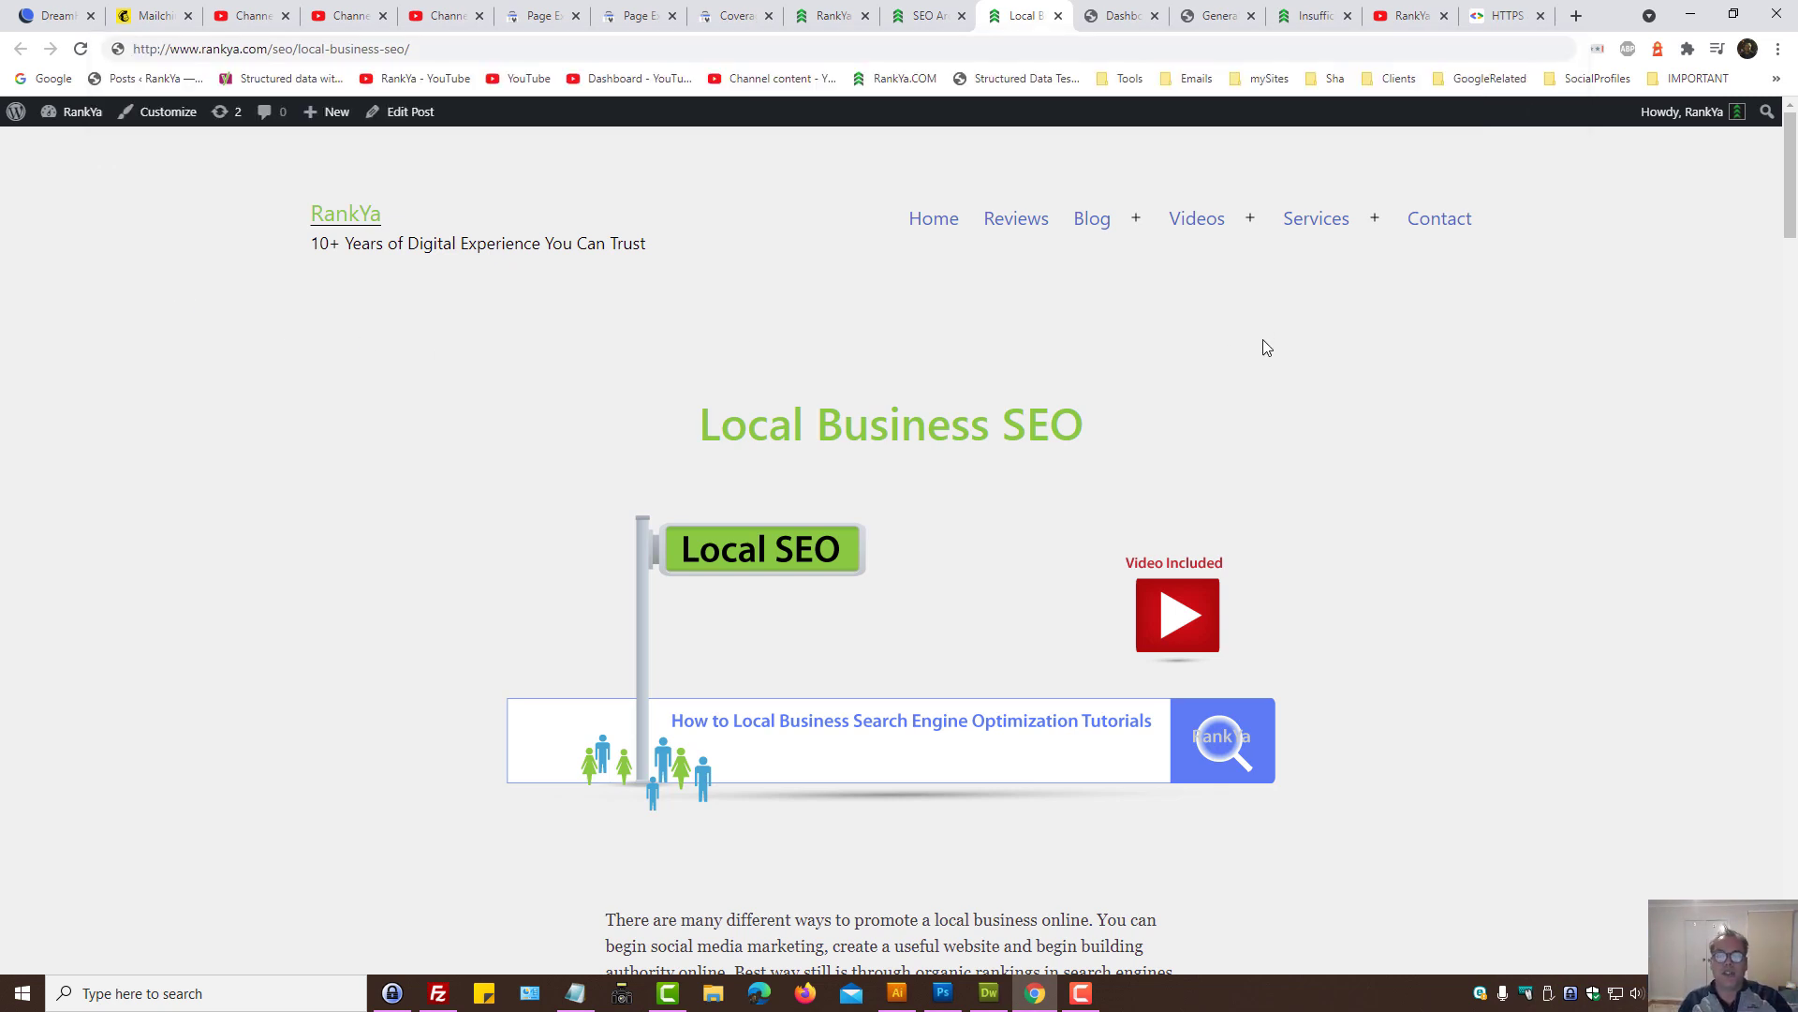
mouse_move(1268, 337)
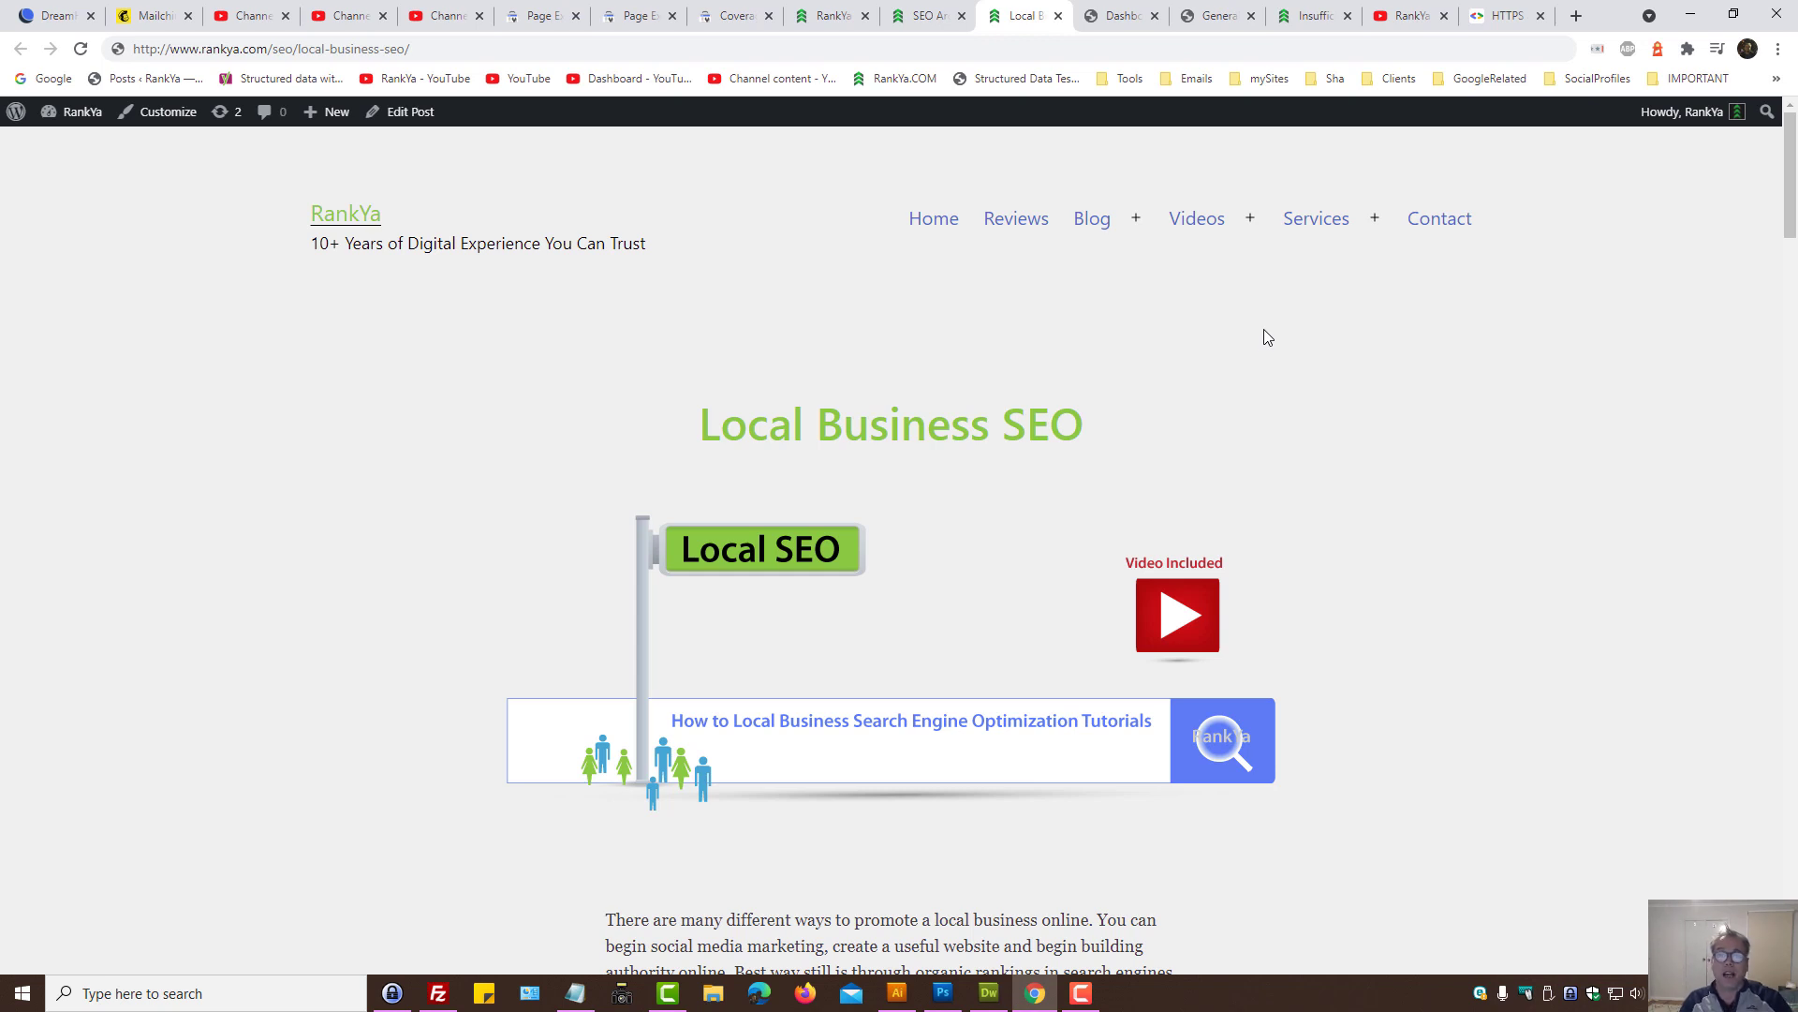
mouse_move(1259, 339)
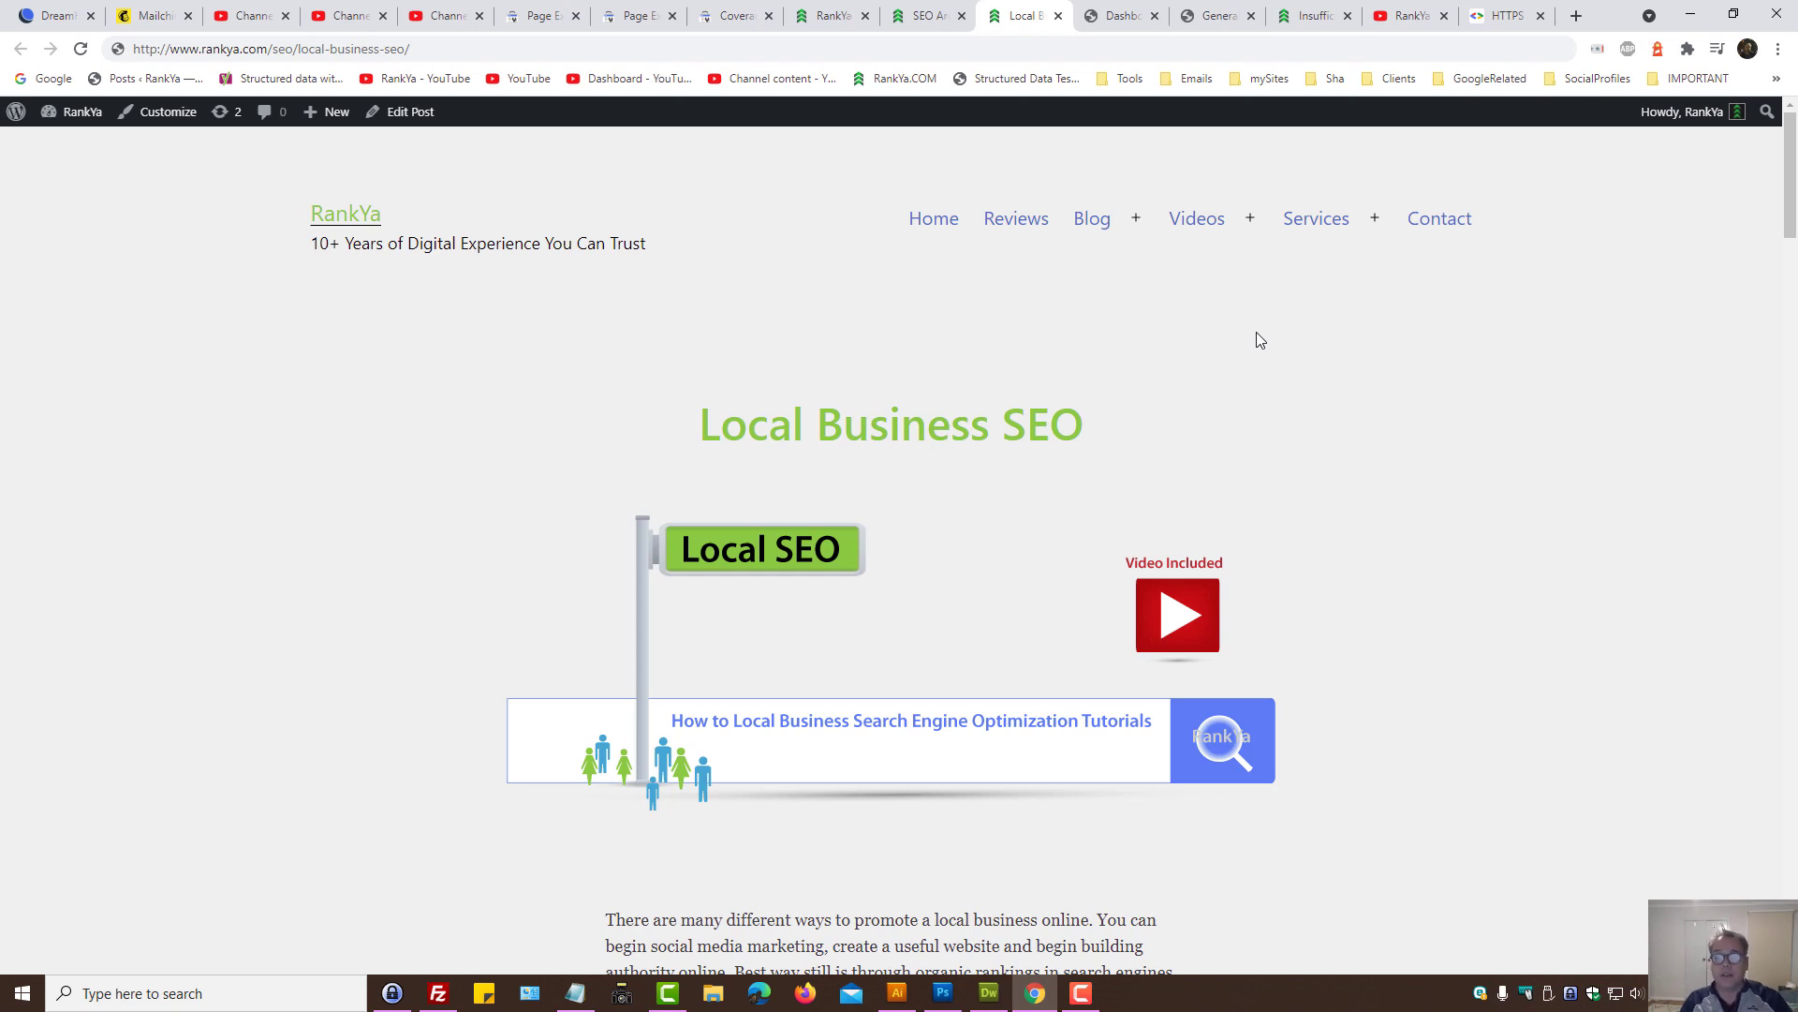
Step: Bring the Untitled-2 viewer-question notes in Dreamweaver to the front briefly
left_click(987, 992)
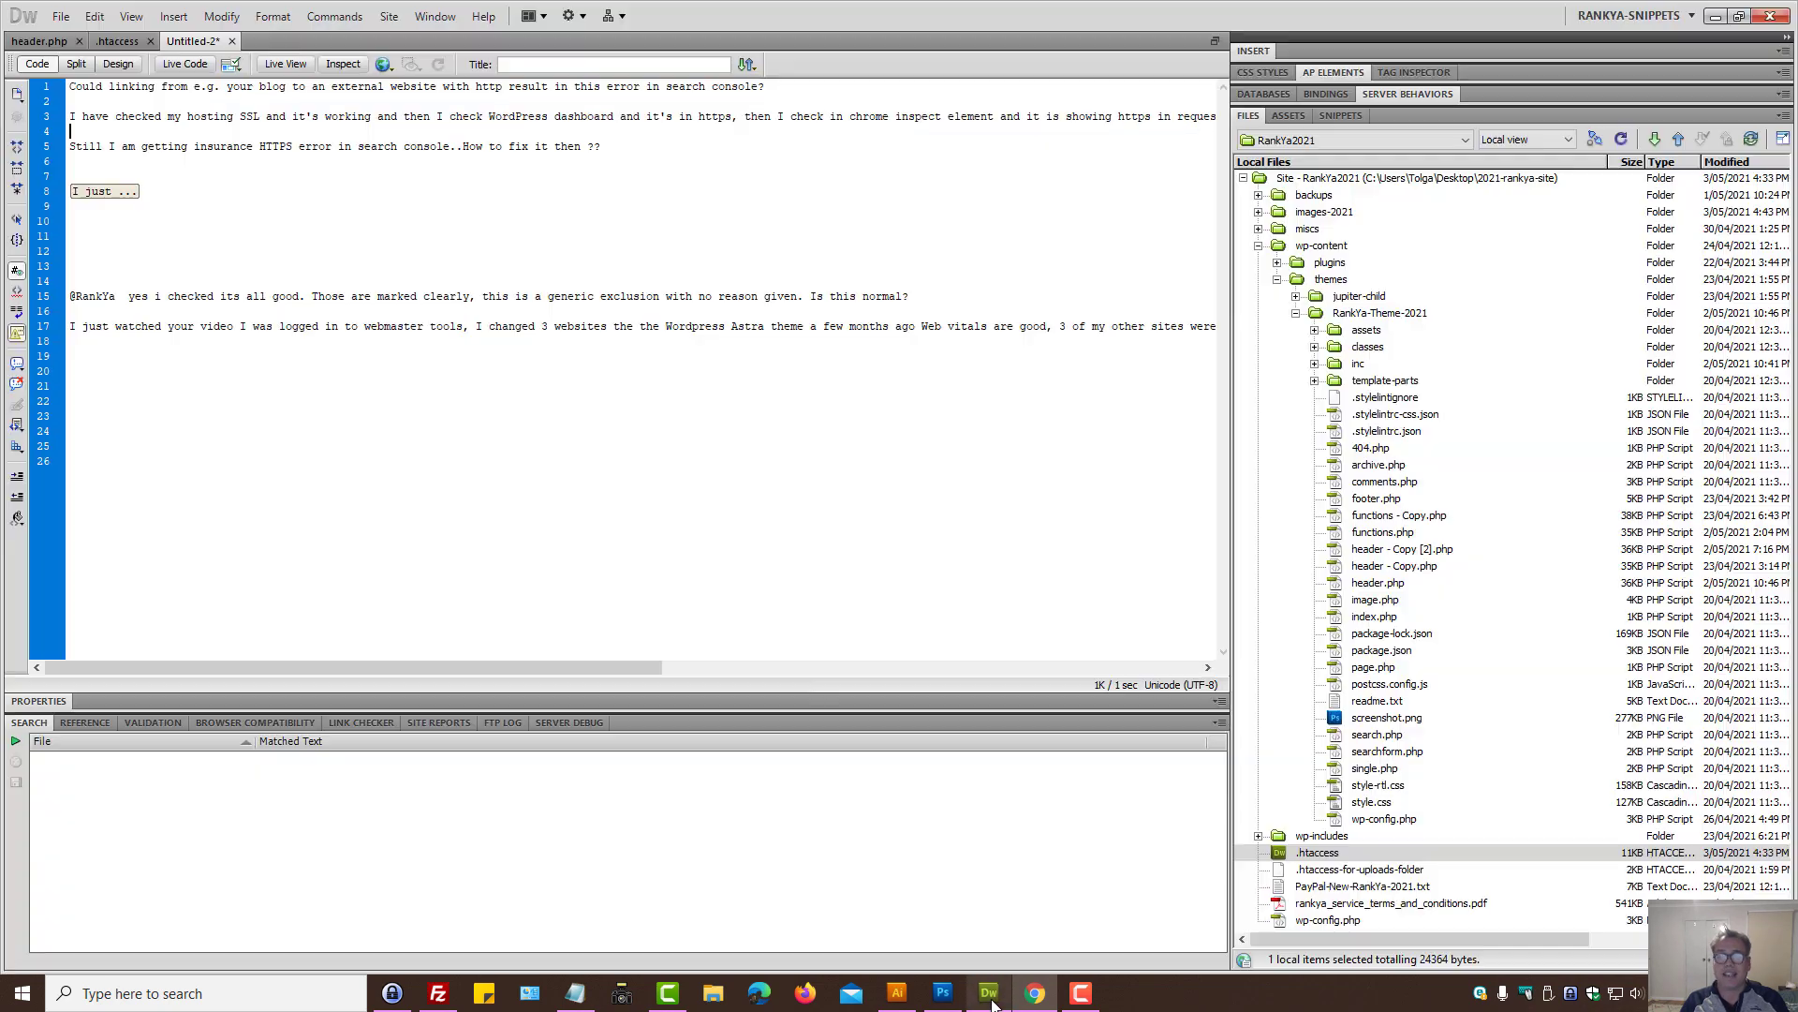
left_click(117, 40)
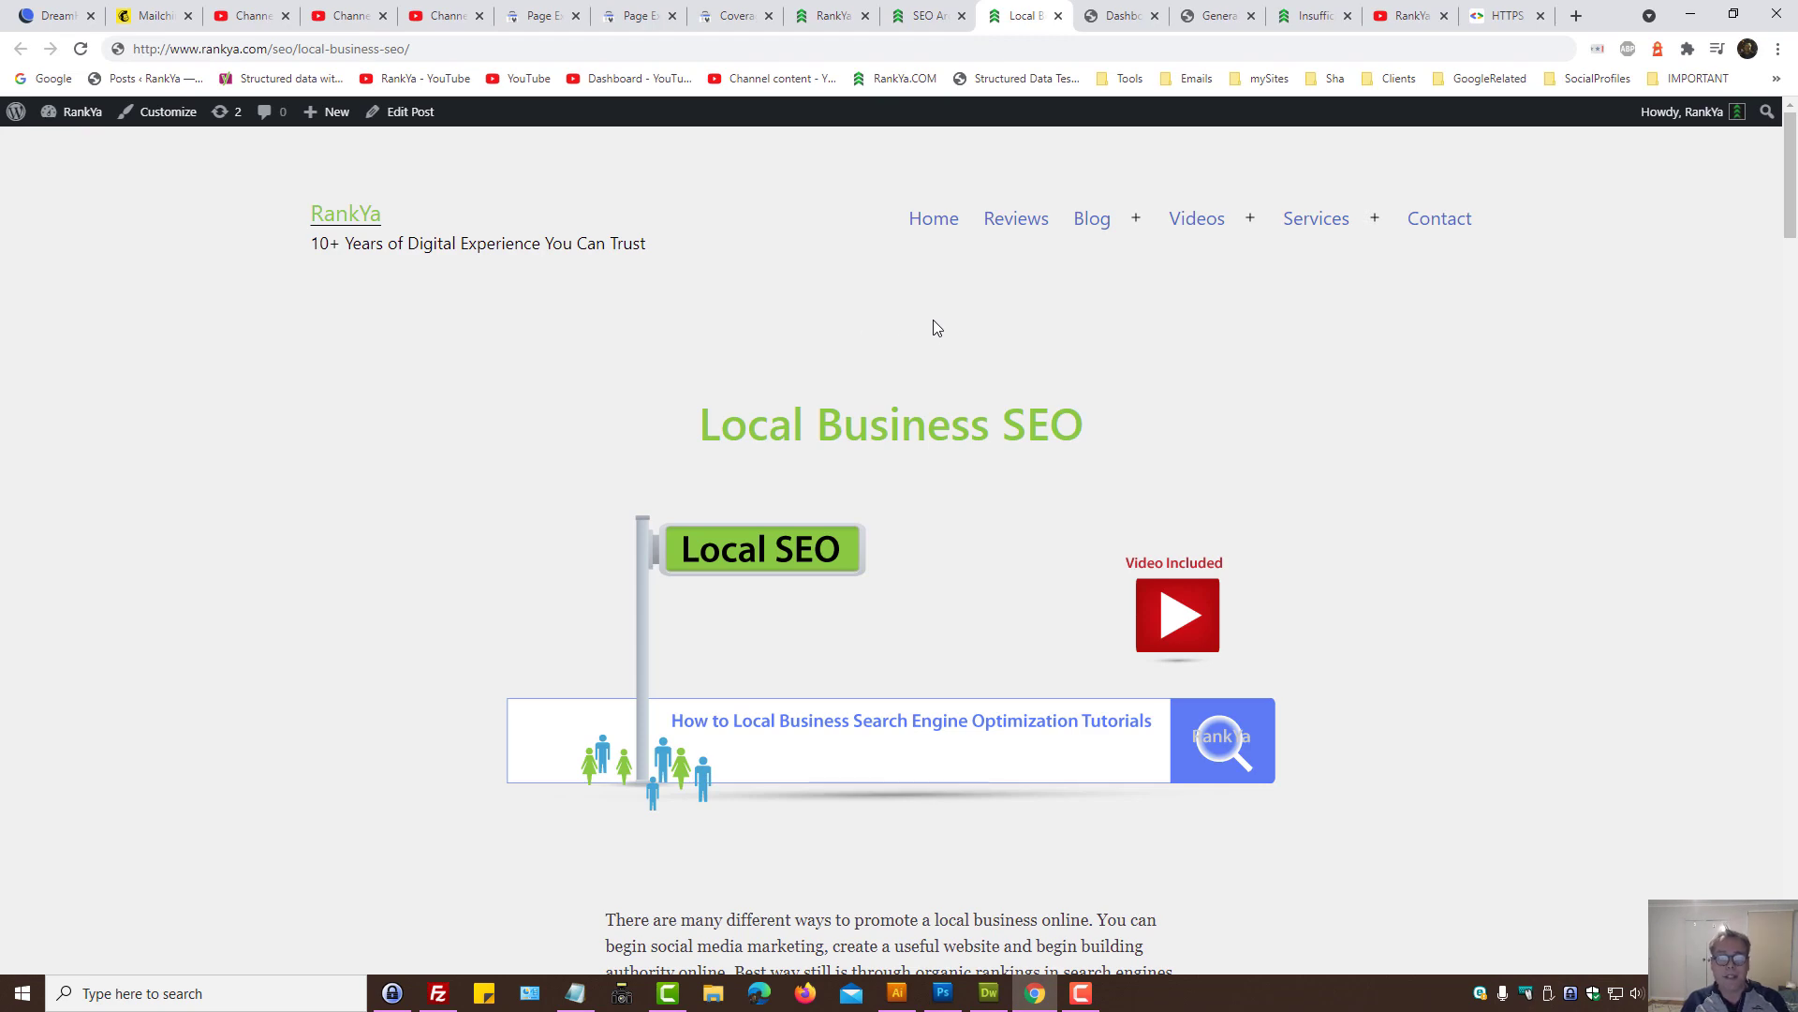
Step: Visit the WordPress dashboard, then return to the Search Console Page with redirect report
left_click(1119, 15)
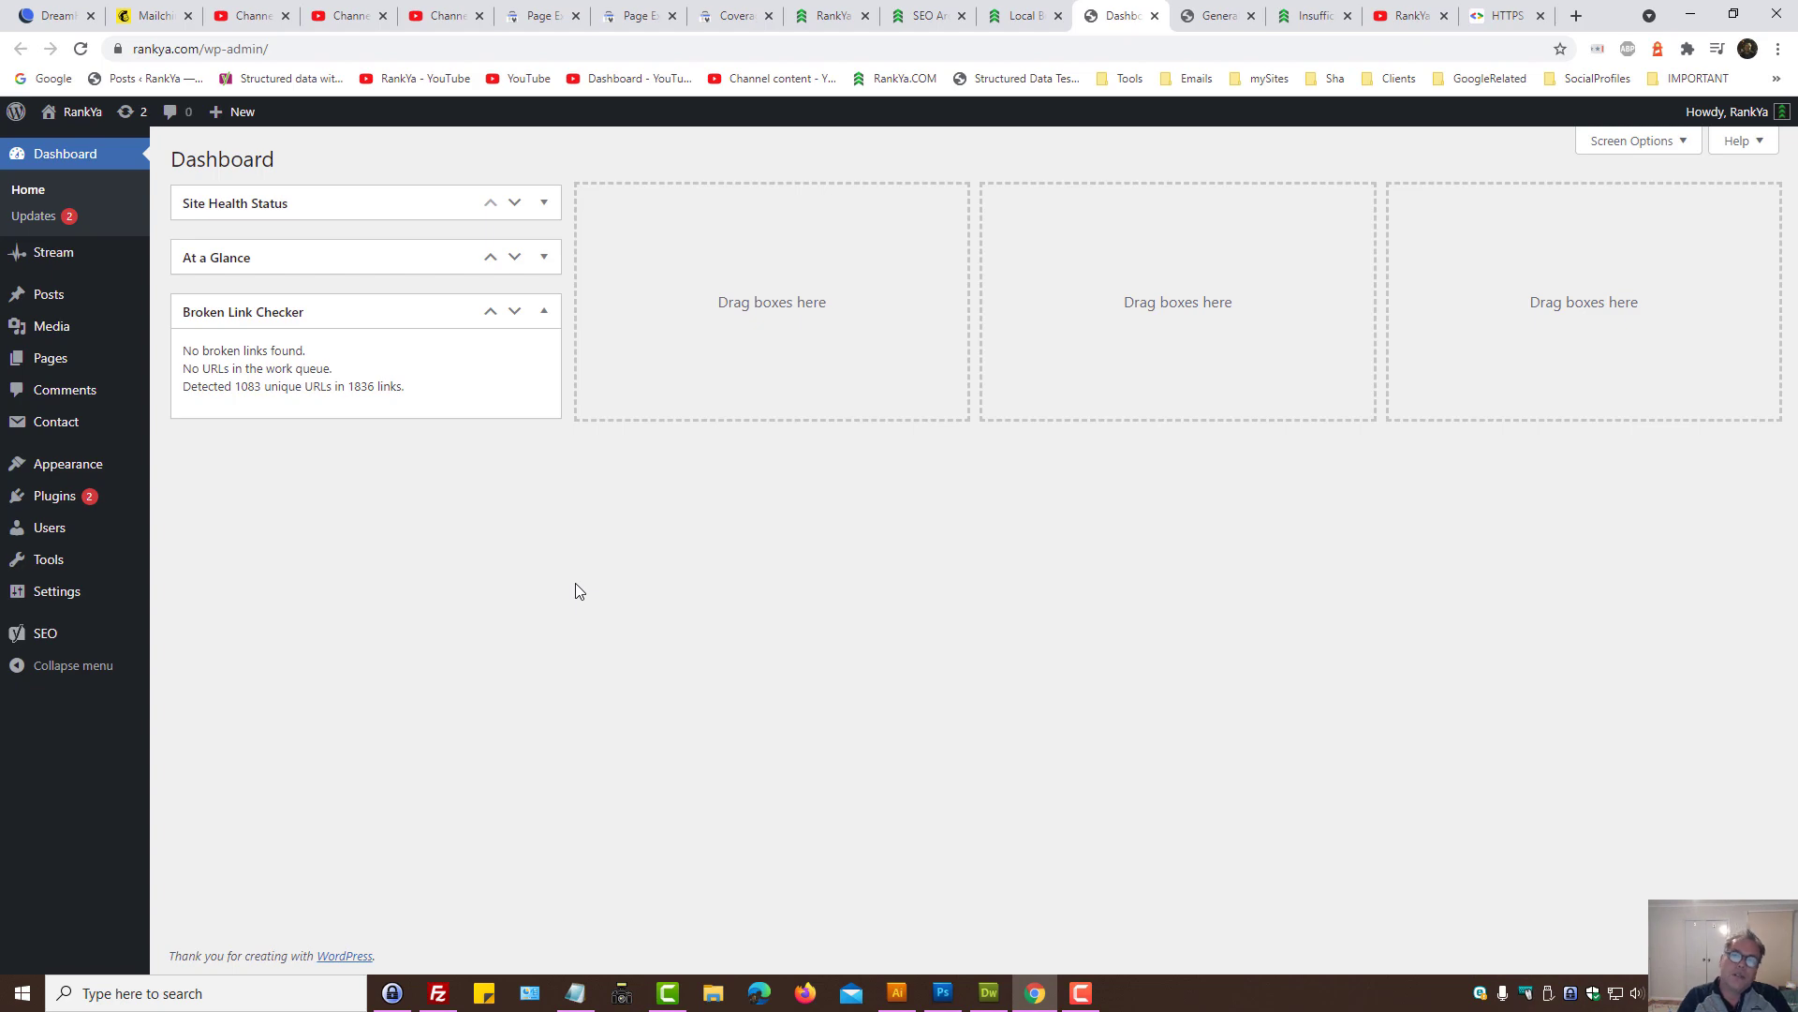
mouse_move(759, 7)
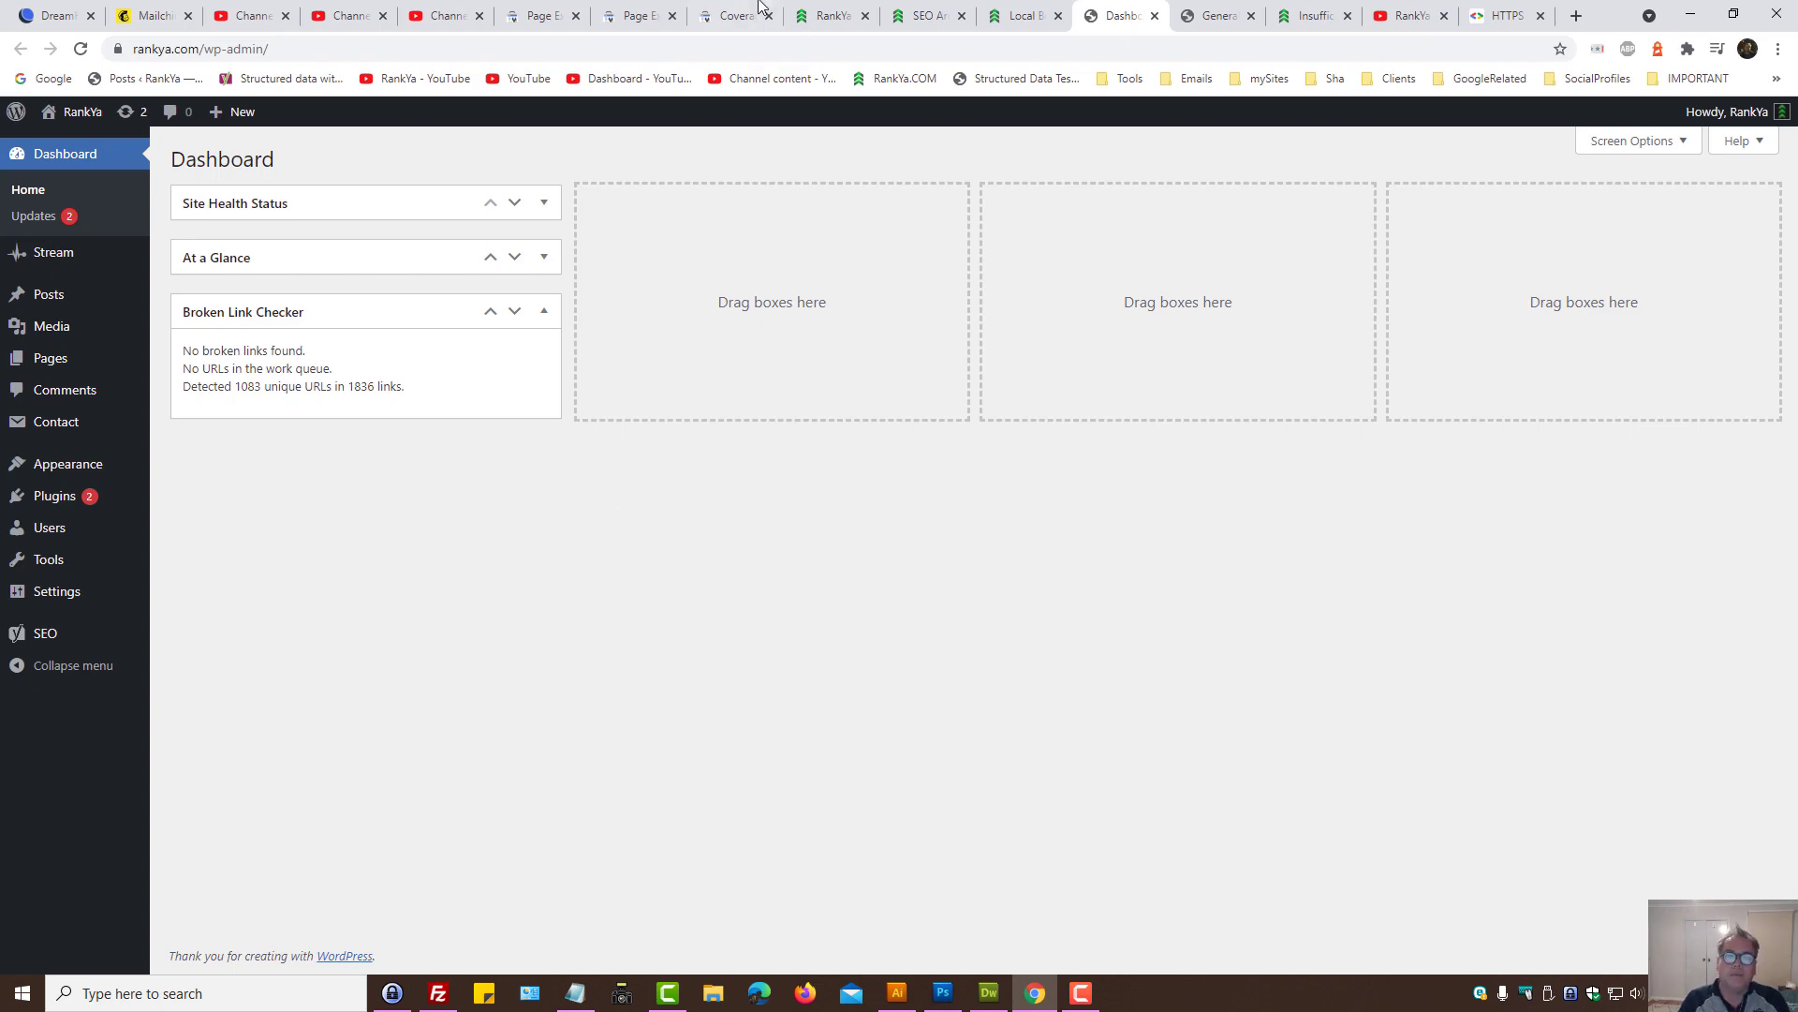
left_click(734, 15)
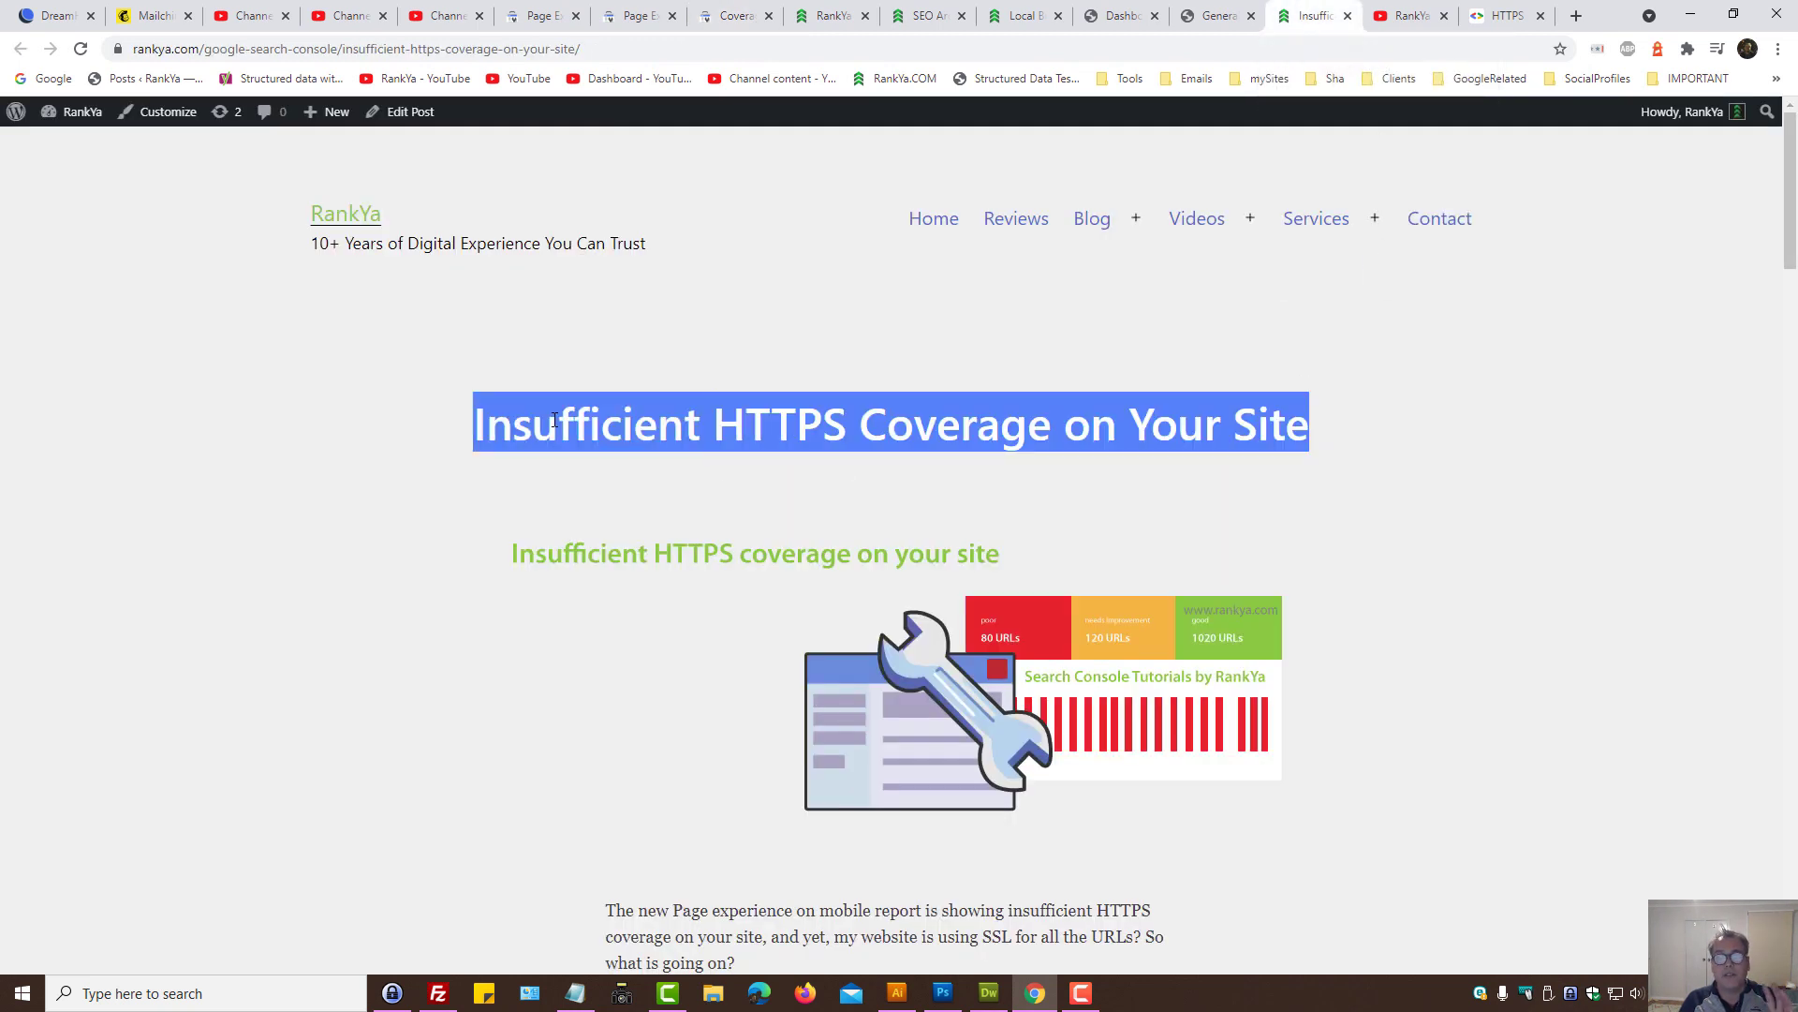
mouse_move(631, 373)
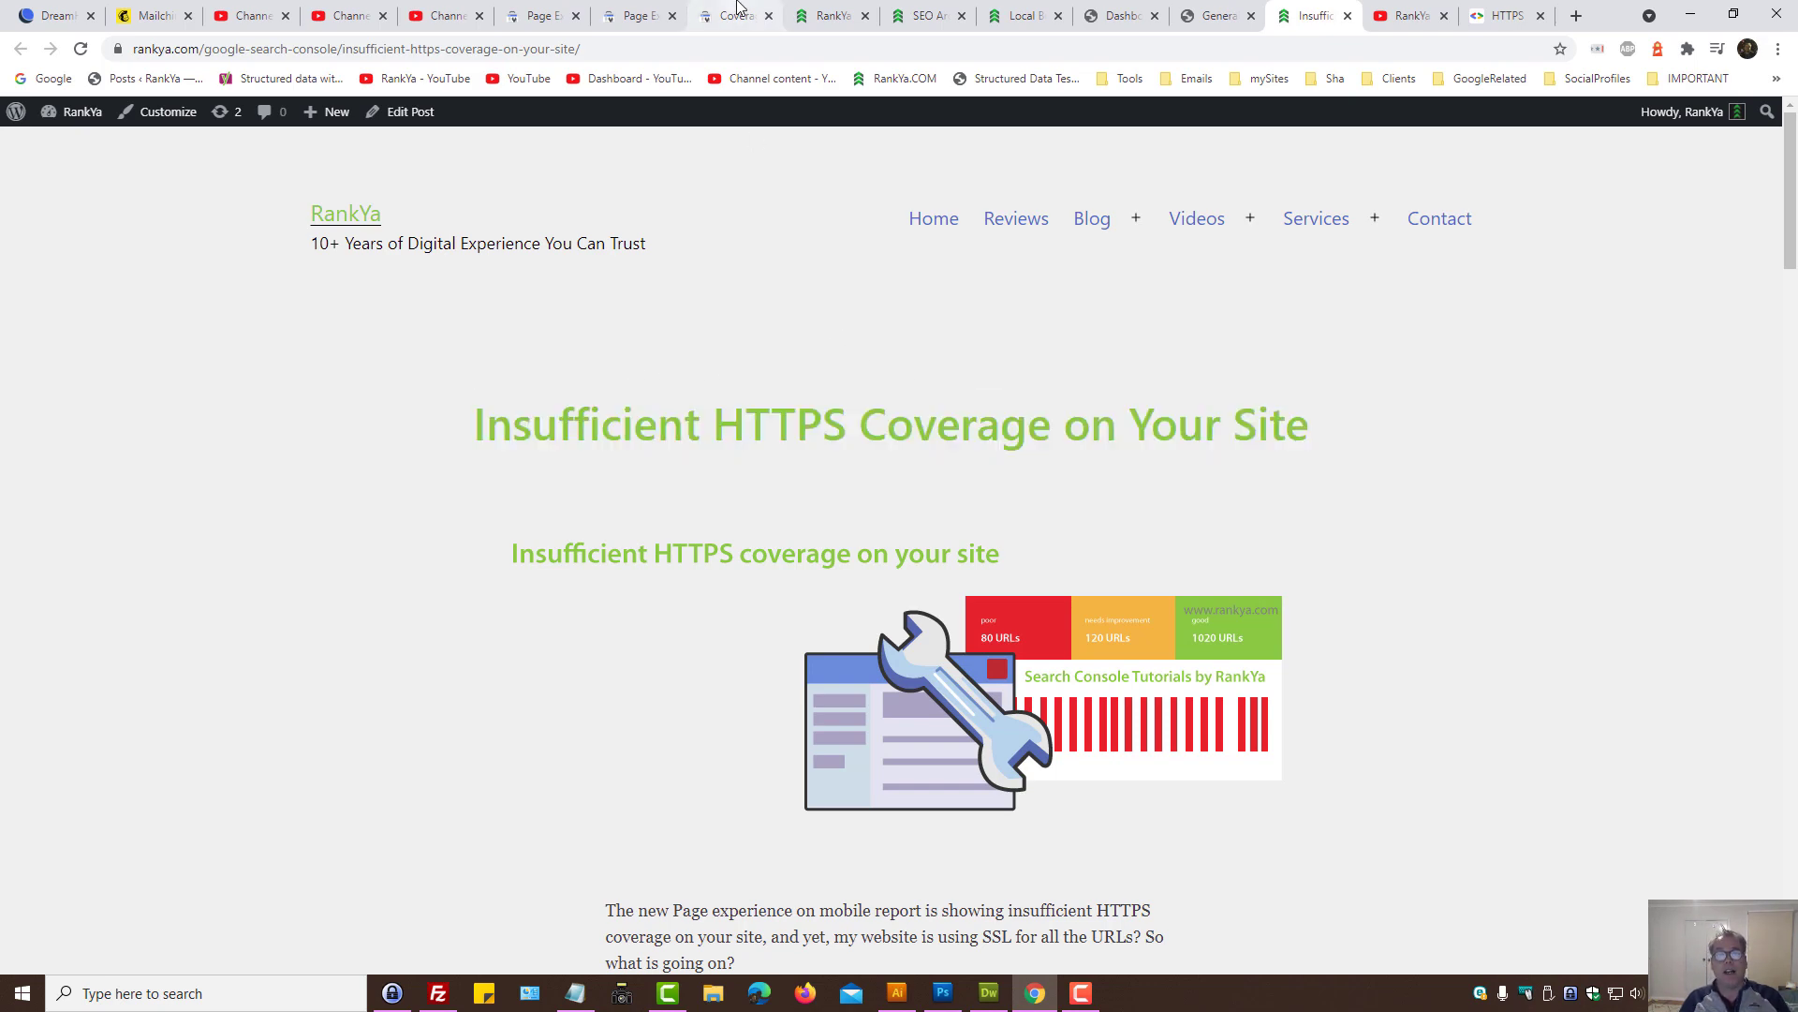
left_click(734, 15)
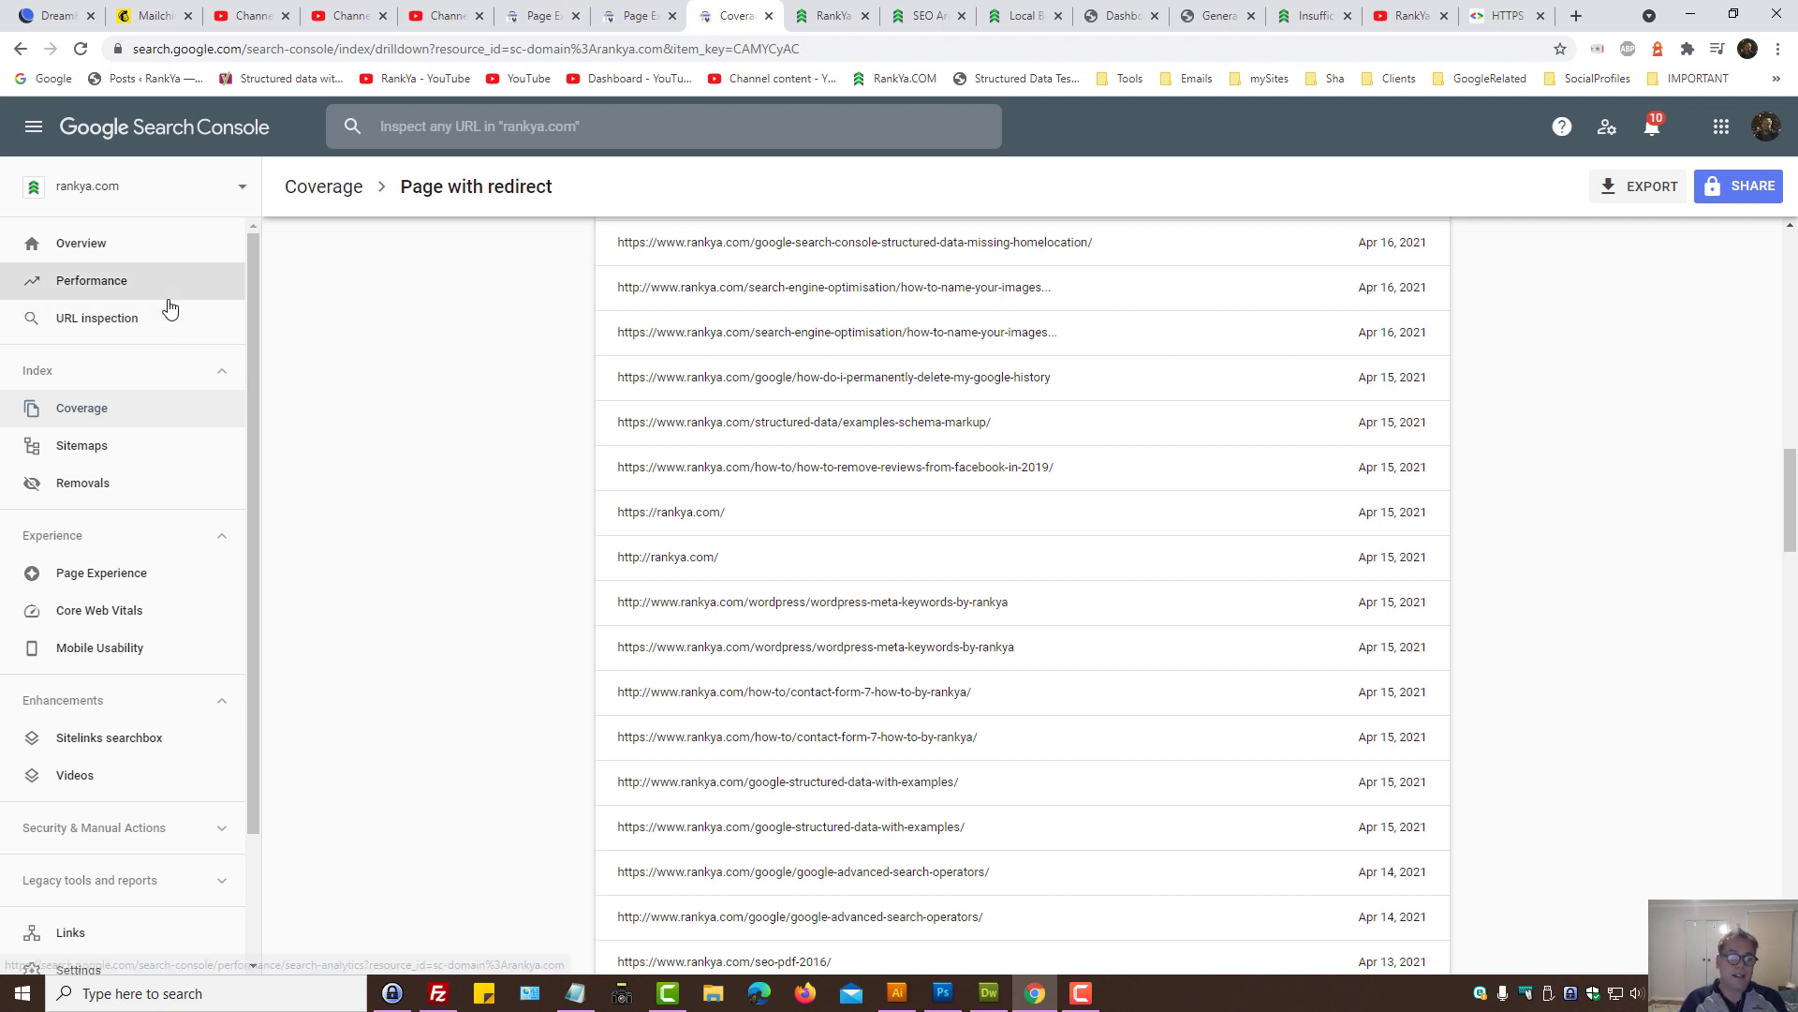
Step: Review the Page experience on mobile signals, glancing at the RankYa YouTube channel
left_click(101, 573)
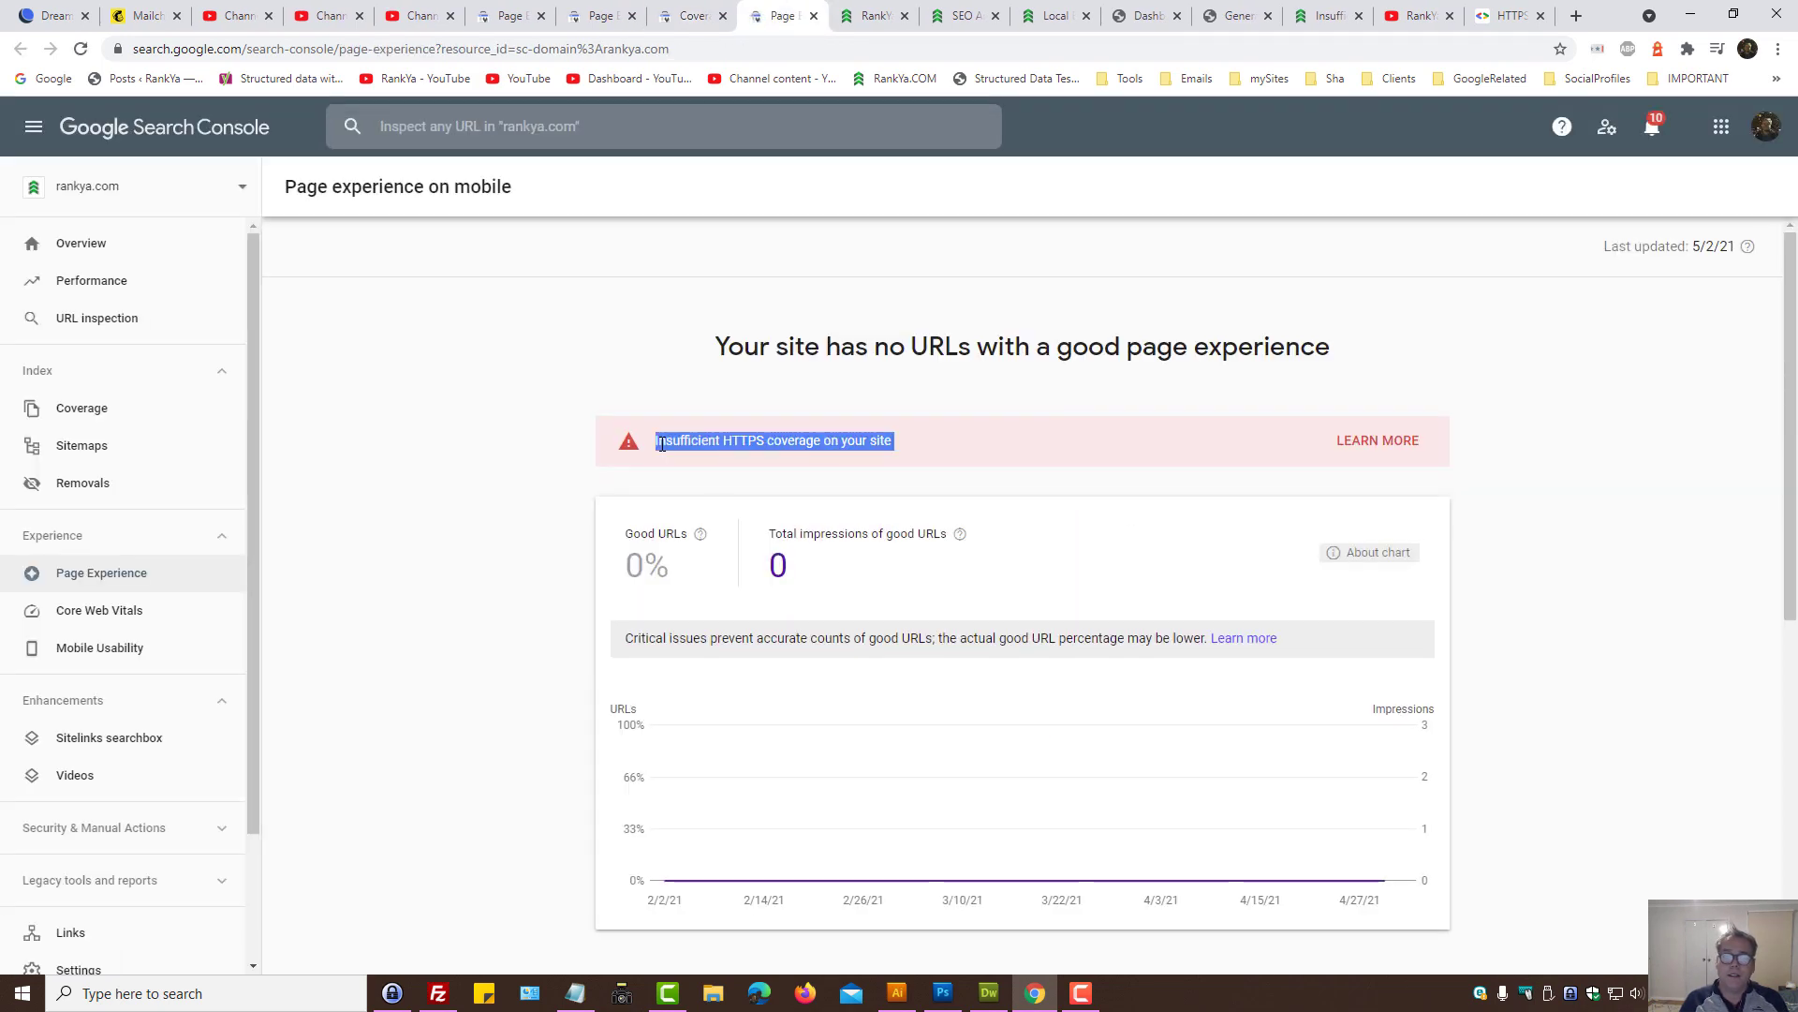
scroll("down", 3)
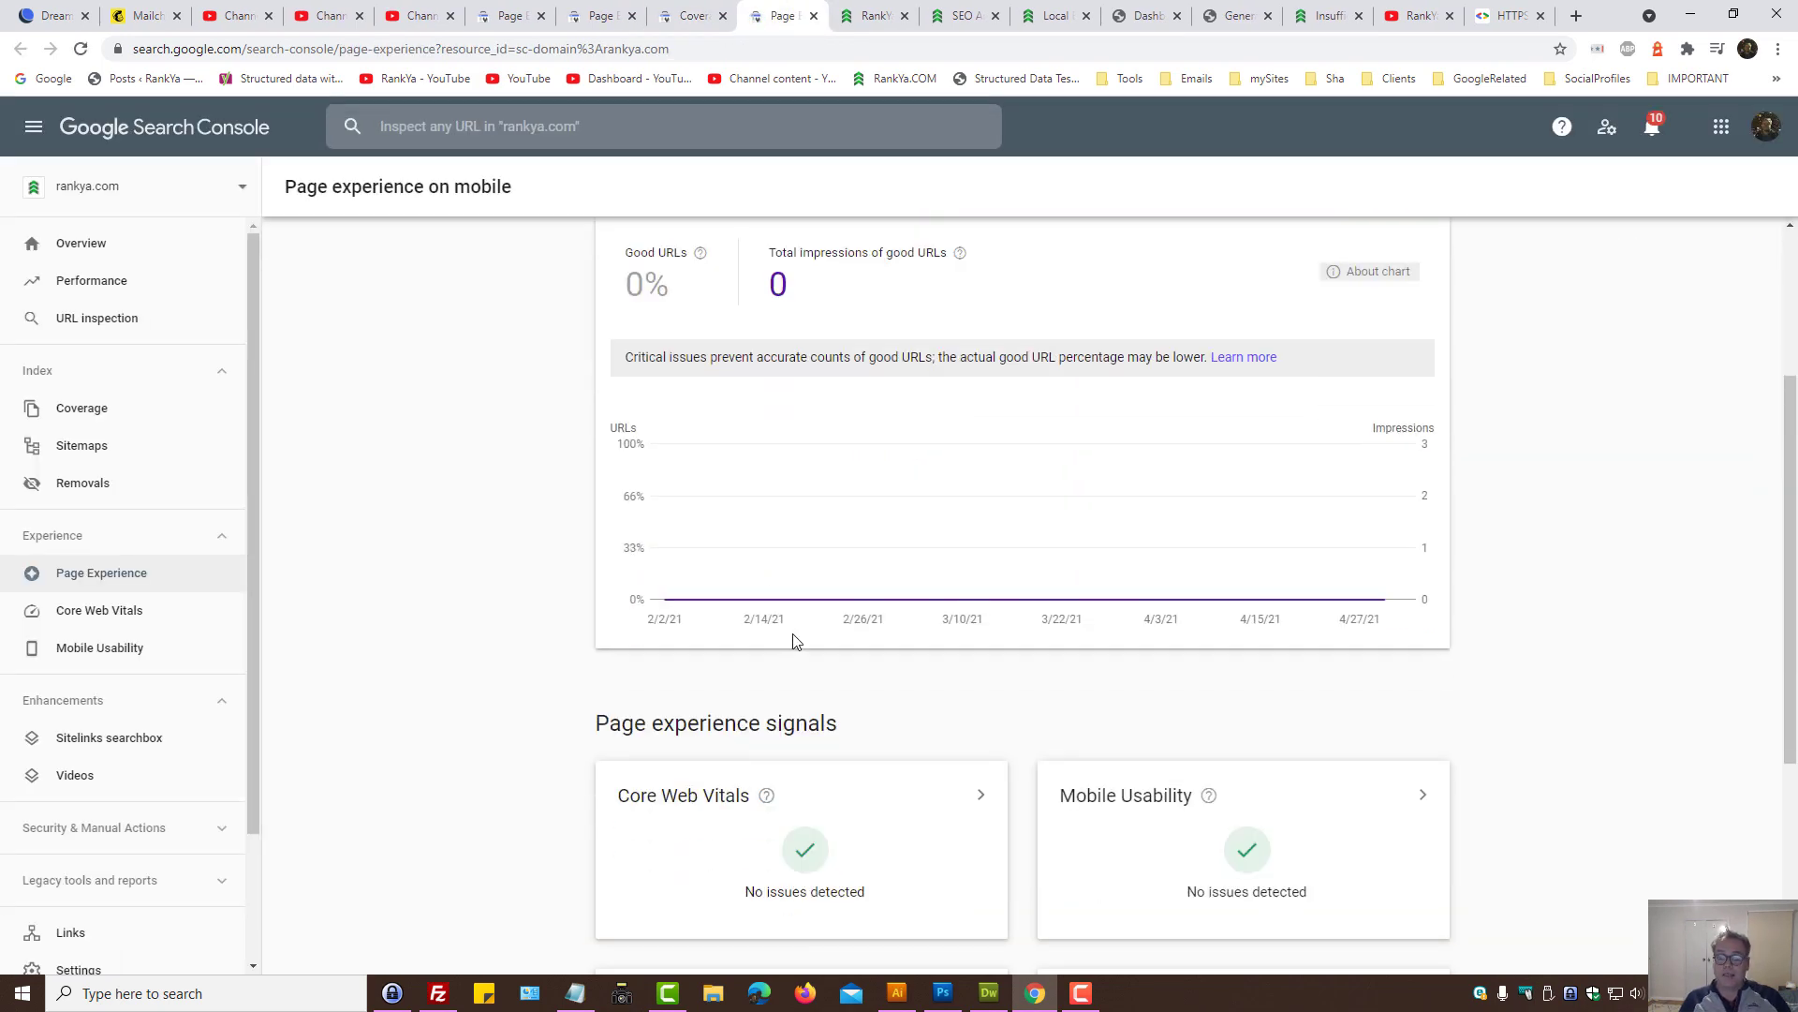
scroll("down", 3)
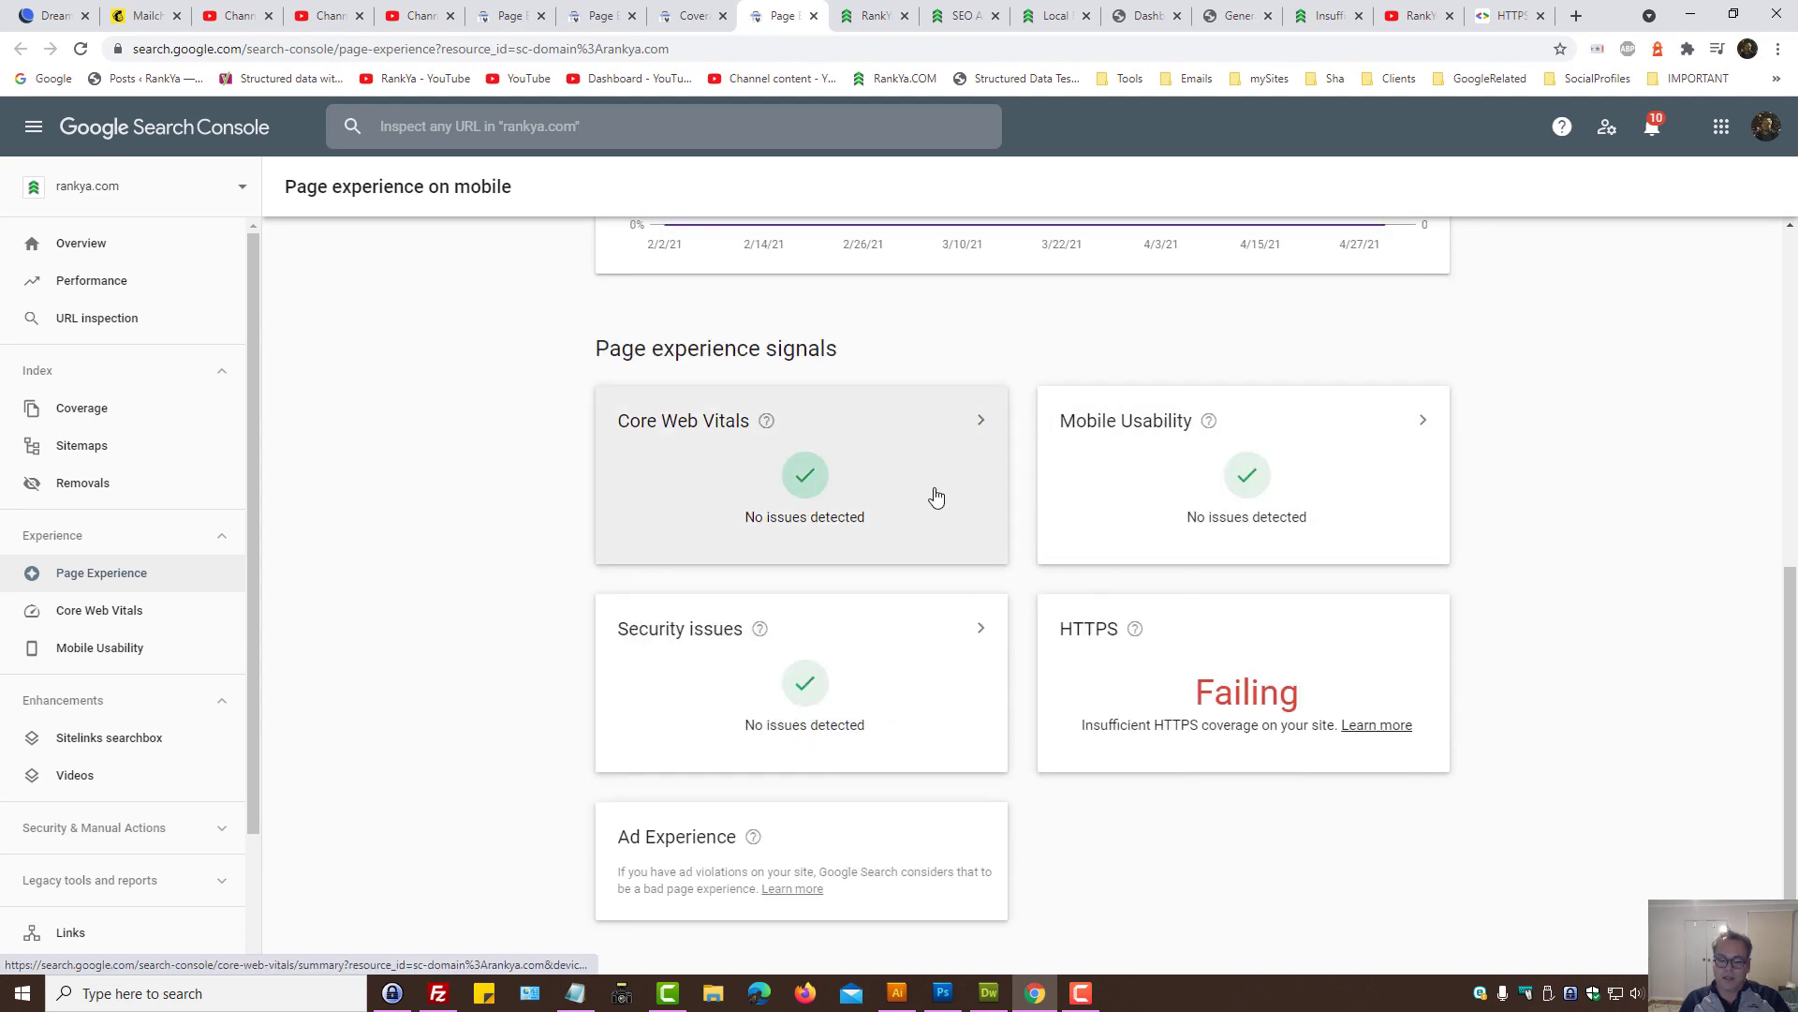
left_click(1418, 15)
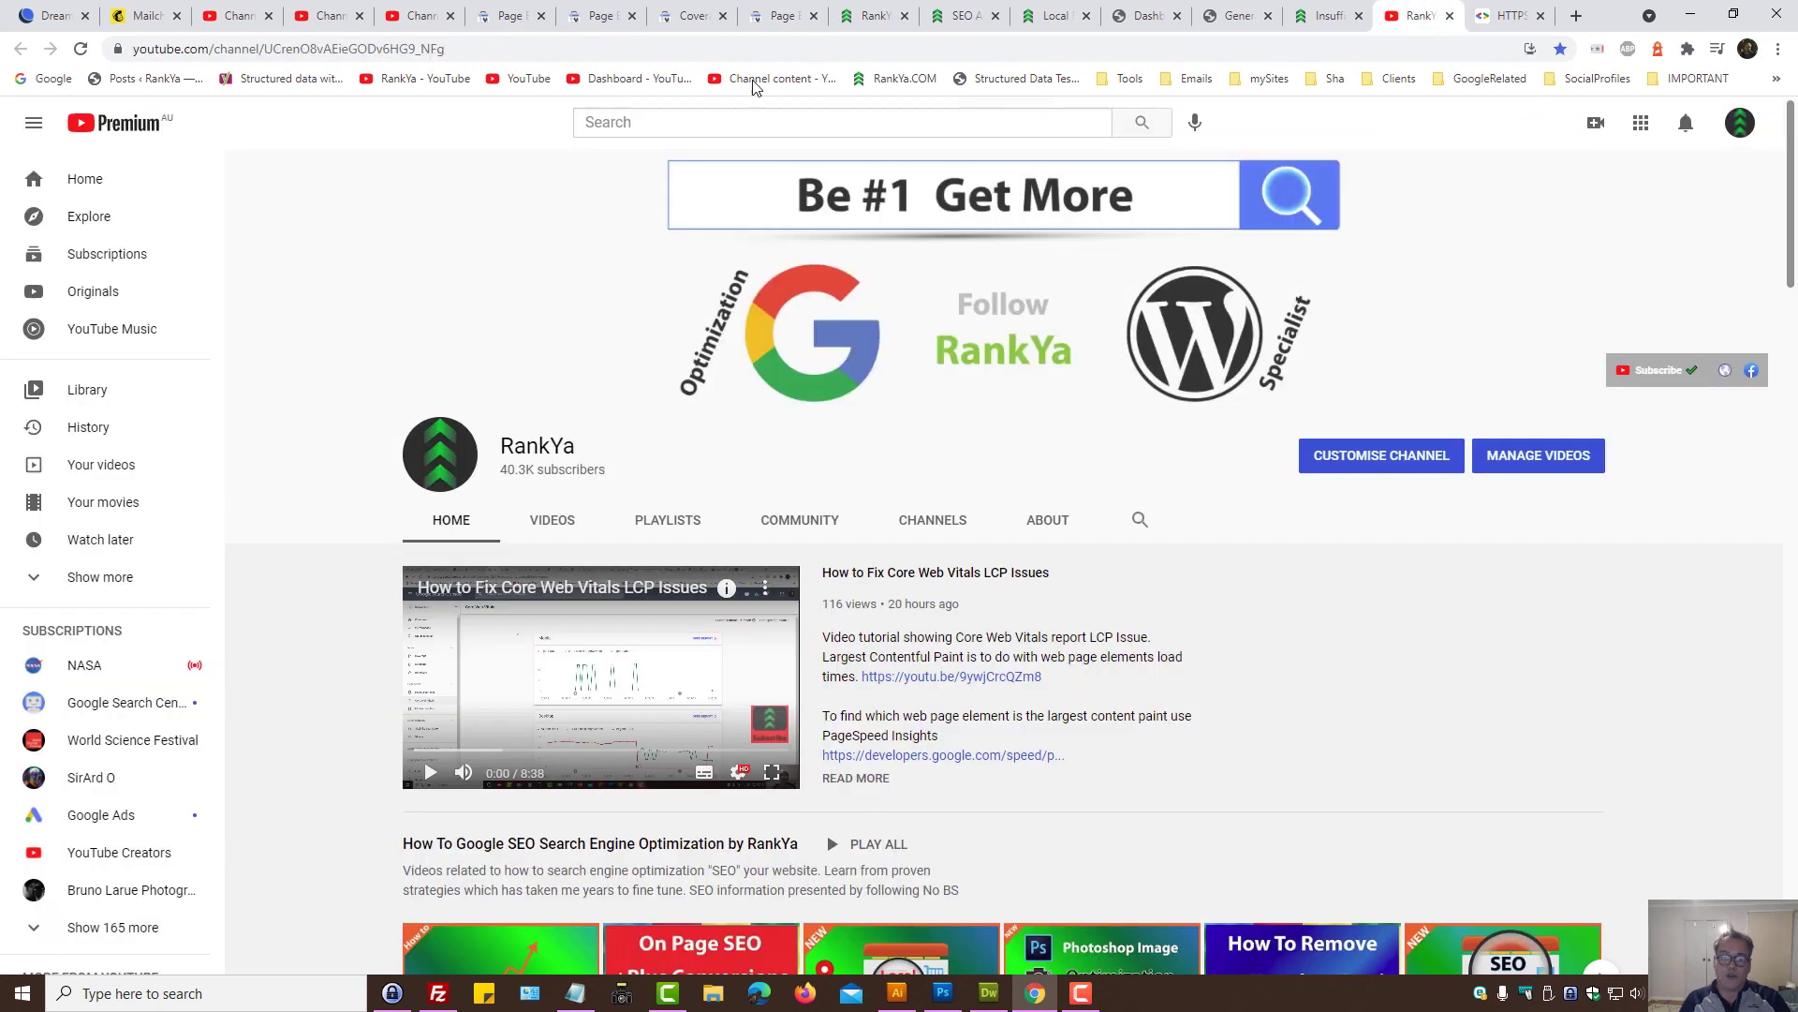
left_click(783, 15)
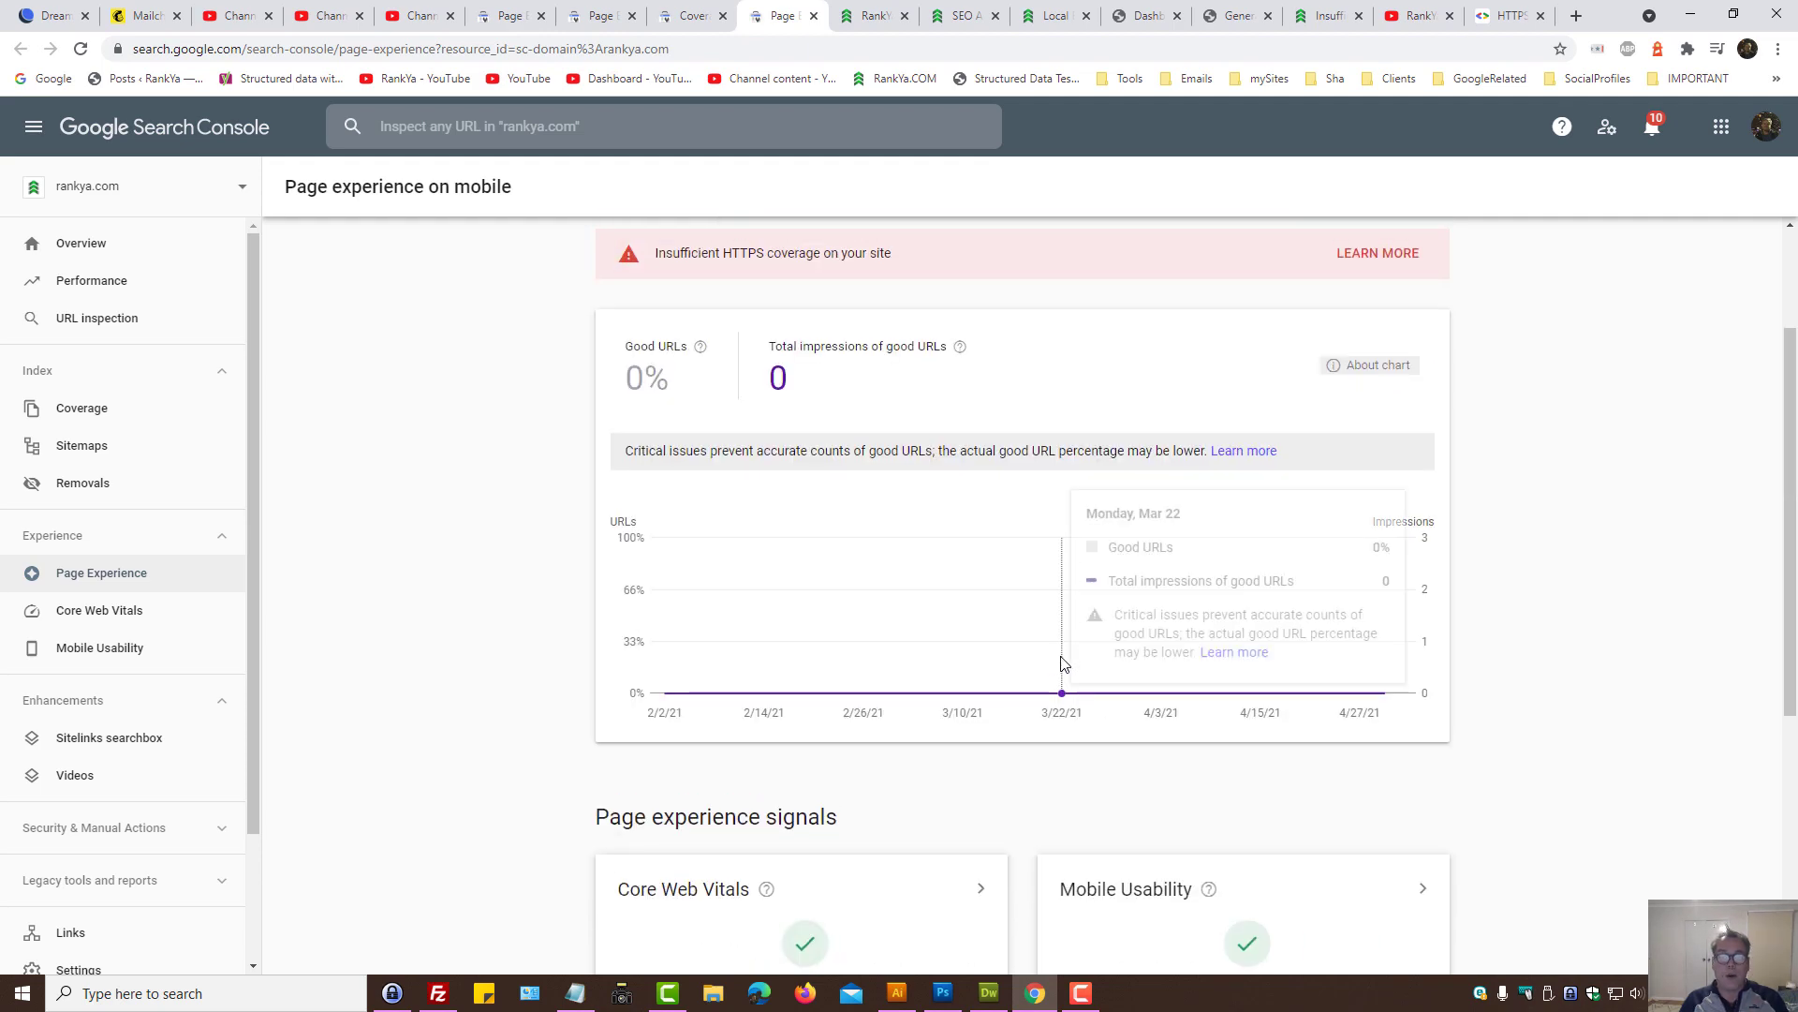
Step: Return from the YouTube channel to the main Coverage report details table
left_click(1418, 15)
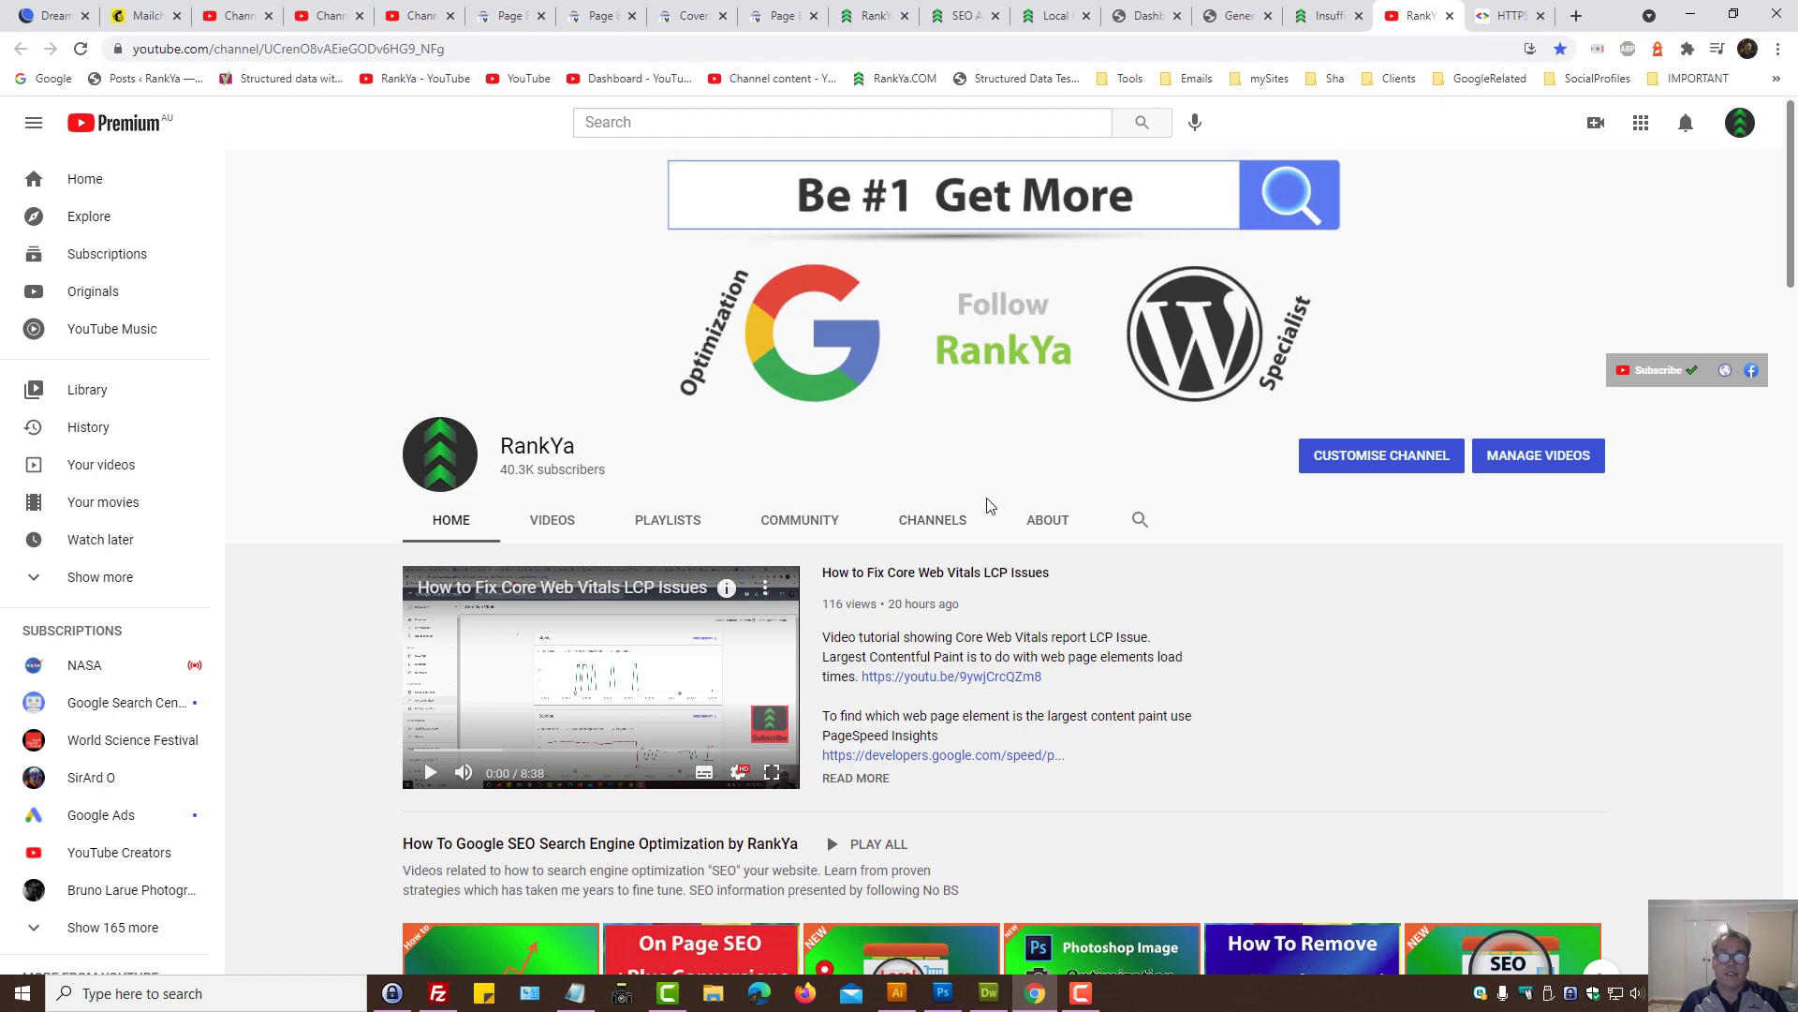
mouse_move(783, 15)
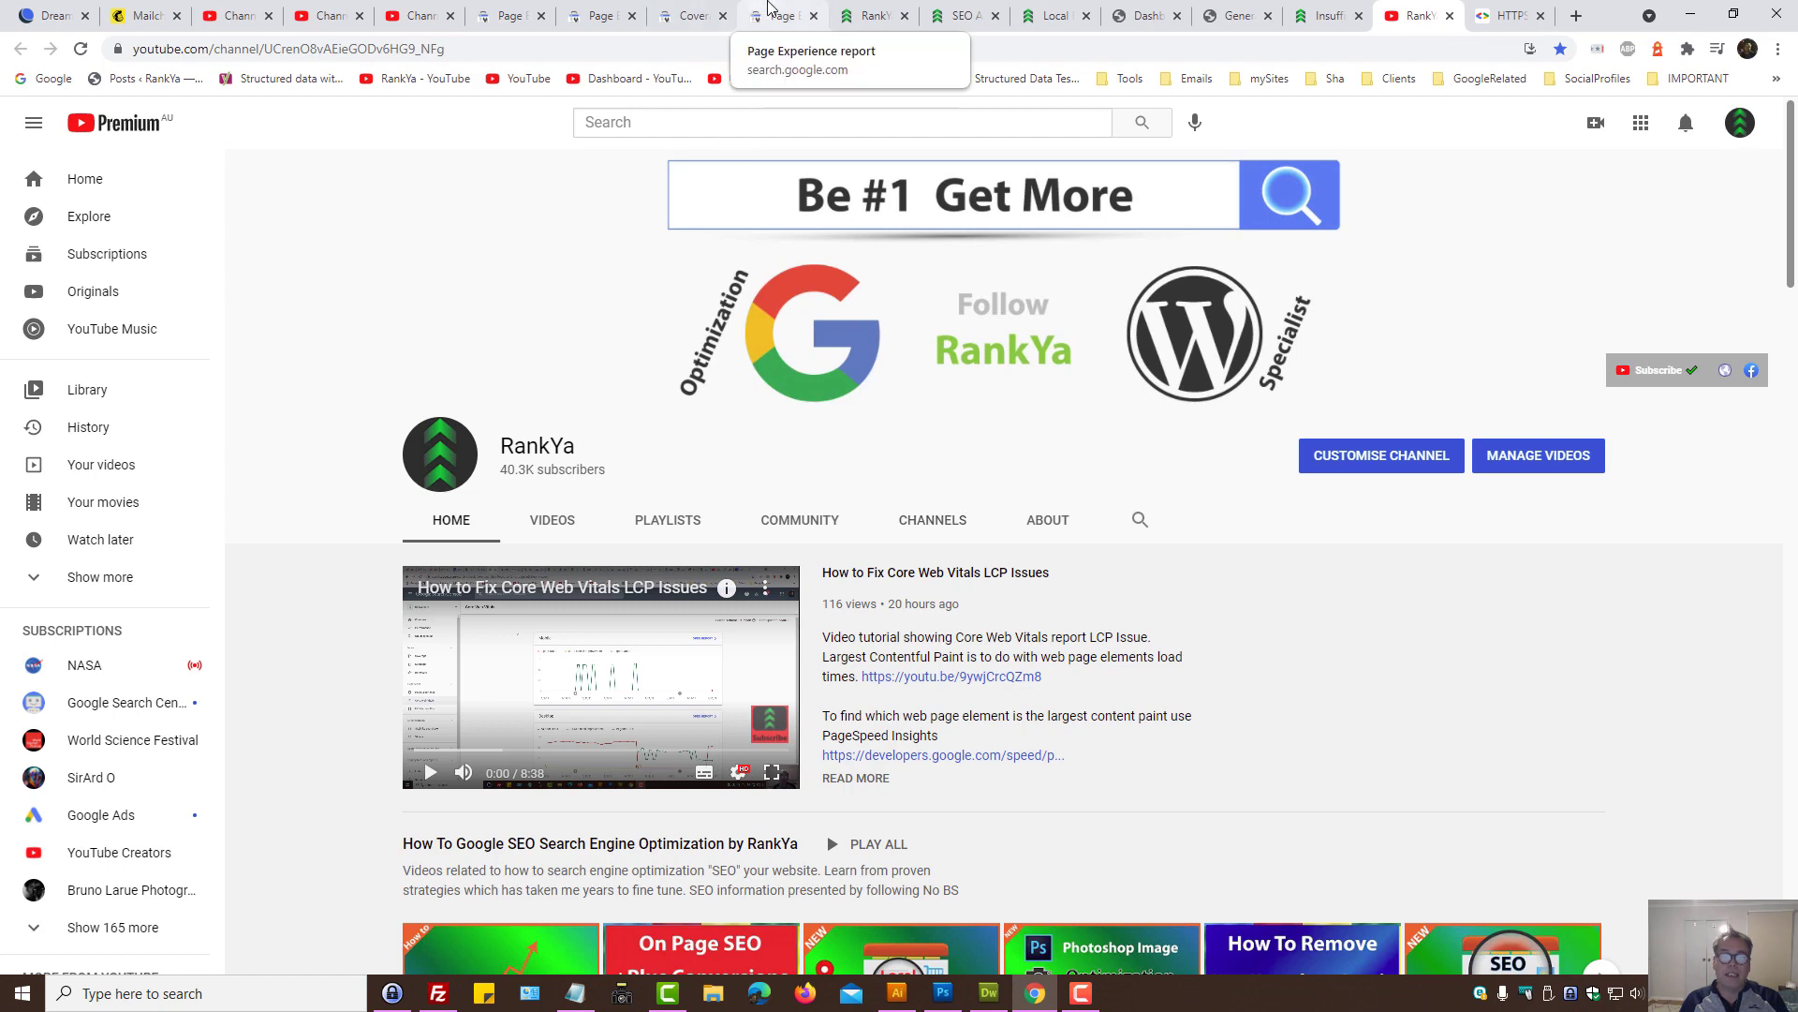
left_click(687, 15)
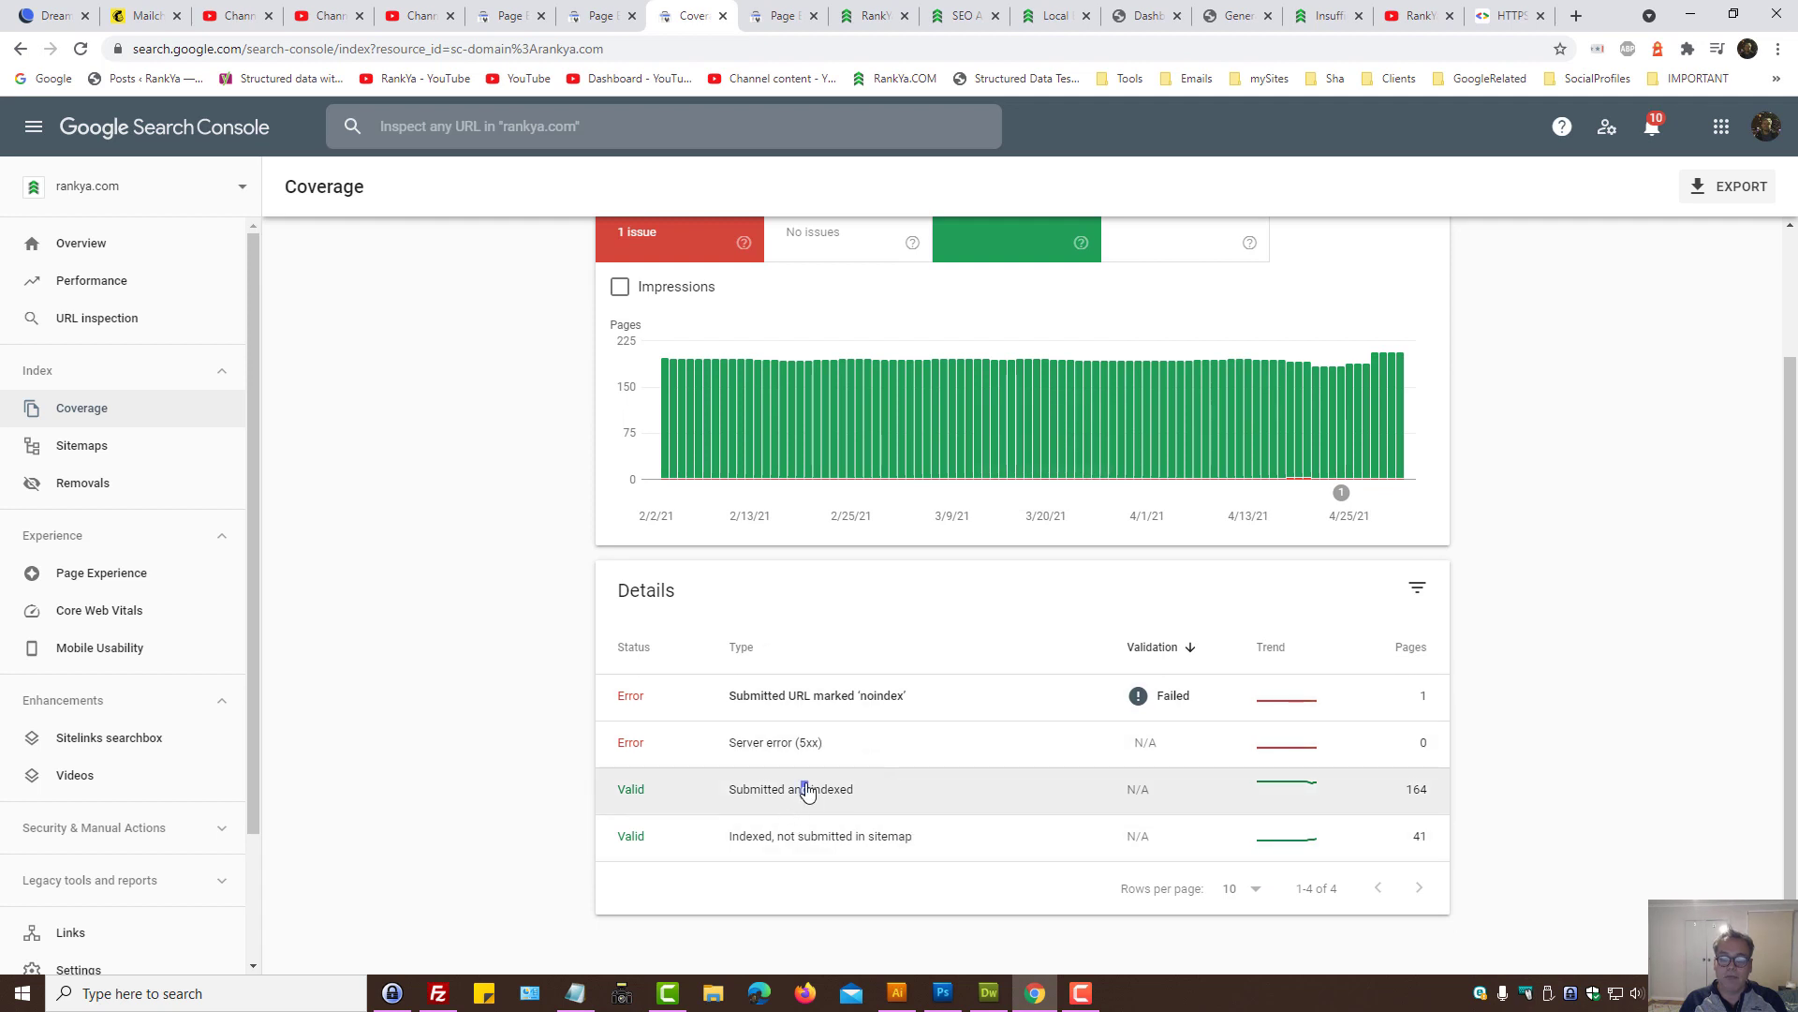
Step: Review the Submitted and indexed example URLs list
left_click(791, 788)
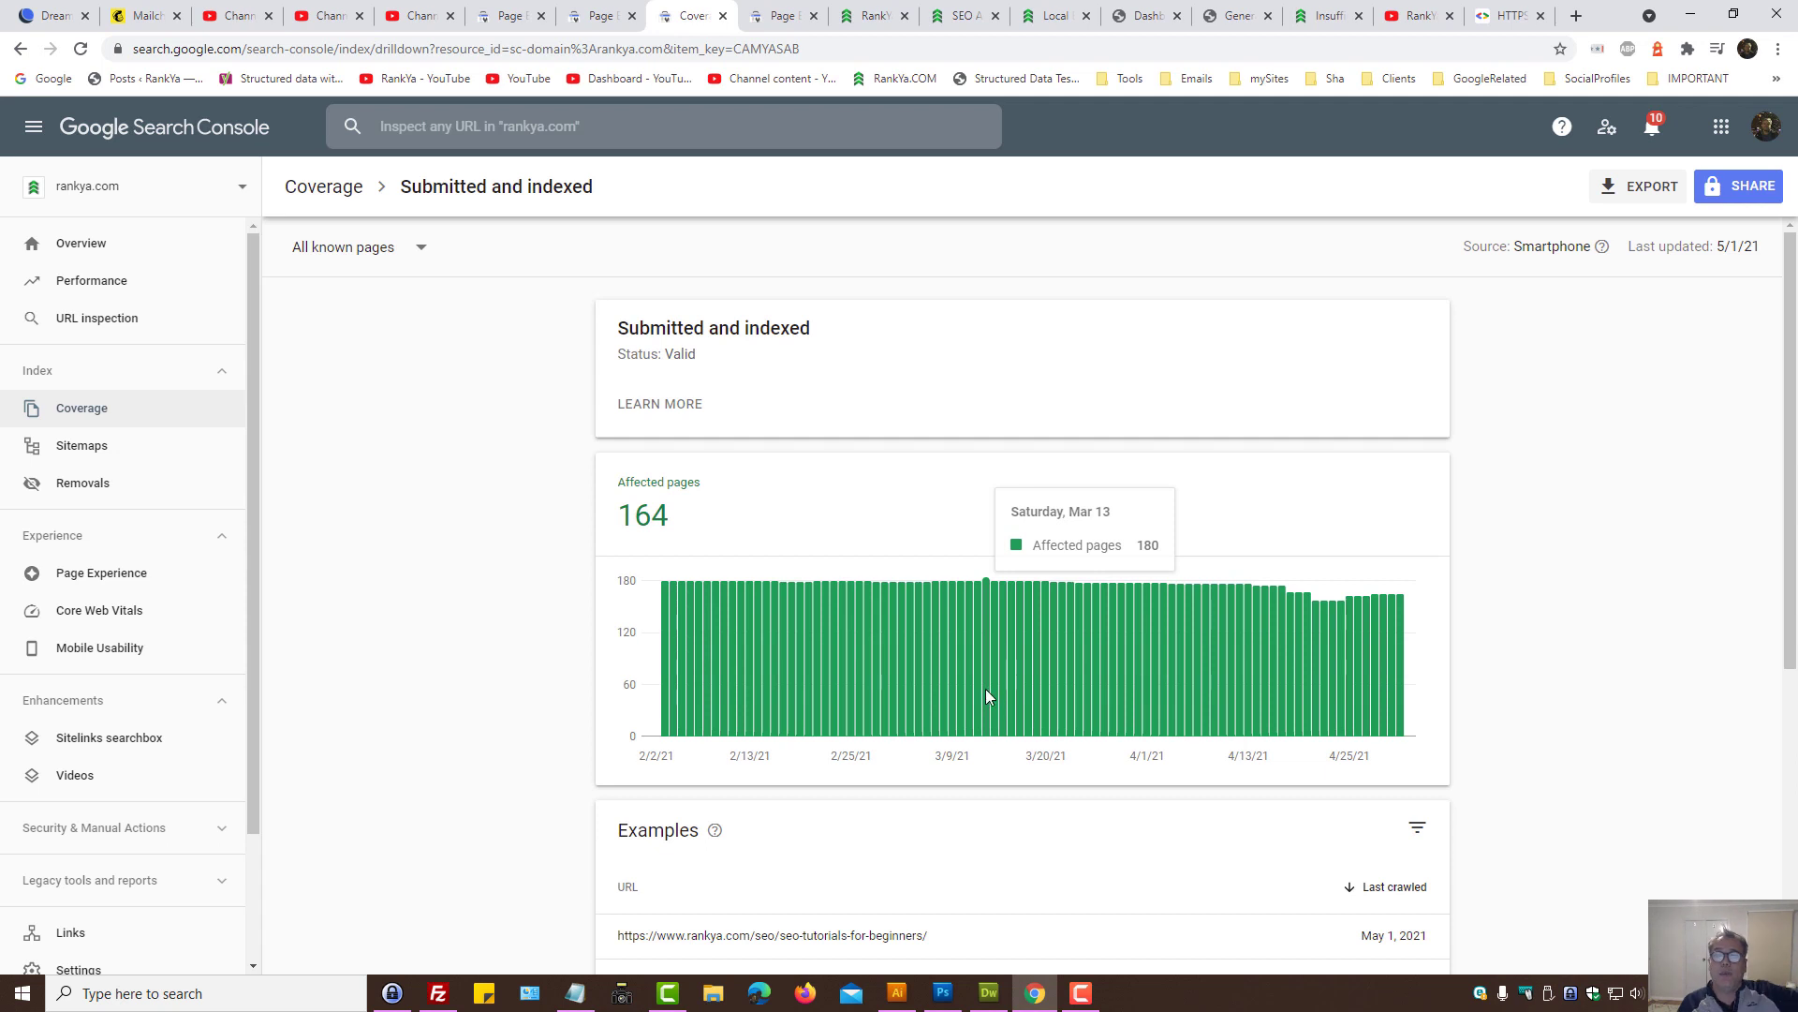
scroll("down", 3)
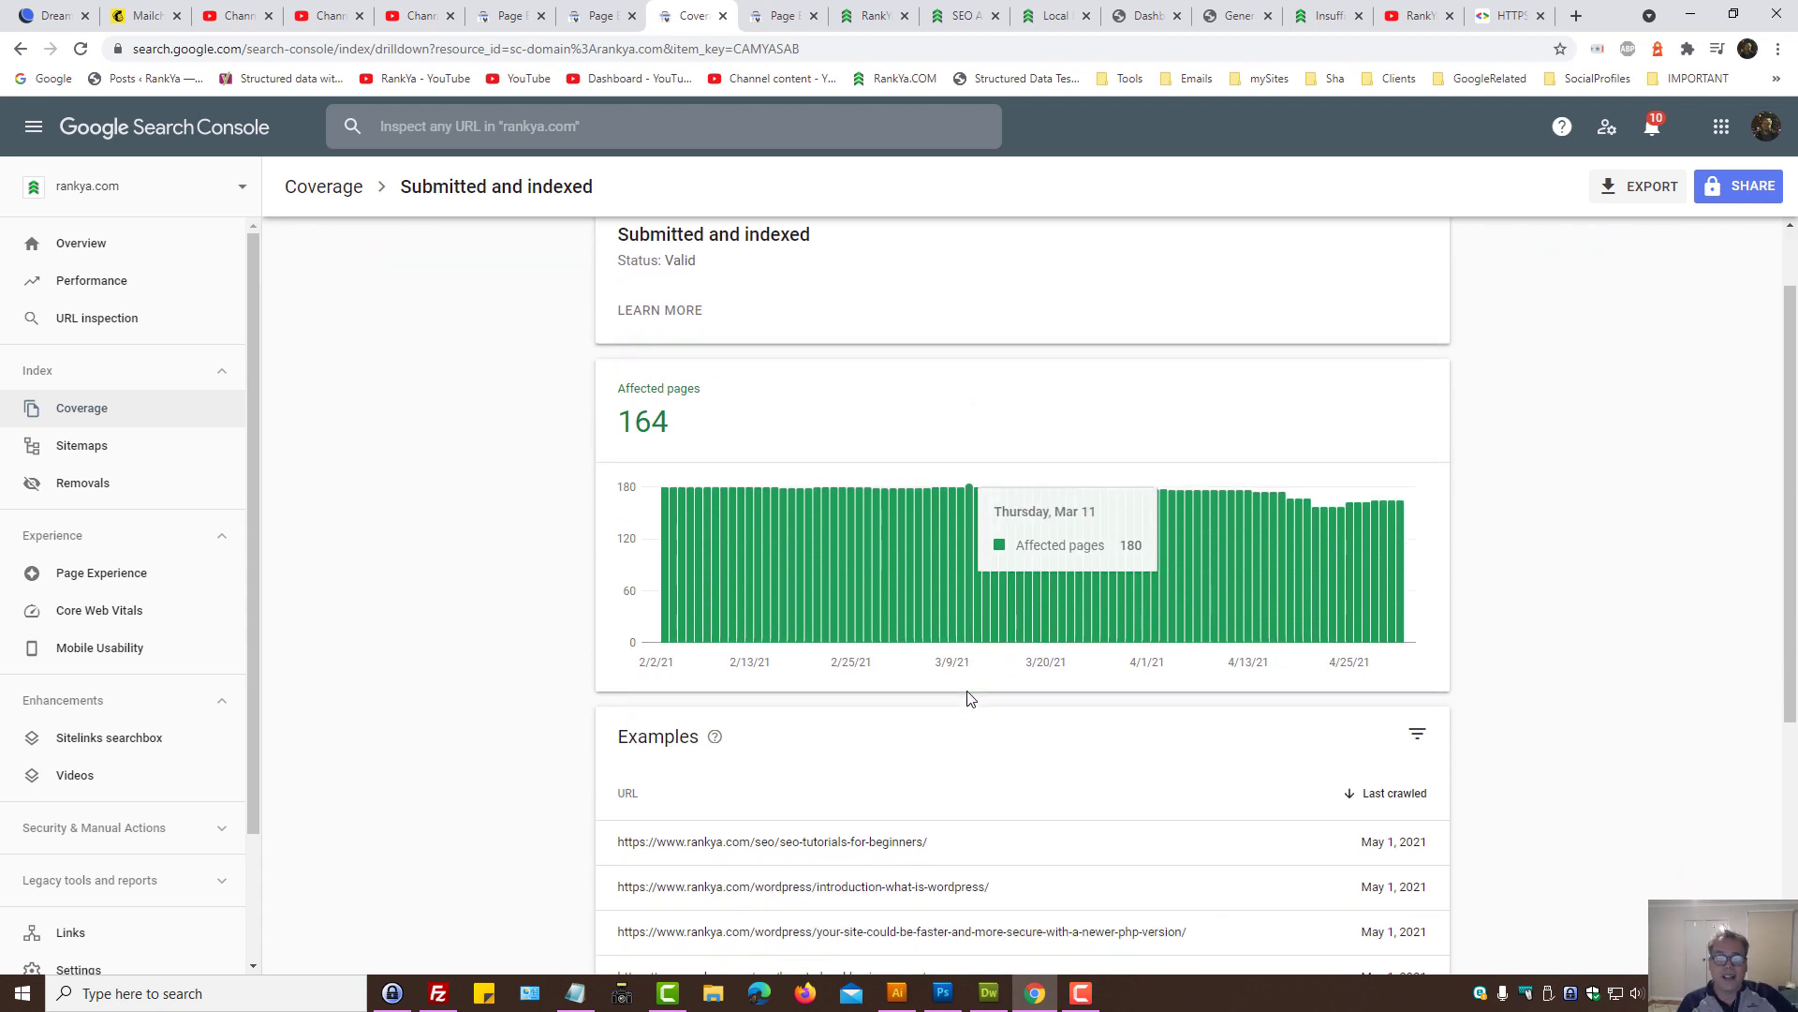
mouse_move(935, 661)
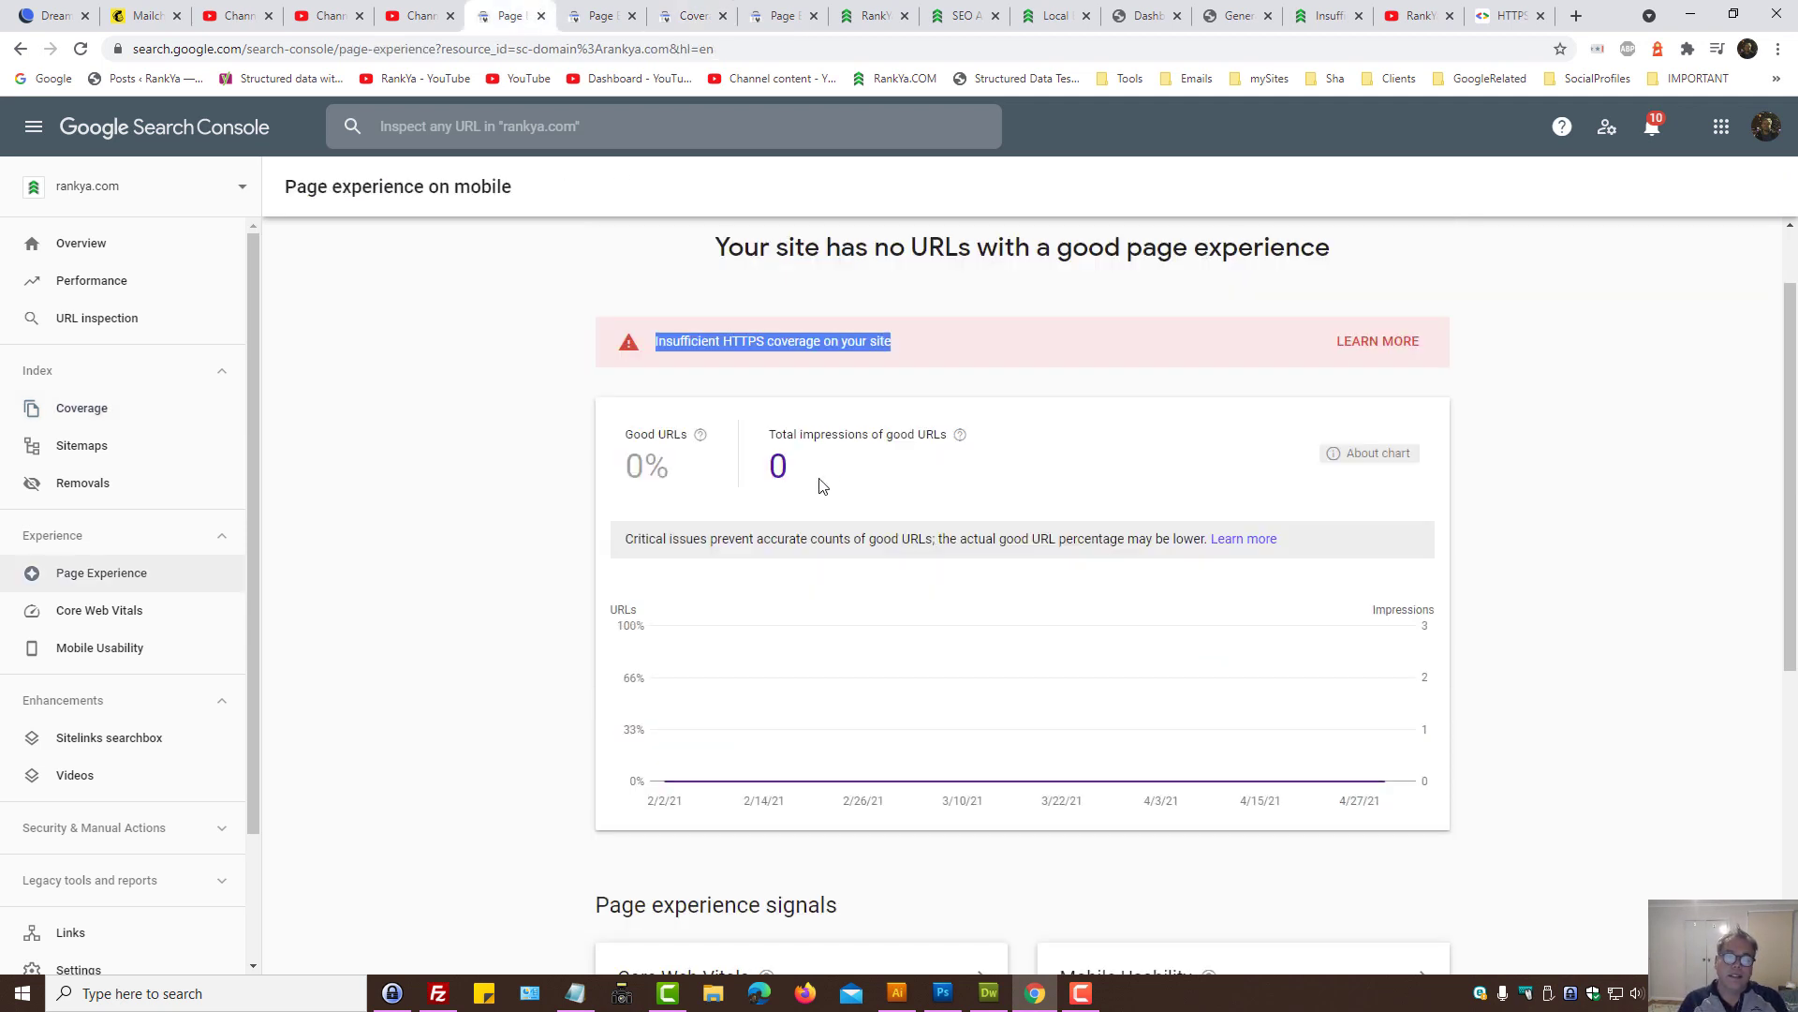
mouse_move(740, 359)
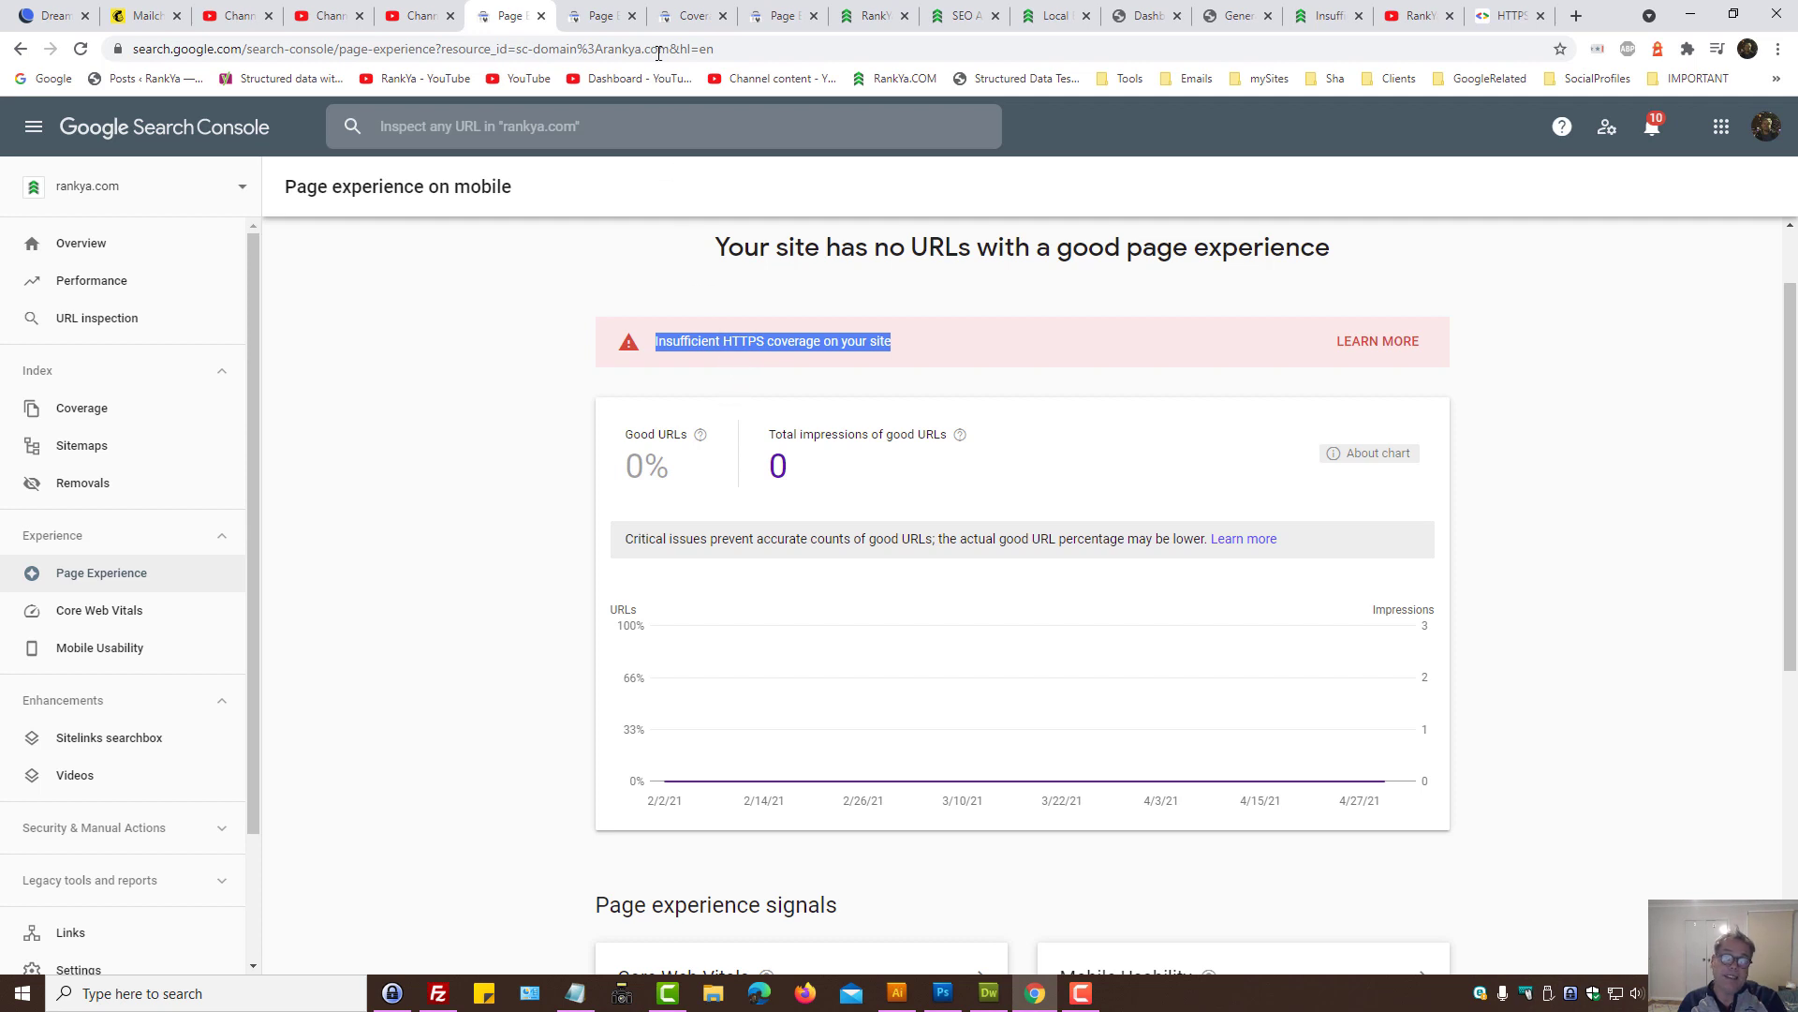
mouse_move(688, 17)
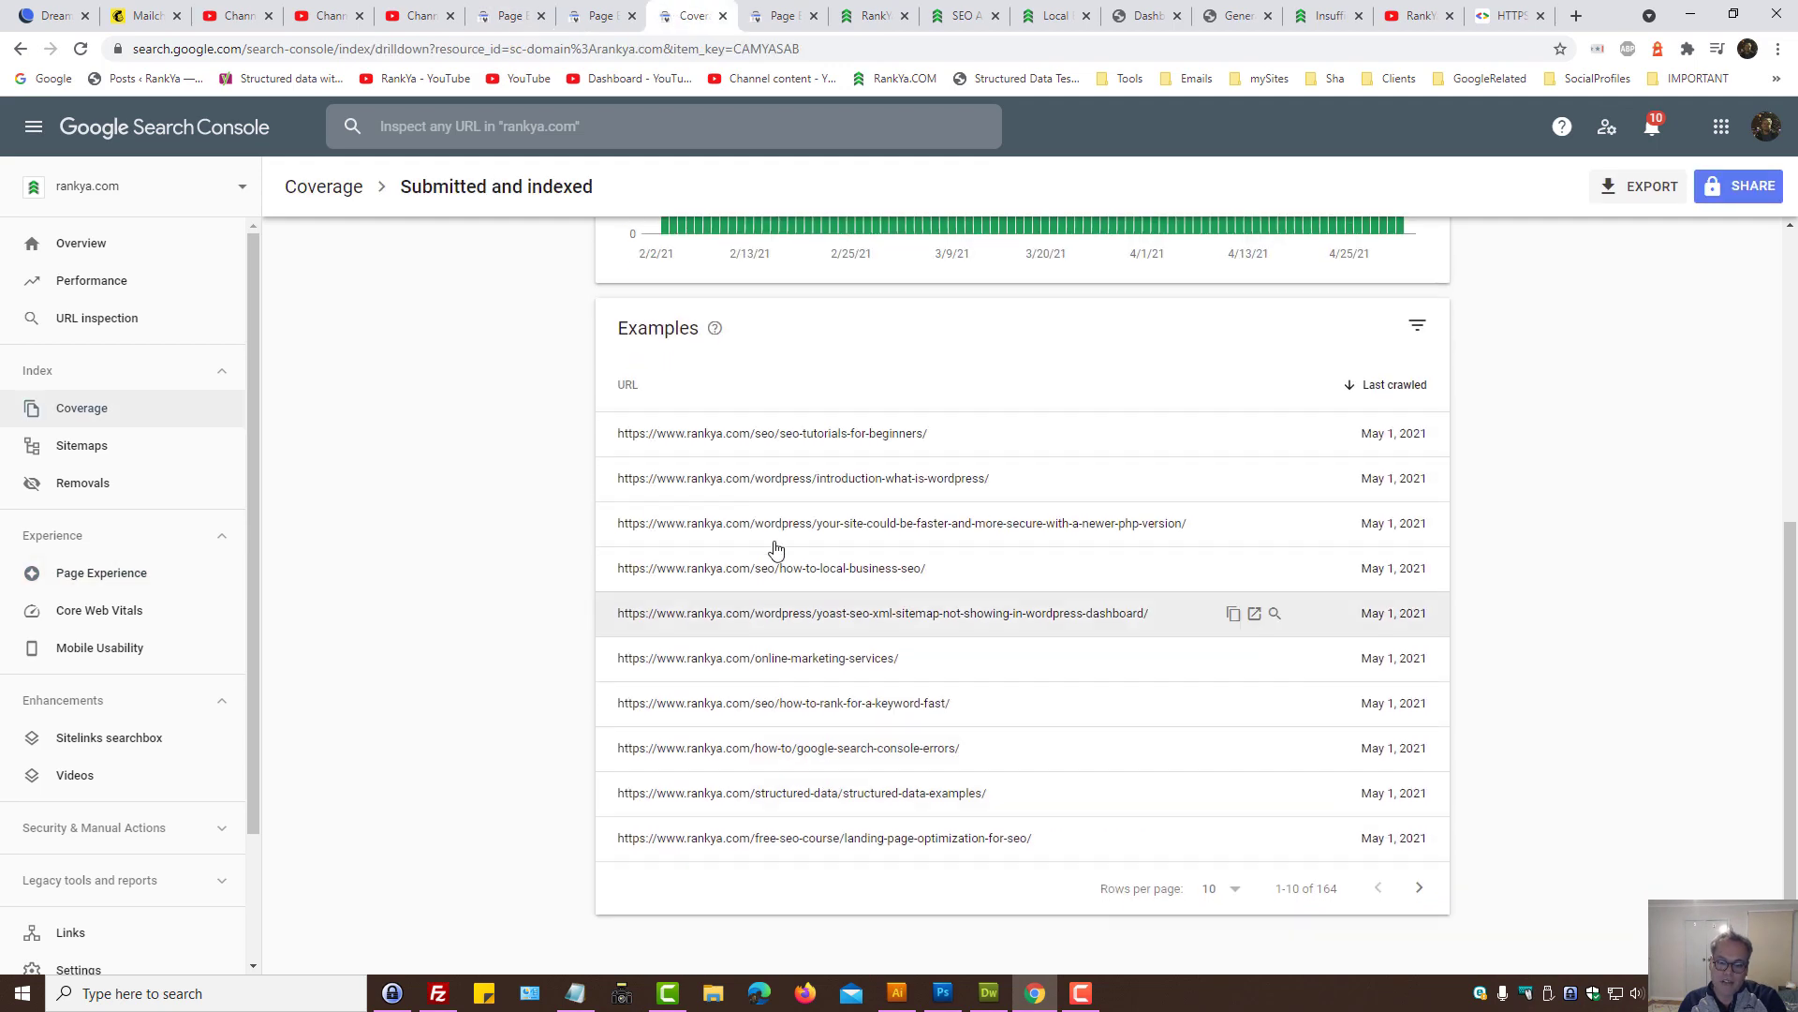
scroll("up", 3)
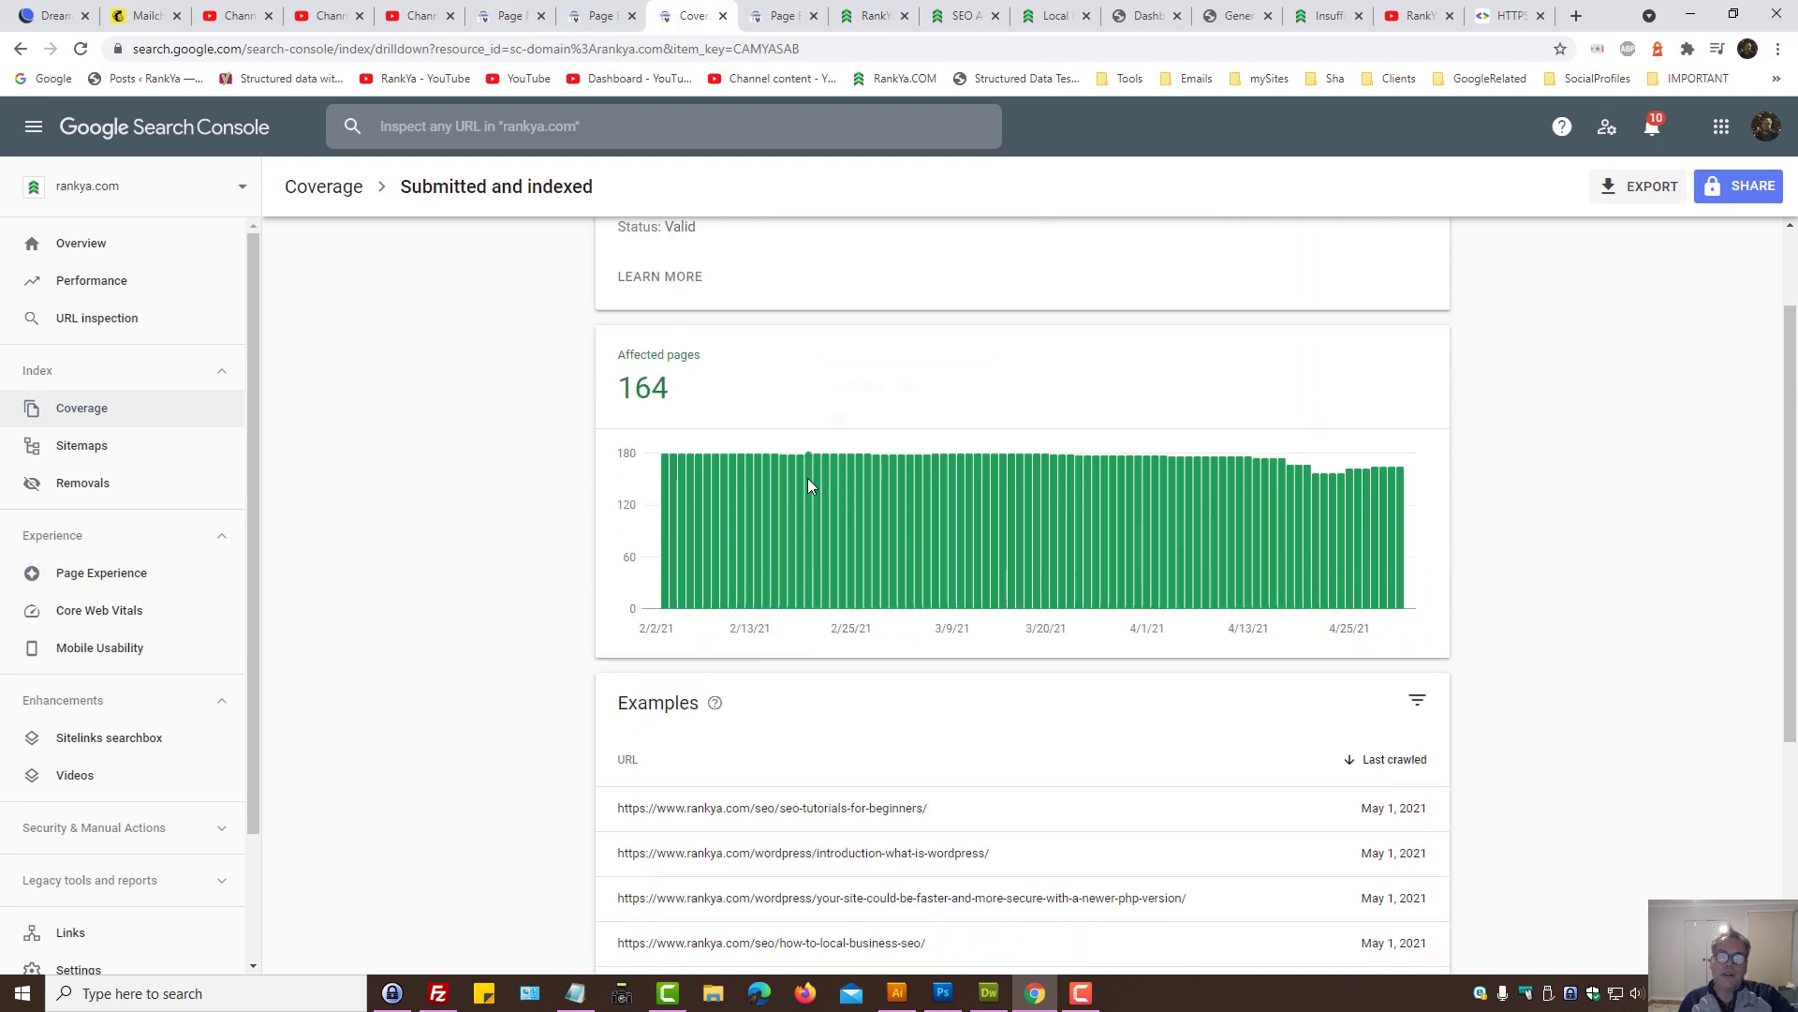
scroll("down", 3)
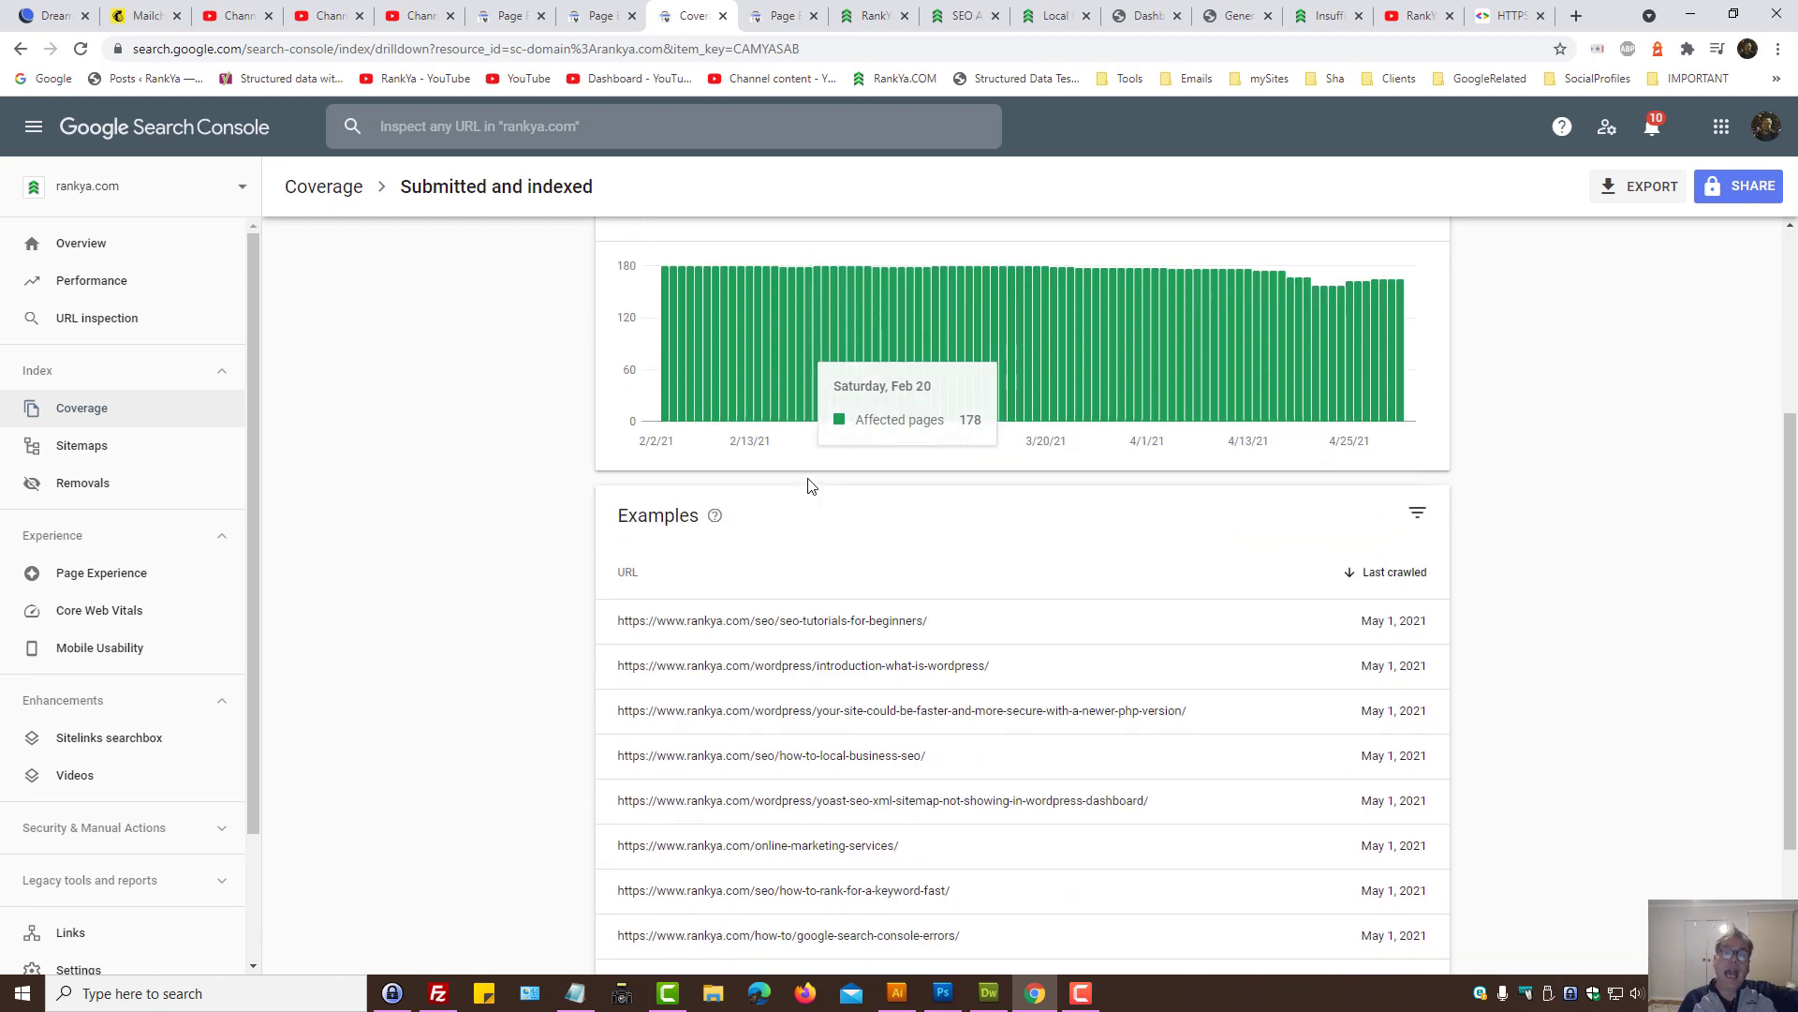
scroll("down", 3)
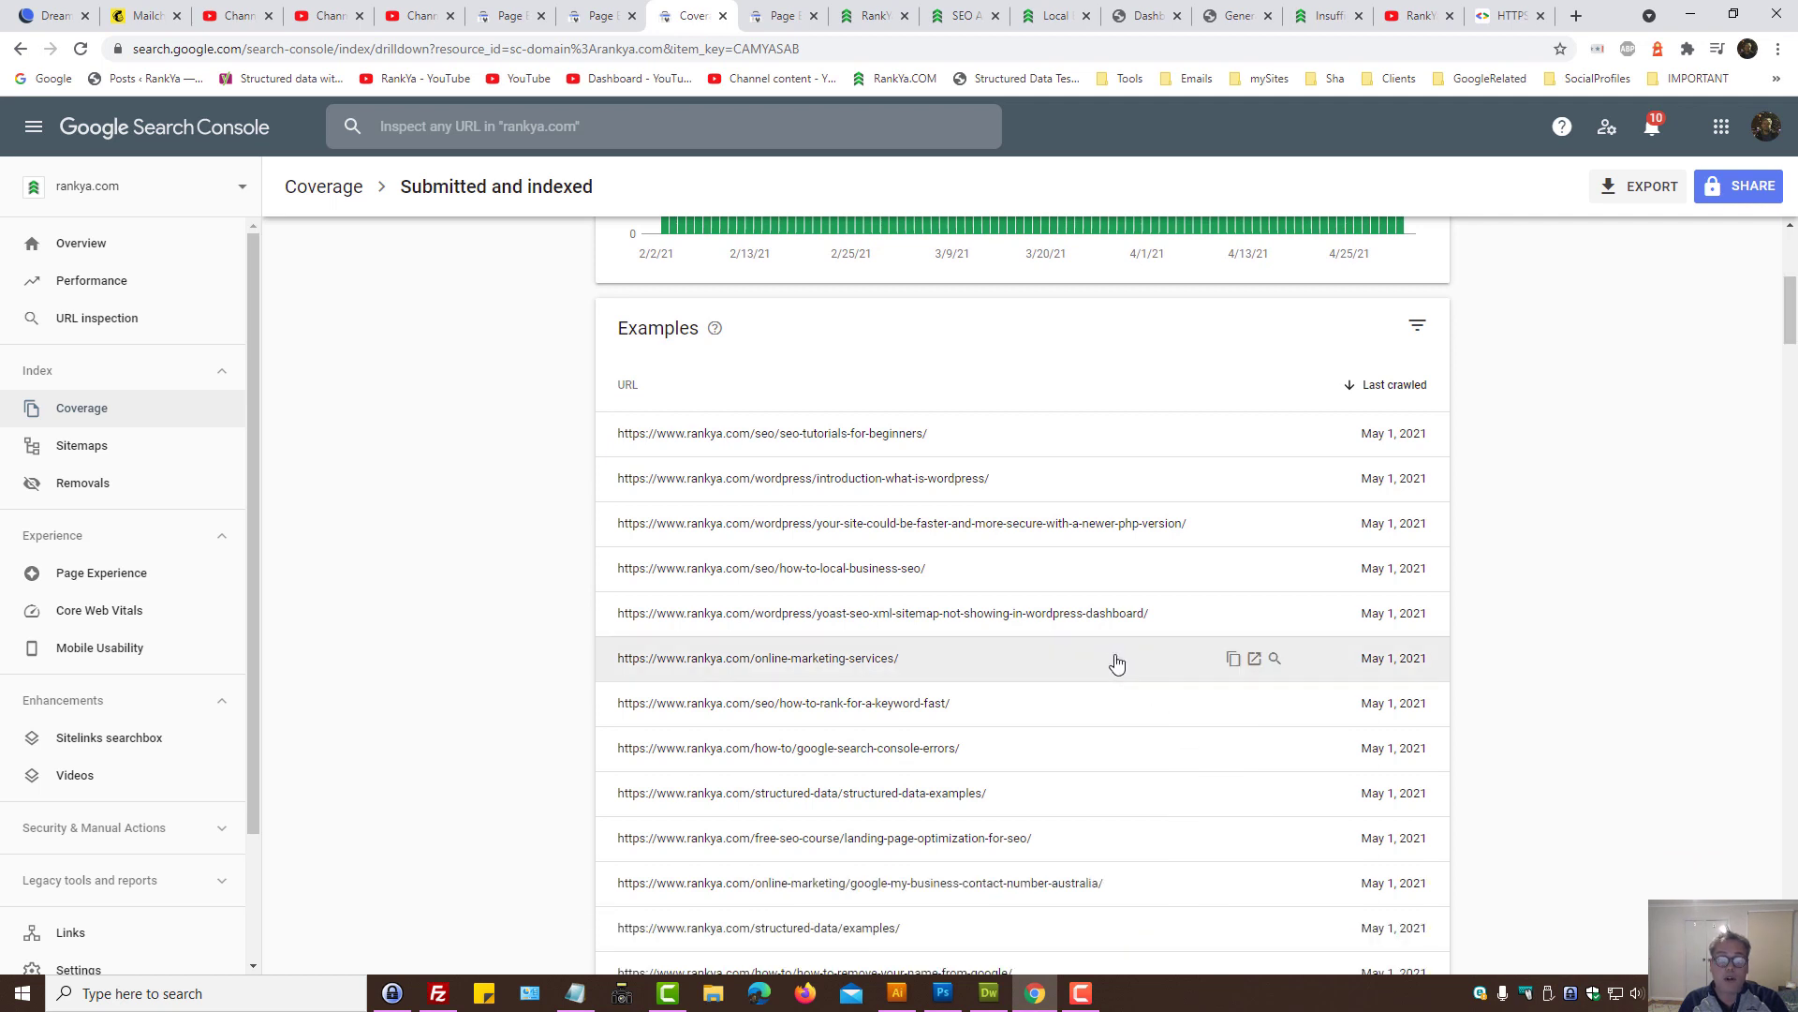
key("ctrl+f")
type("http://")
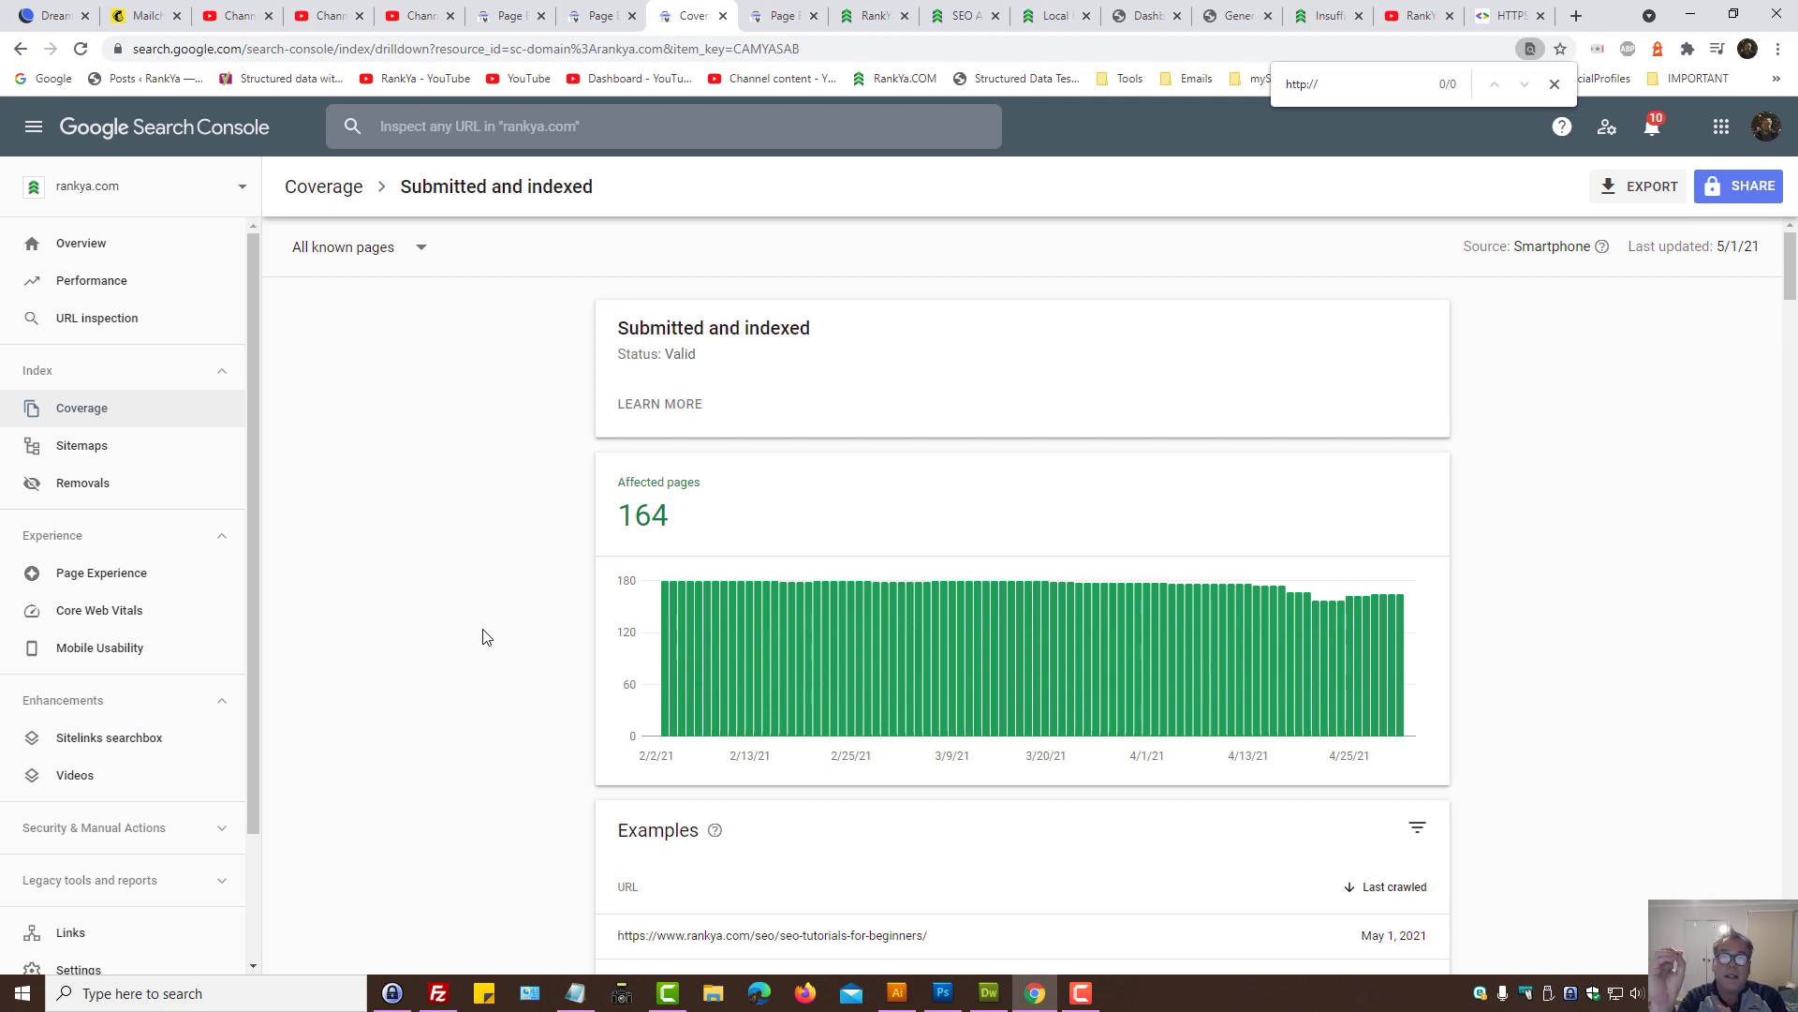
scroll("down", 3)
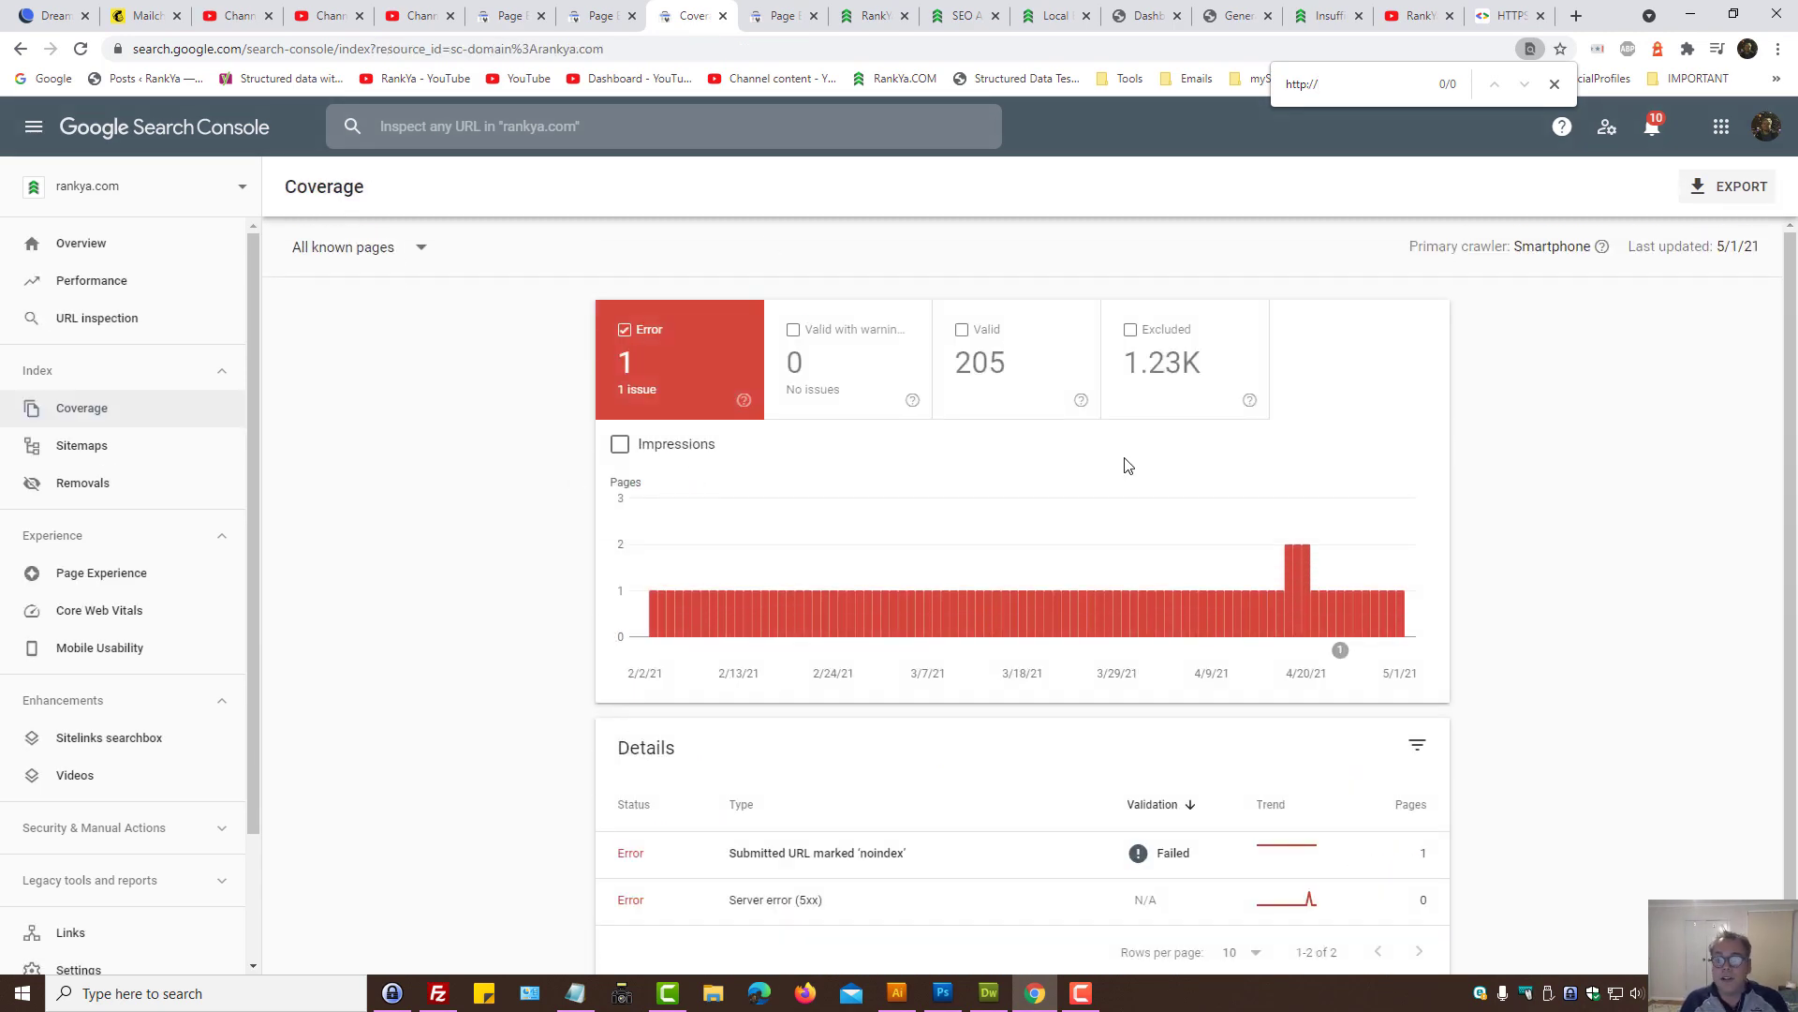
Step: Add excluded pages to the coverage chart and reopen the Page with redirect details
left_click(1162, 330)
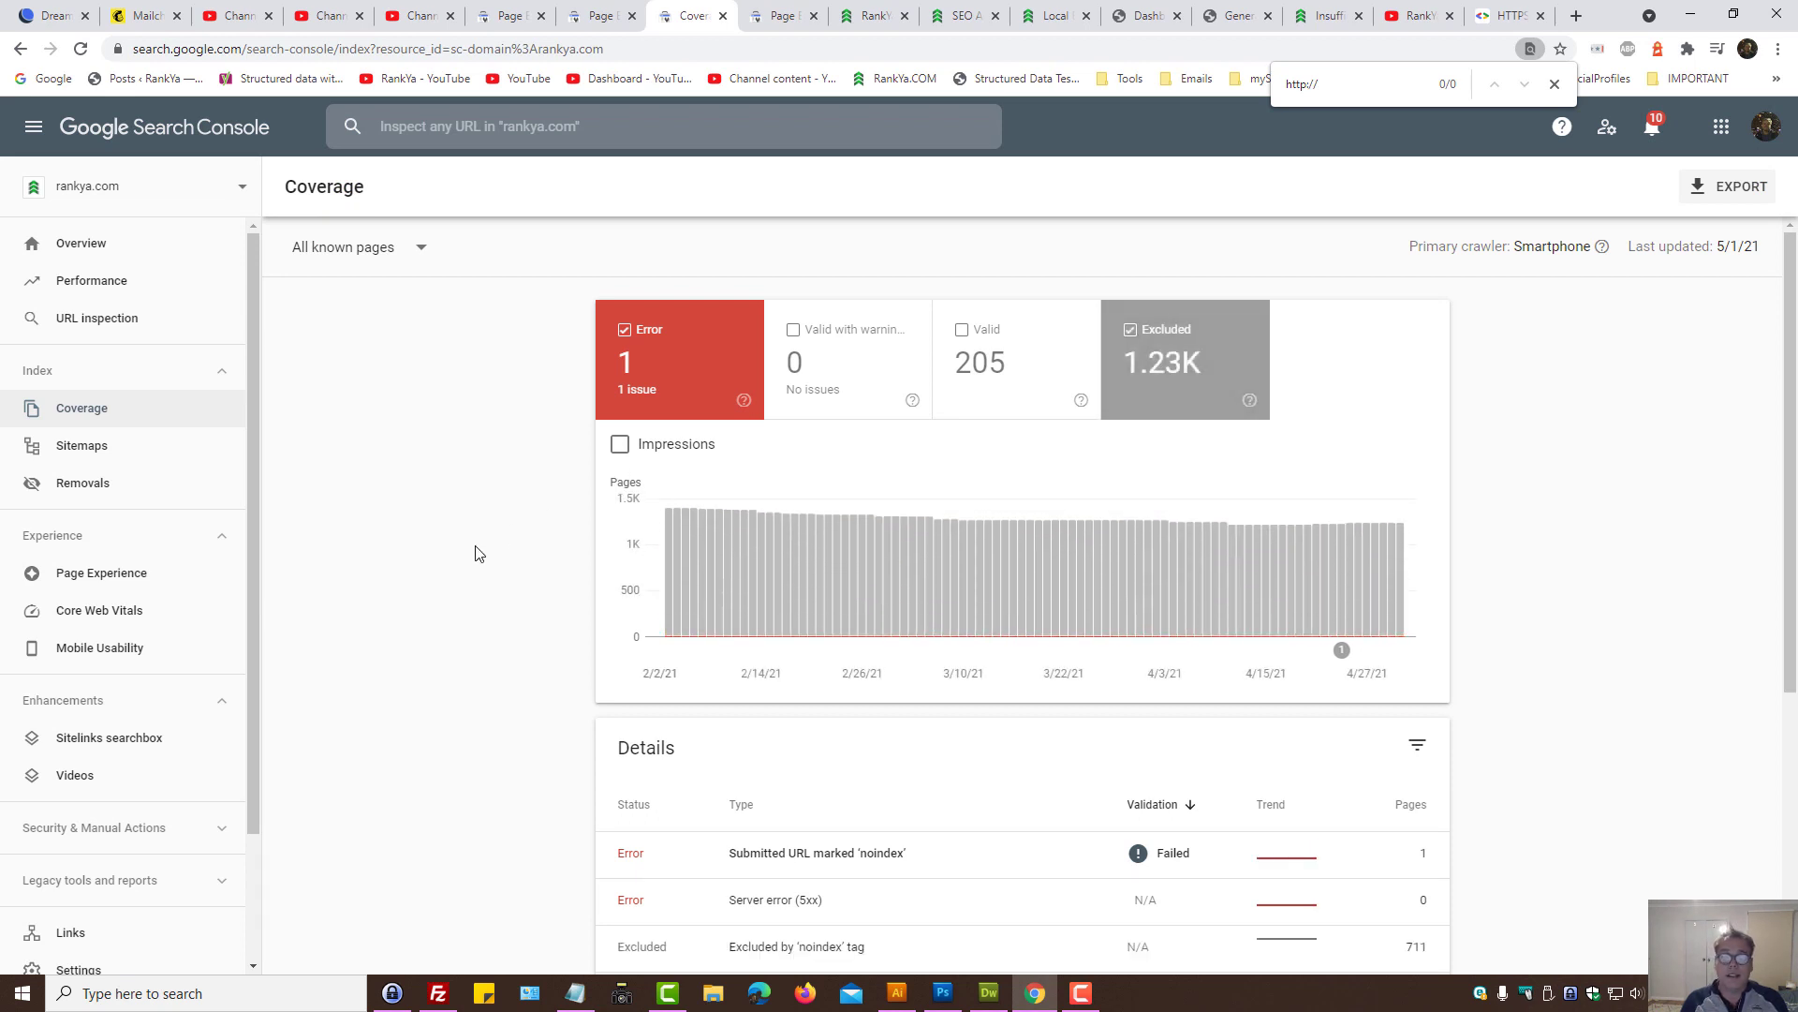
scroll("down", 3)
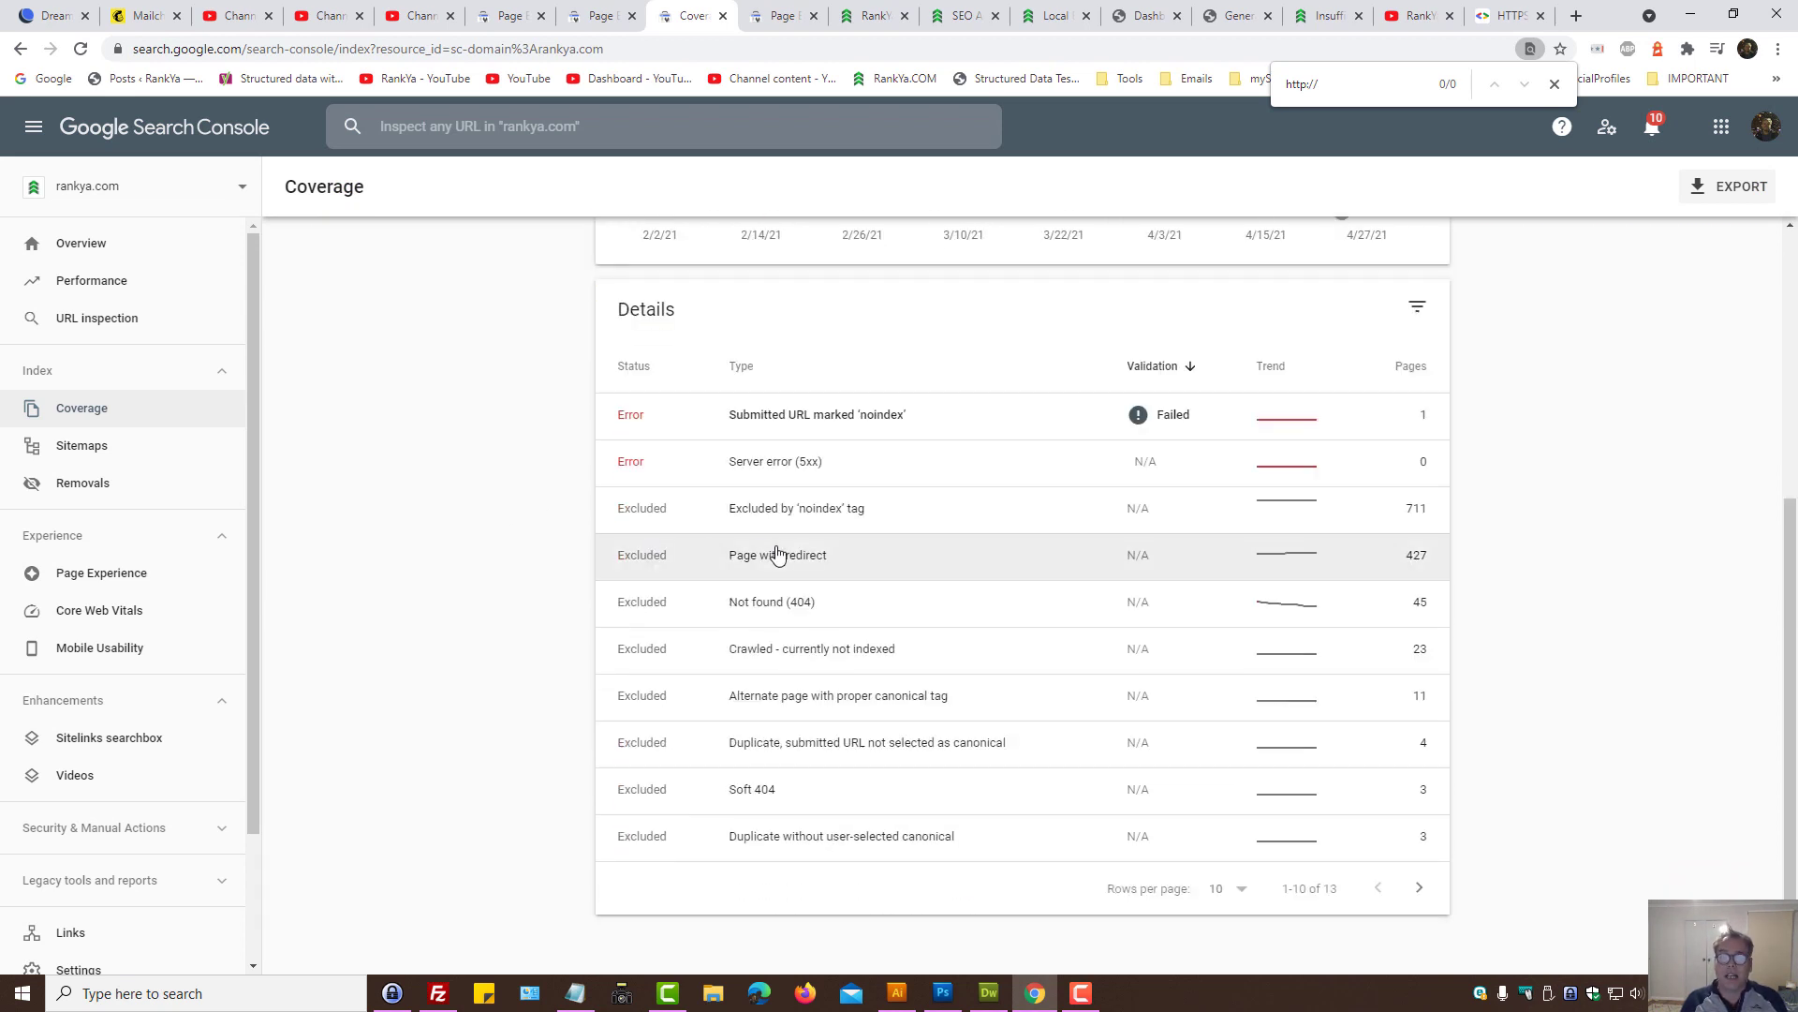
left_click(777, 554)
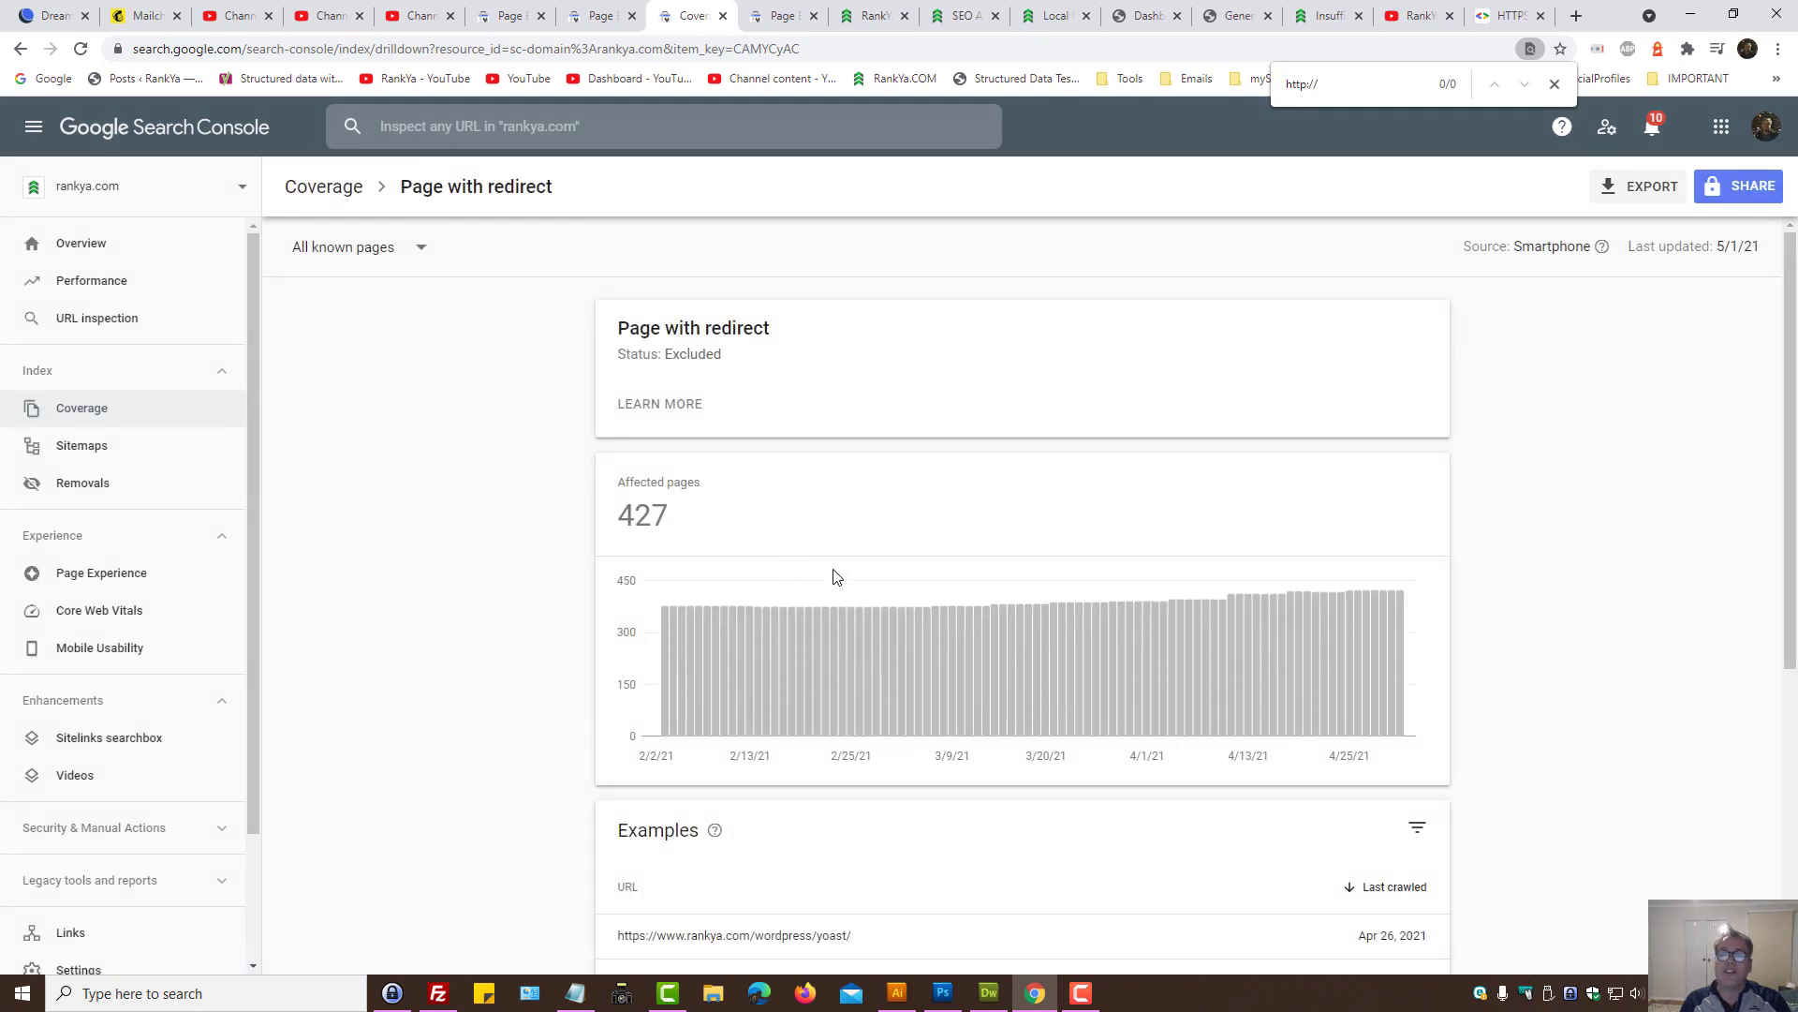
scroll("down", 3)
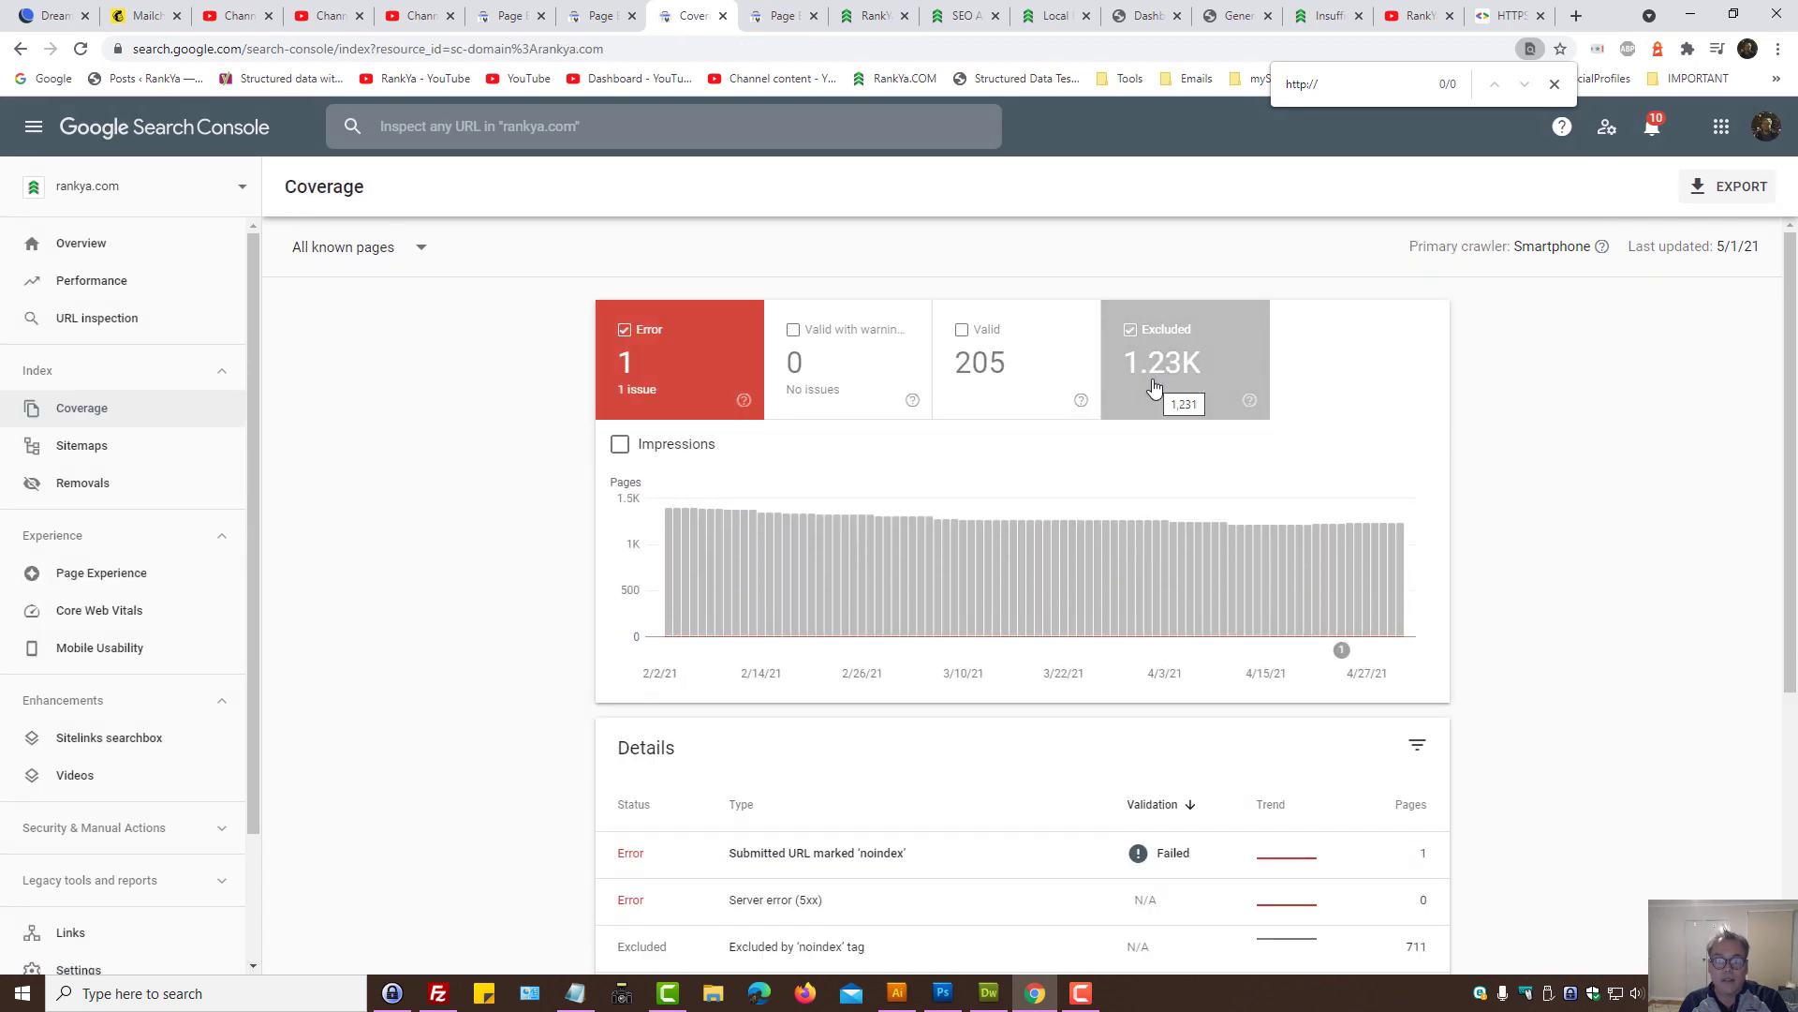
scroll("down", 3)
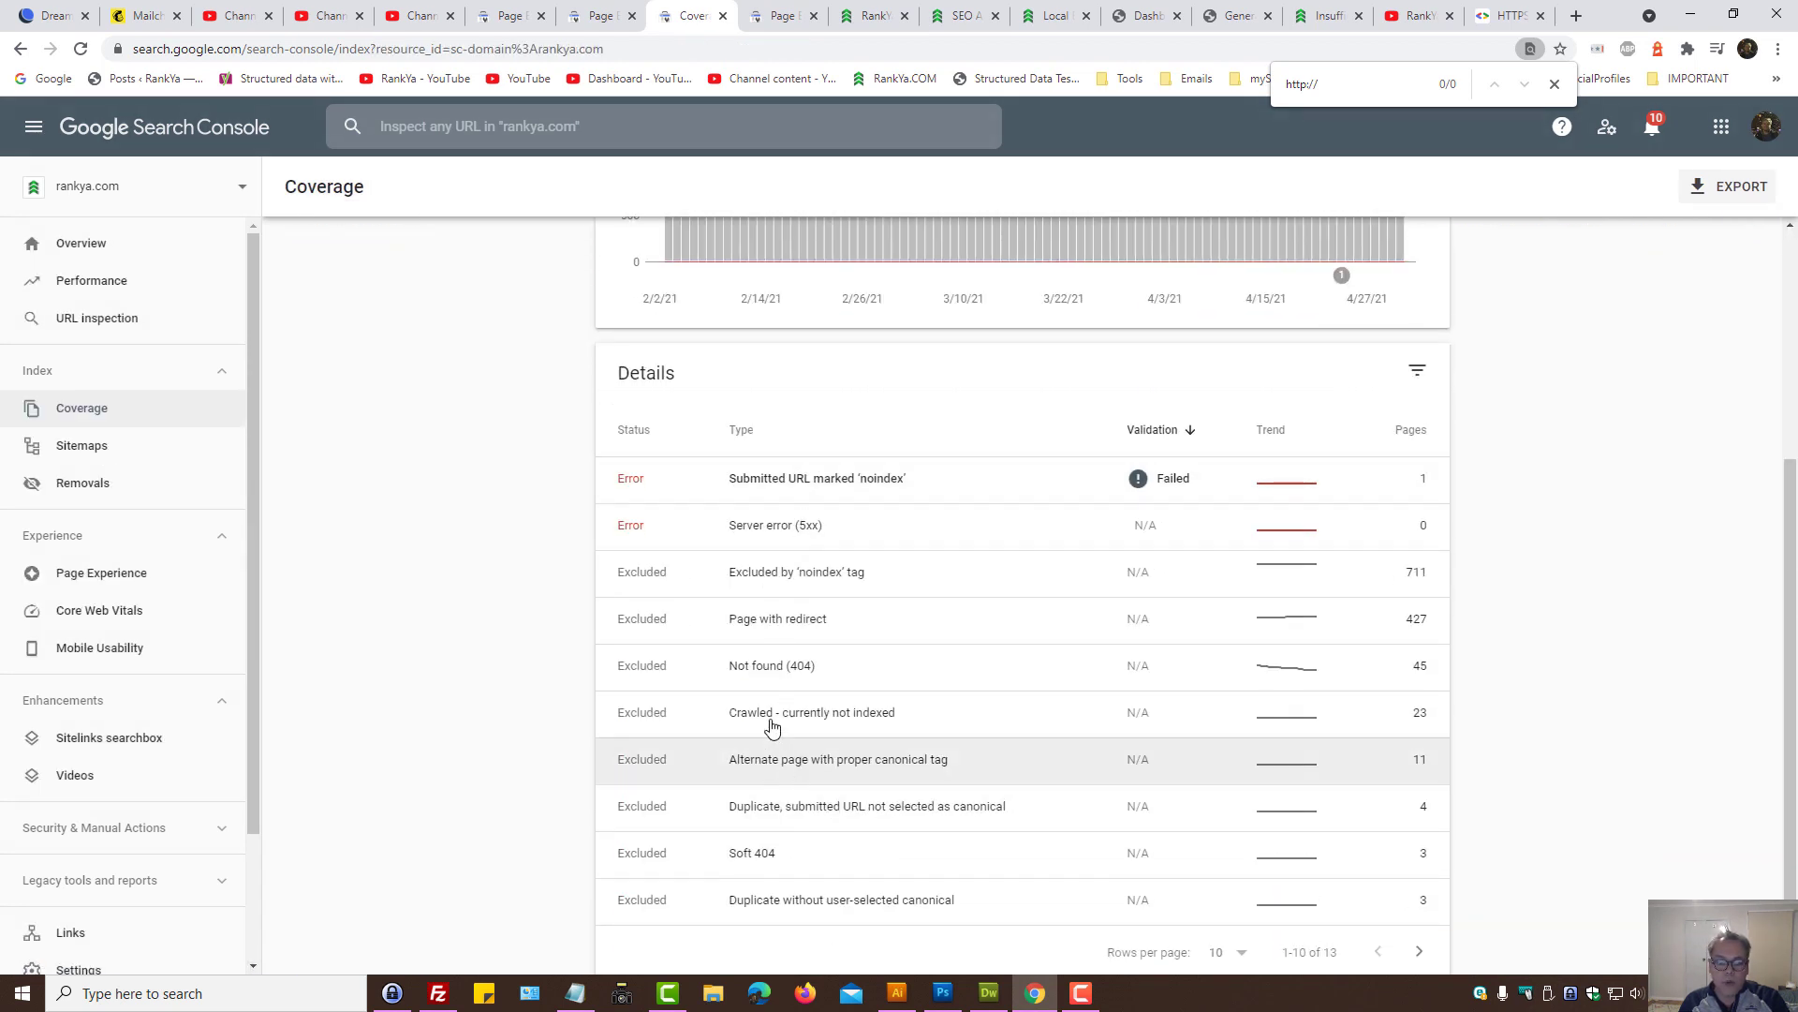
left_click(777, 619)
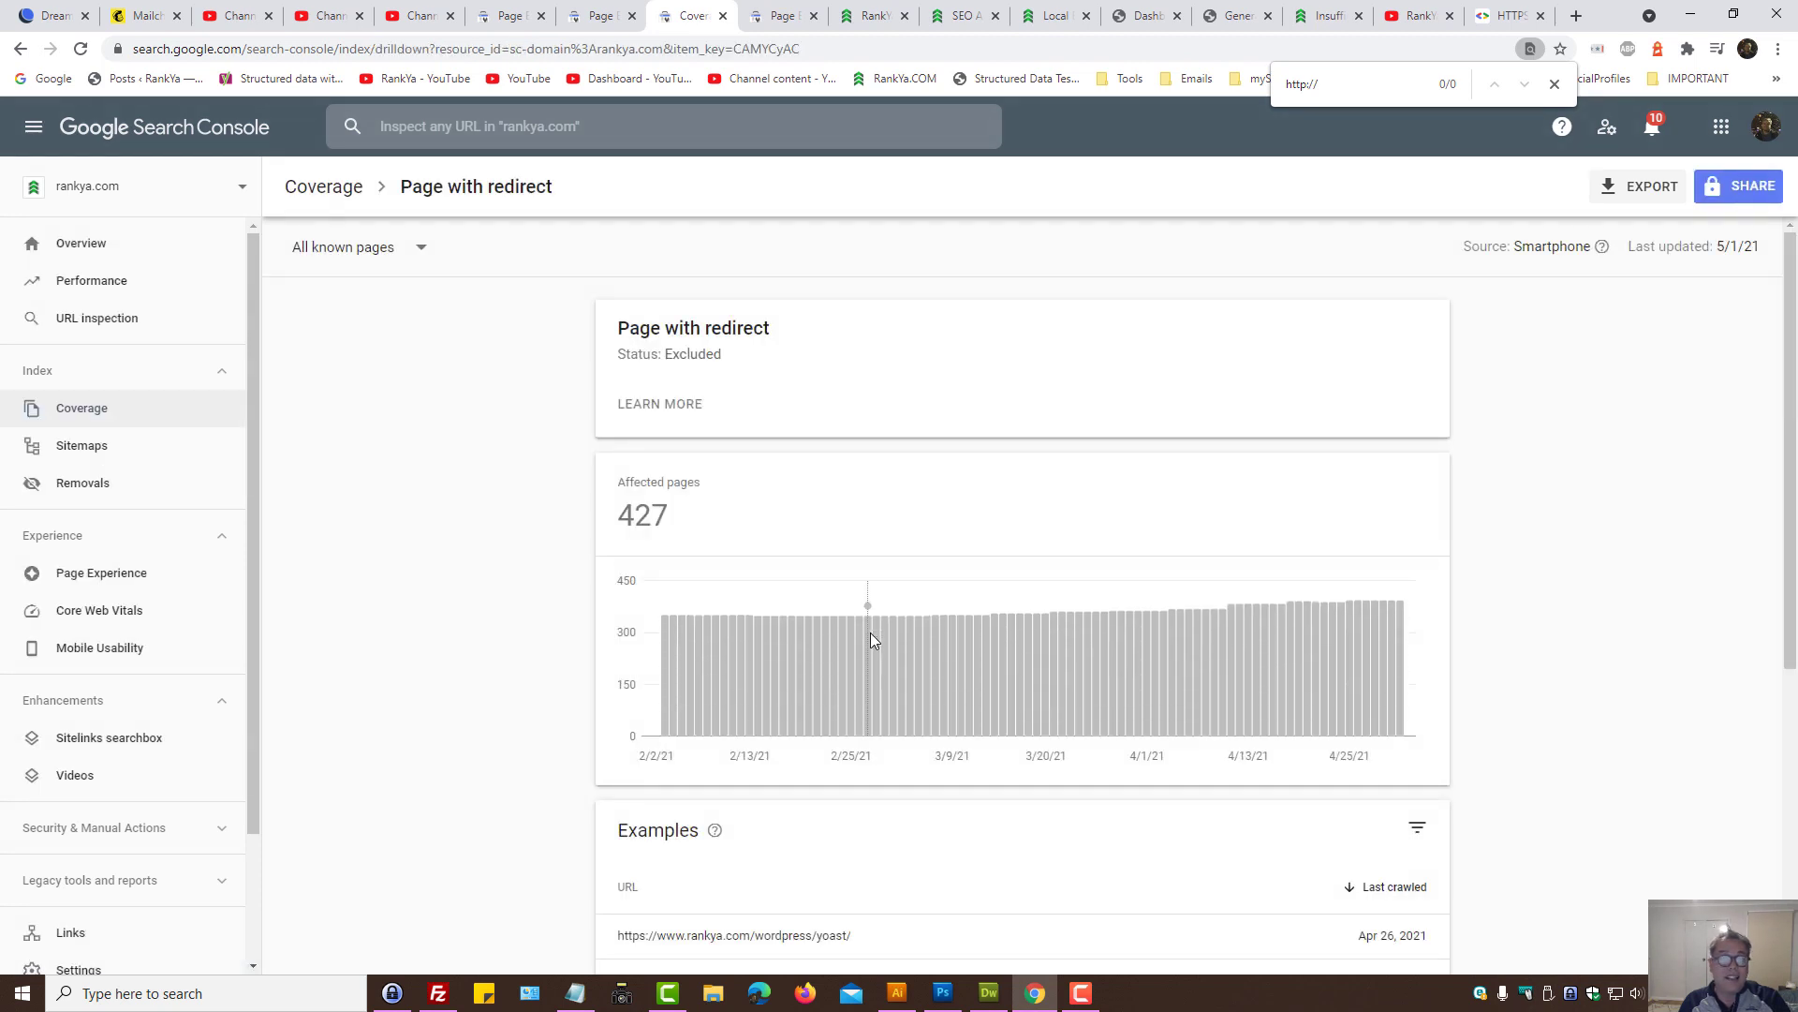
mouse_move(868, 607)
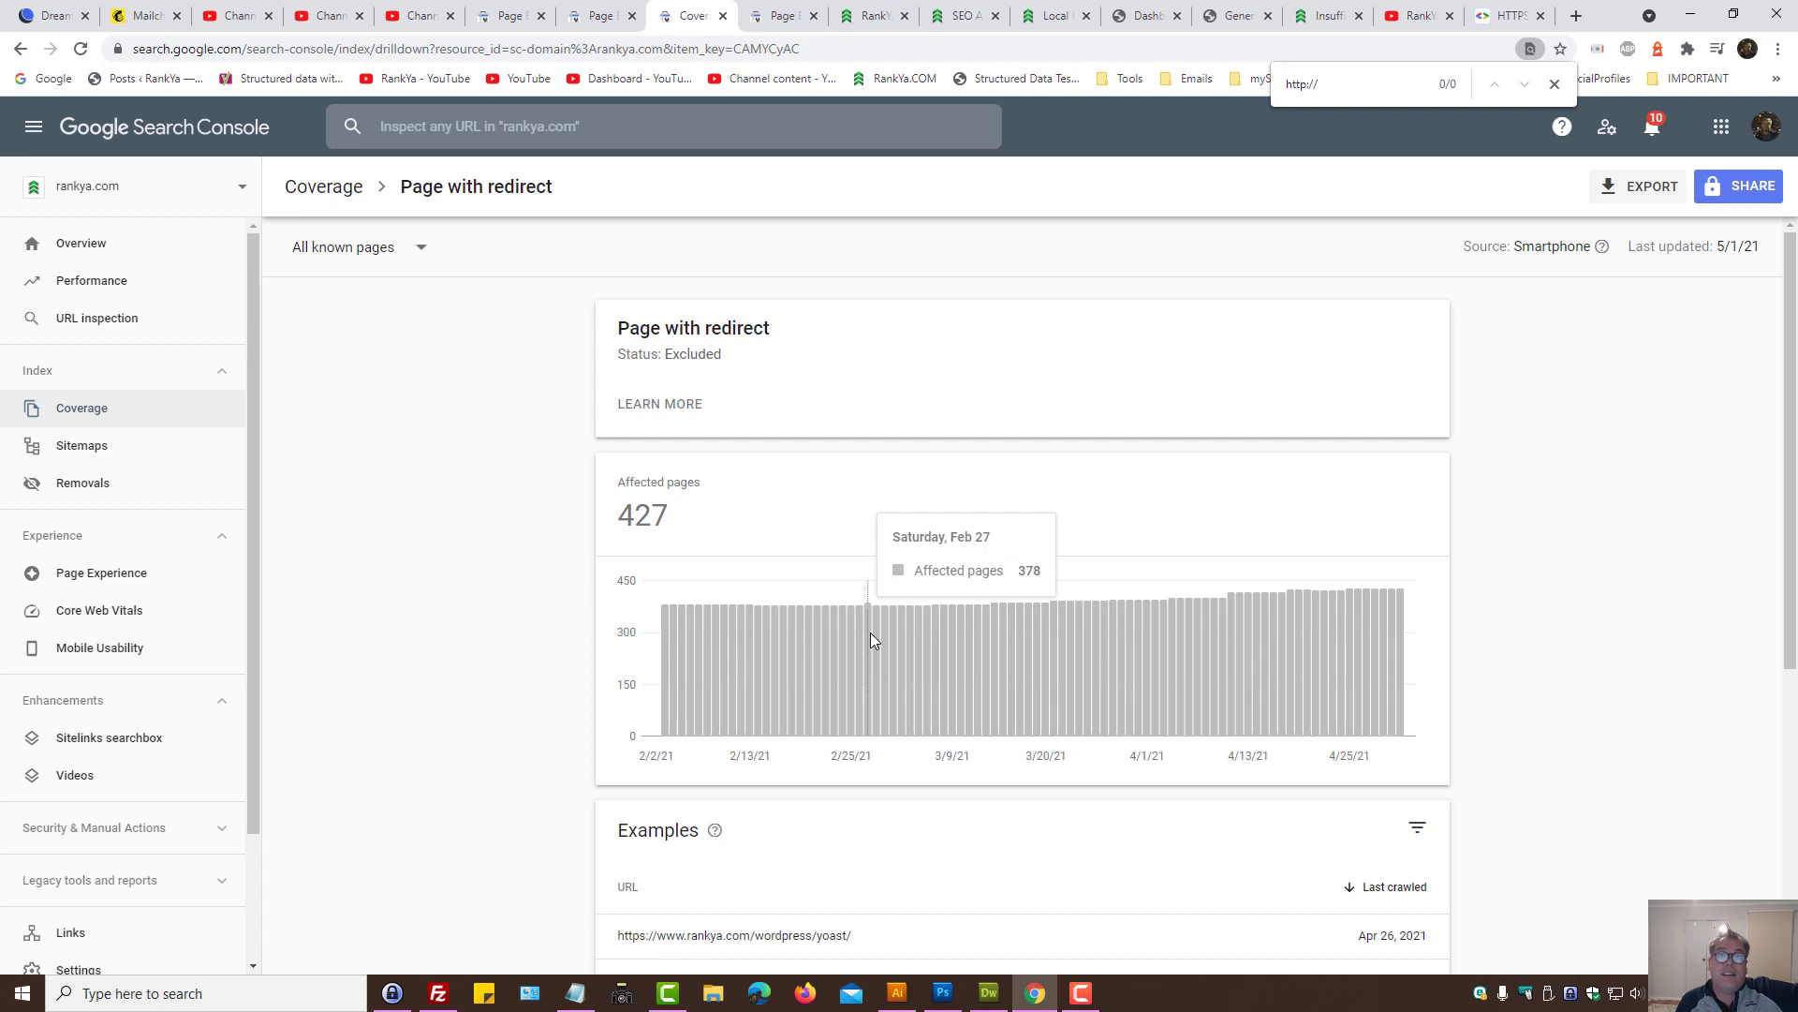
left_click(101, 574)
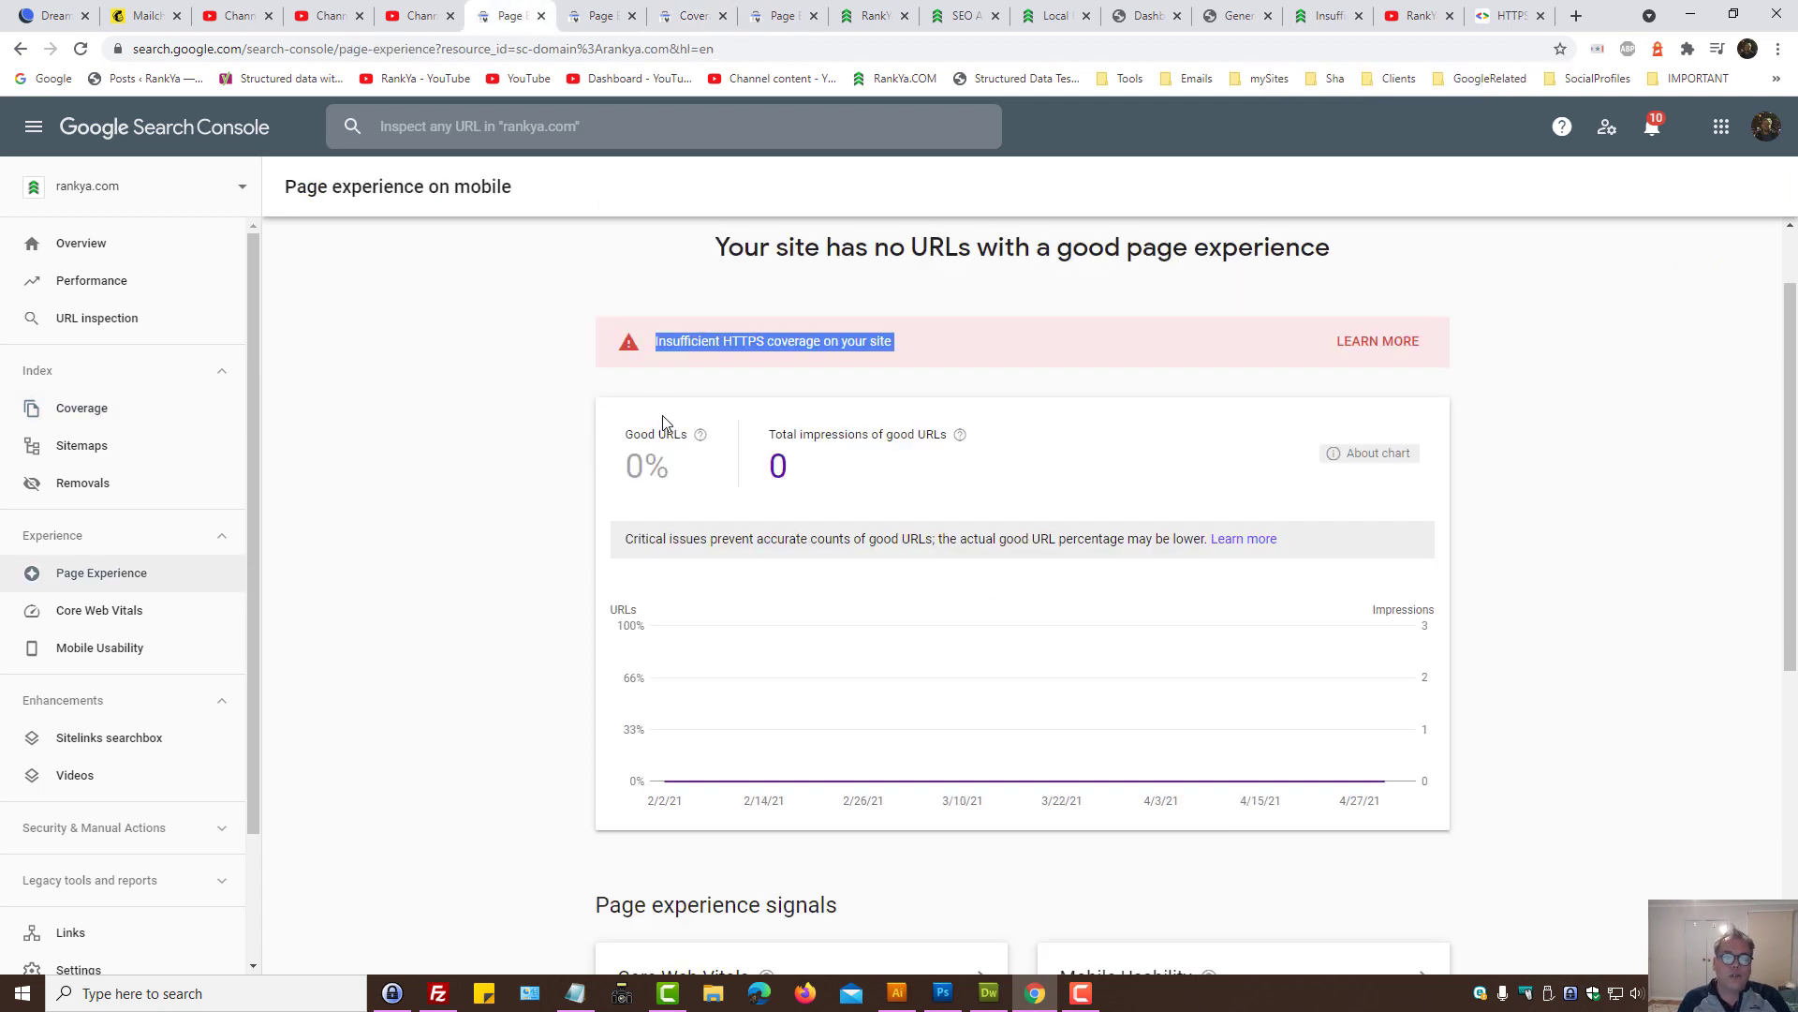
mouse_move(706, 411)
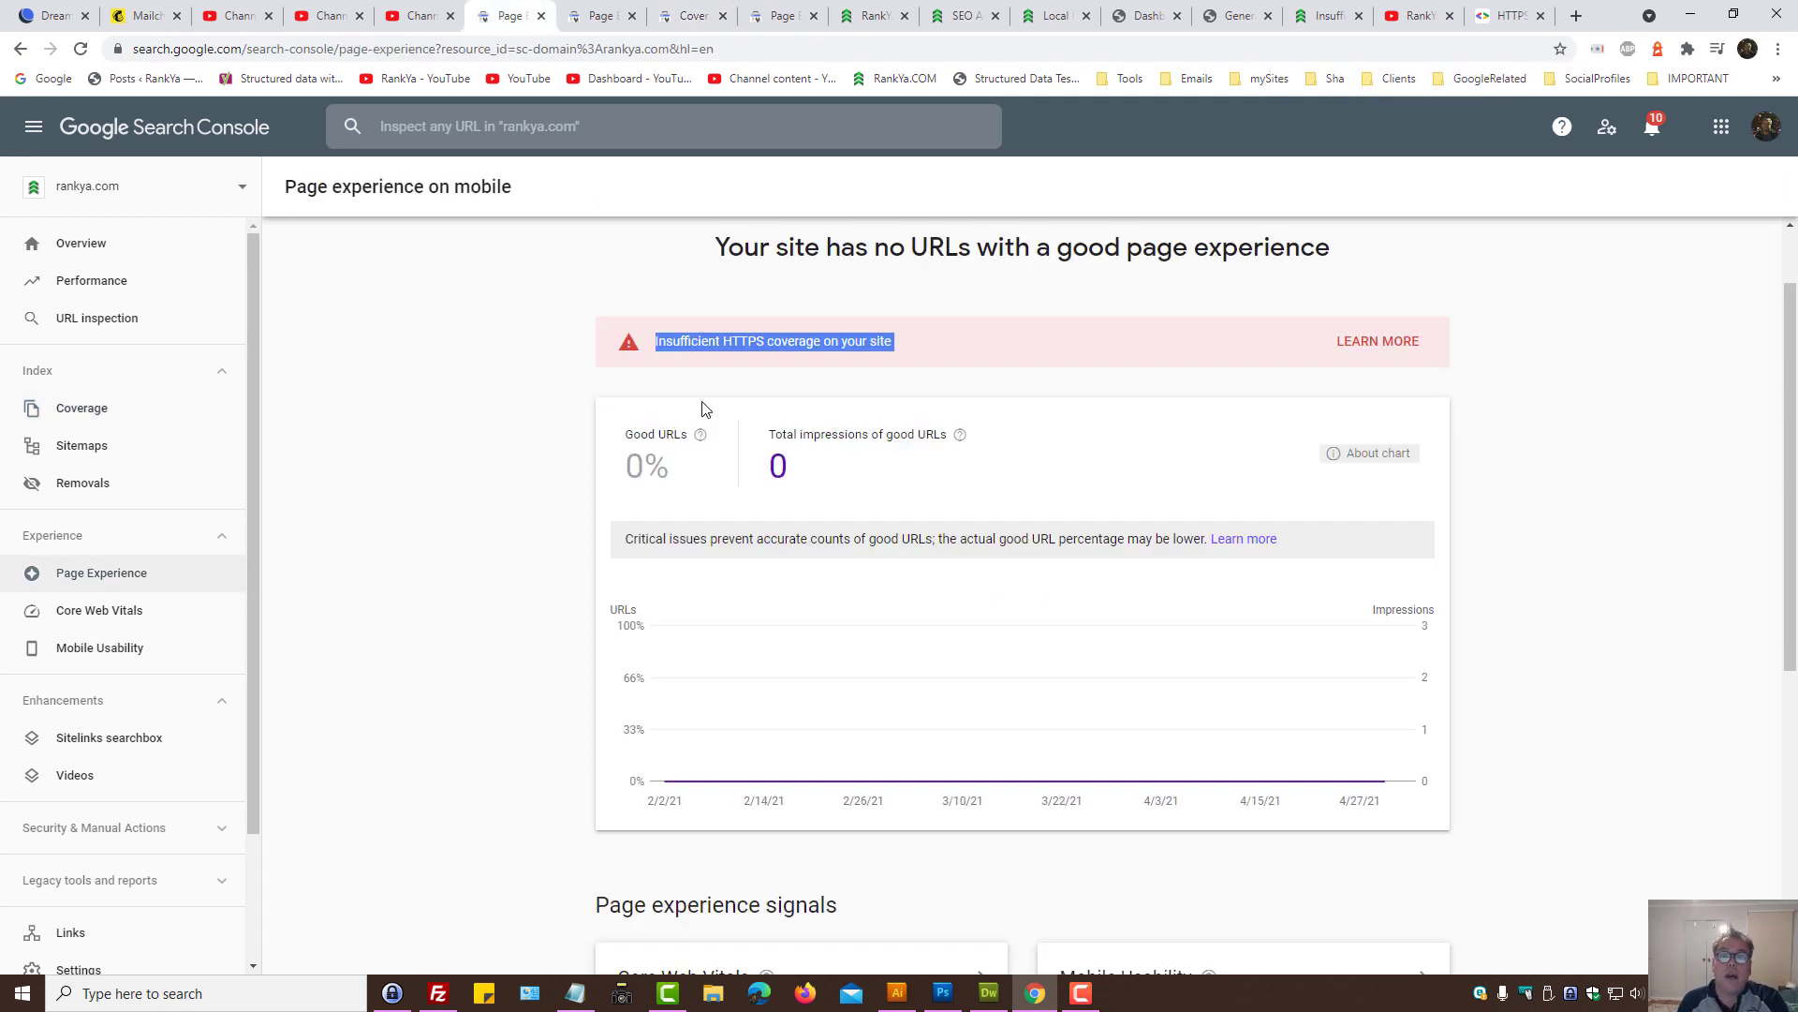
scroll("down", 3)
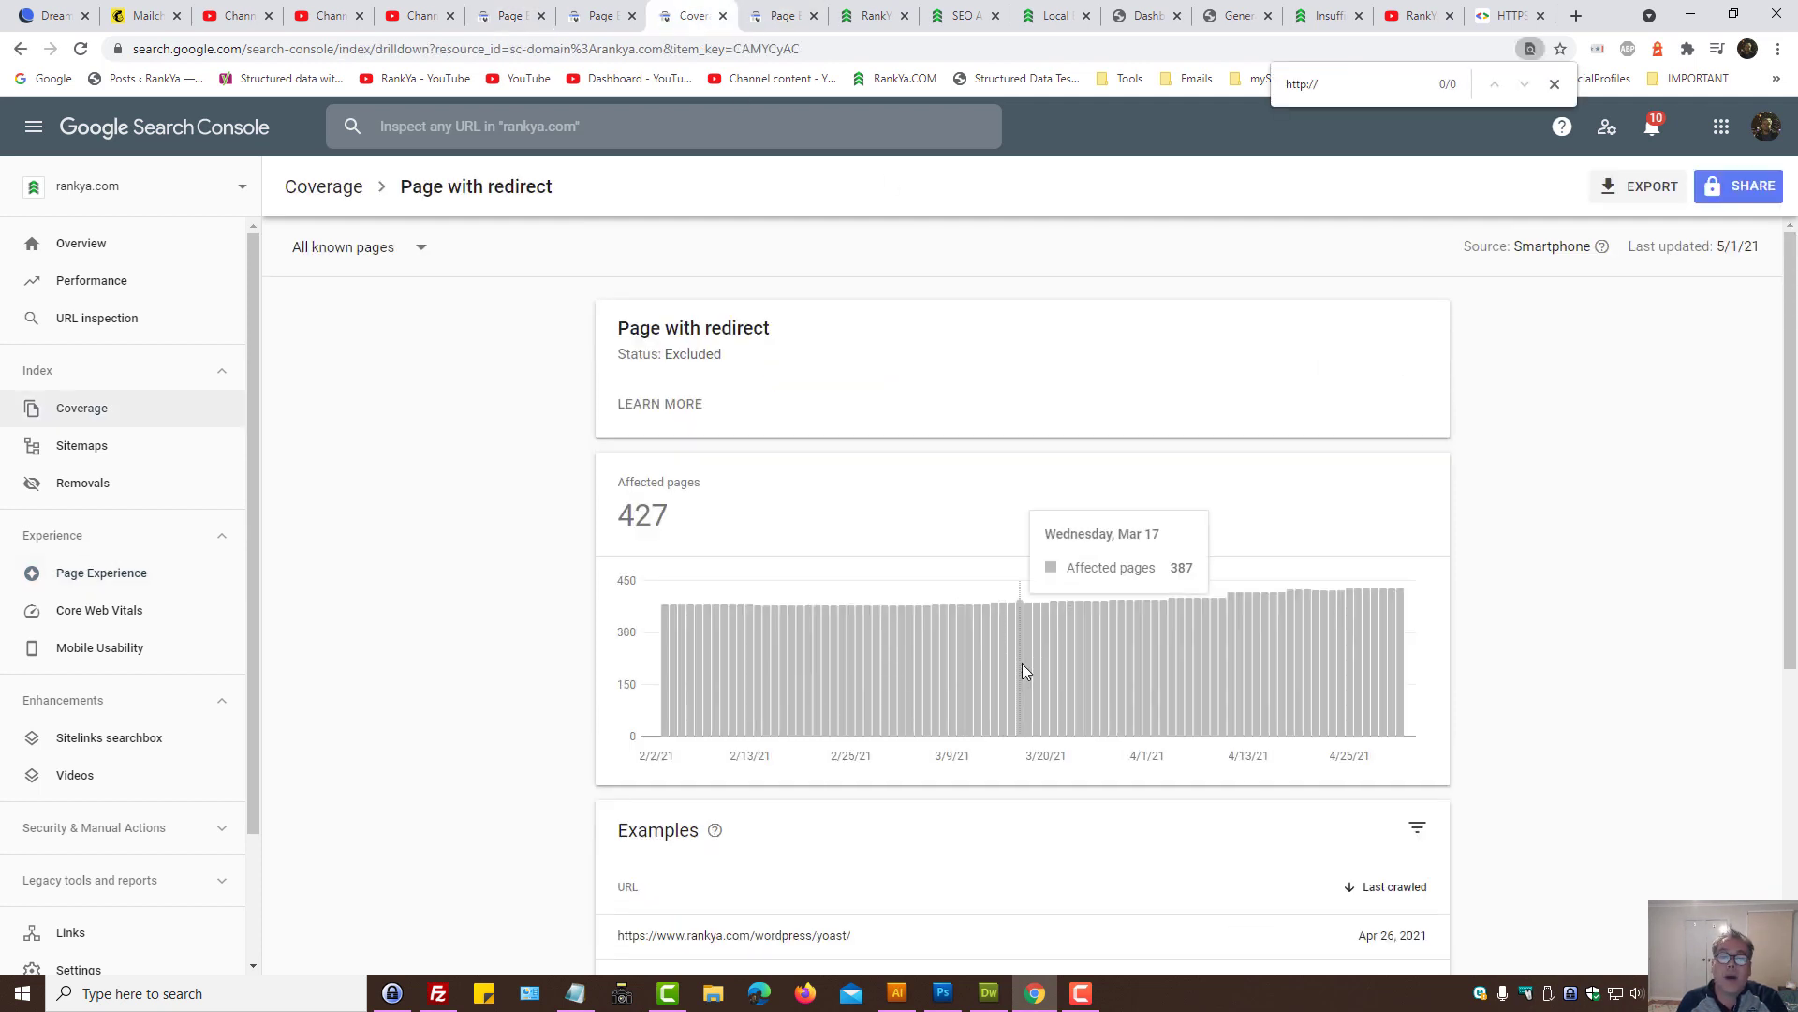
scroll("down", 3)
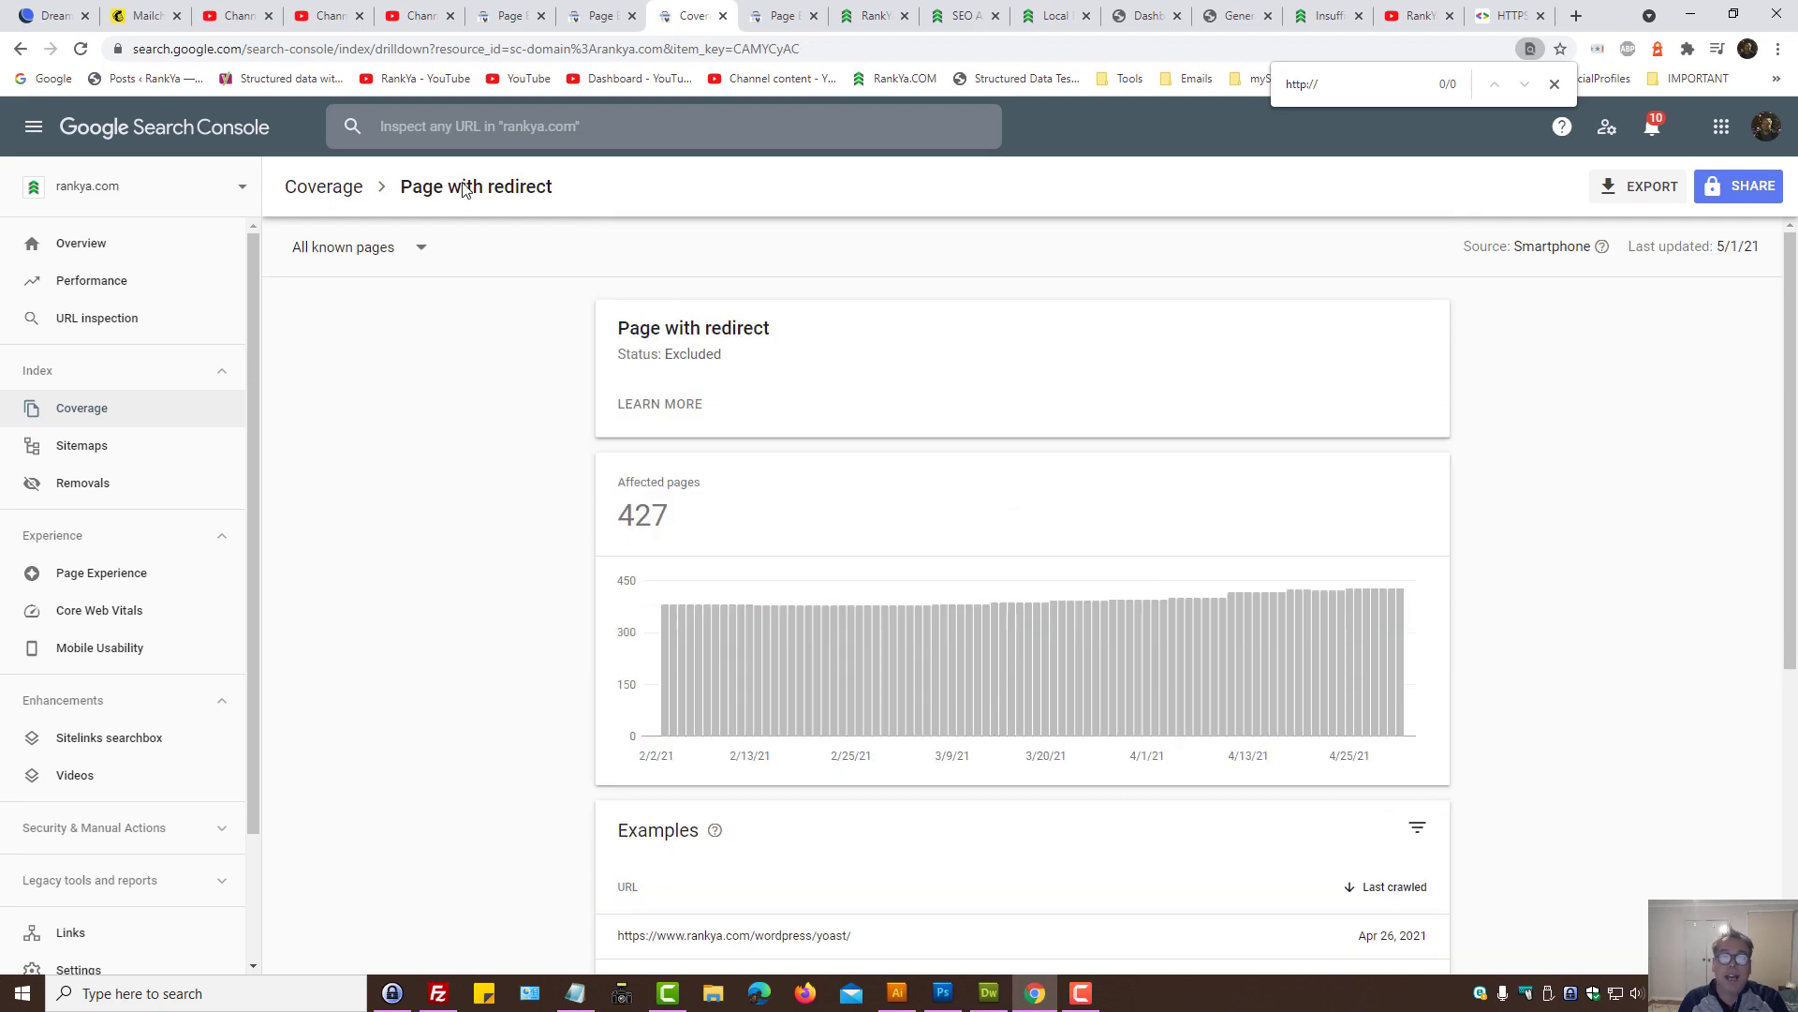
scroll("down", 3)
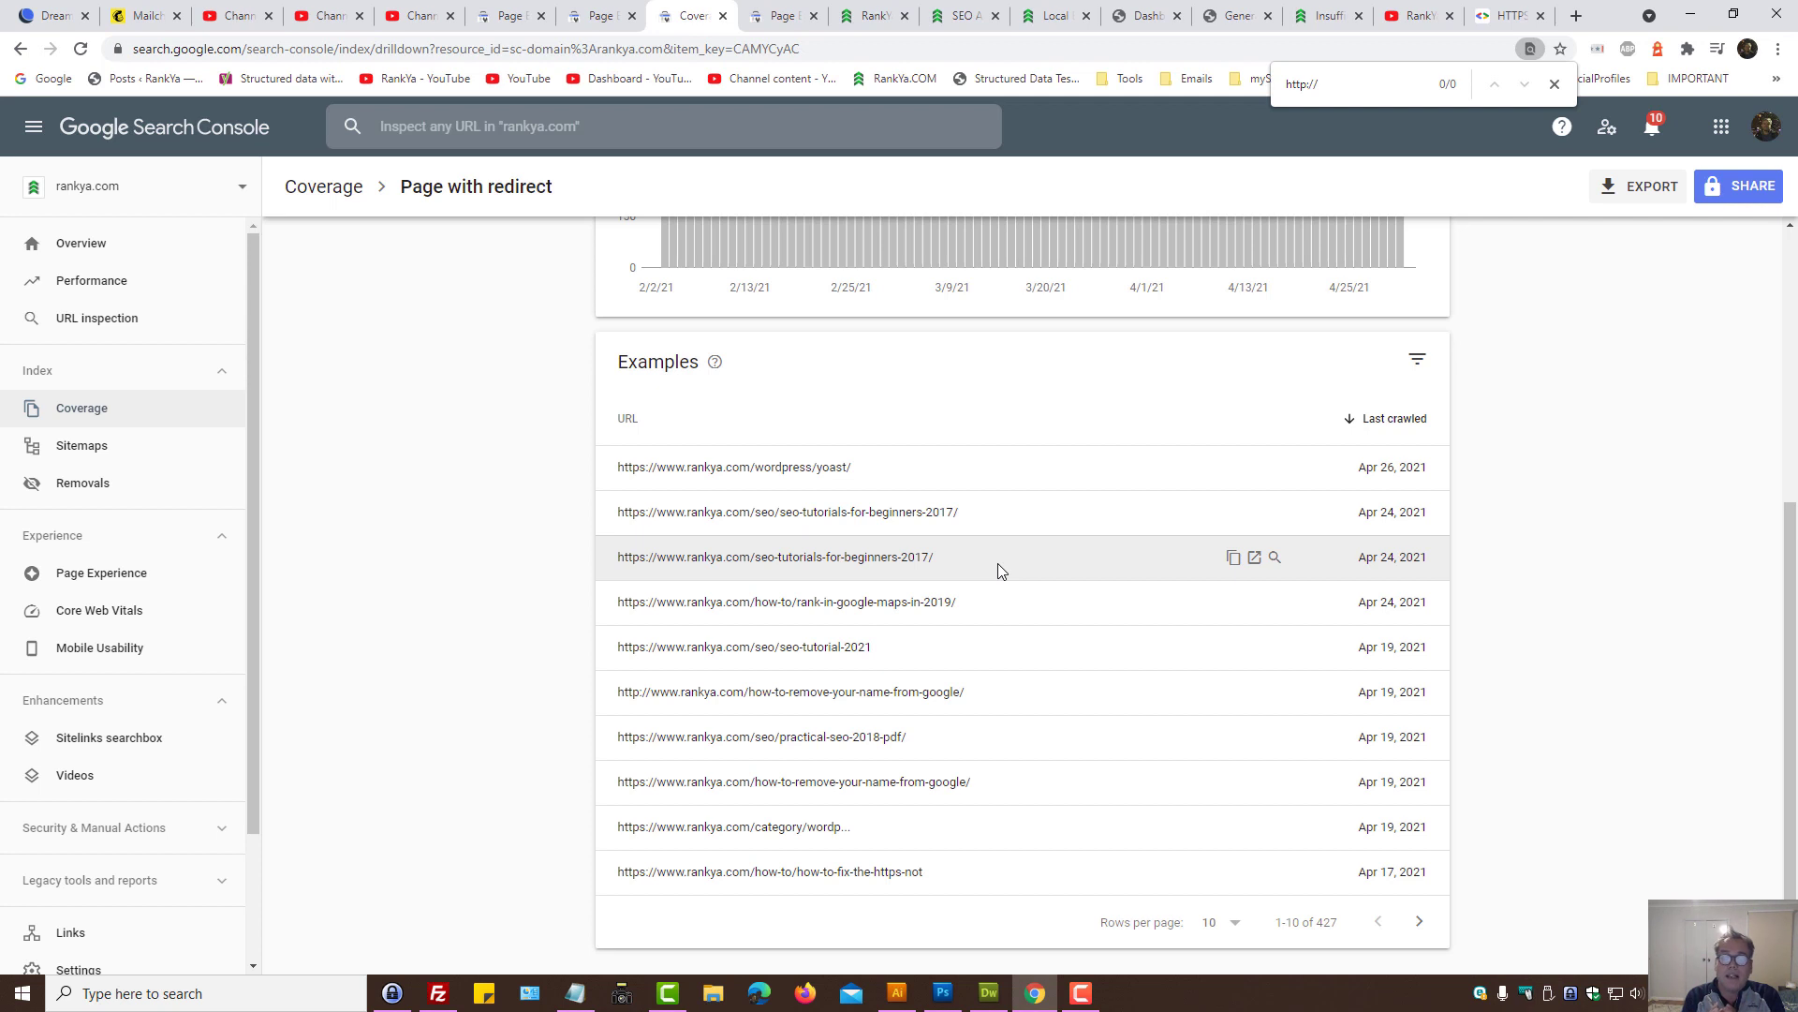
mouse_move(617, 692)
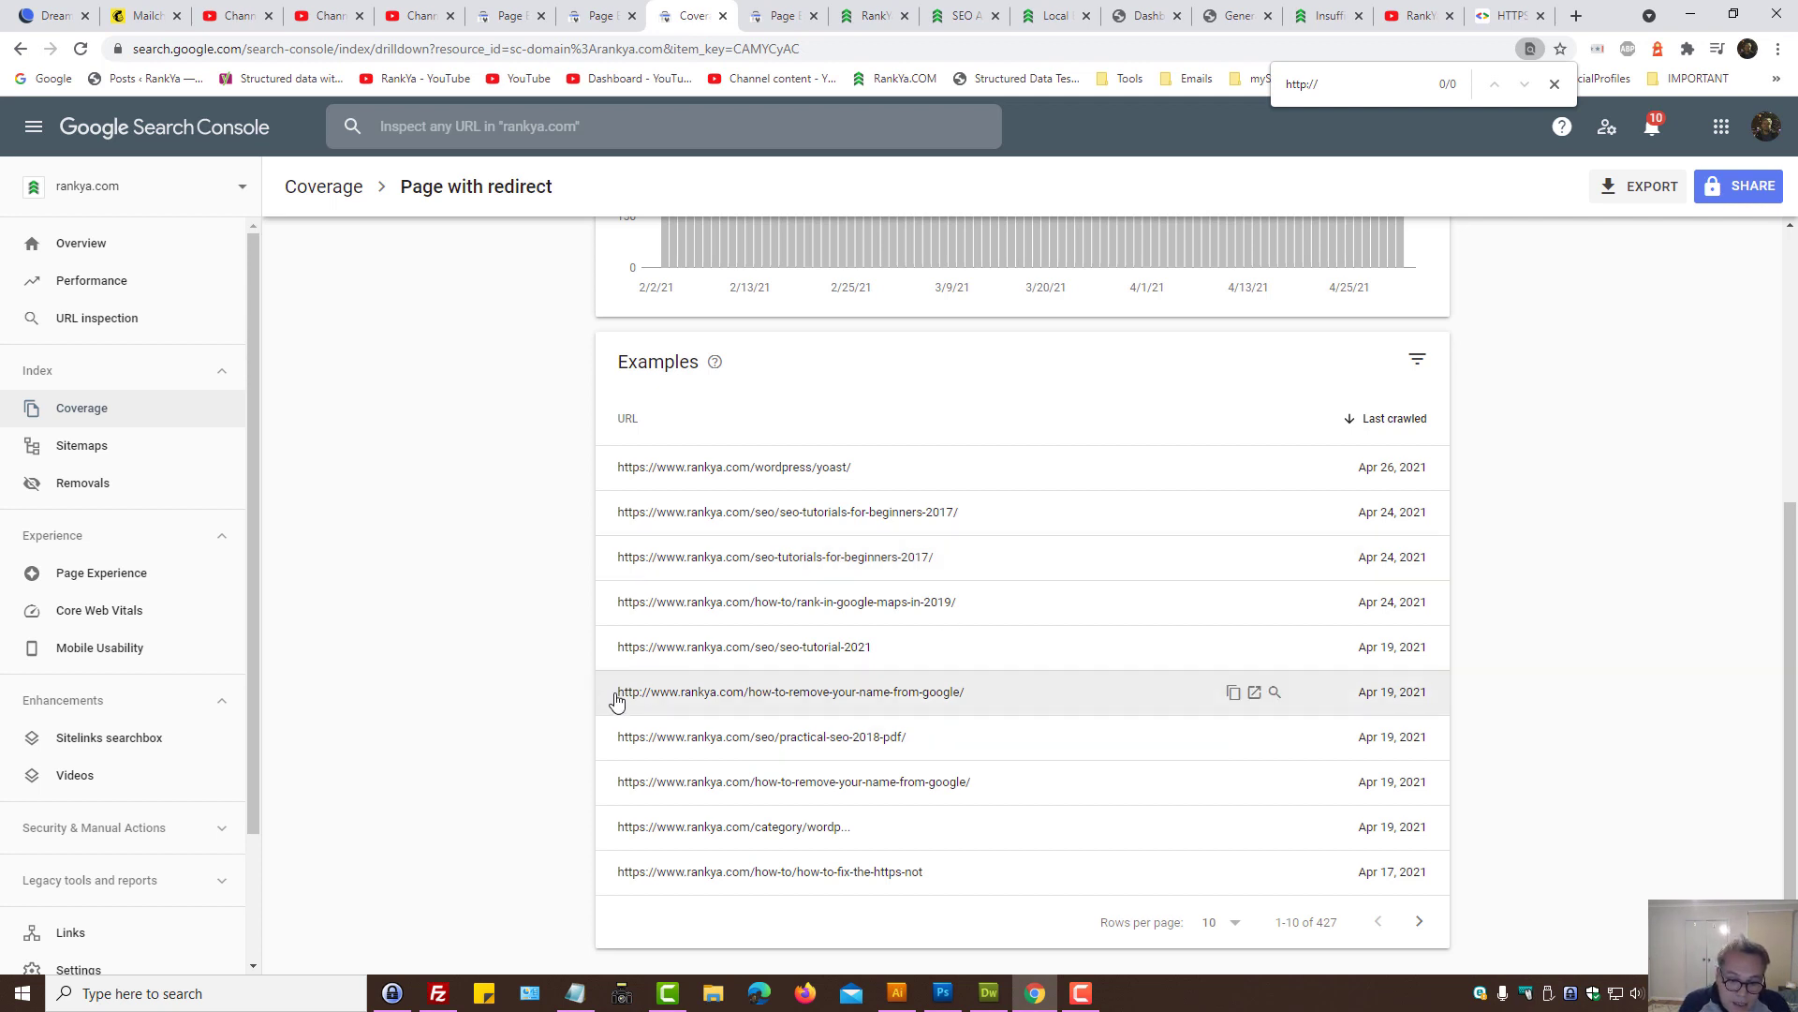
double_click(630, 692)
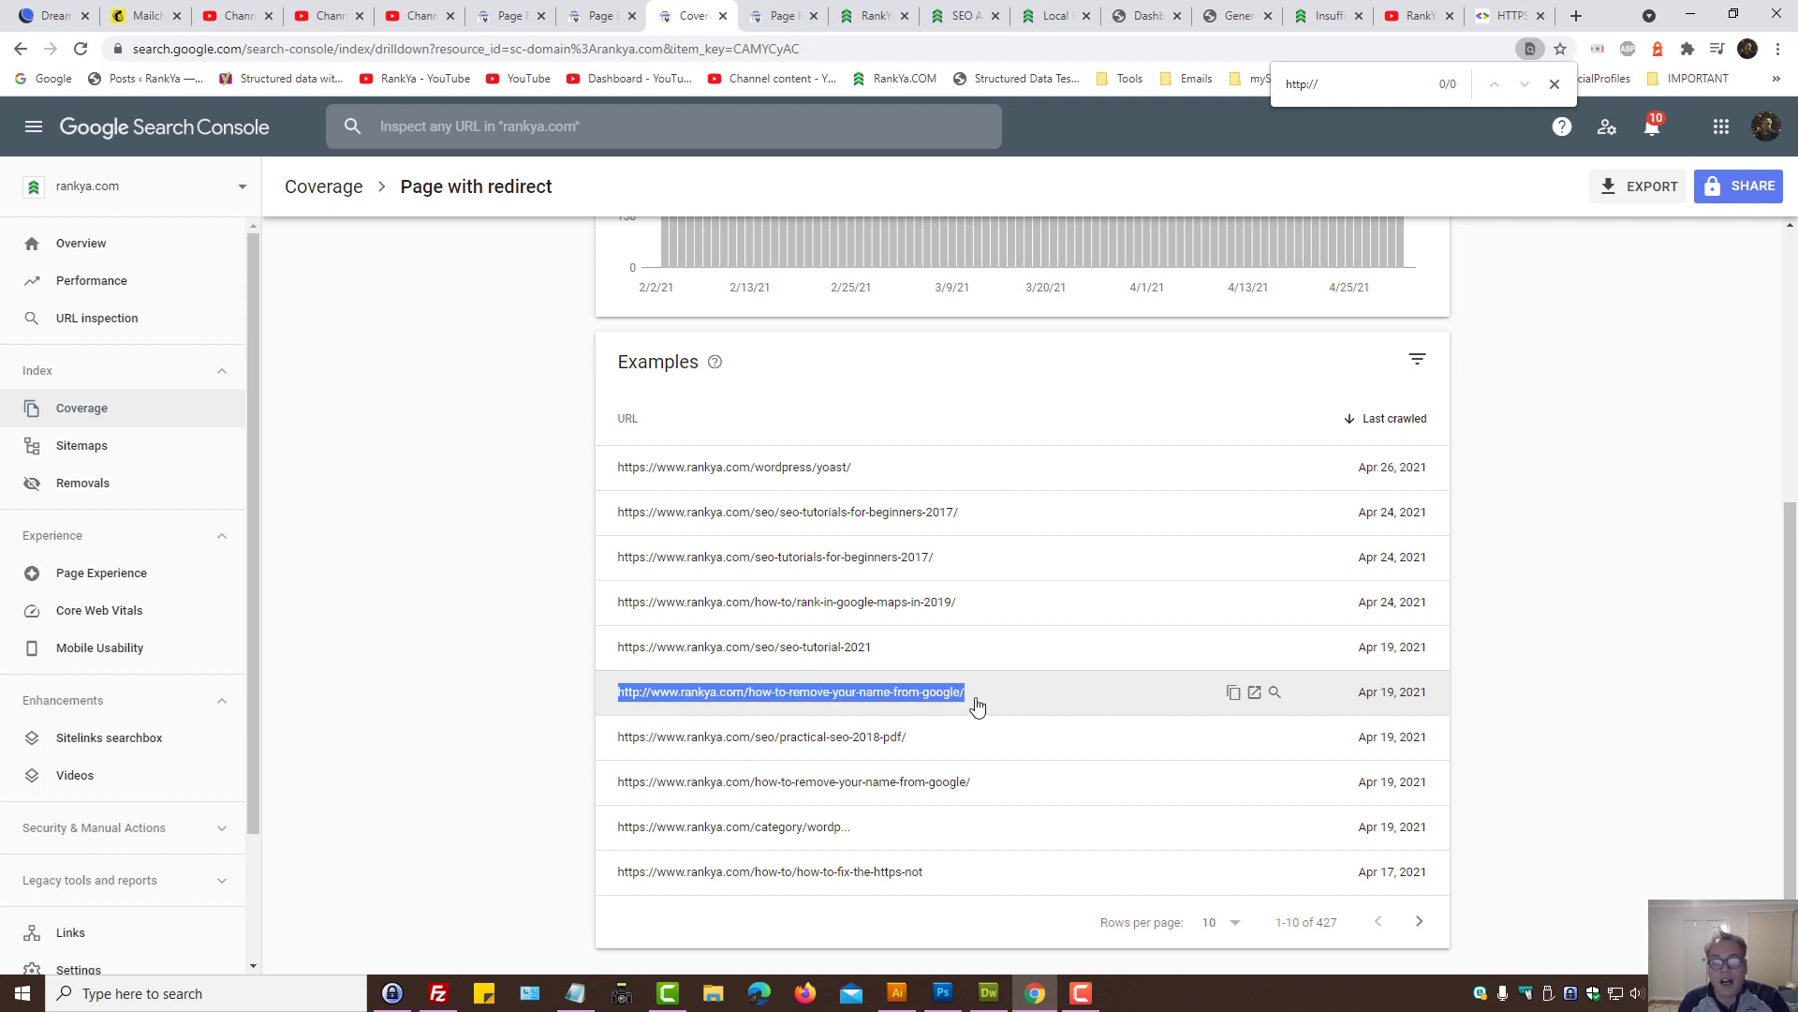
mouse_move(969, 697)
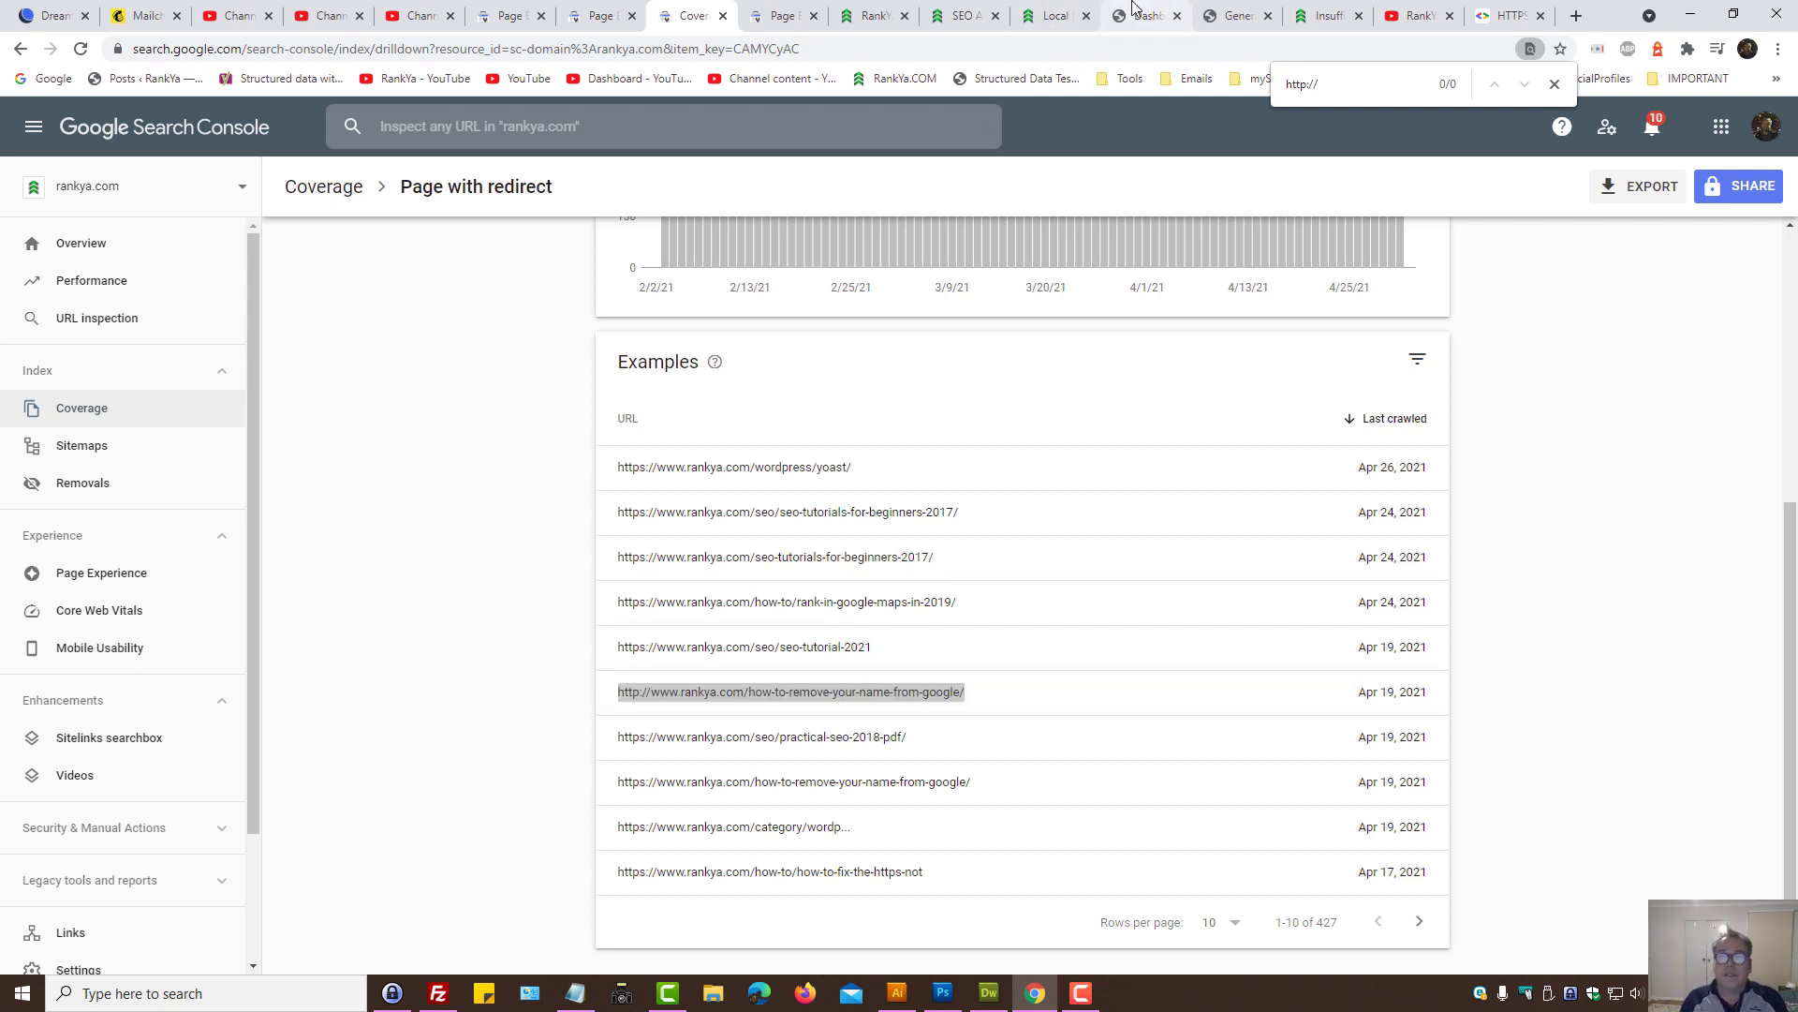
left_click(1143, 15)
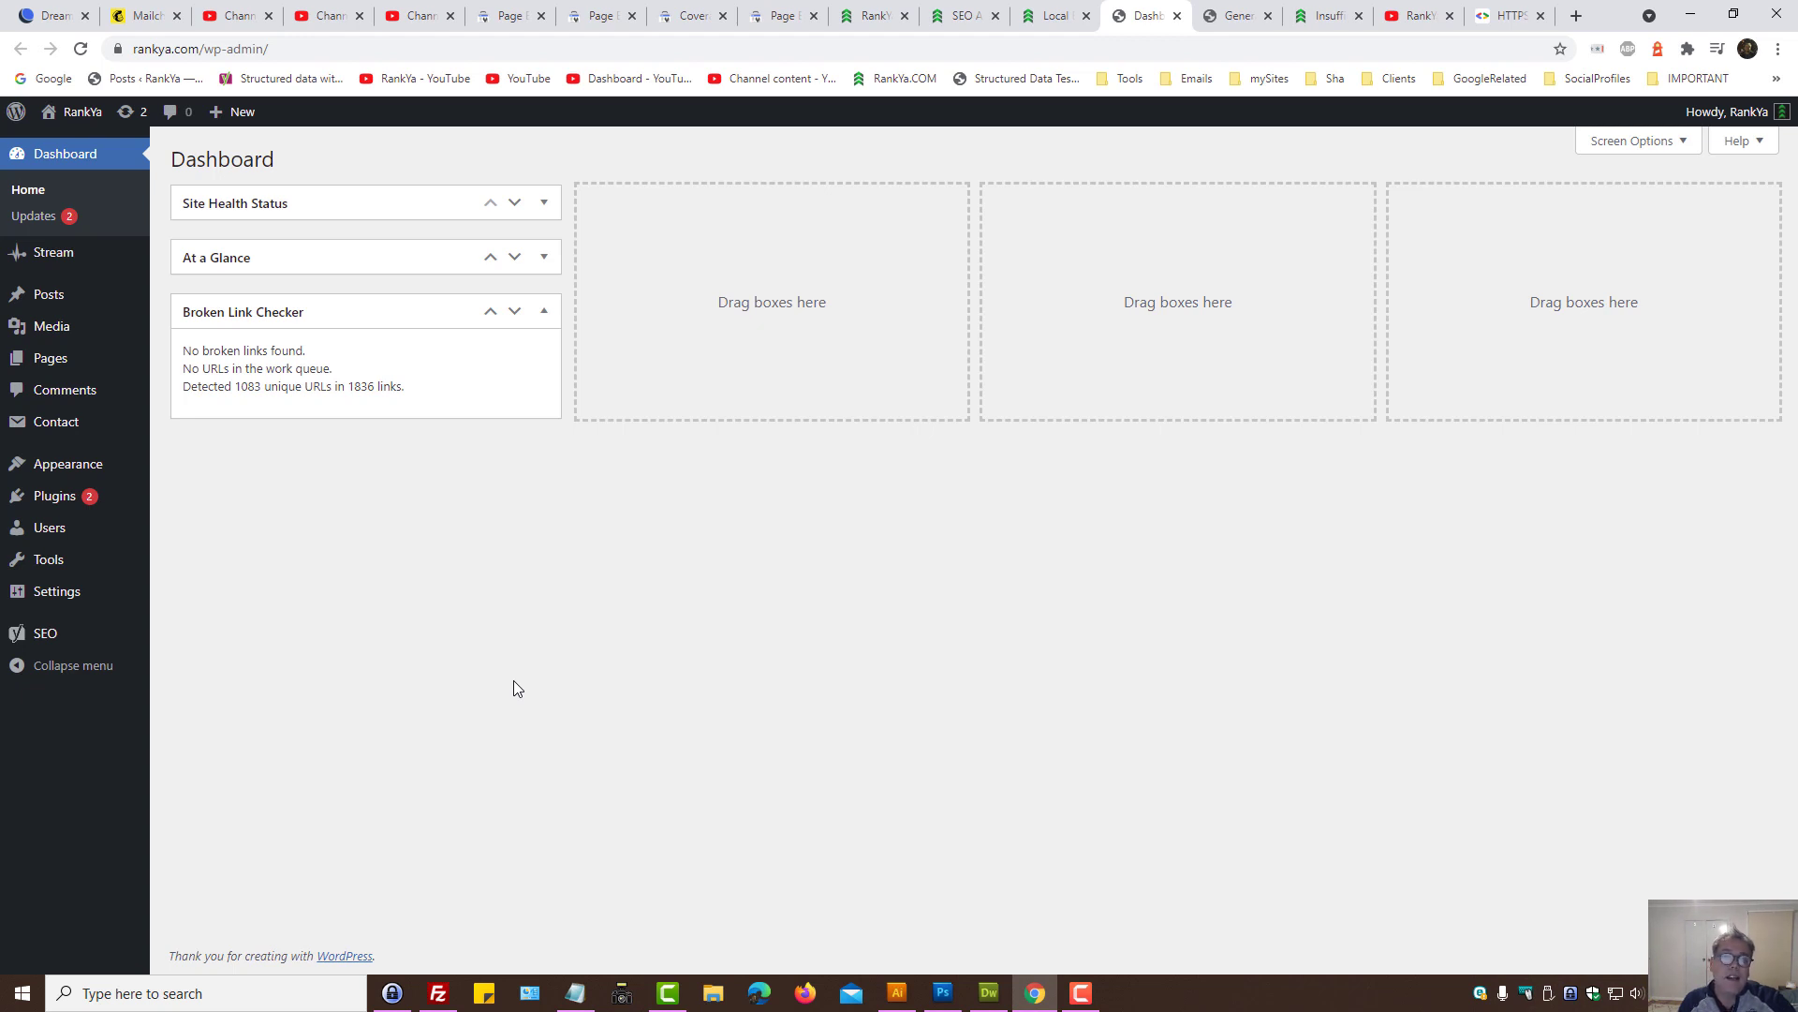
mouse_move(916, 476)
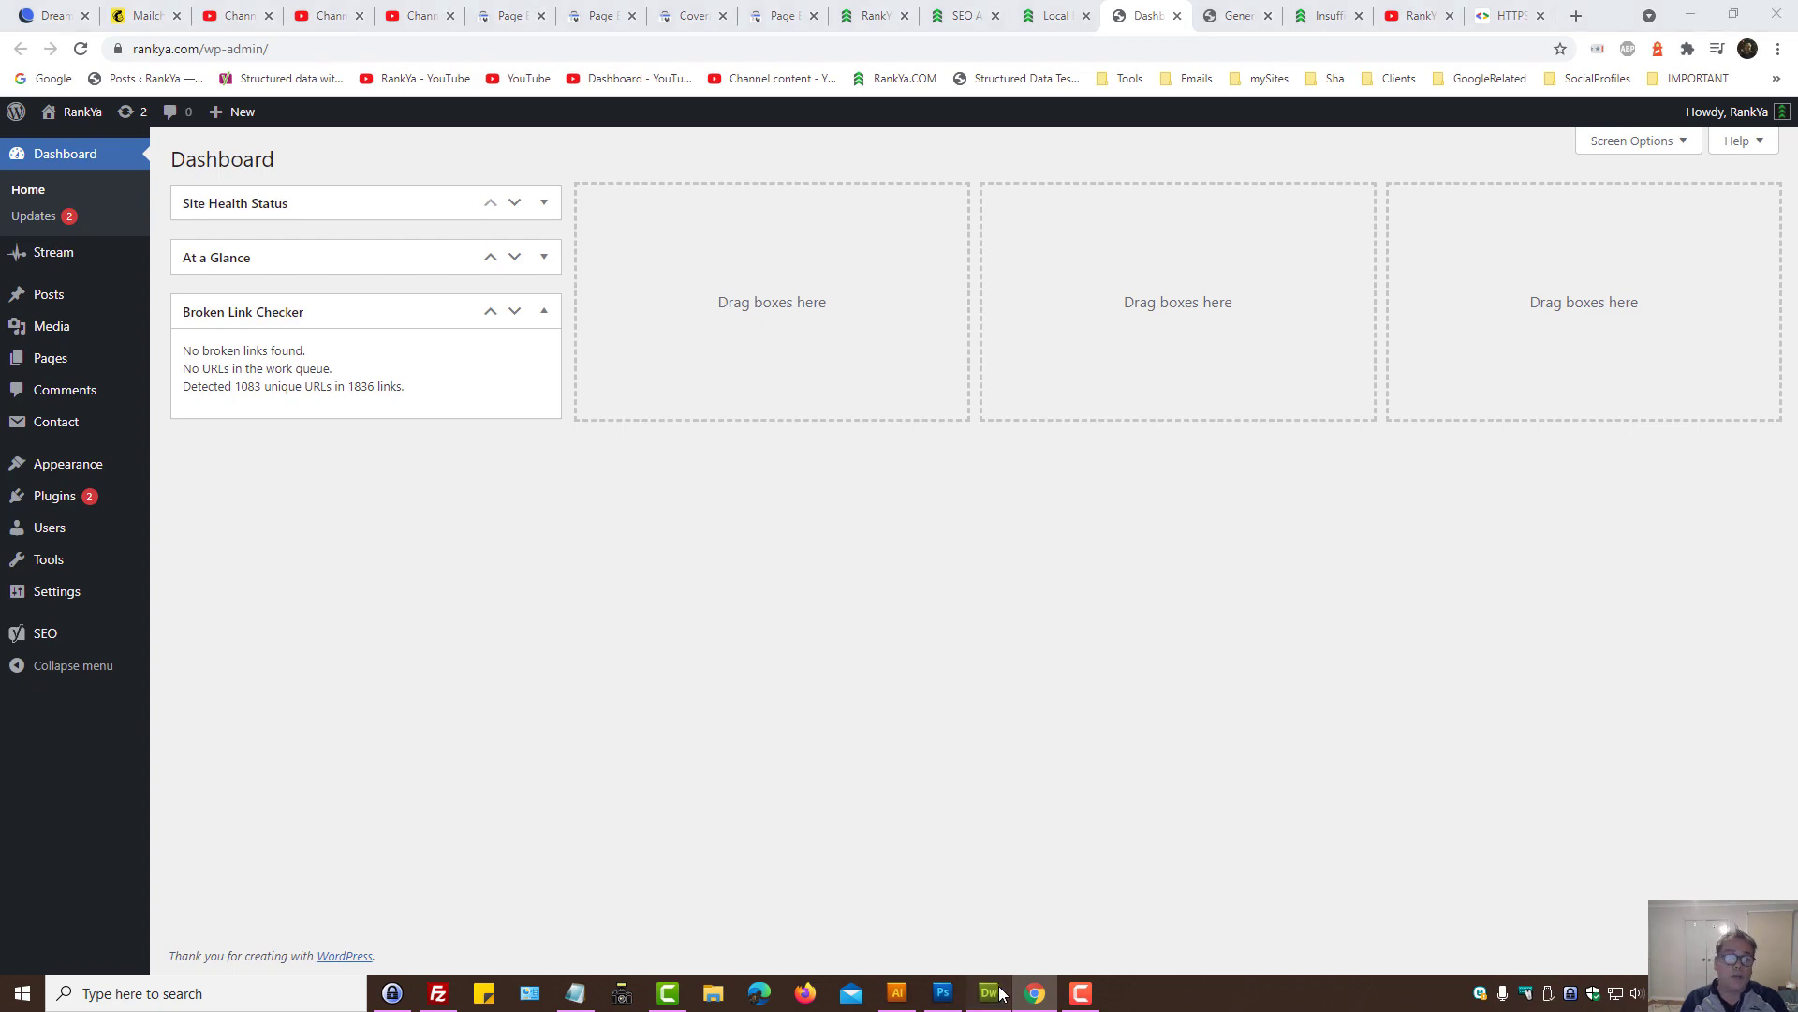
Step: Bring rankya.com's .htaccess file with its HTTPS rewrite rules to the front in Dreamweaver
left_click(987, 993)
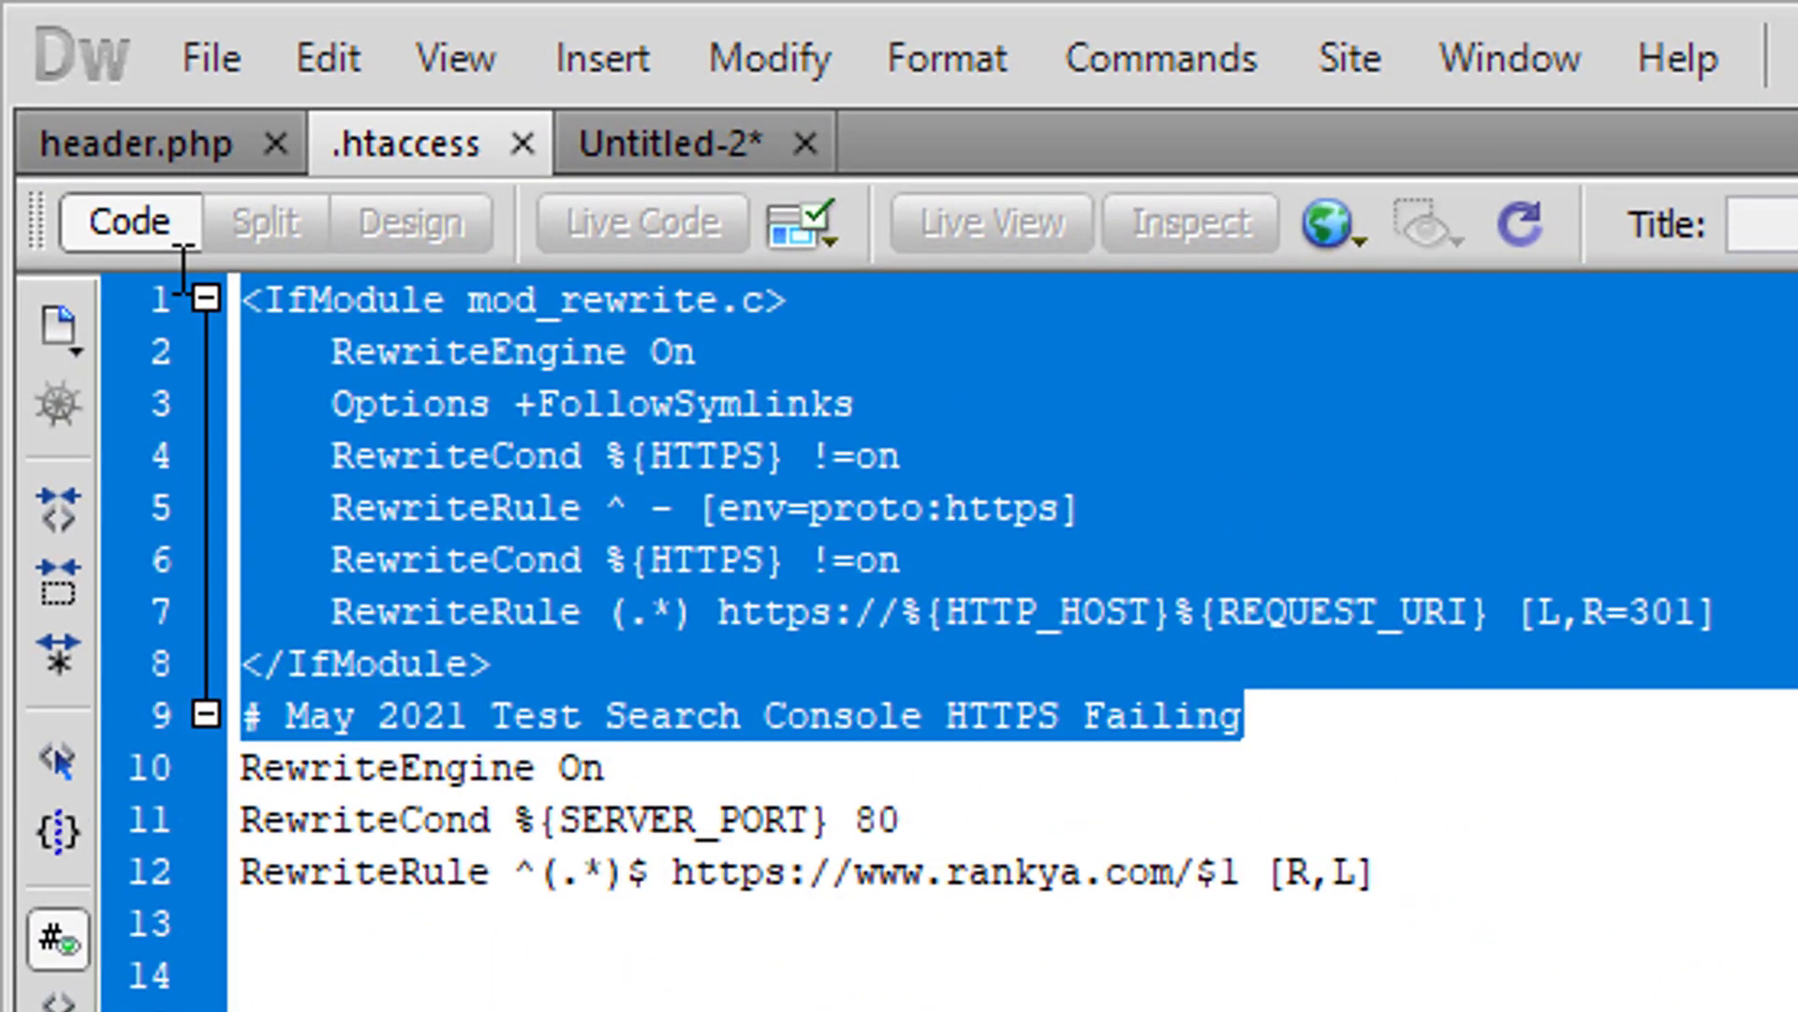
left_click(837, 665)
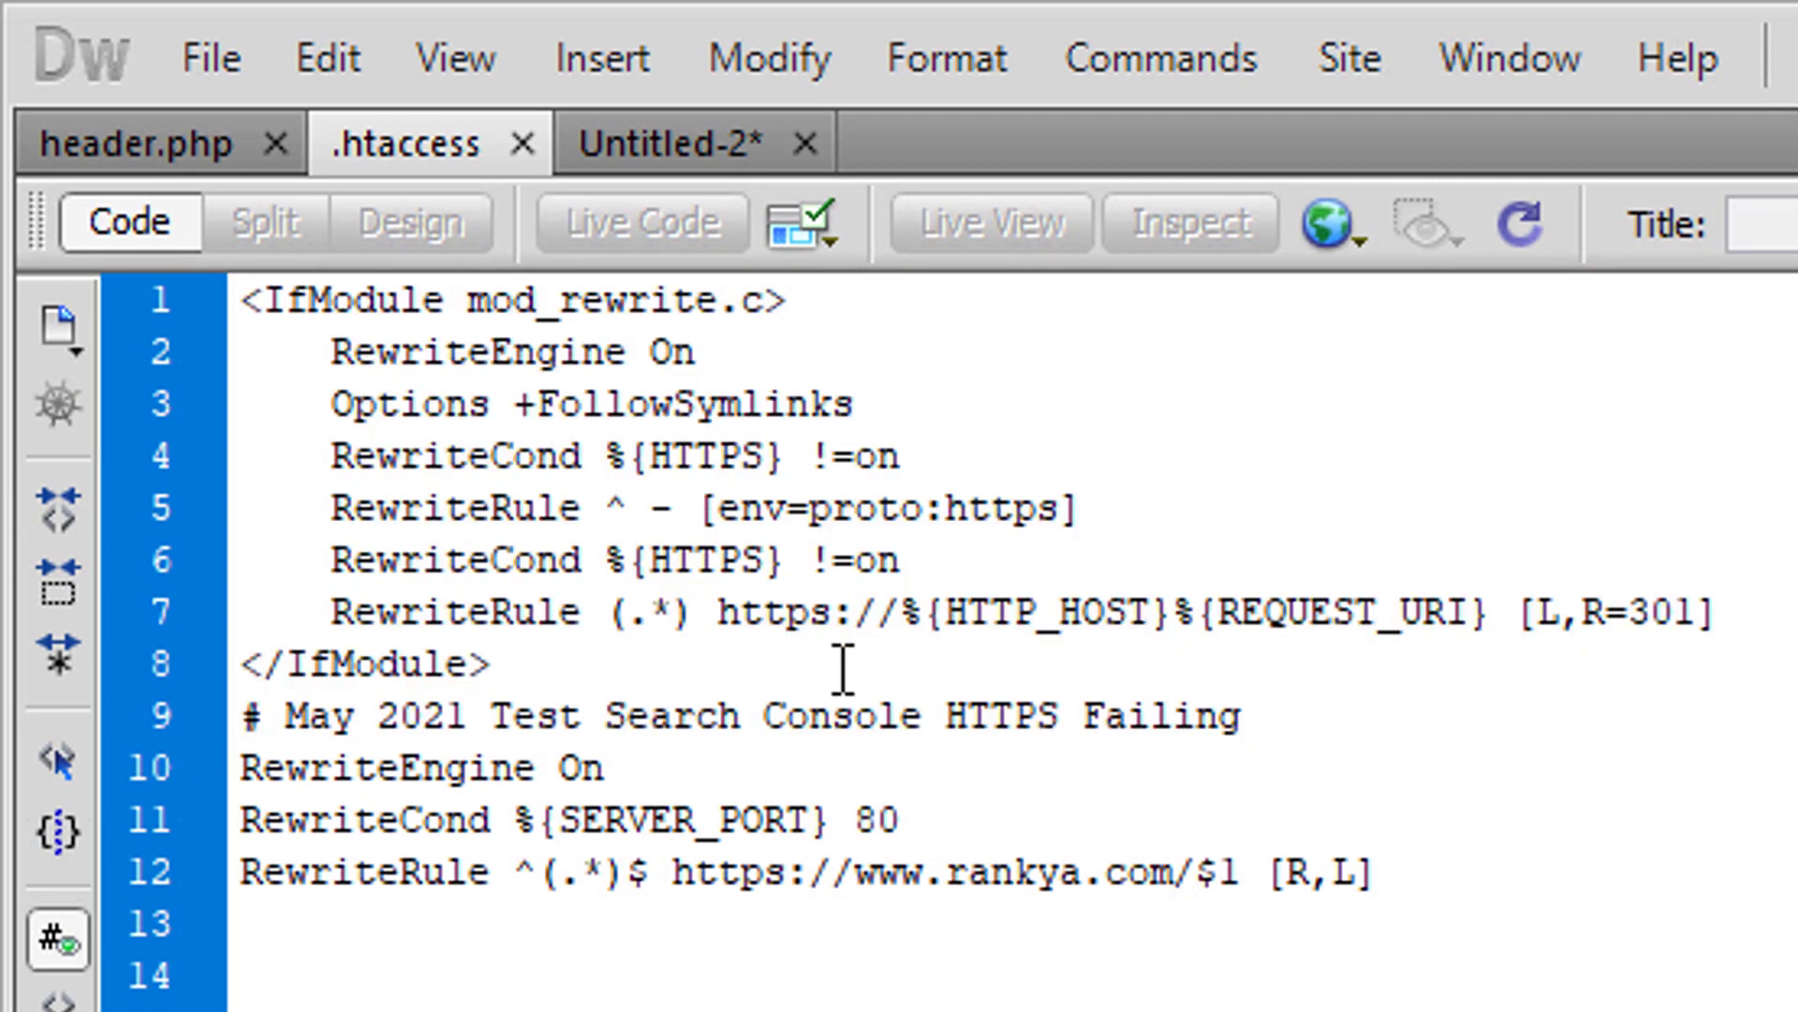
left_click(690, 508)
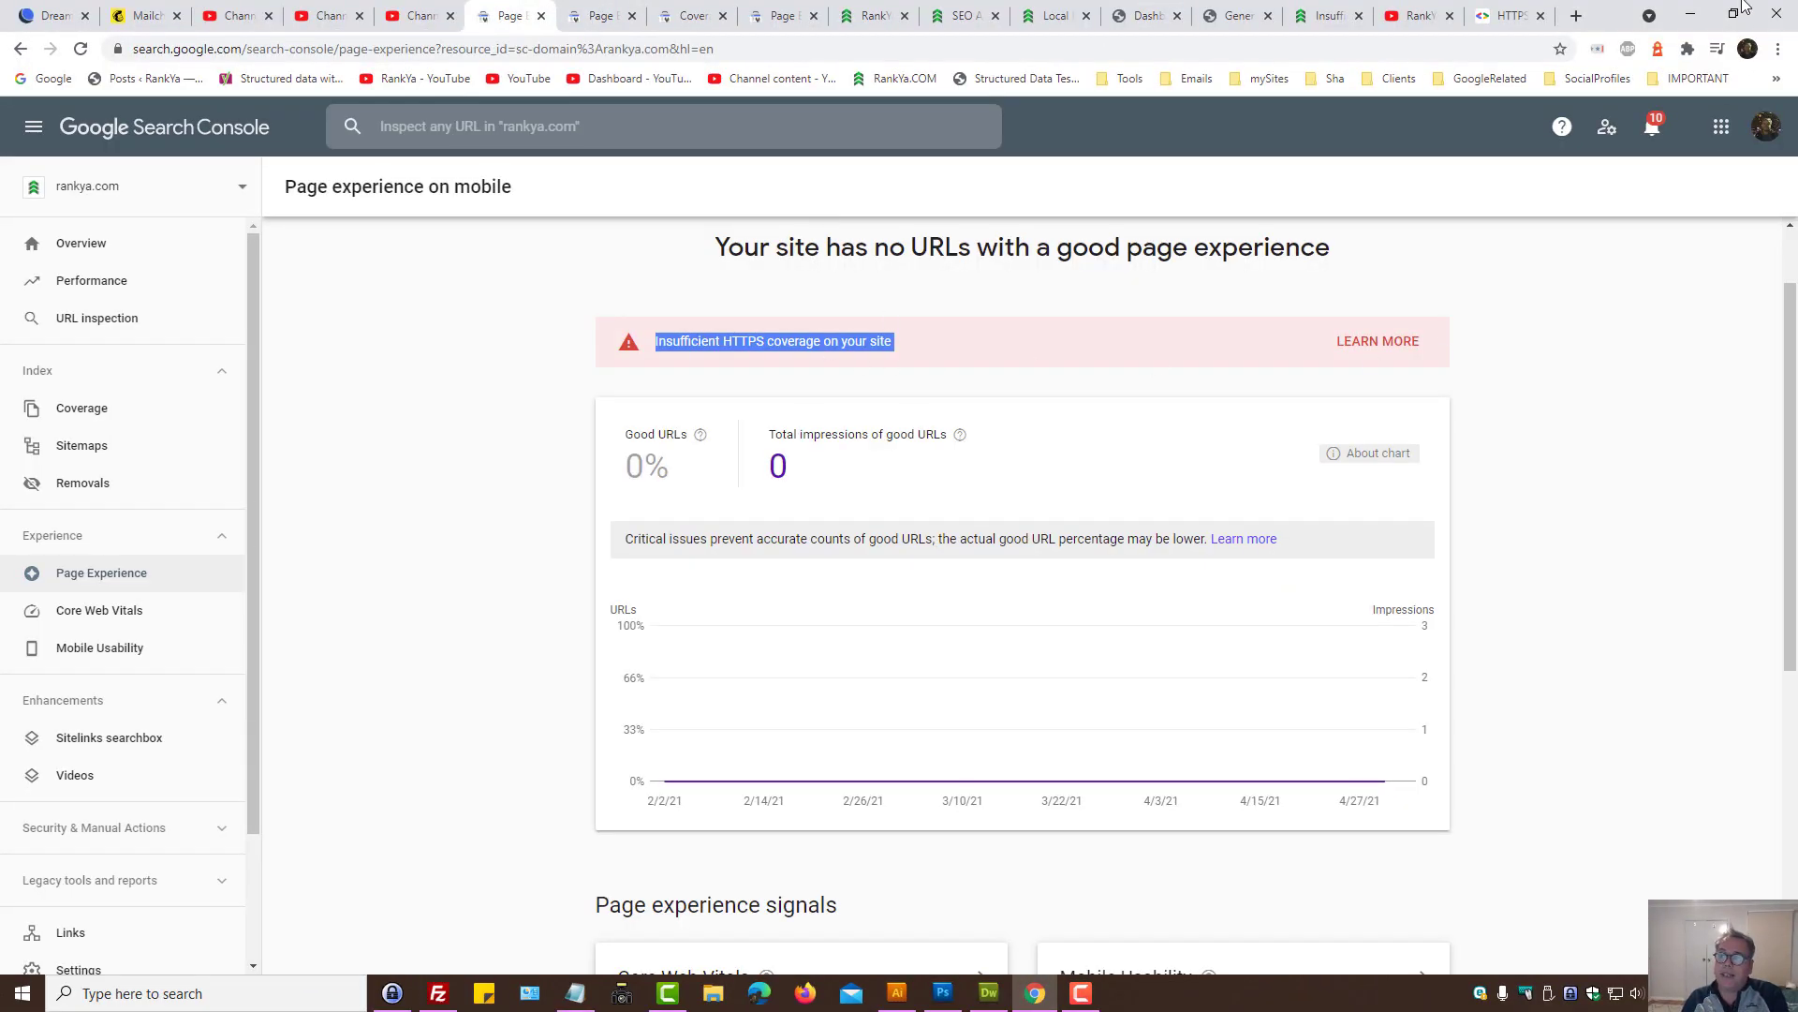
left_click(987, 993)
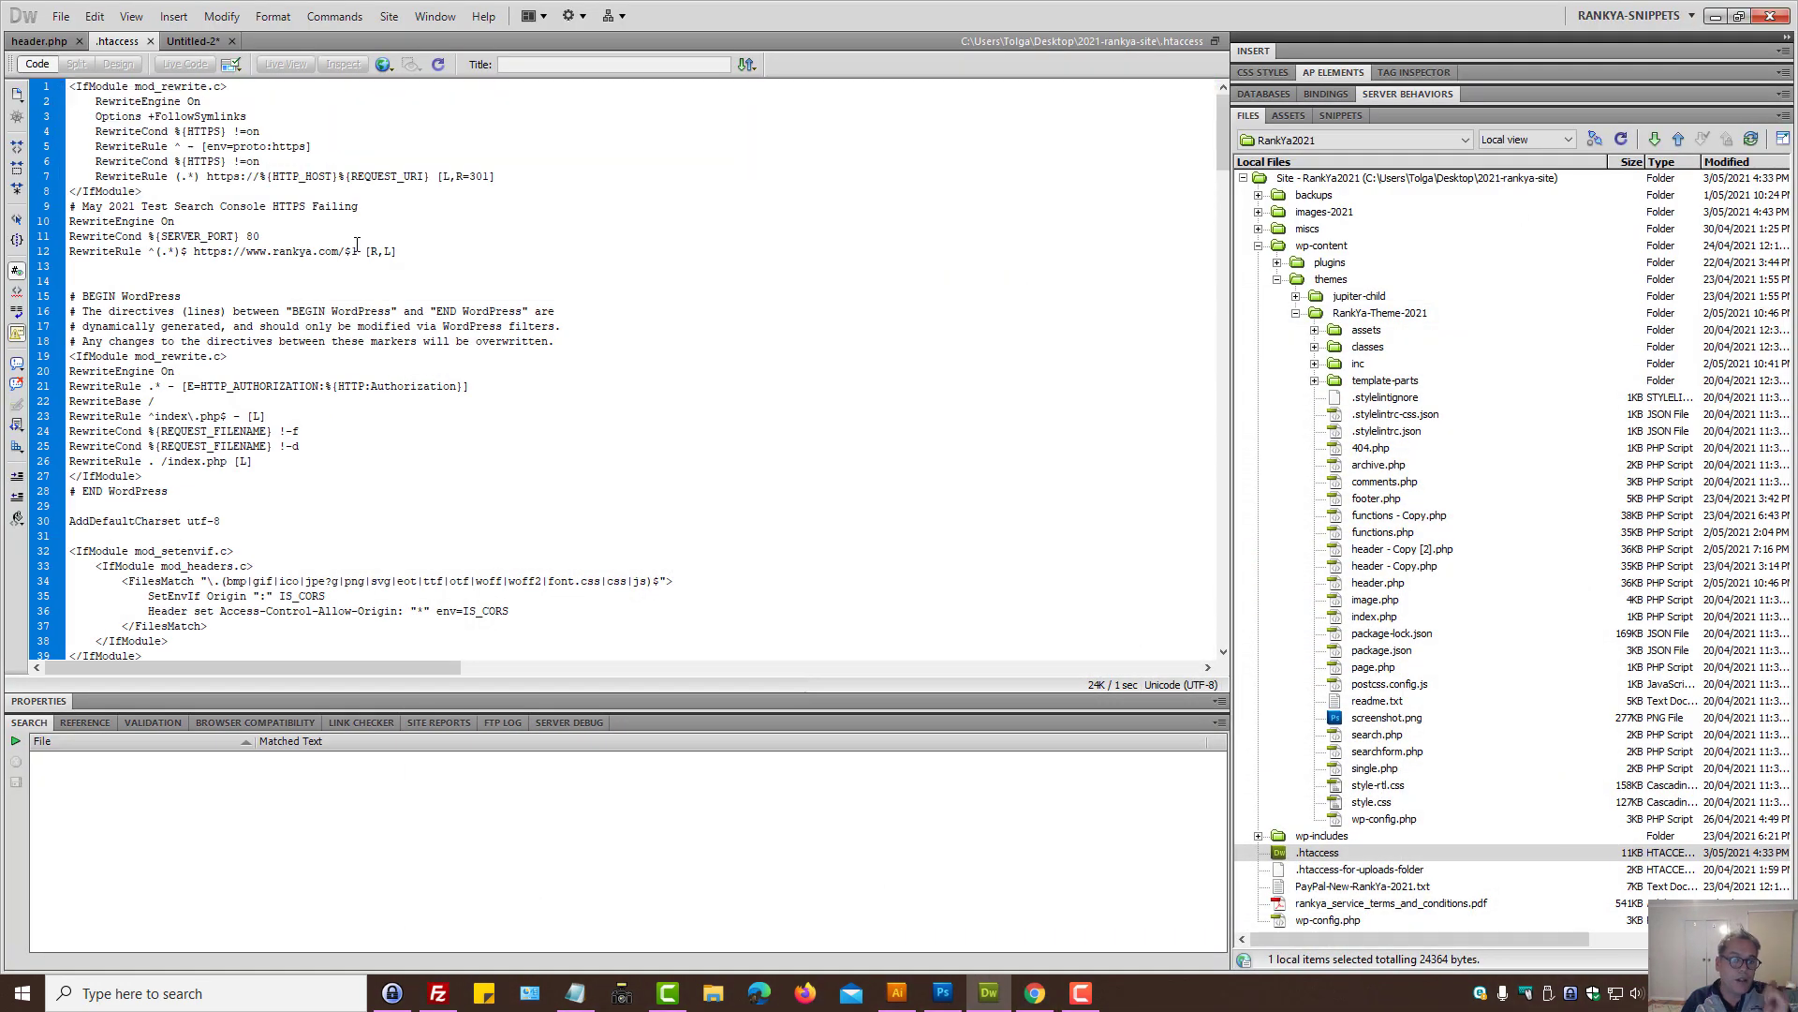
left_click_drag(71, 221, 398, 251)
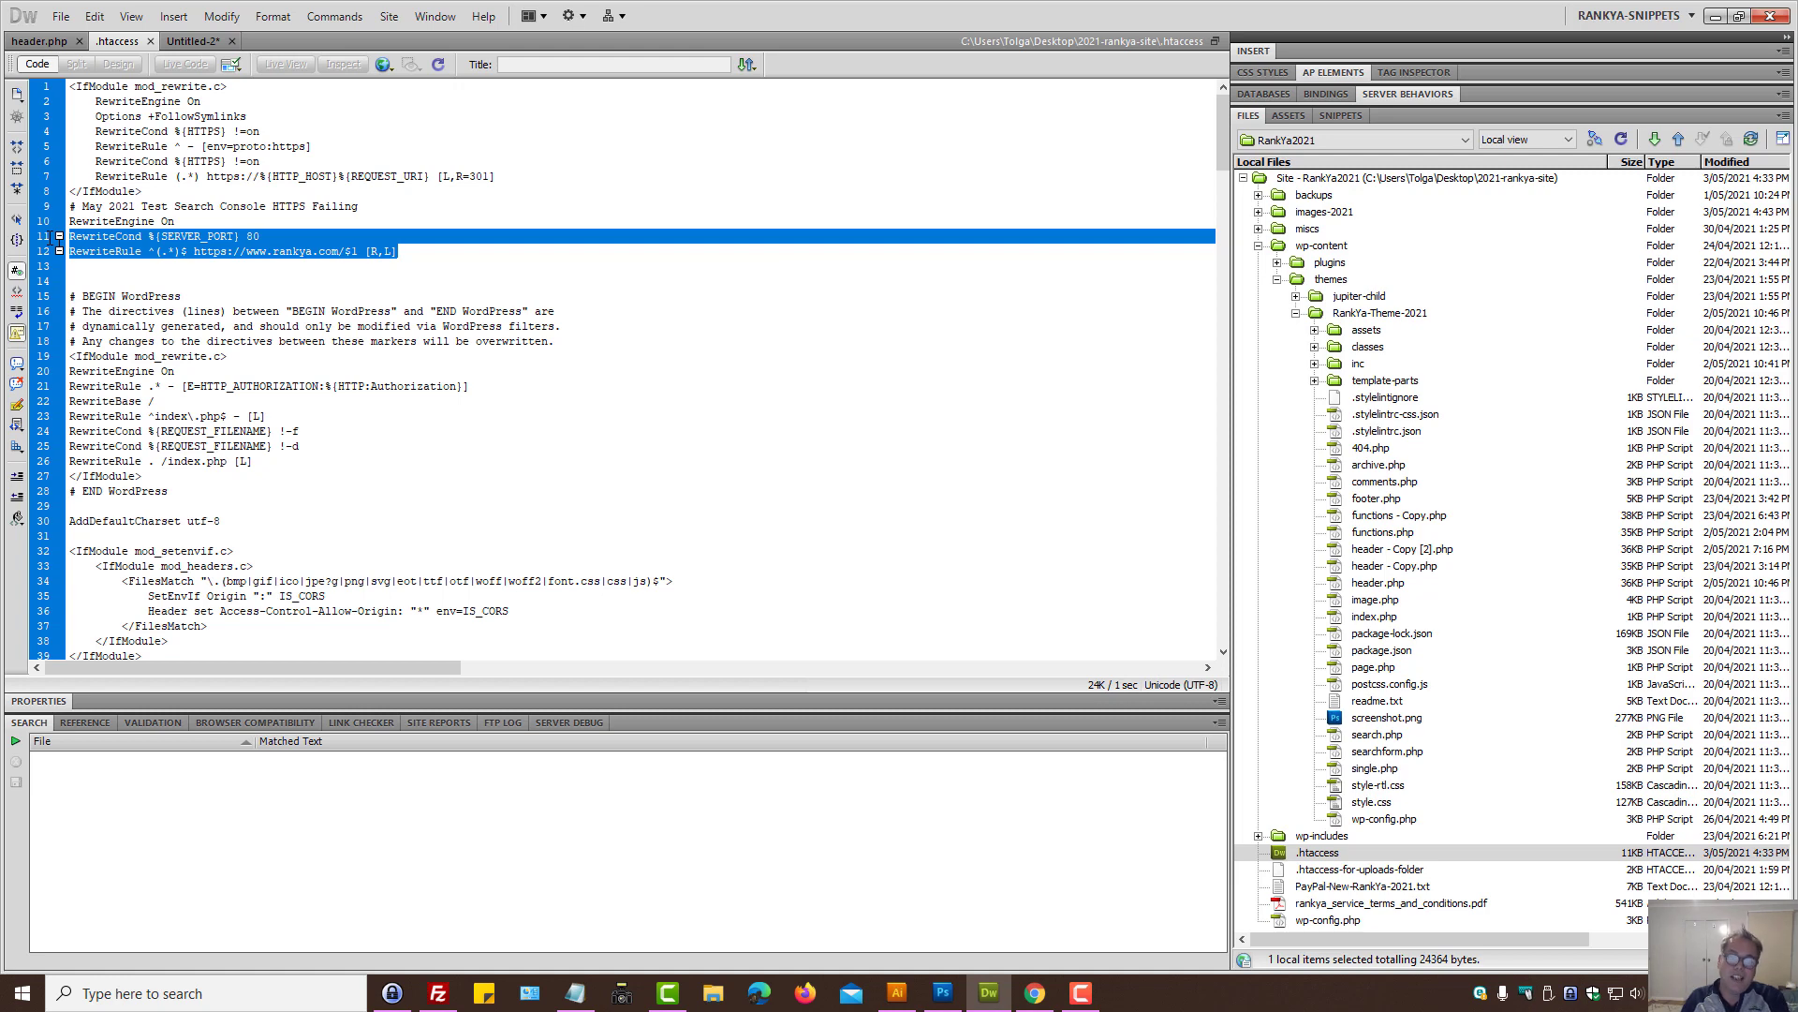
left_click(422, 253)
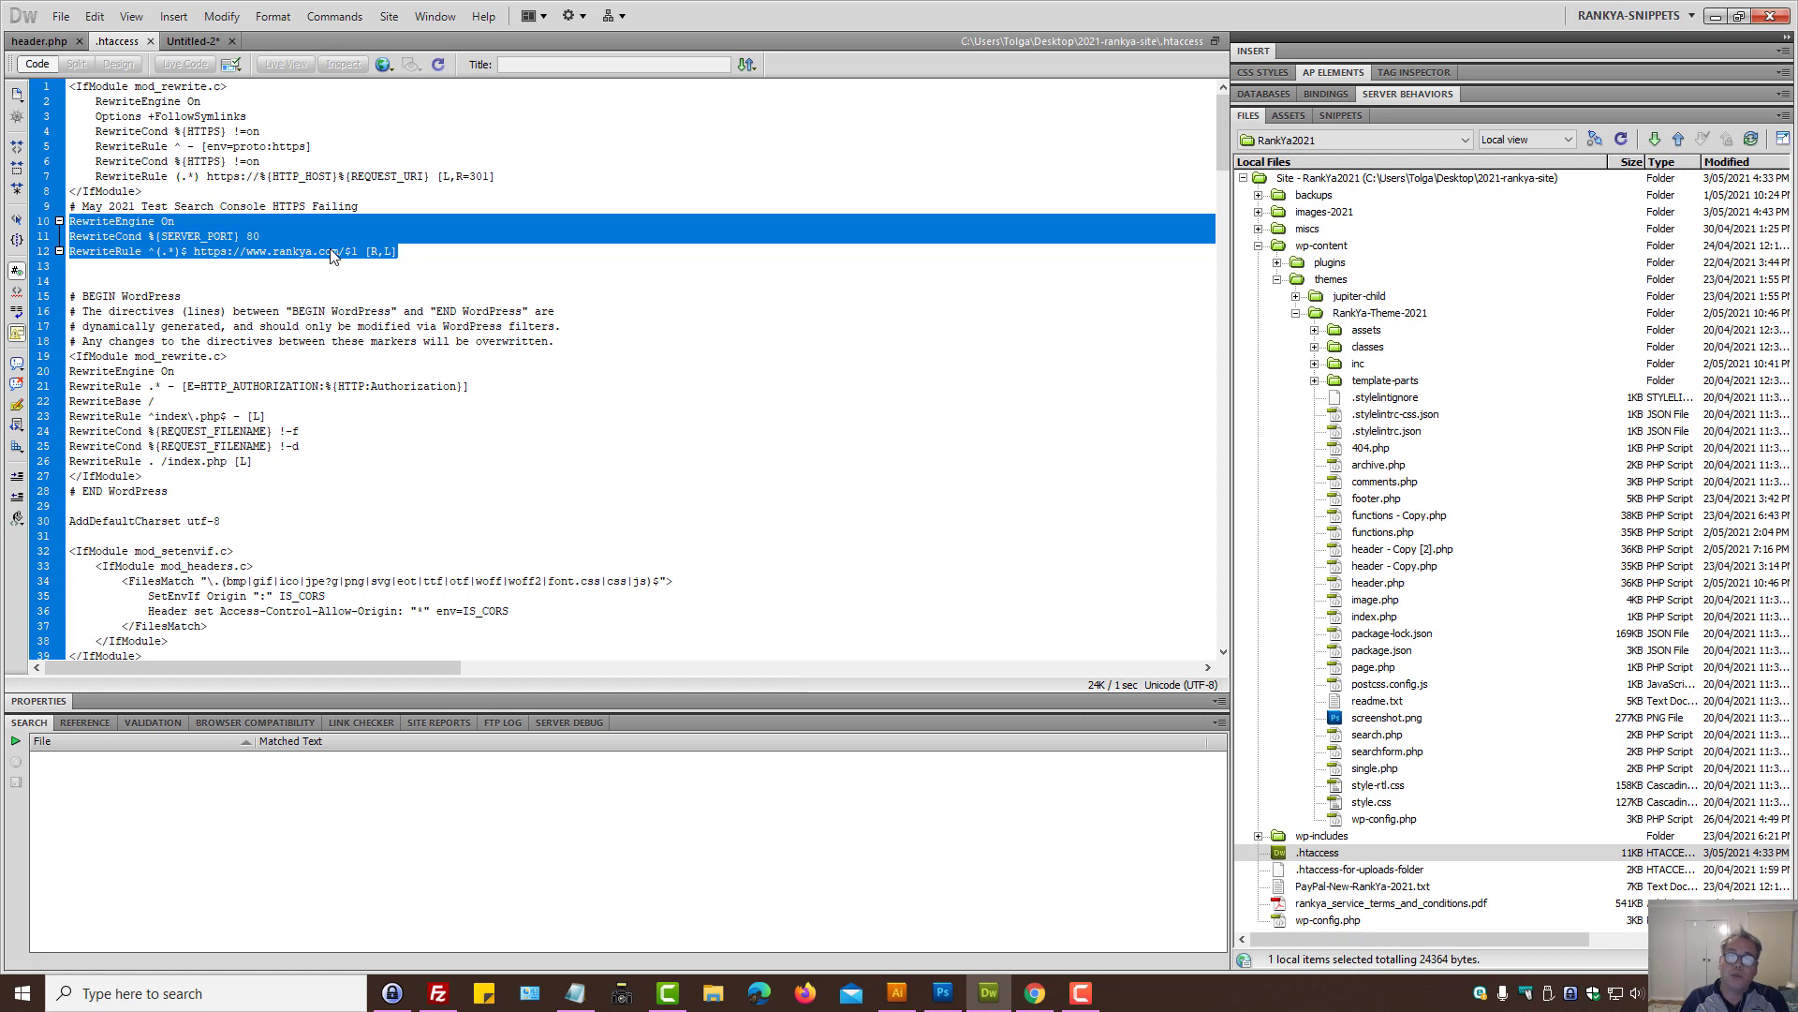
mouse_move(335, 251)
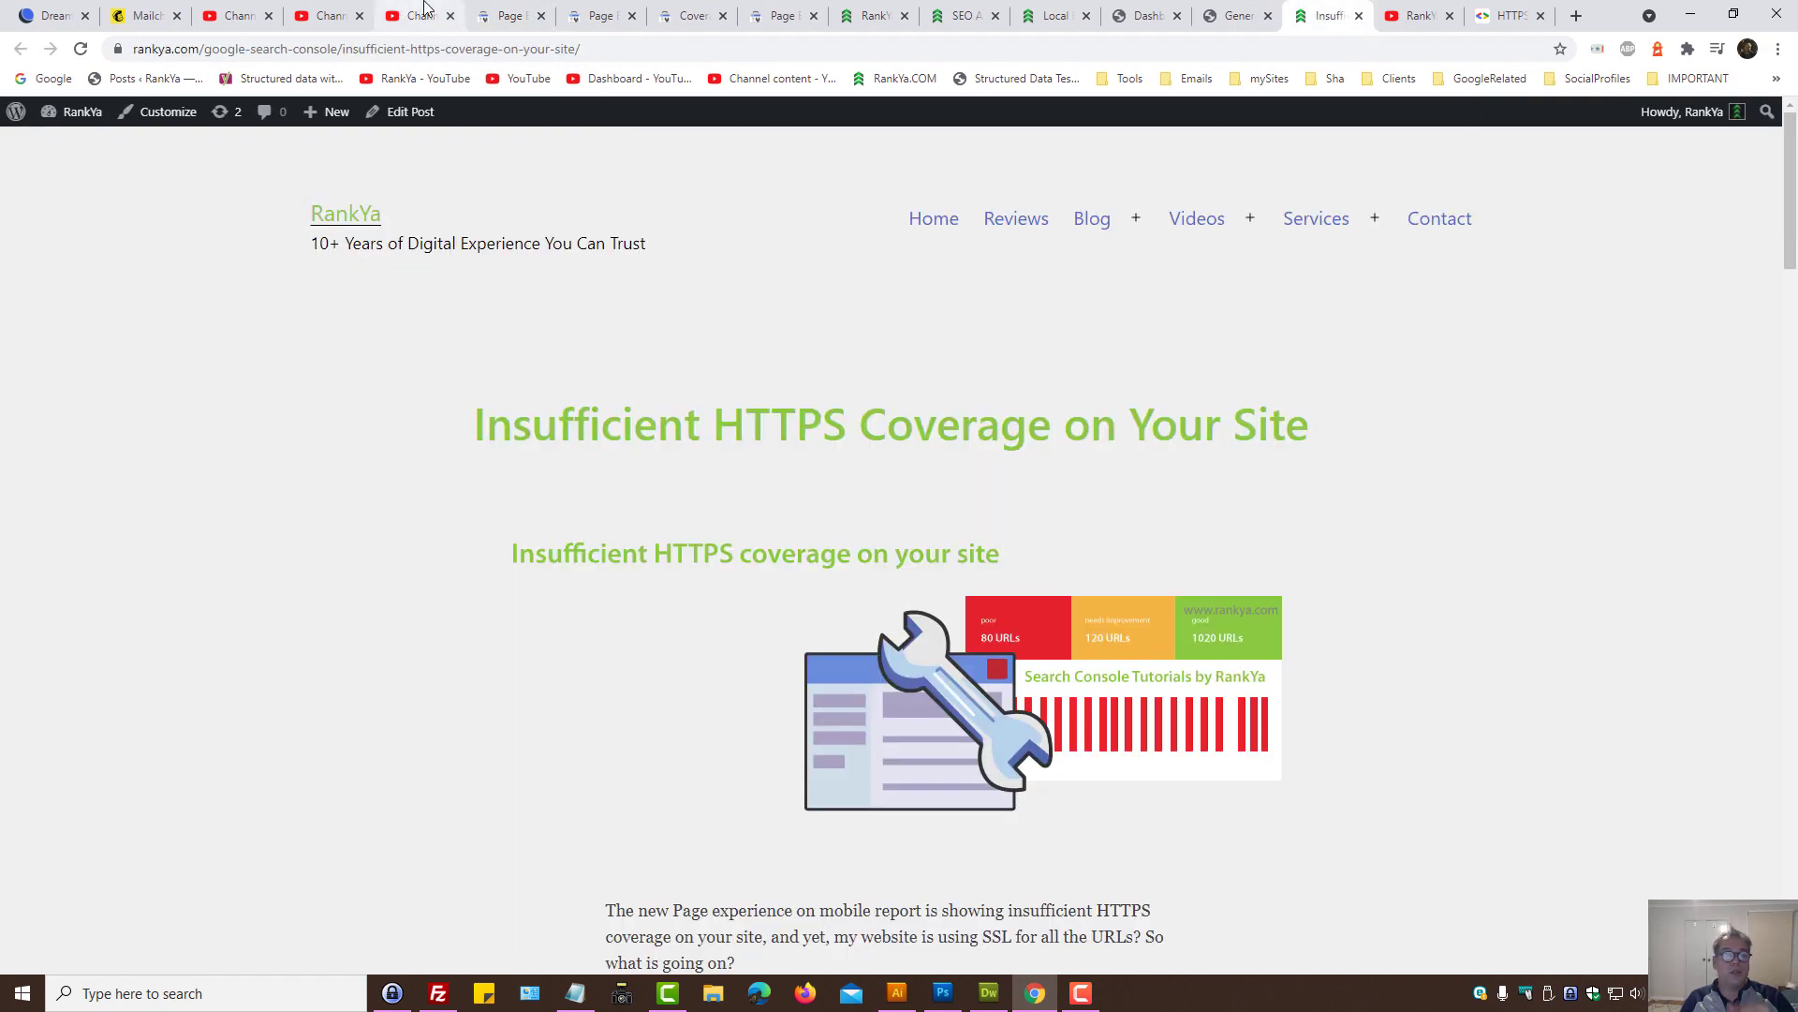
mouse_move(483, 397)
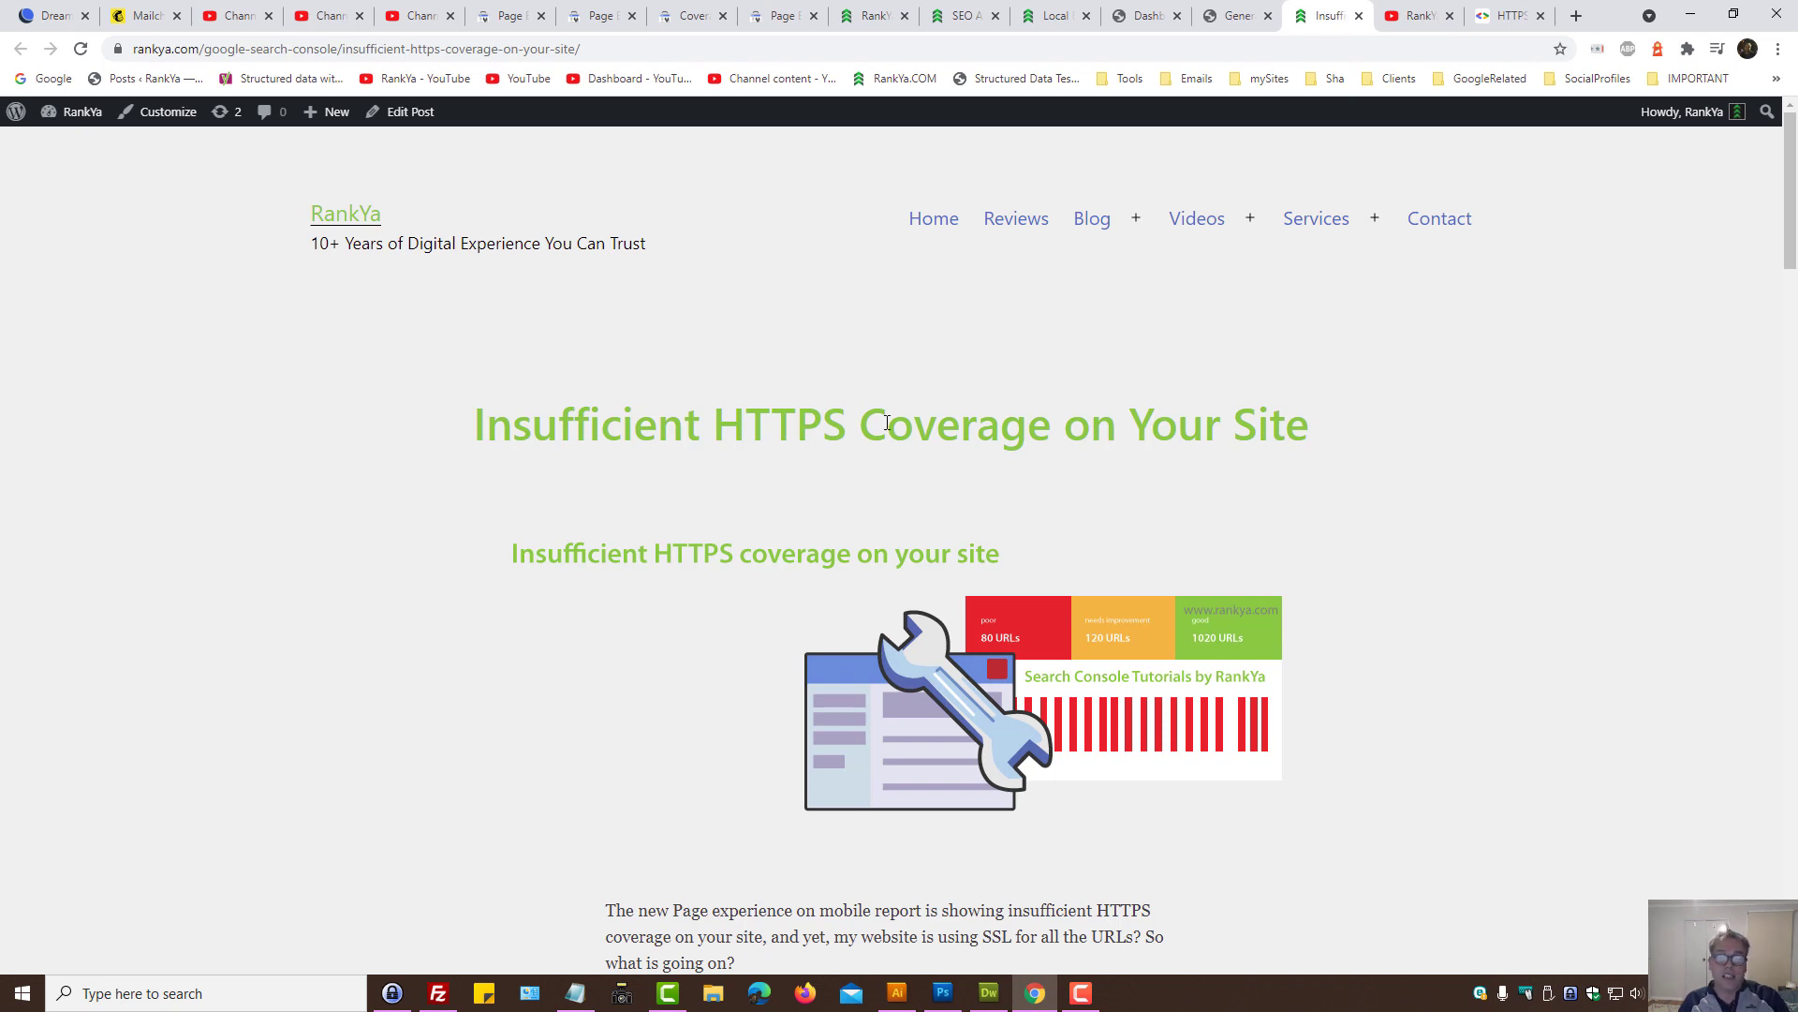
Step: Highlight part of the Insufficient HTTPS Coverage article title on the RankYa blog
double_click(588, 425)
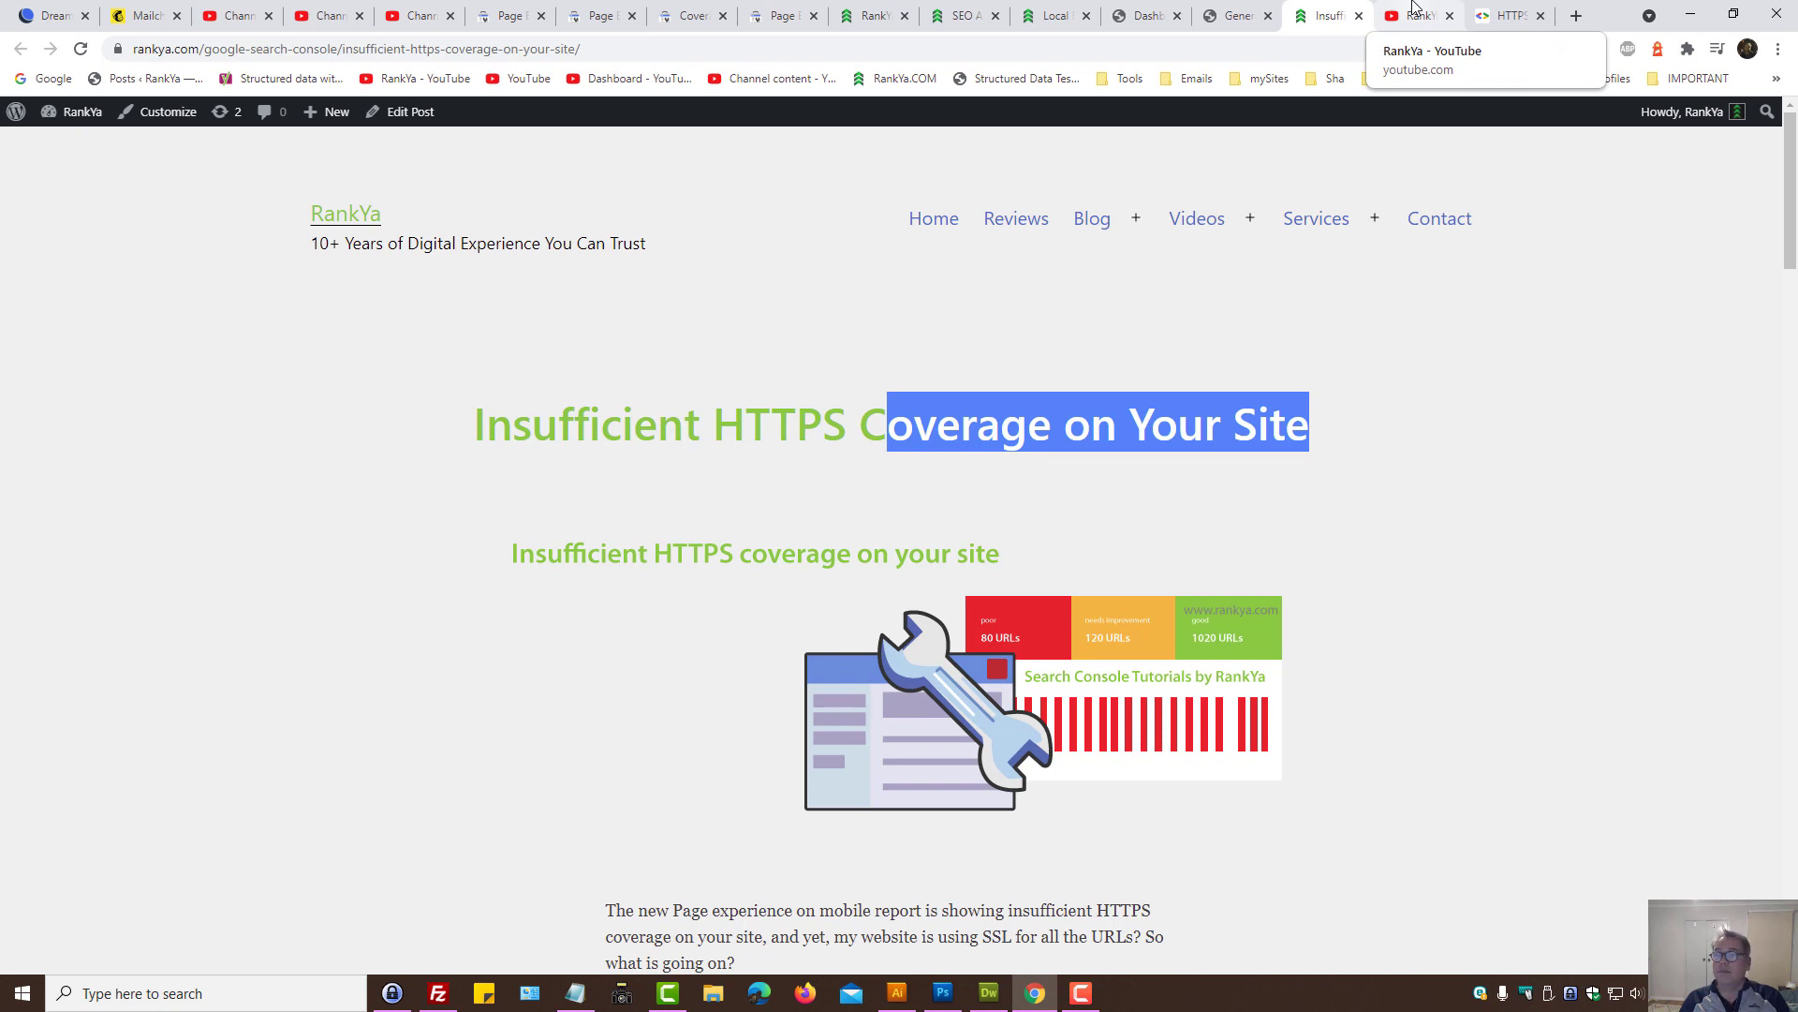
mouse_move(867, 15)
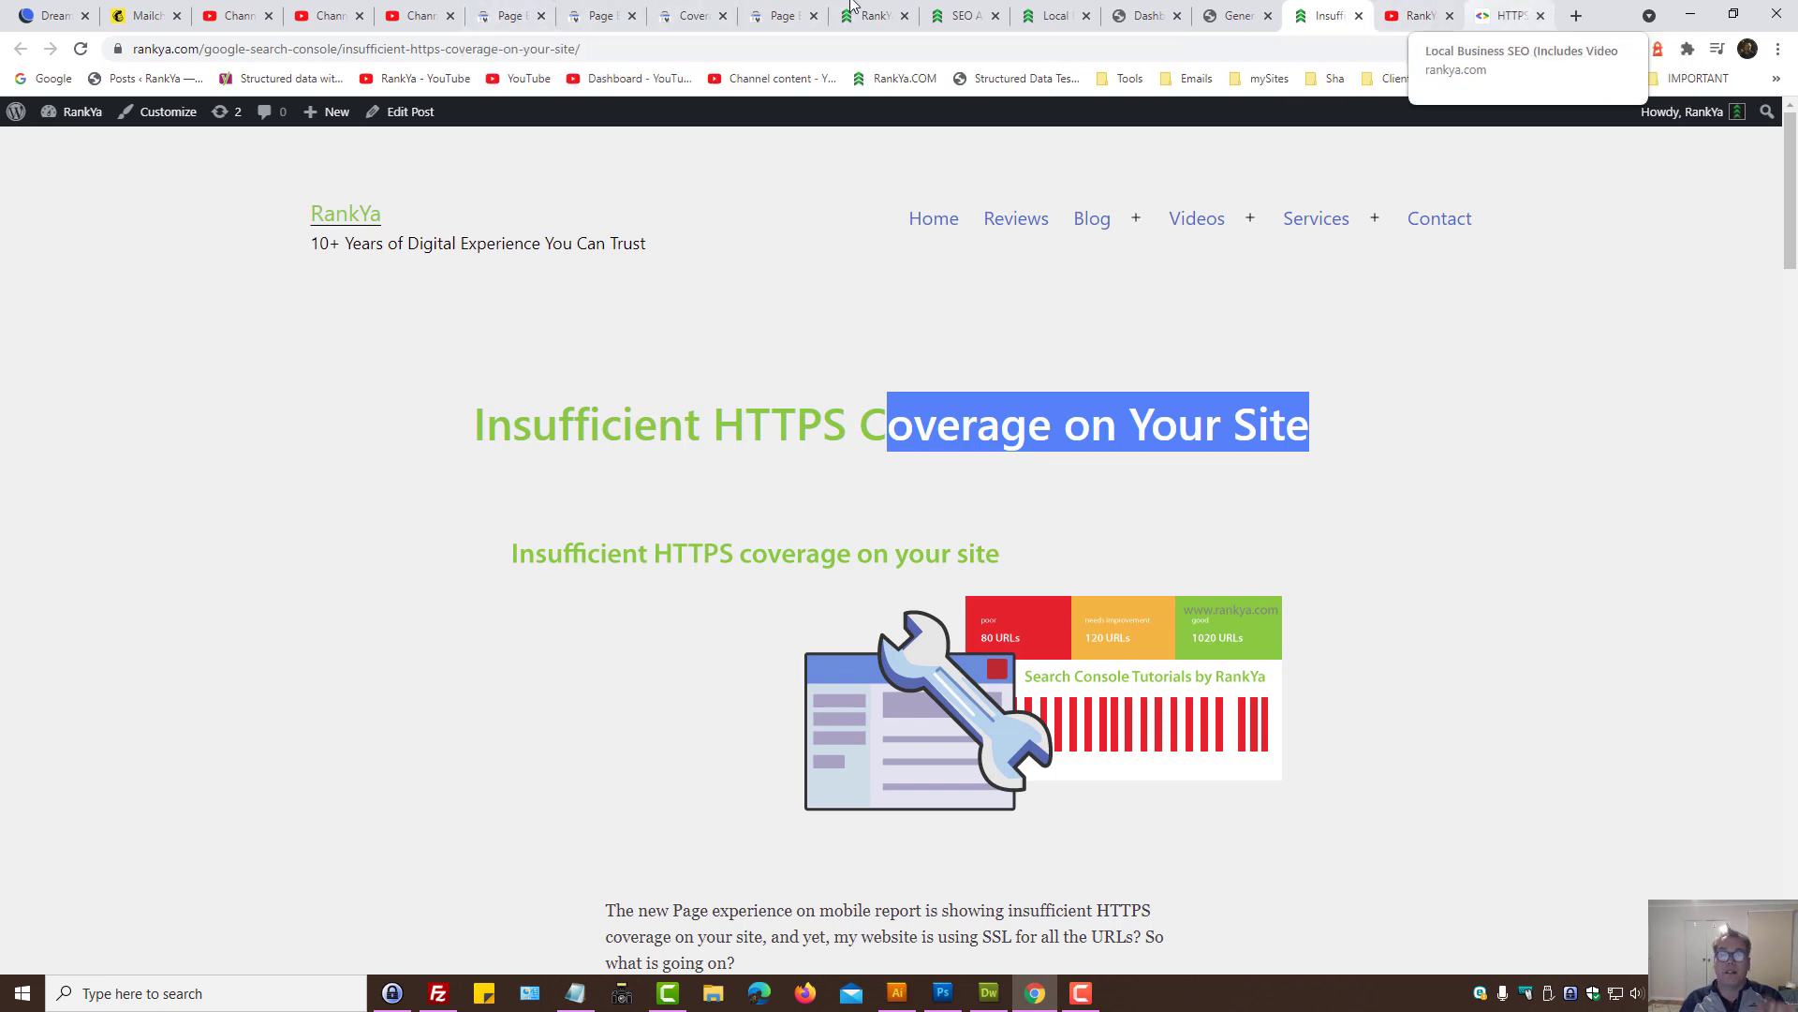
mouse_move(509, 15)
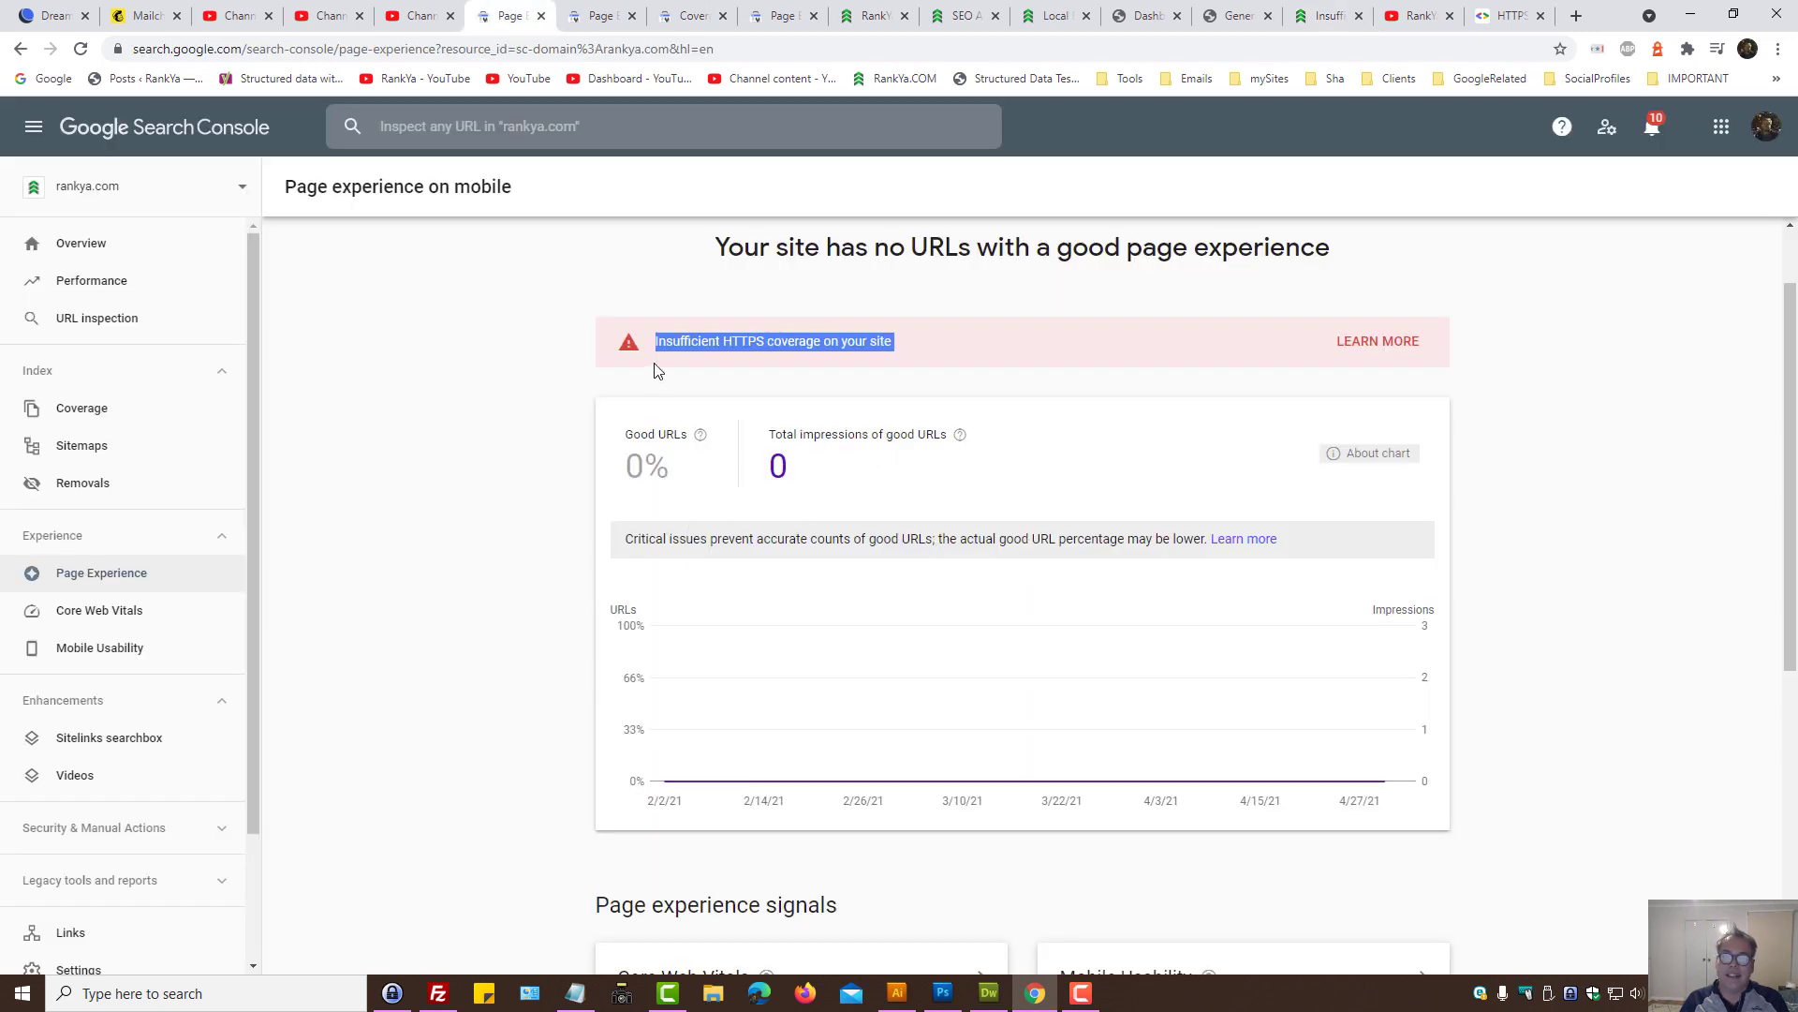
mouse_move(852, 363)
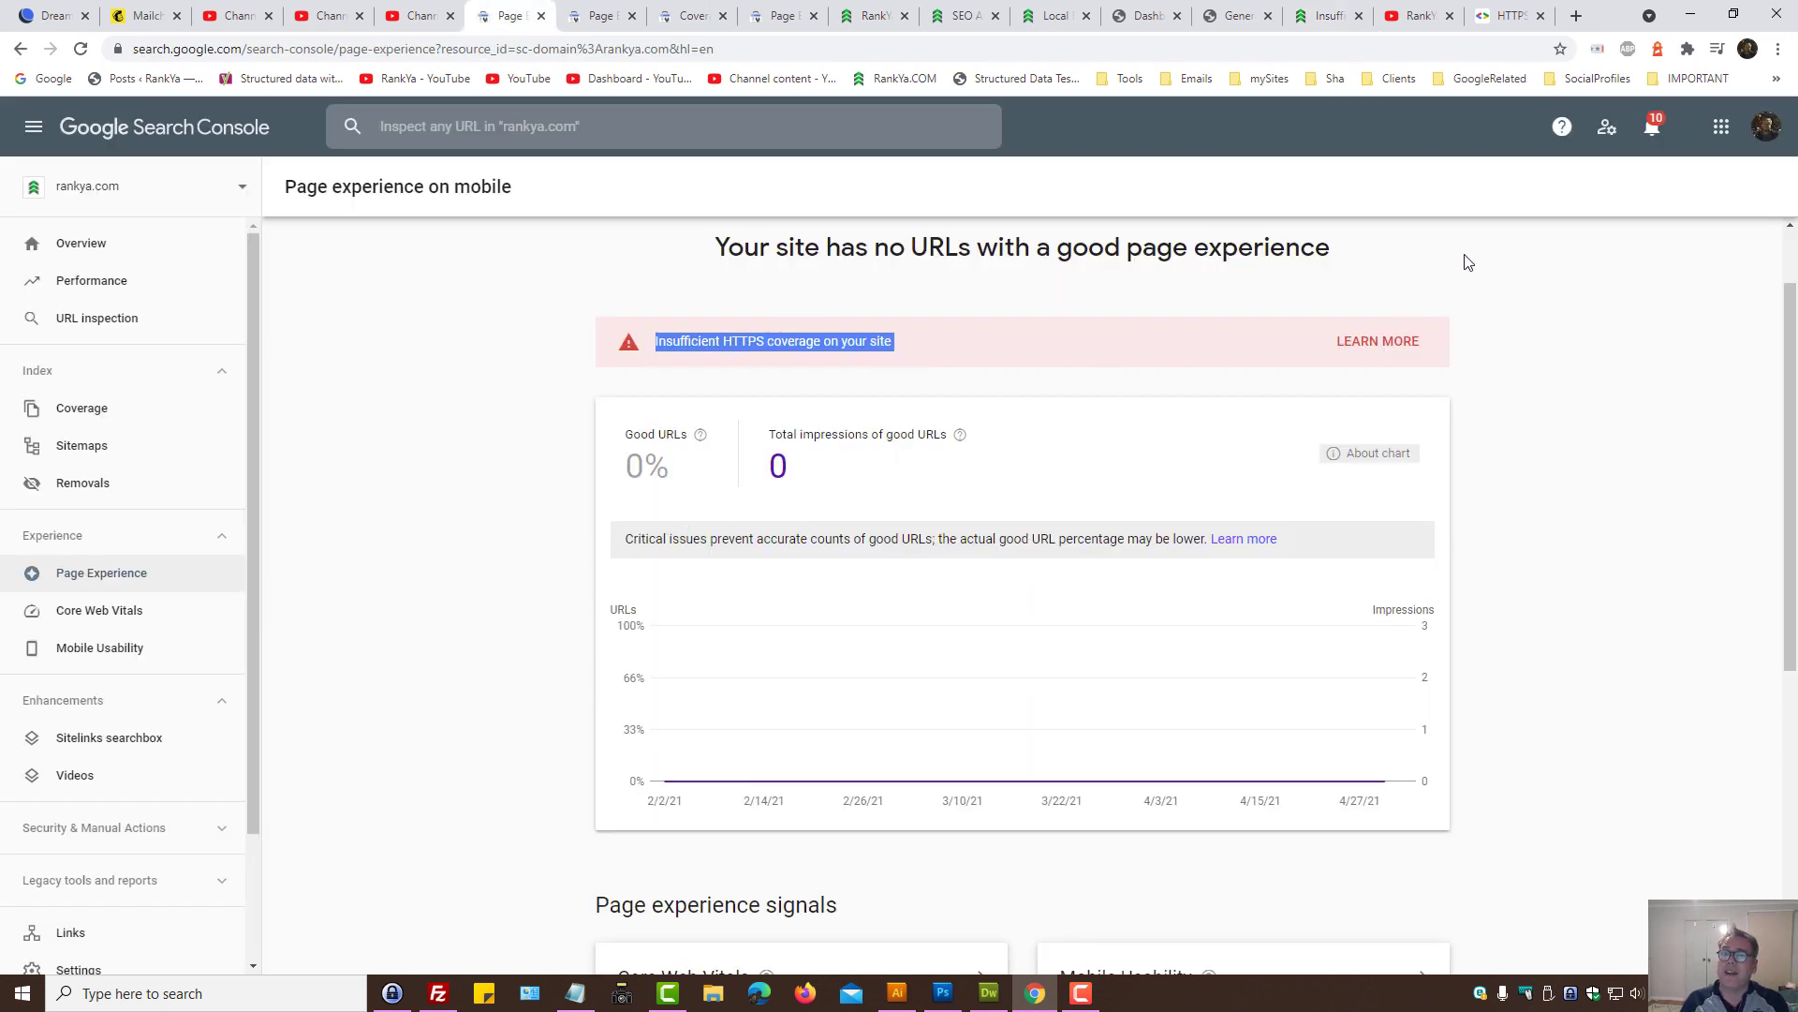
mouse_move(436, 393)
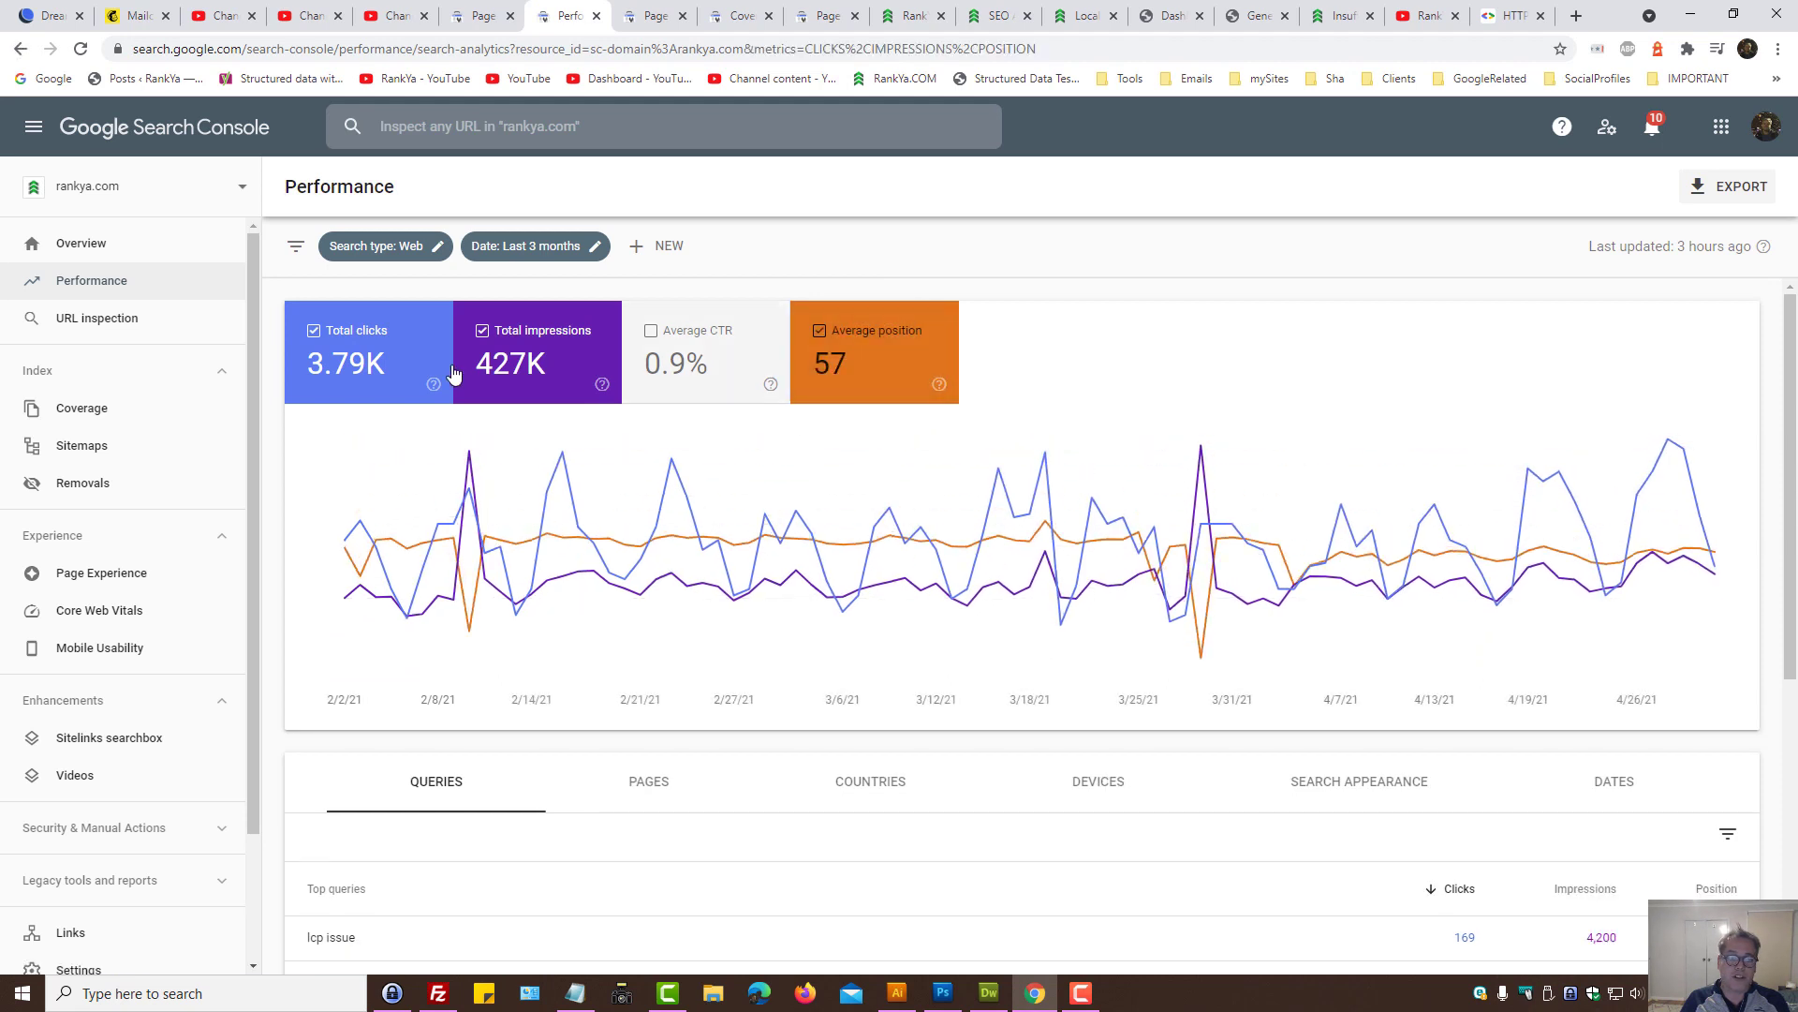
Step: Hide total impressions and browse the 28-day, 6-month and 3-month ranges without applying a change
left_click(481, 330)
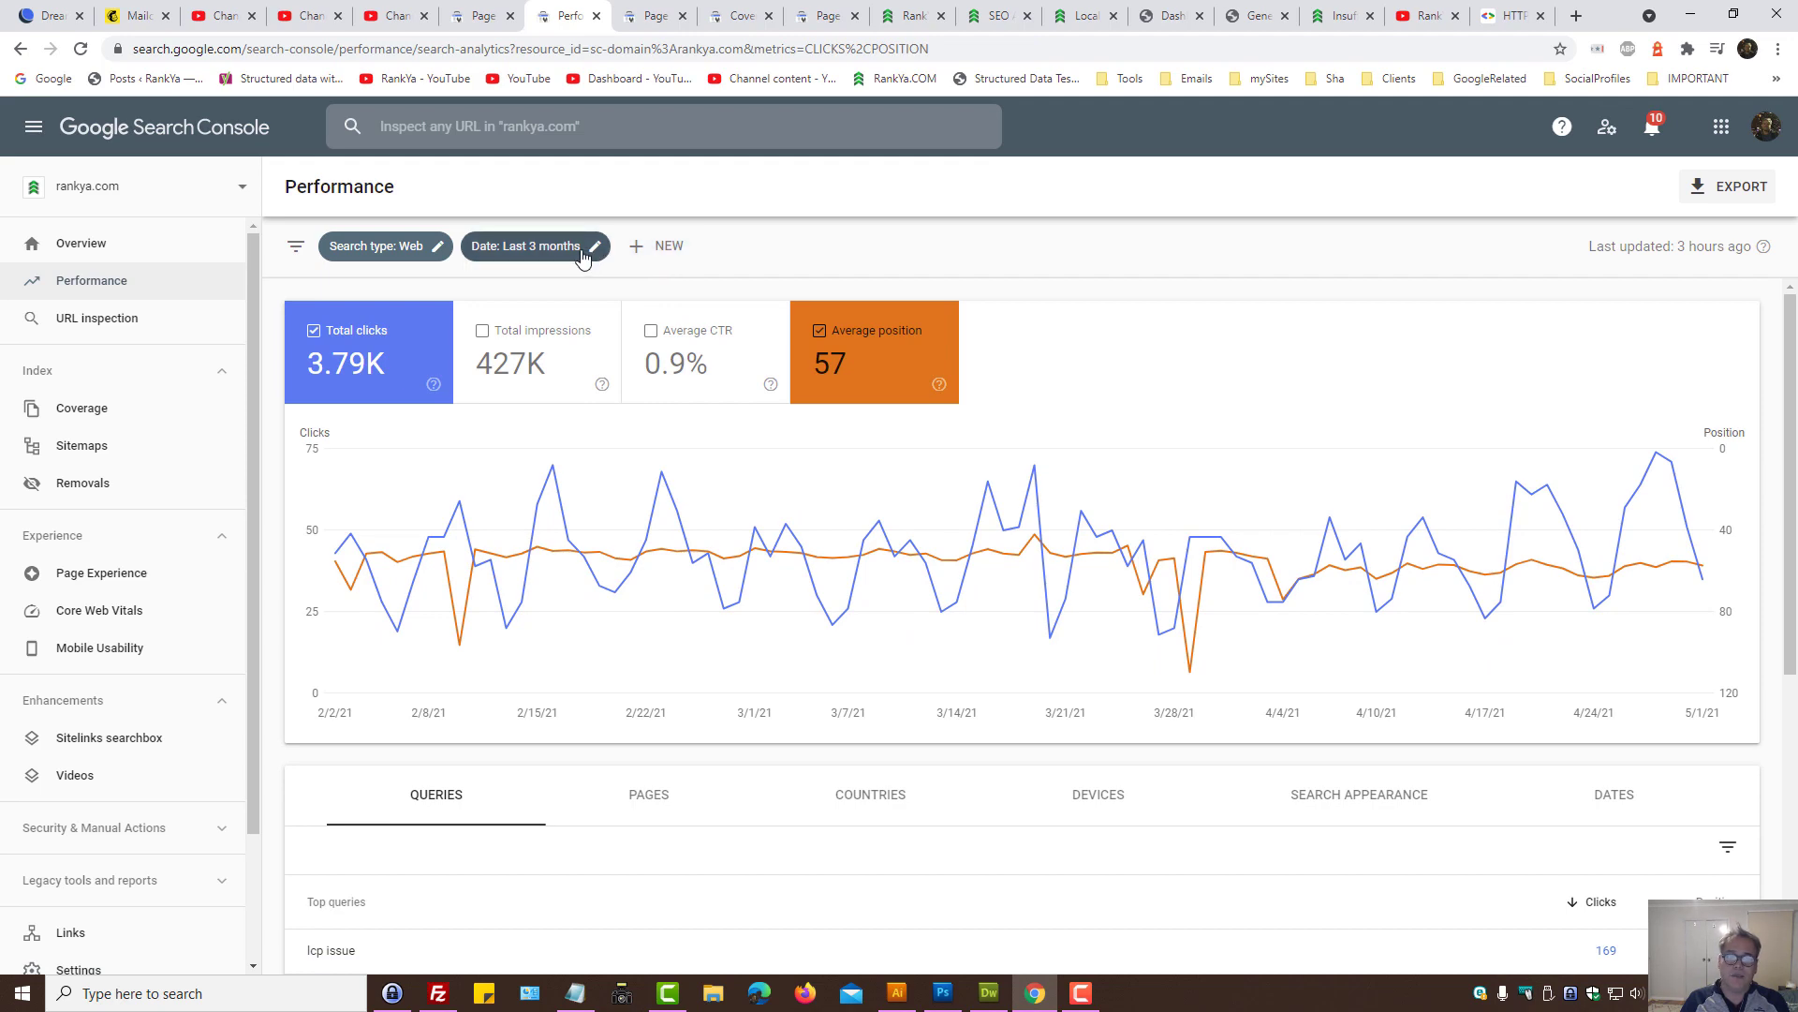
left_click(534, 245)
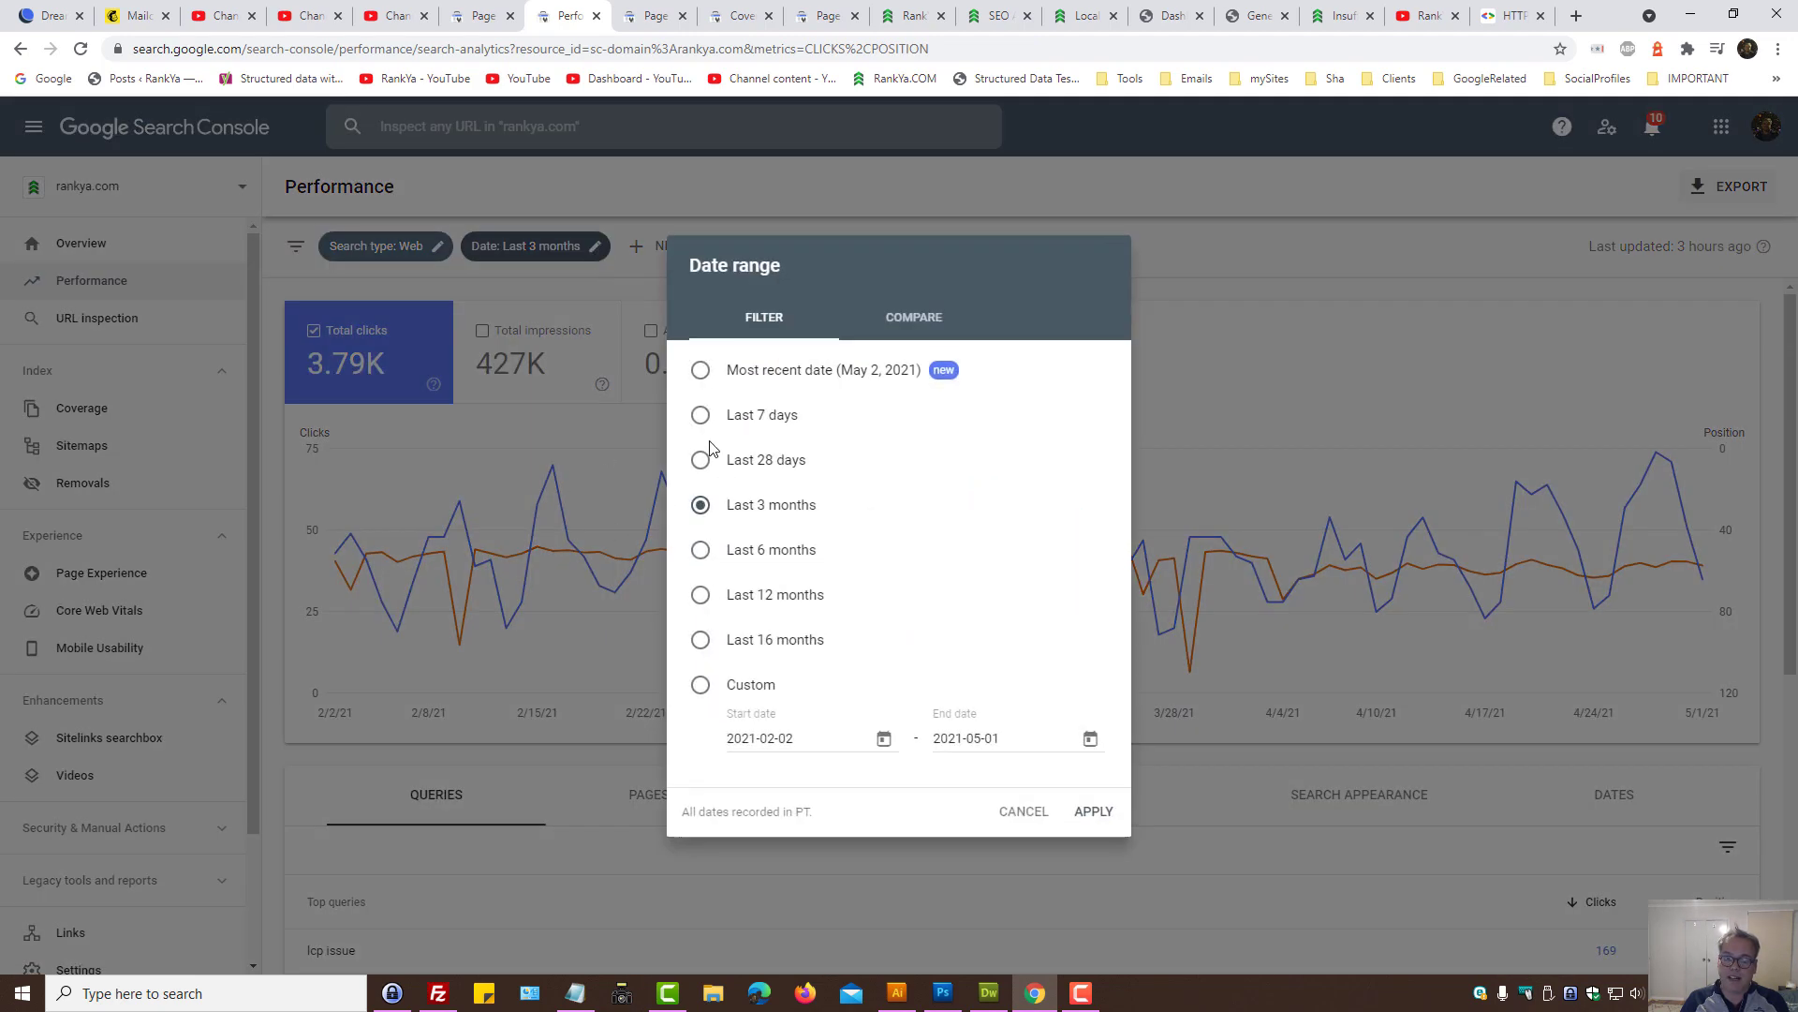
left_click(701, 461)
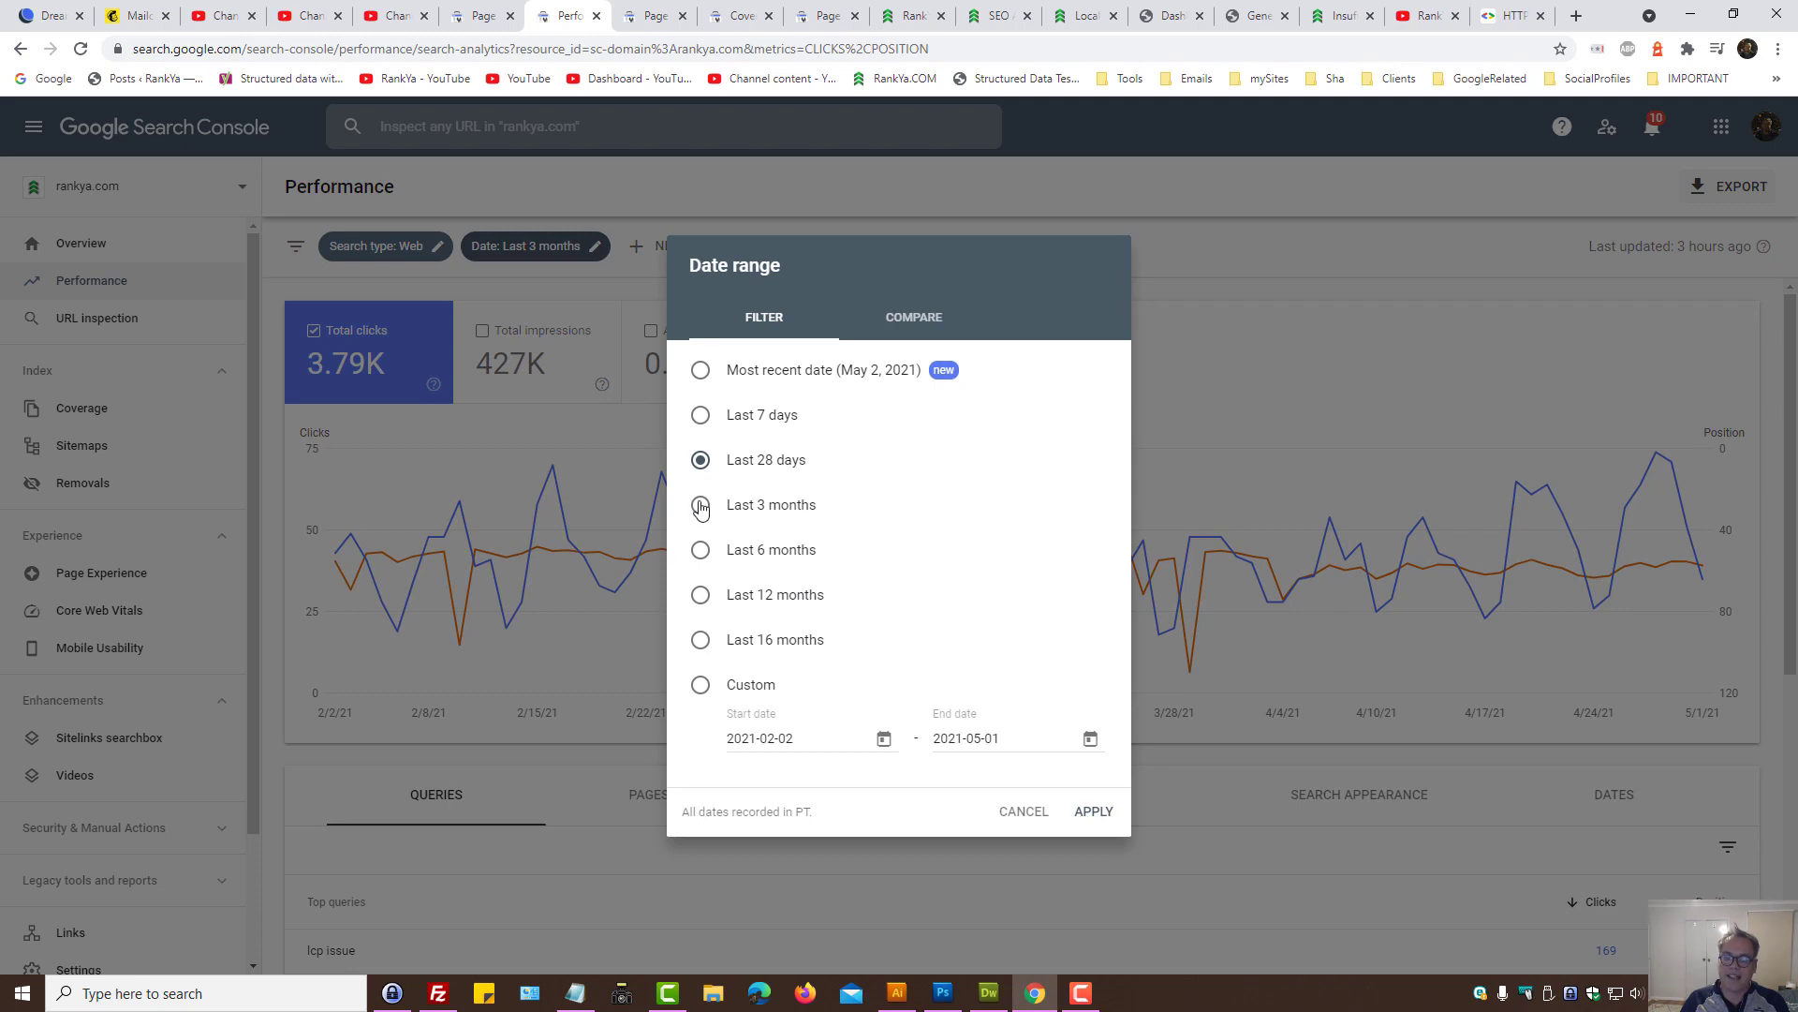
left_click(699, 549)
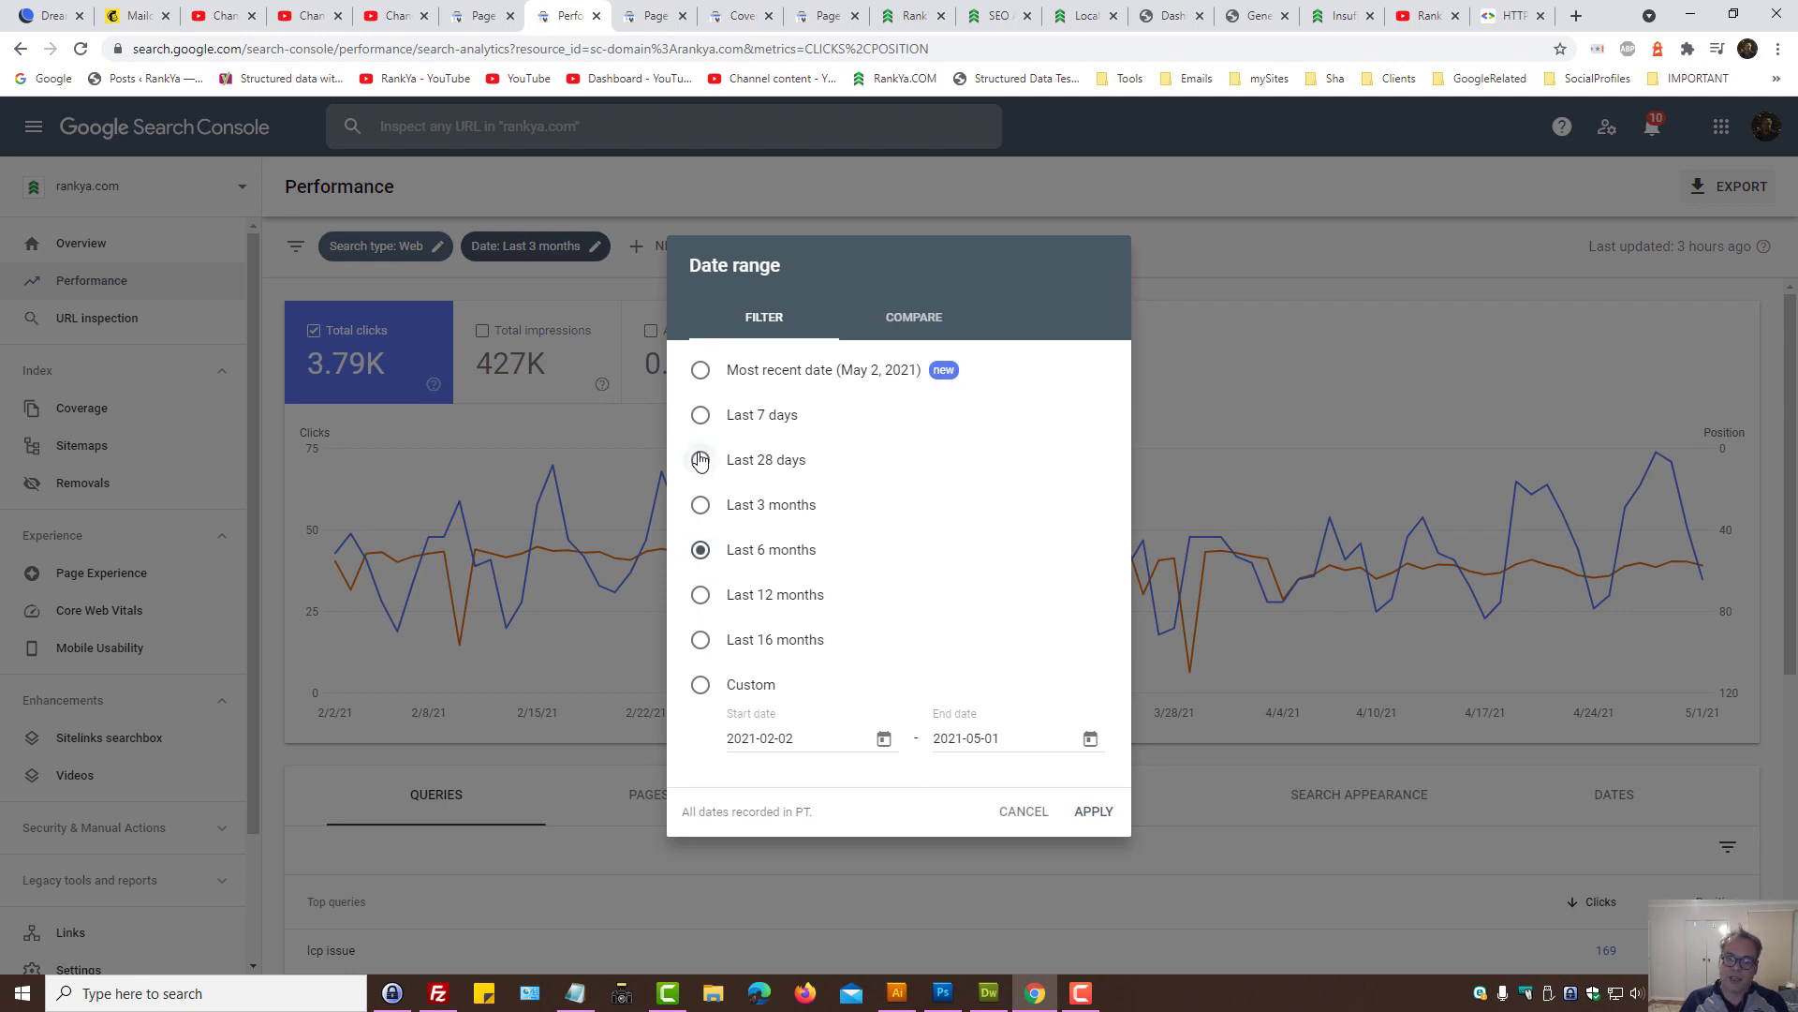
left_click(699, 460)
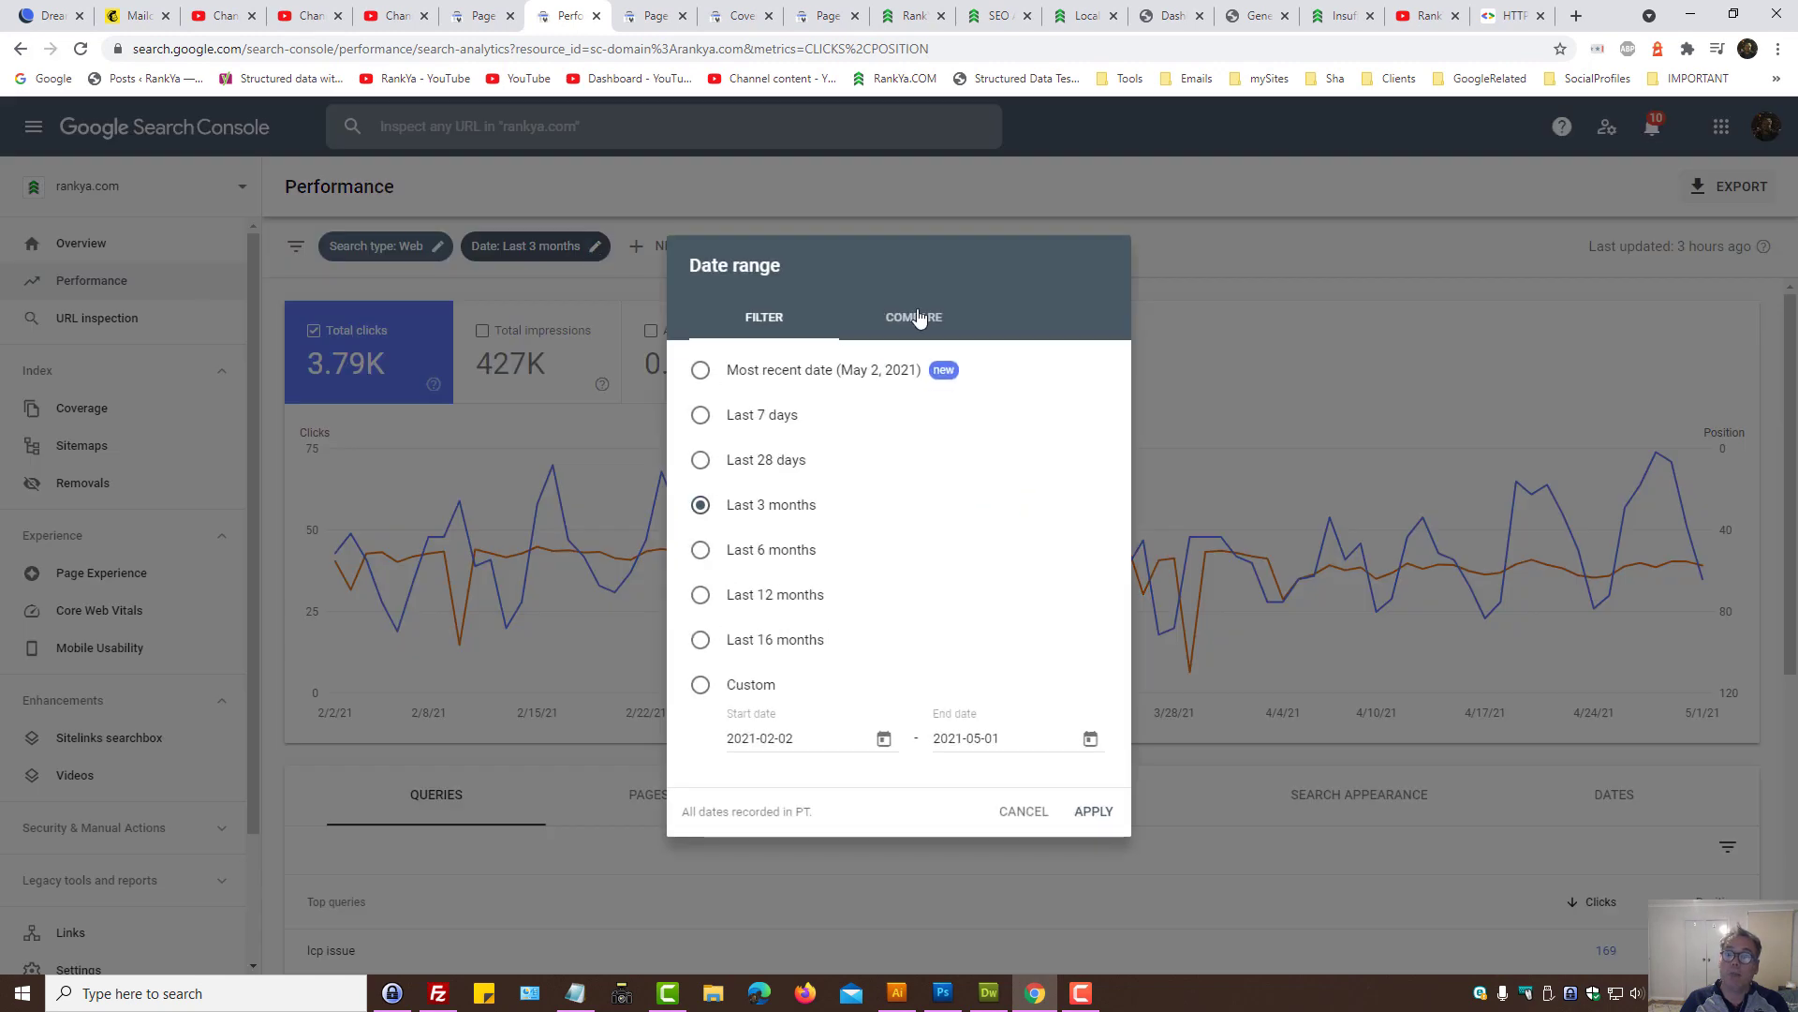
left_click(1023, 811)
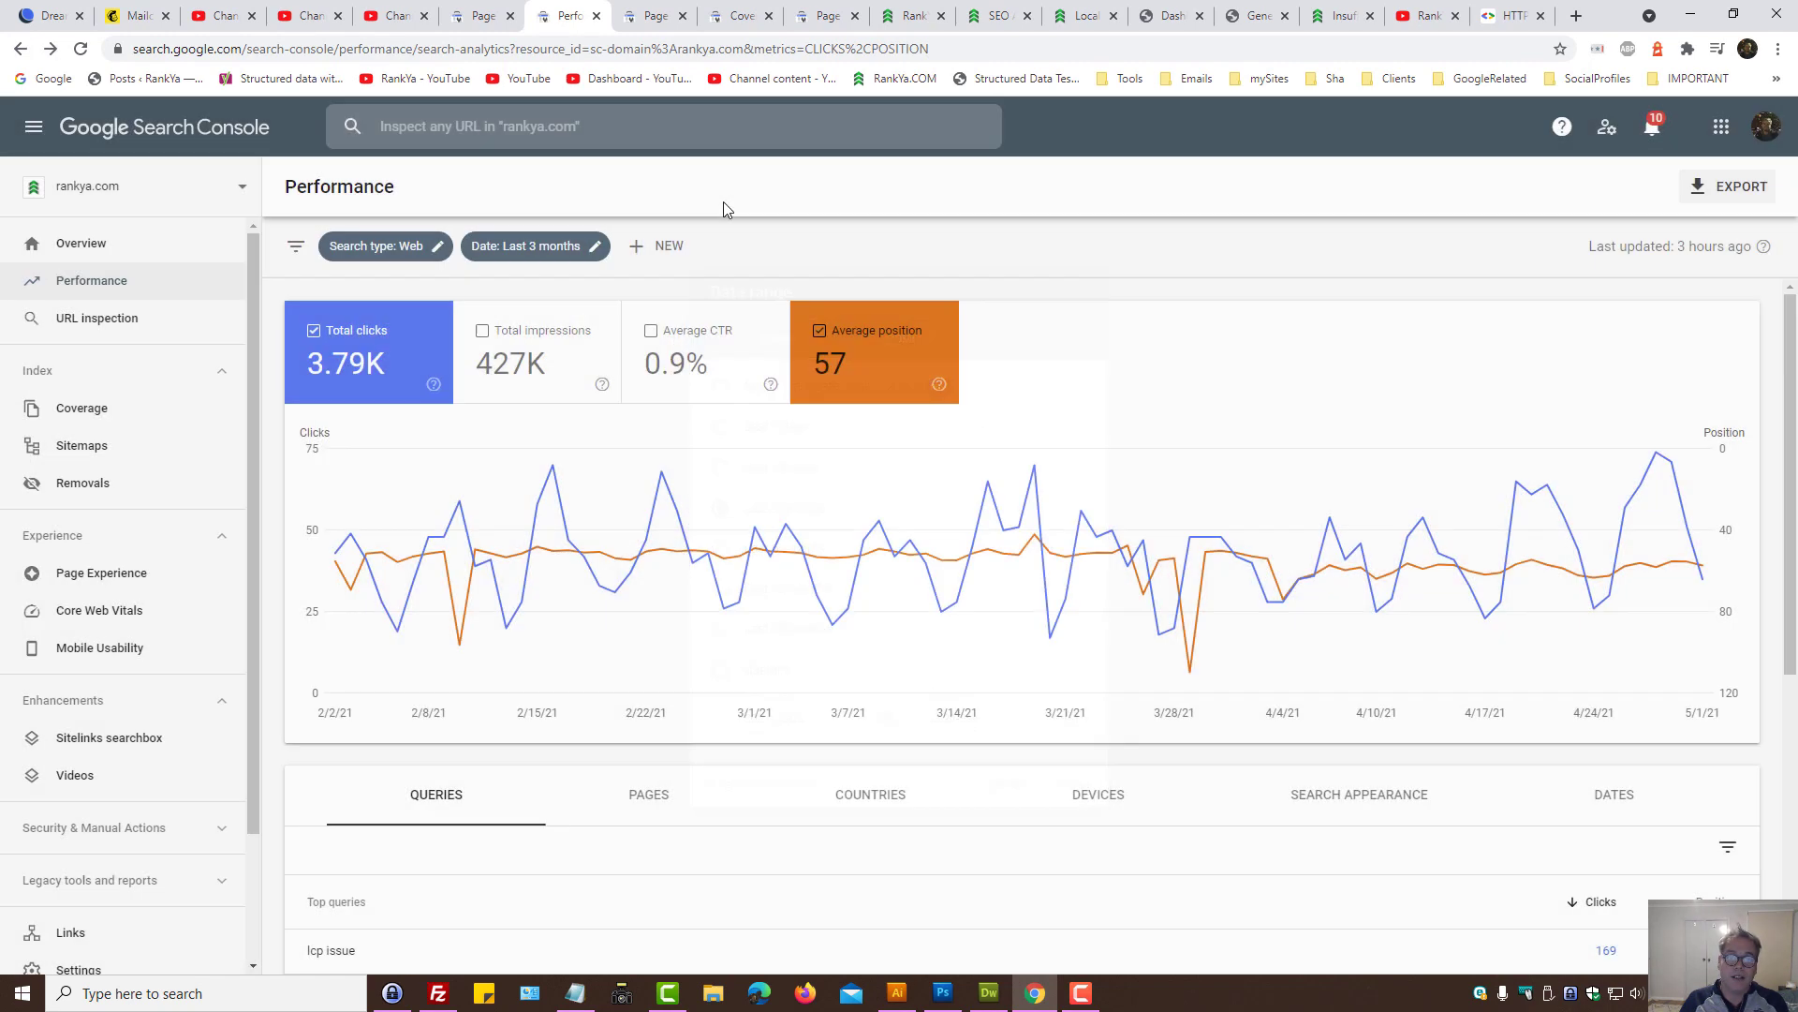
left_click(655, 245)
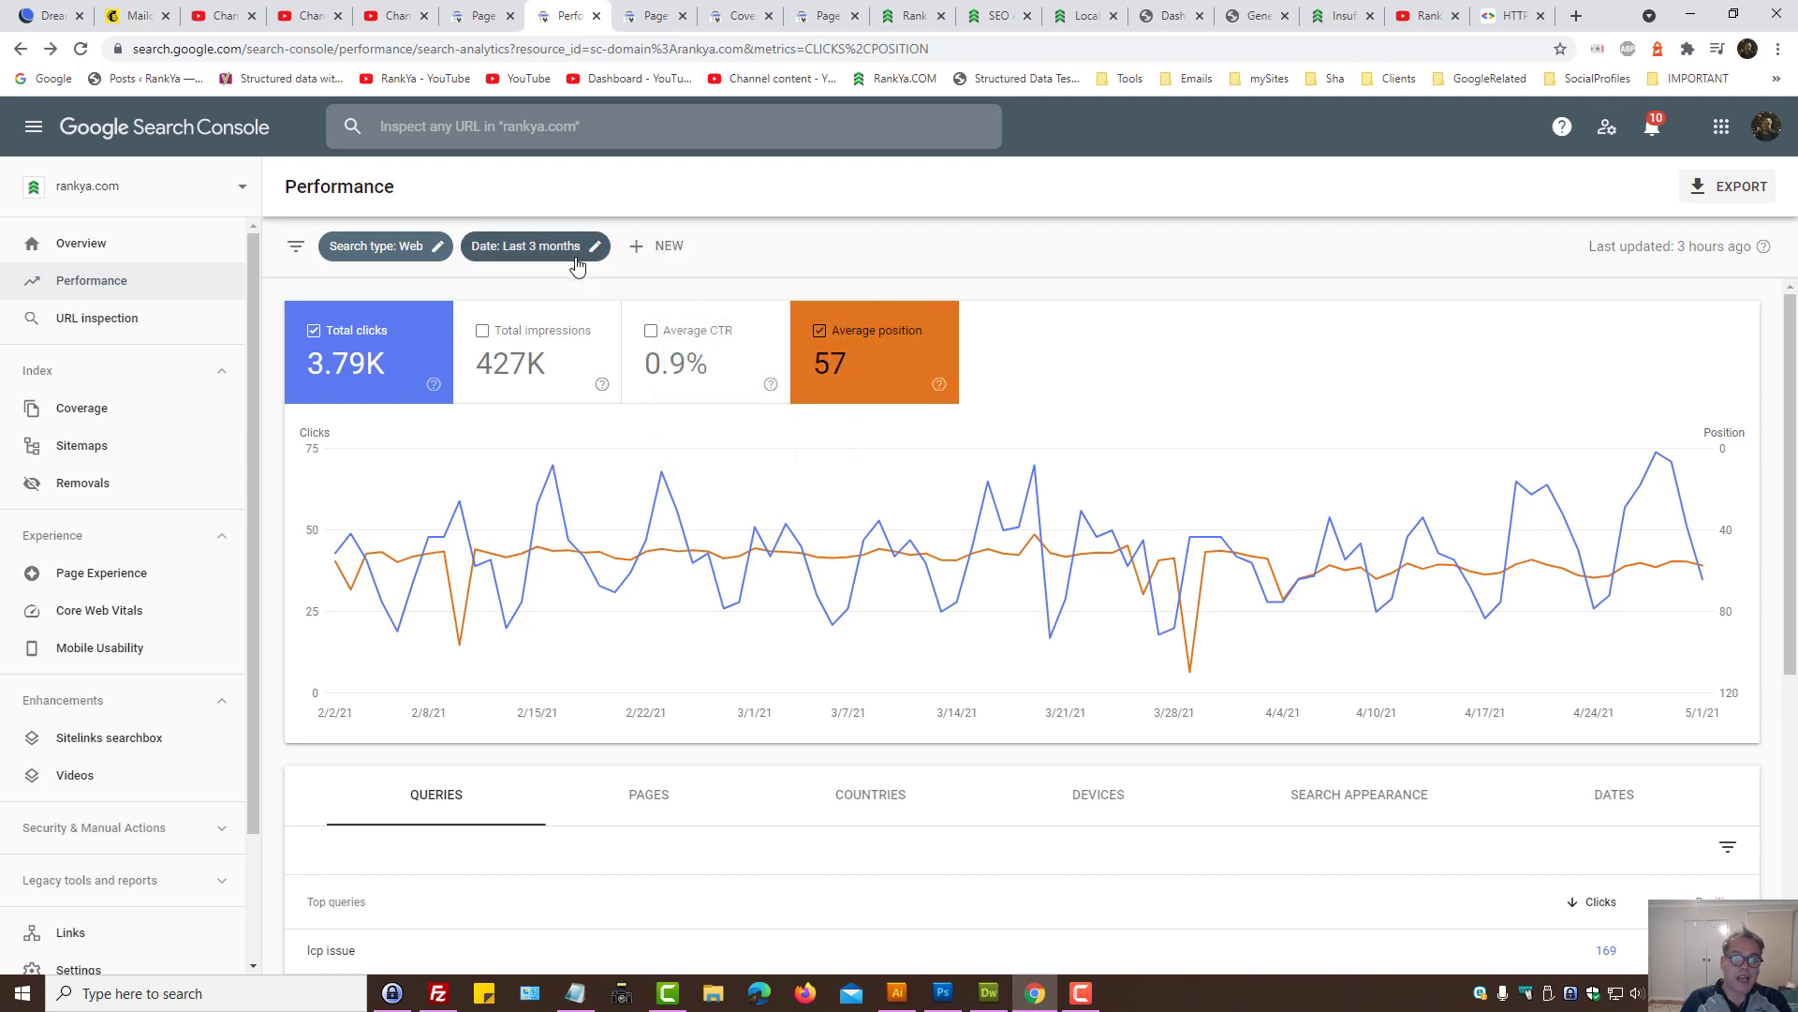
Step: Apply 'Compare last 3 months to previous period' on the Performance report
left_click(534, 245)
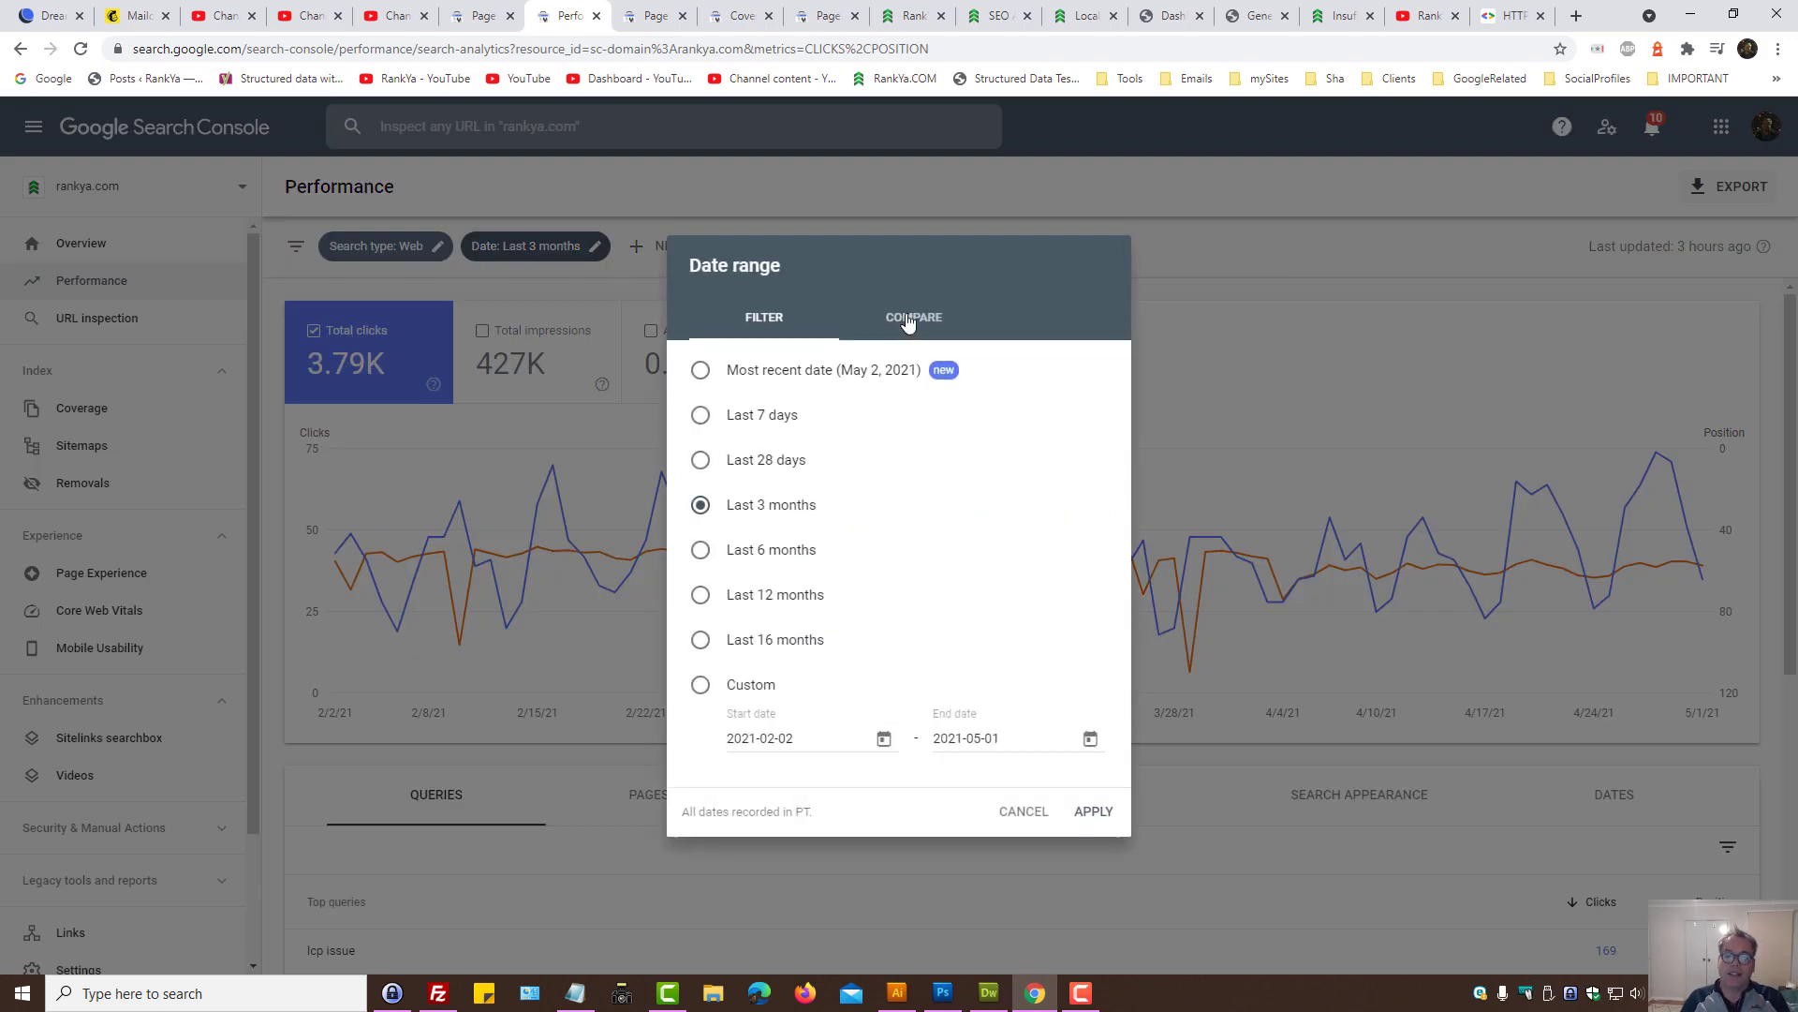
left_click(912, 316)
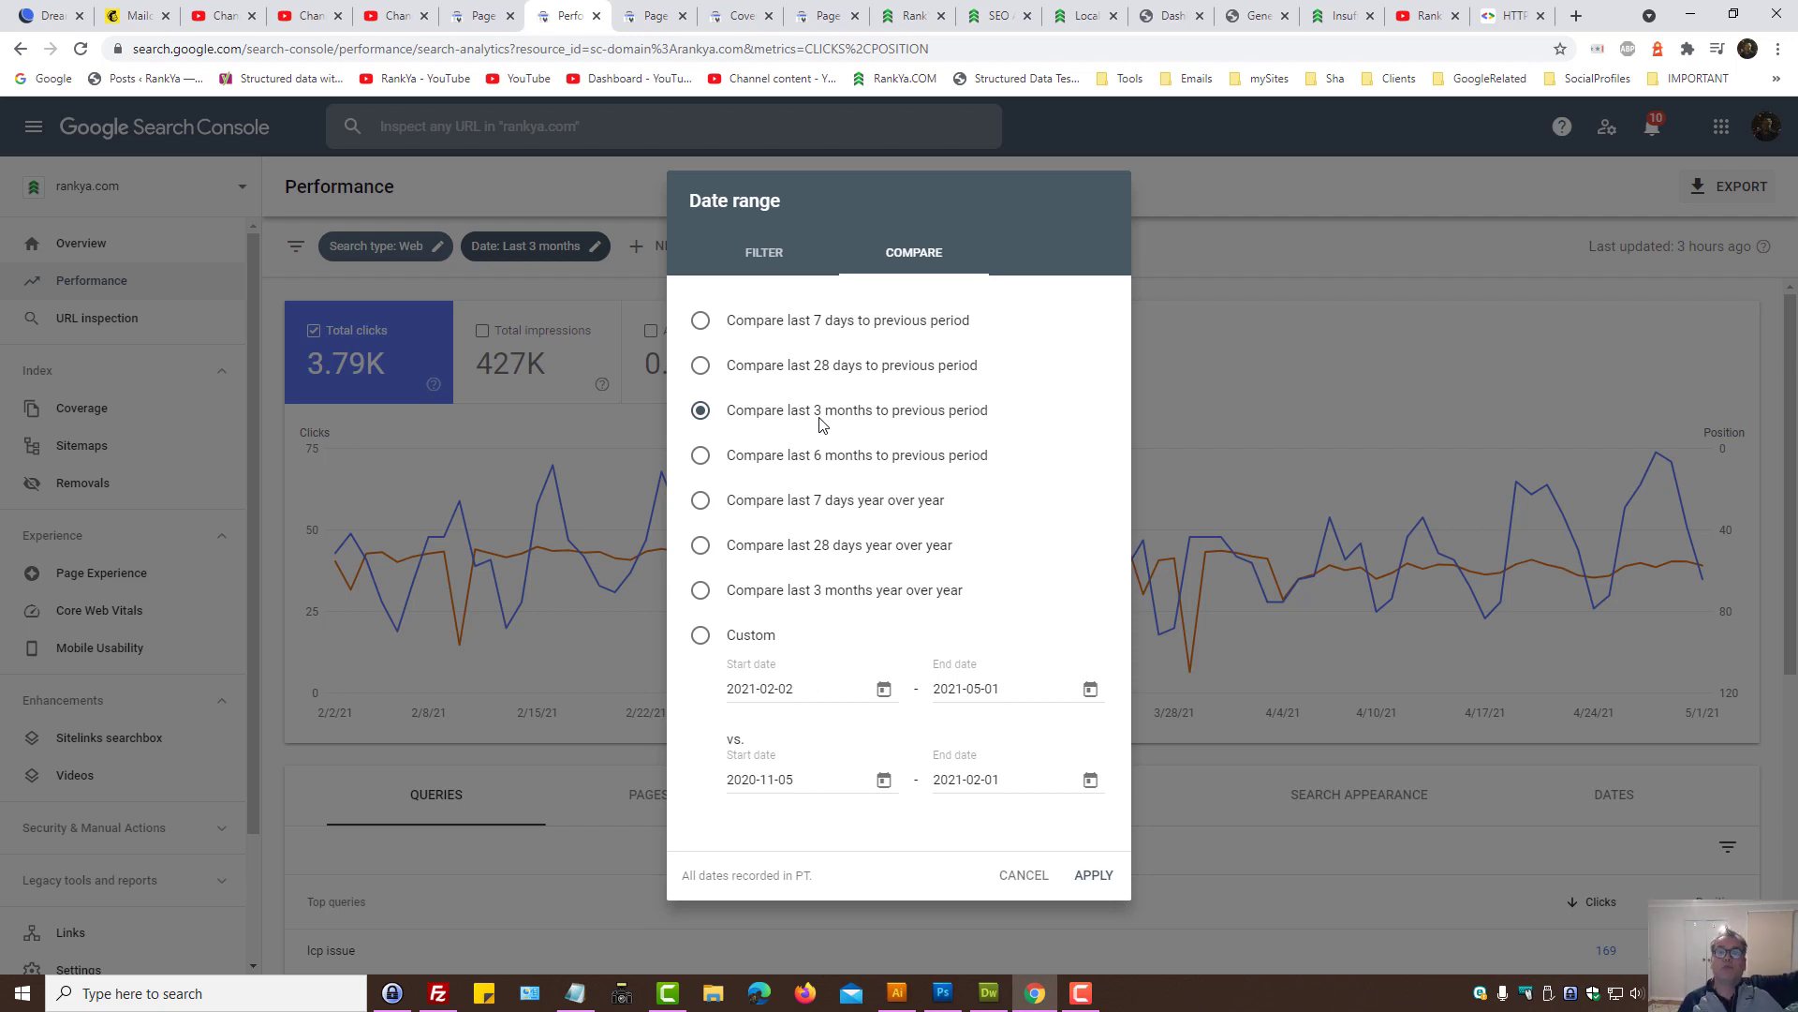
mouse_move(974, 297)
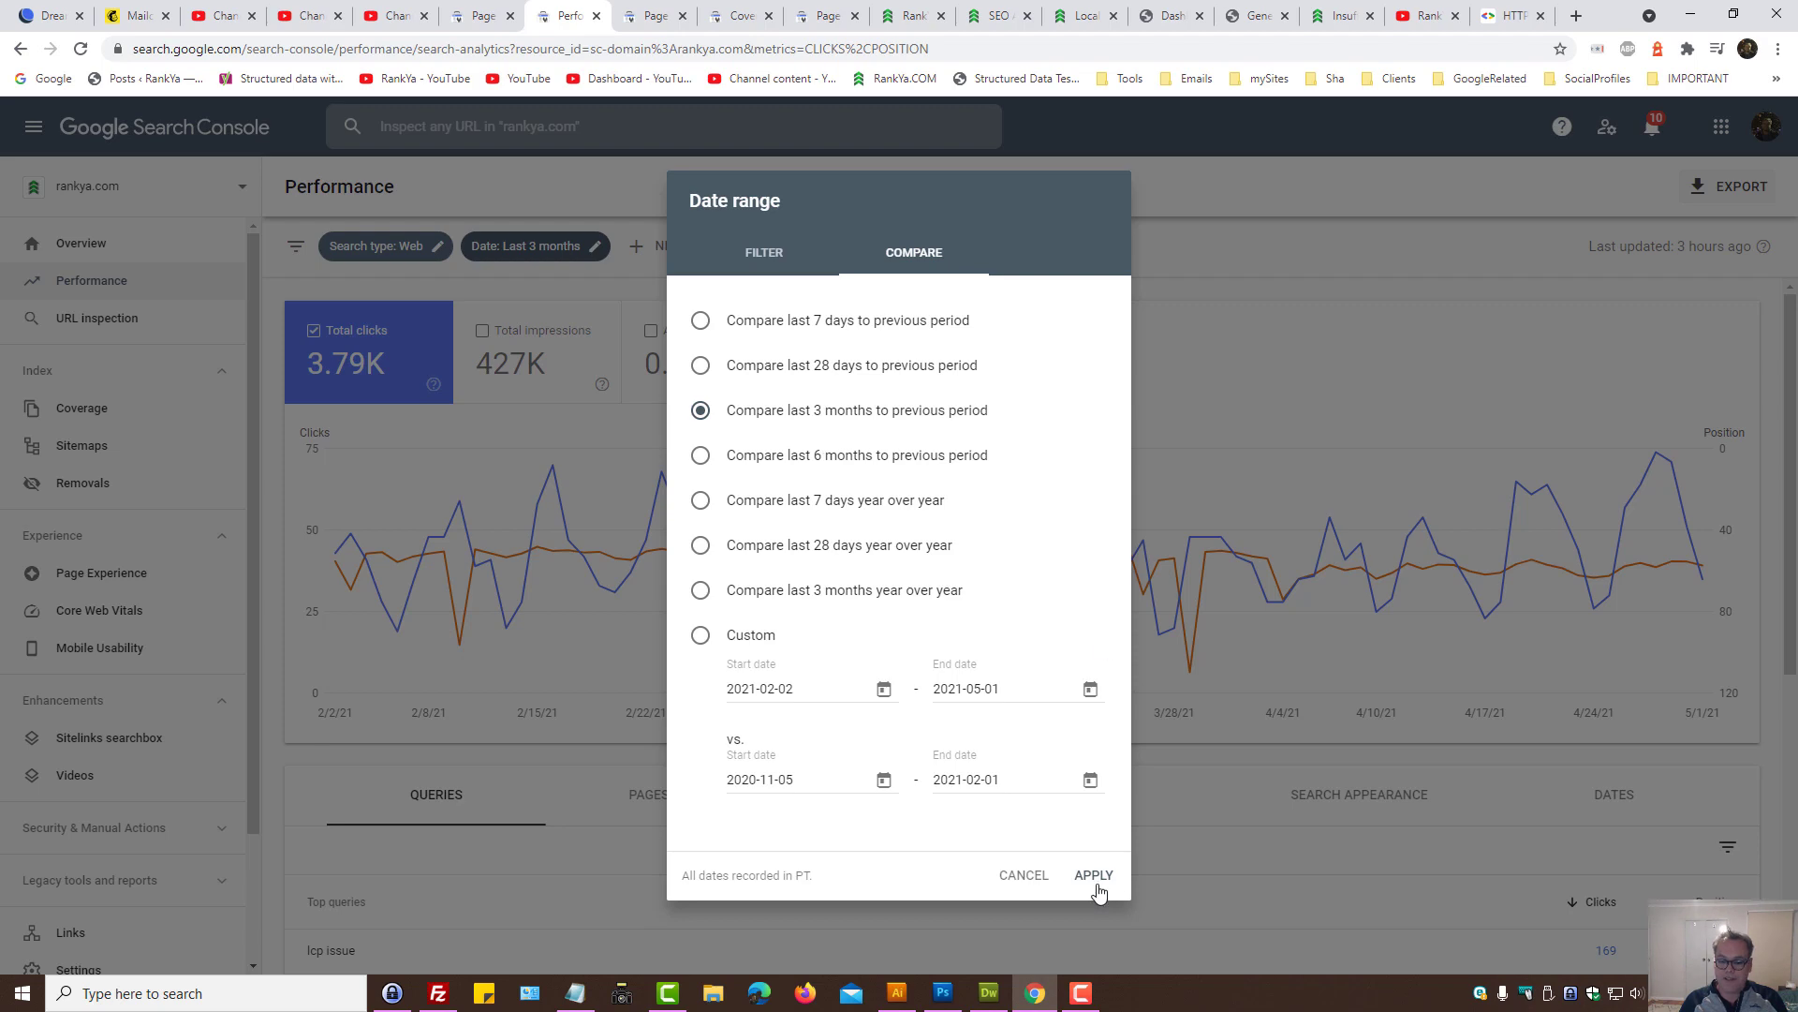
left_click(1092, 875)
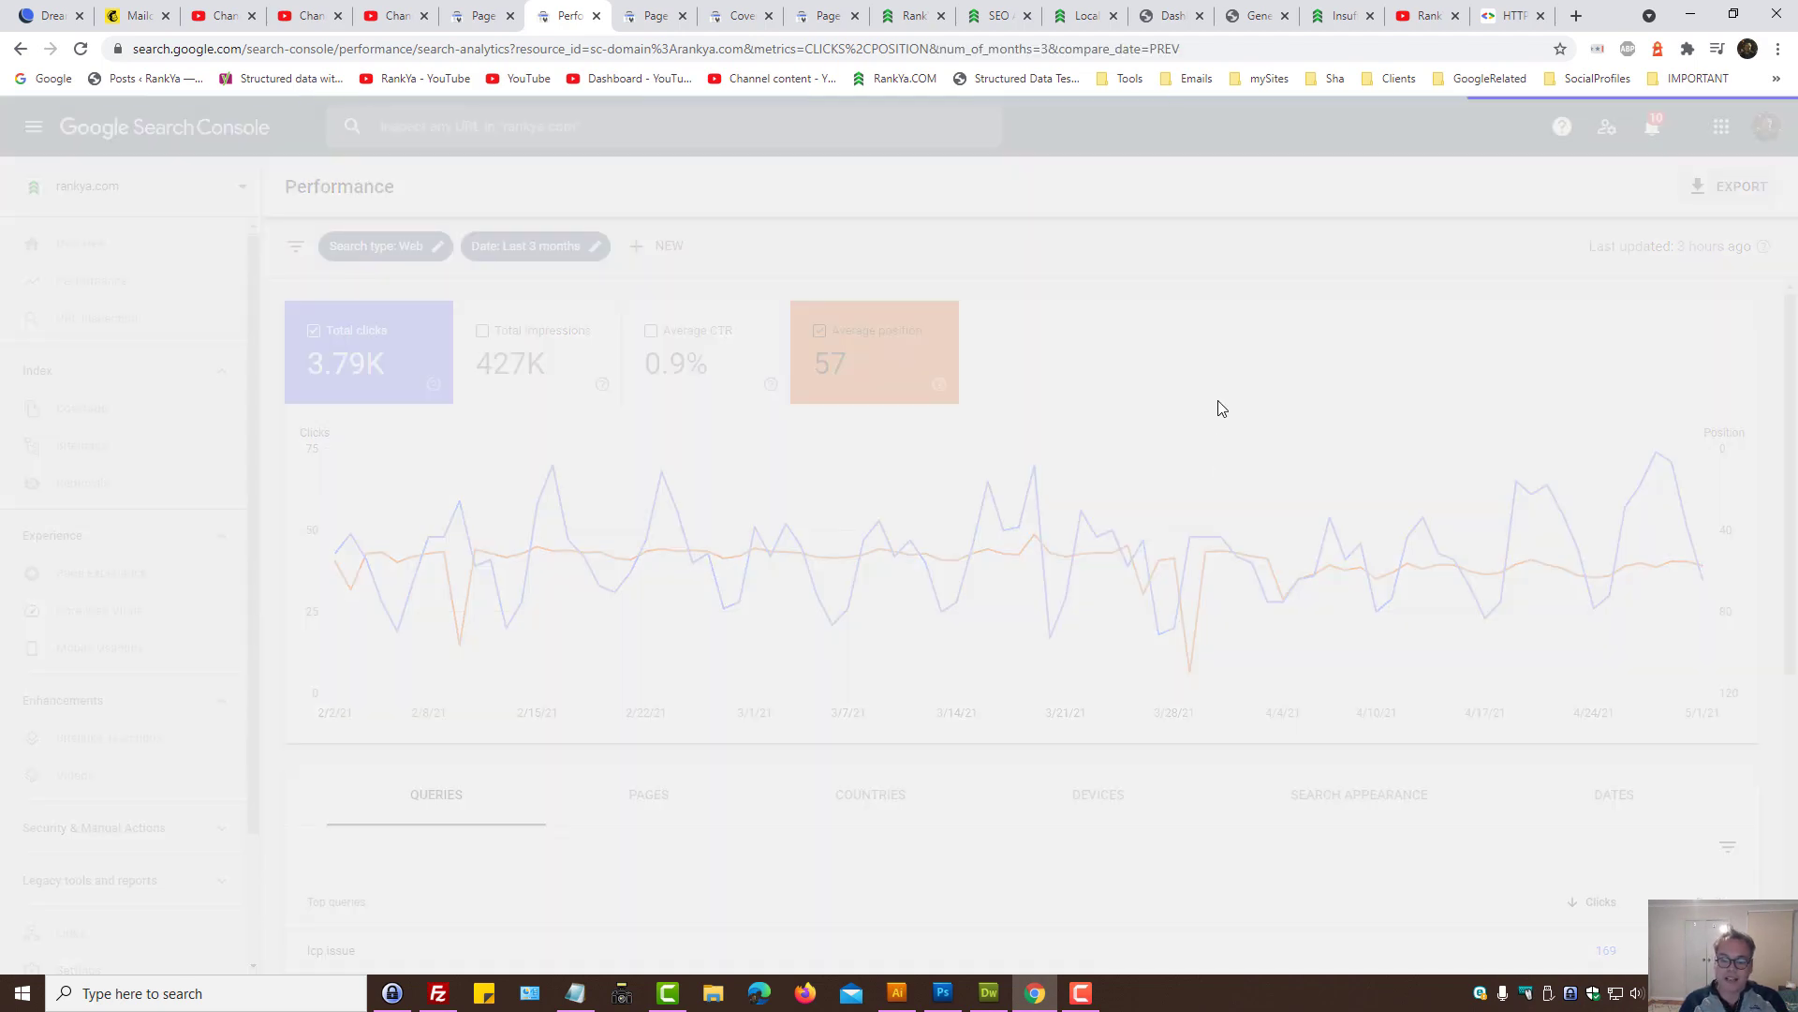
Step: Review the 3-month comparison scorecards (3.79K vs 3.38K clicks, position 57 vs 54.4) and move to Page experience
left_click(519, 245)
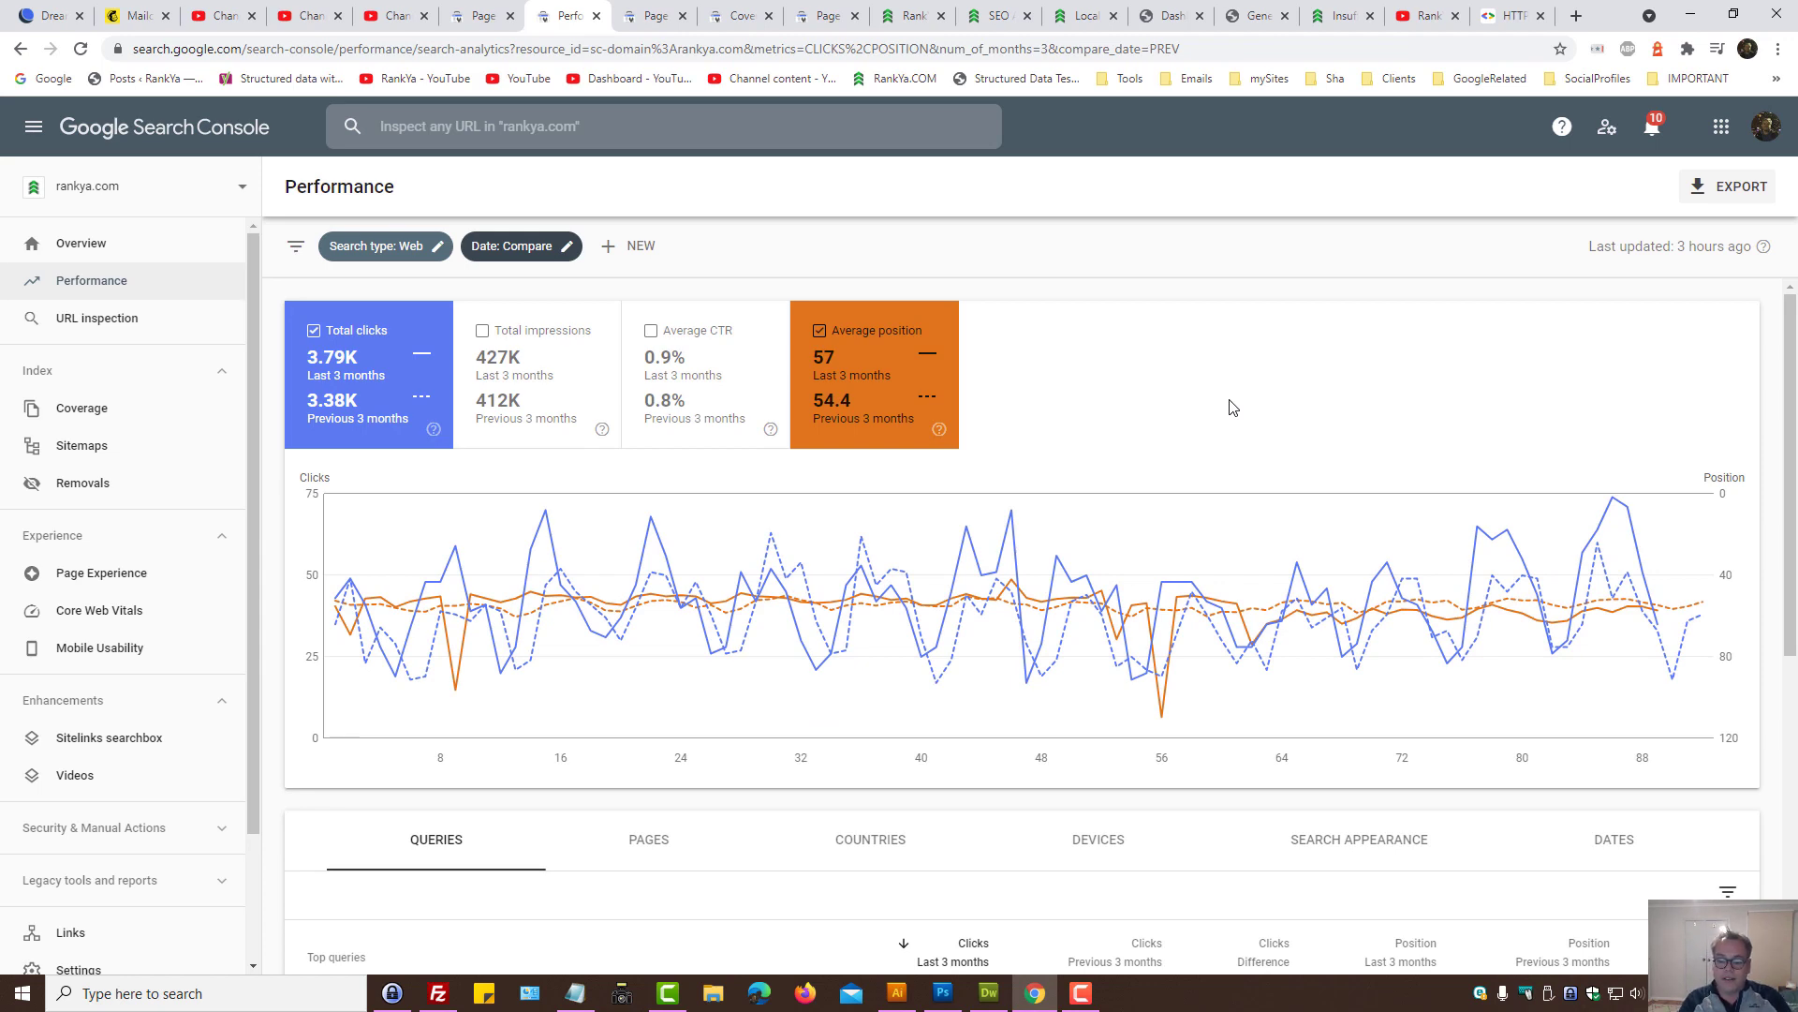
scroll("down", 3)
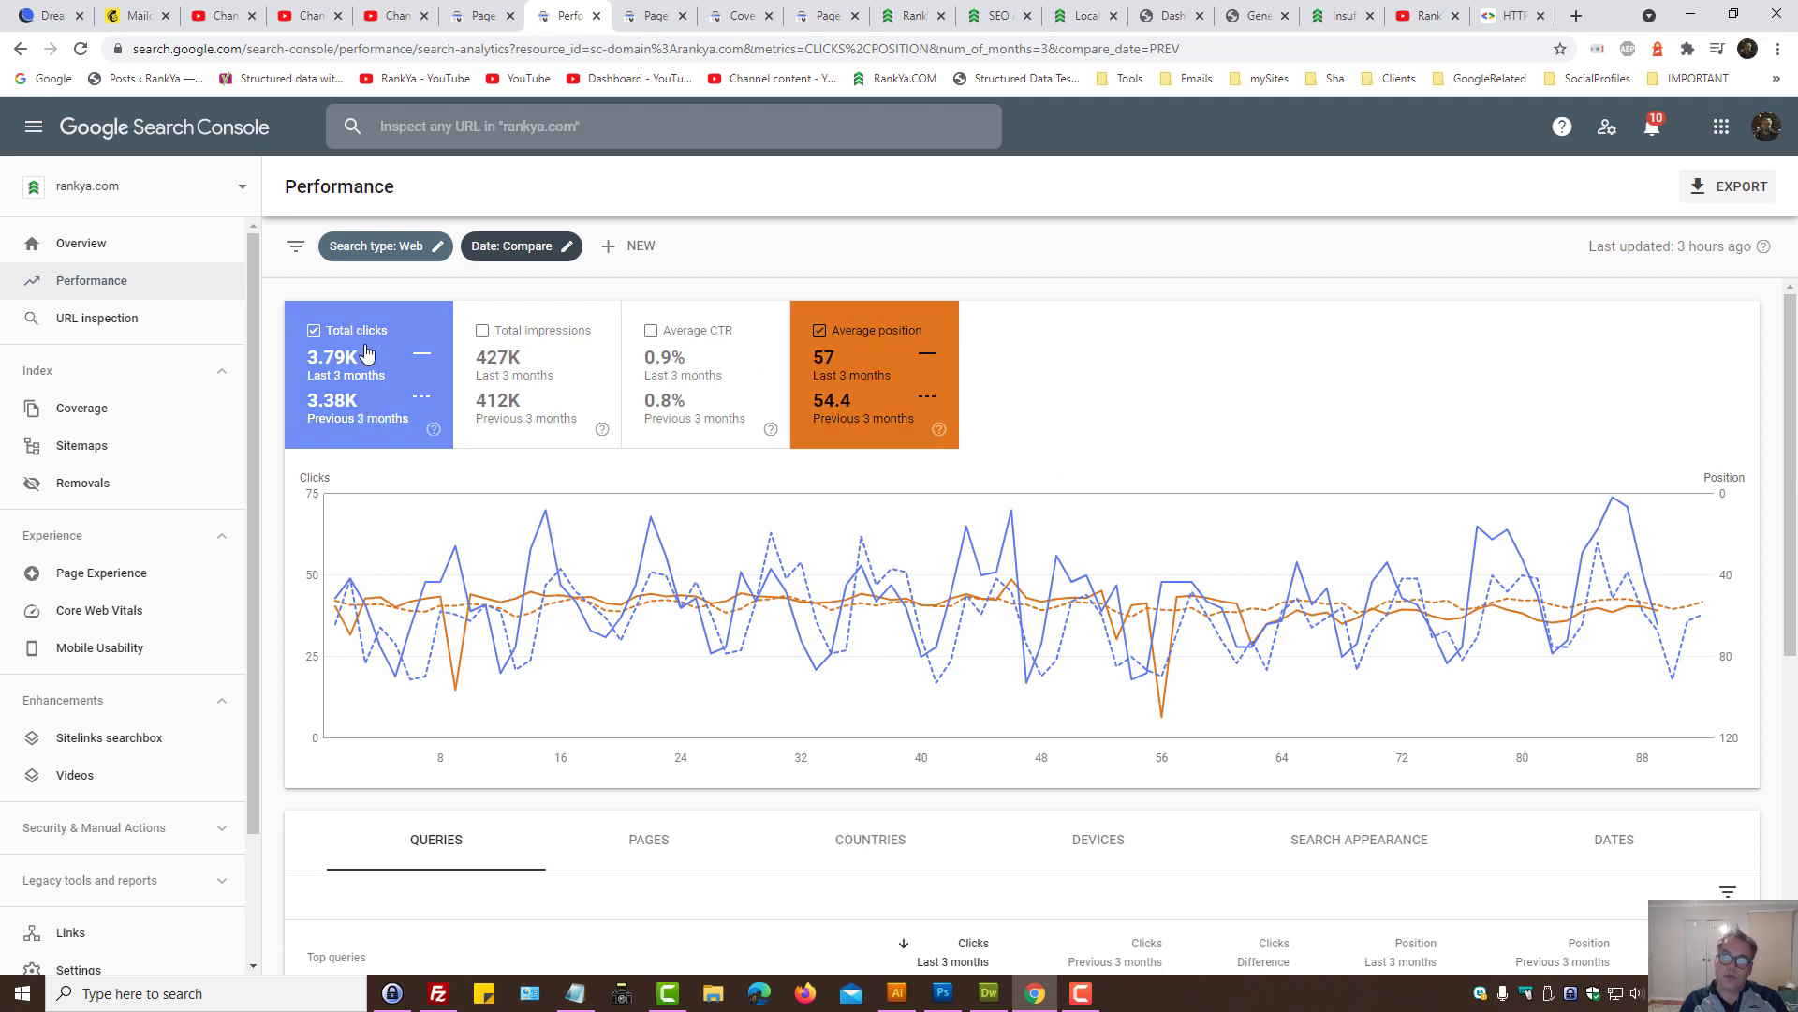
mouse_move(556, 253)
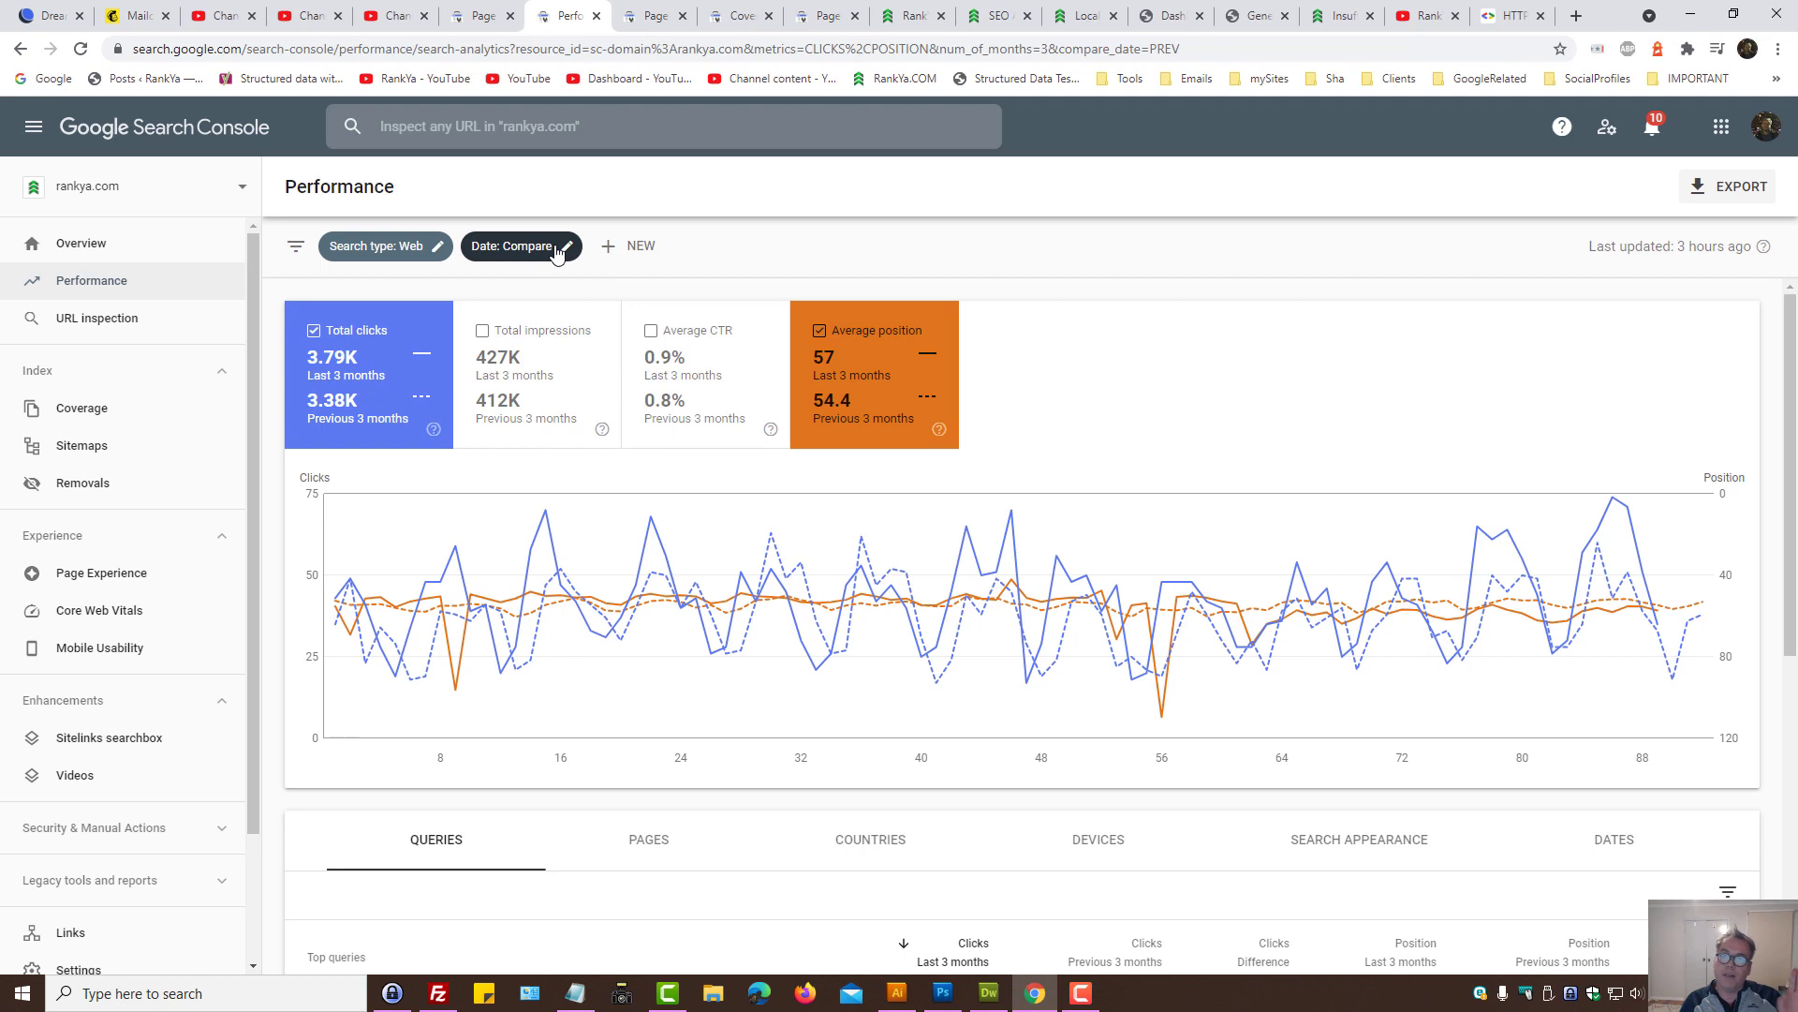
mouse_move(1237, 607)
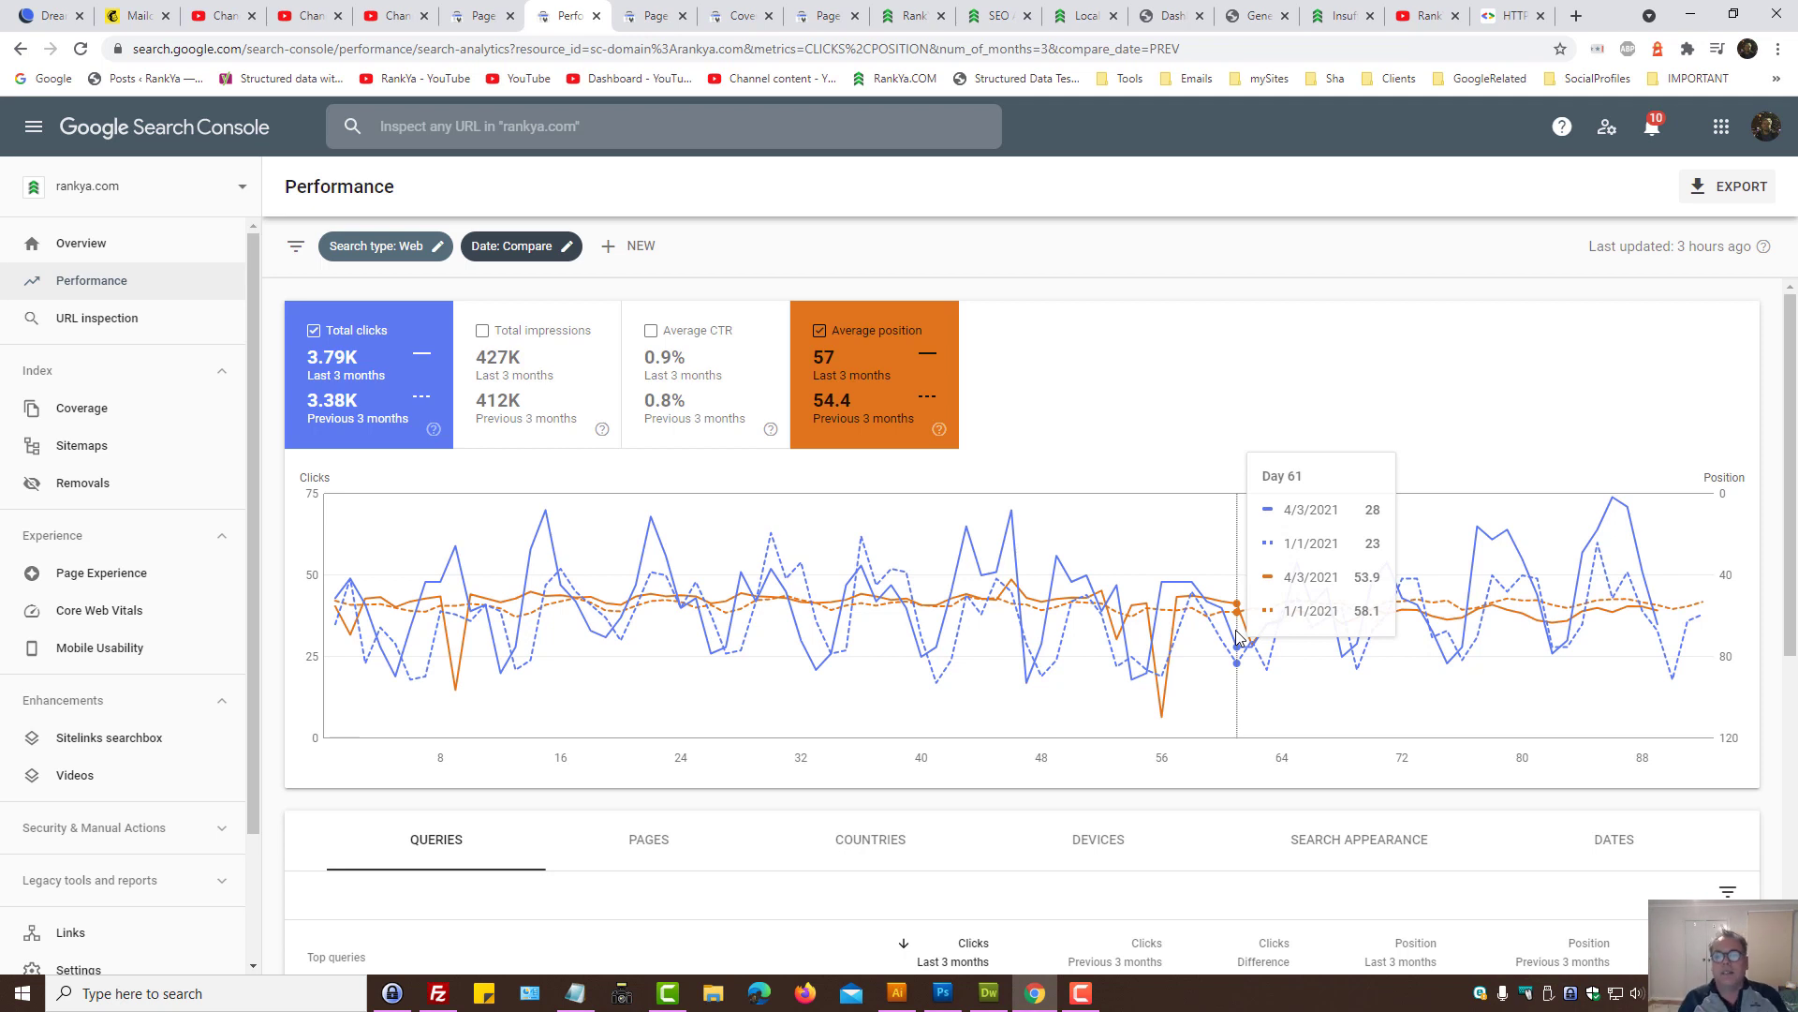
mouse_move(1163, 369)
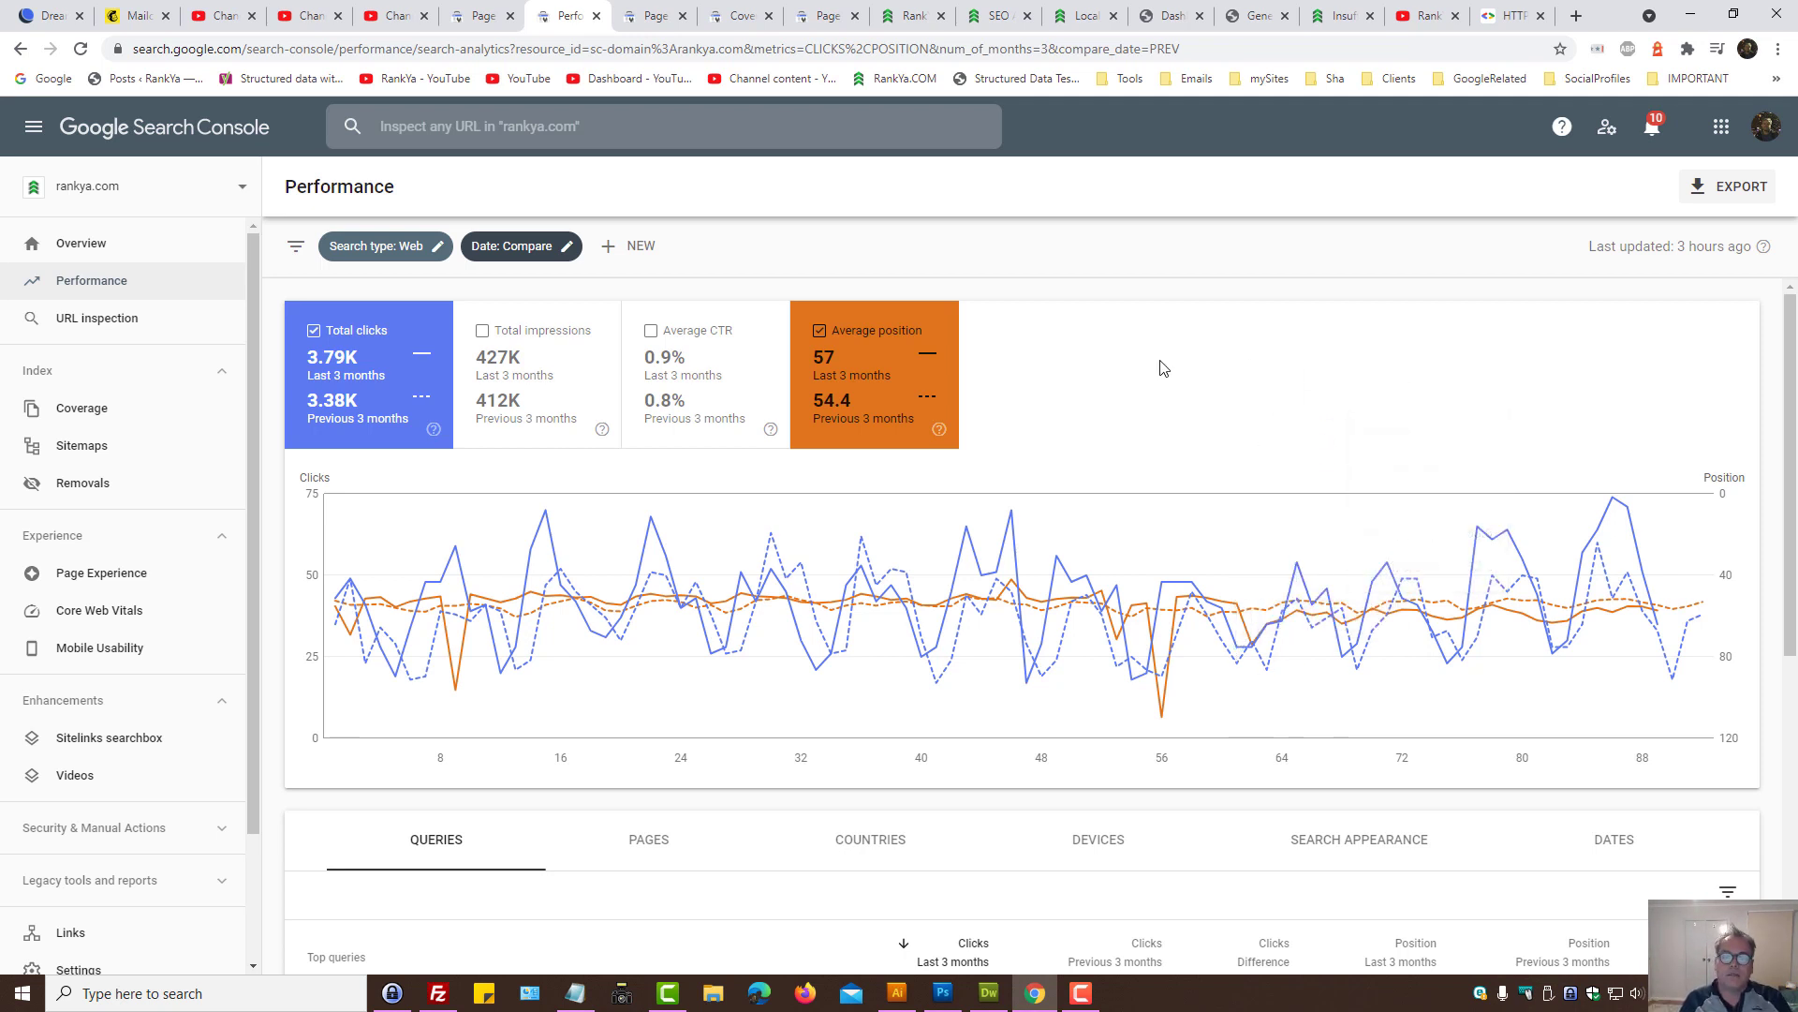
mouse_move(686, 240)
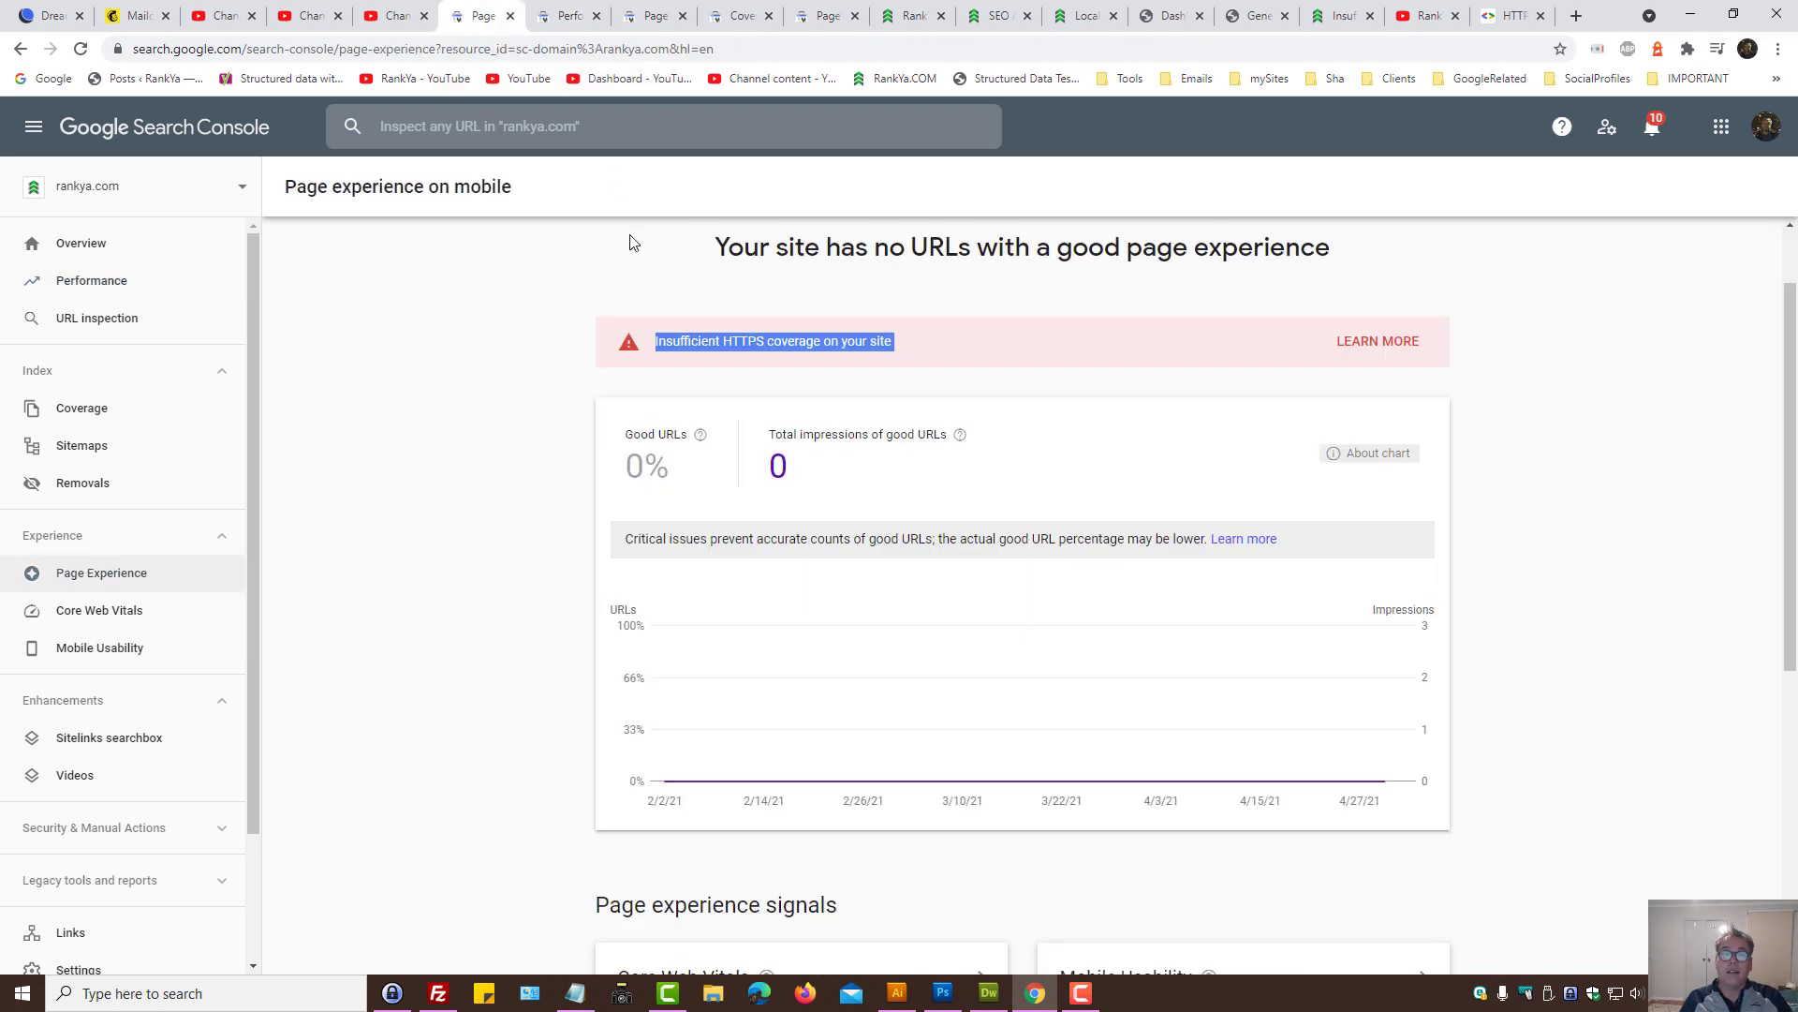
mouse_move(405, 210)
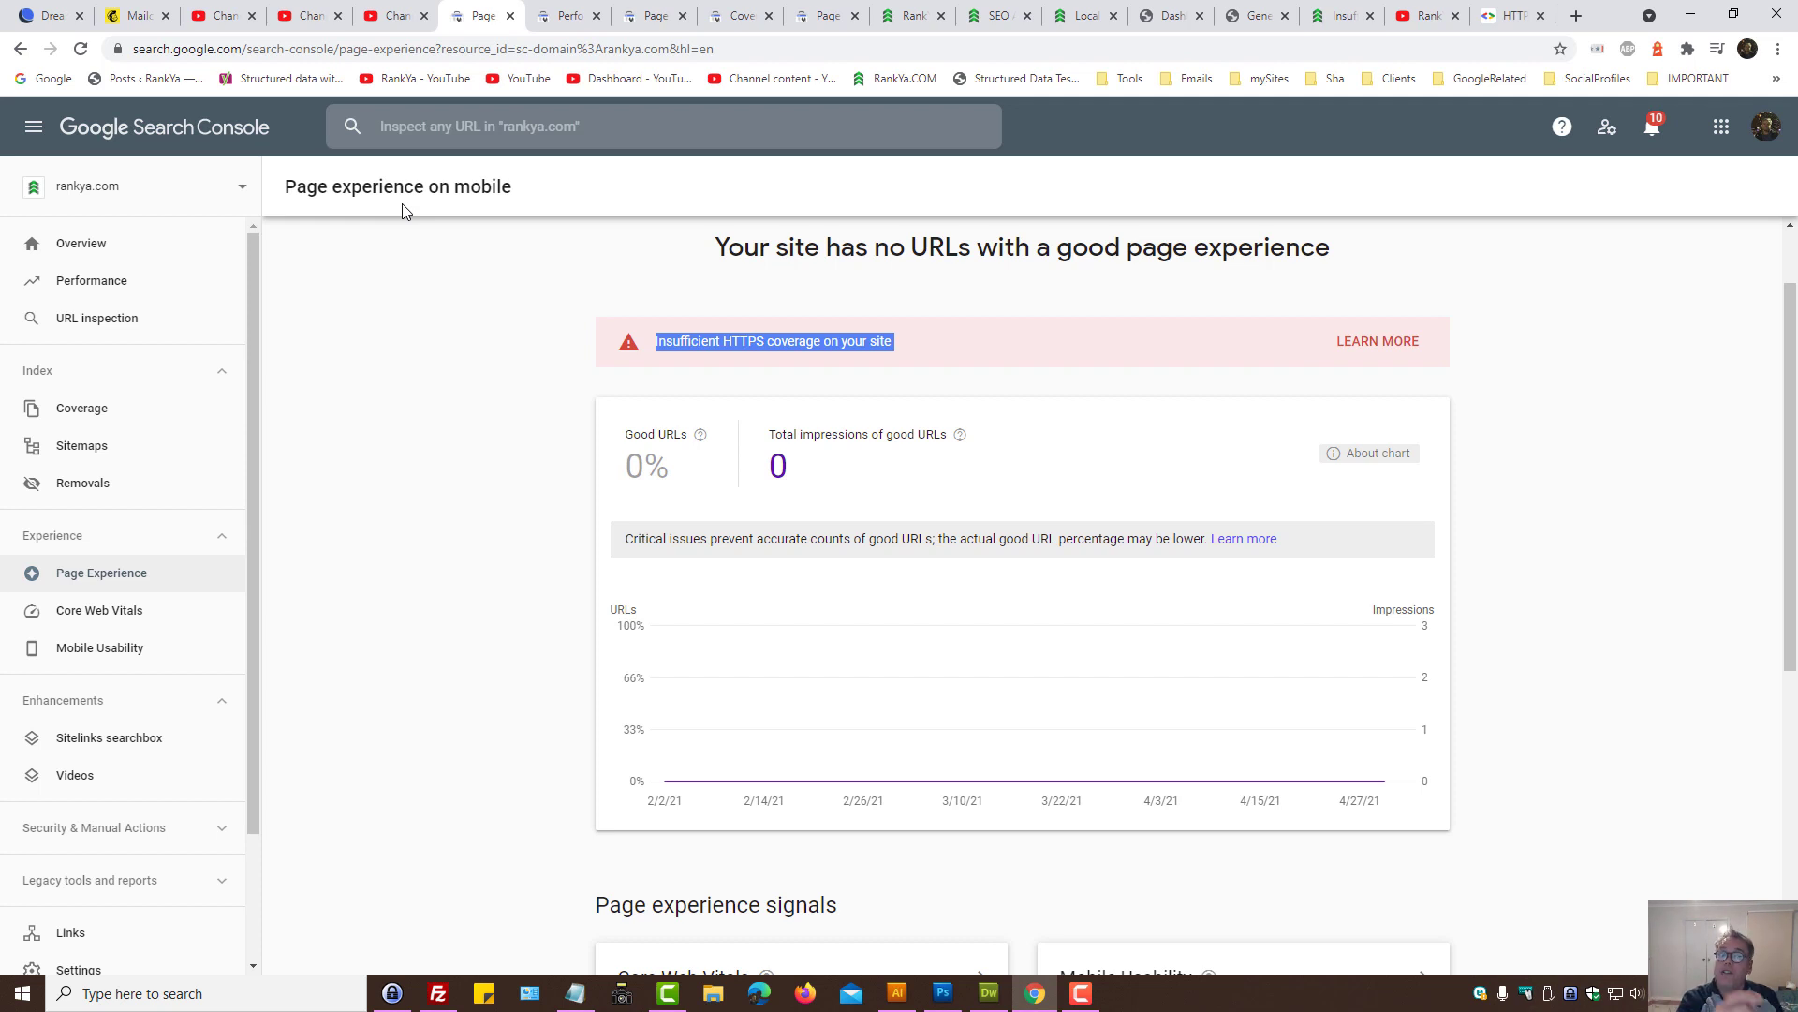
scroll("down", 3)
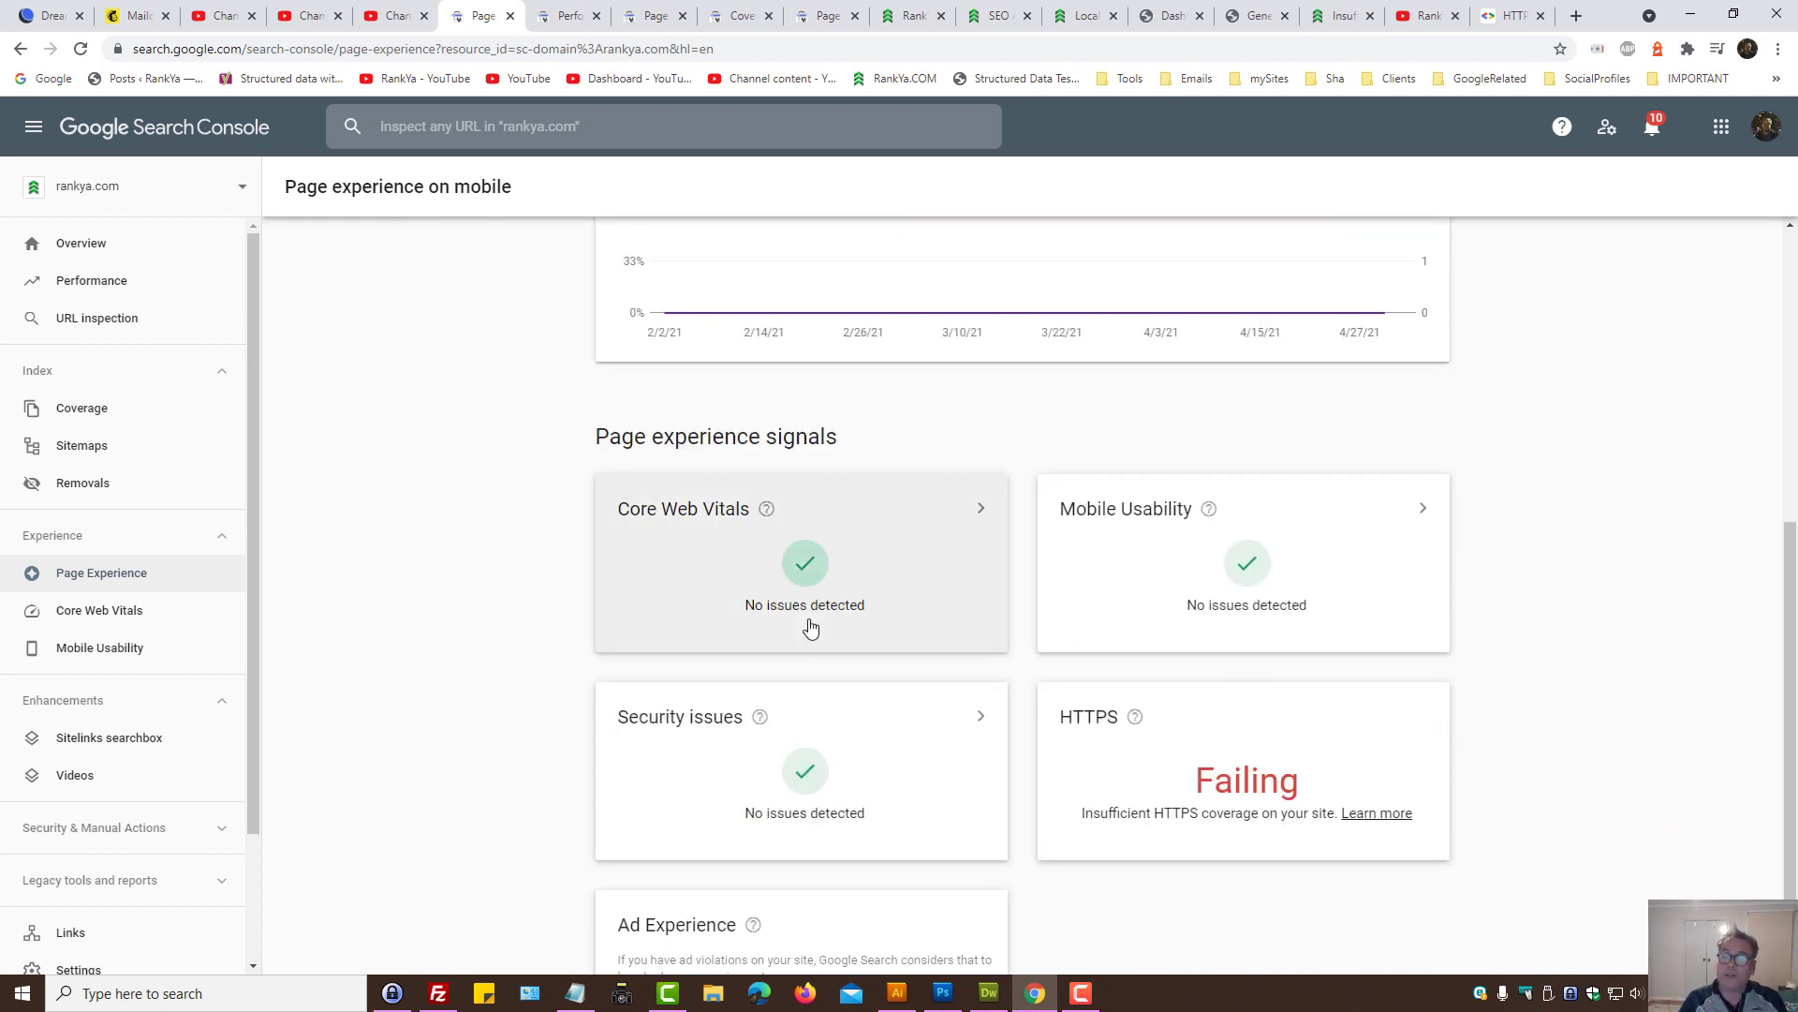
mouse_move(1069, 575)
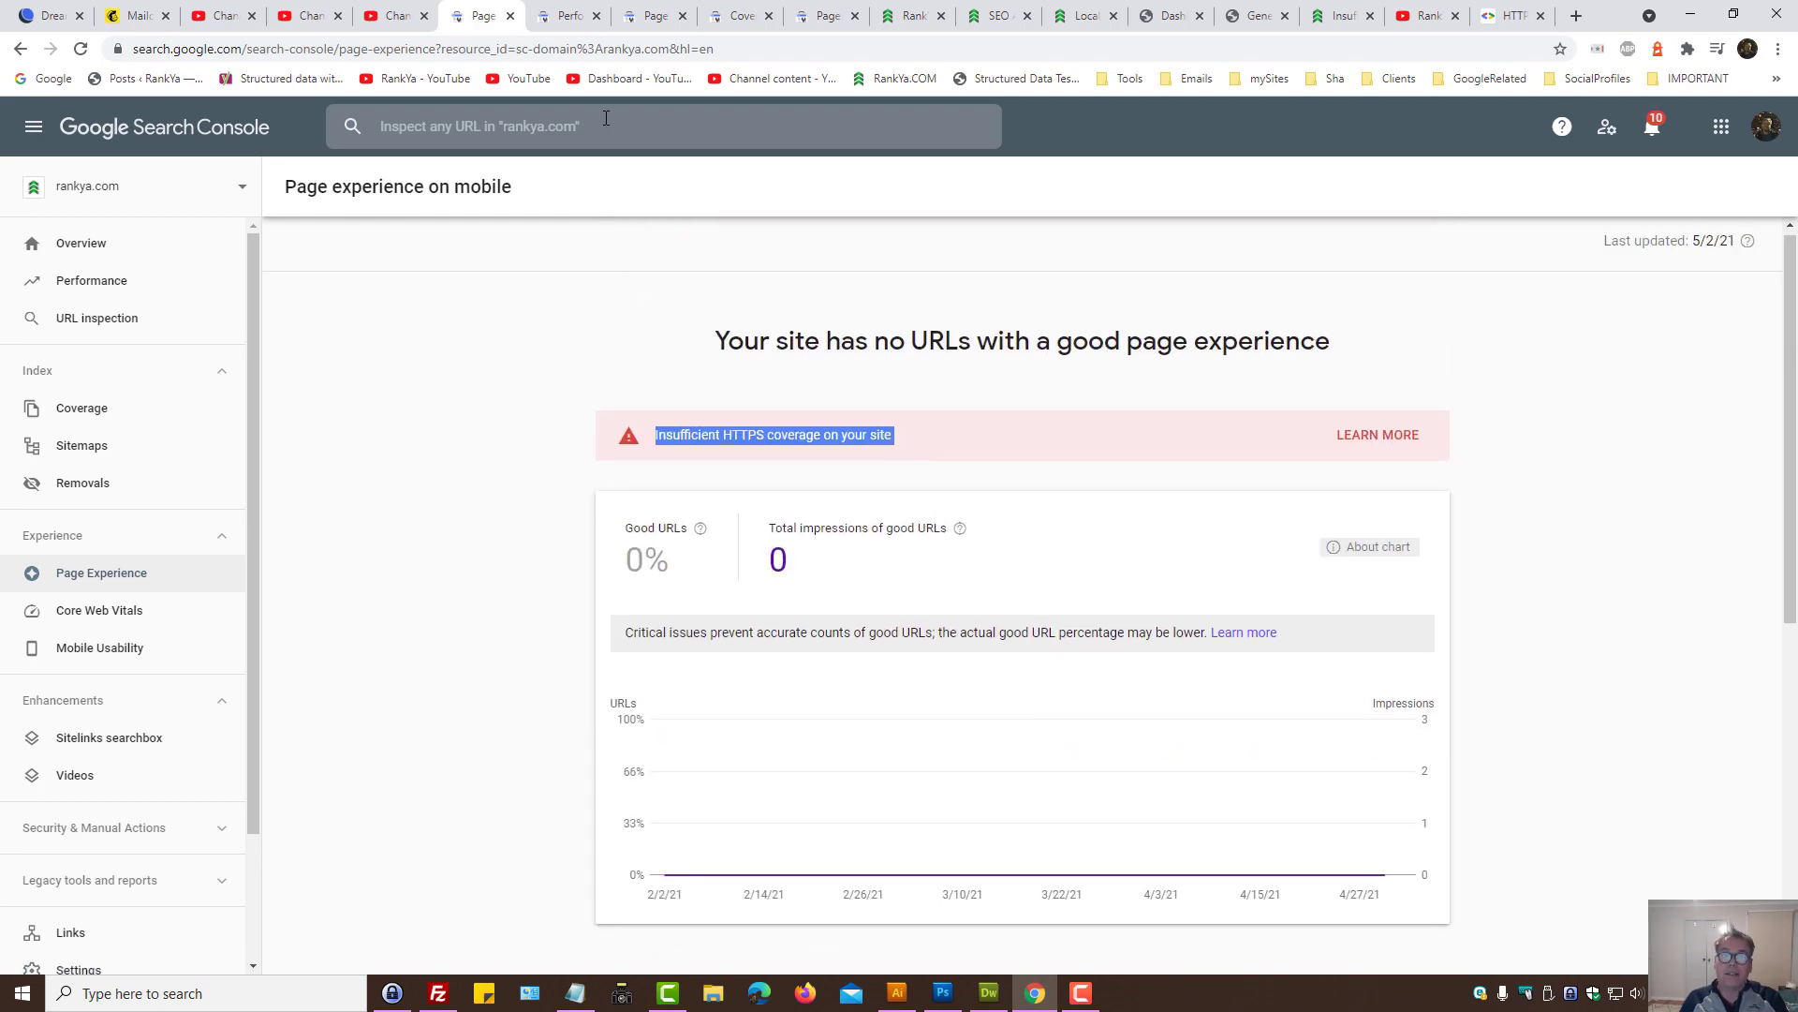
left_click(565, 15)
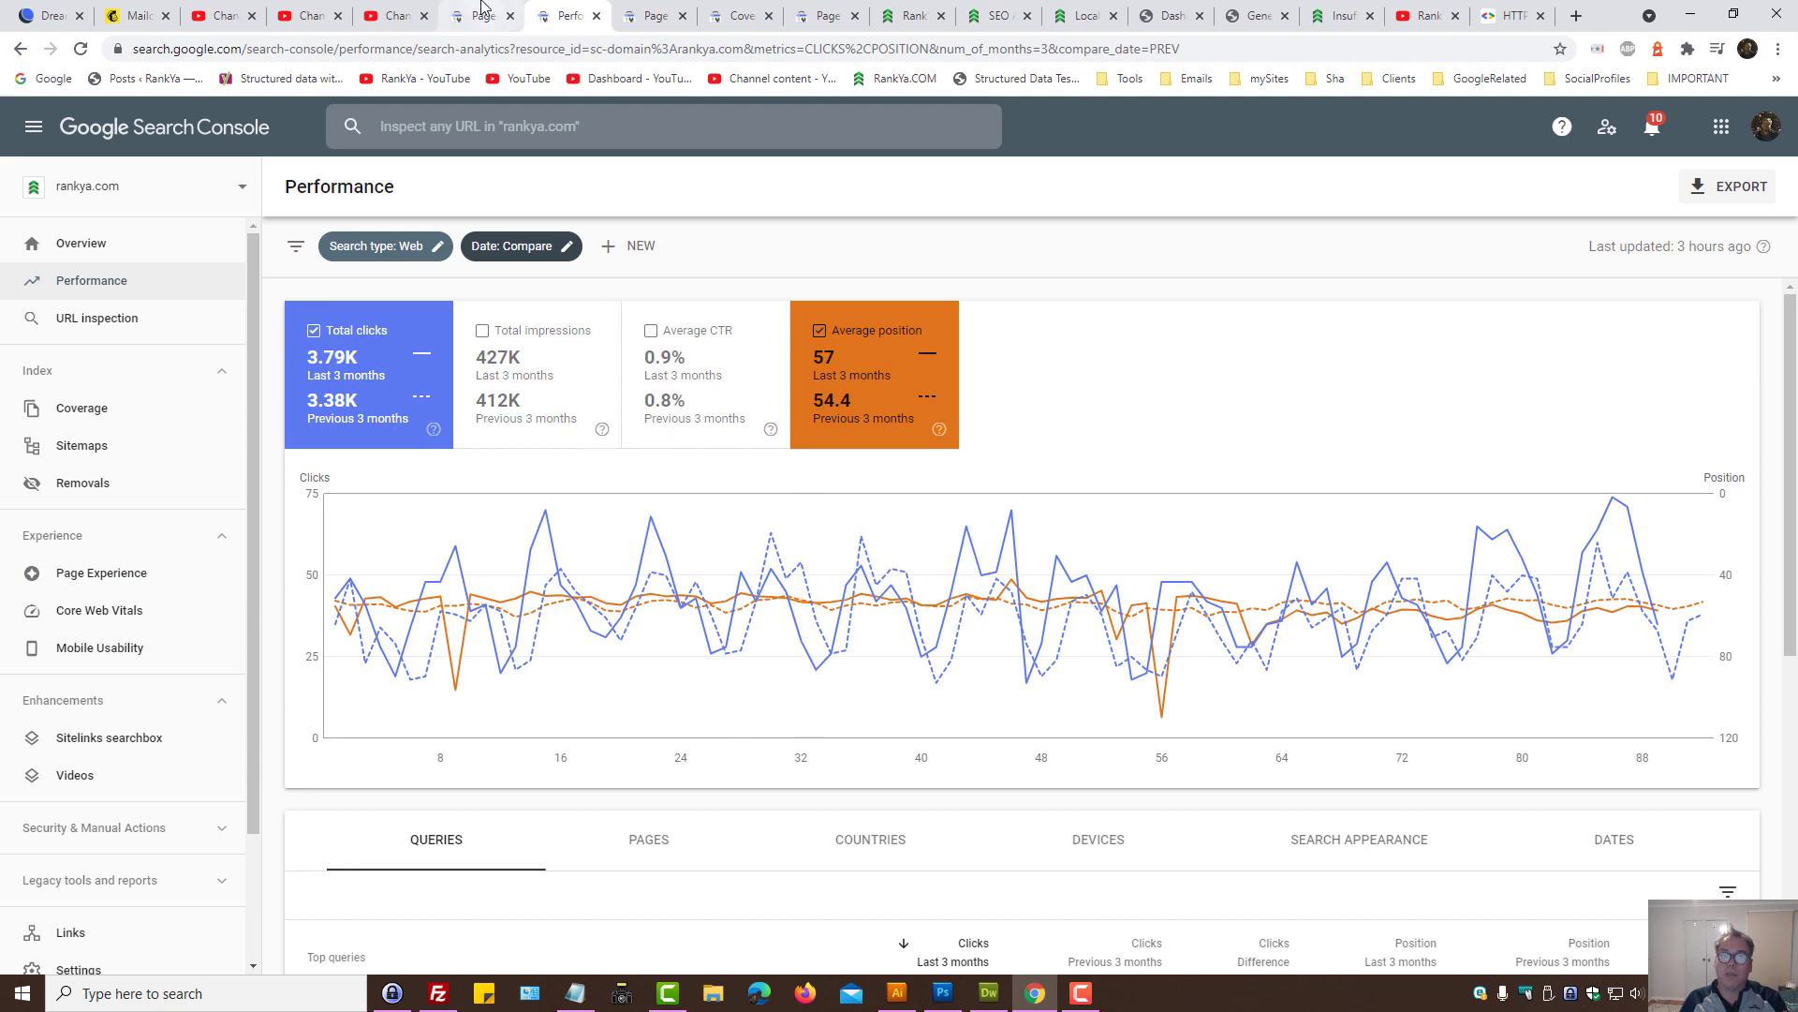
left_click(101, 573)
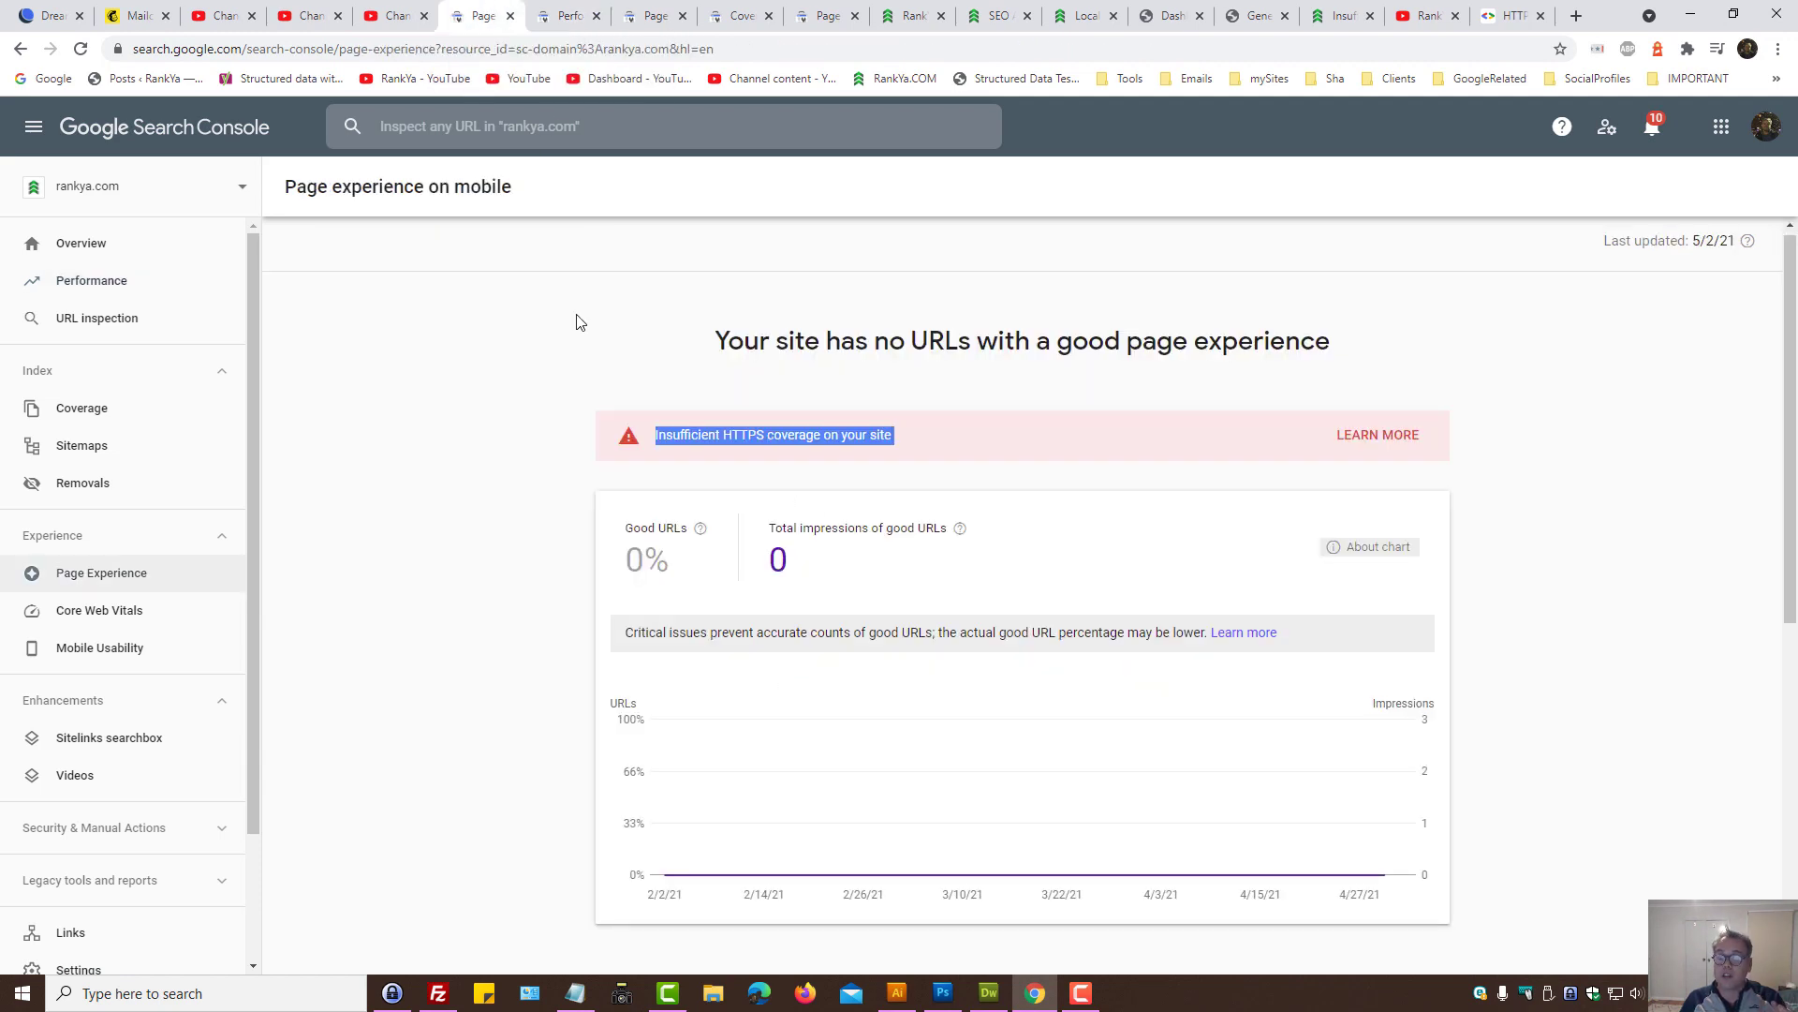
left_click(1508, 15)
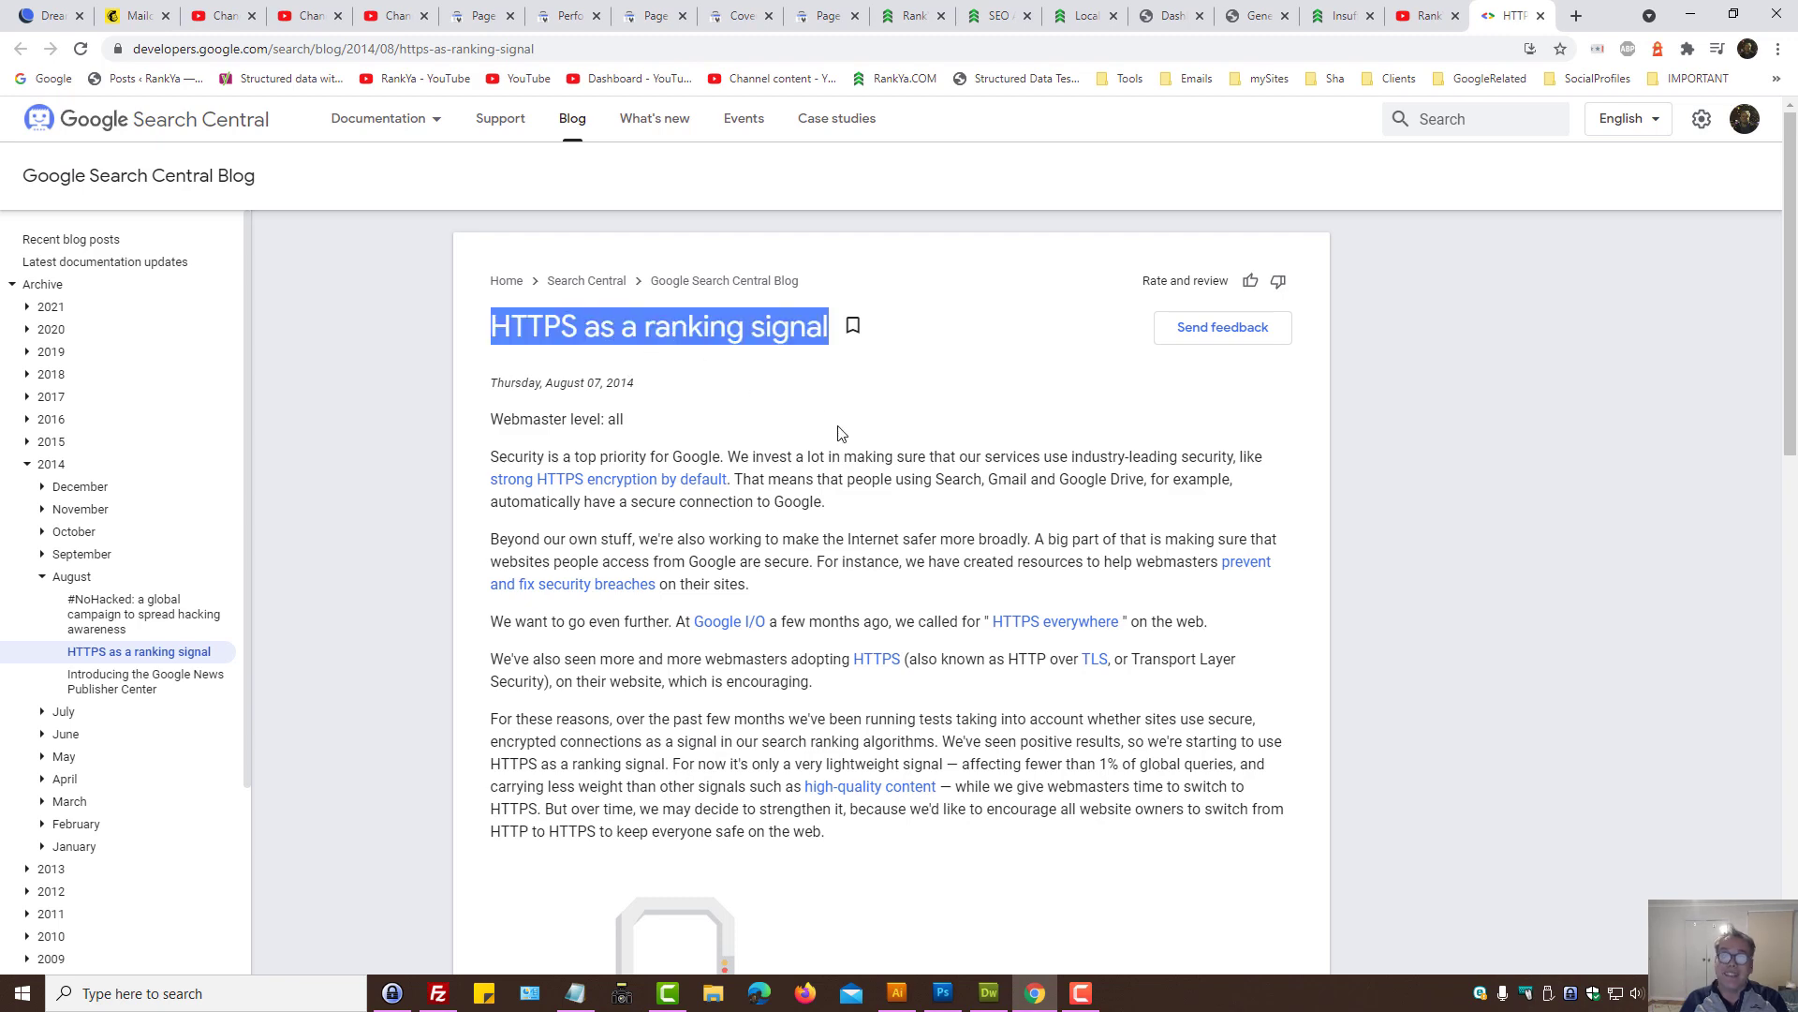
mouse_move(910, 15)
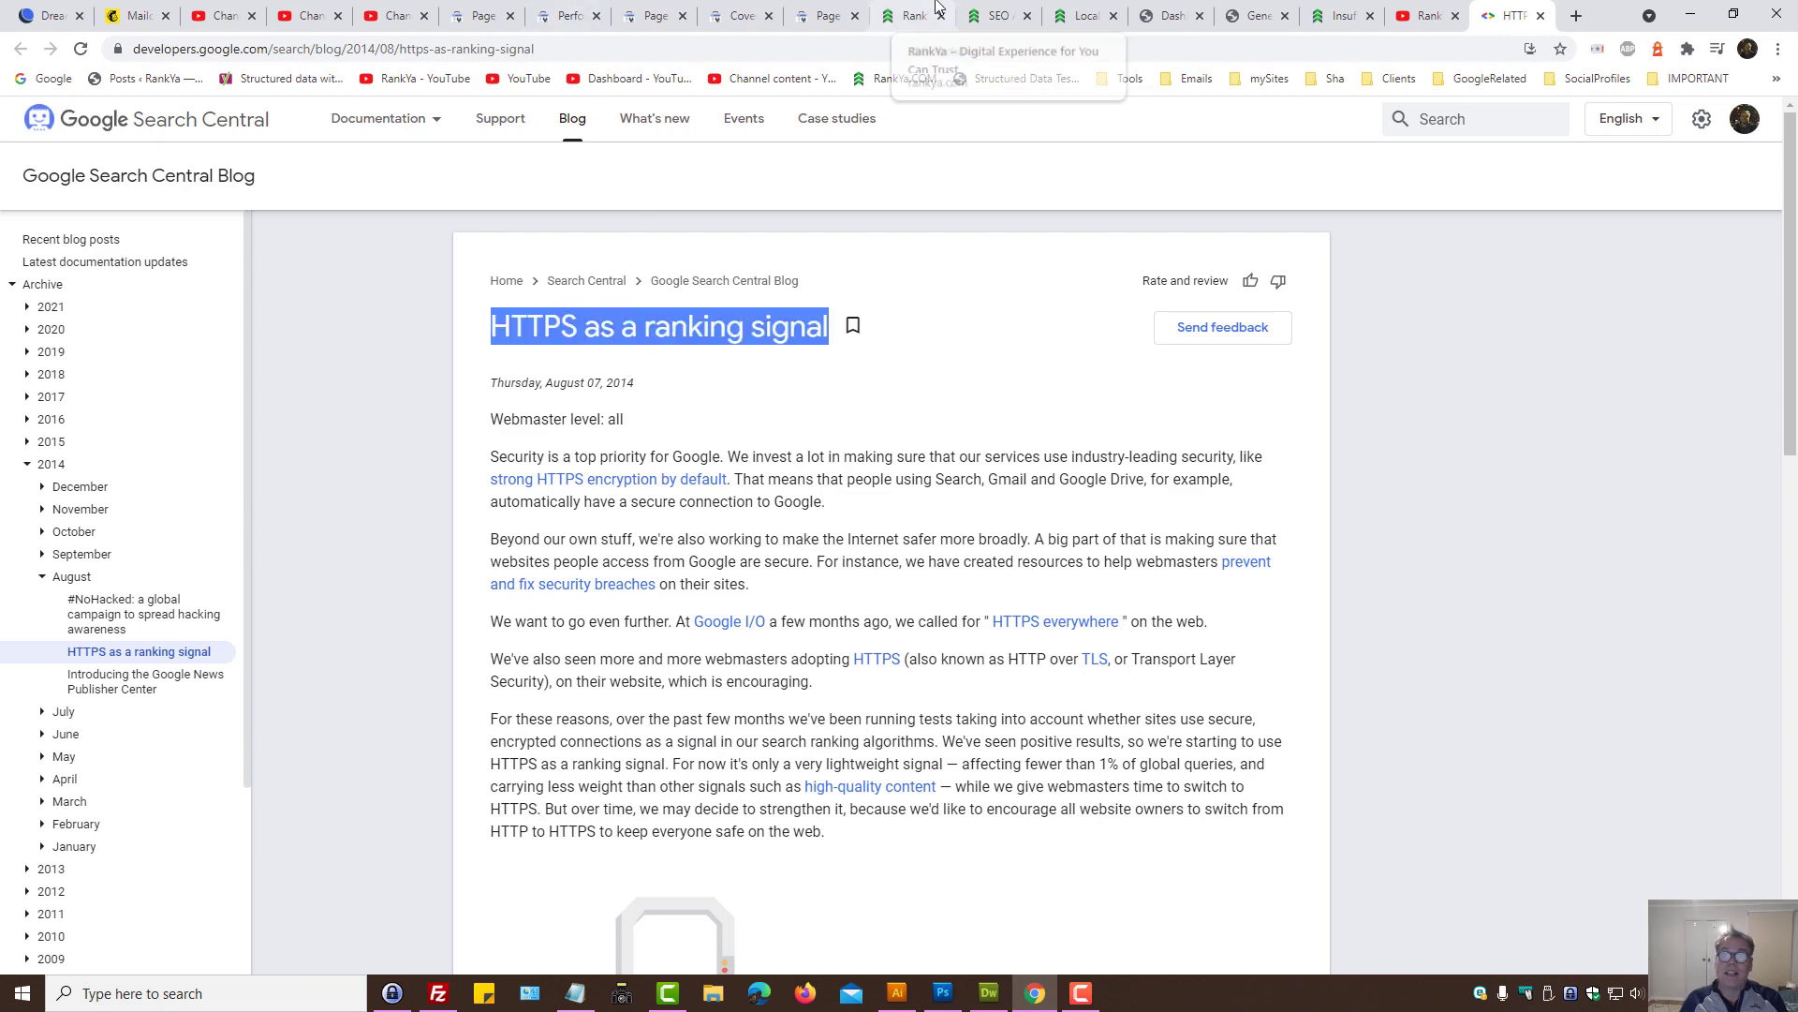
Step: Check the rankya.com homepage HTTPS request in the Network capture, then return to the Page experience report
left_click(904, 15)
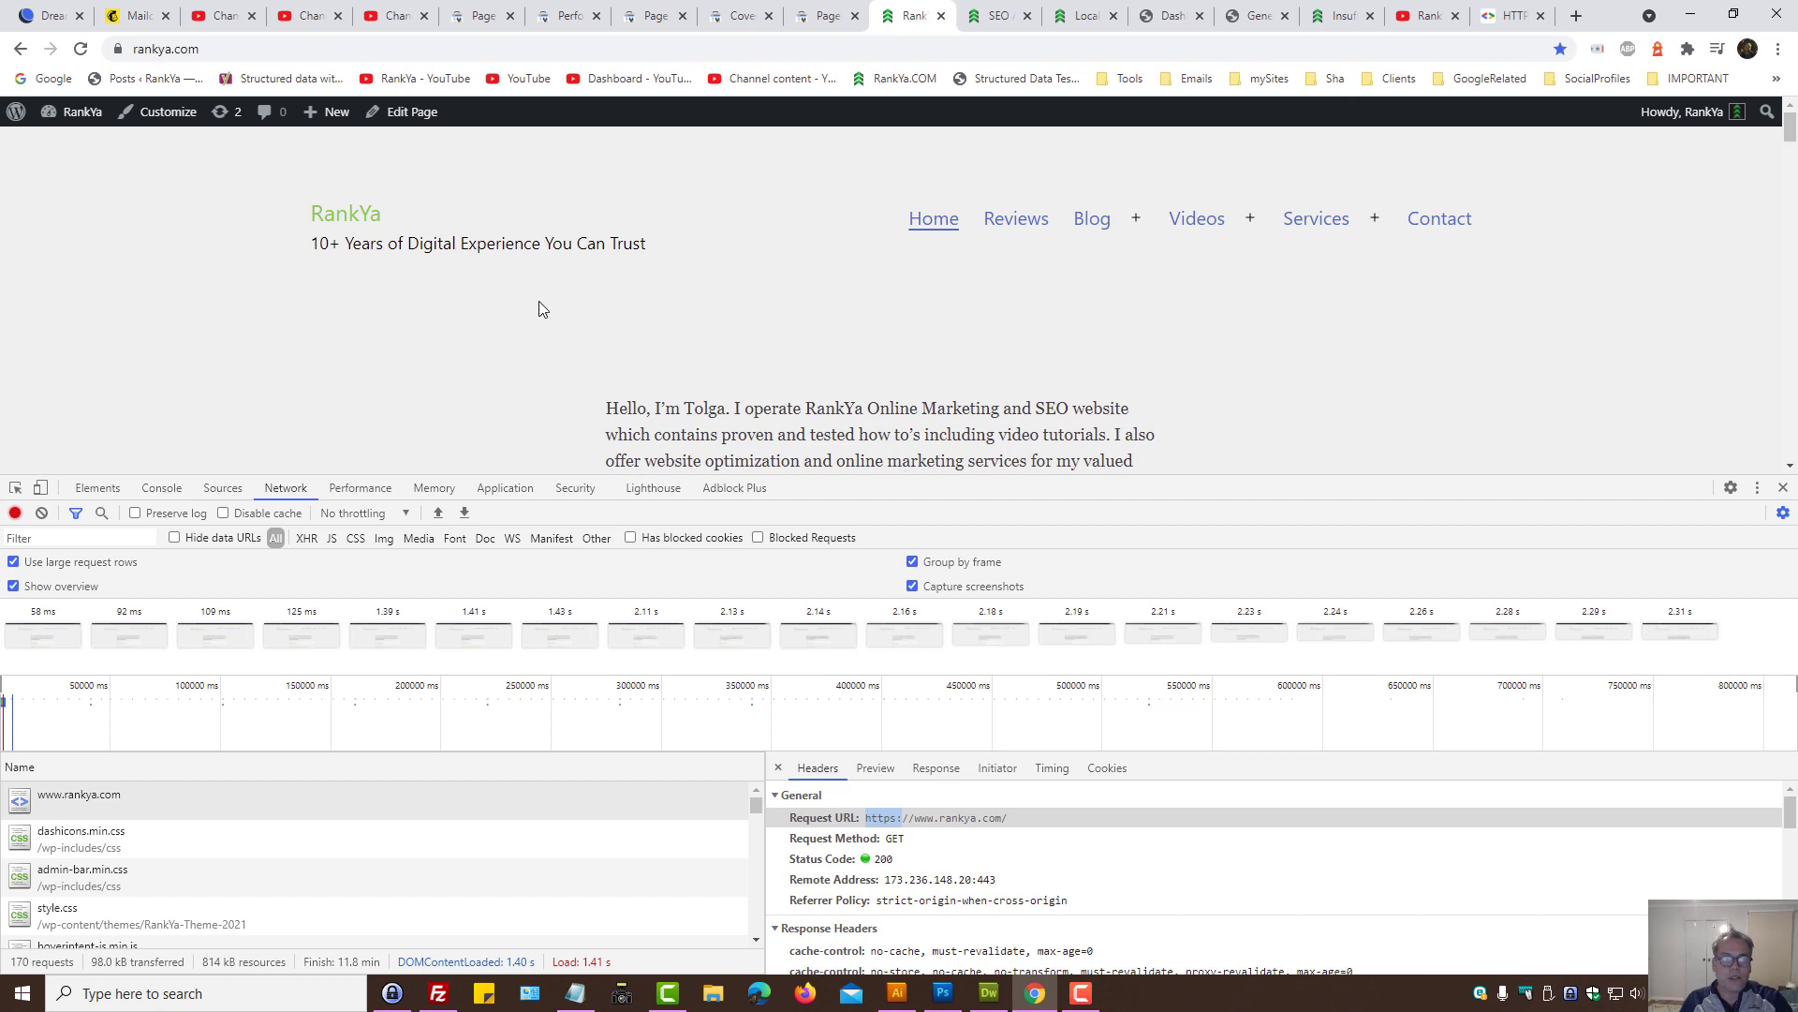
left_click(161, 49)
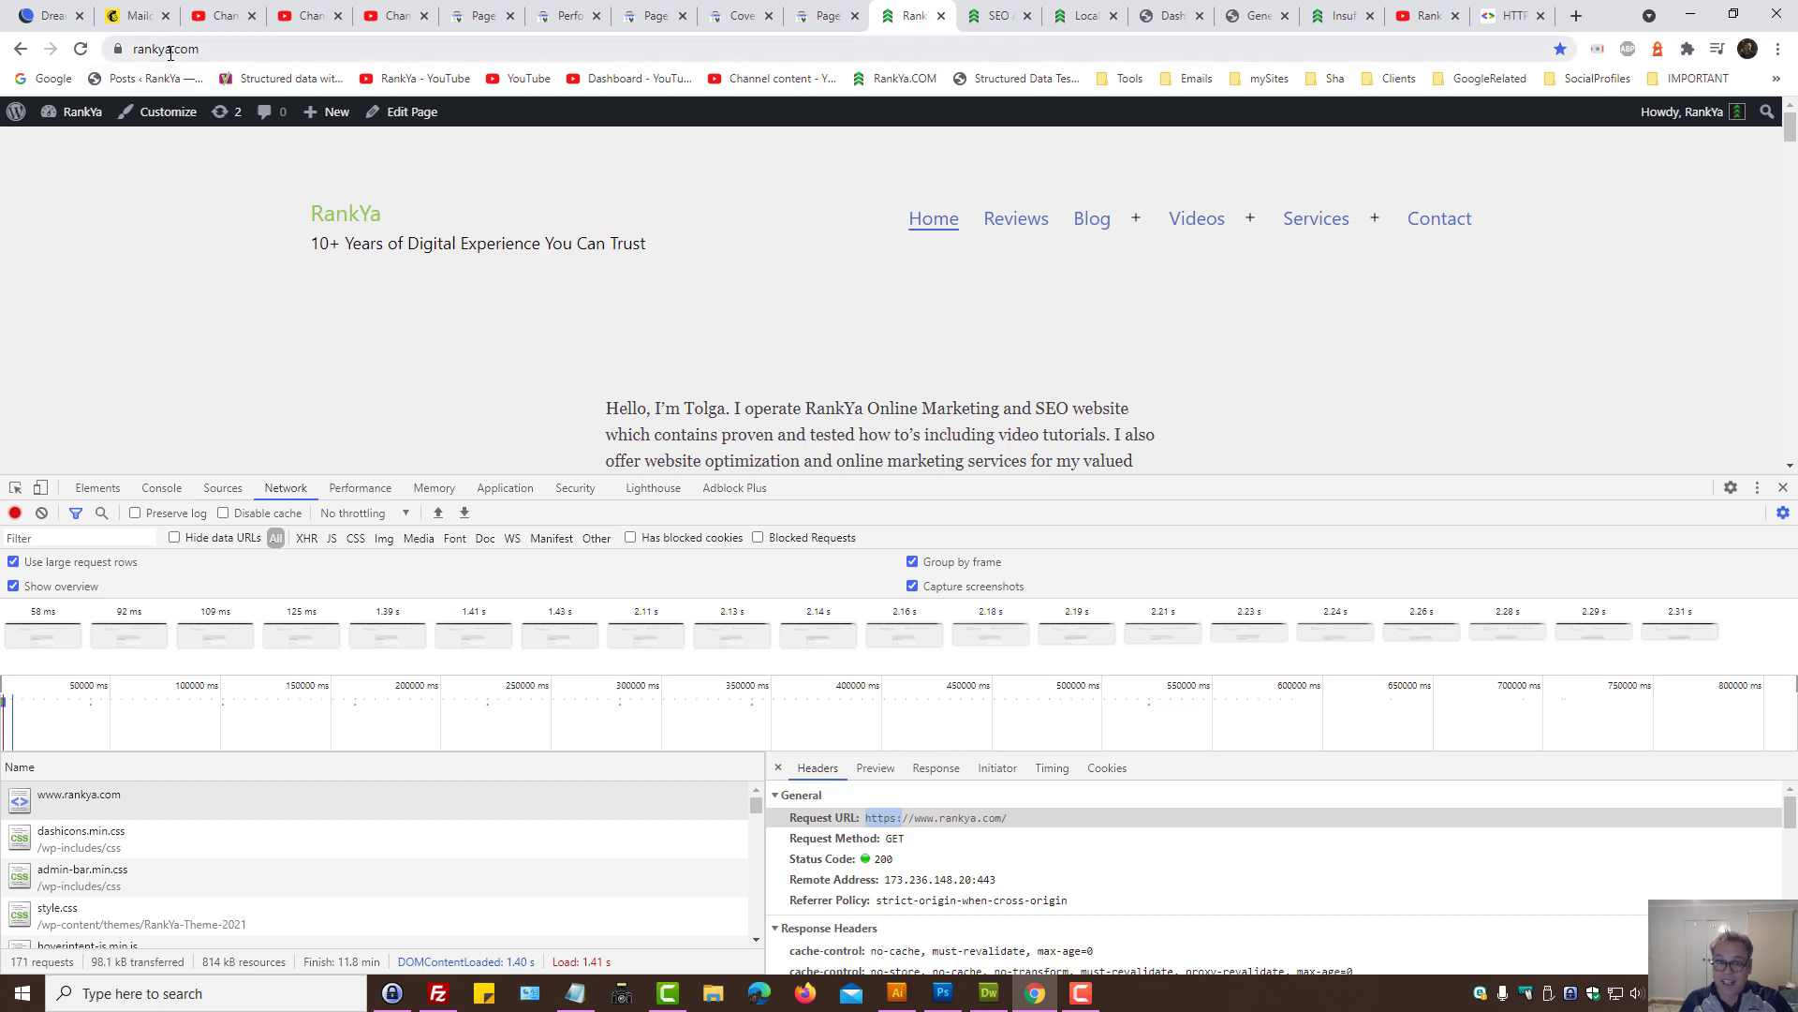
left_click(480, 15)
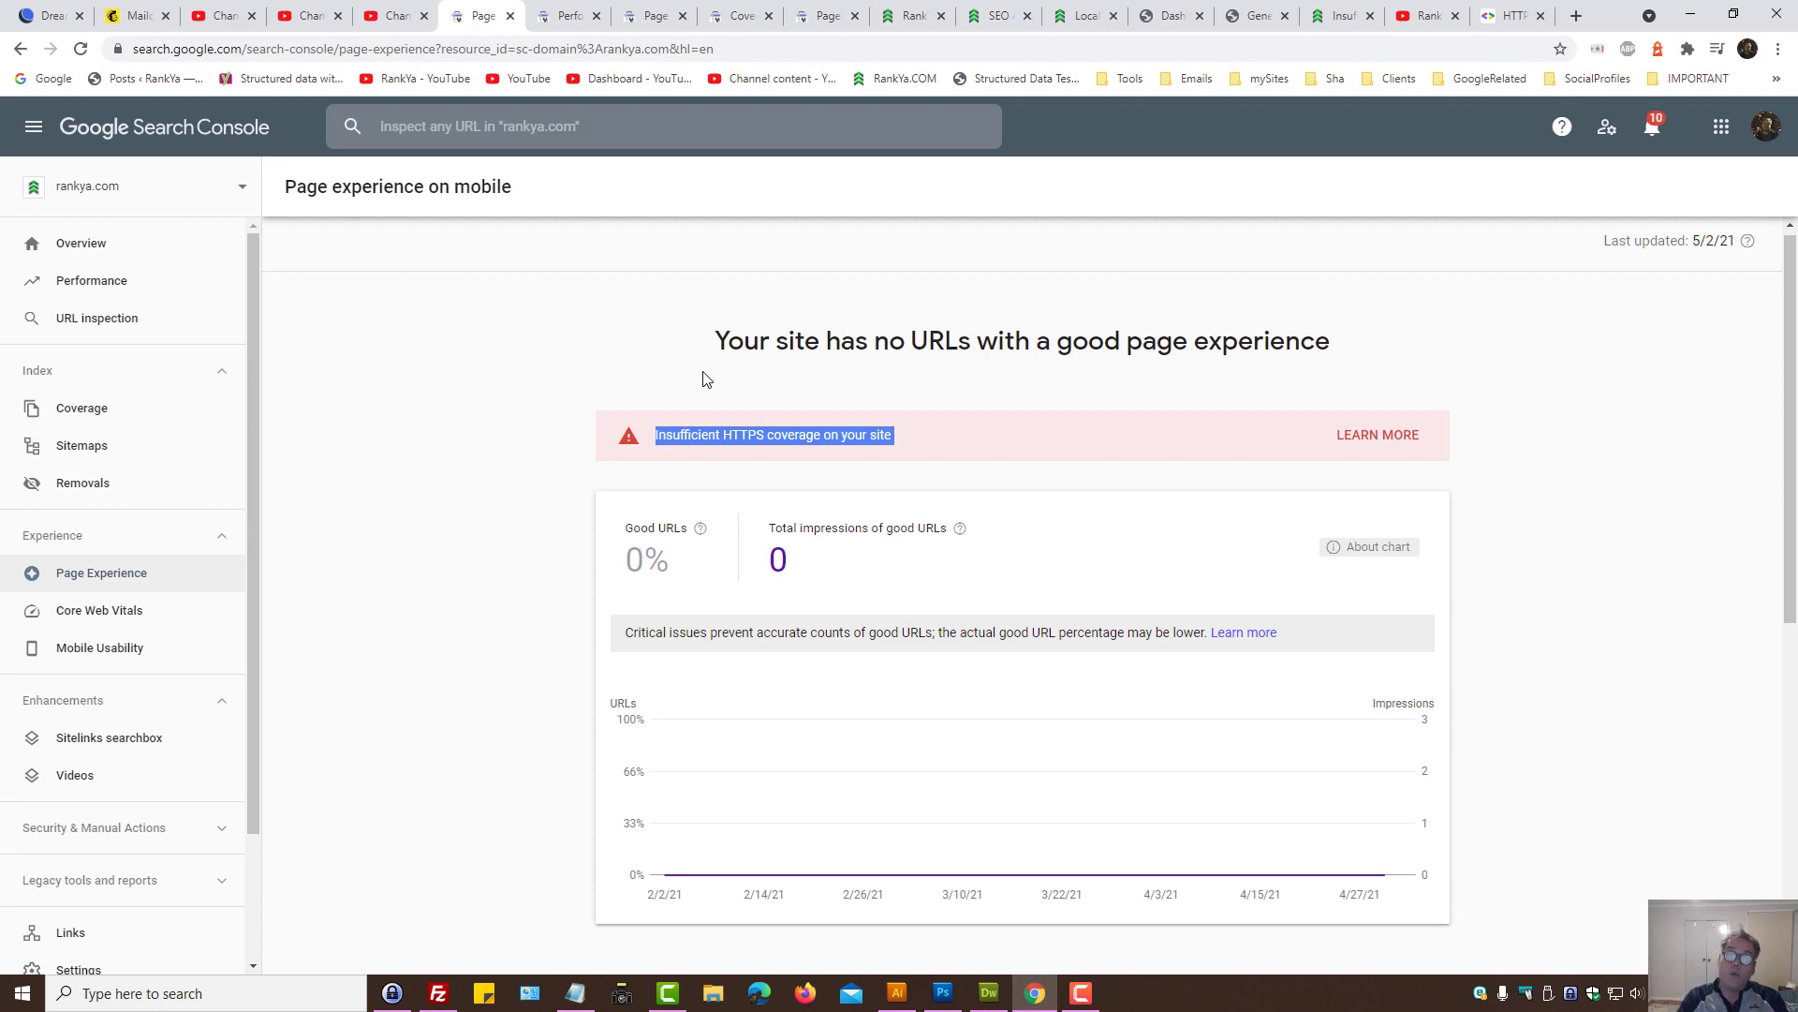
Step: Compare the homepage capture against the Search Console HTTPS warning again, ending on the RankYa YouTube channel
left_click(912, 15)
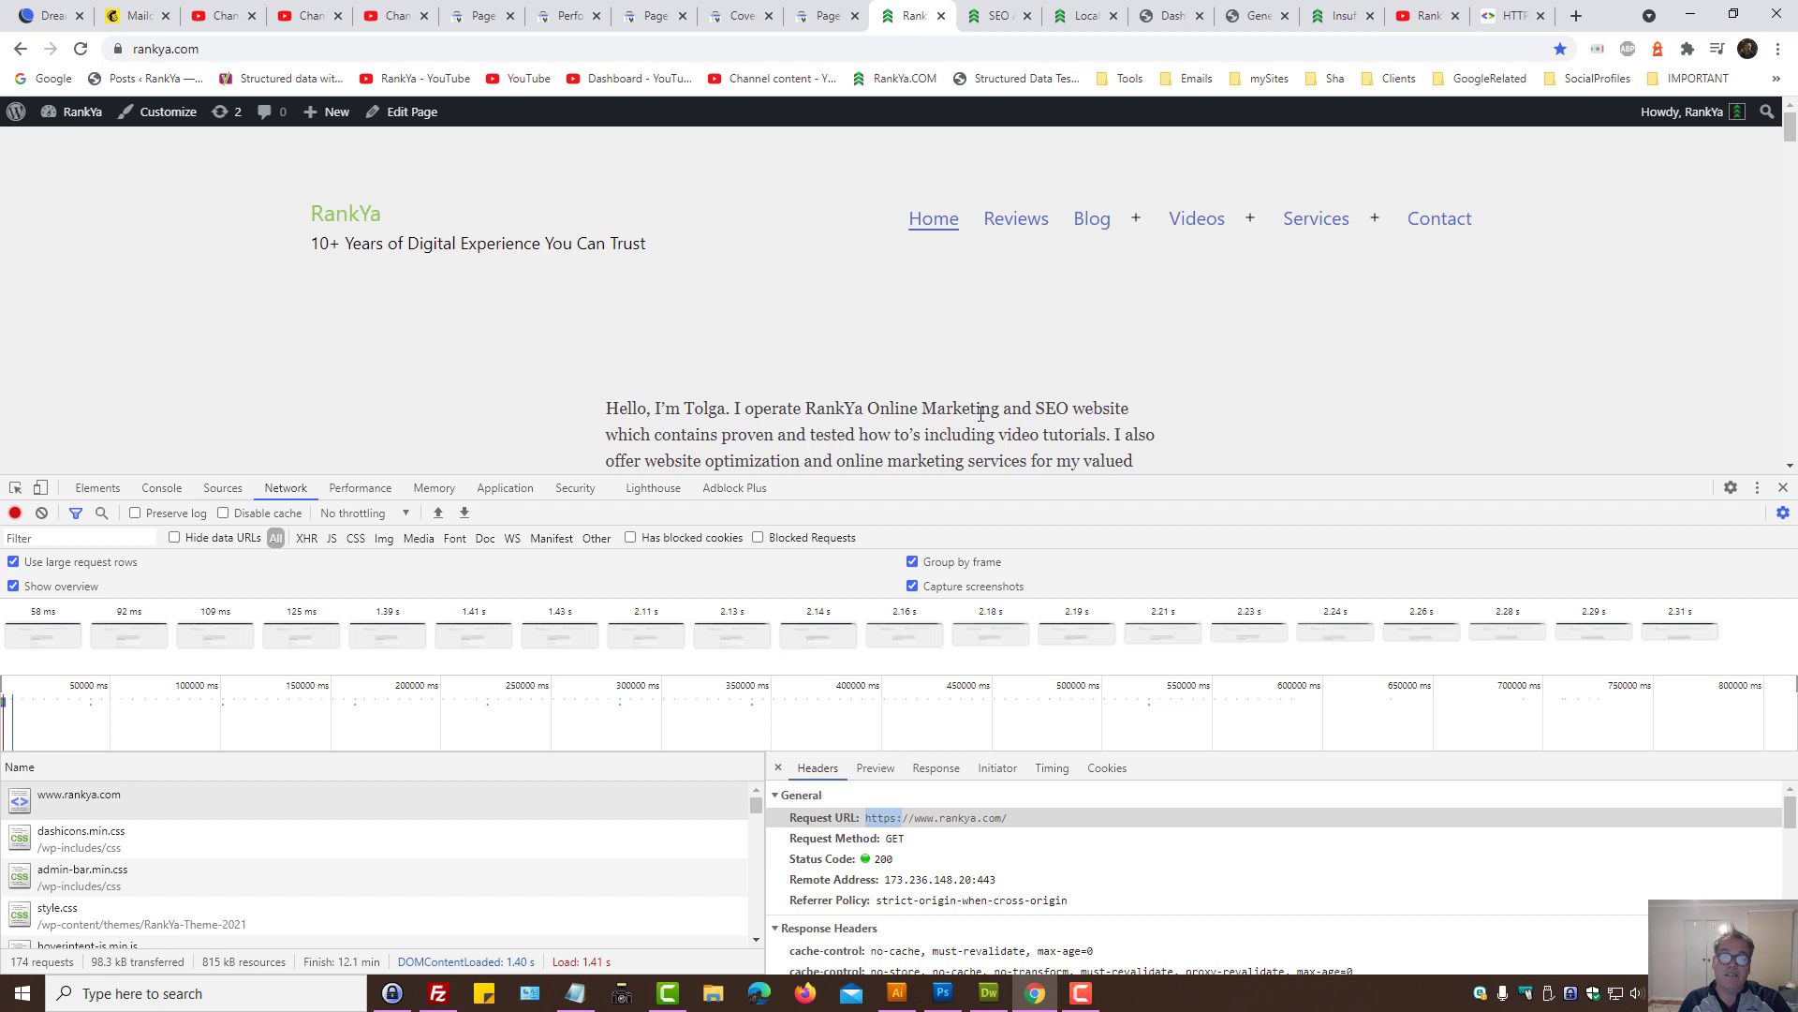
mouse_move(772, 391)
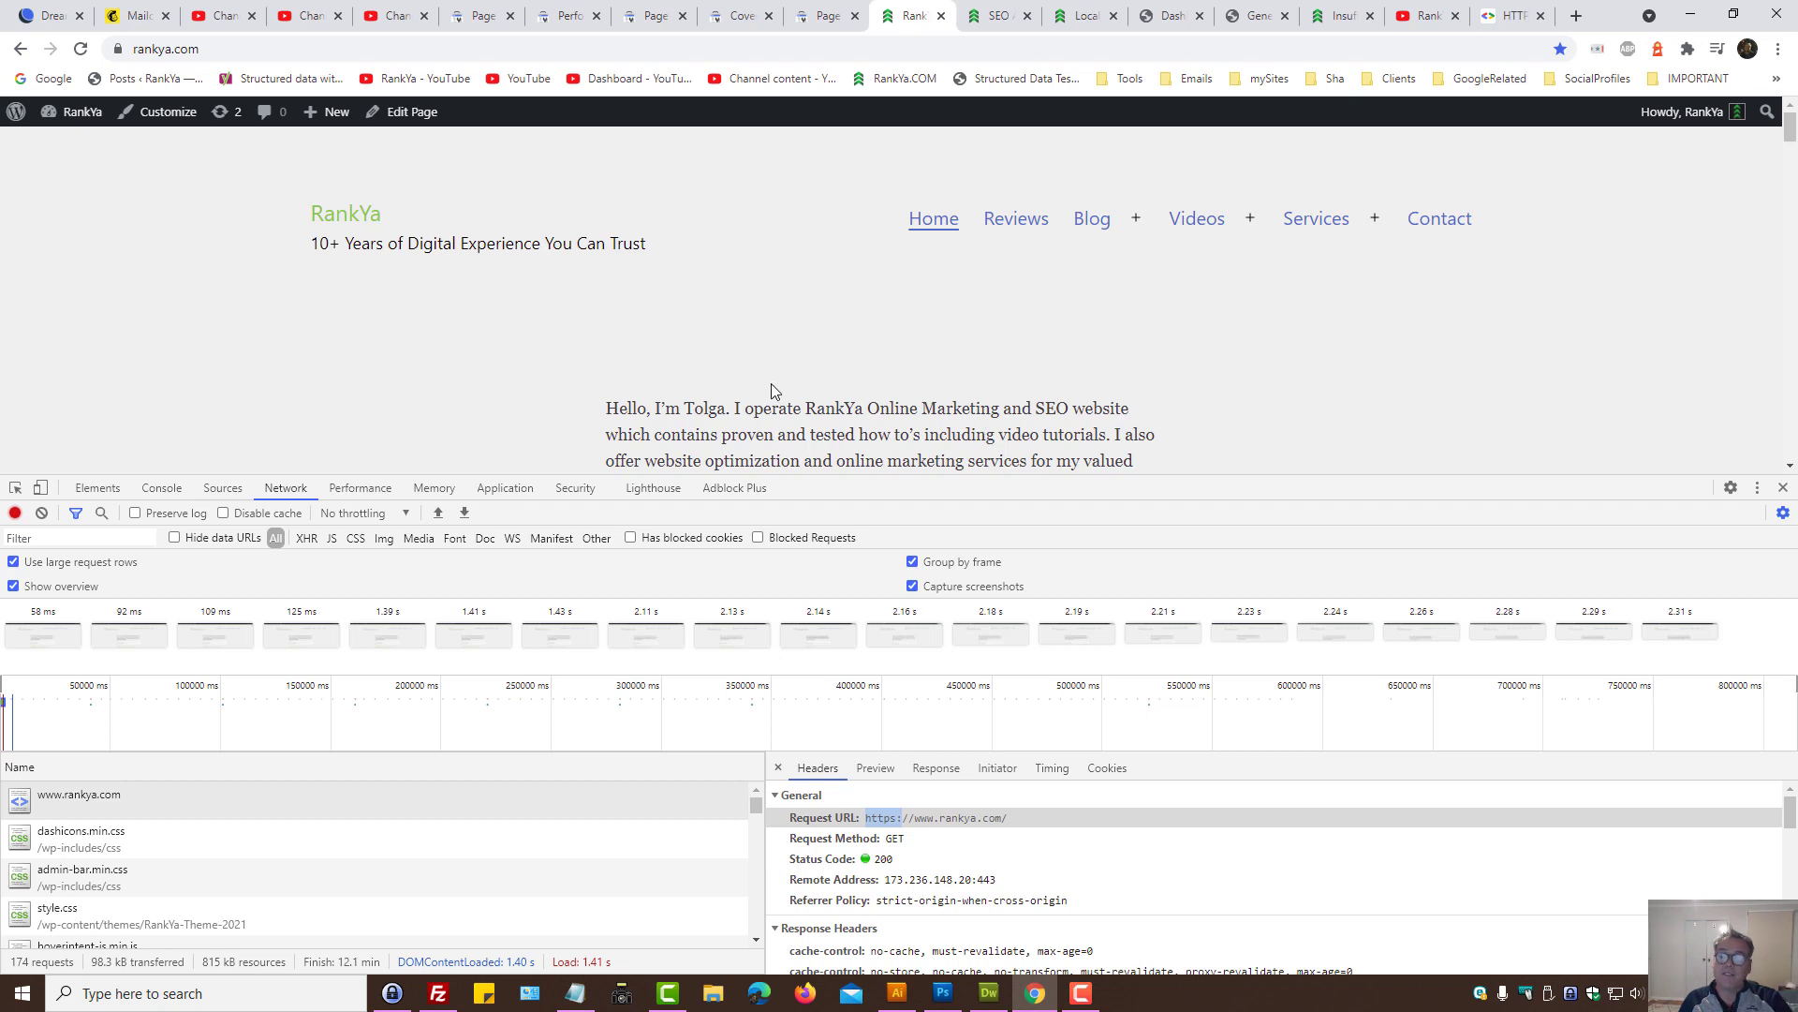
left_click(478, 15)
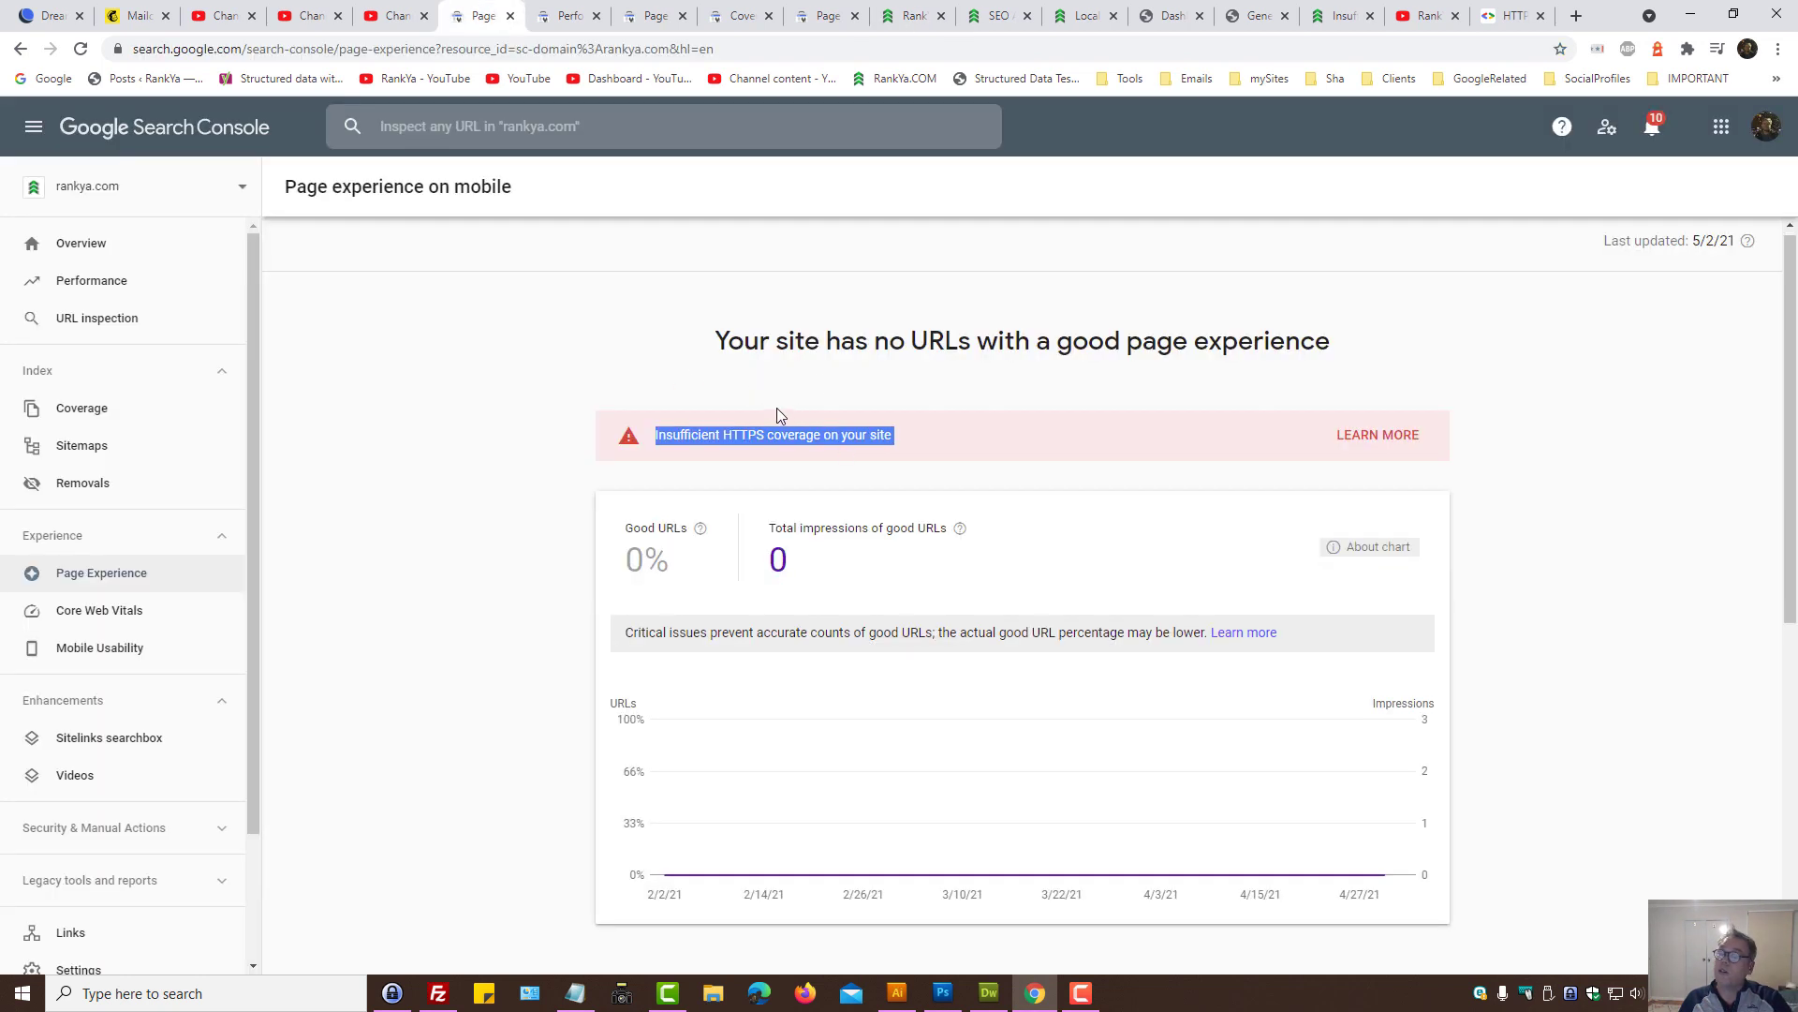
mouse_move(774, 422)
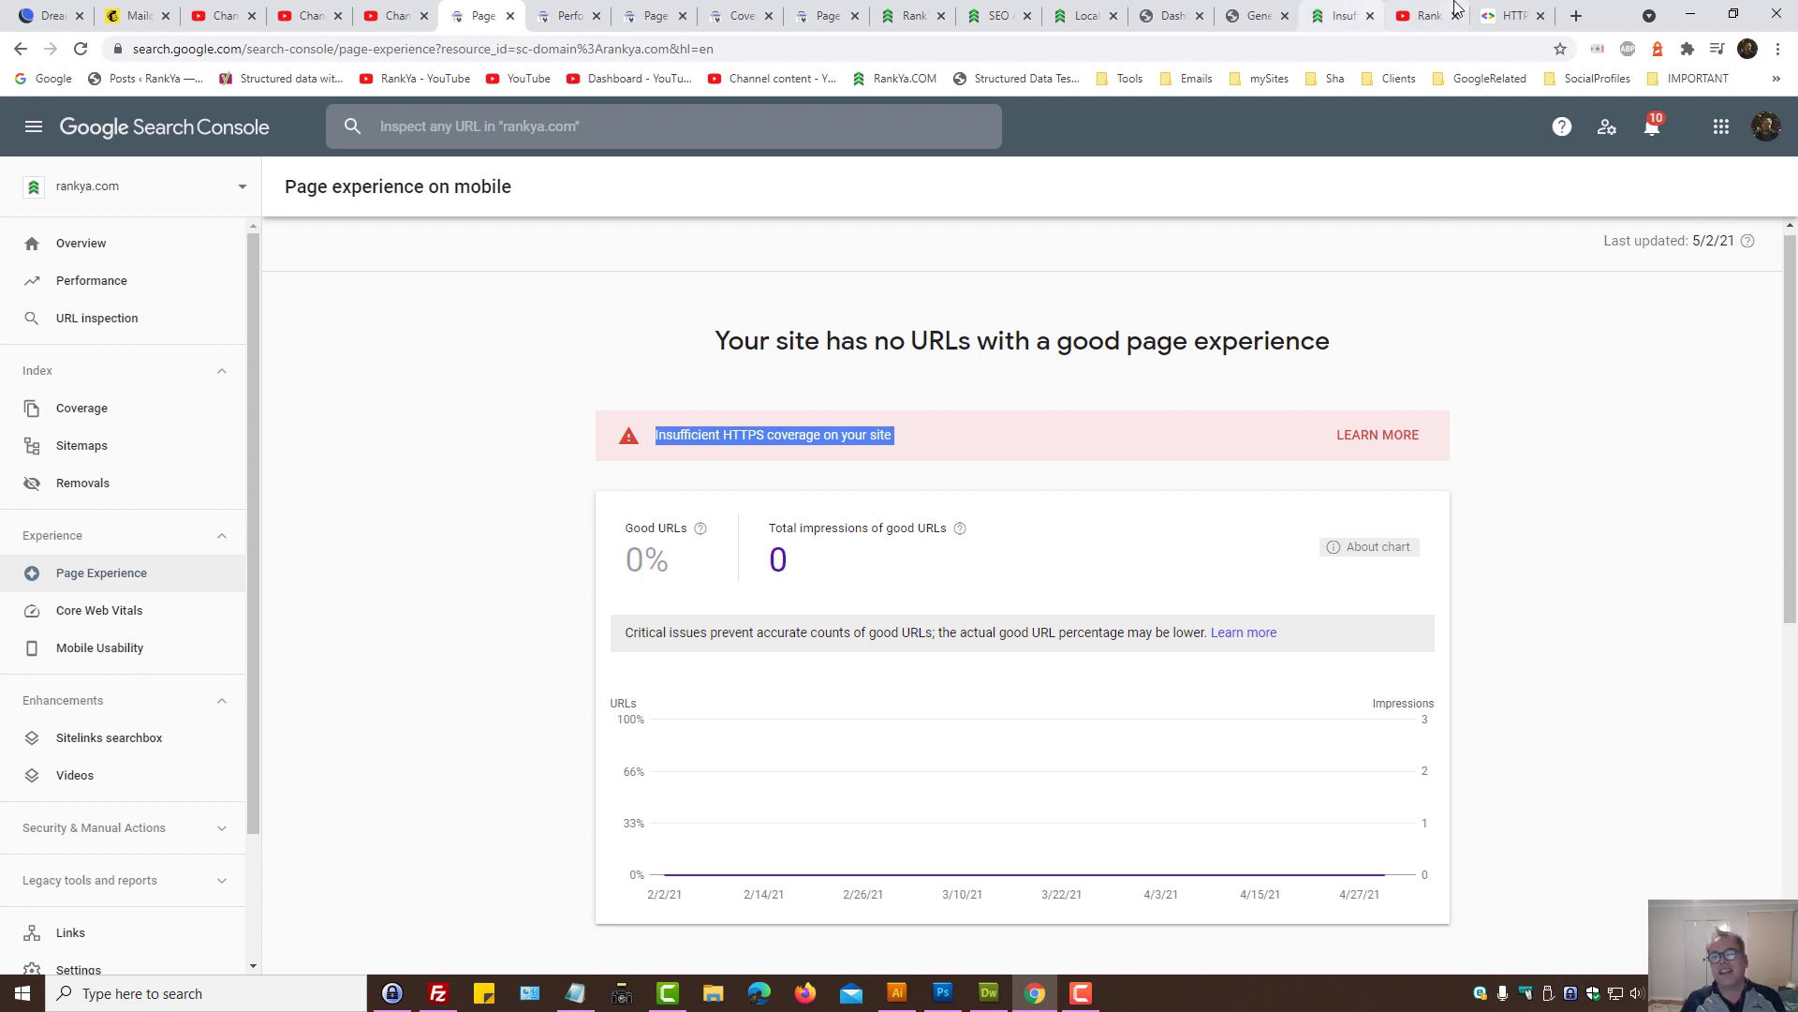
mouse_move(1422, 15)
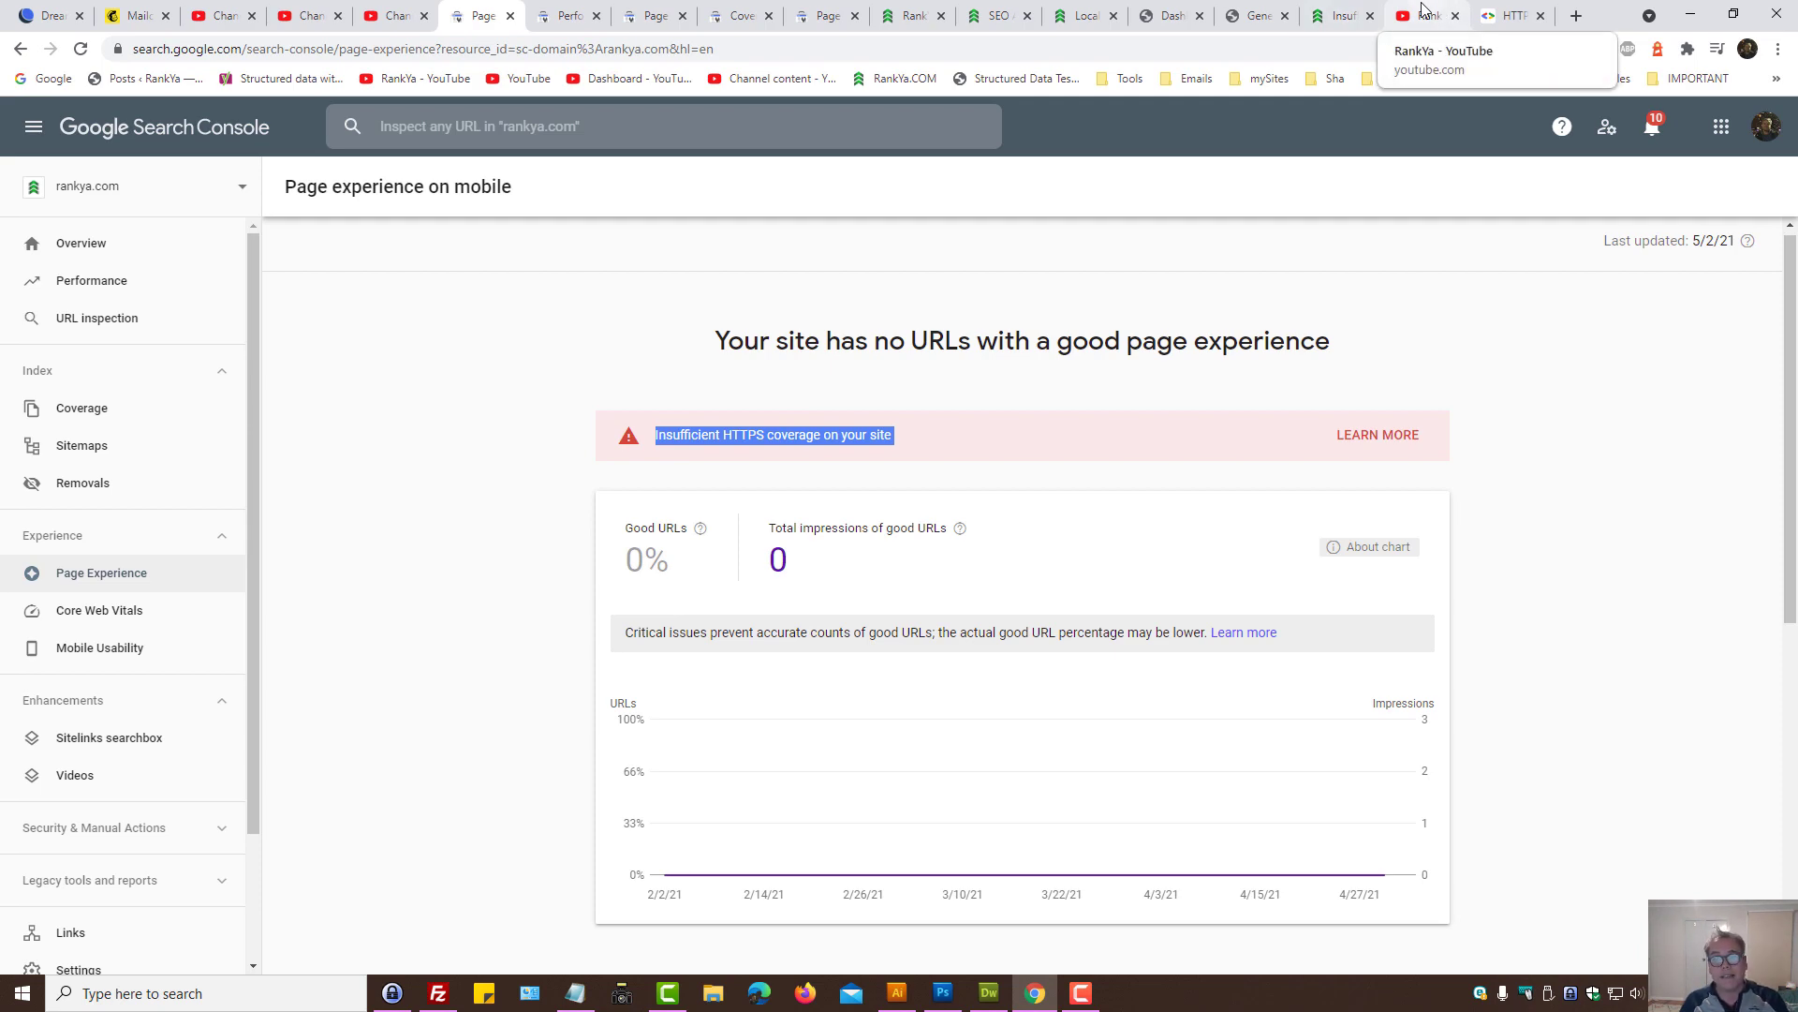
left_click(1426, 15)
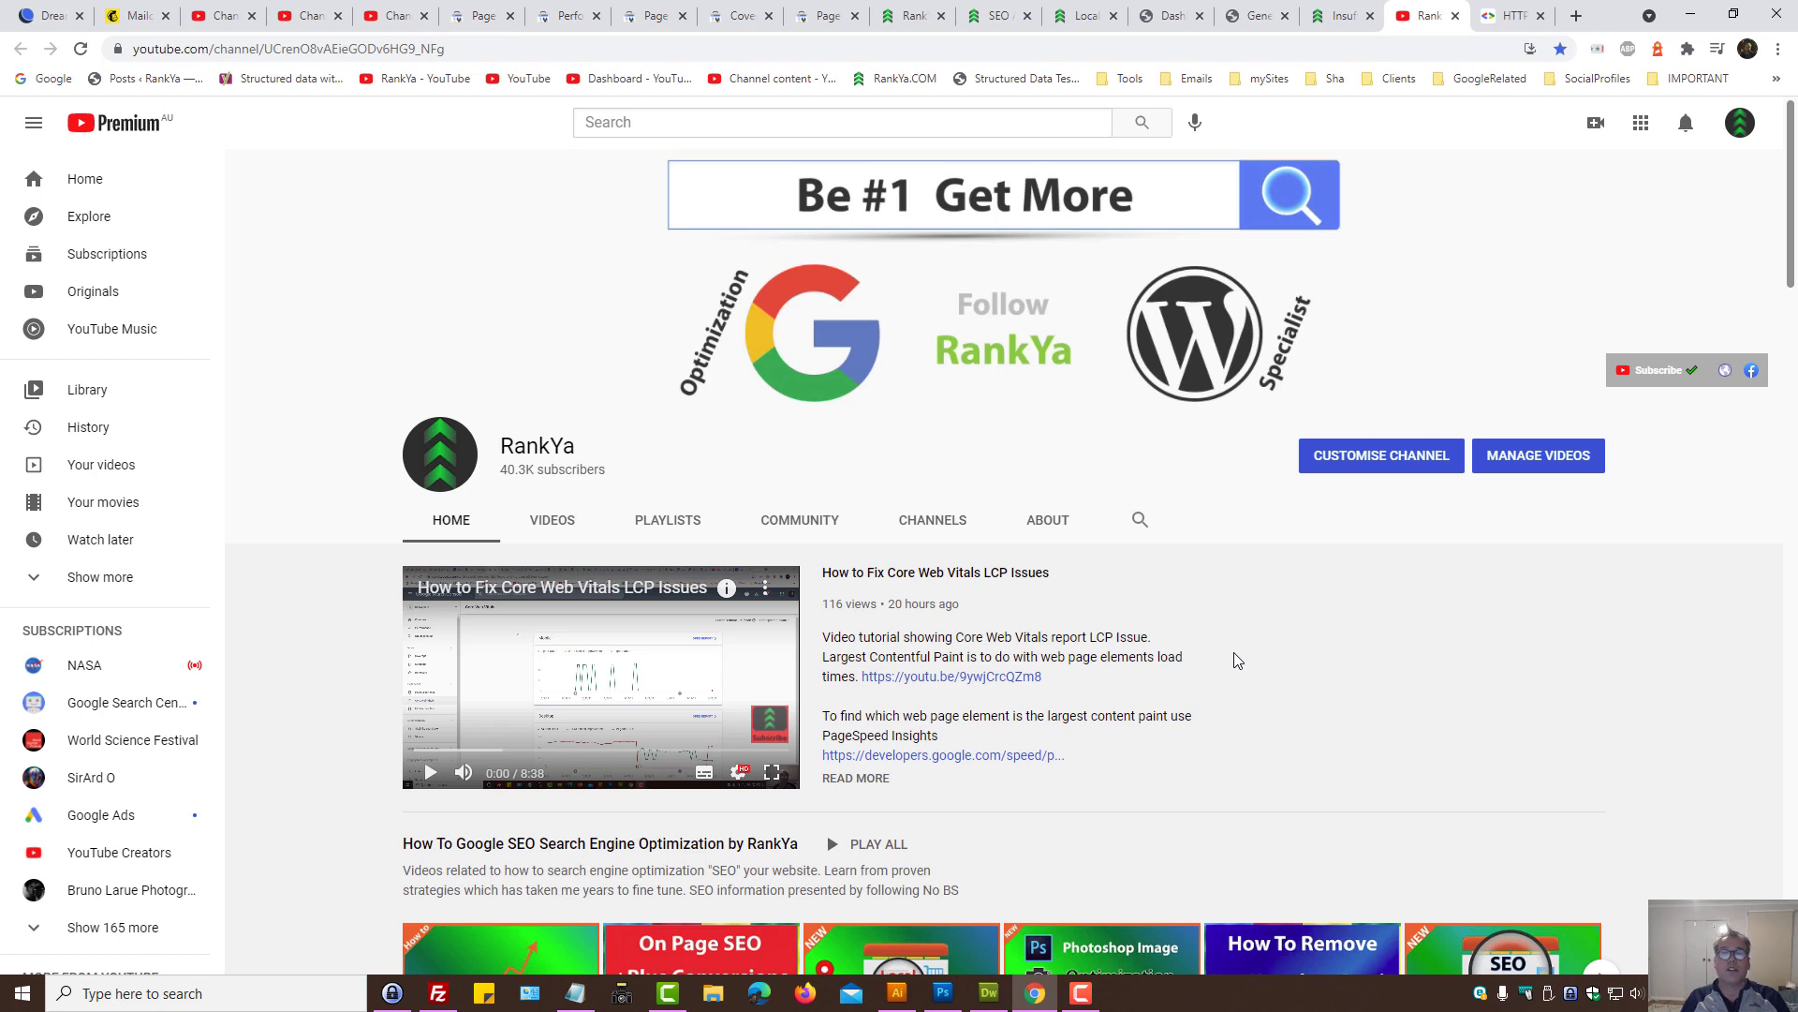